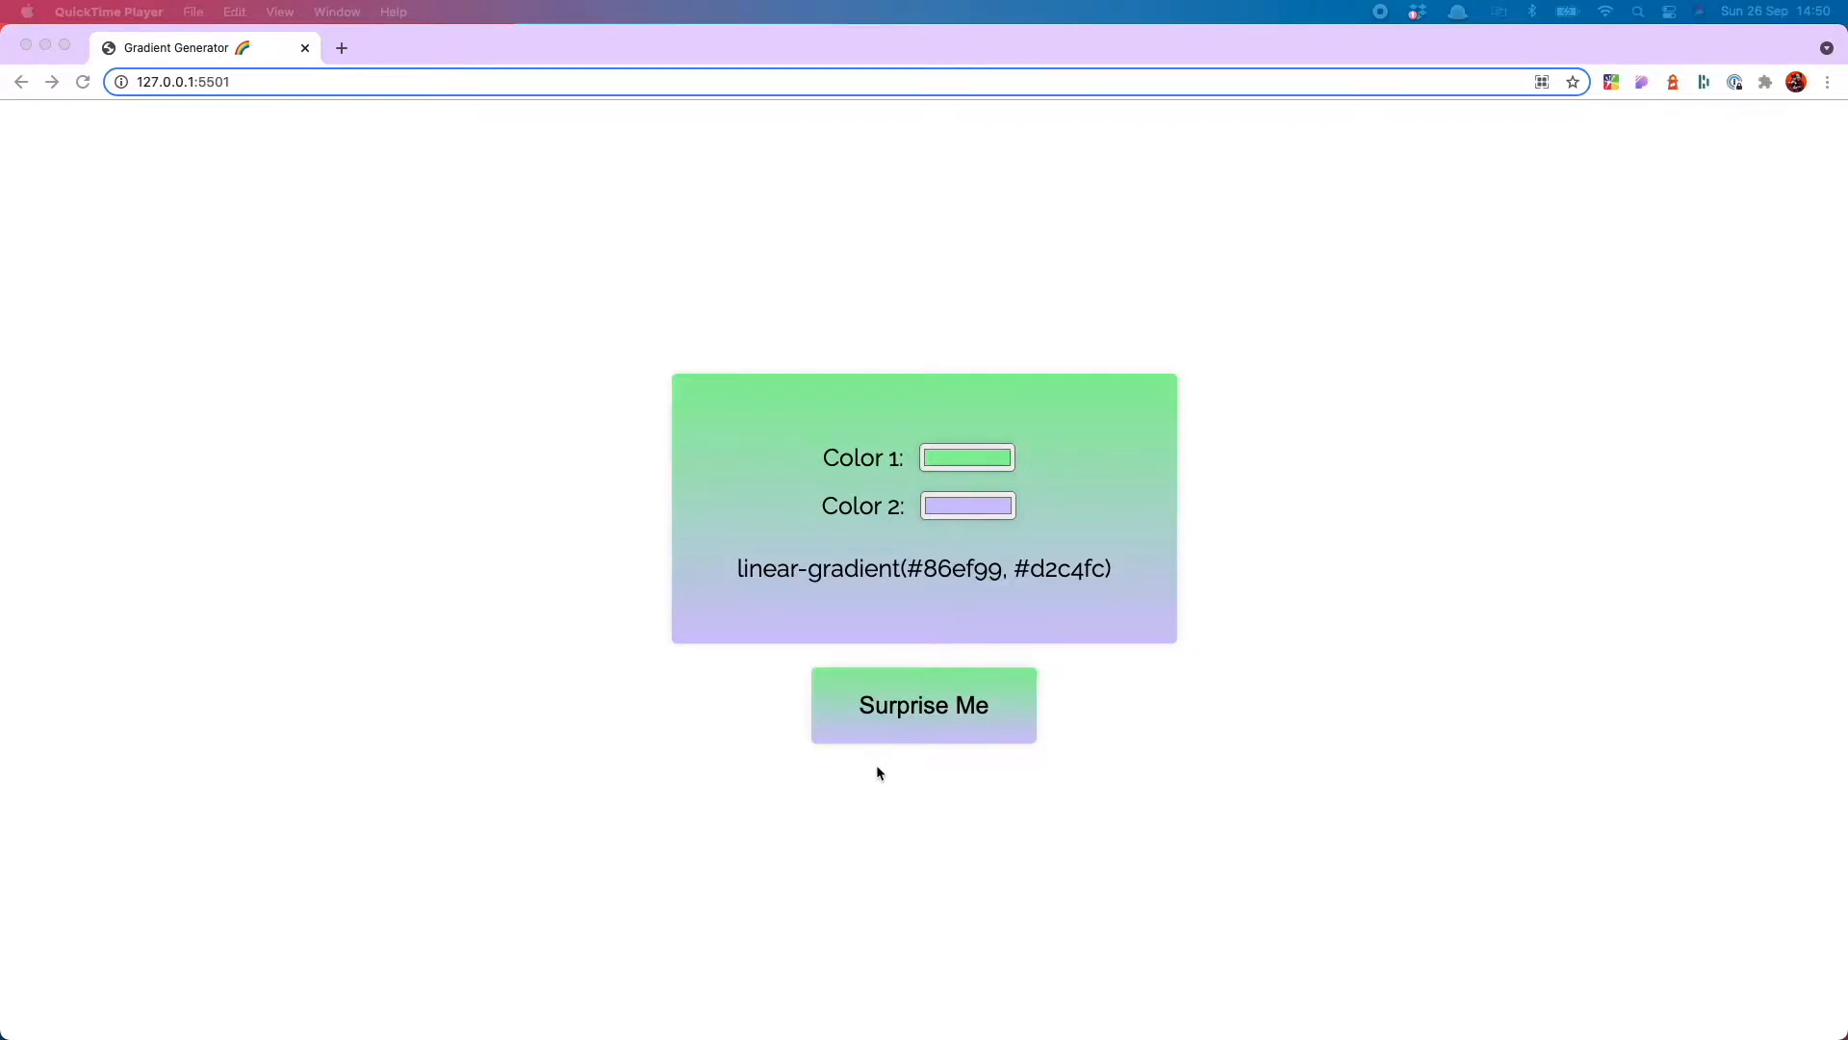
# Cycle Surprise Me through several random two-colour gradients on the page
pyautogui.click(922, 704)
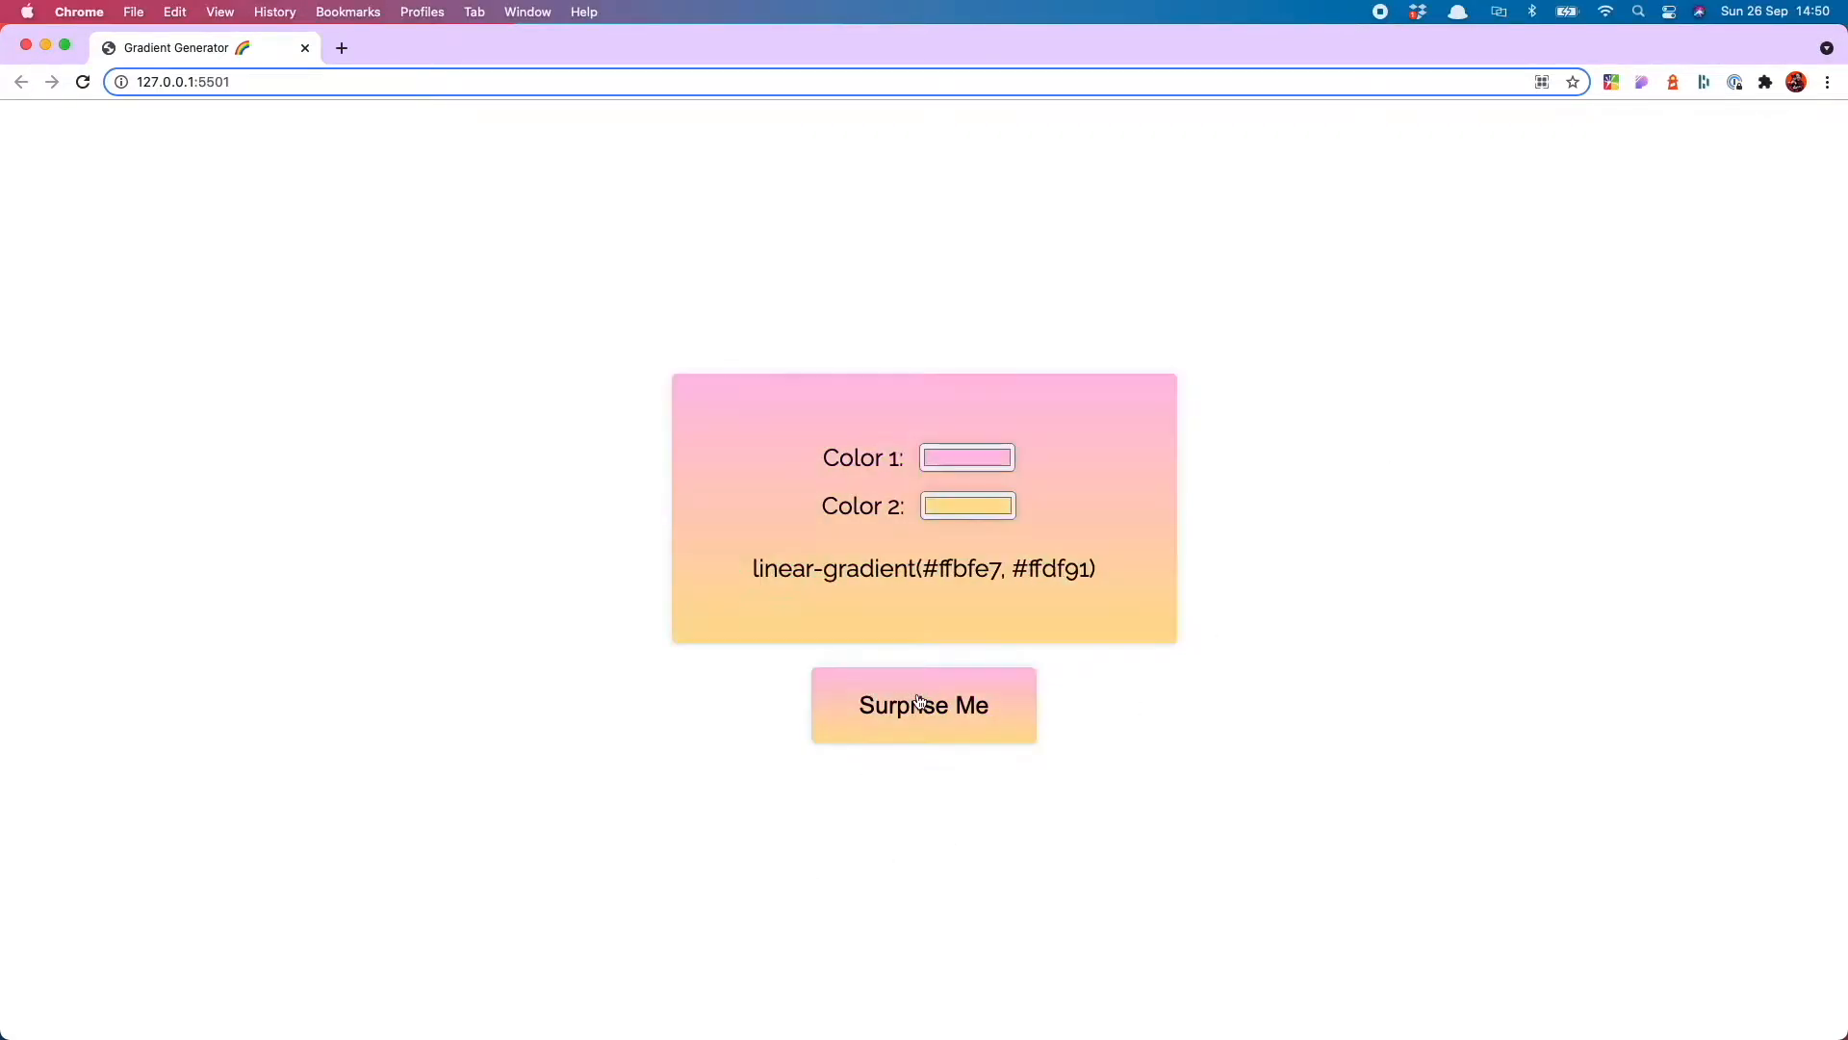
pyautogui.click(922, 704)
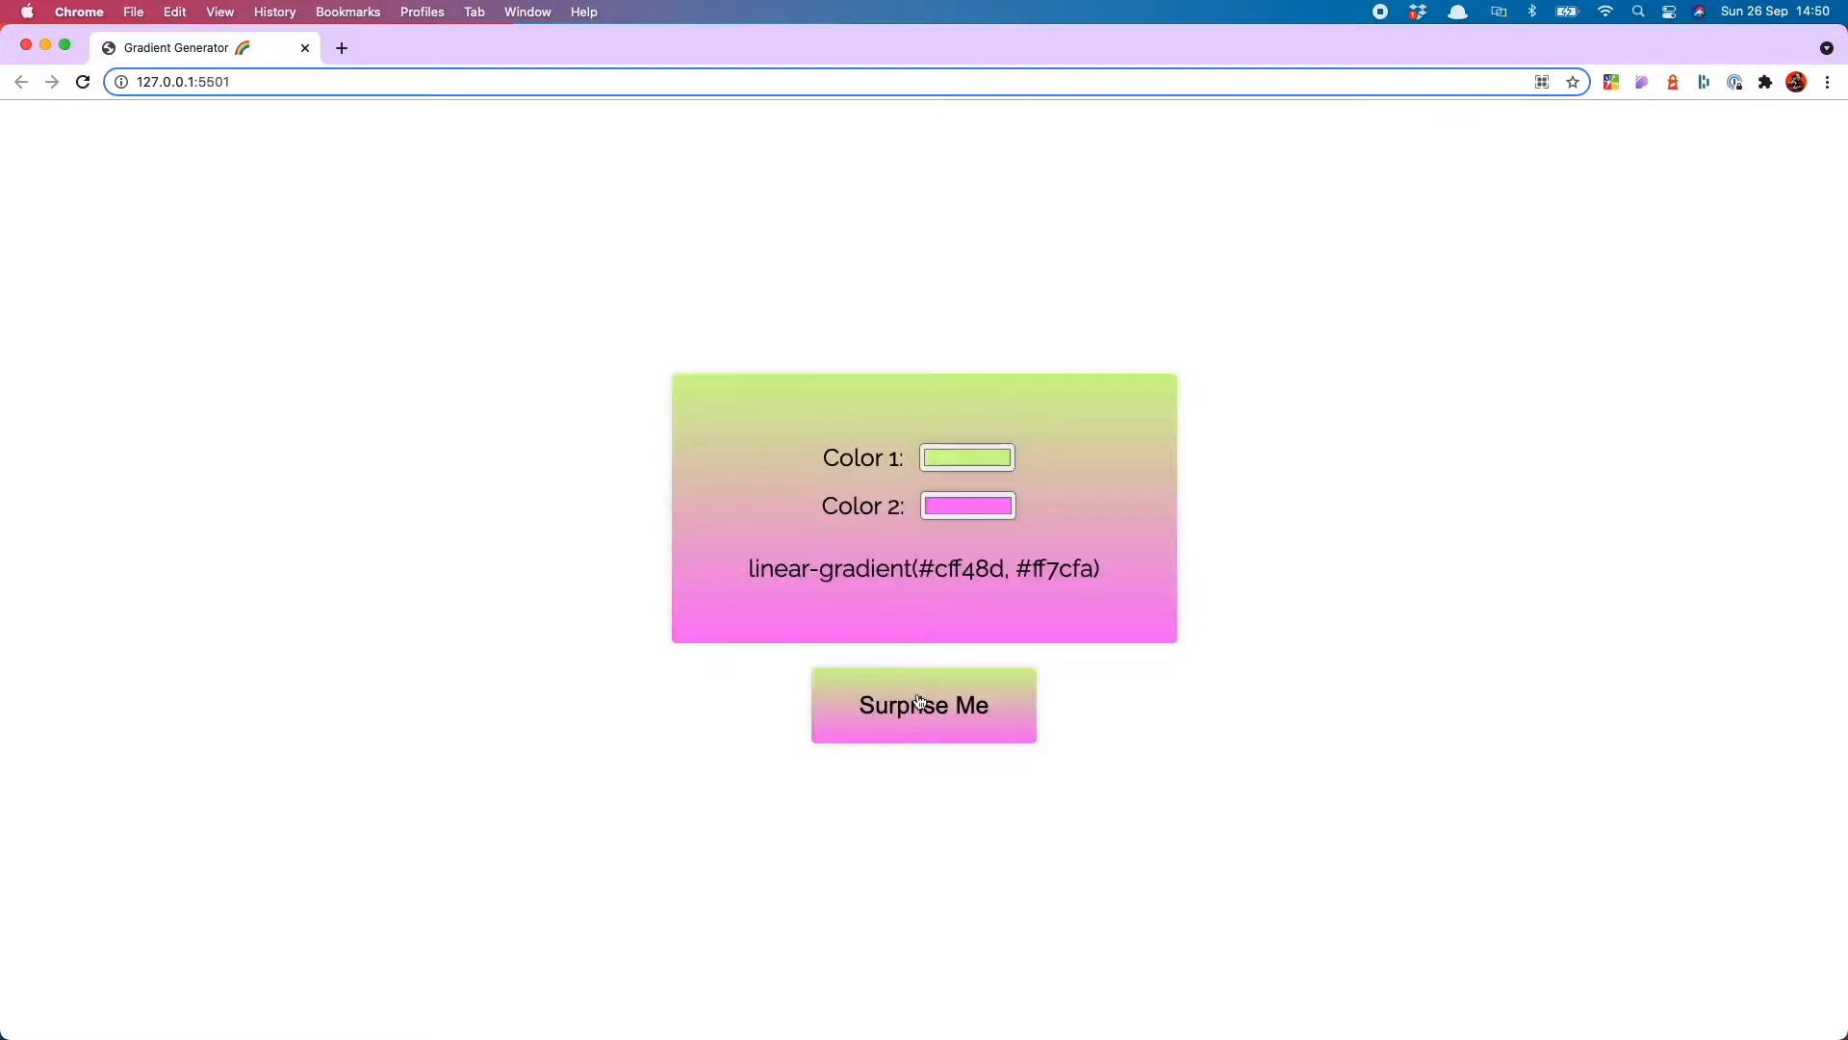
pyautogui.click(922, 705)
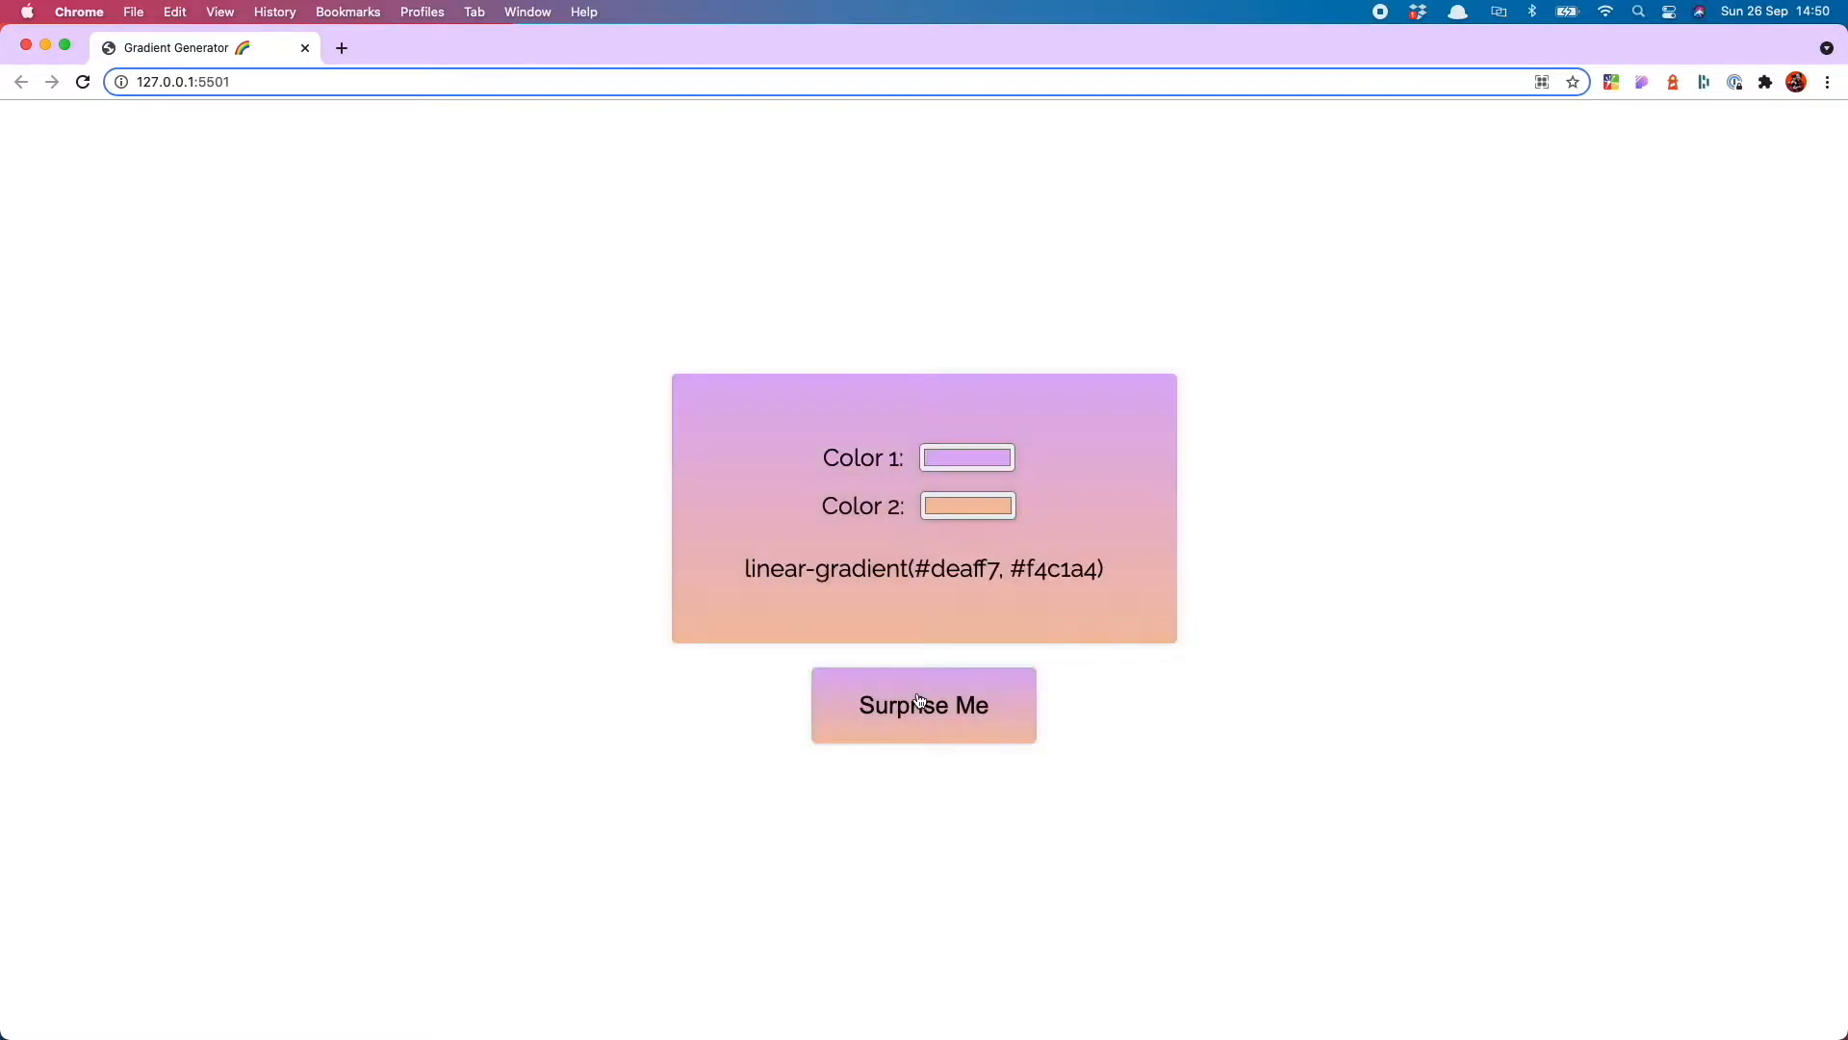
pyautogui.click(966, 458)
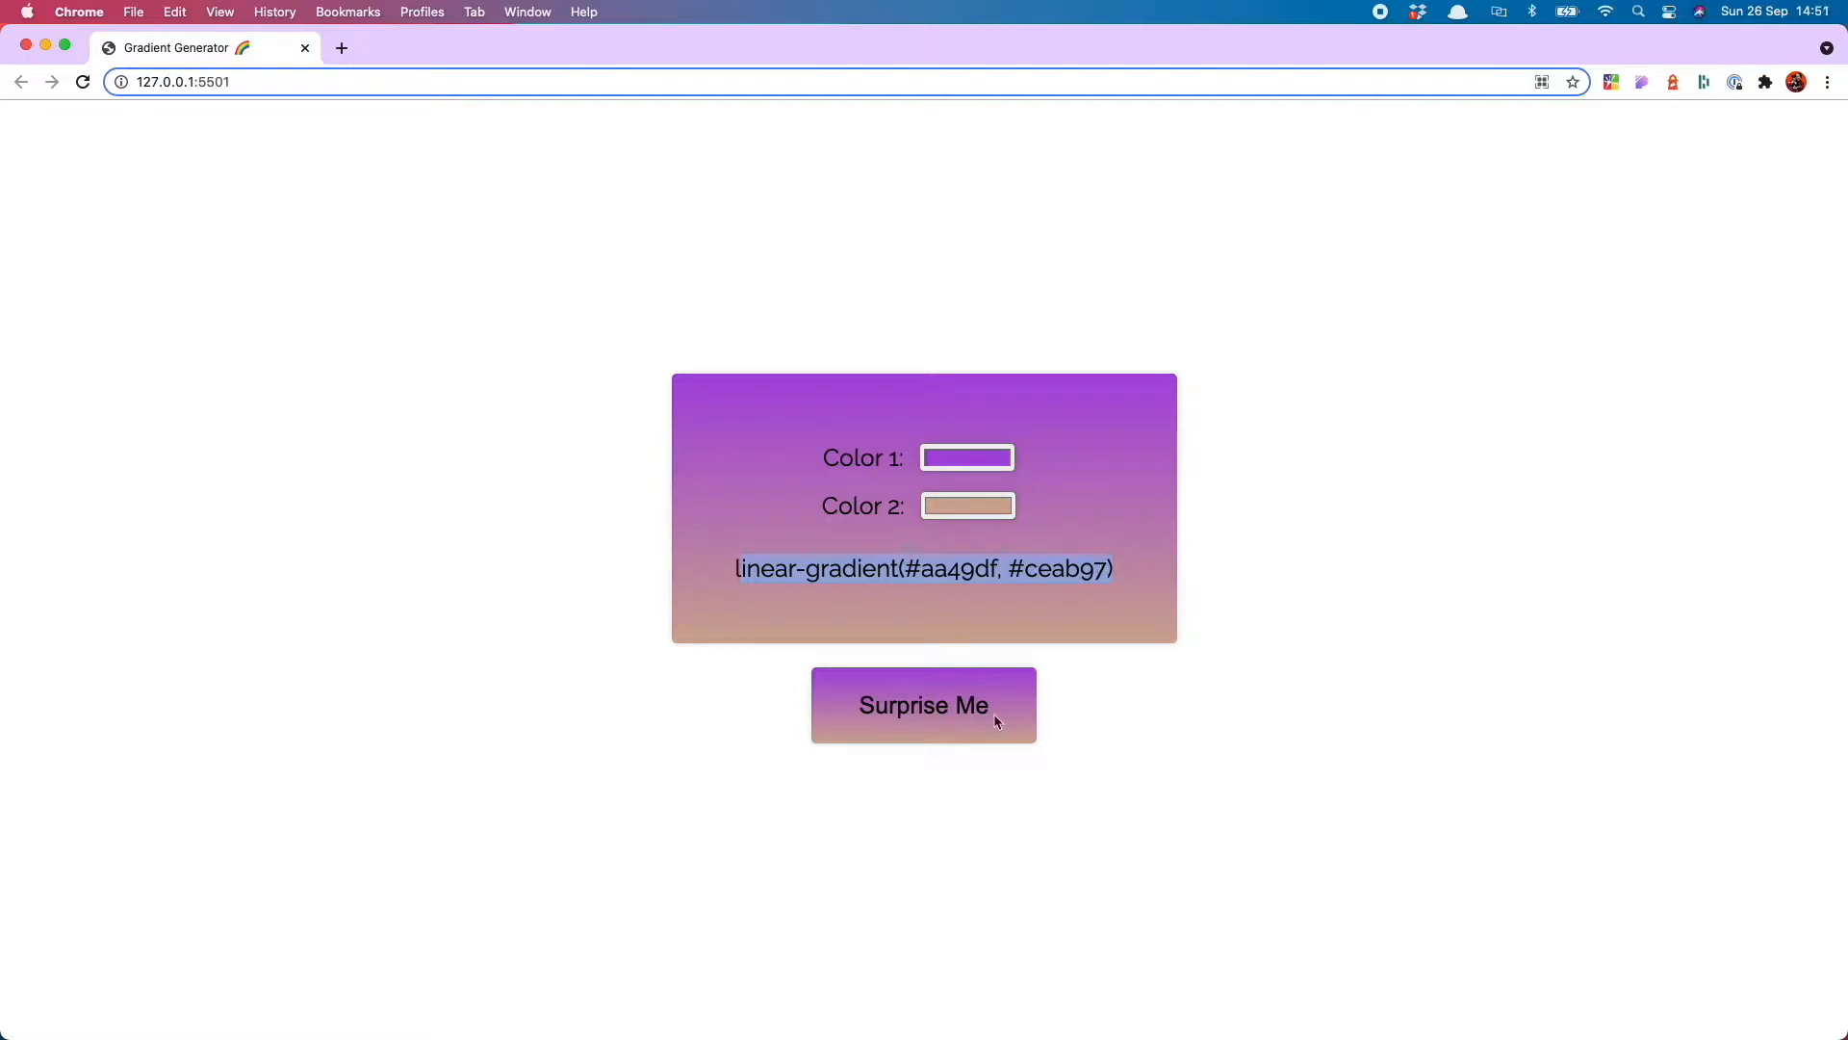
# Keep generating random gradients, alternating dark and light, ending on gold-to-red #c99104 to #8e0c15
pyautogui.click(922, 705)
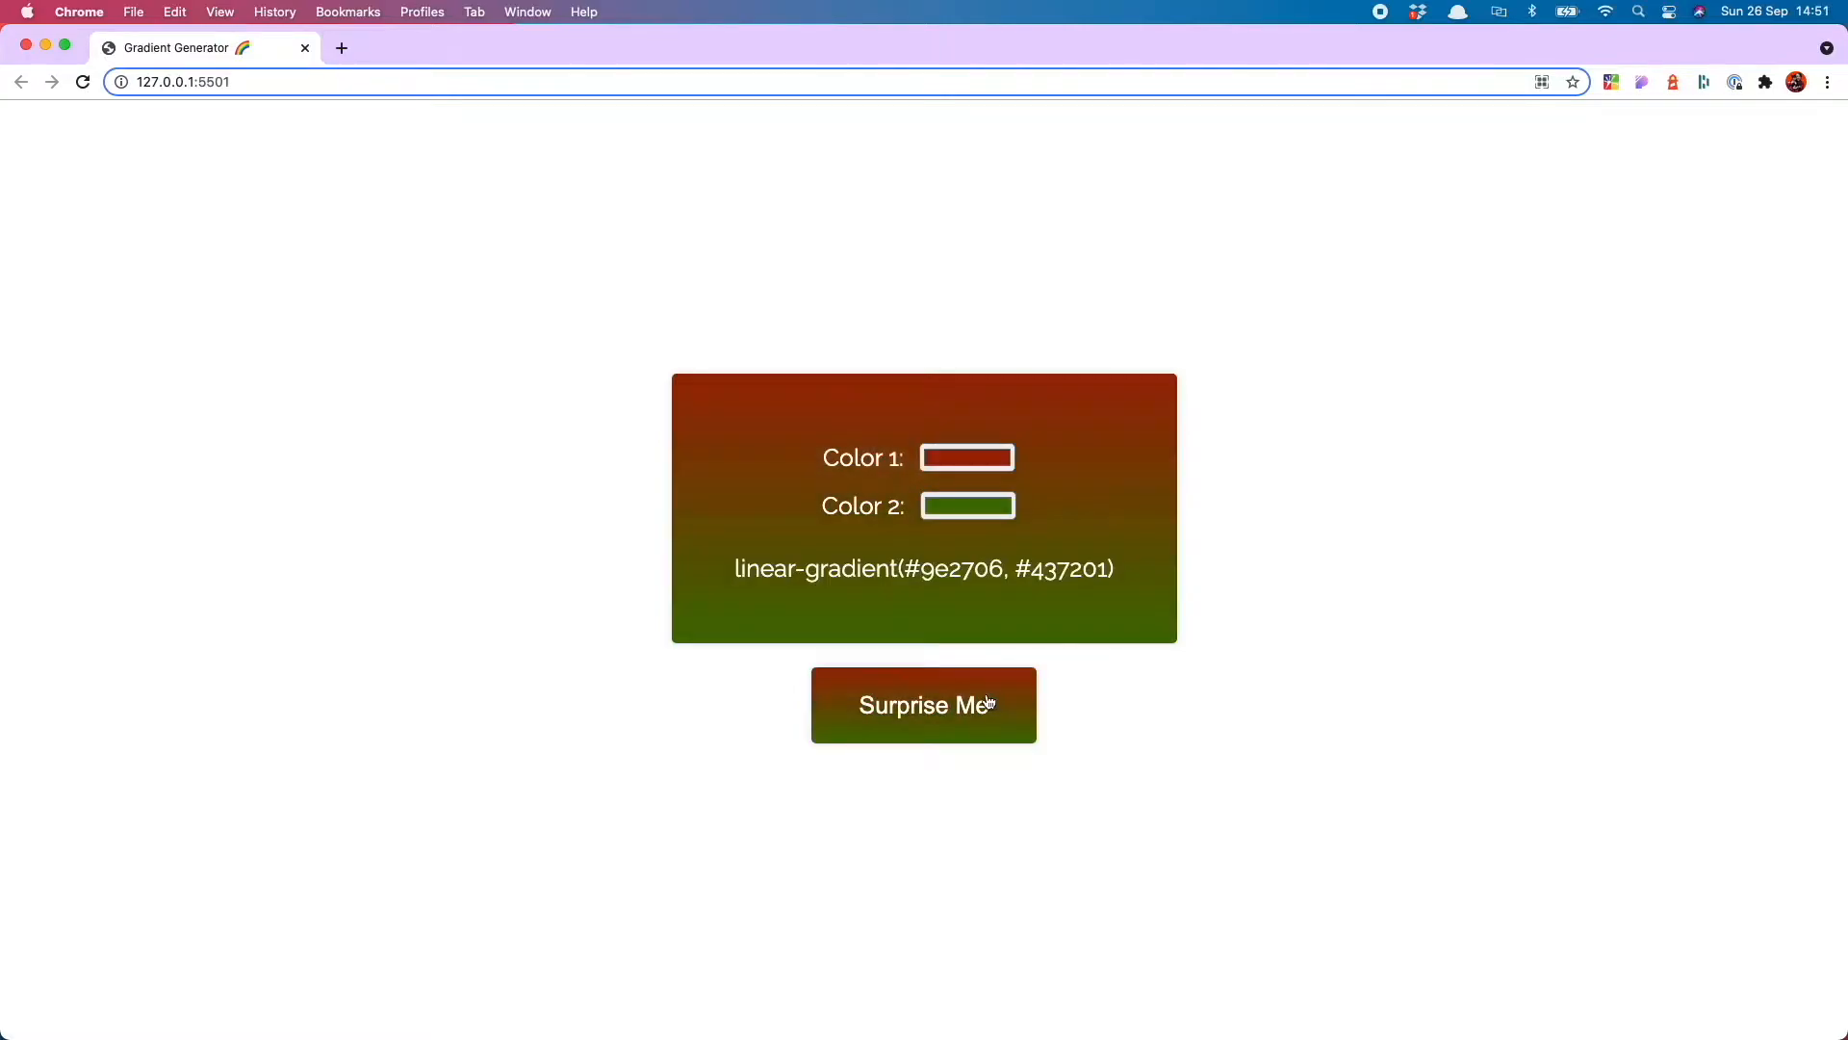
pyautogui.click(922, 704)
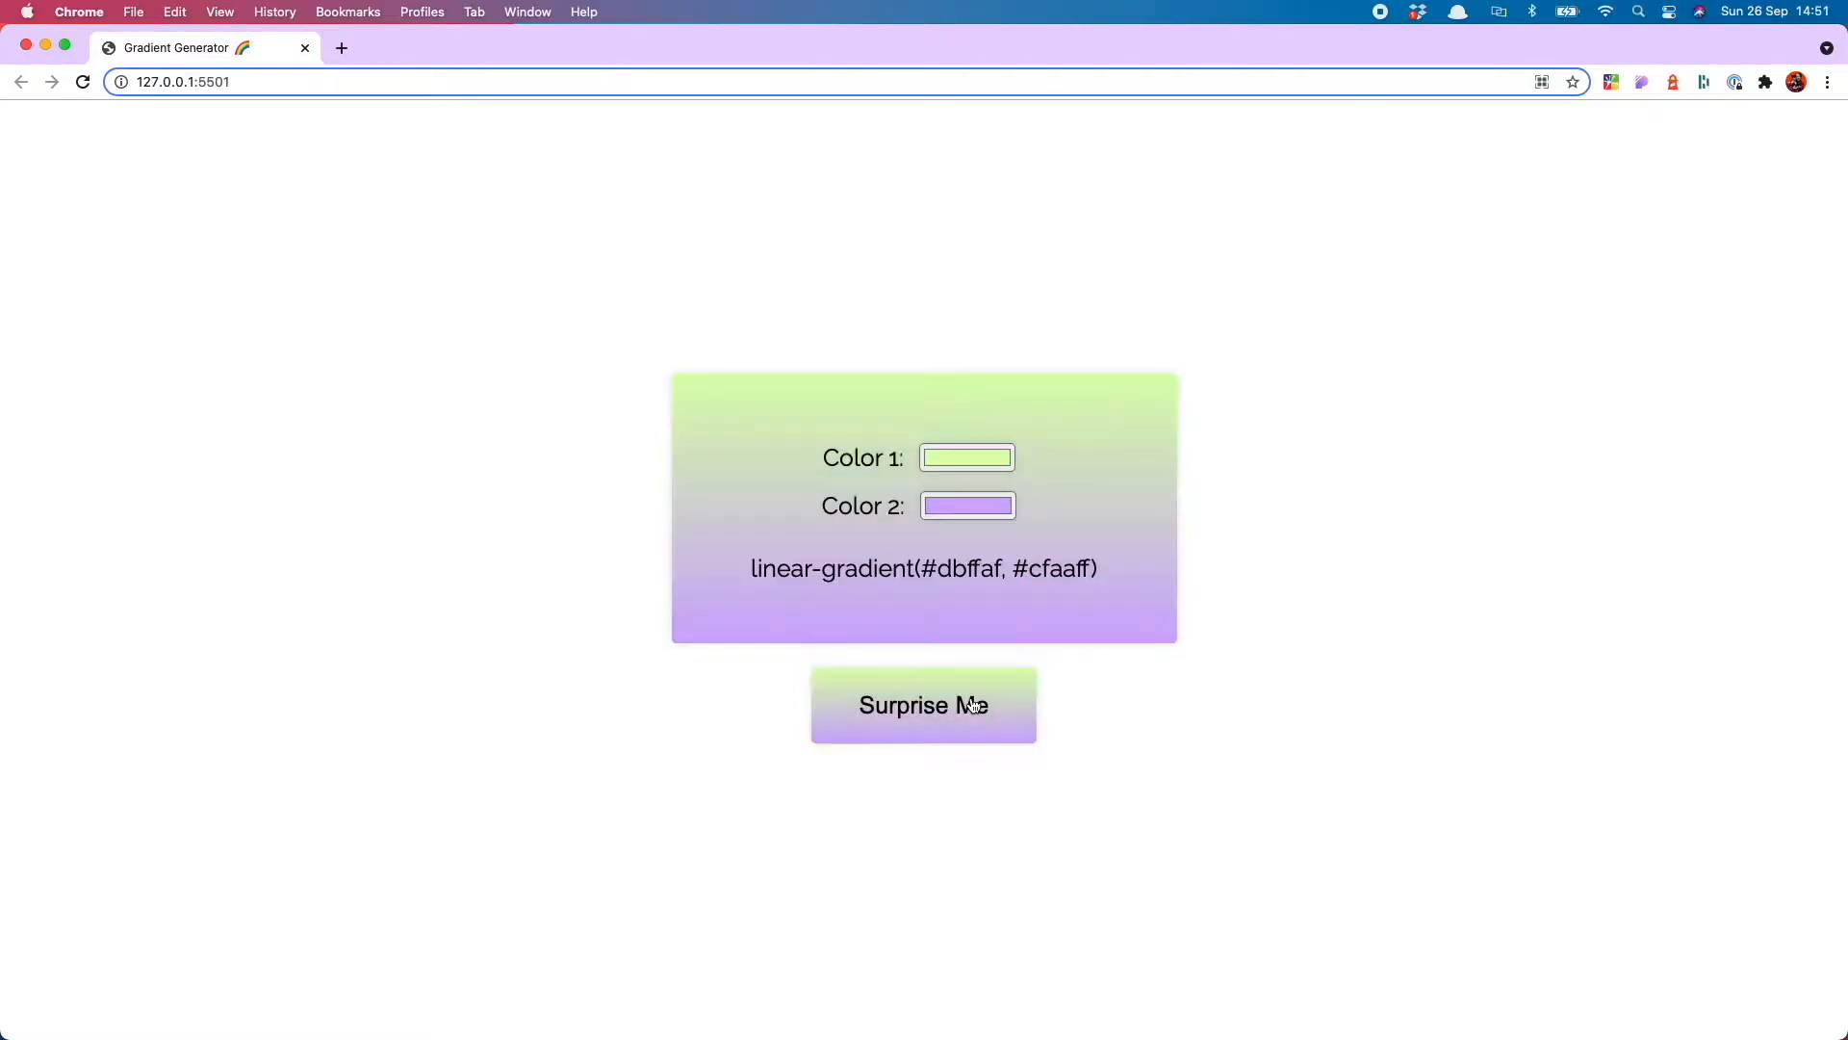
pyautogui.click(923, 704)
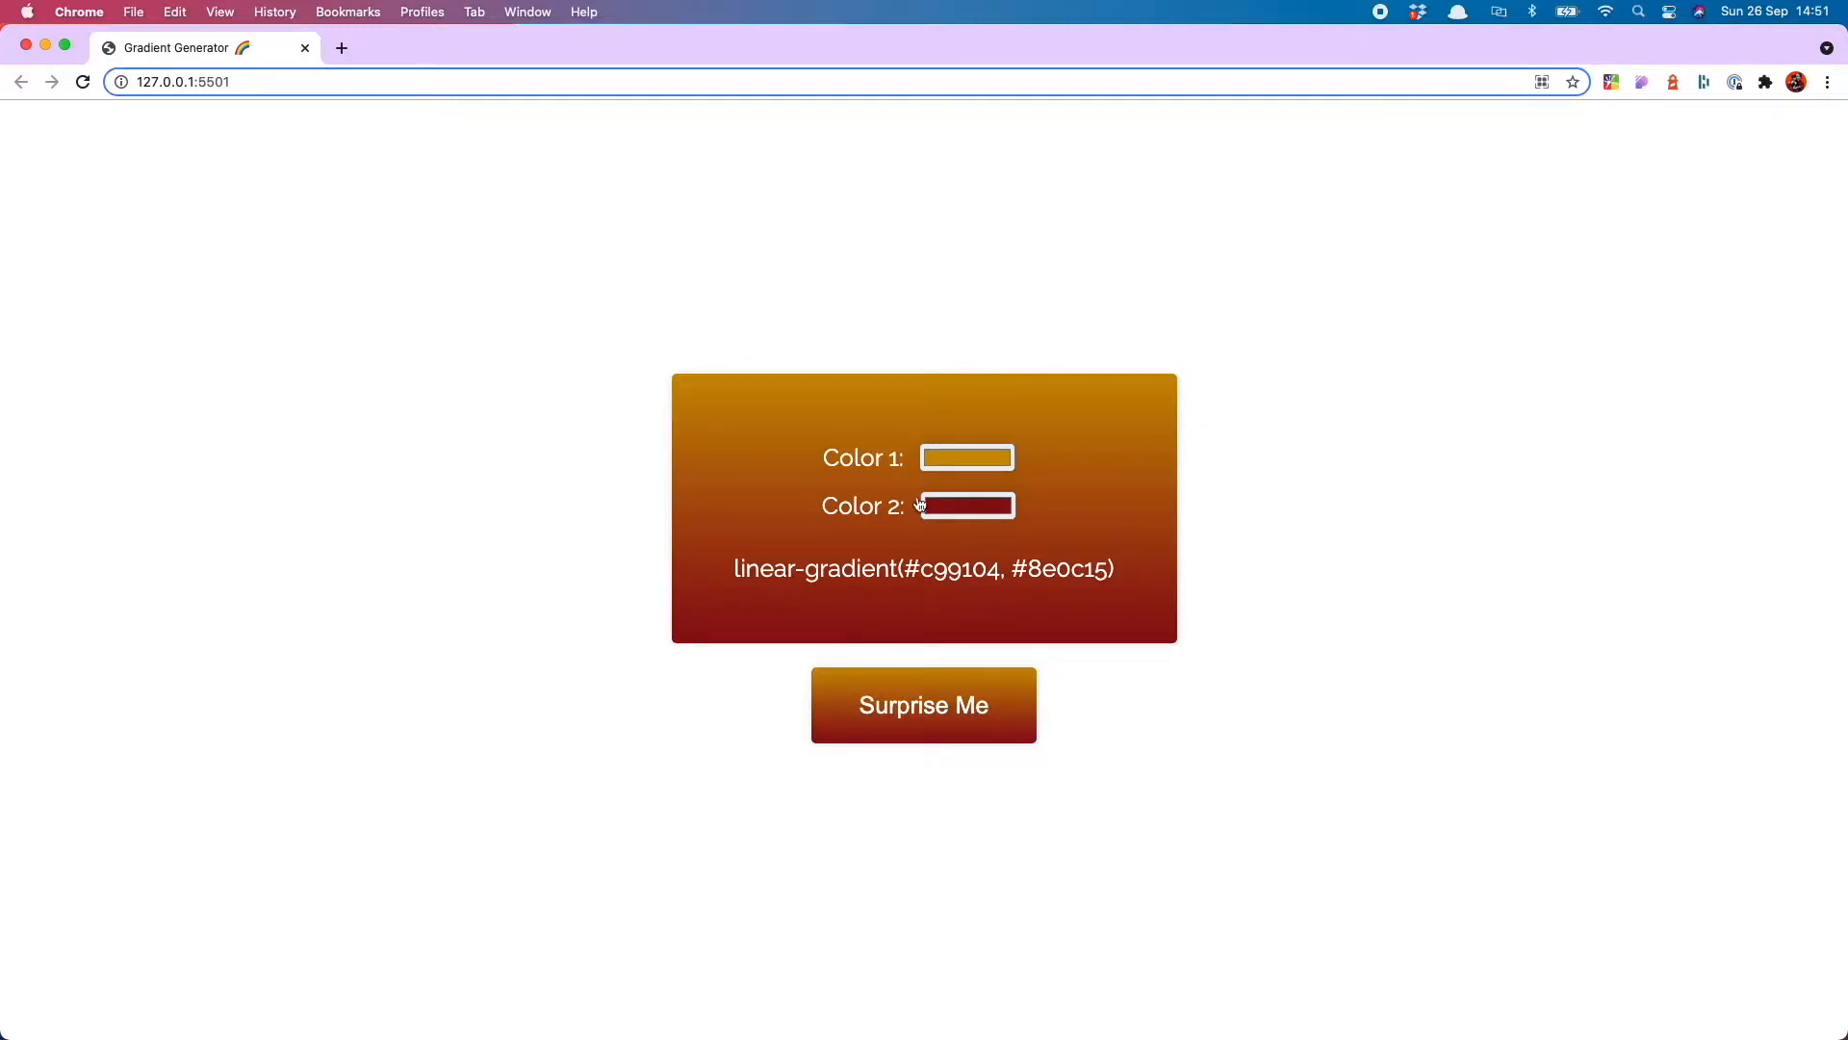
pyautogui.moveTo(943, 732)
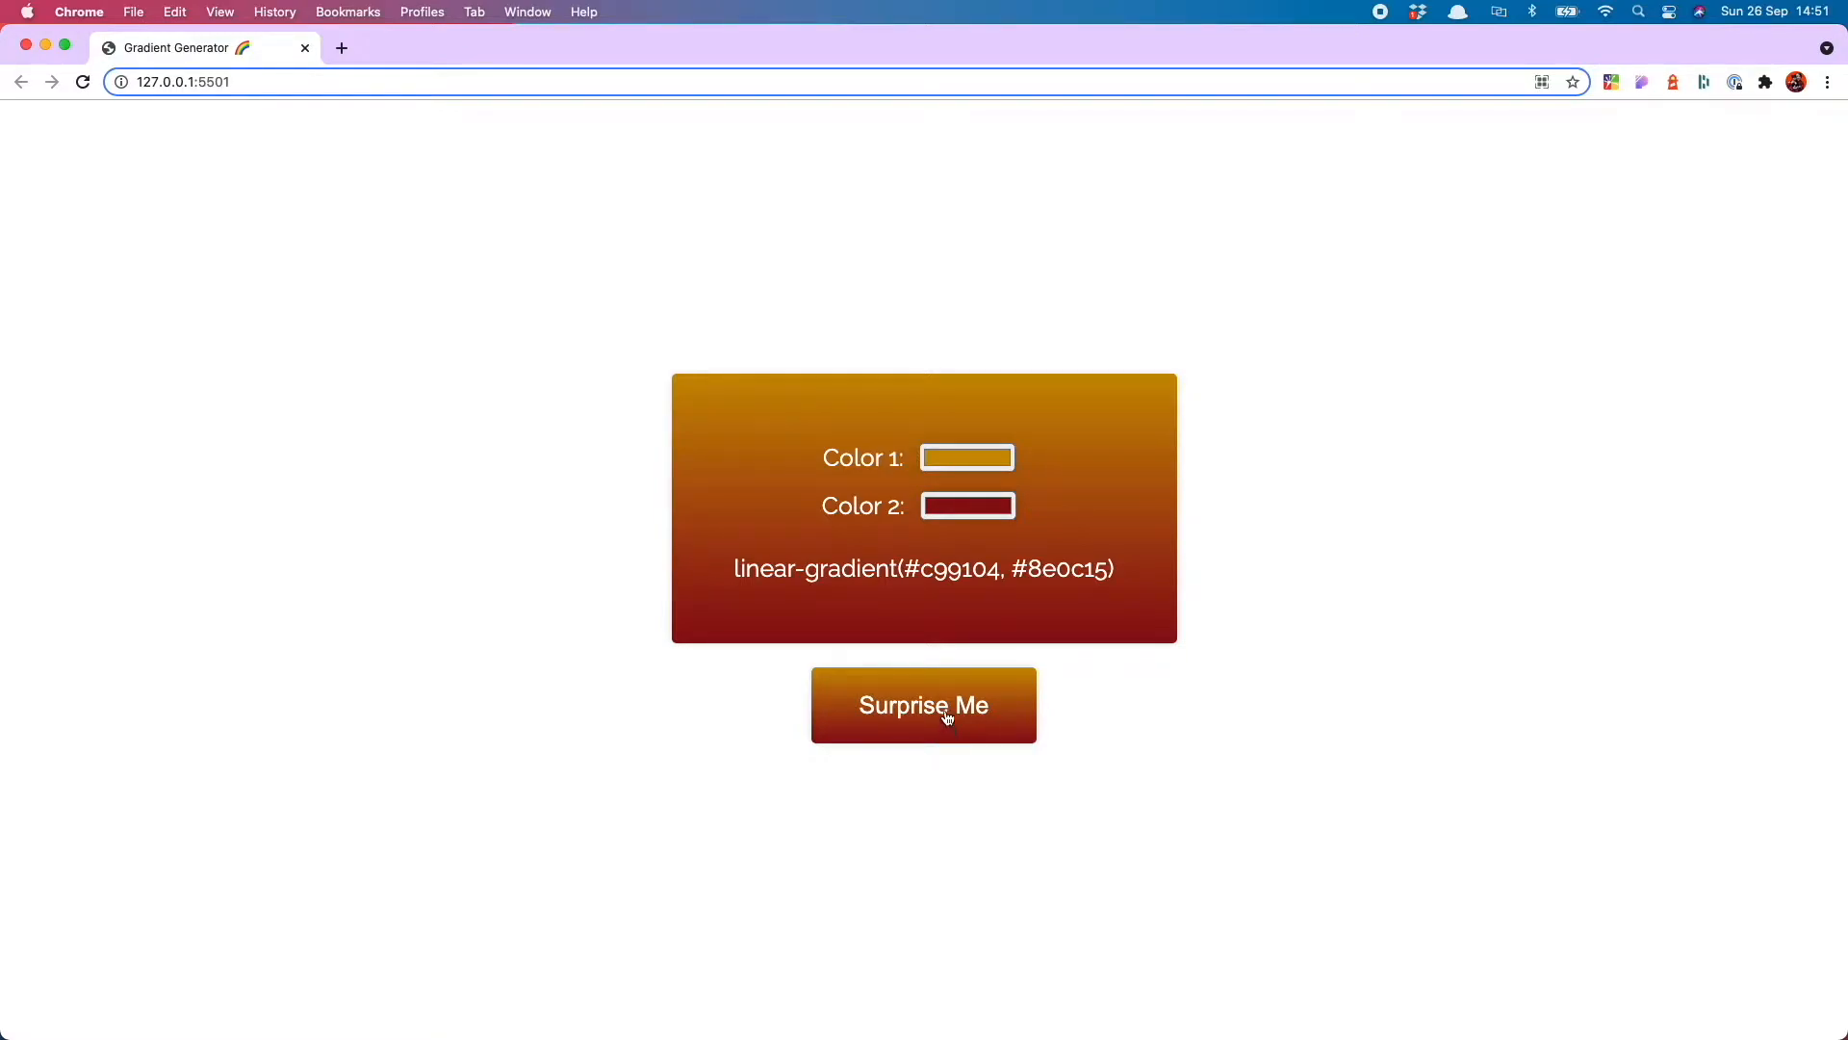
pyautogui.click(922, 705)
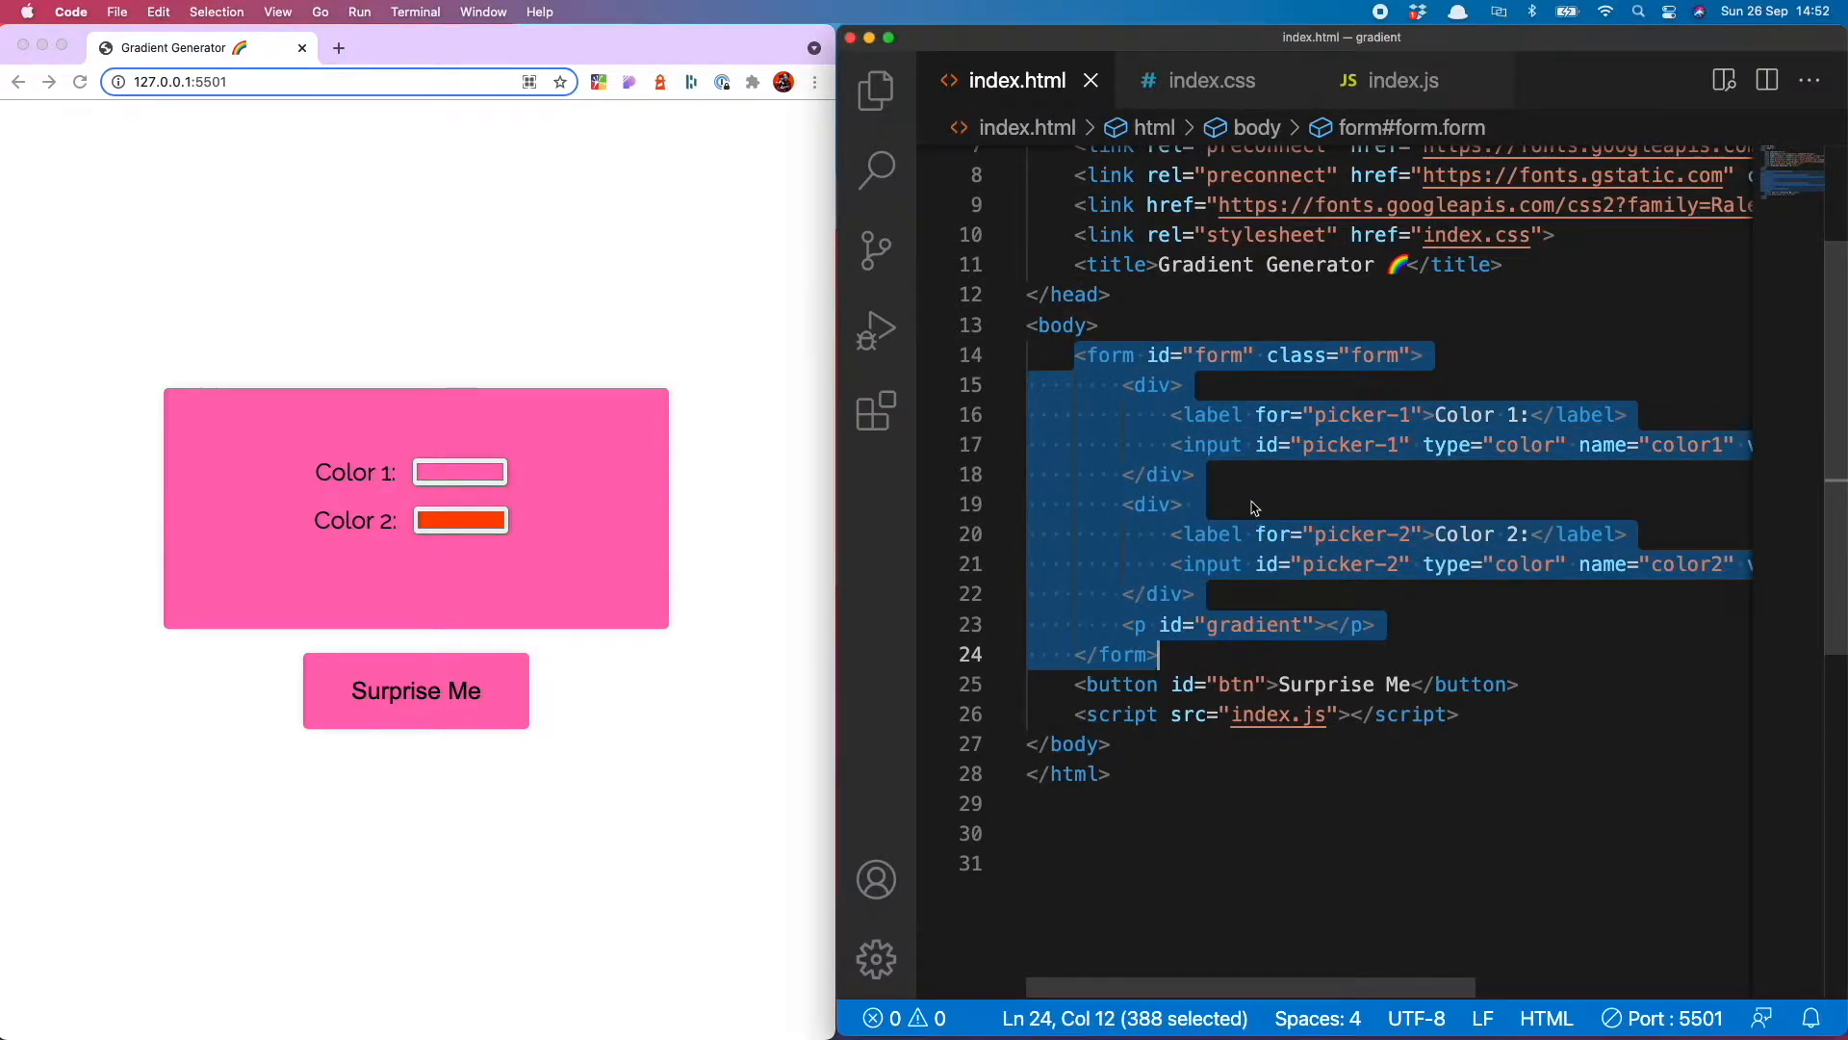
# Review the colour picker markup and try new colours, including a darker one, for Color 1
pyautogui.click(1194, 595)
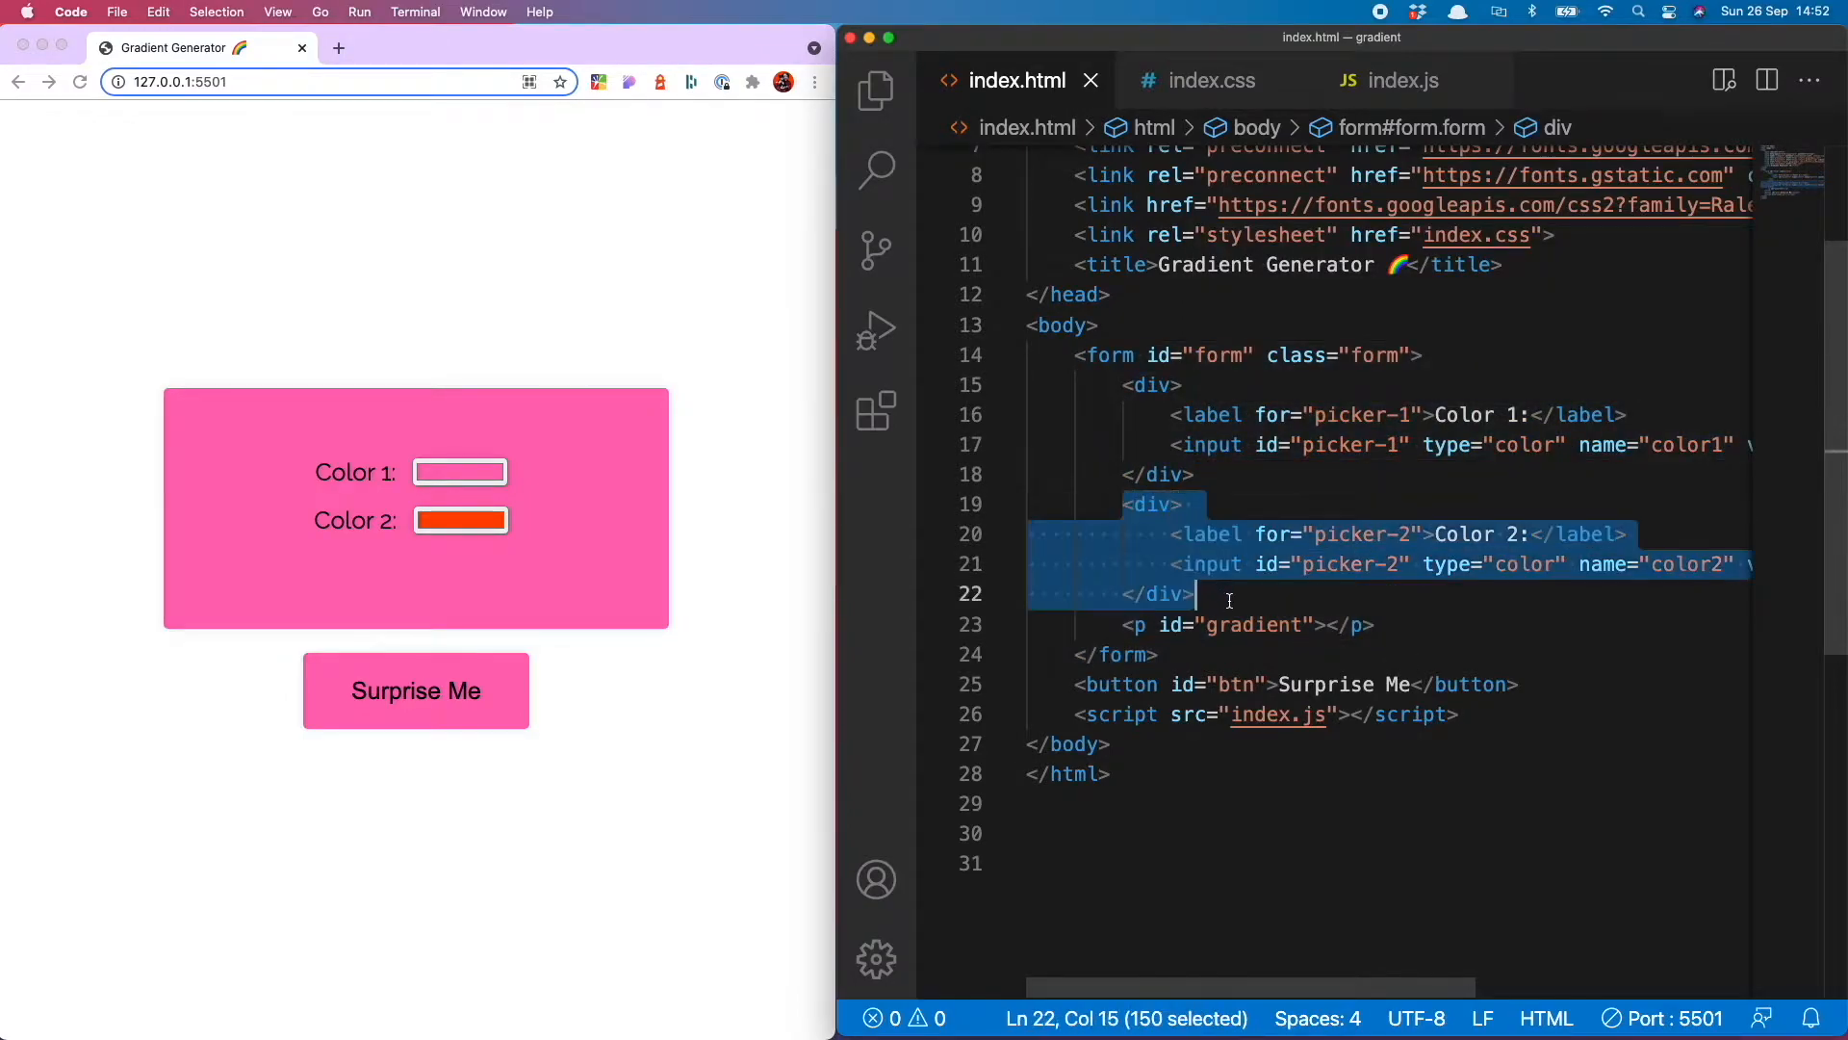
pyautogui.click(458, 471)
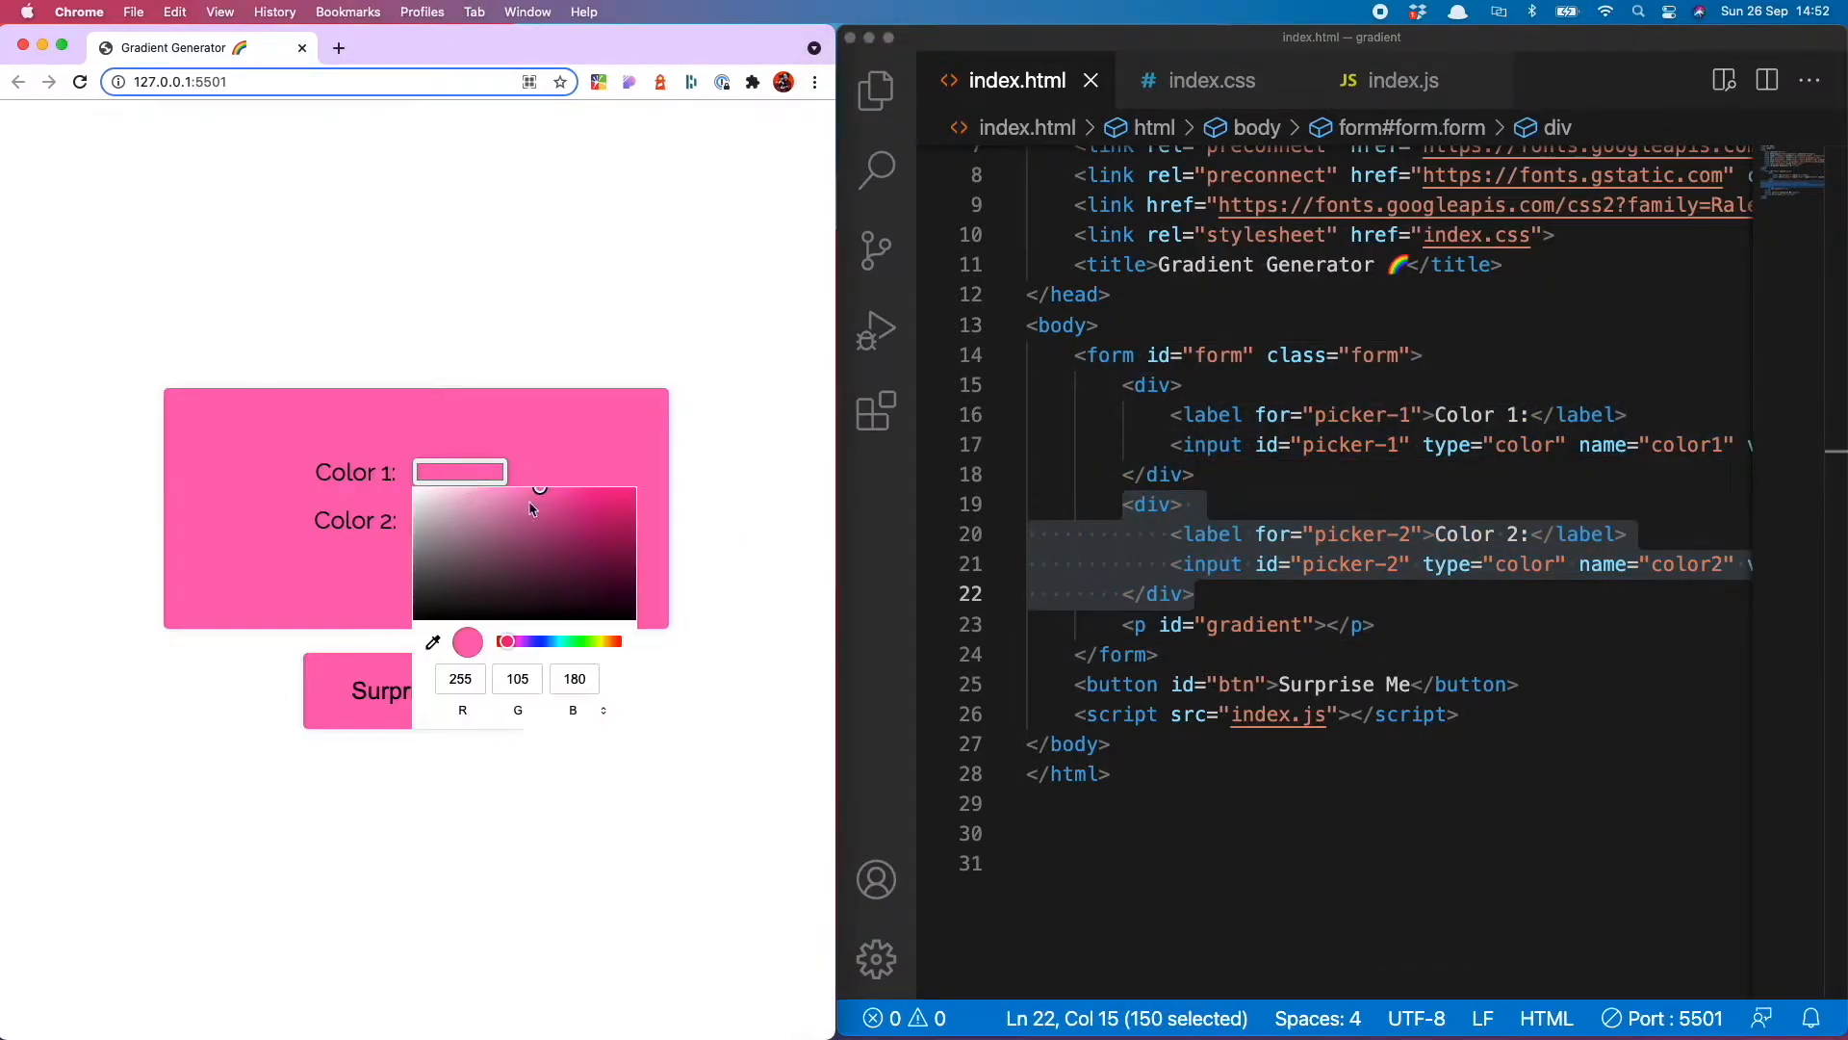
pyautogui.click(543, 473)
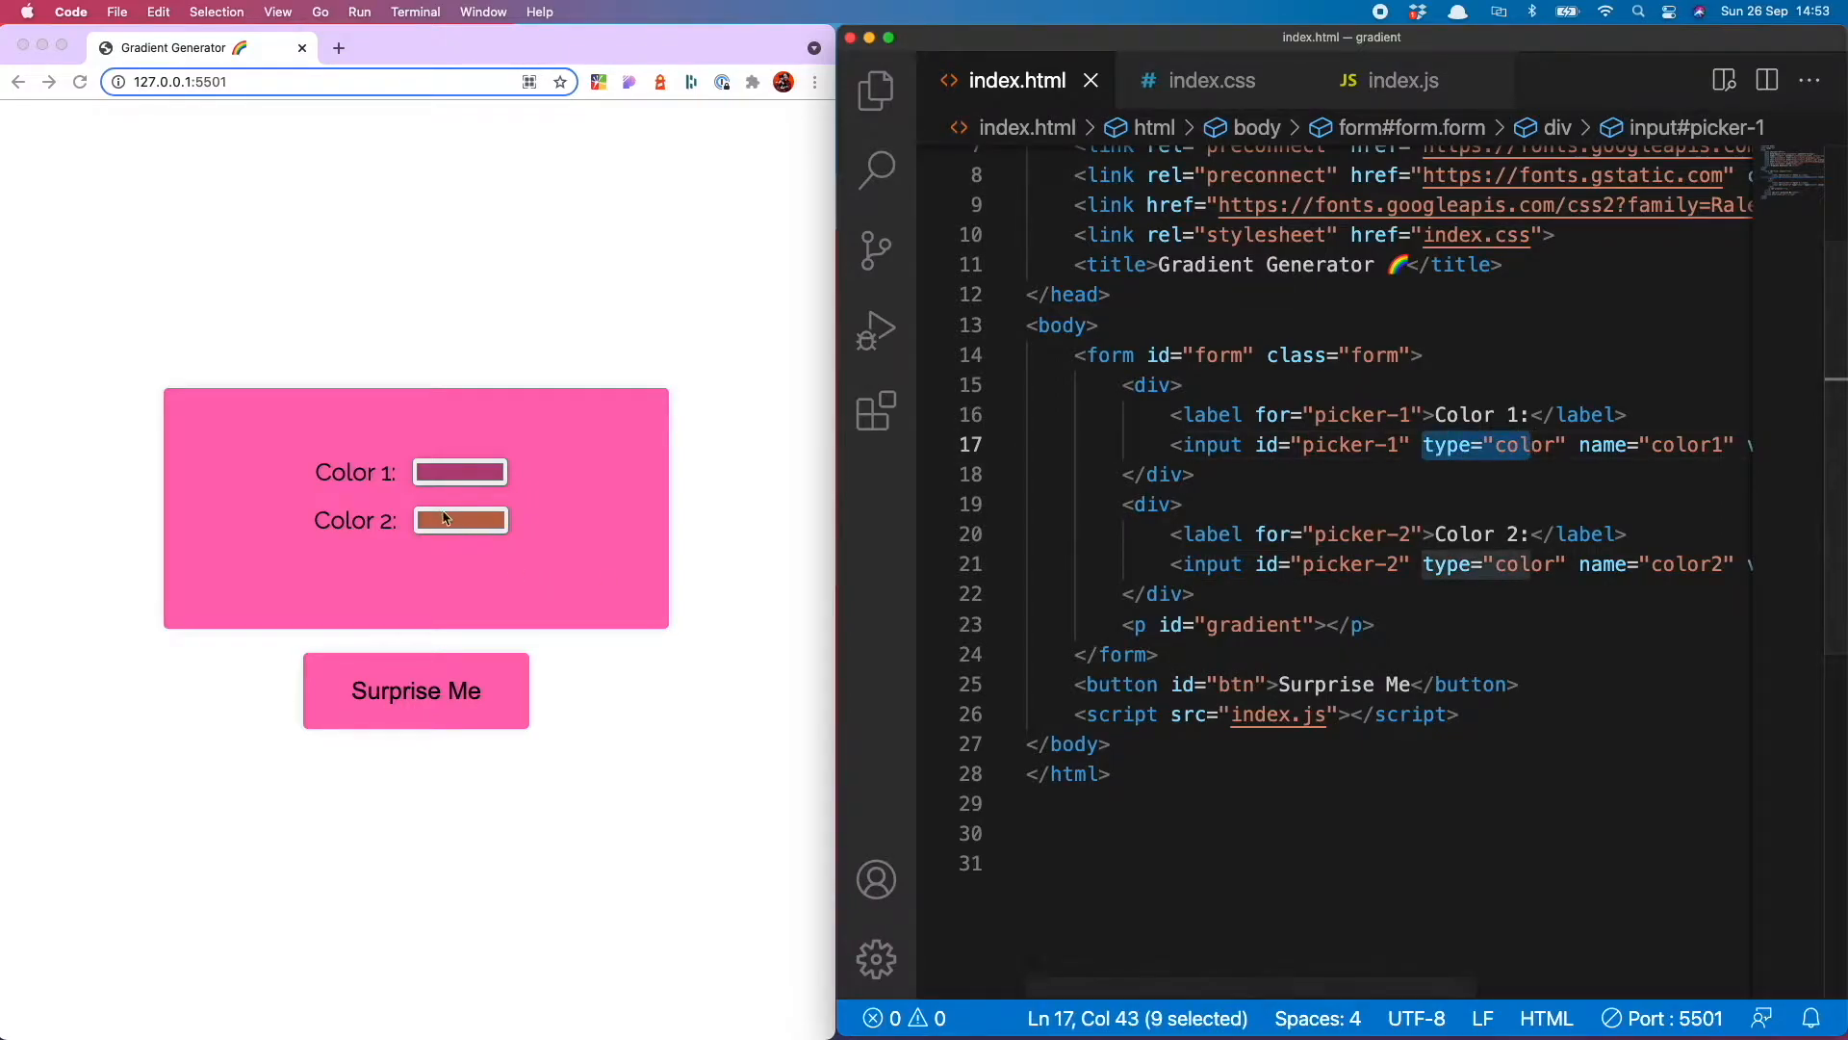
pyautogui.click(461, 520)
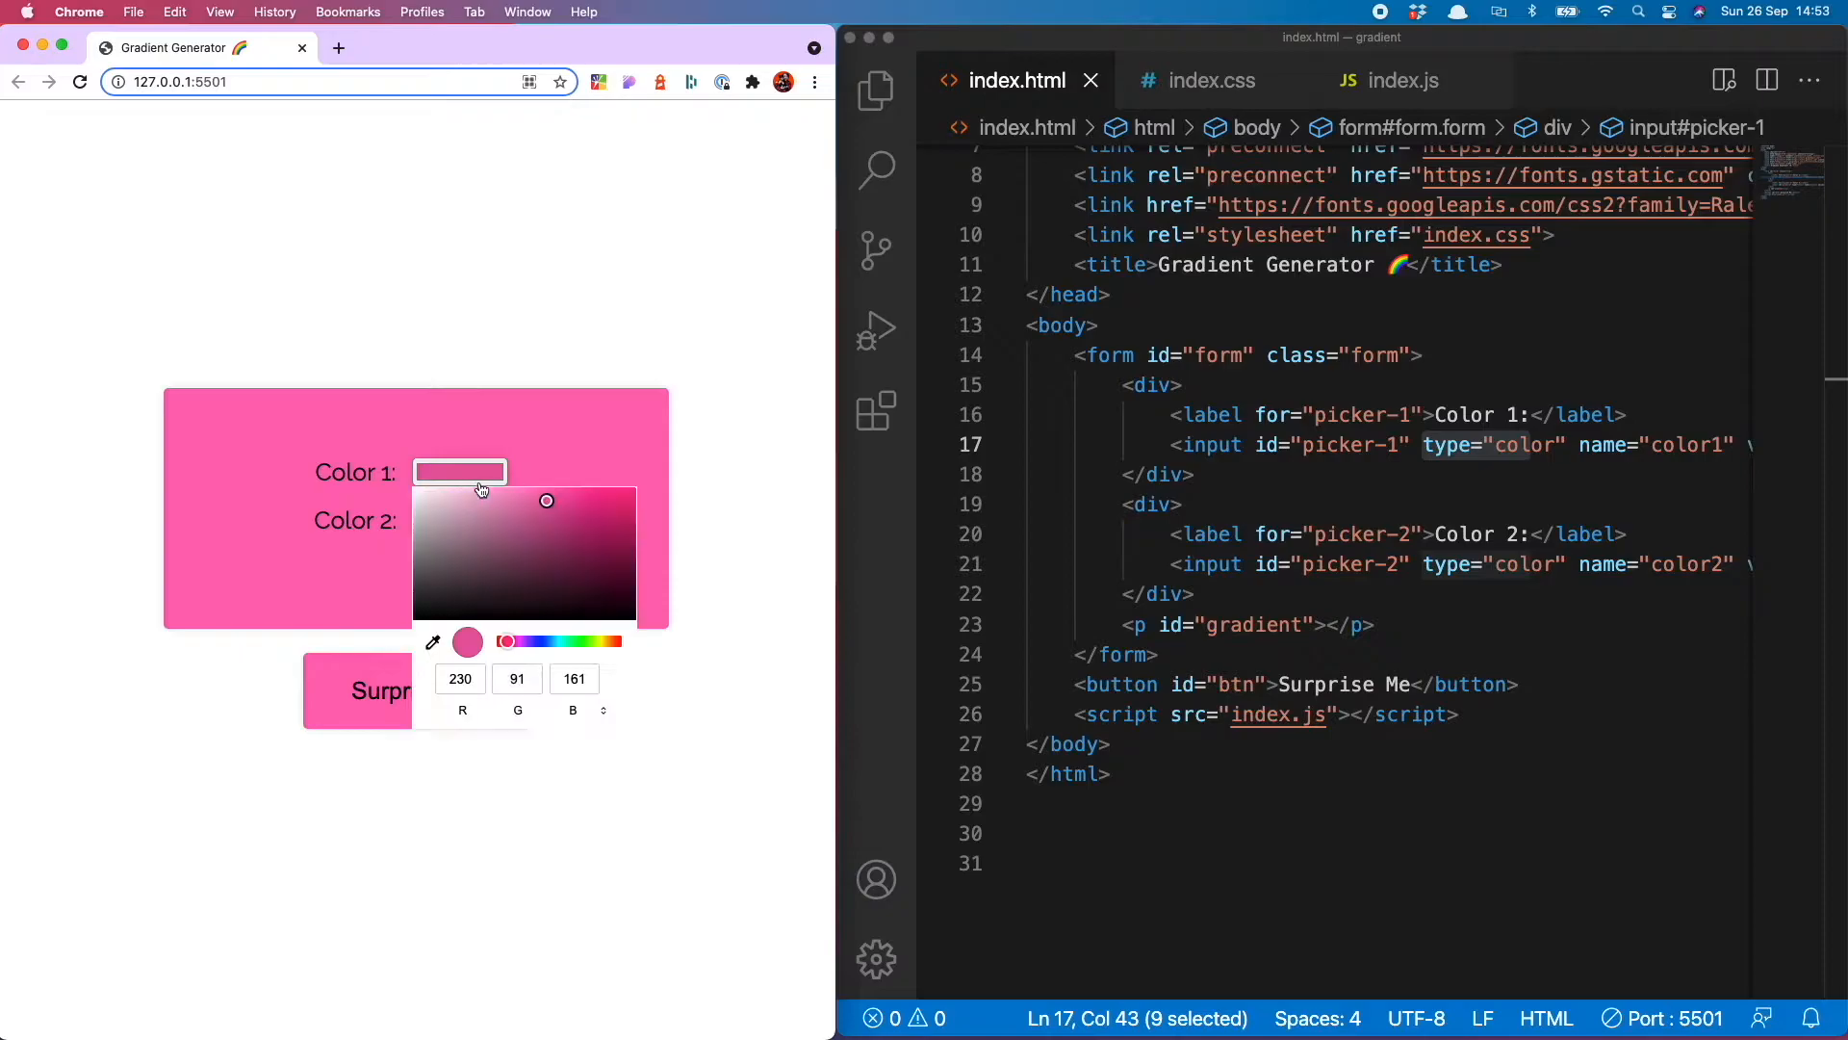
pyautogui.click(600, 710)
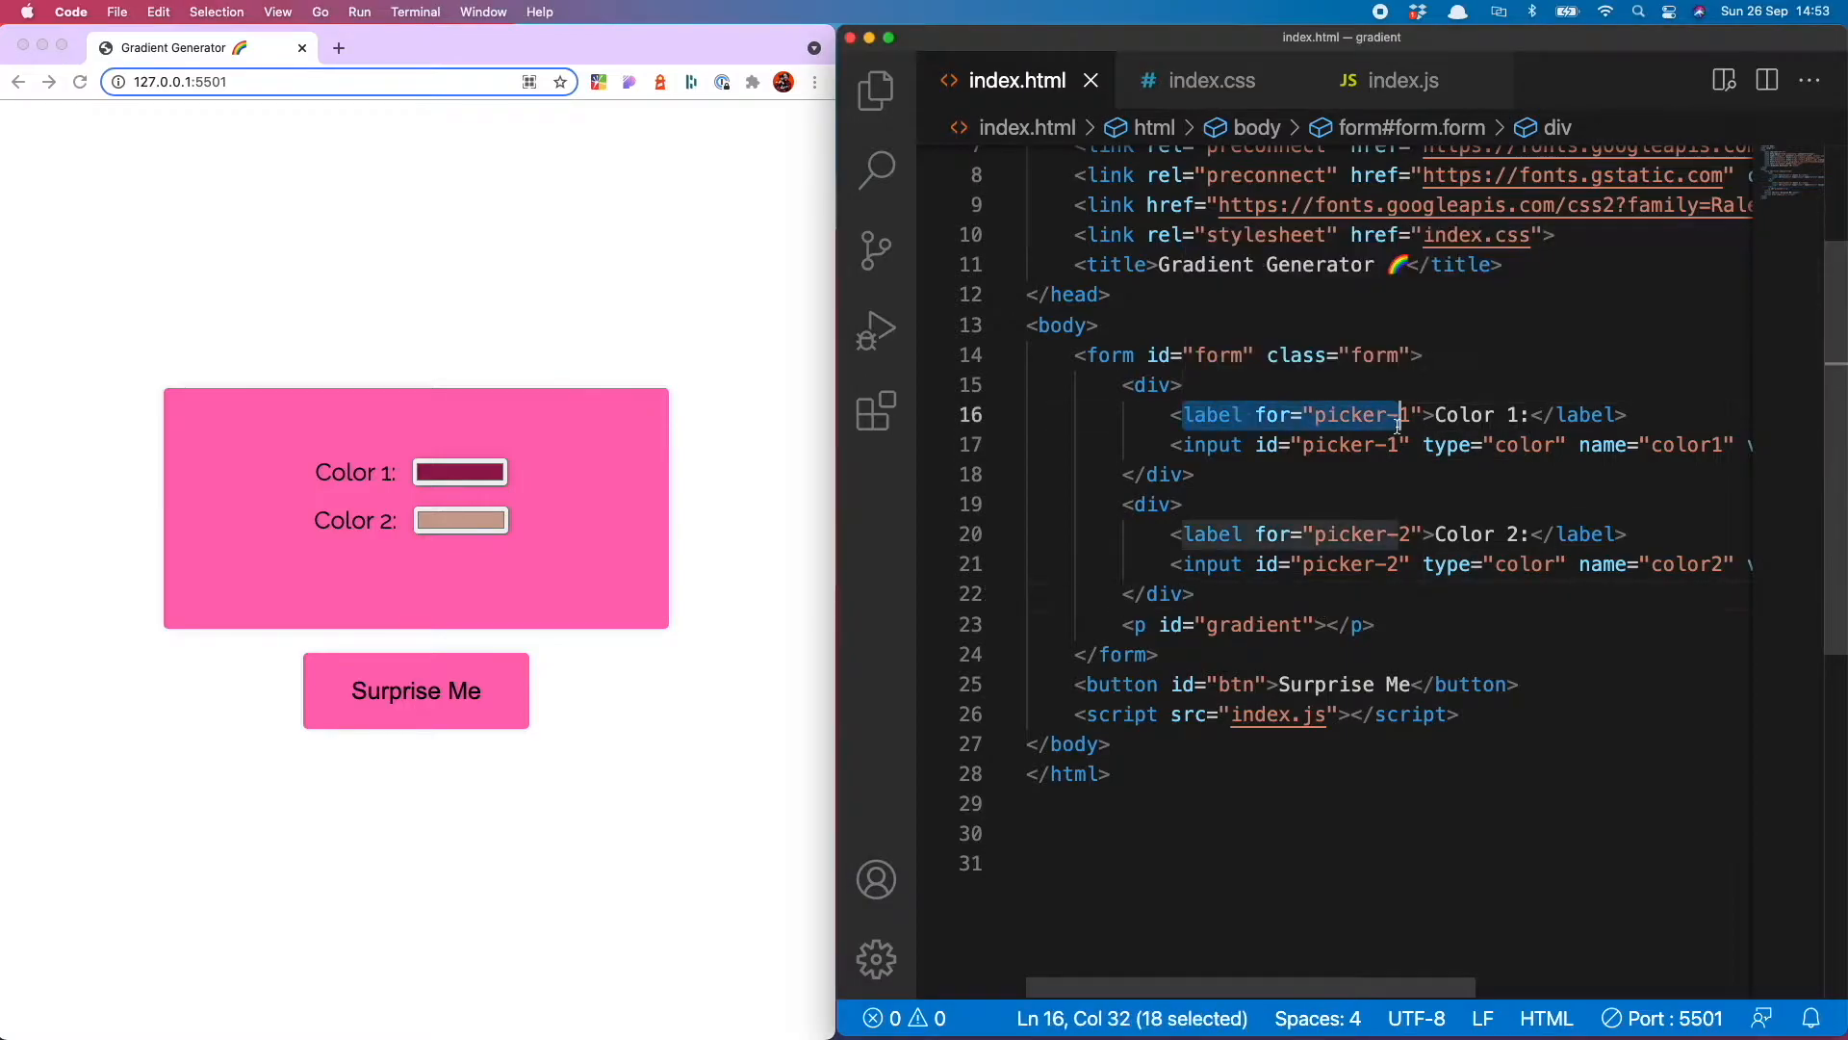
# Point out the picker-2 id in index.html, then move to the empty index.js script
pyautogui.click(1163, 474)
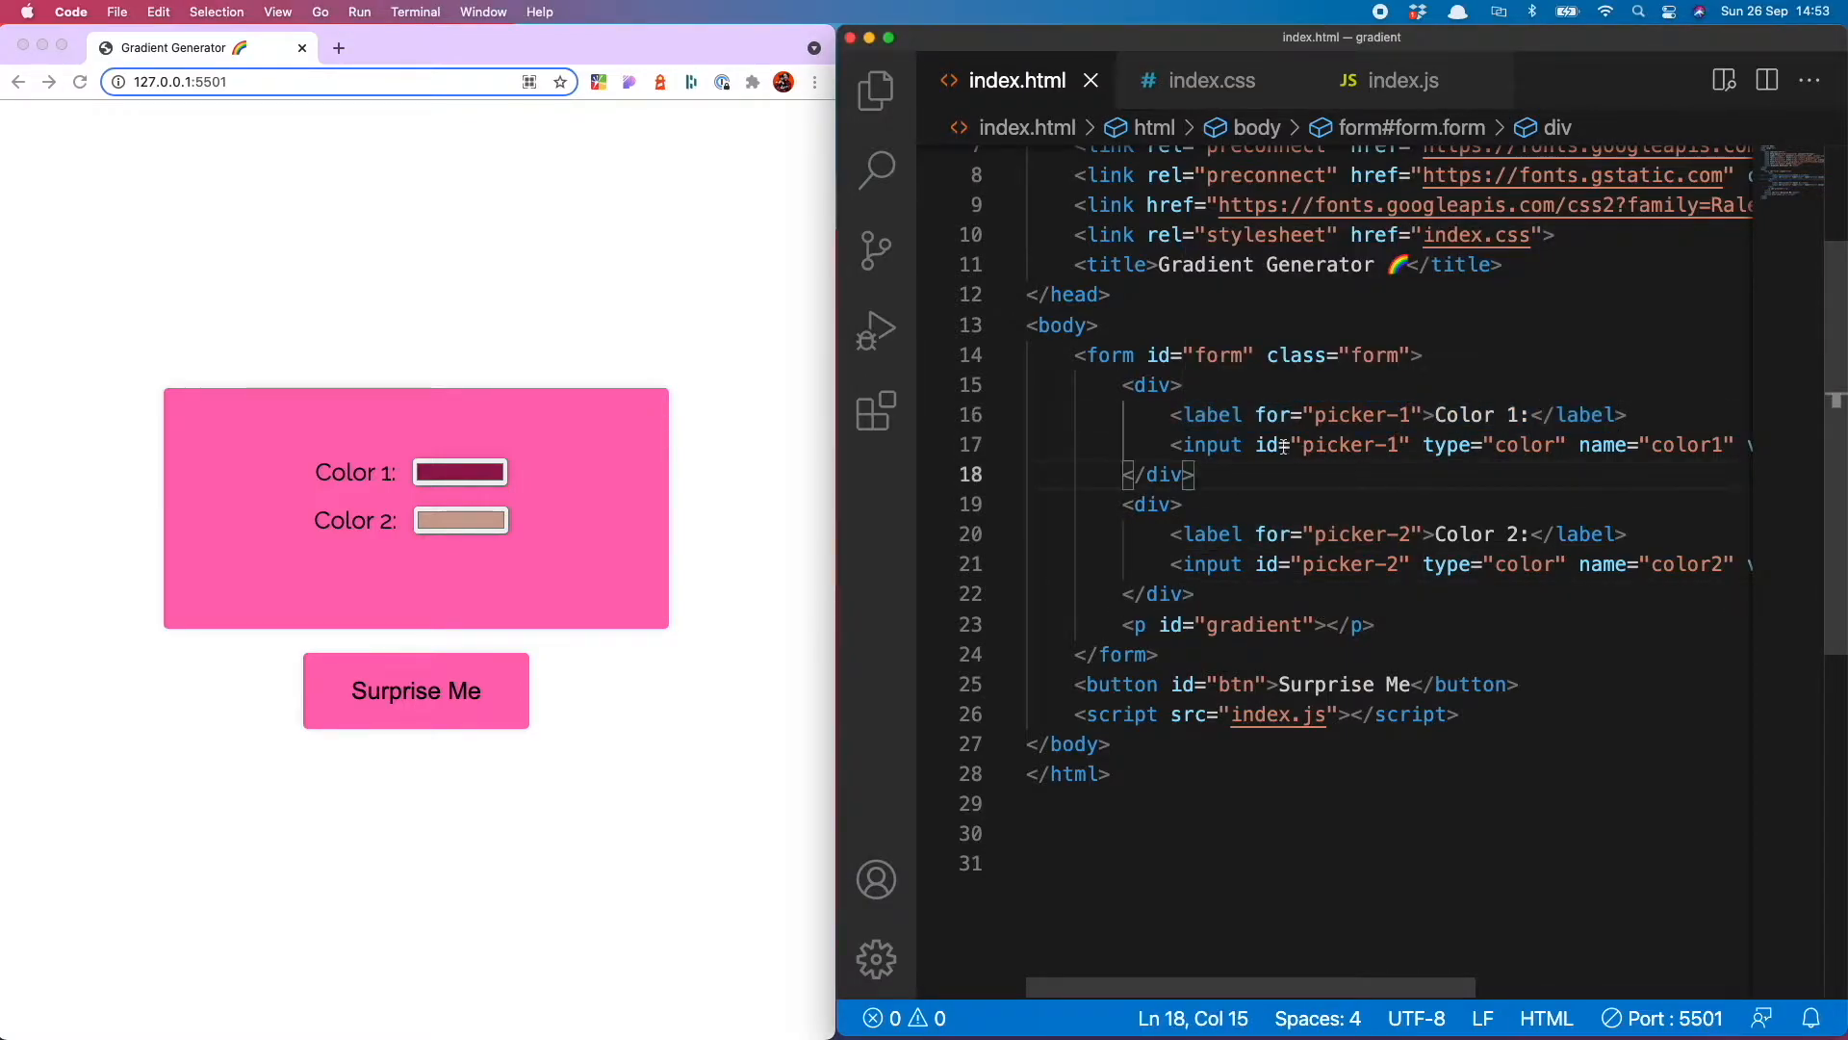
pyautogui.click(1398, 564)
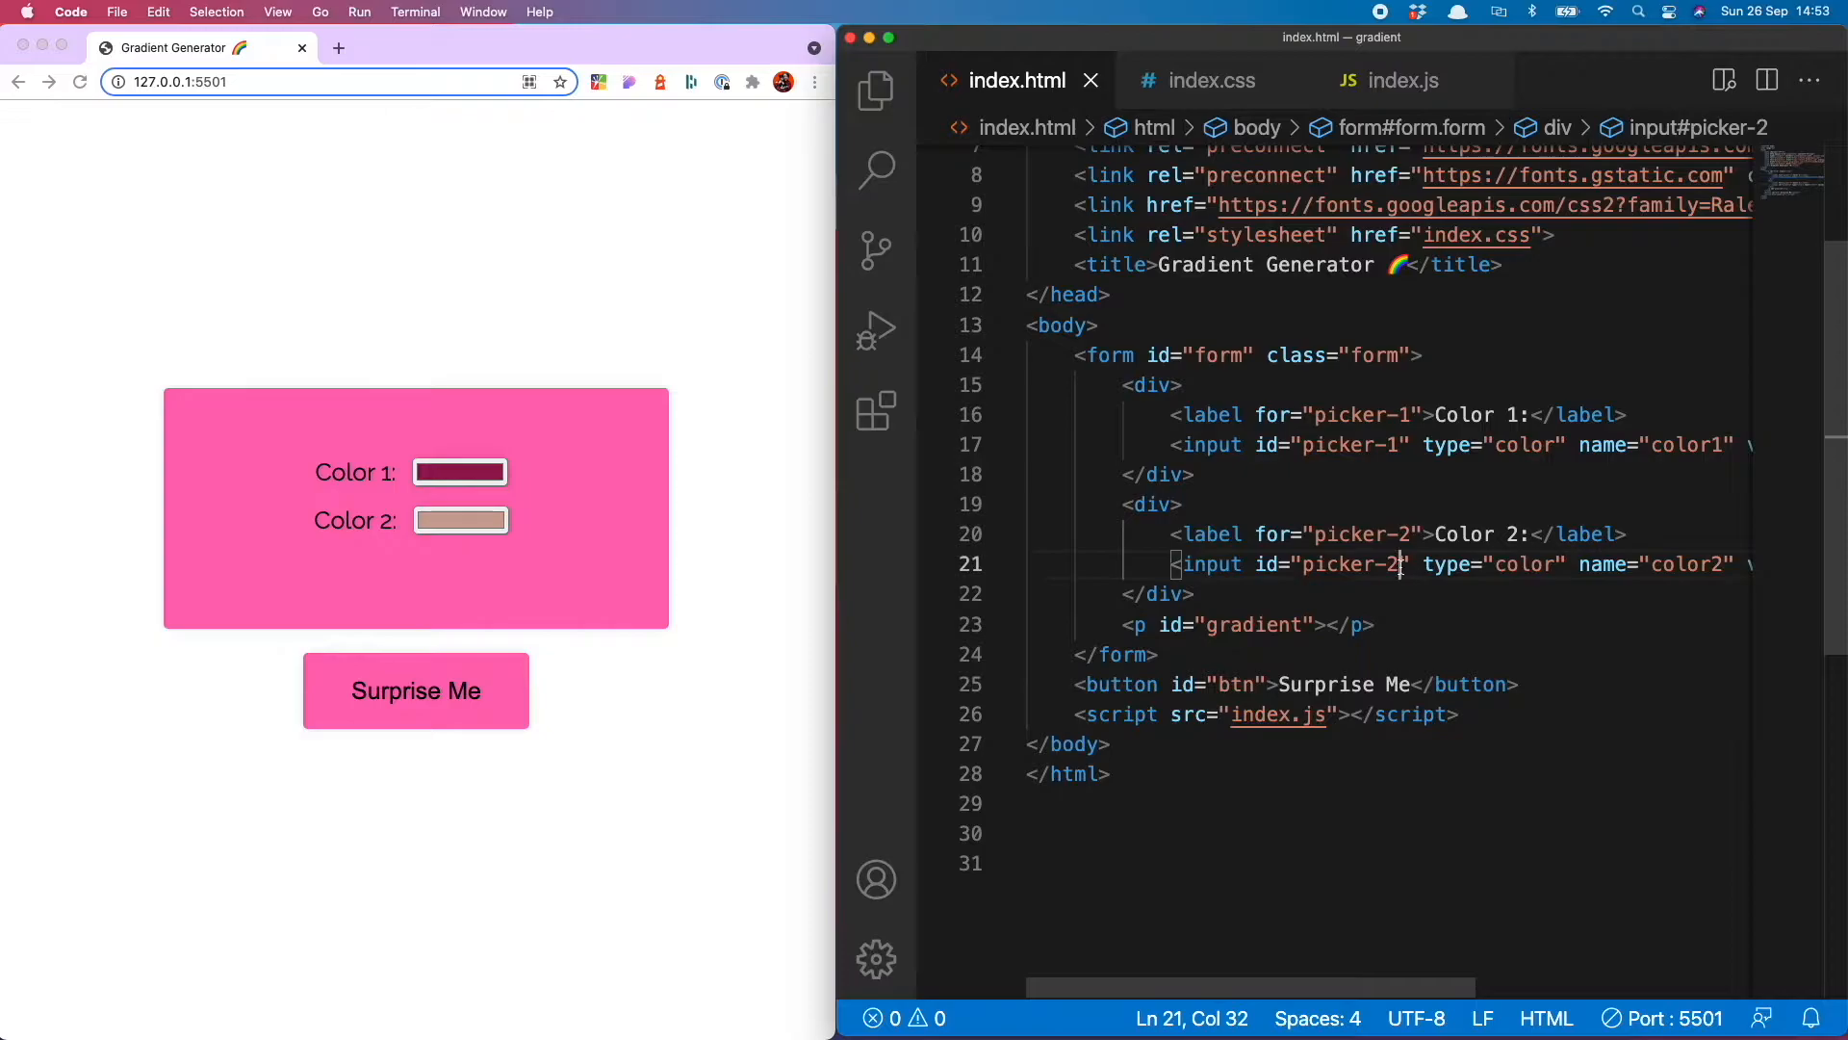
pyautogui.doubleClick(1358, 564)
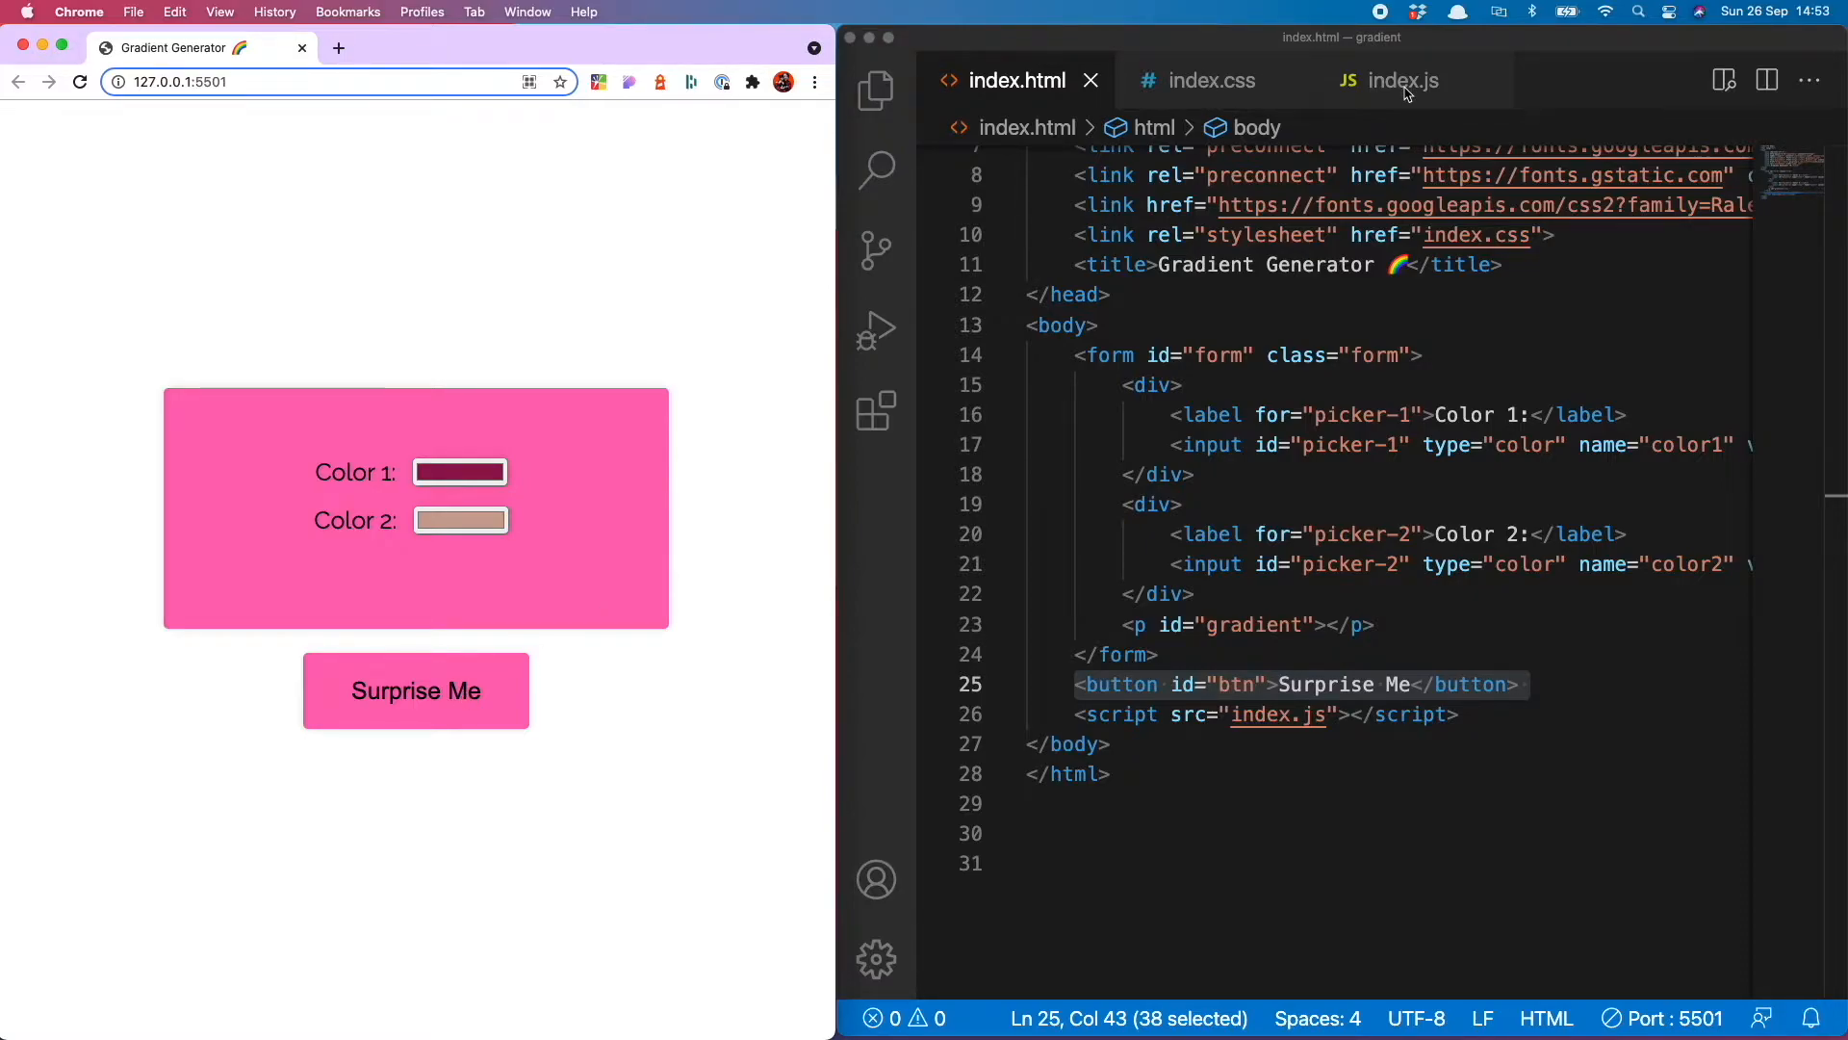
pyautogui.click(1403, 81)
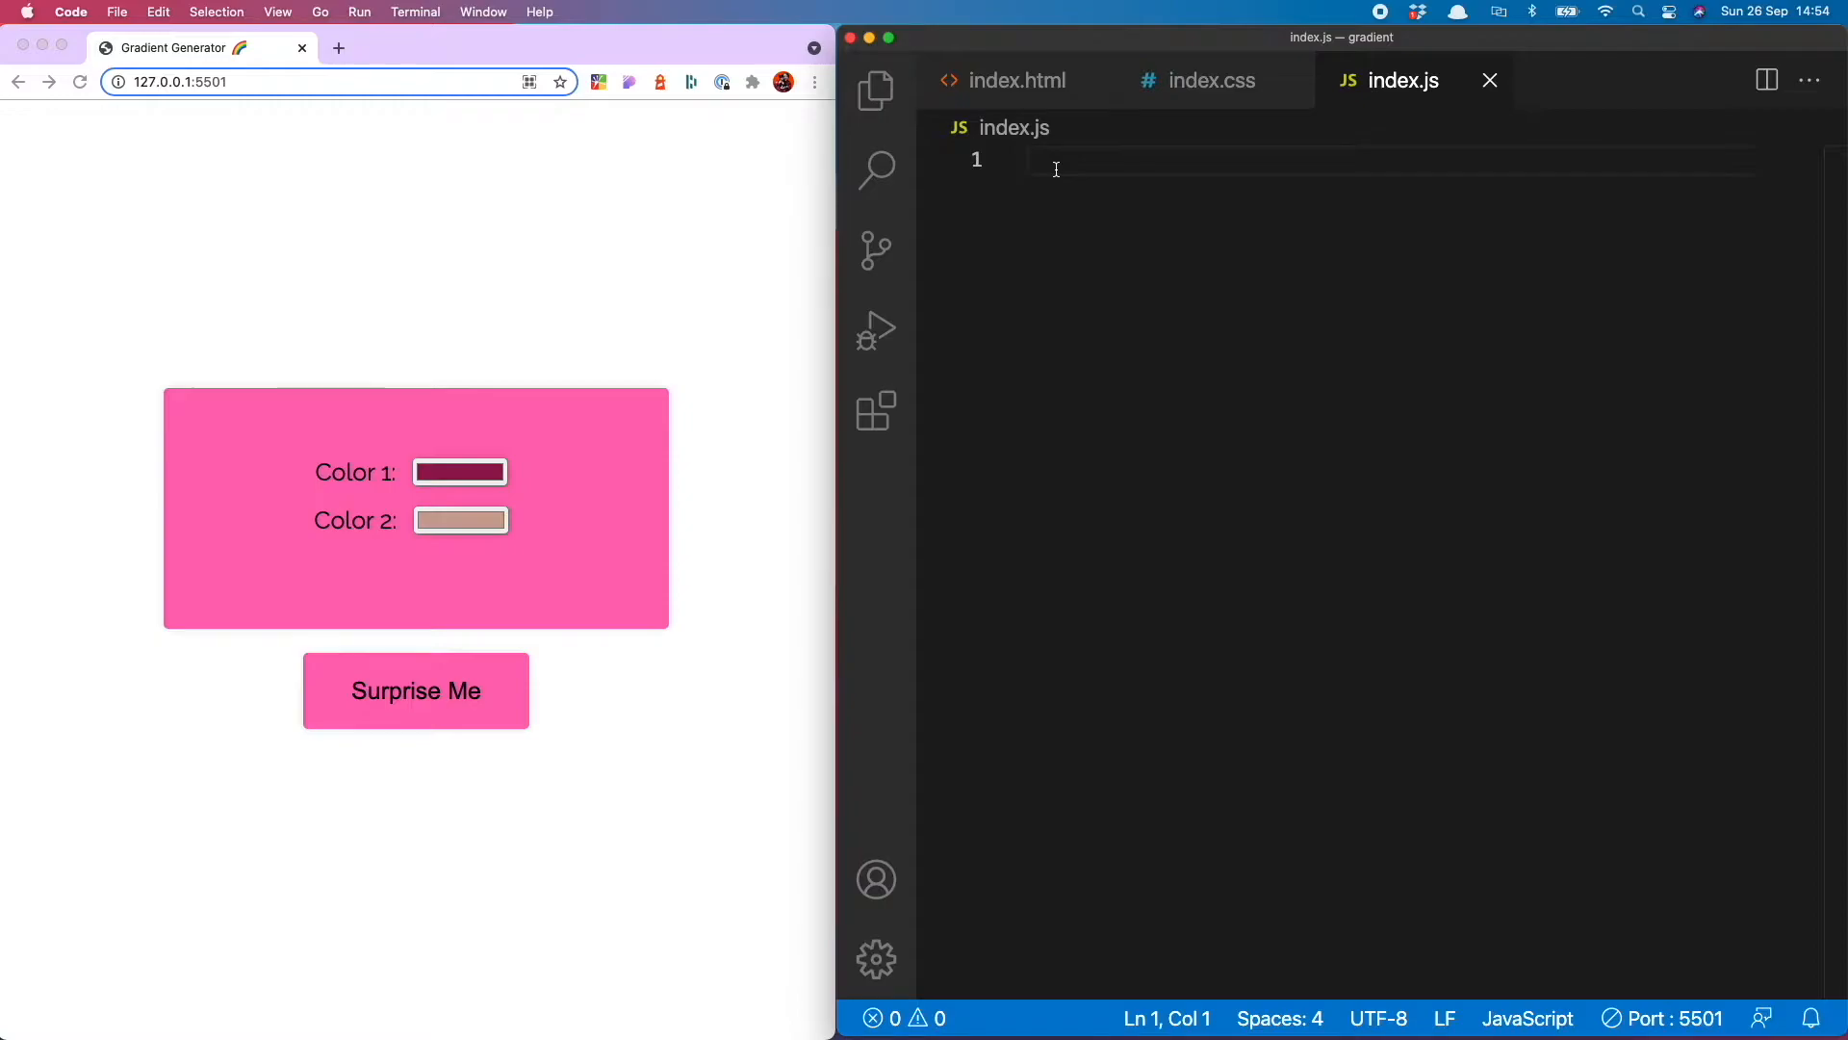
# Declare const picker1 looked up by id with document.getElementById
pyautogui.click(1055, 159)
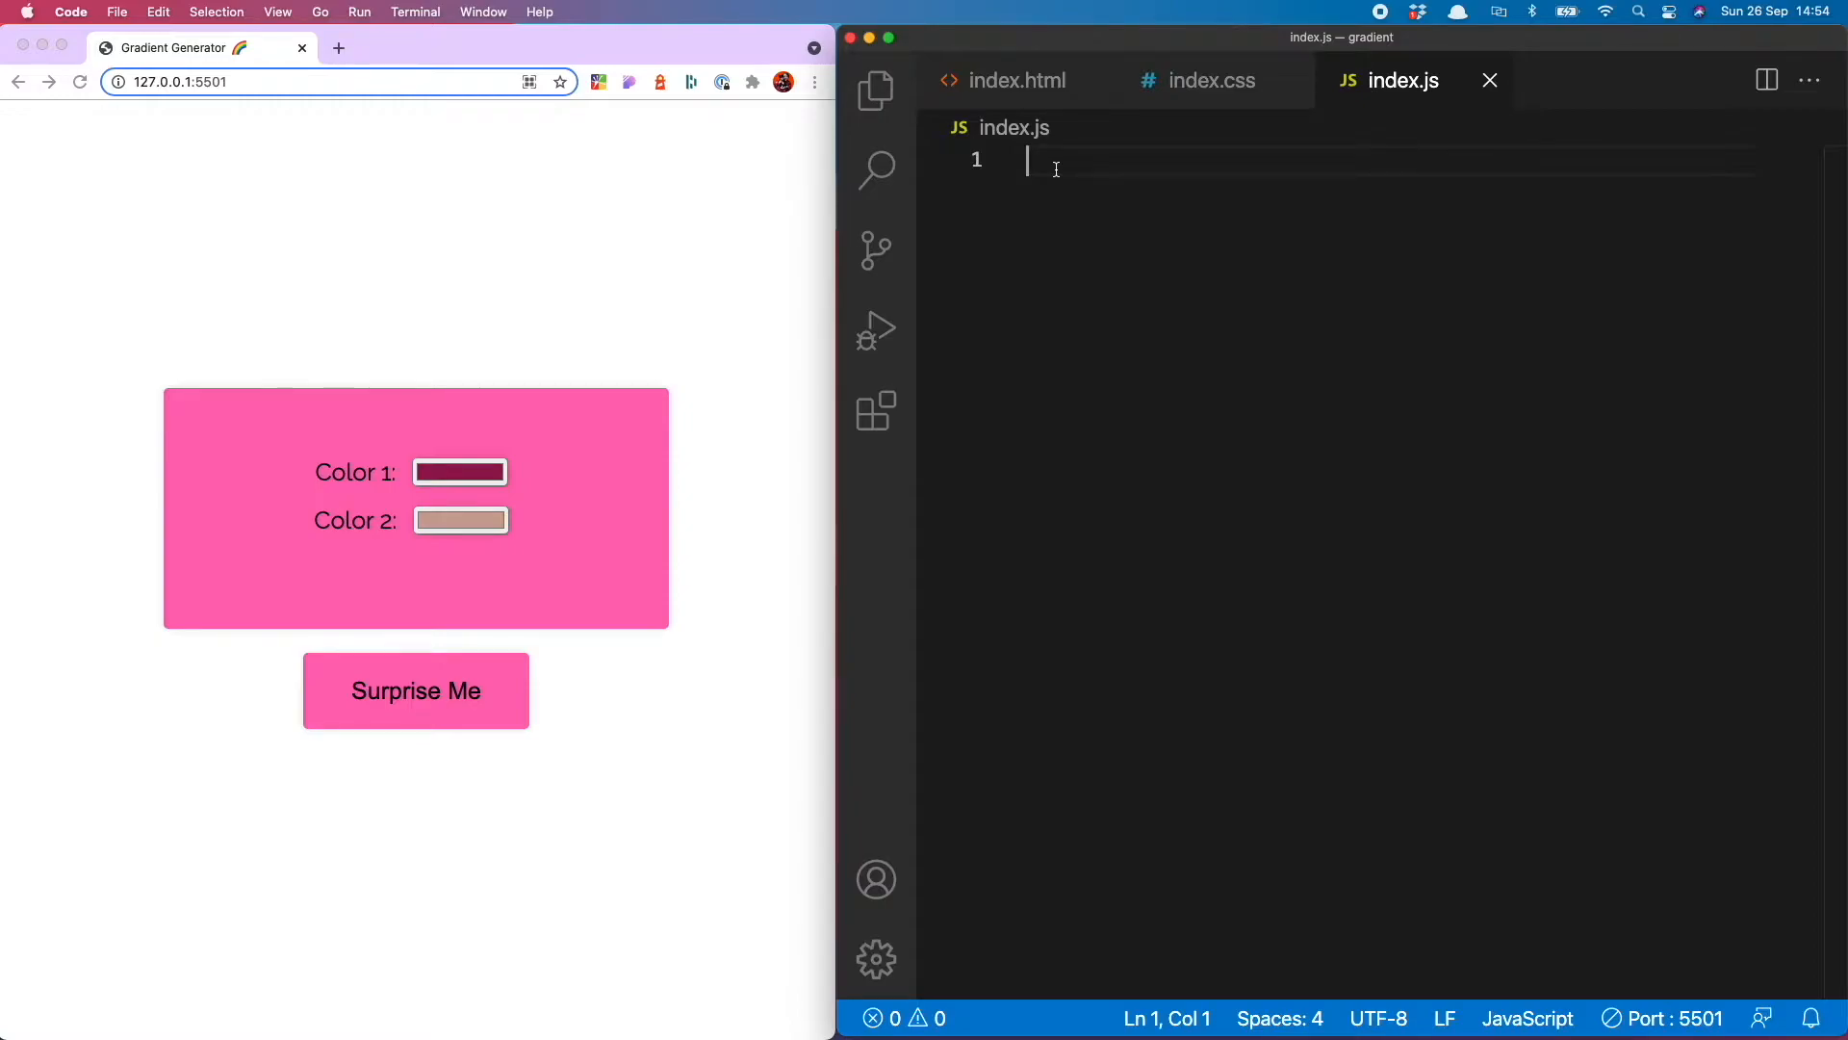
pyautogui.write('const')
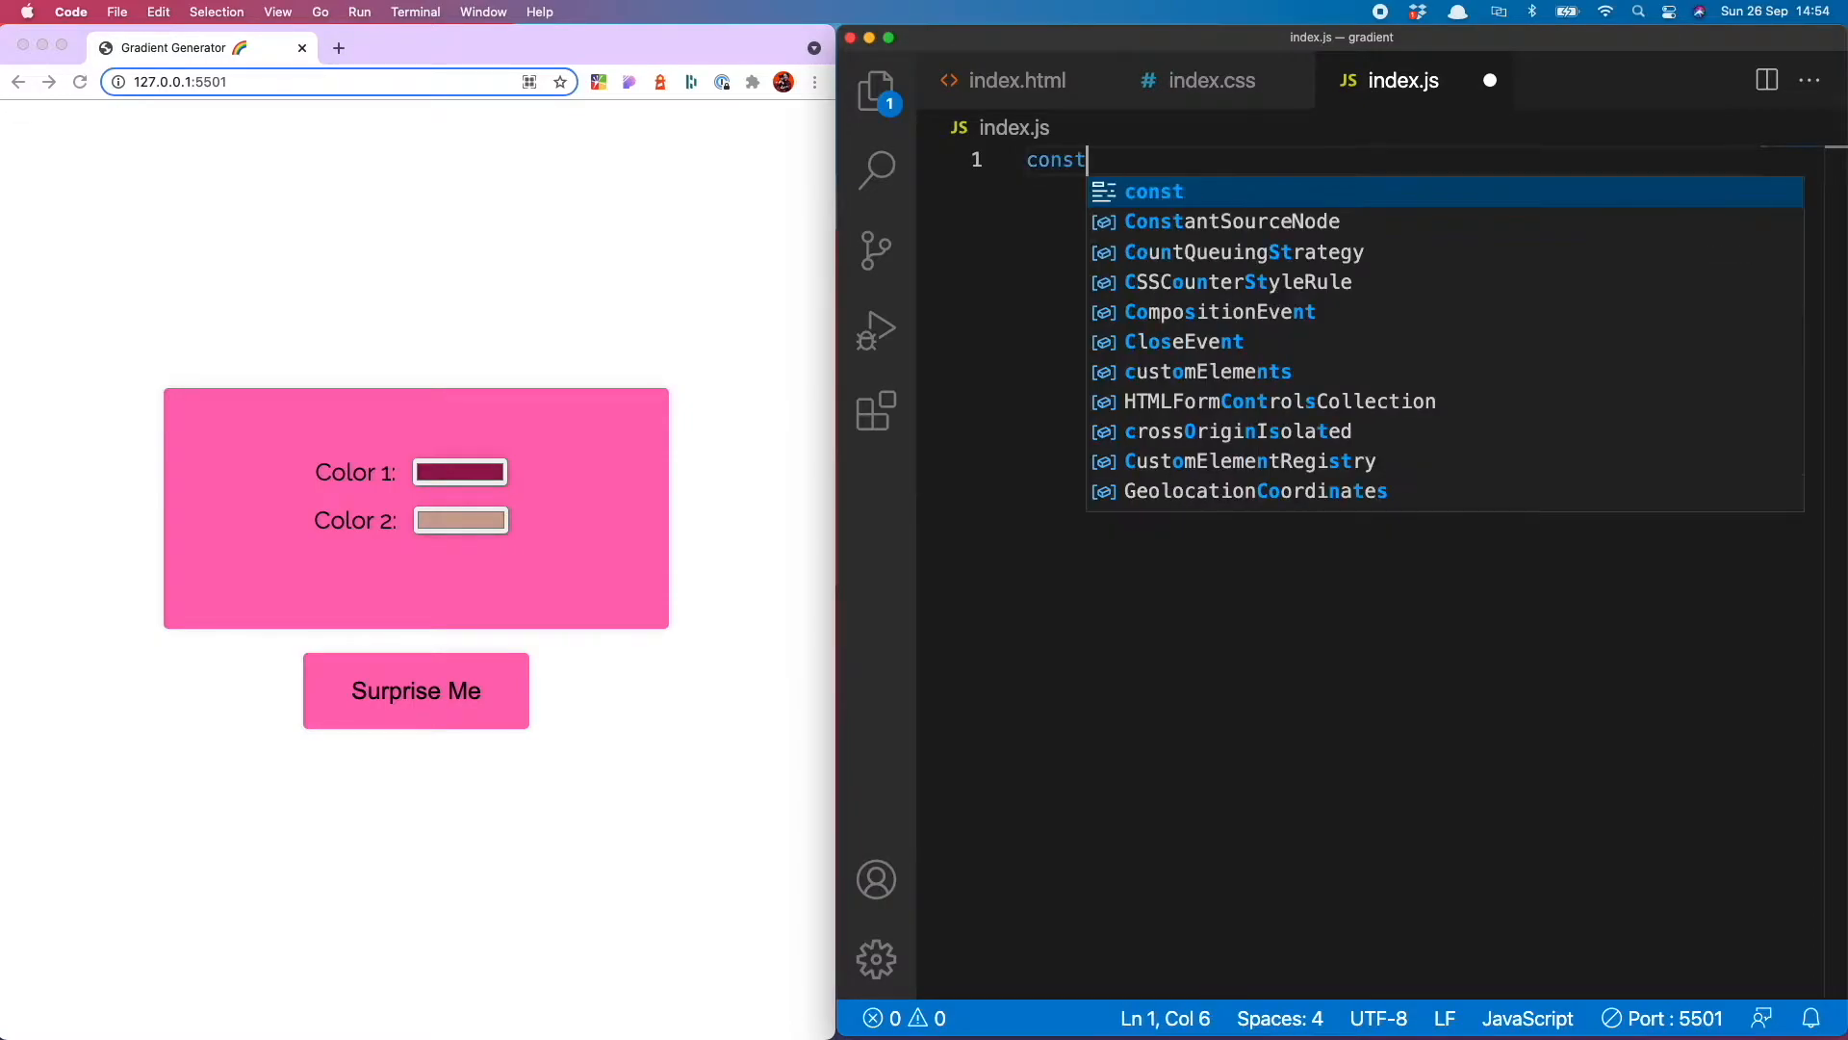
pyautogui.write('picker1')
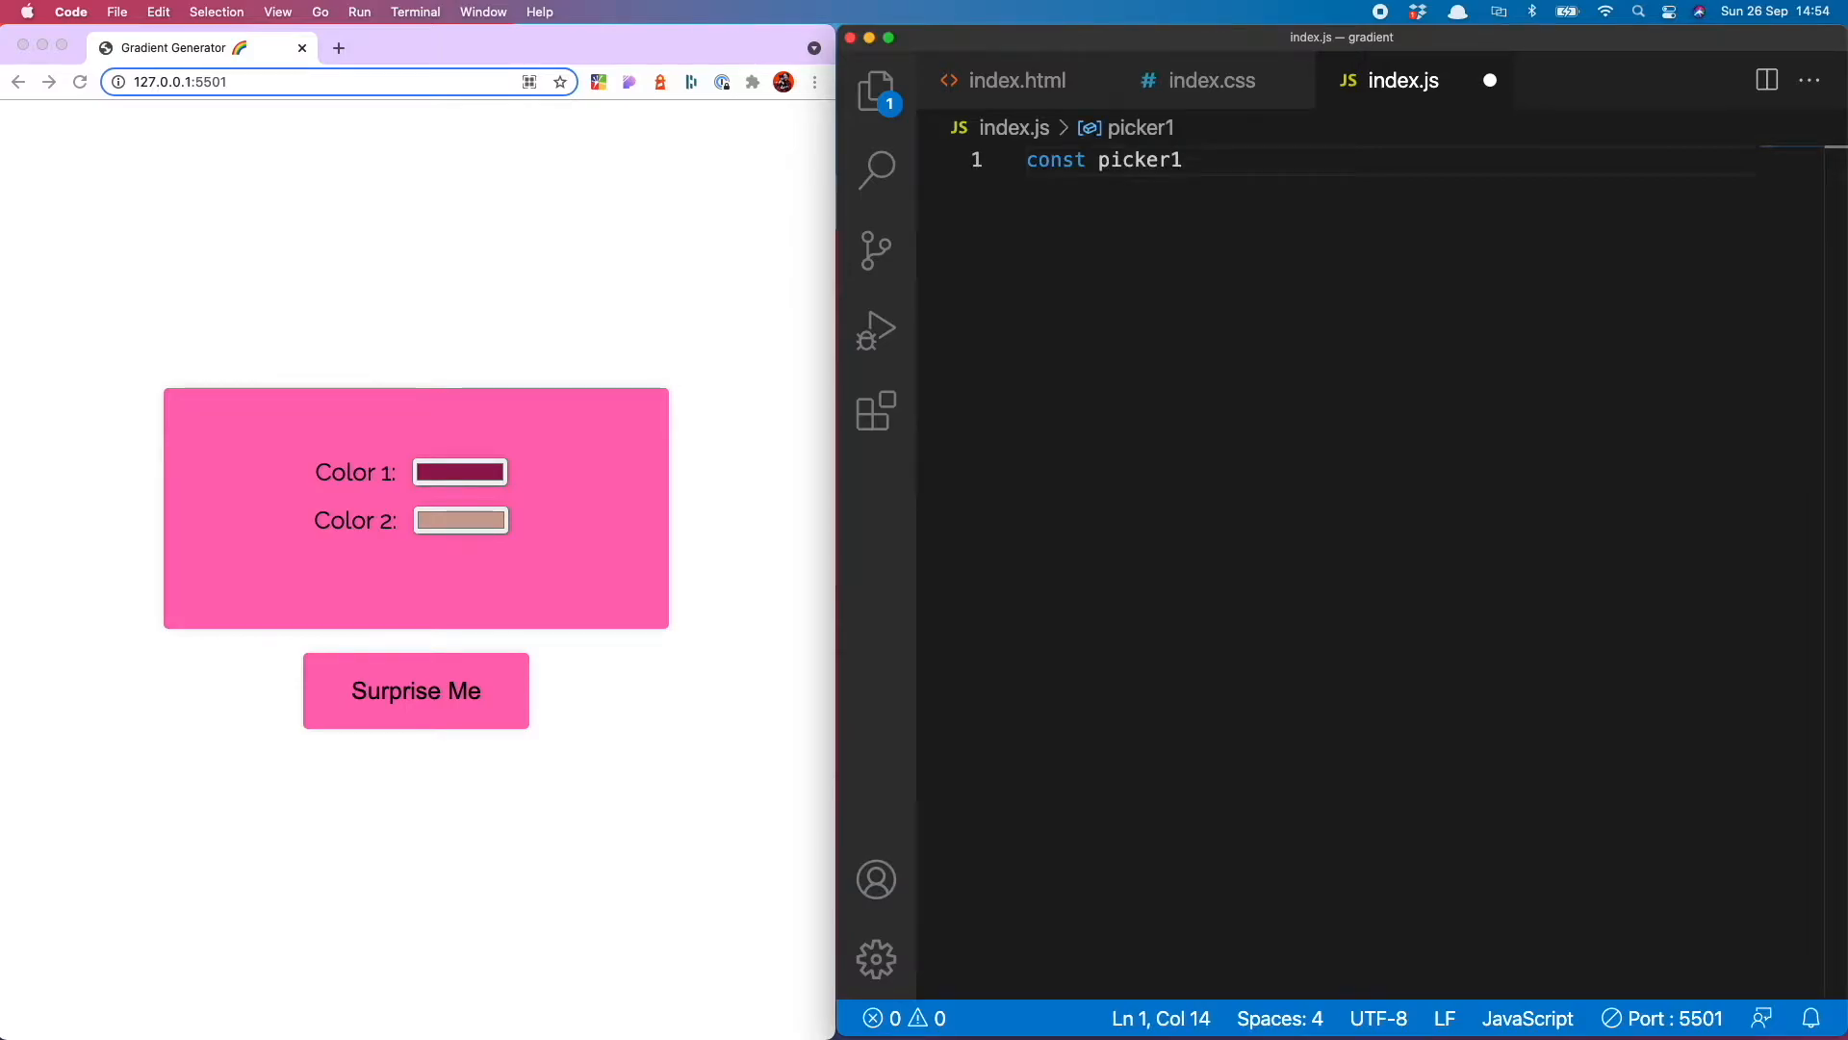
pyautogui.write('= document.getAnimations')
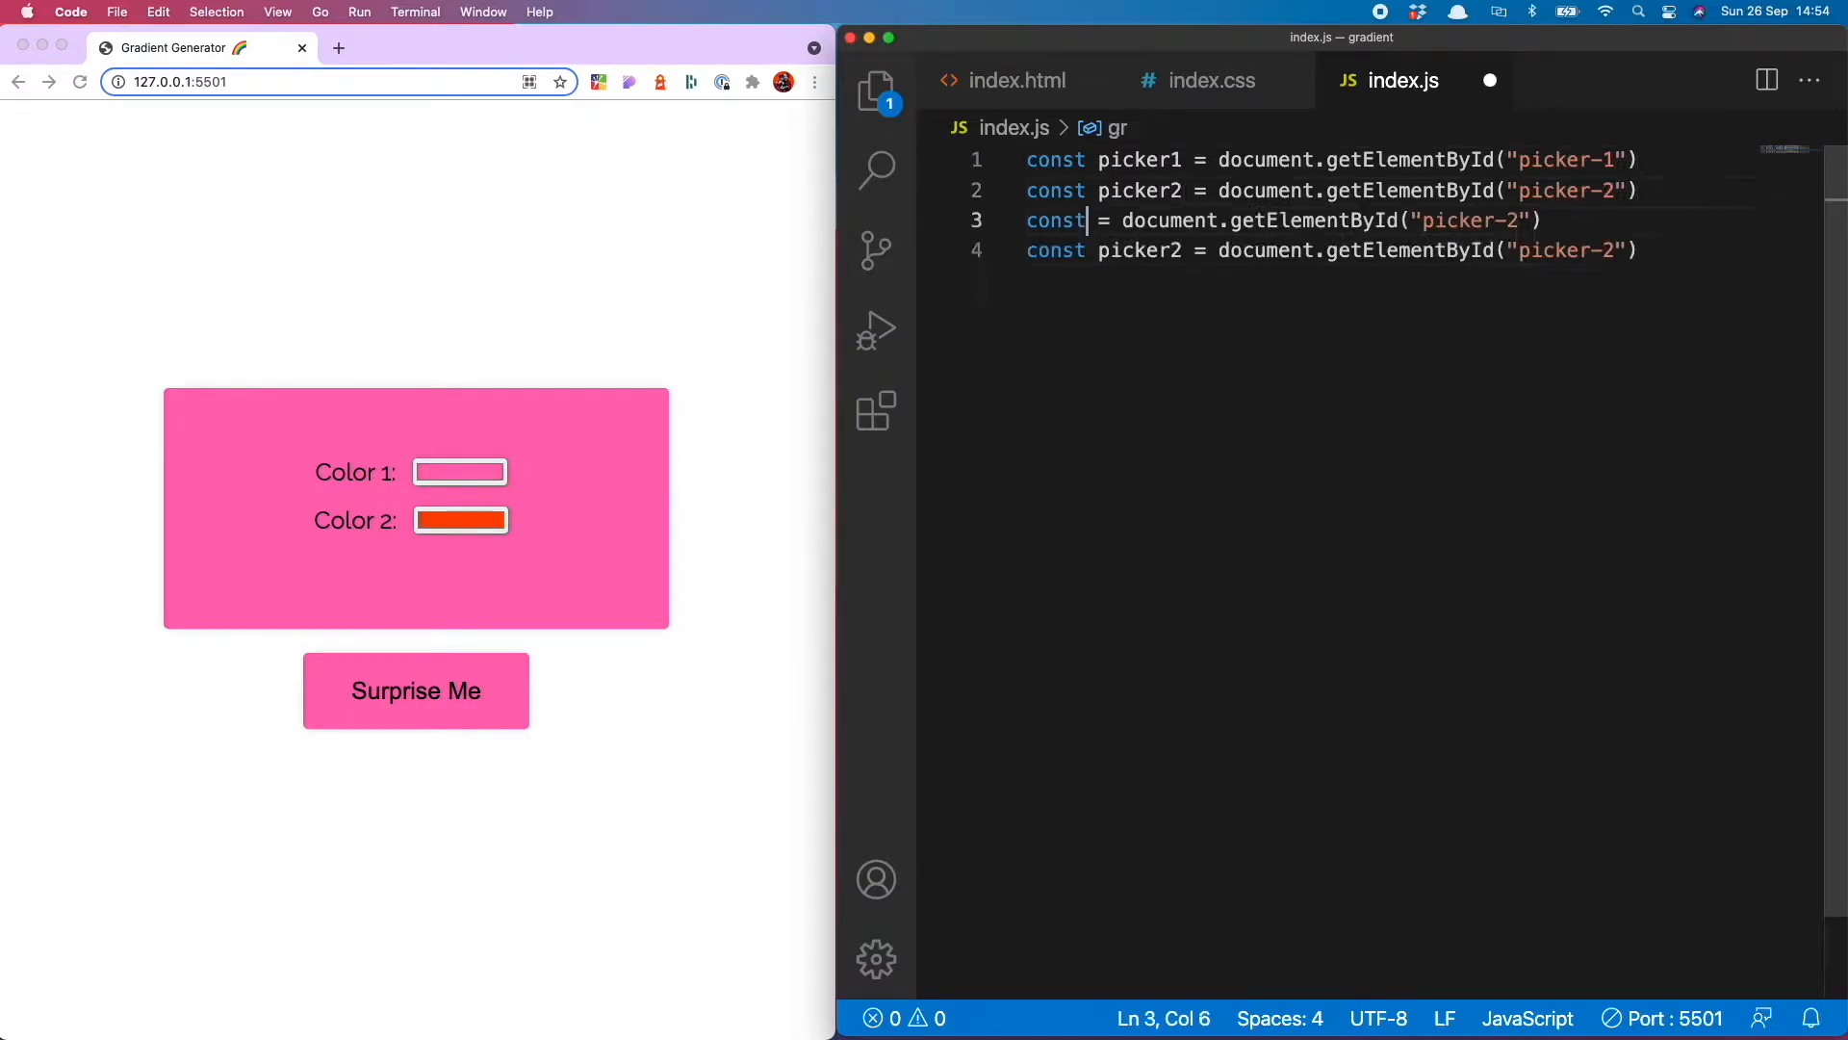
# Add form, gradient and btn constants the same way and leave blank lines below them
pyautogui.write('form')
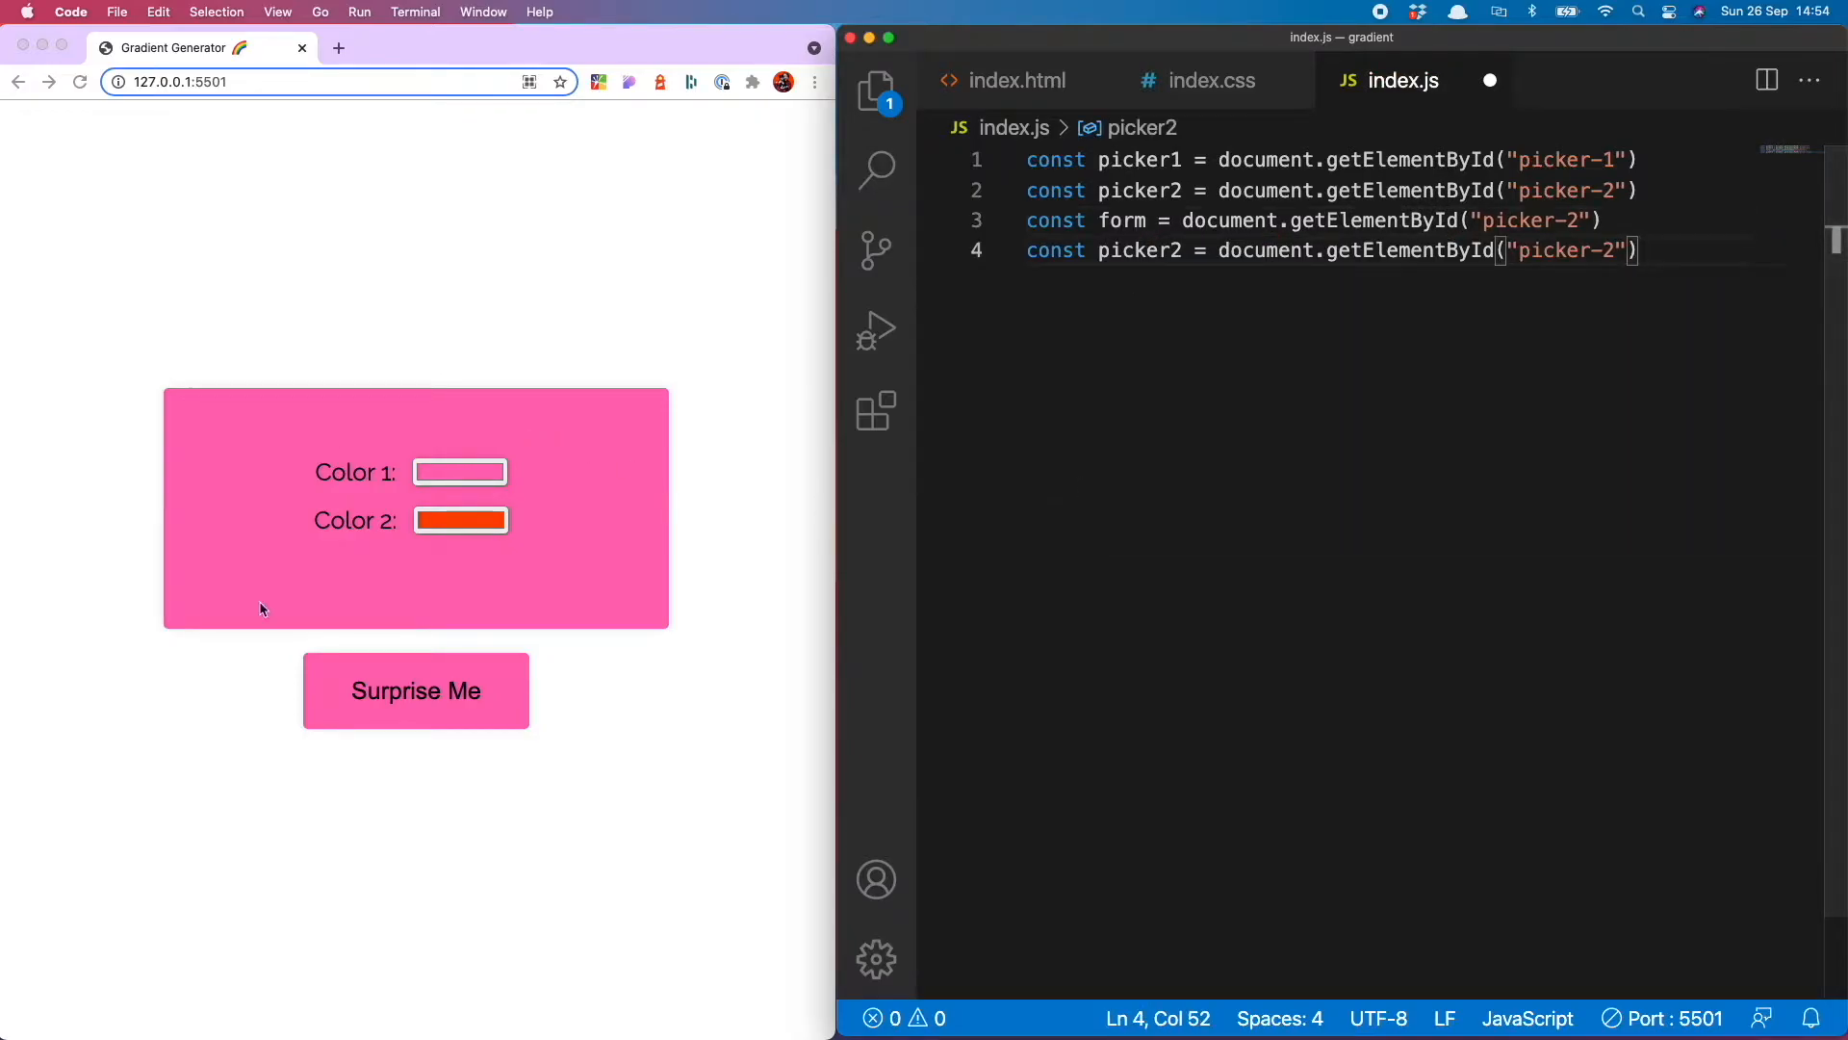
pyautogui.moveTo(1461, 174)
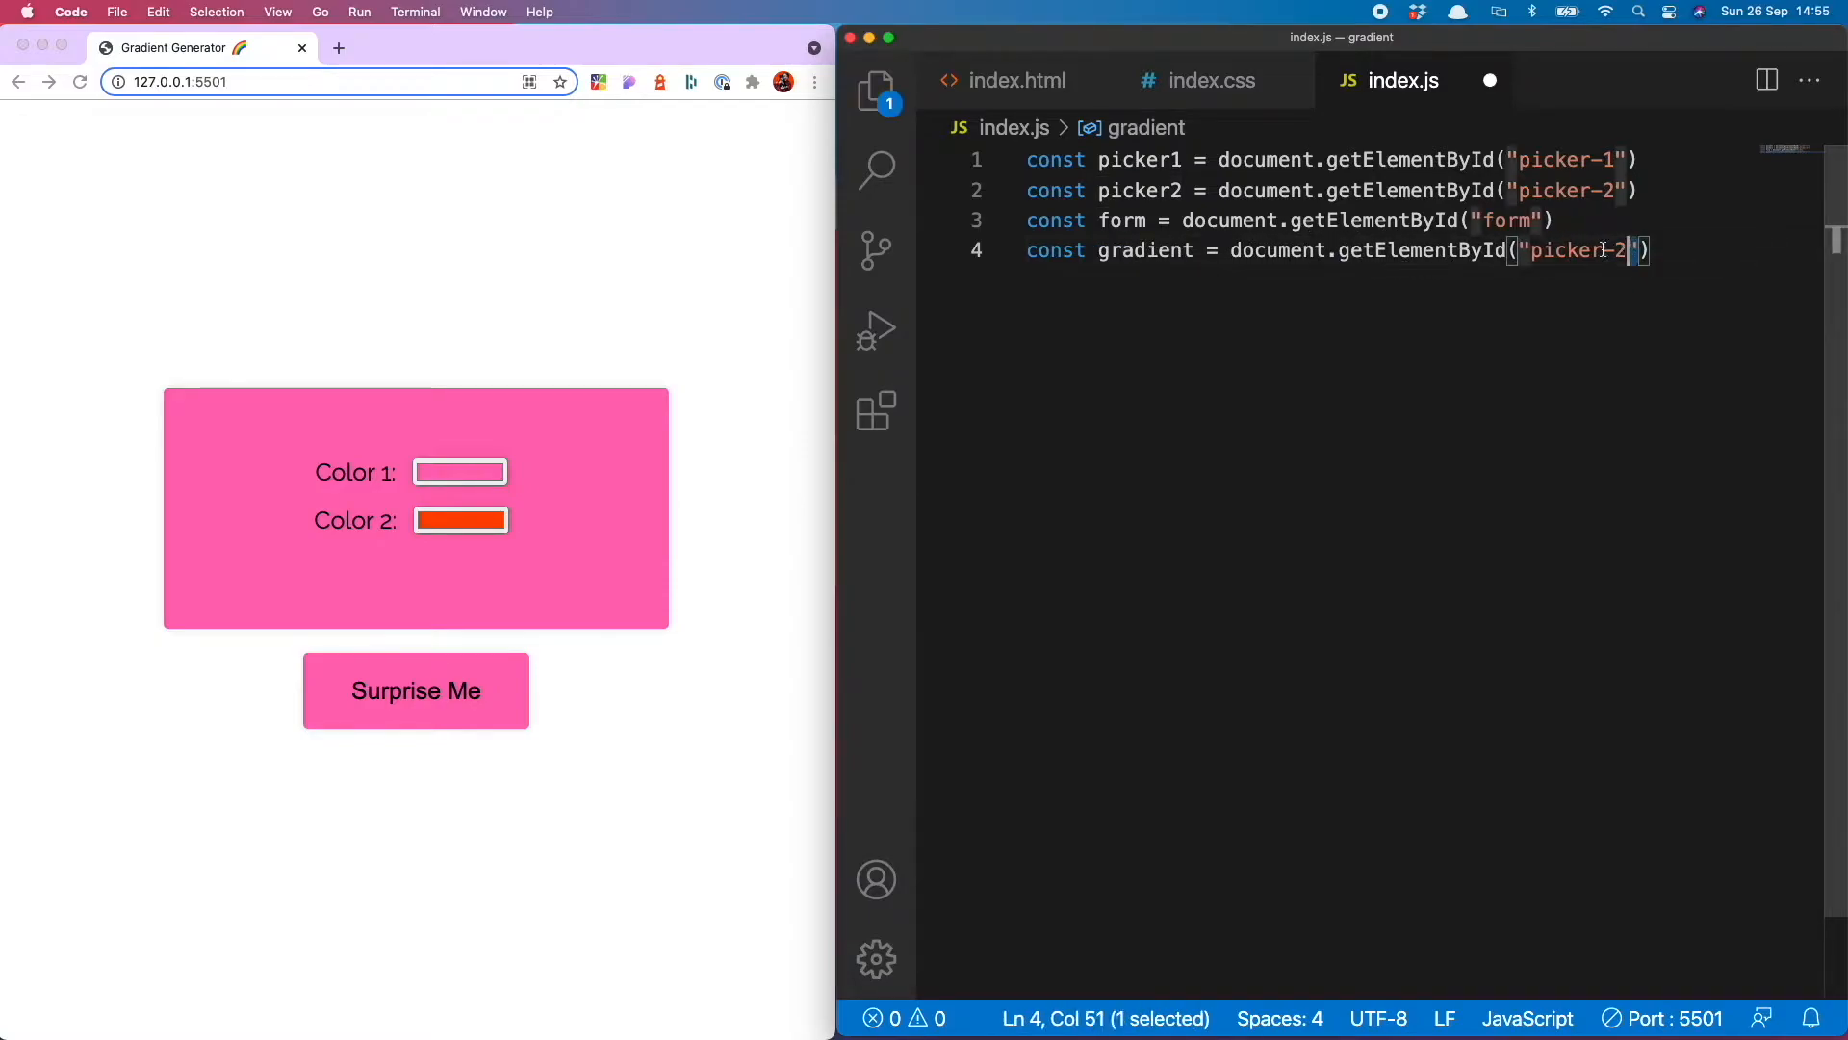
pyautogui.write('gradient')
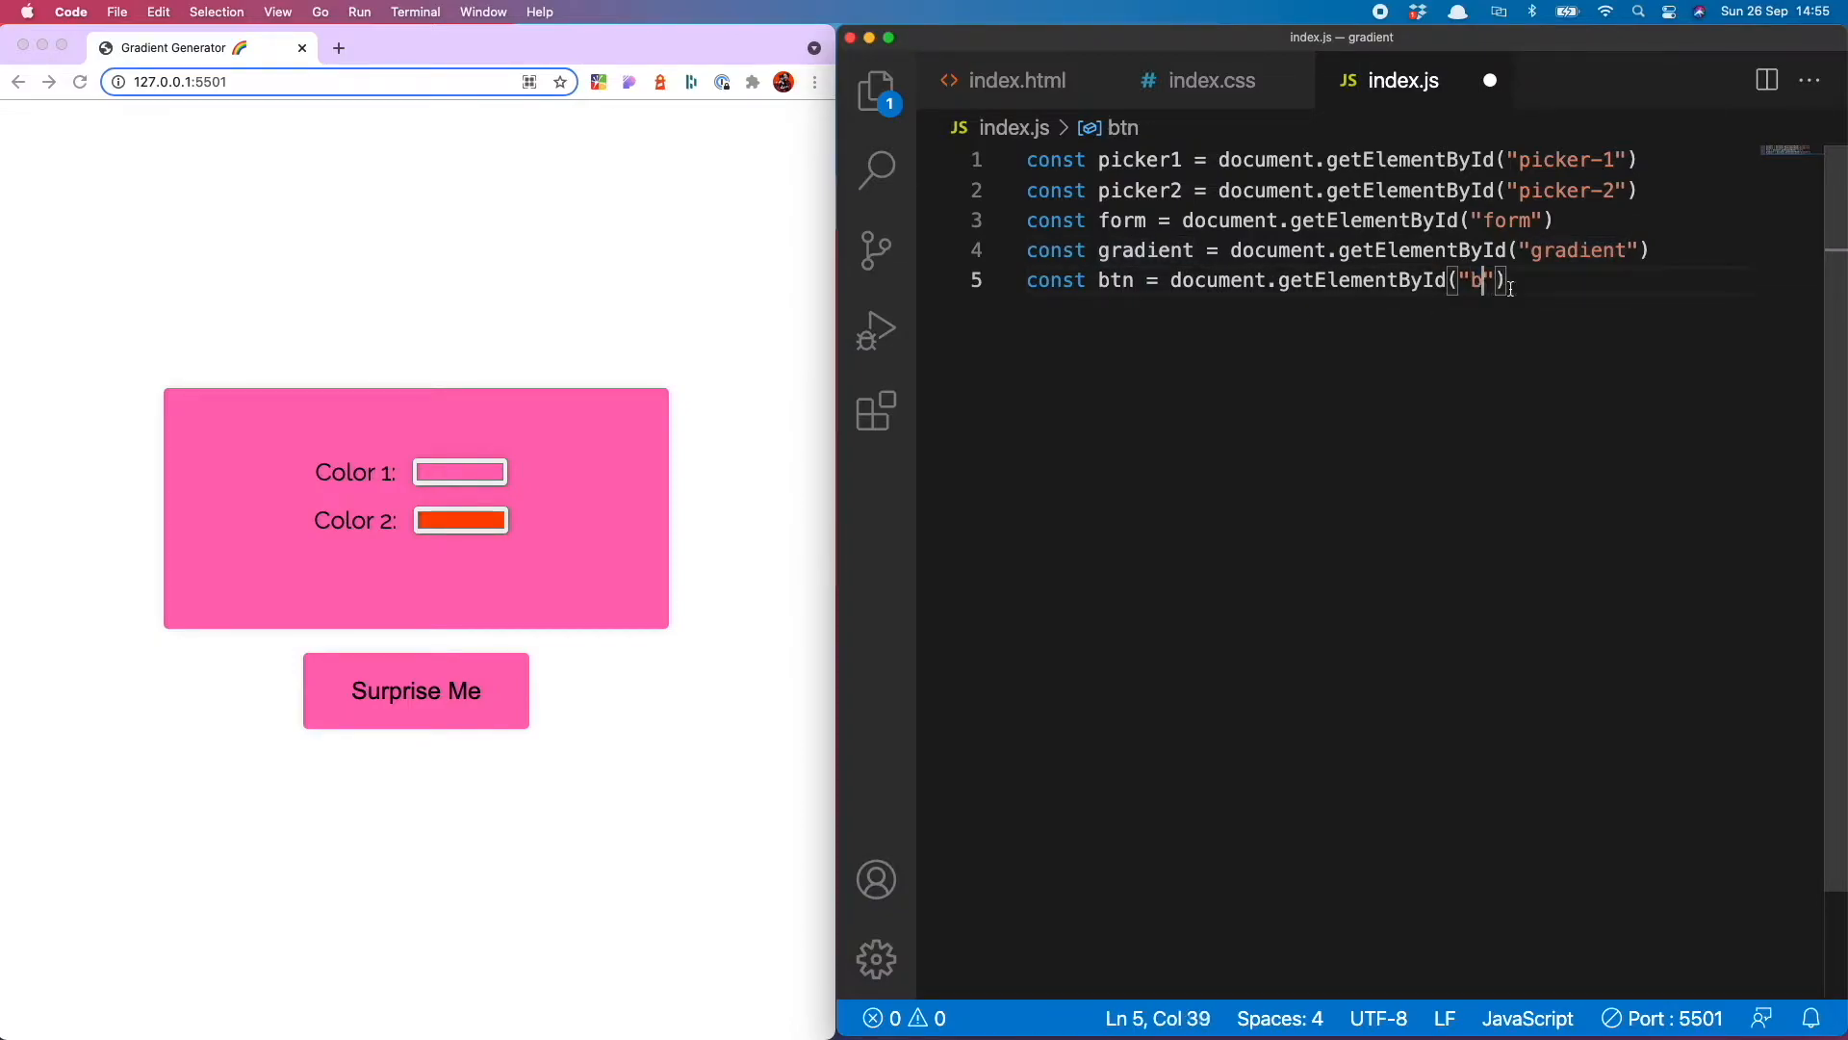
pyautogui.write('tn')
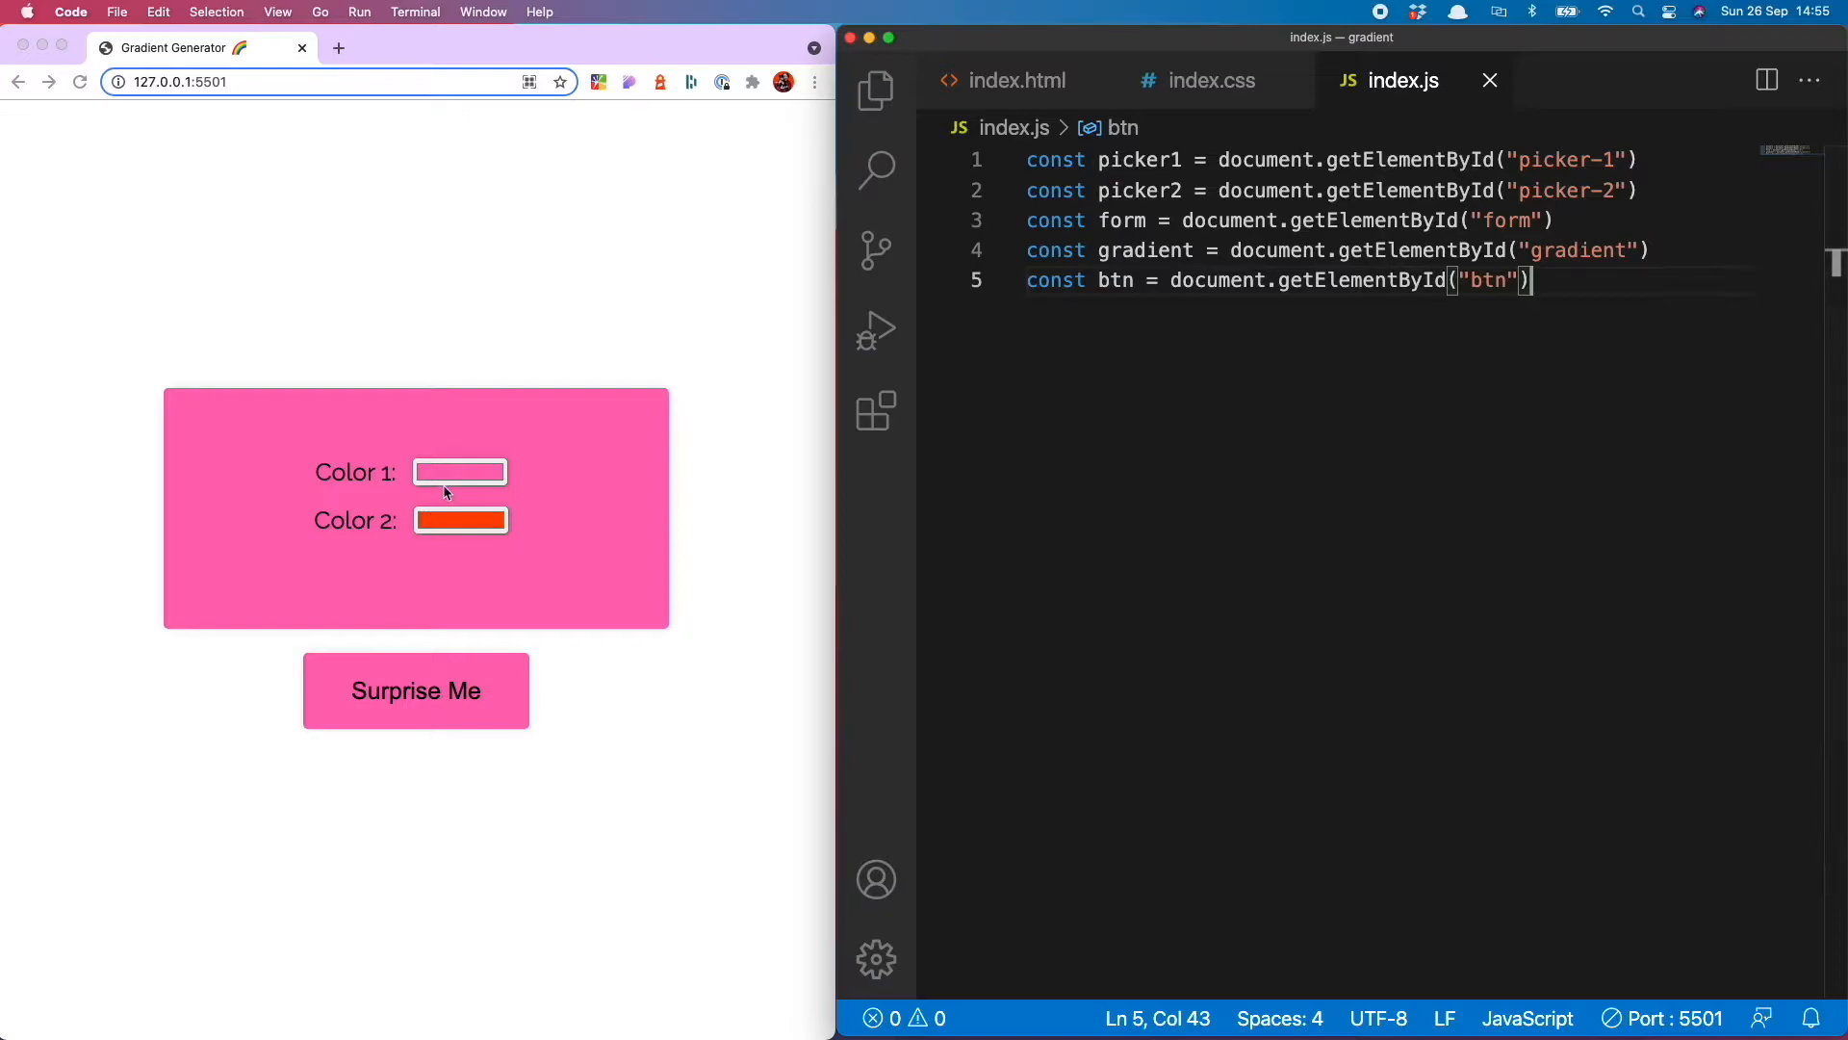
pyautogui.click(460, 472)
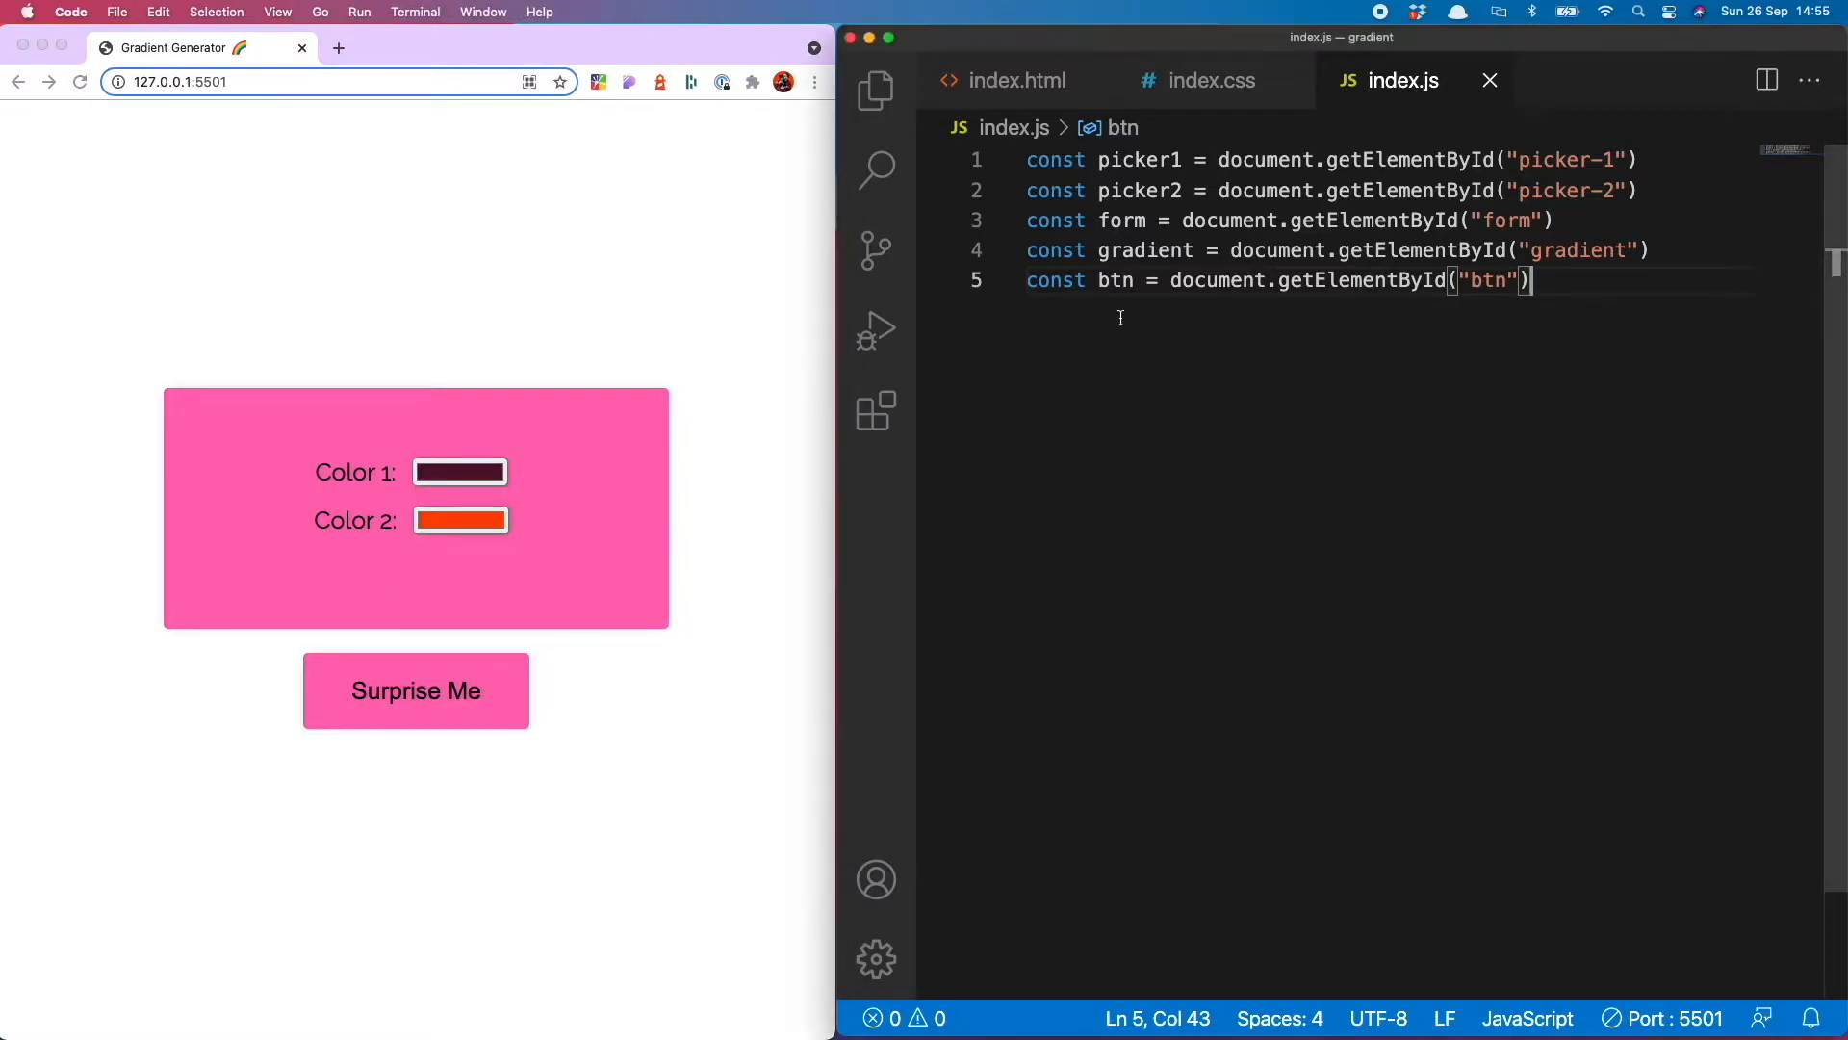
pyautogui.press('enter')
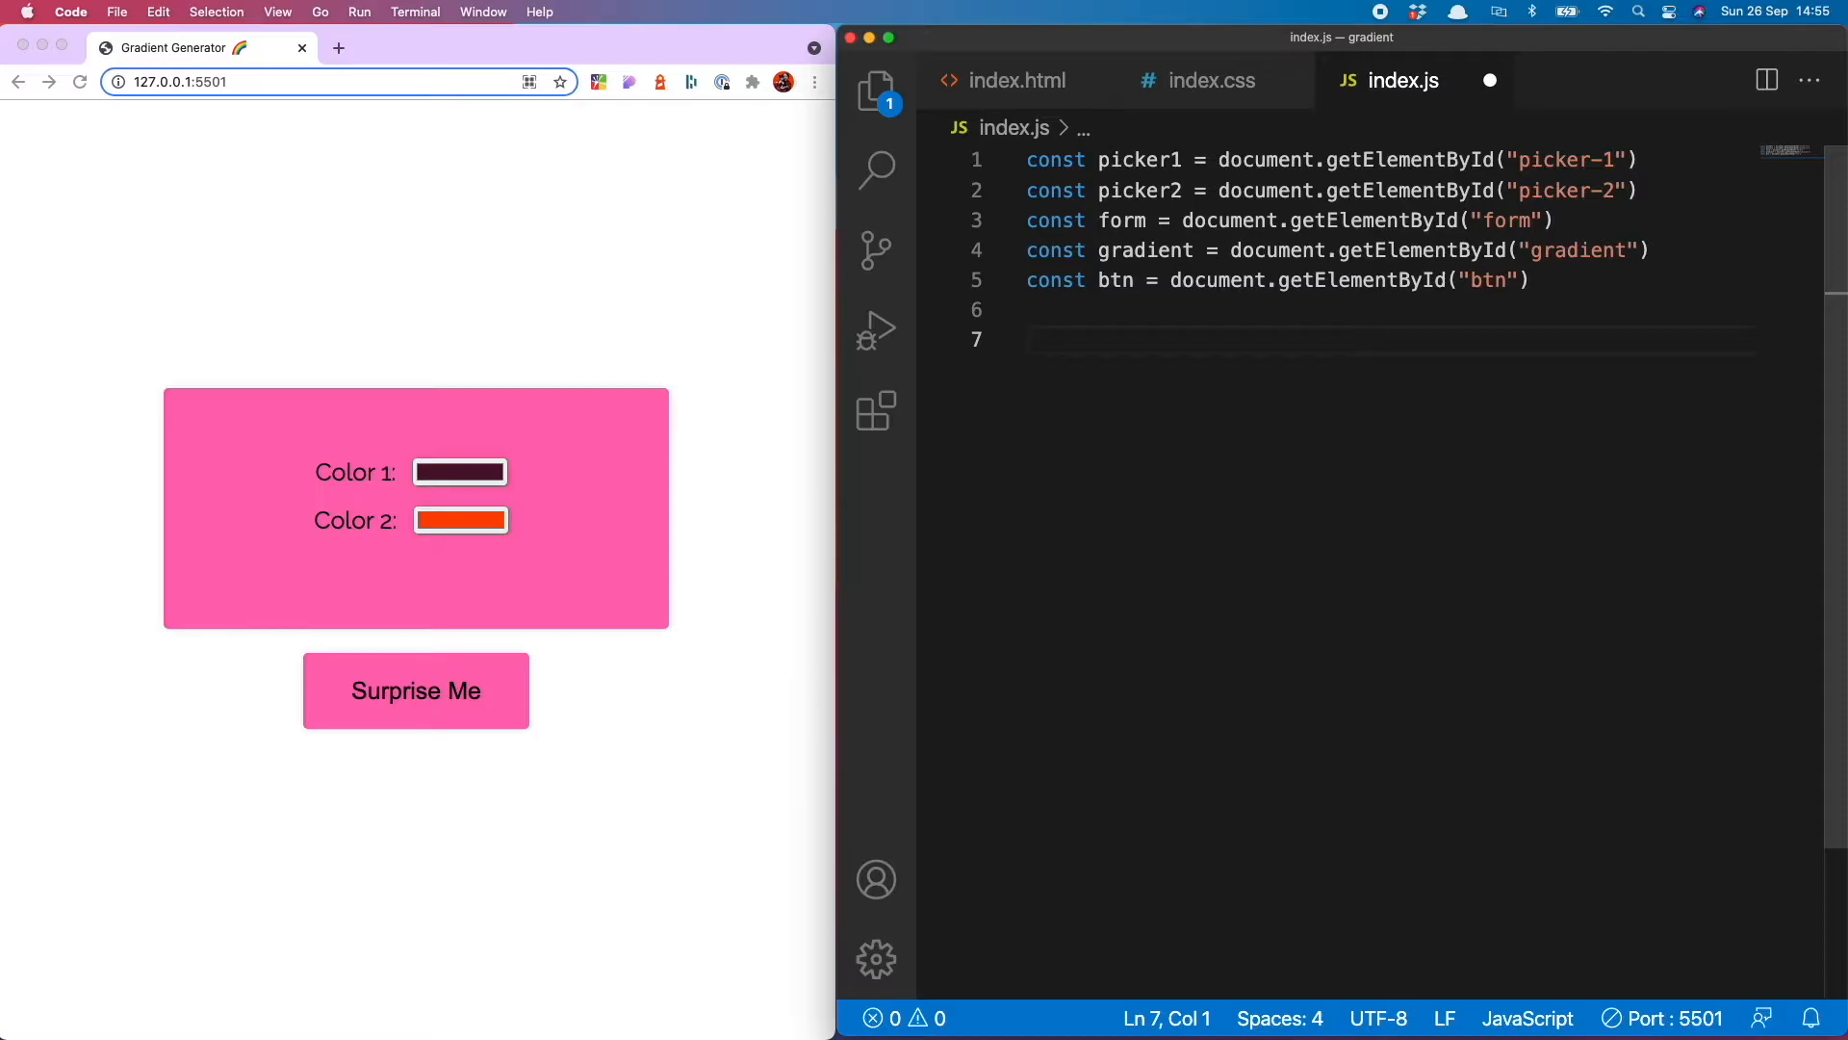
# Make picker1 call generate on its input event via addEventListener("input", generate)
pyautogui.write('picker1')
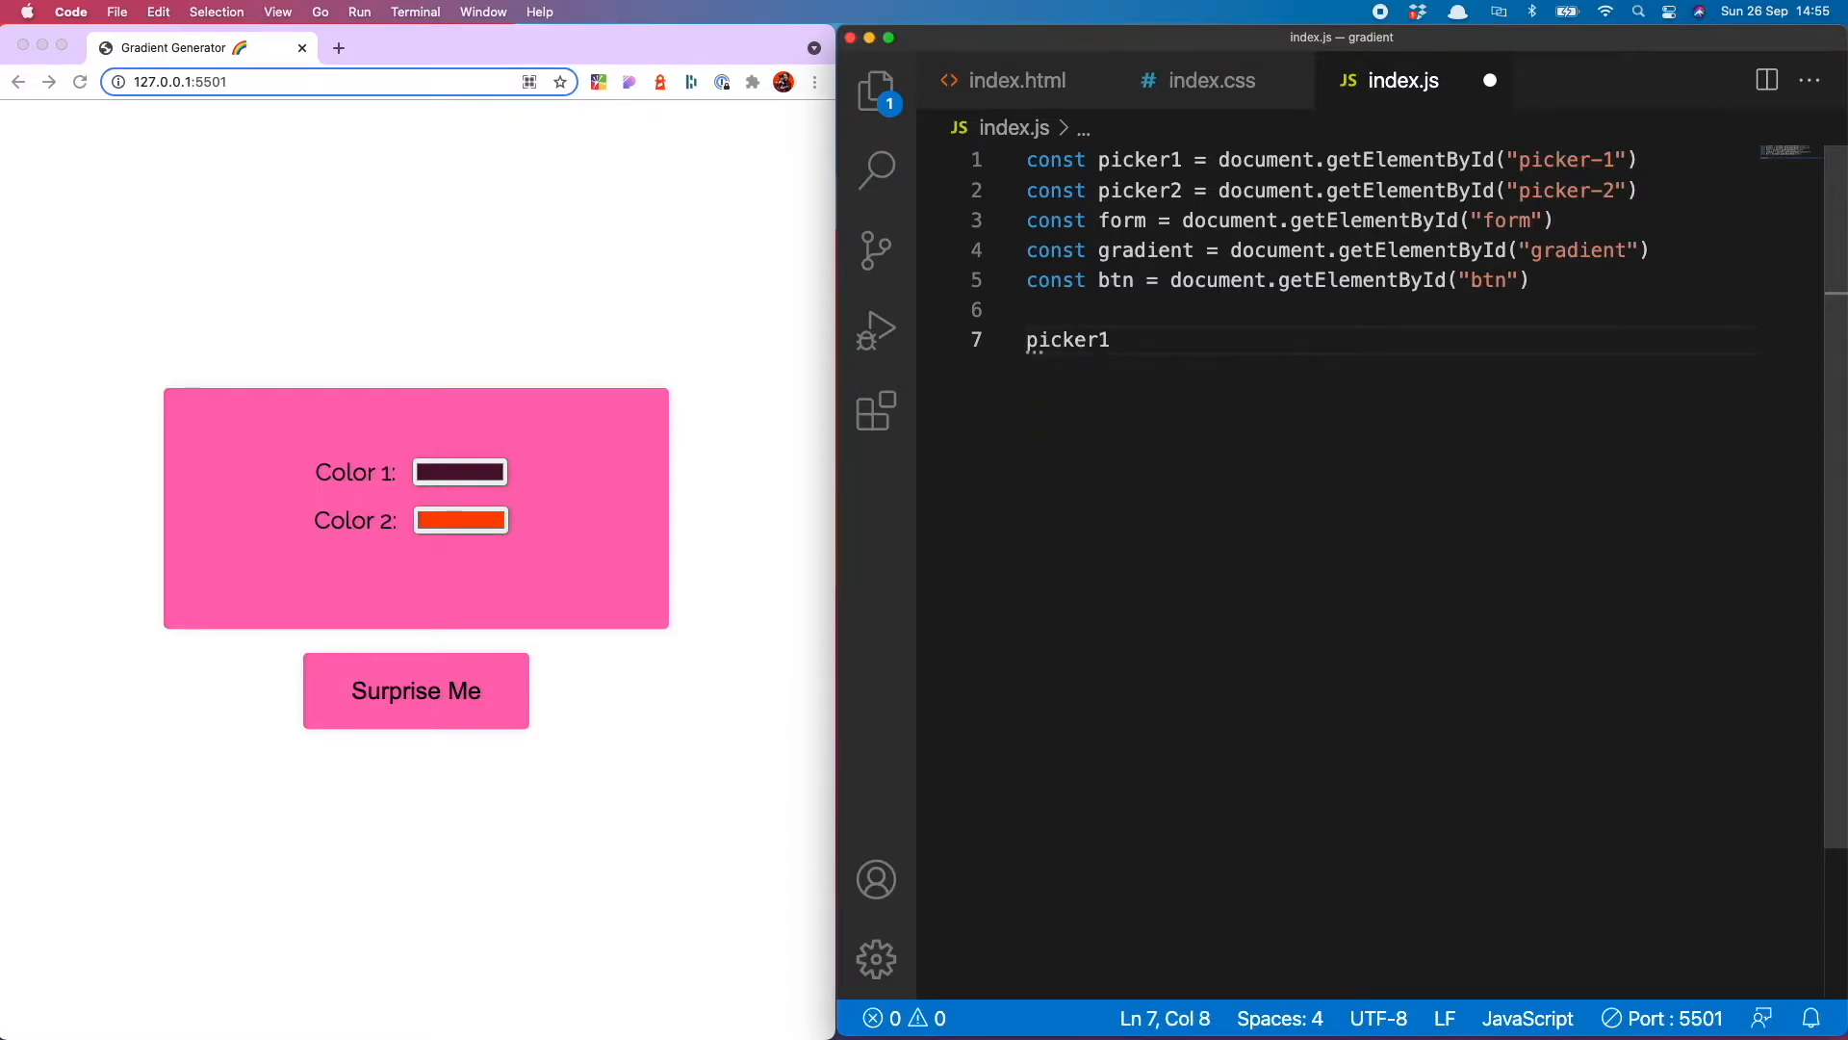
pyautogui.write('.addEventListener')
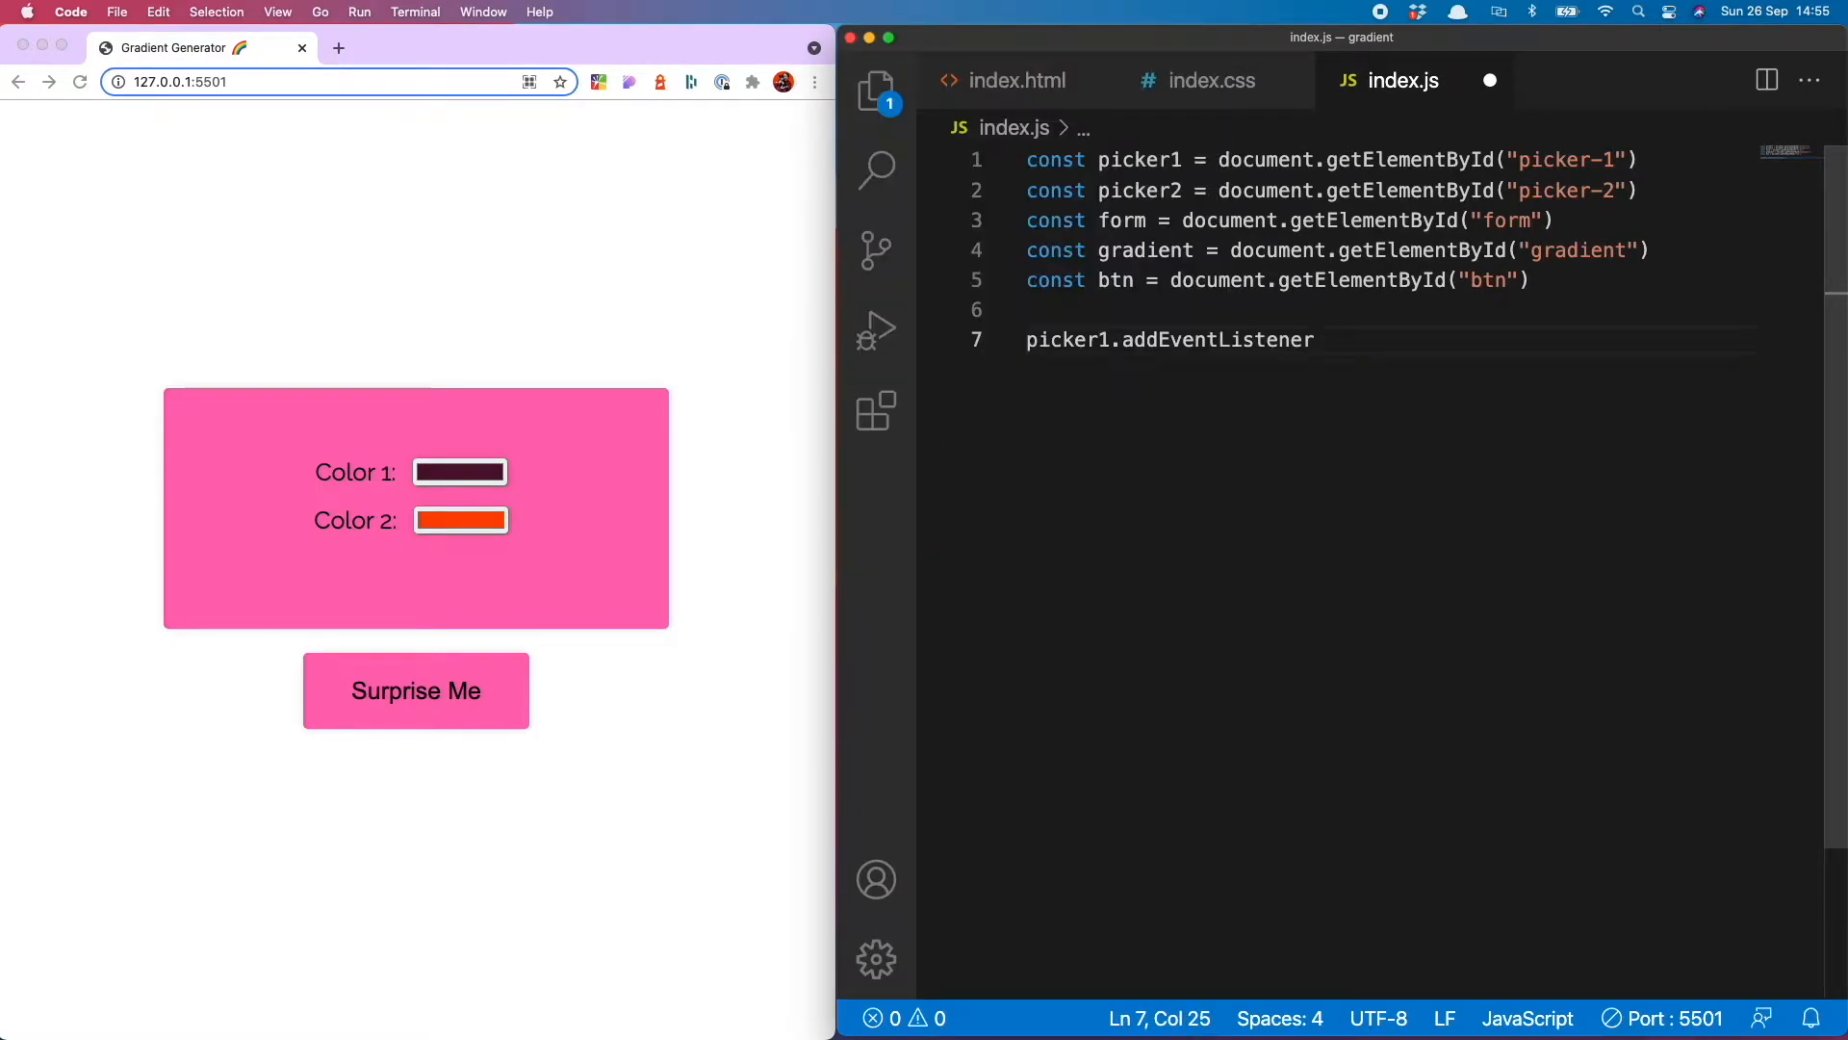
pyautogui.write('("input", g')
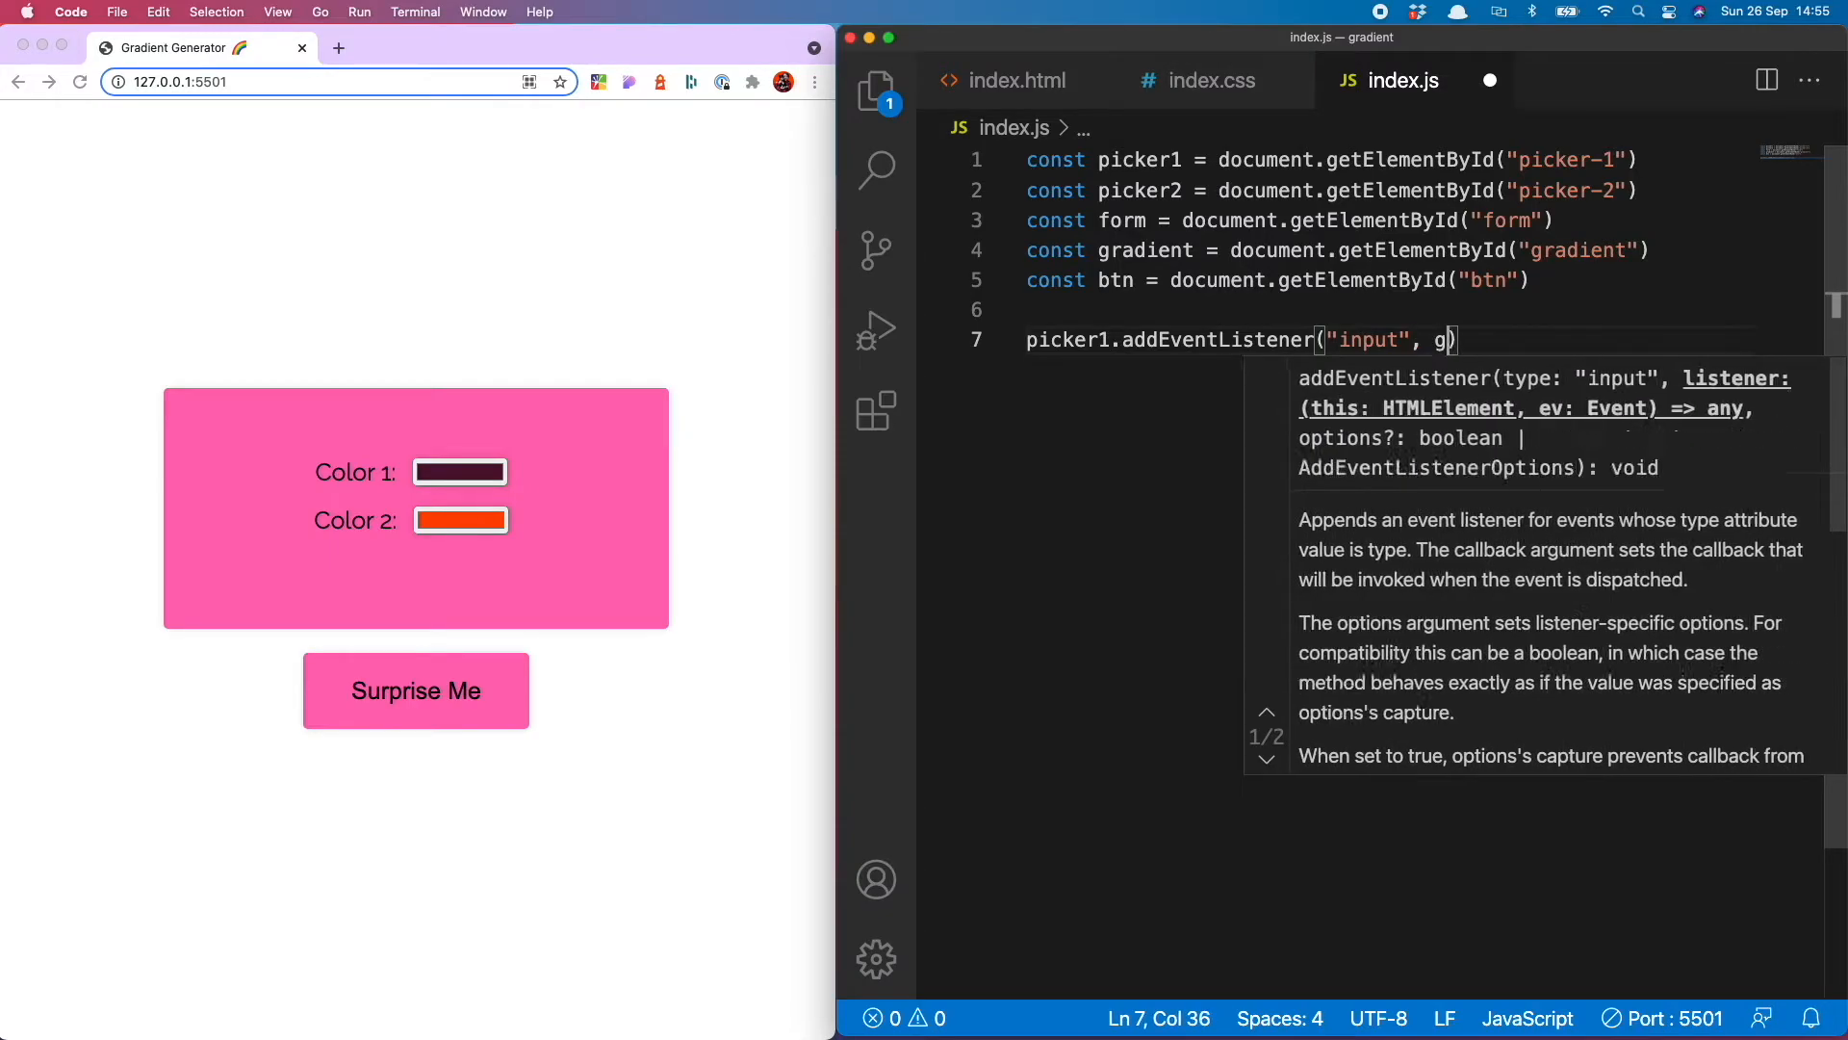
pyautogui.write('enerate')
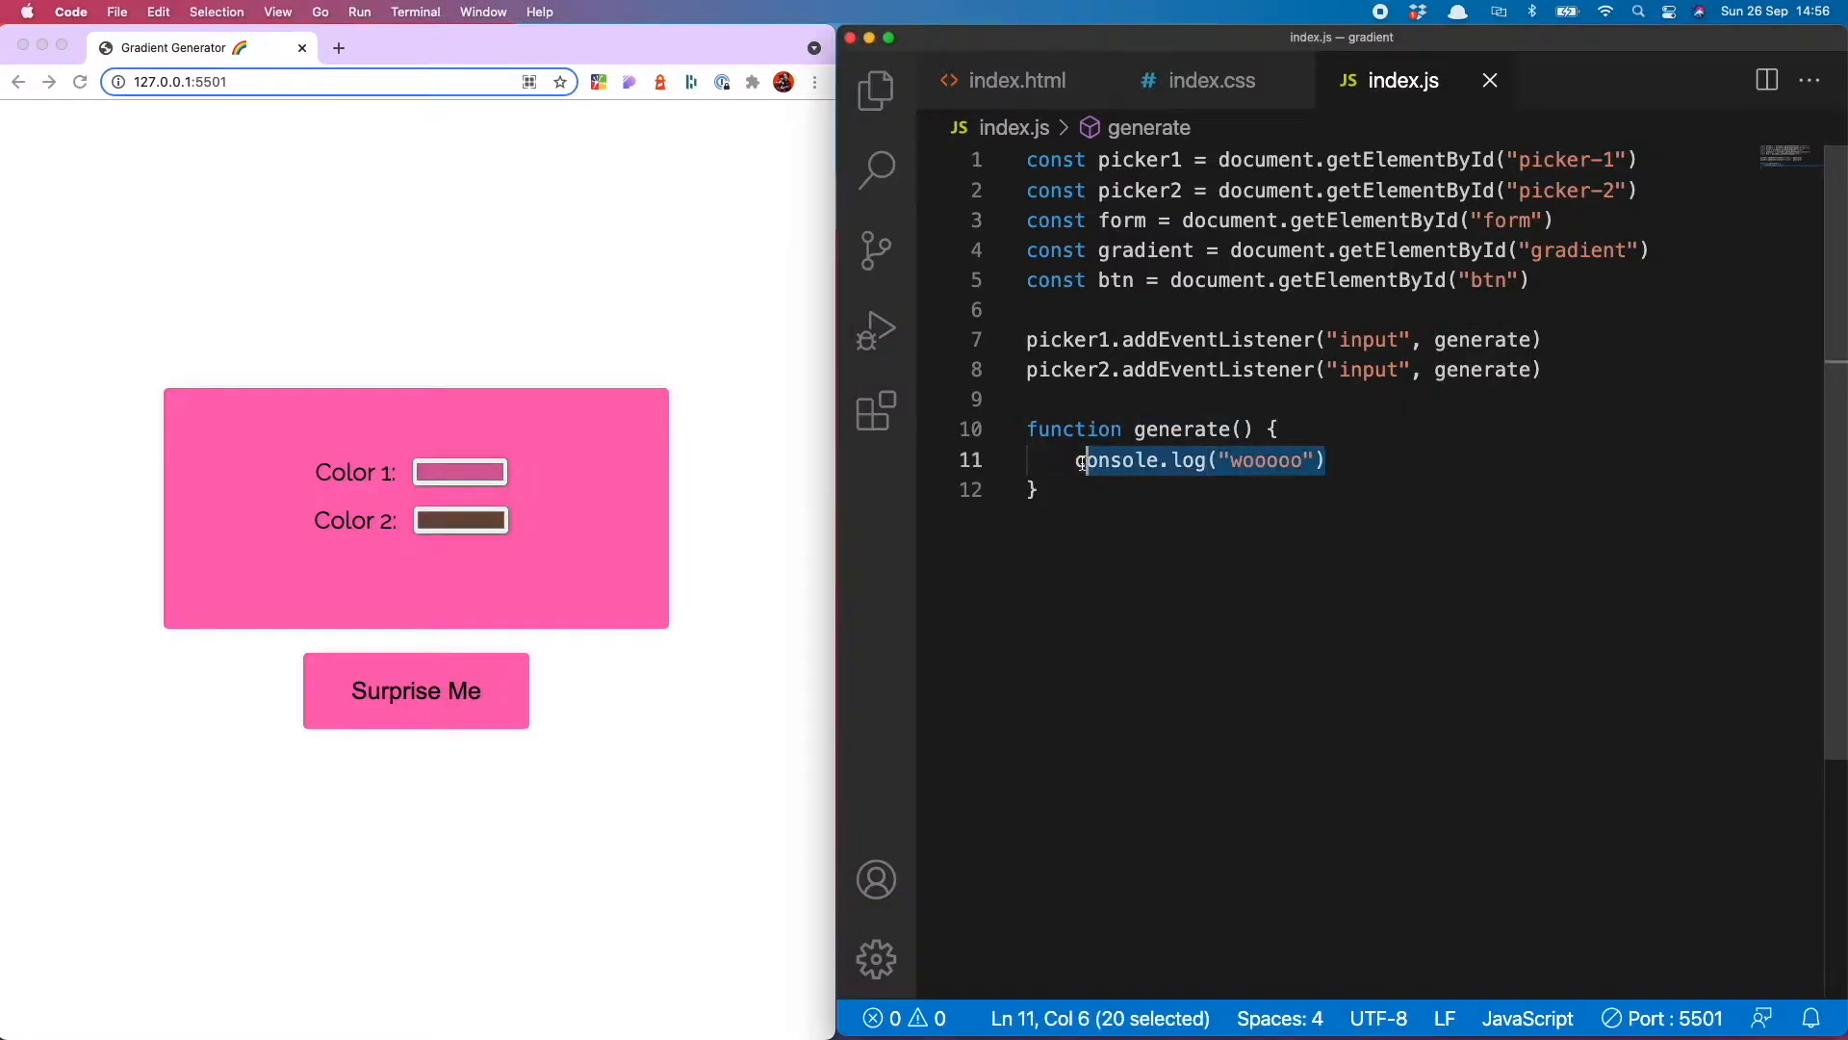
# In generate store picker1.value as color1 and log the colour values
pyautogui.write('const')
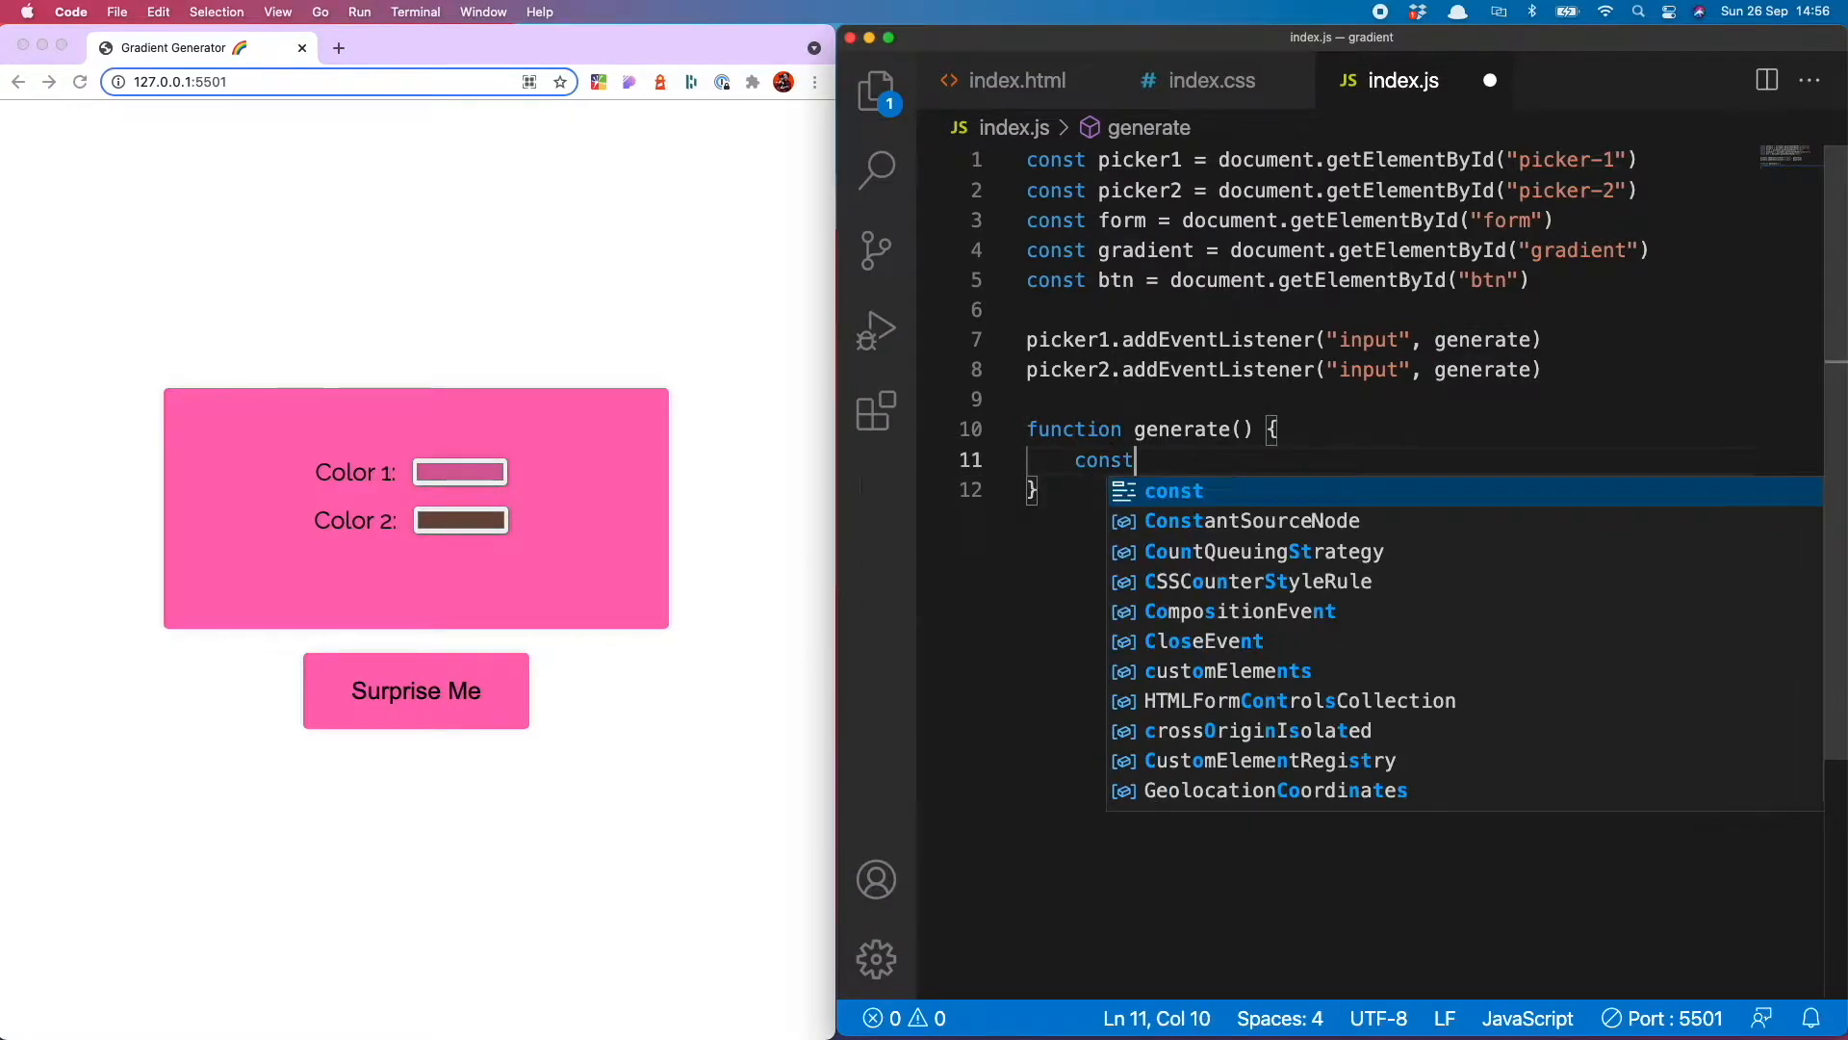
pyautogui.write('color')
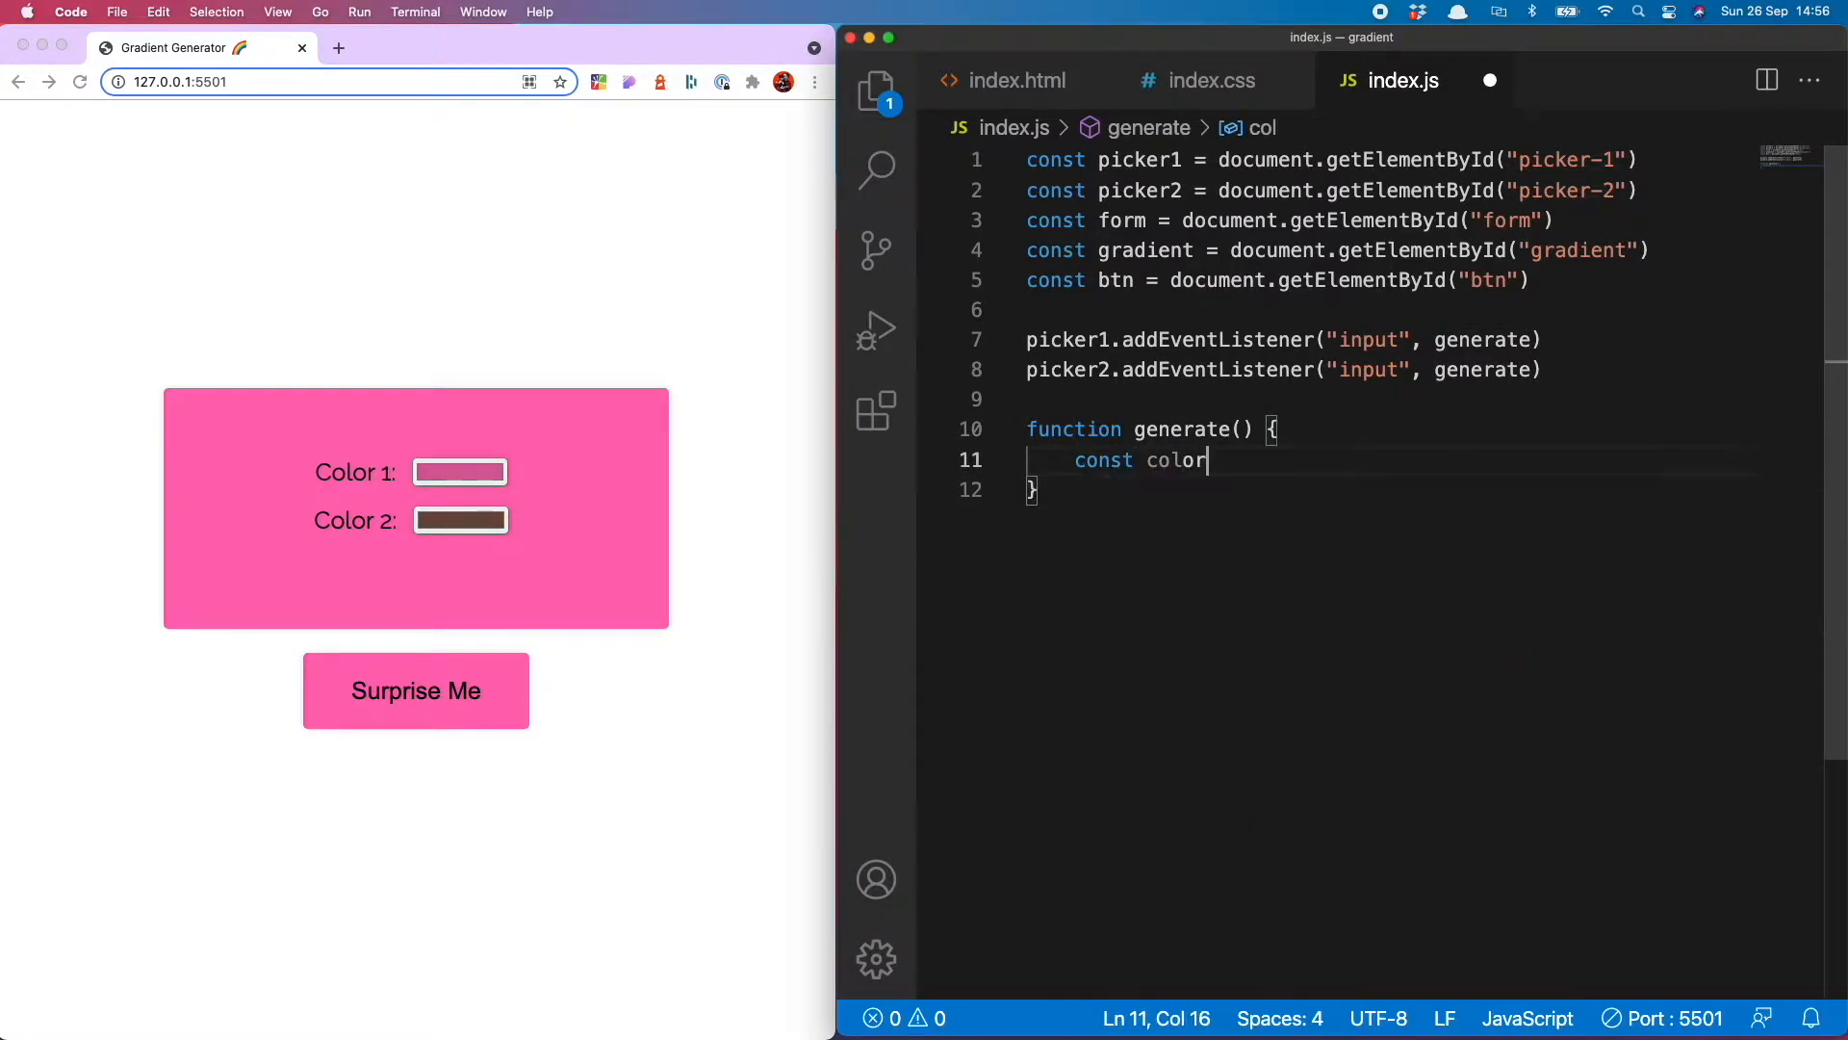
pyautogui.write('1 = p')
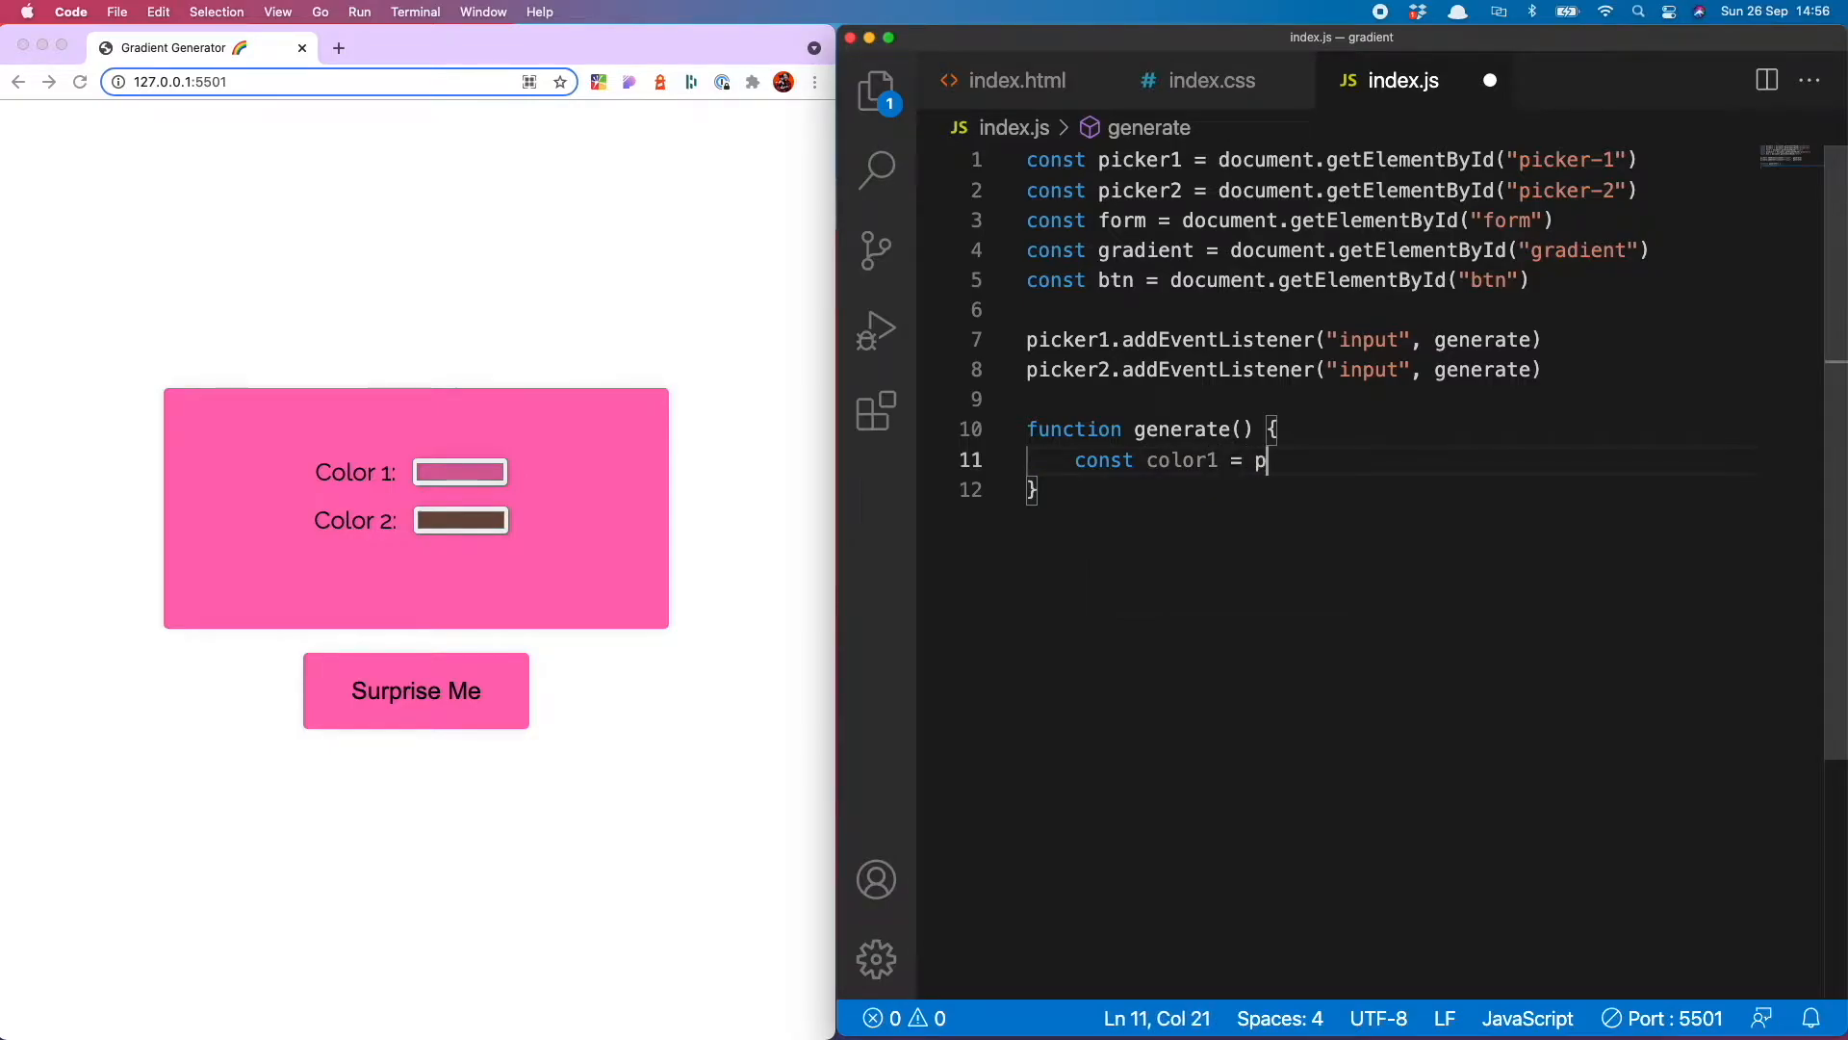
pyautogui.write('icker1.')
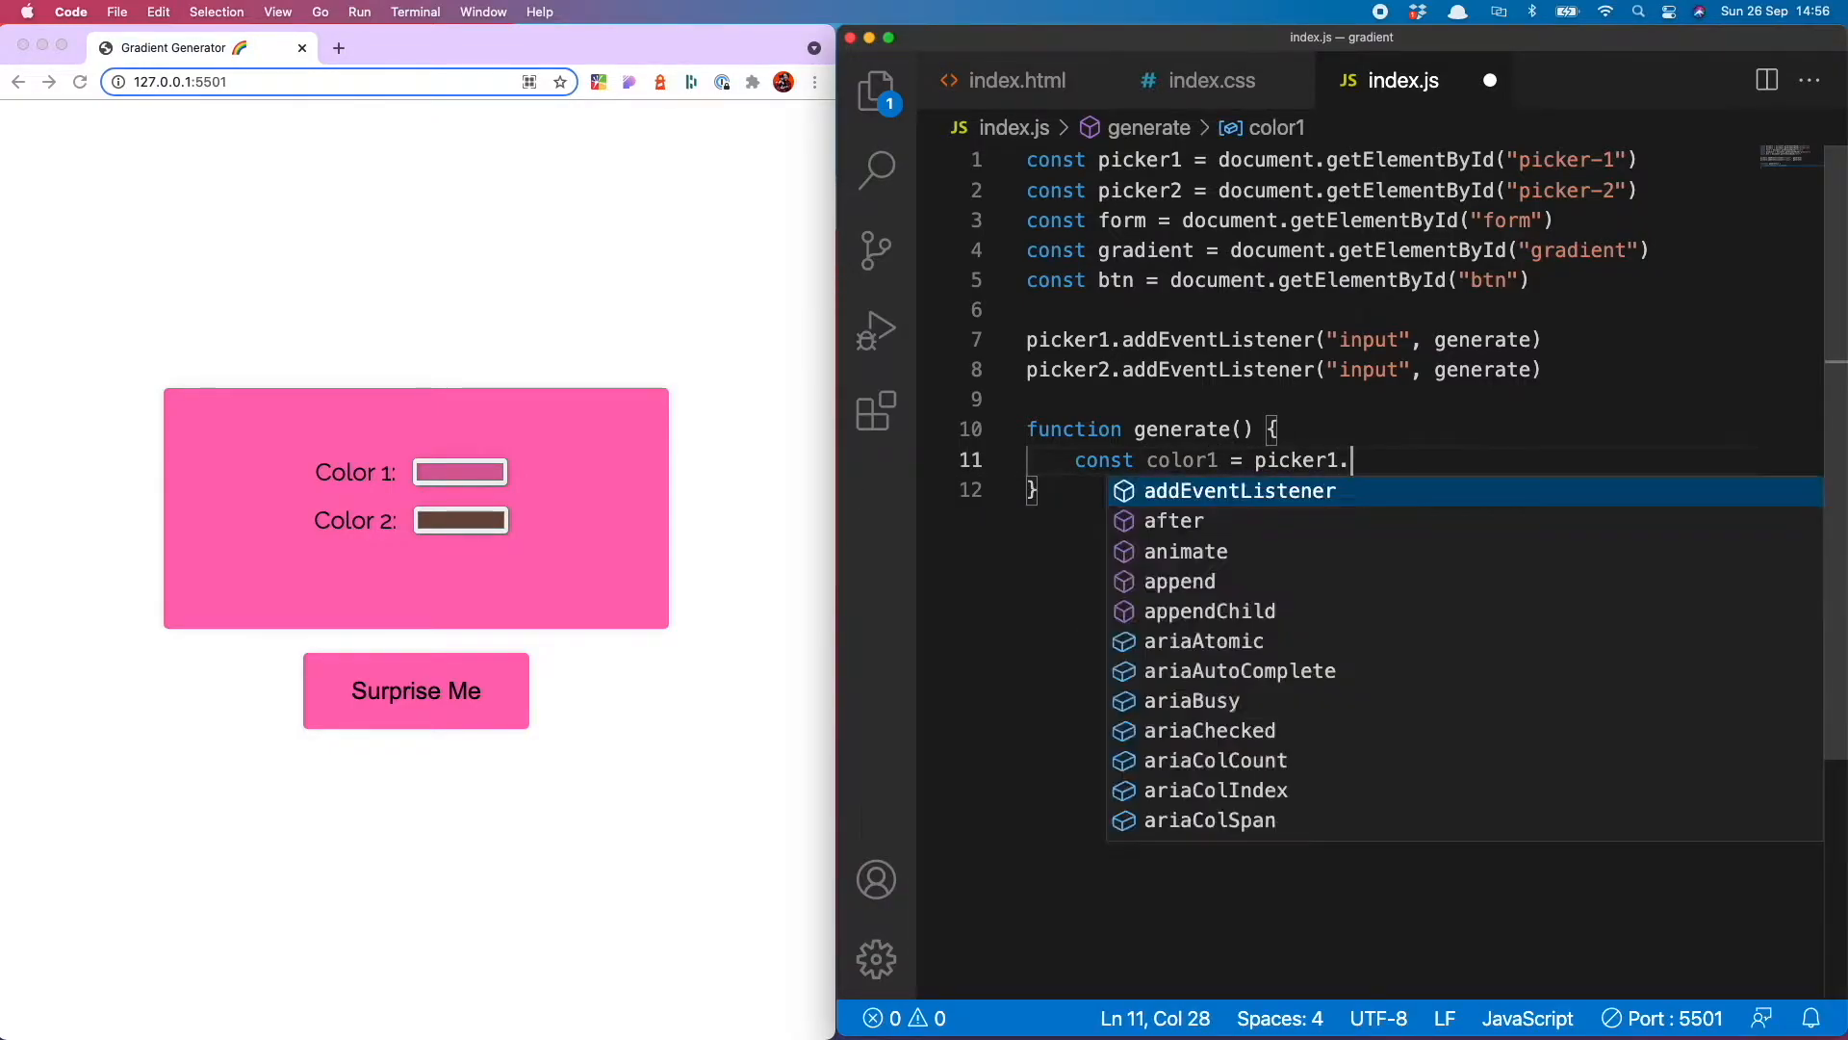
pyautogui.write('value')
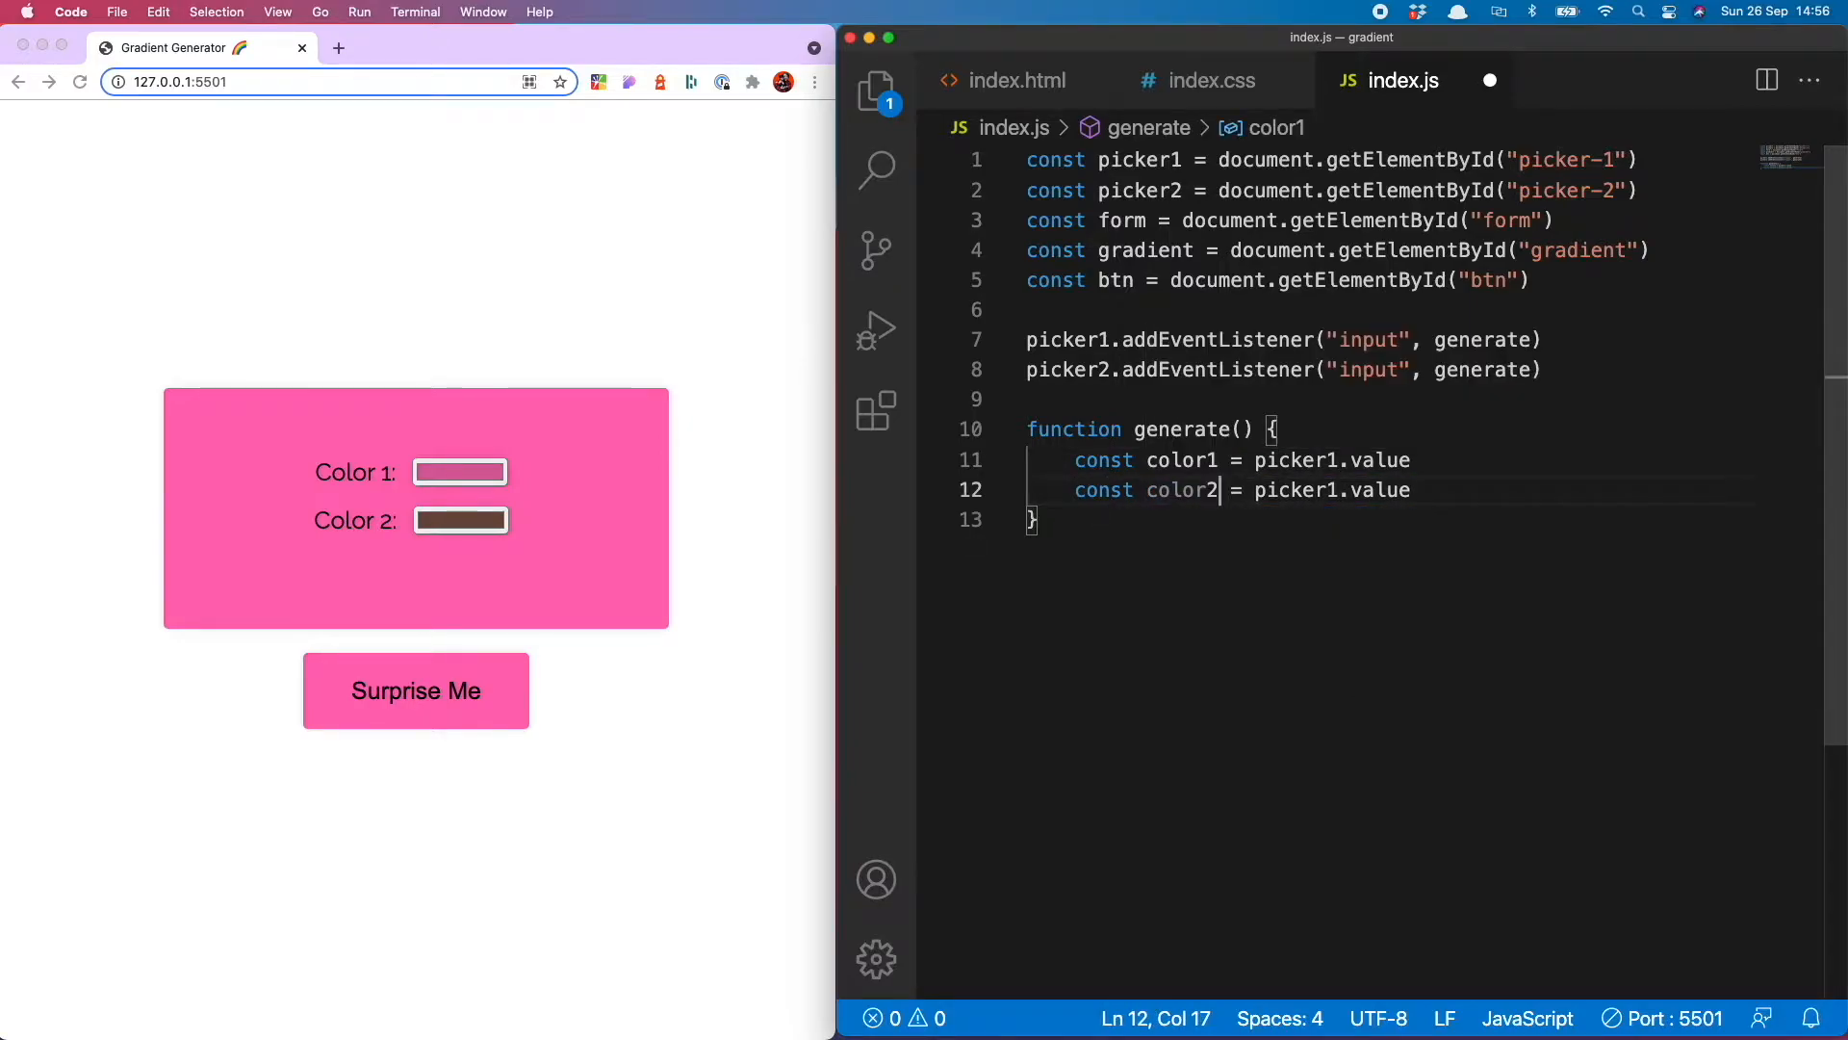
pyautogui.write('console.log(color1')
pyautogui.write('console.log(color2)')
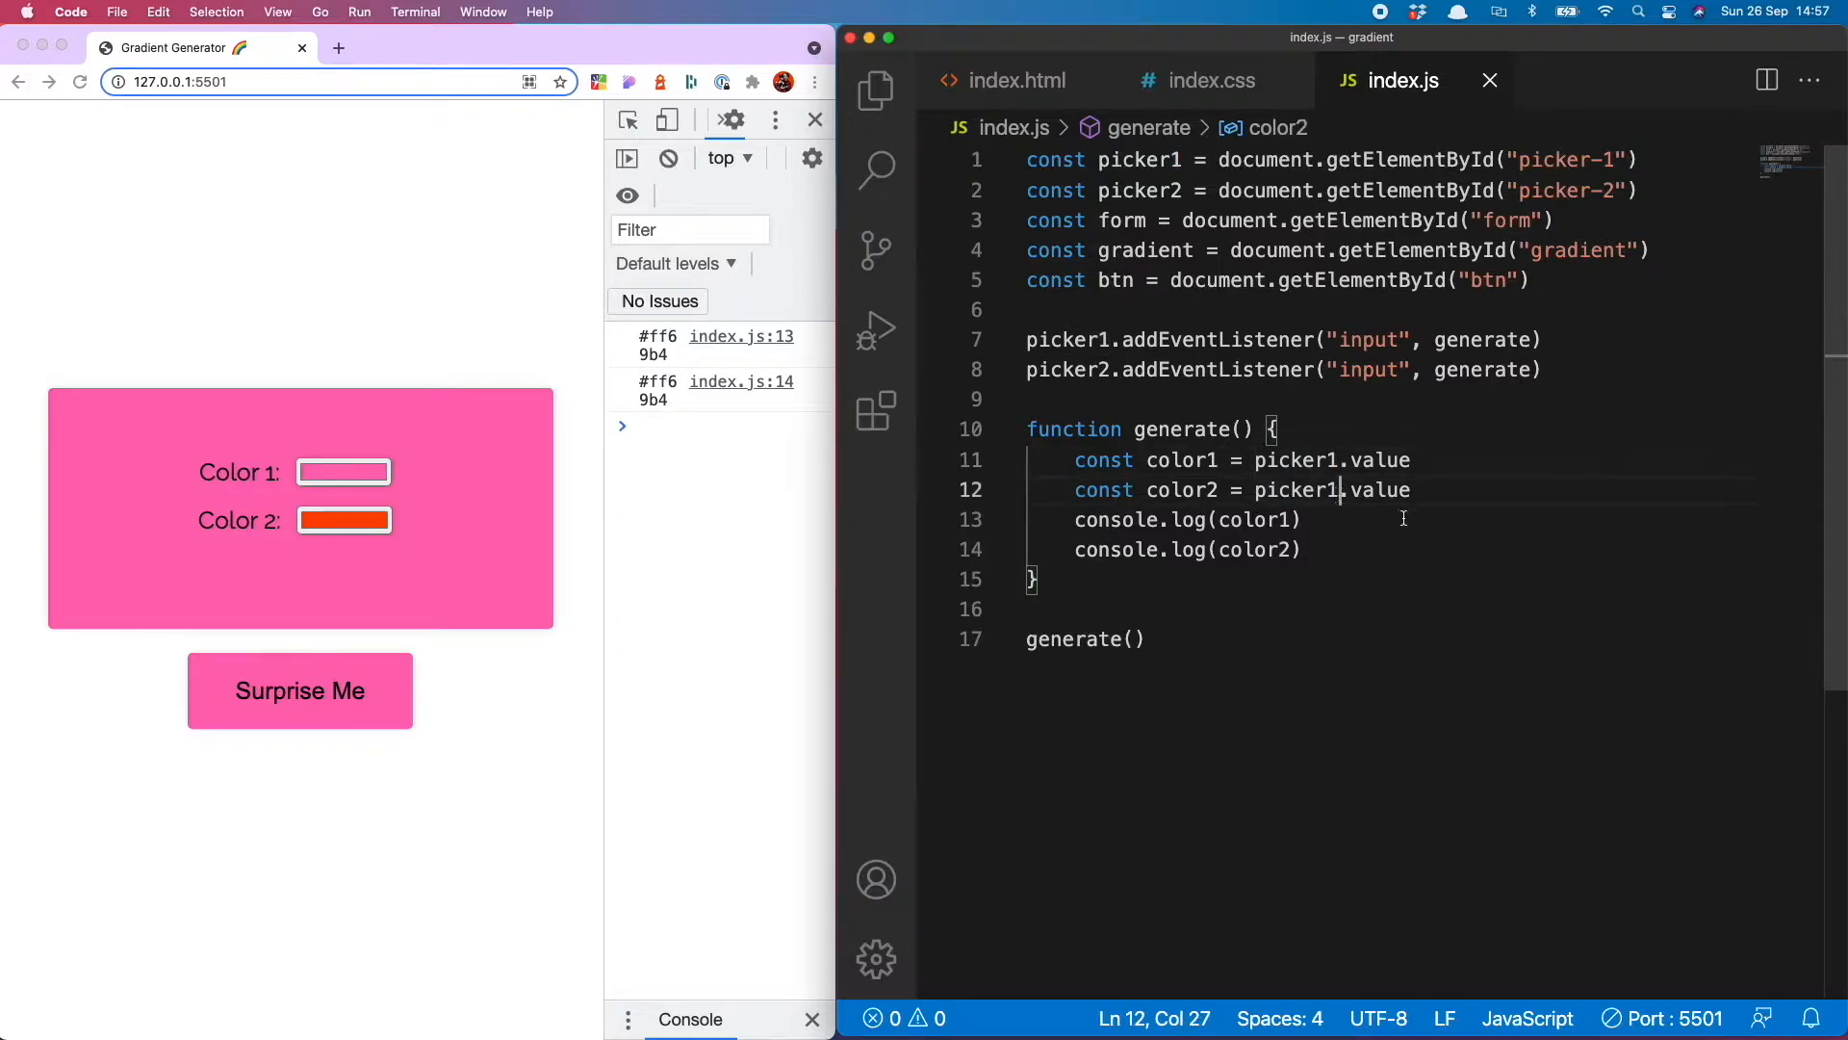
# Fix line 12 to read picker2 and test that changing Color 1 logs hex codes
pyautogui.press('Backspace')
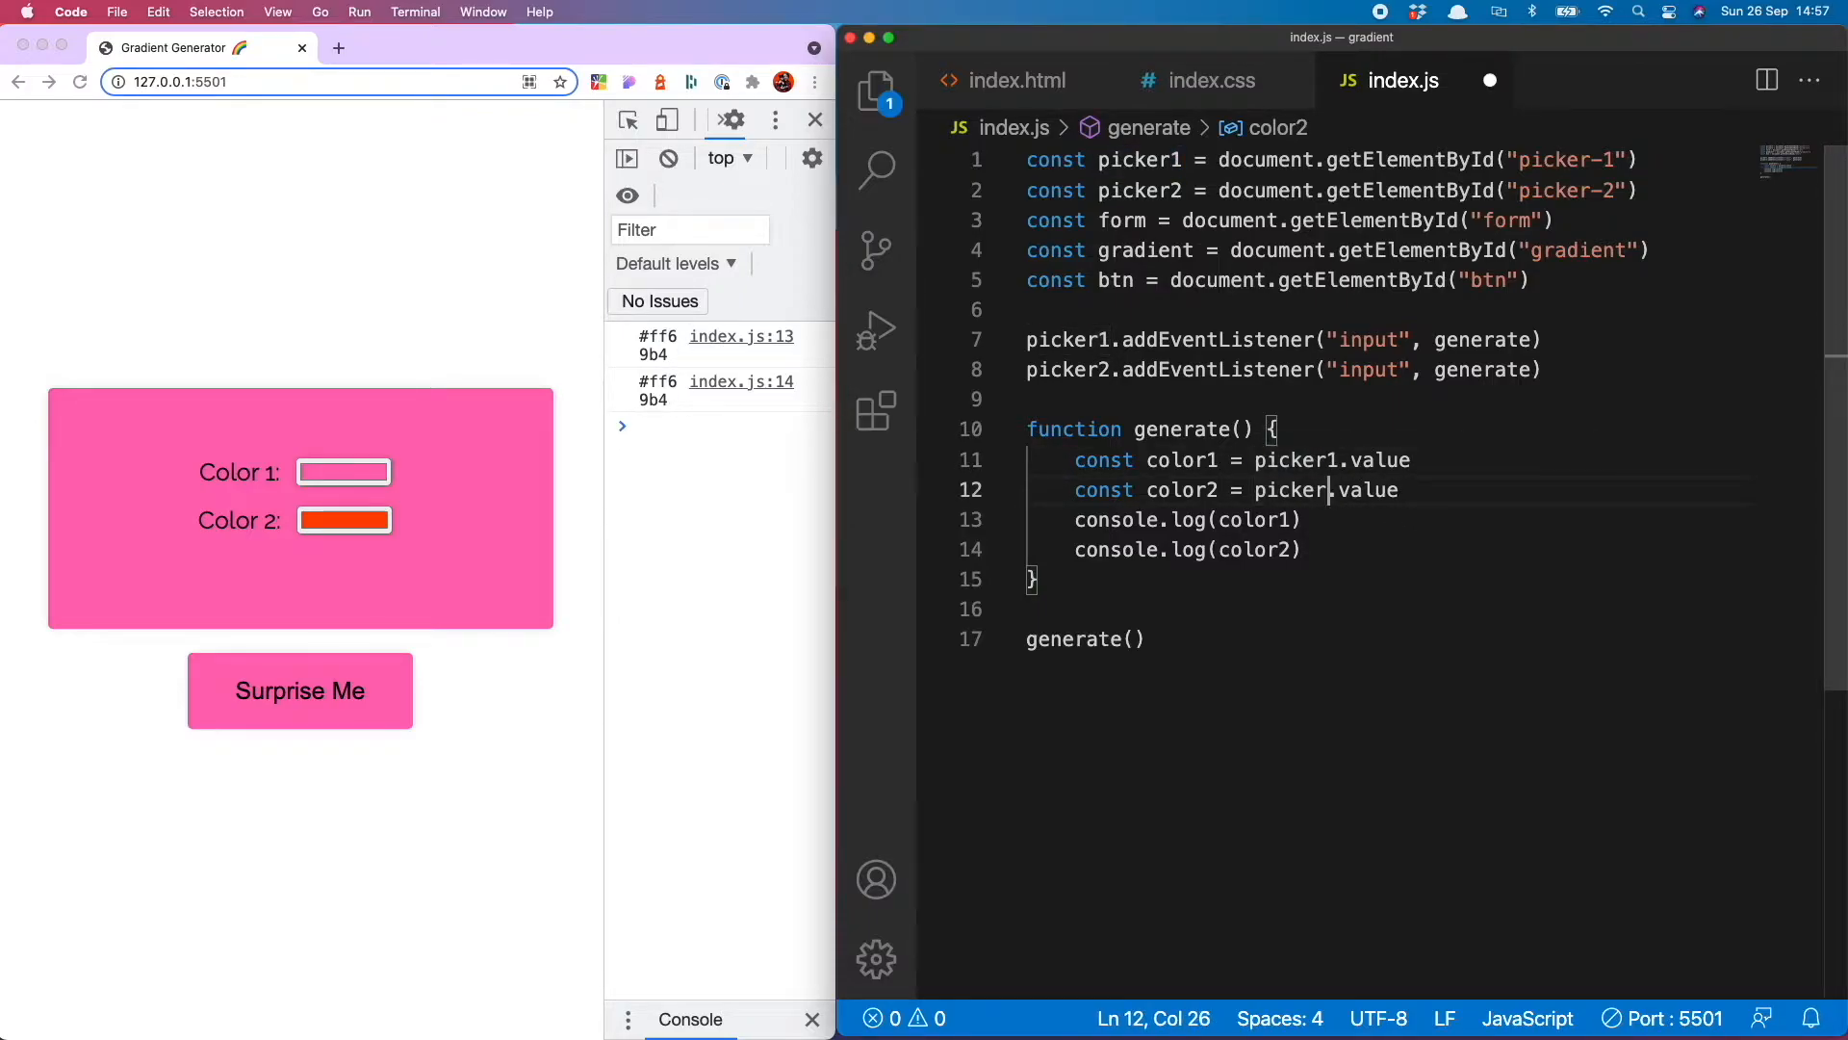
pyautogui.write('2')
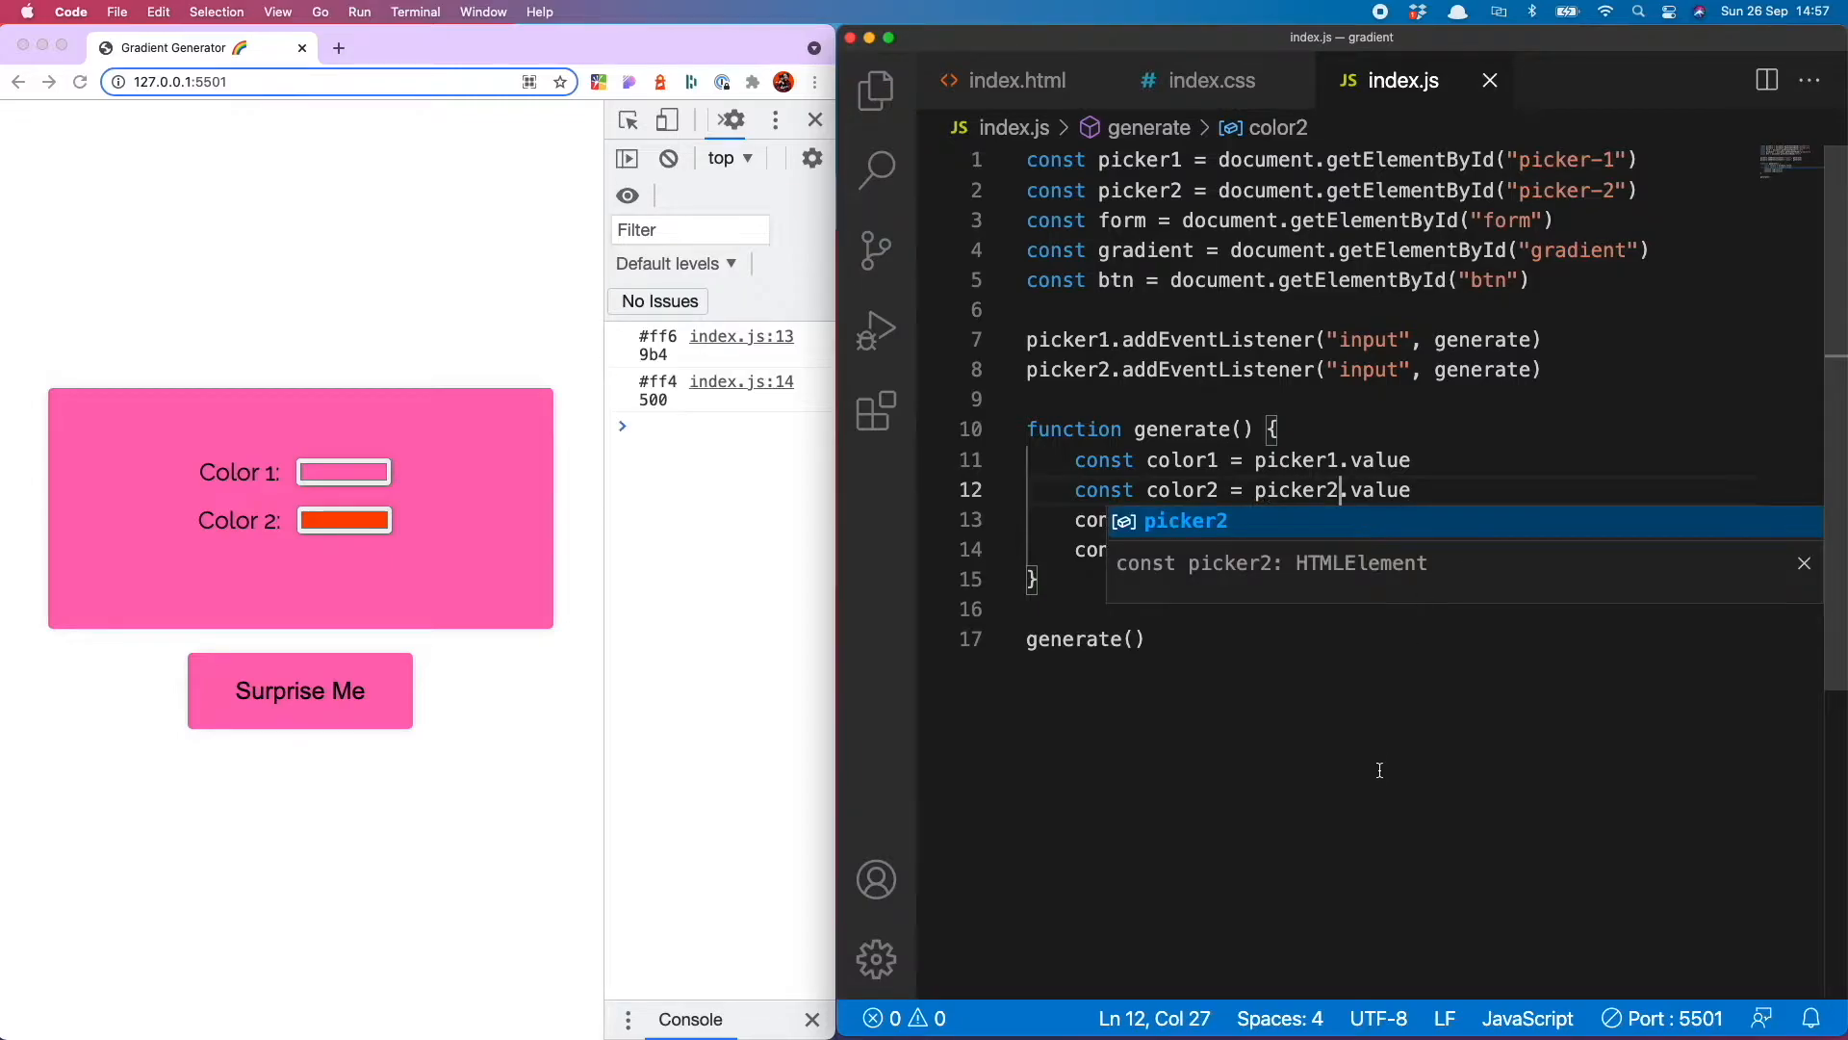
pyautogui.moveTo(304, 537)
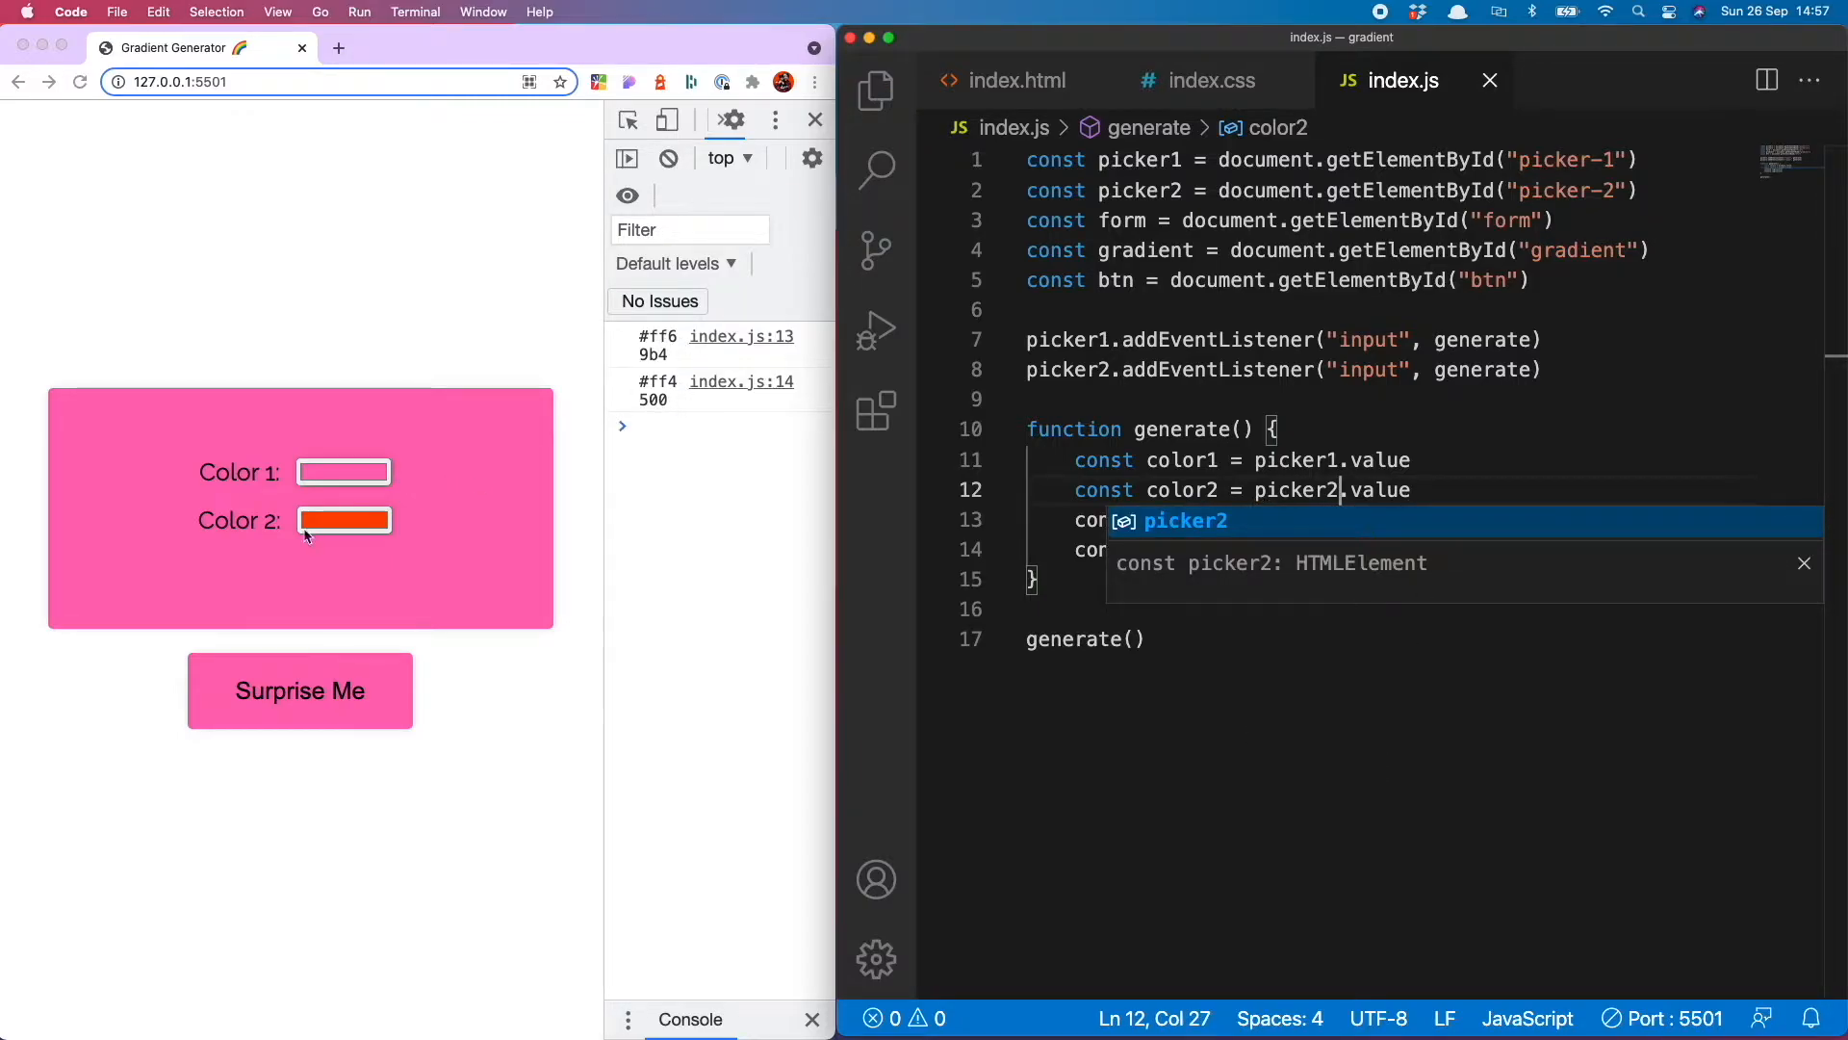
pyautogui.click(343, 472)
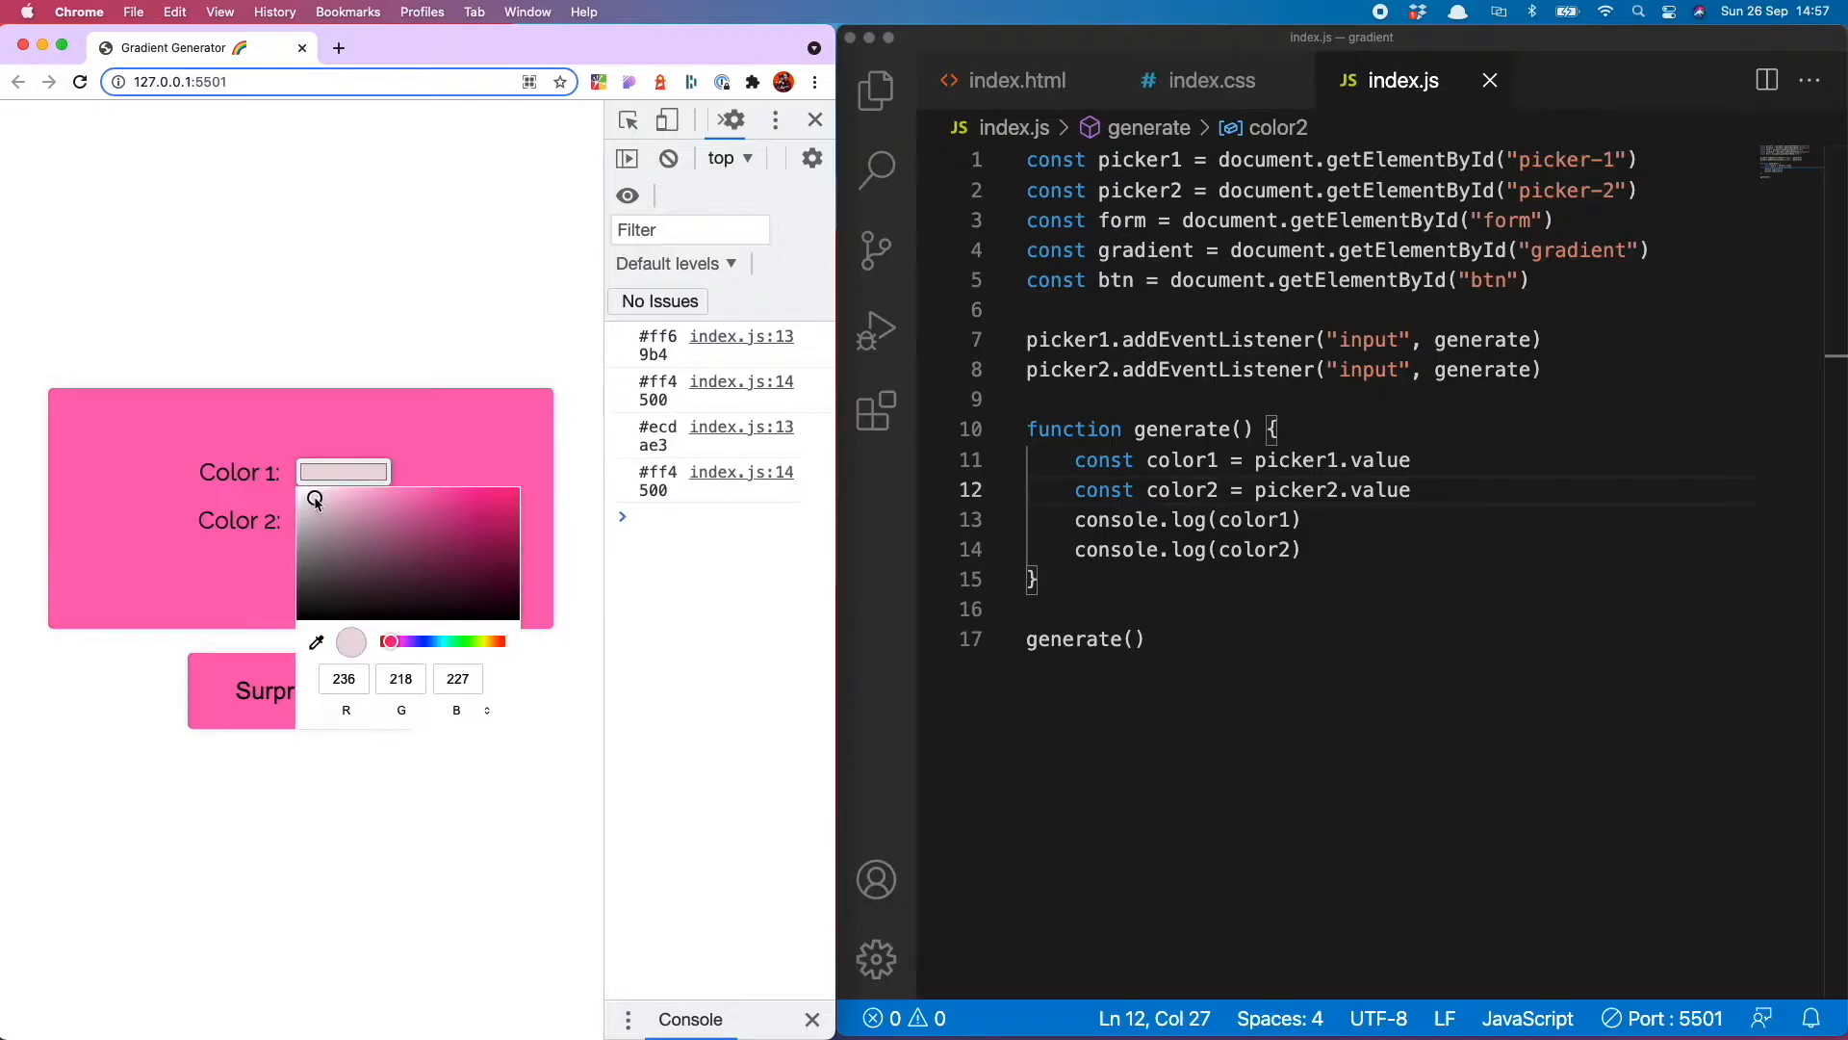
pyautogui.moveTo(418, 599)
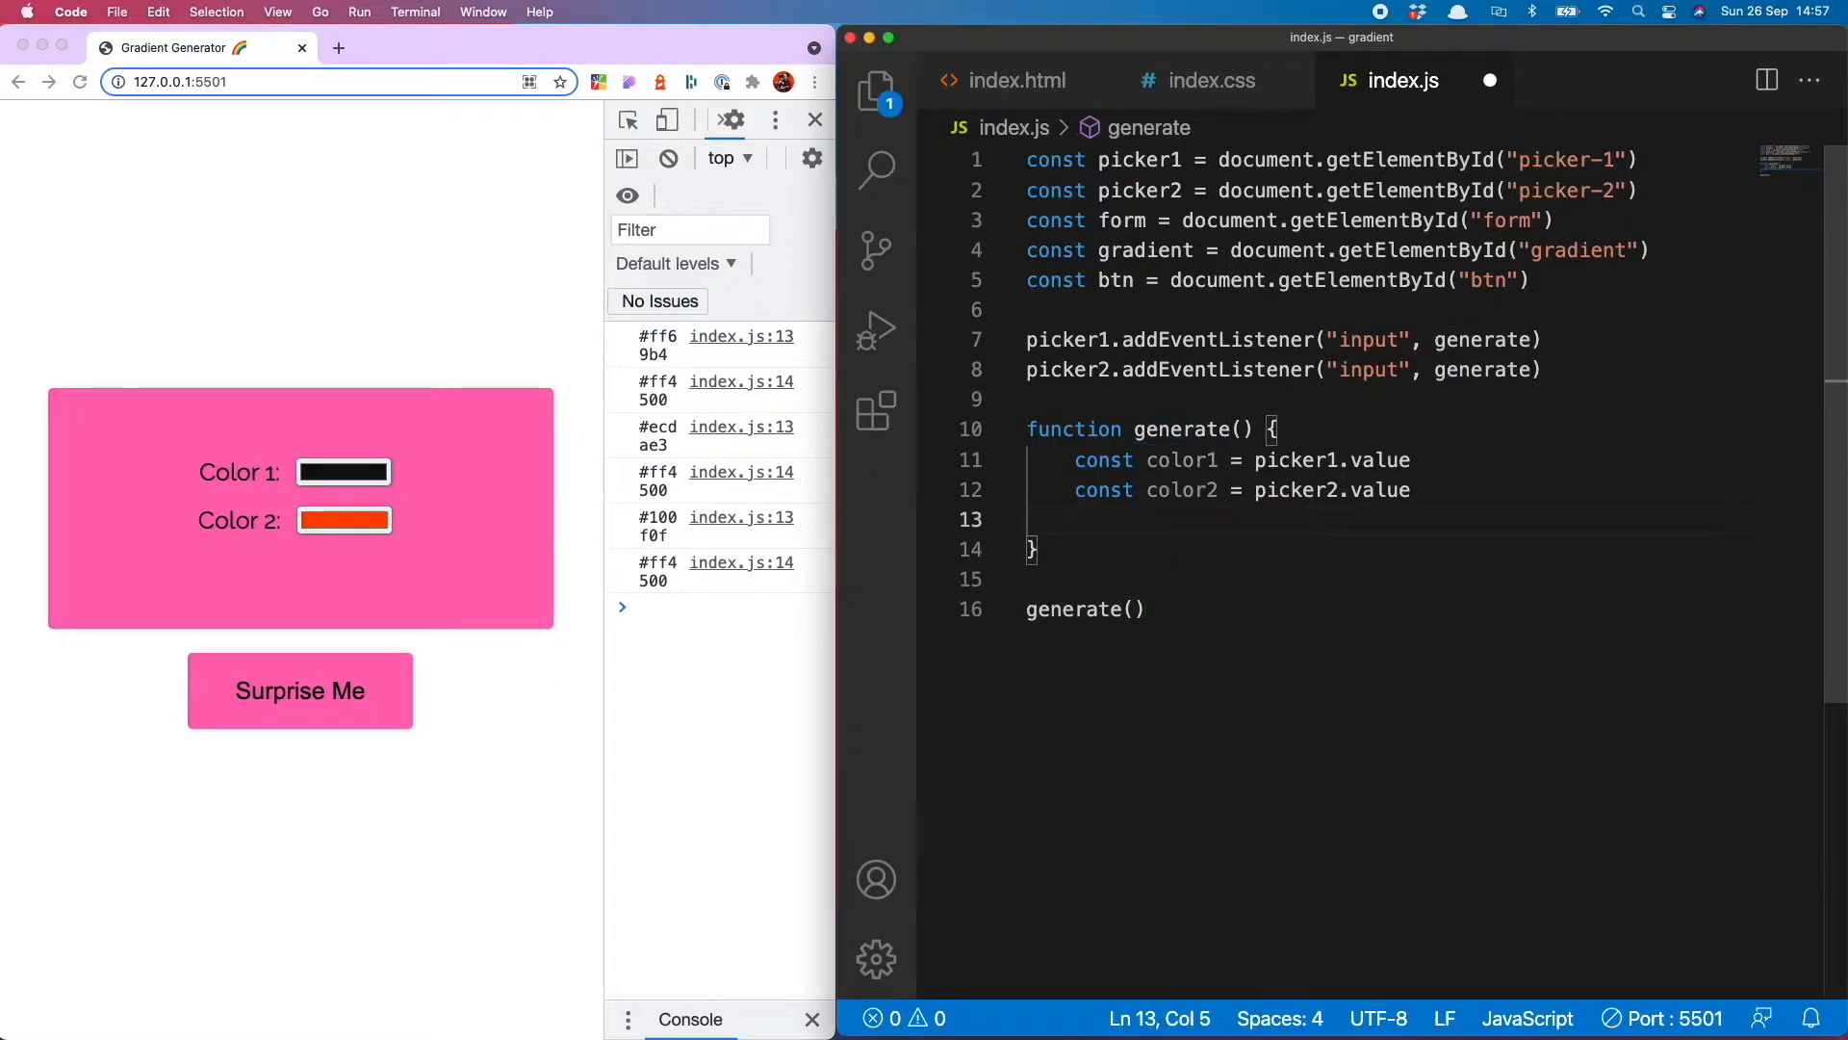
# Set form.style.background to `linear-gradient(${color1}, ${color2})` inside generate
pyautogui.write('form.style.background =')
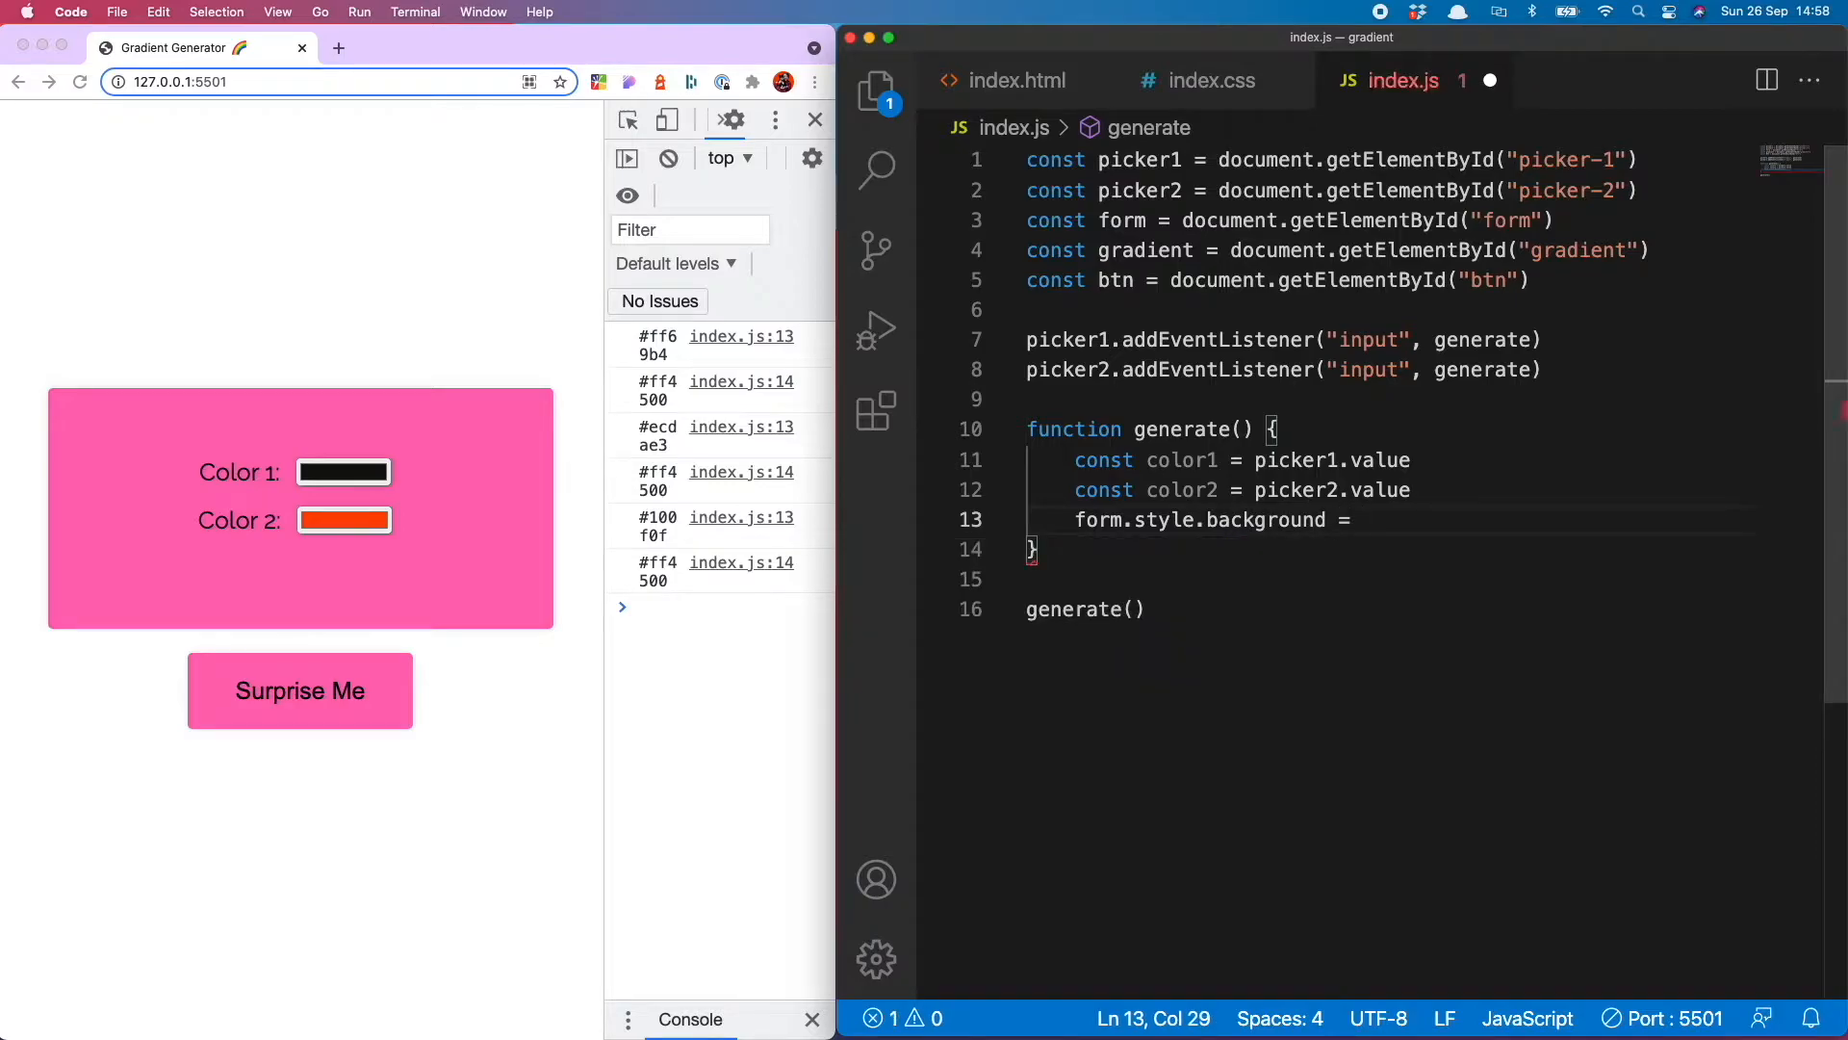
pyautogui.write('``')
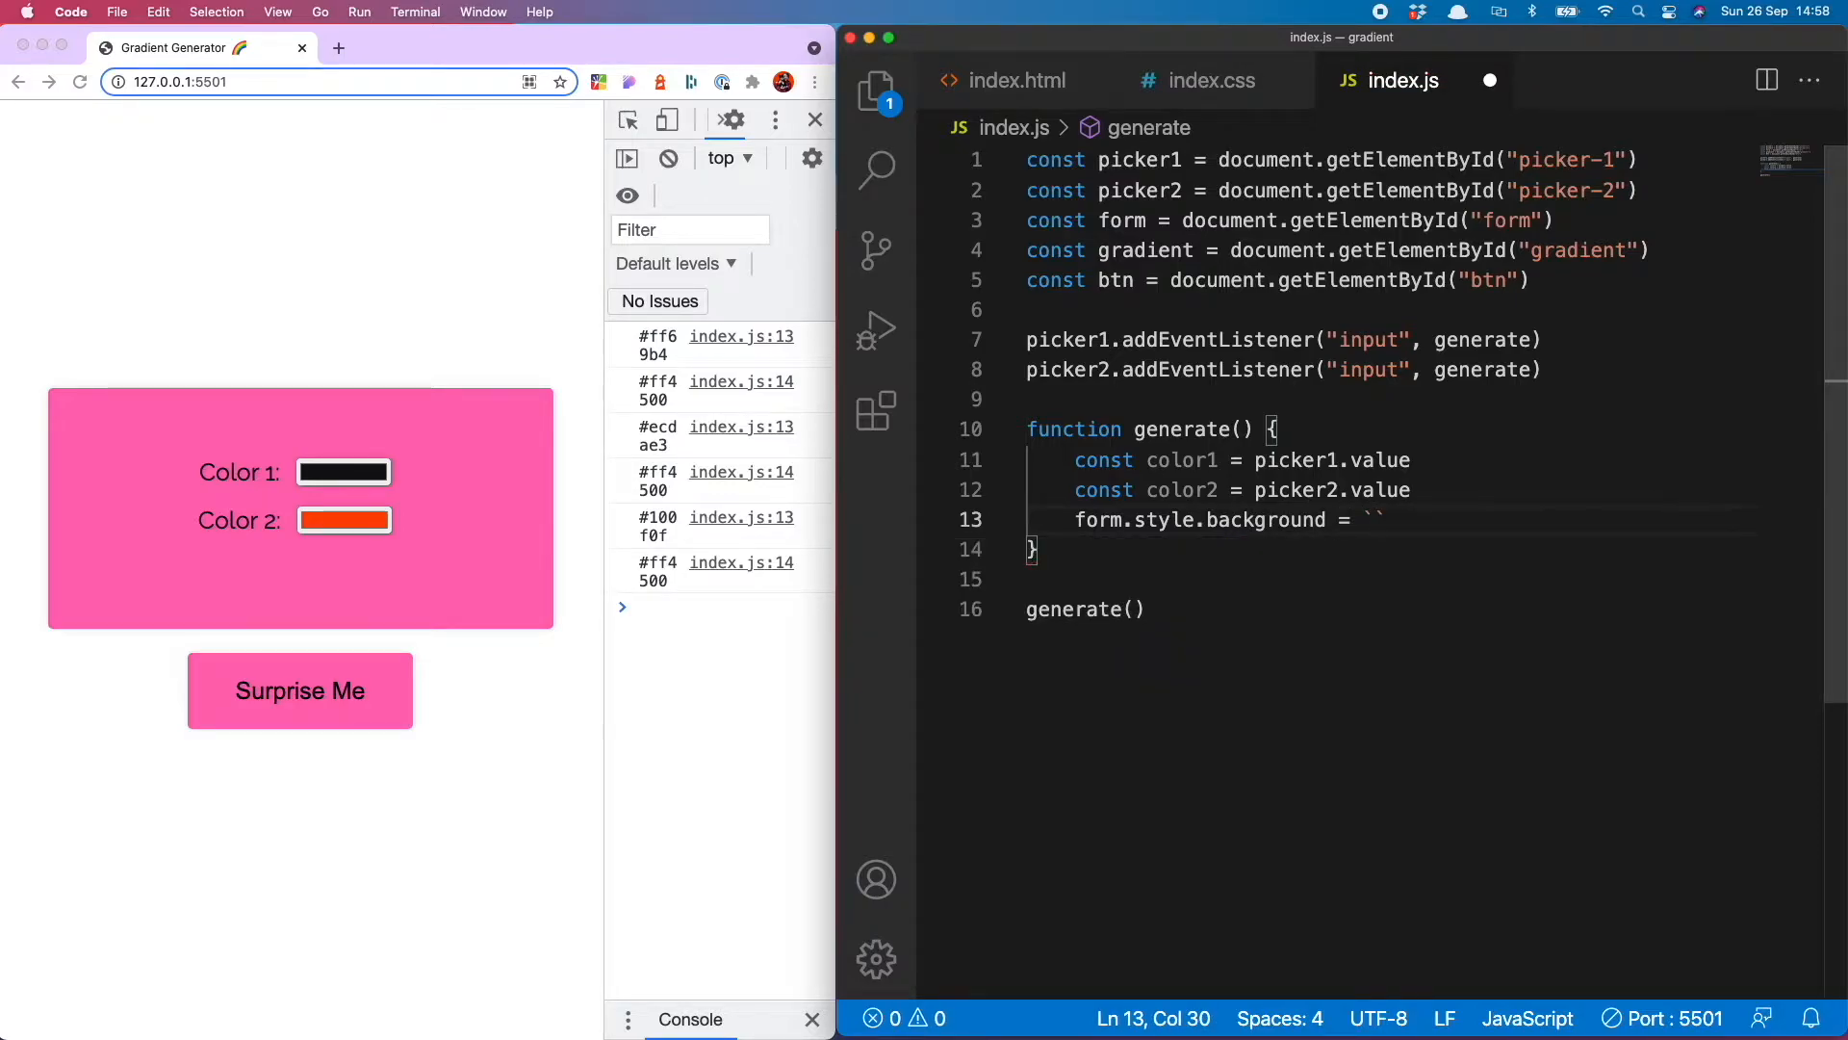
pyautogui.write('linea')
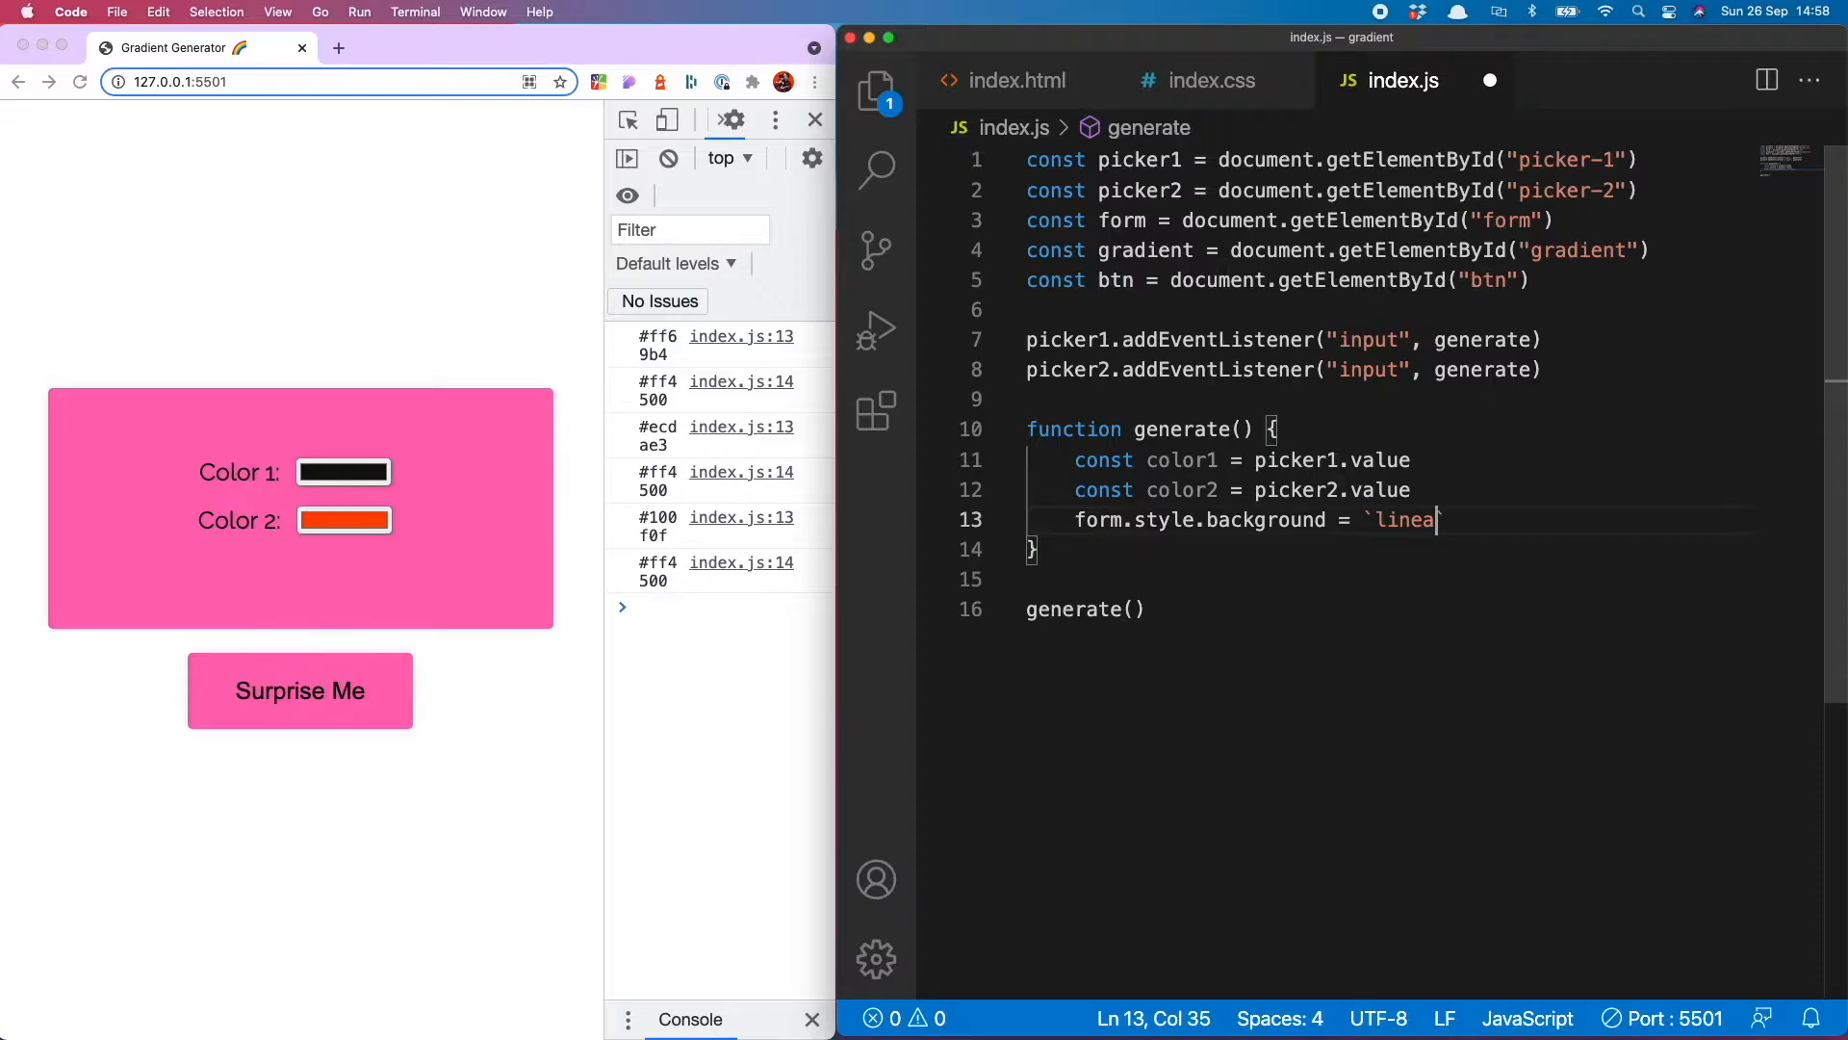
pyautogui.write('r-gradient(${color1')
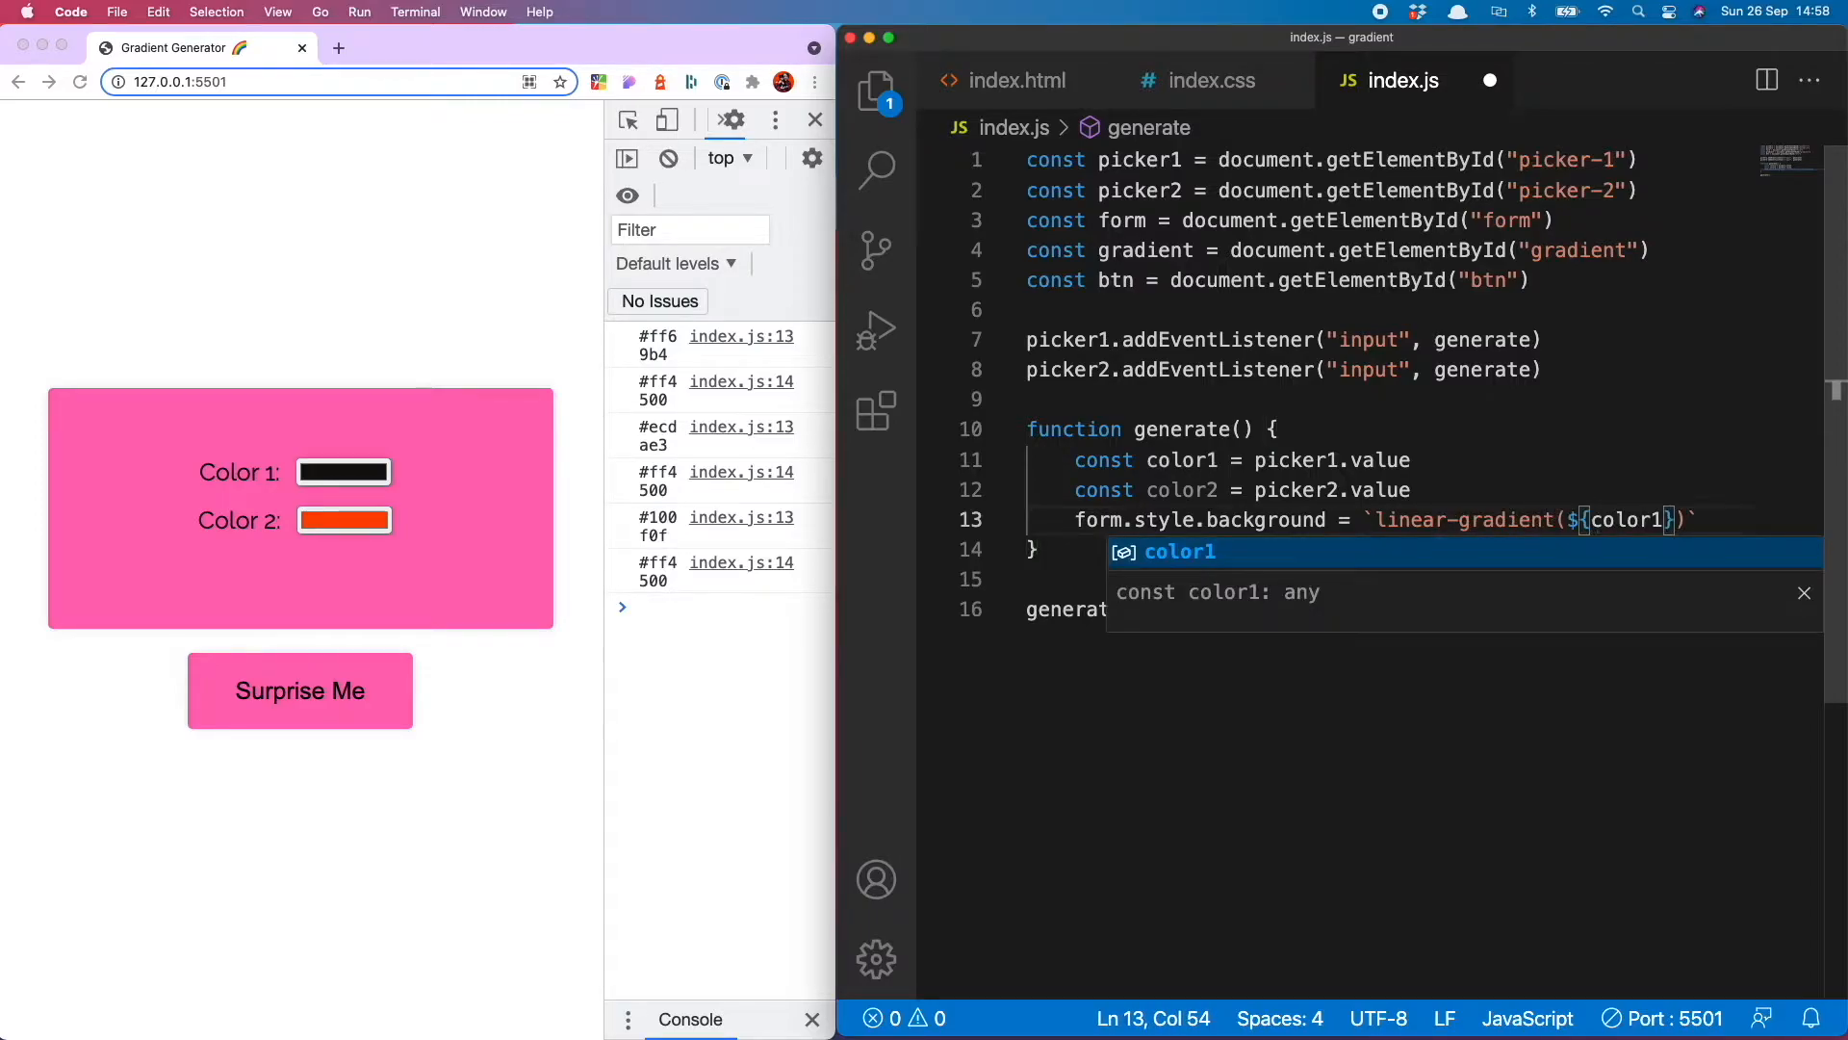
pyautogui.write(', ${color2')
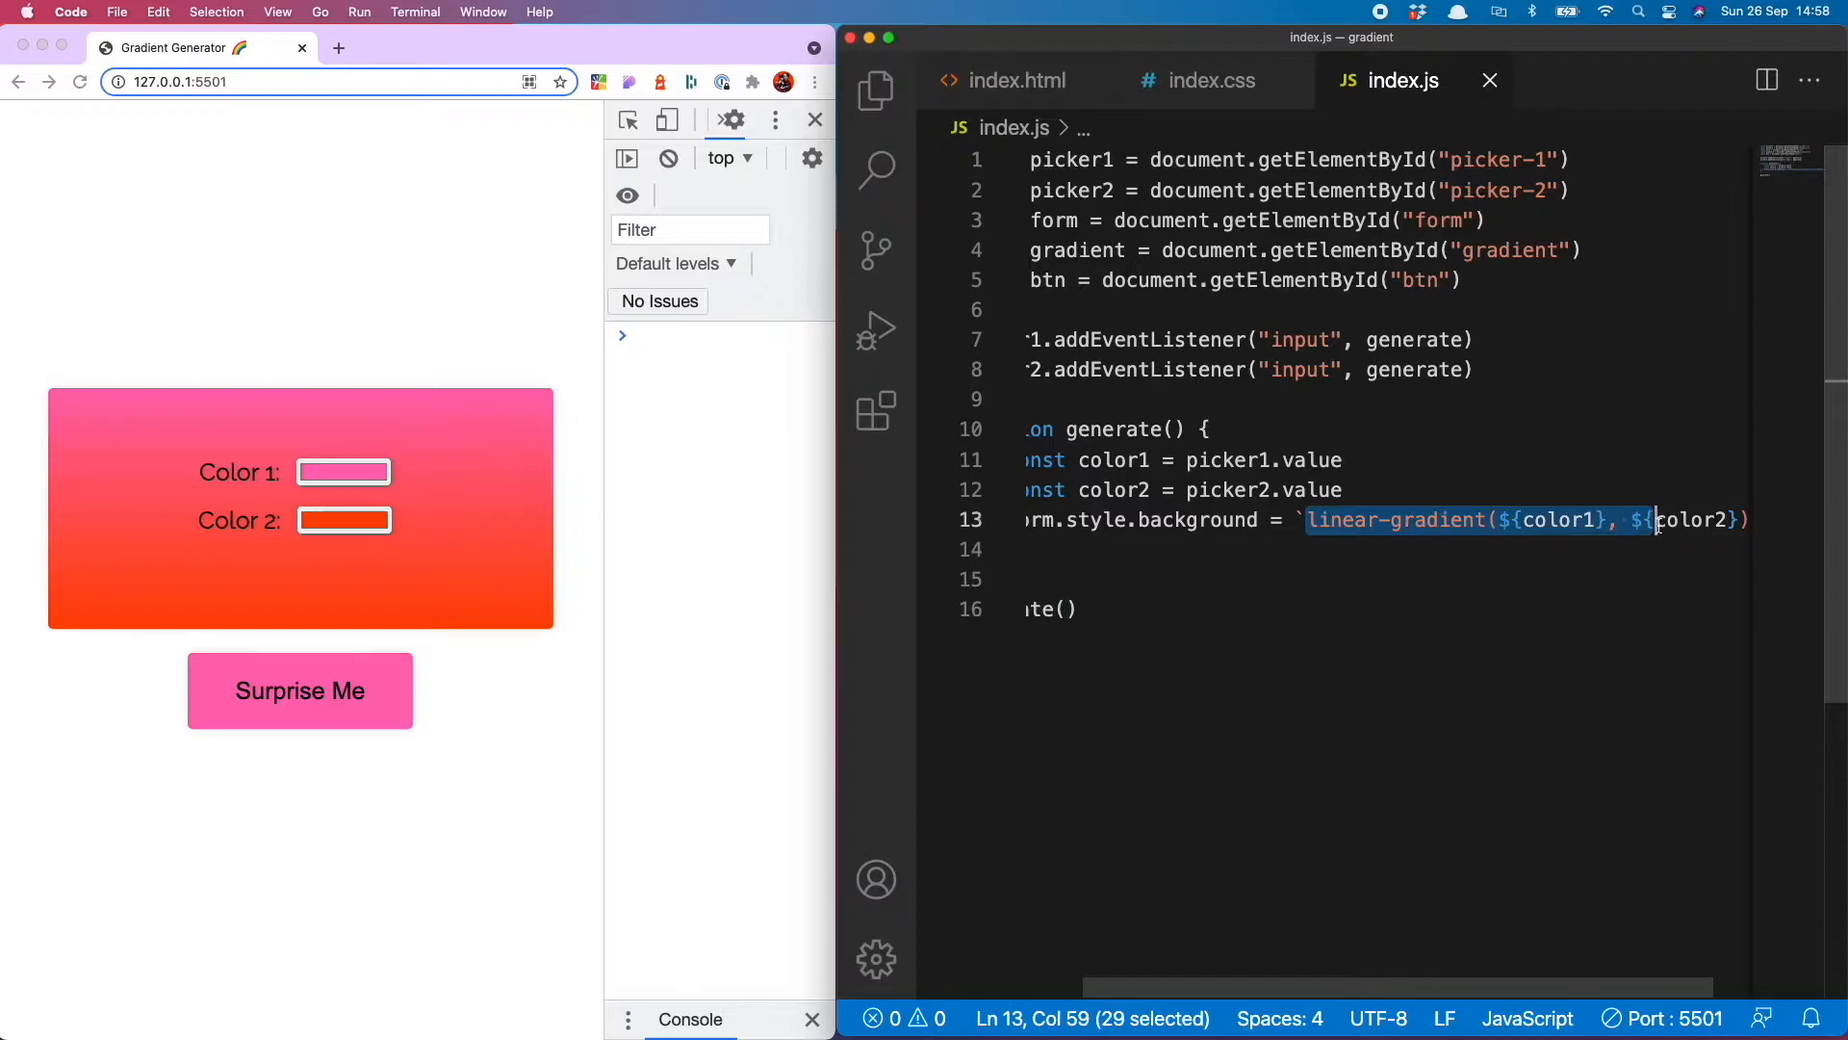
pyautogui.click(433, 46)
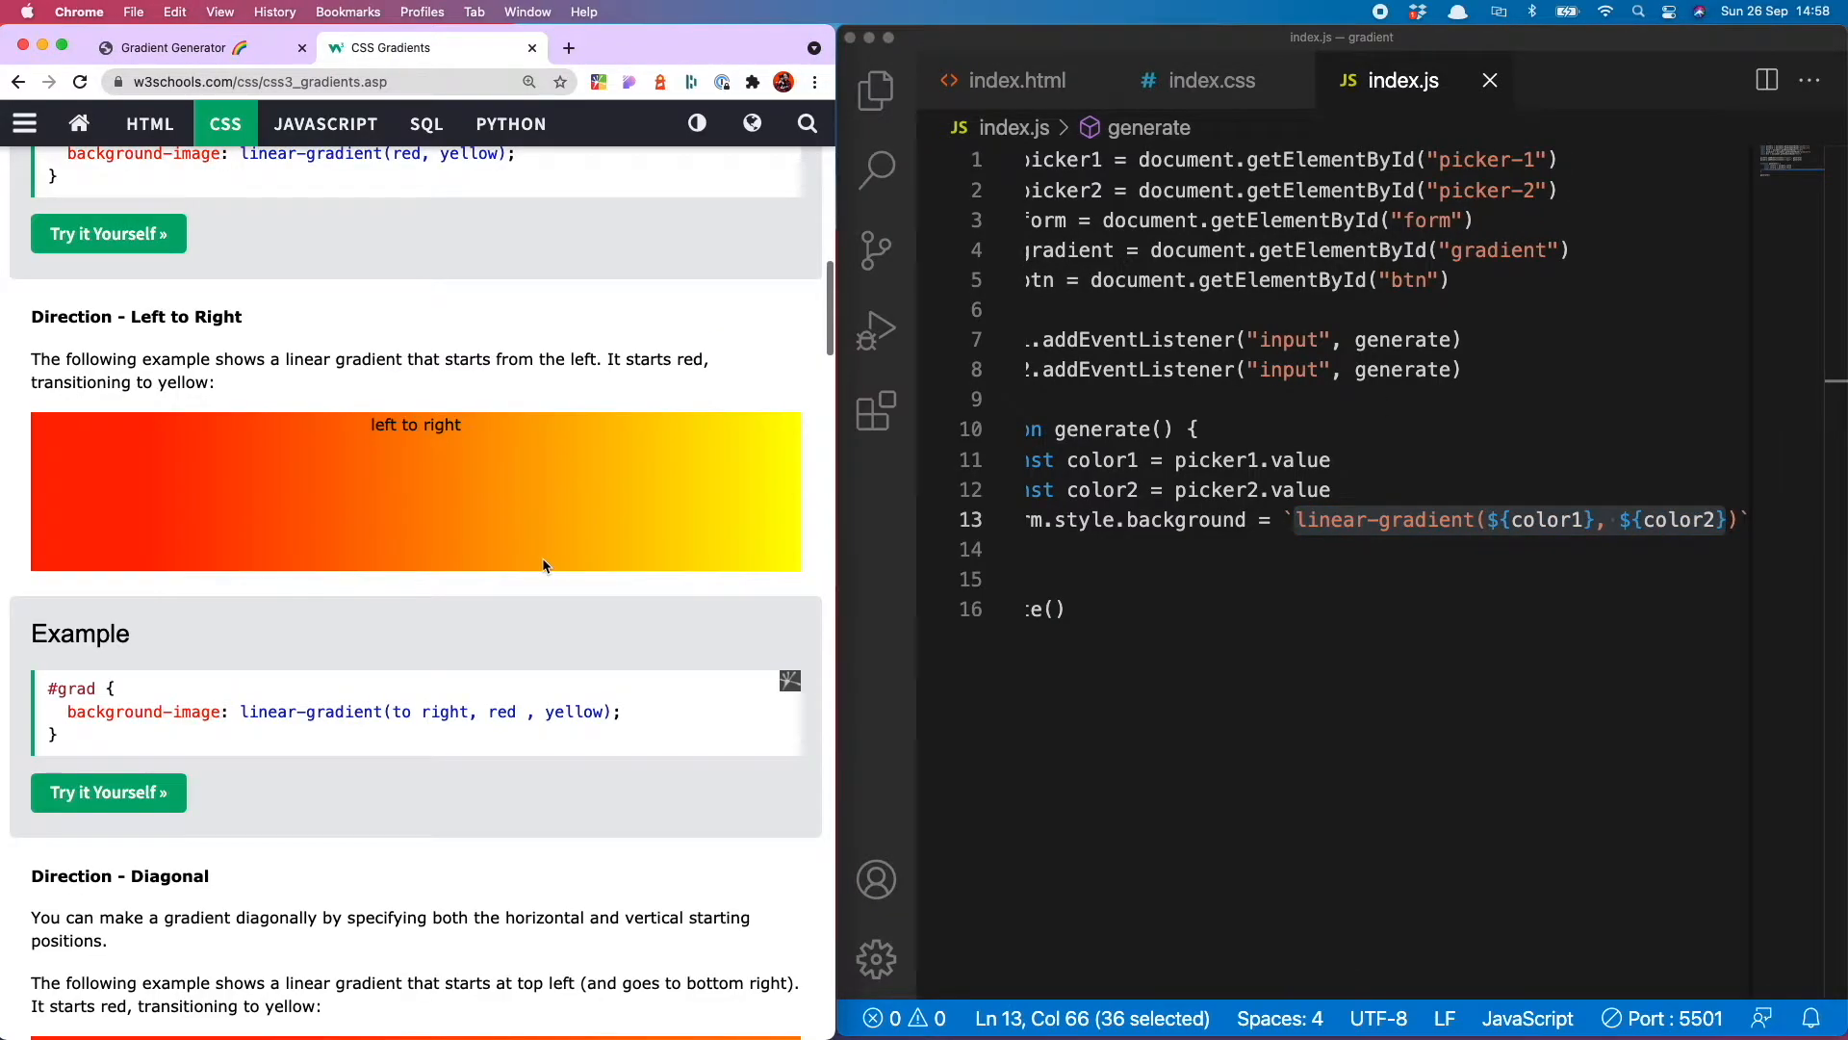
pyautogui.scroll(-3)
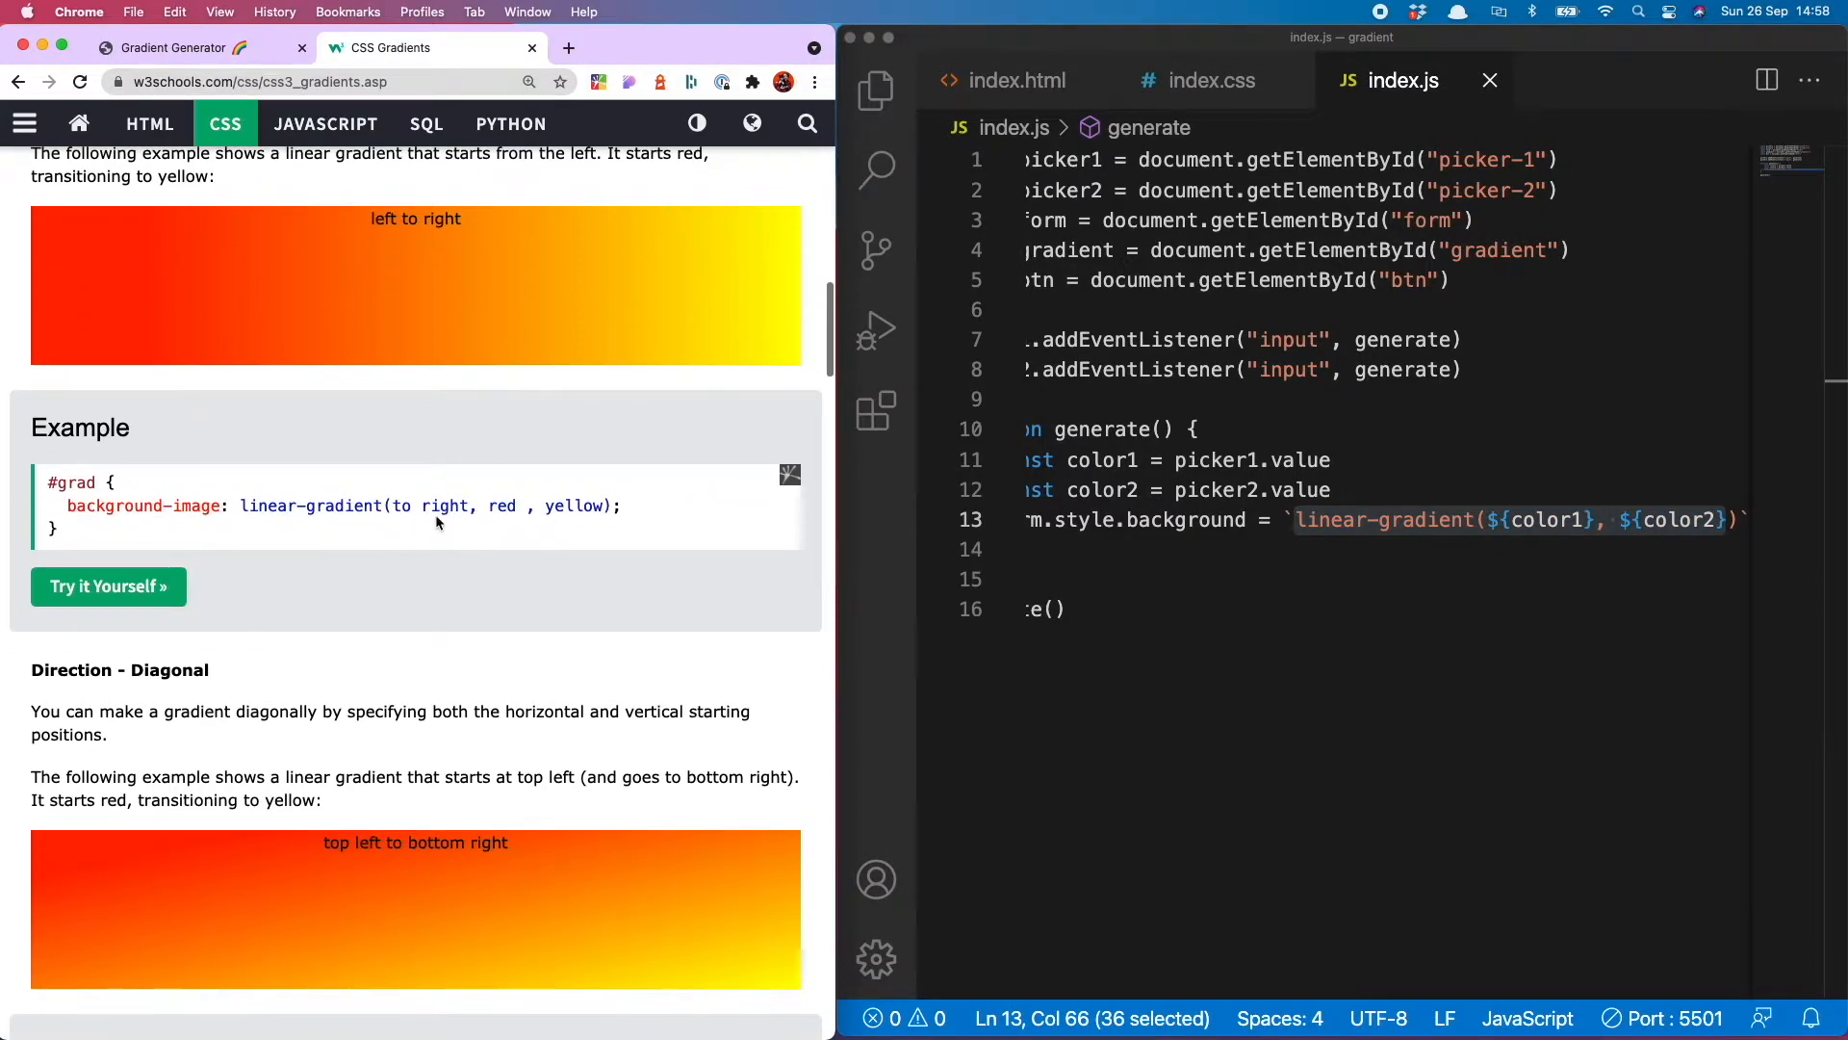
pyautogui.scroll(-3)
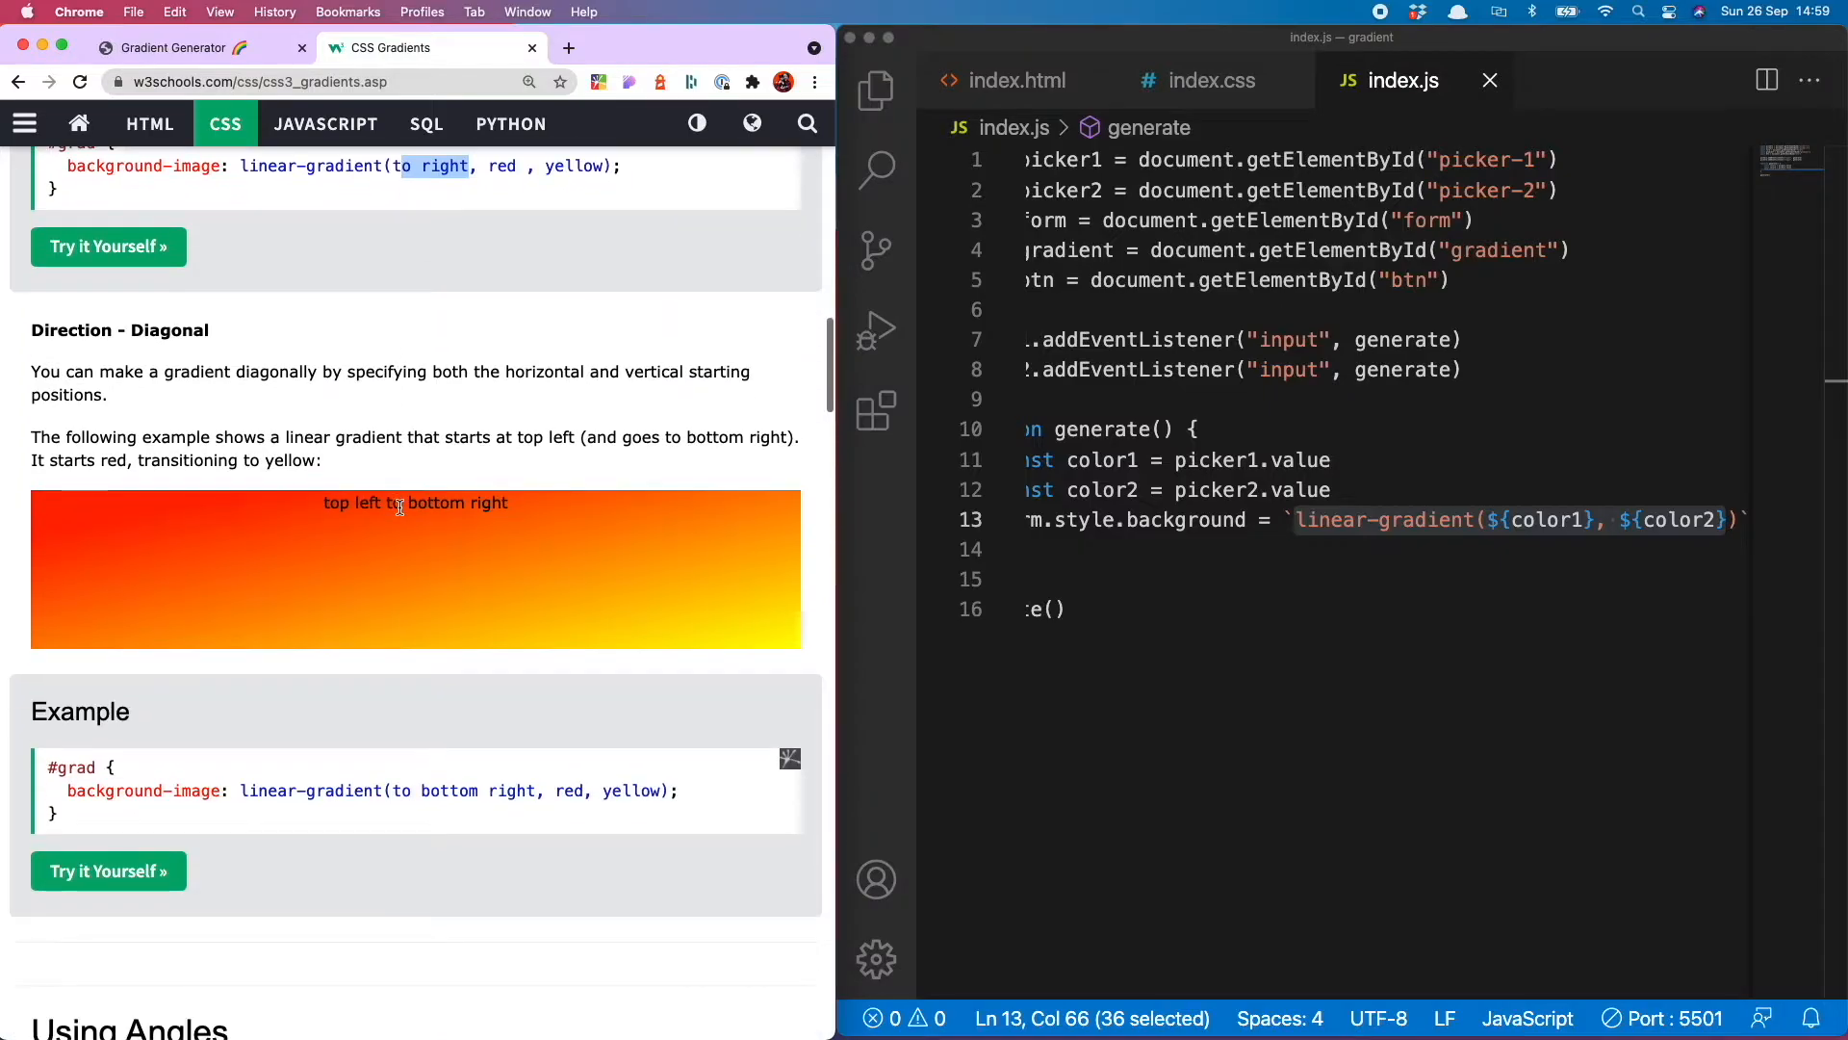
pyautogui.scroll(-3)
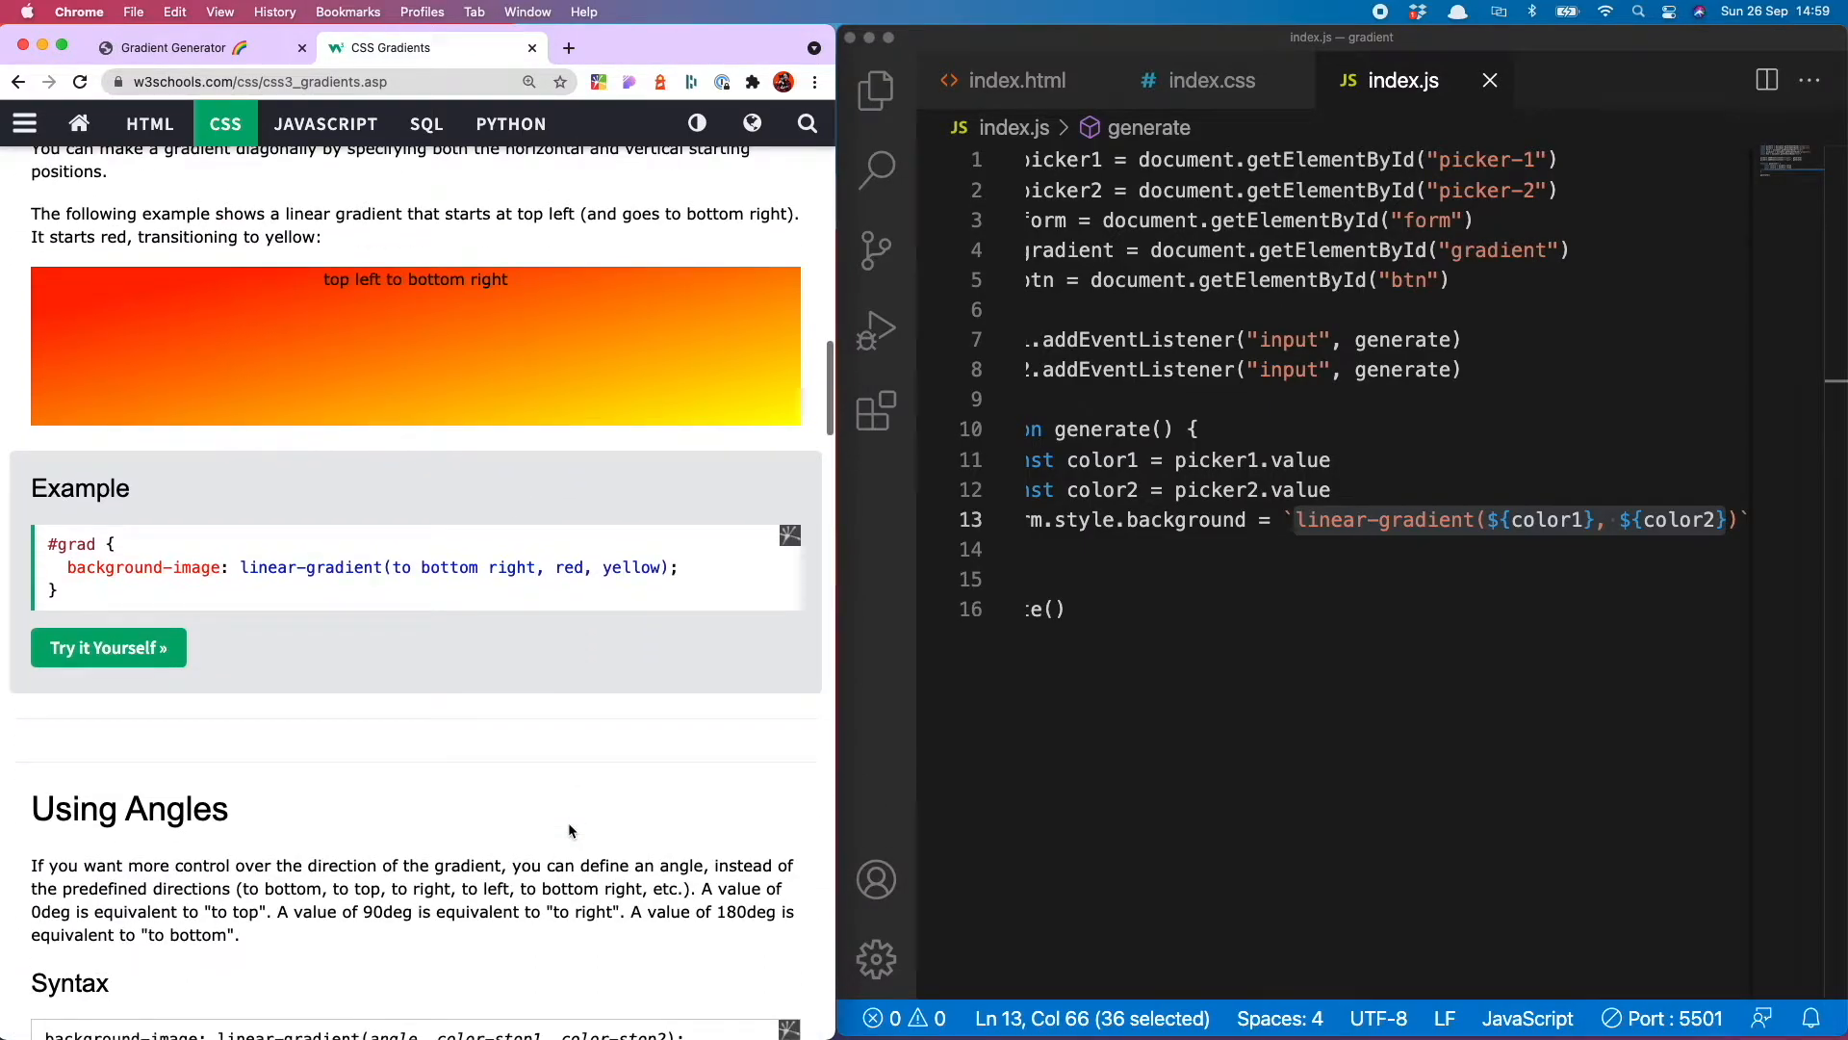
pyautogui.scroll(-3)
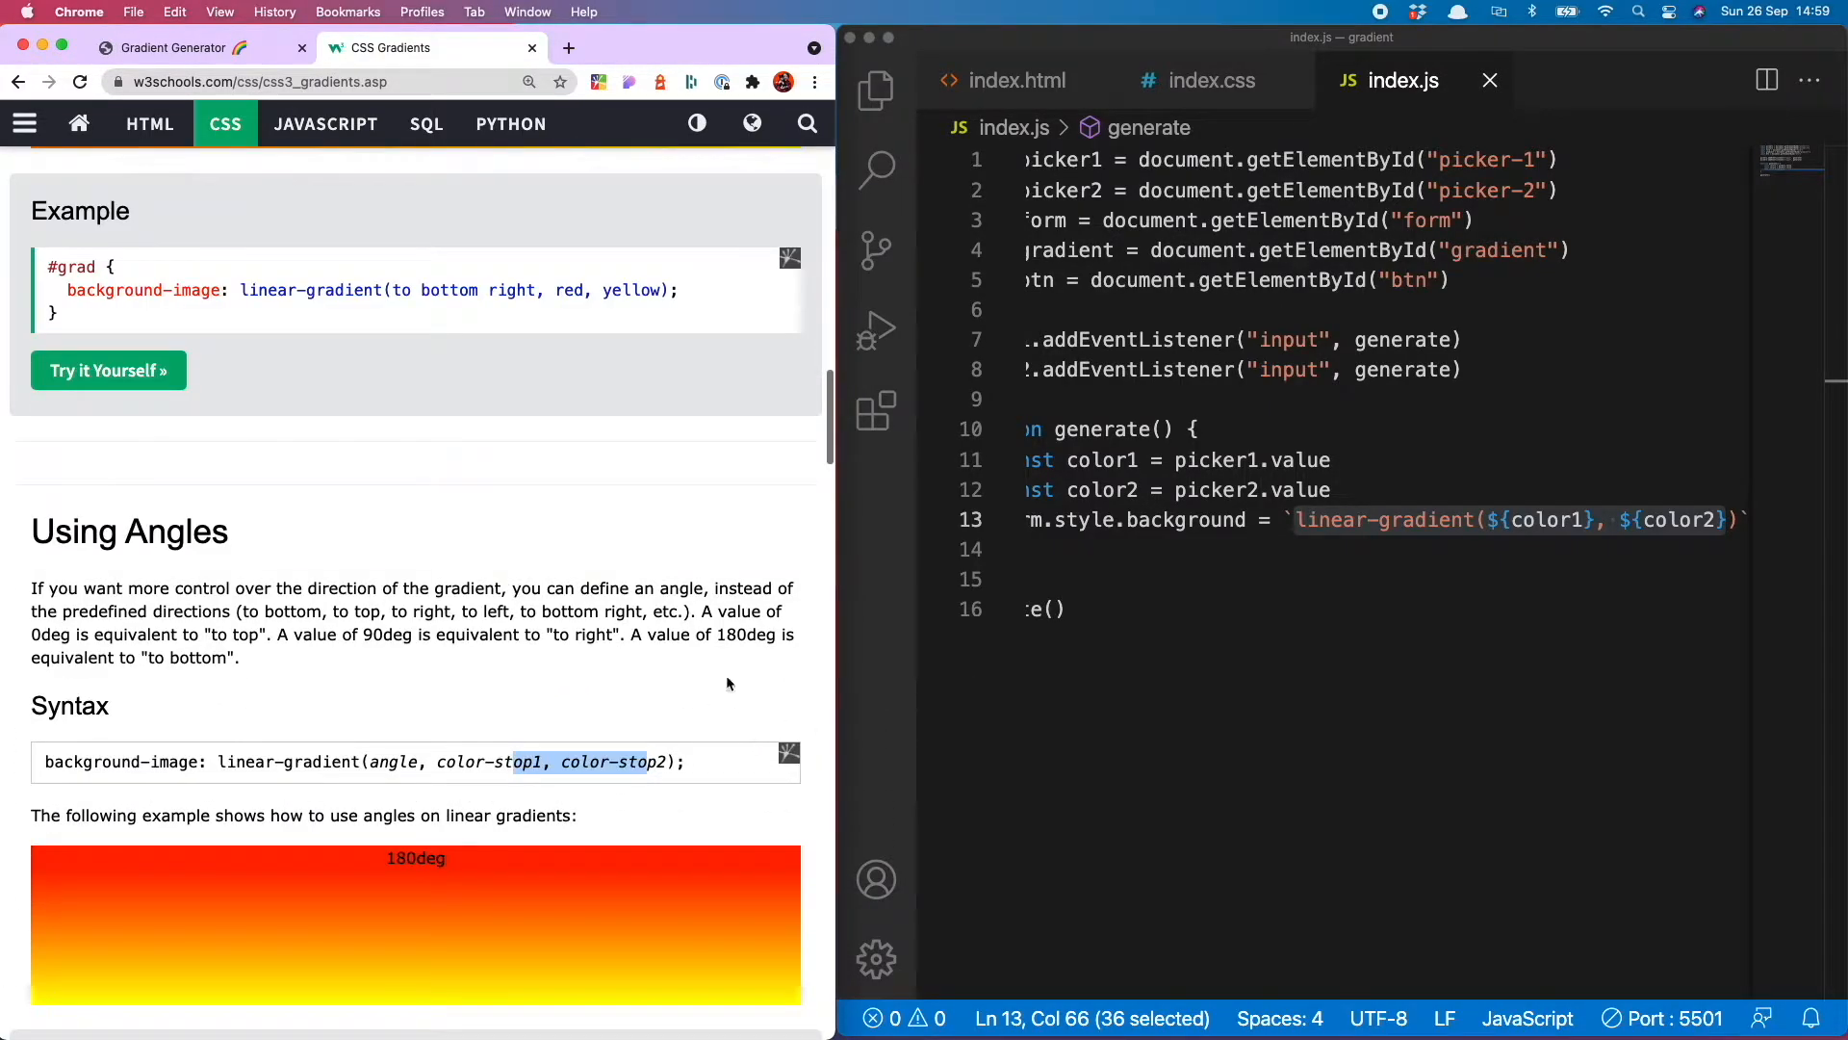
pyautogui.click(171, 46)
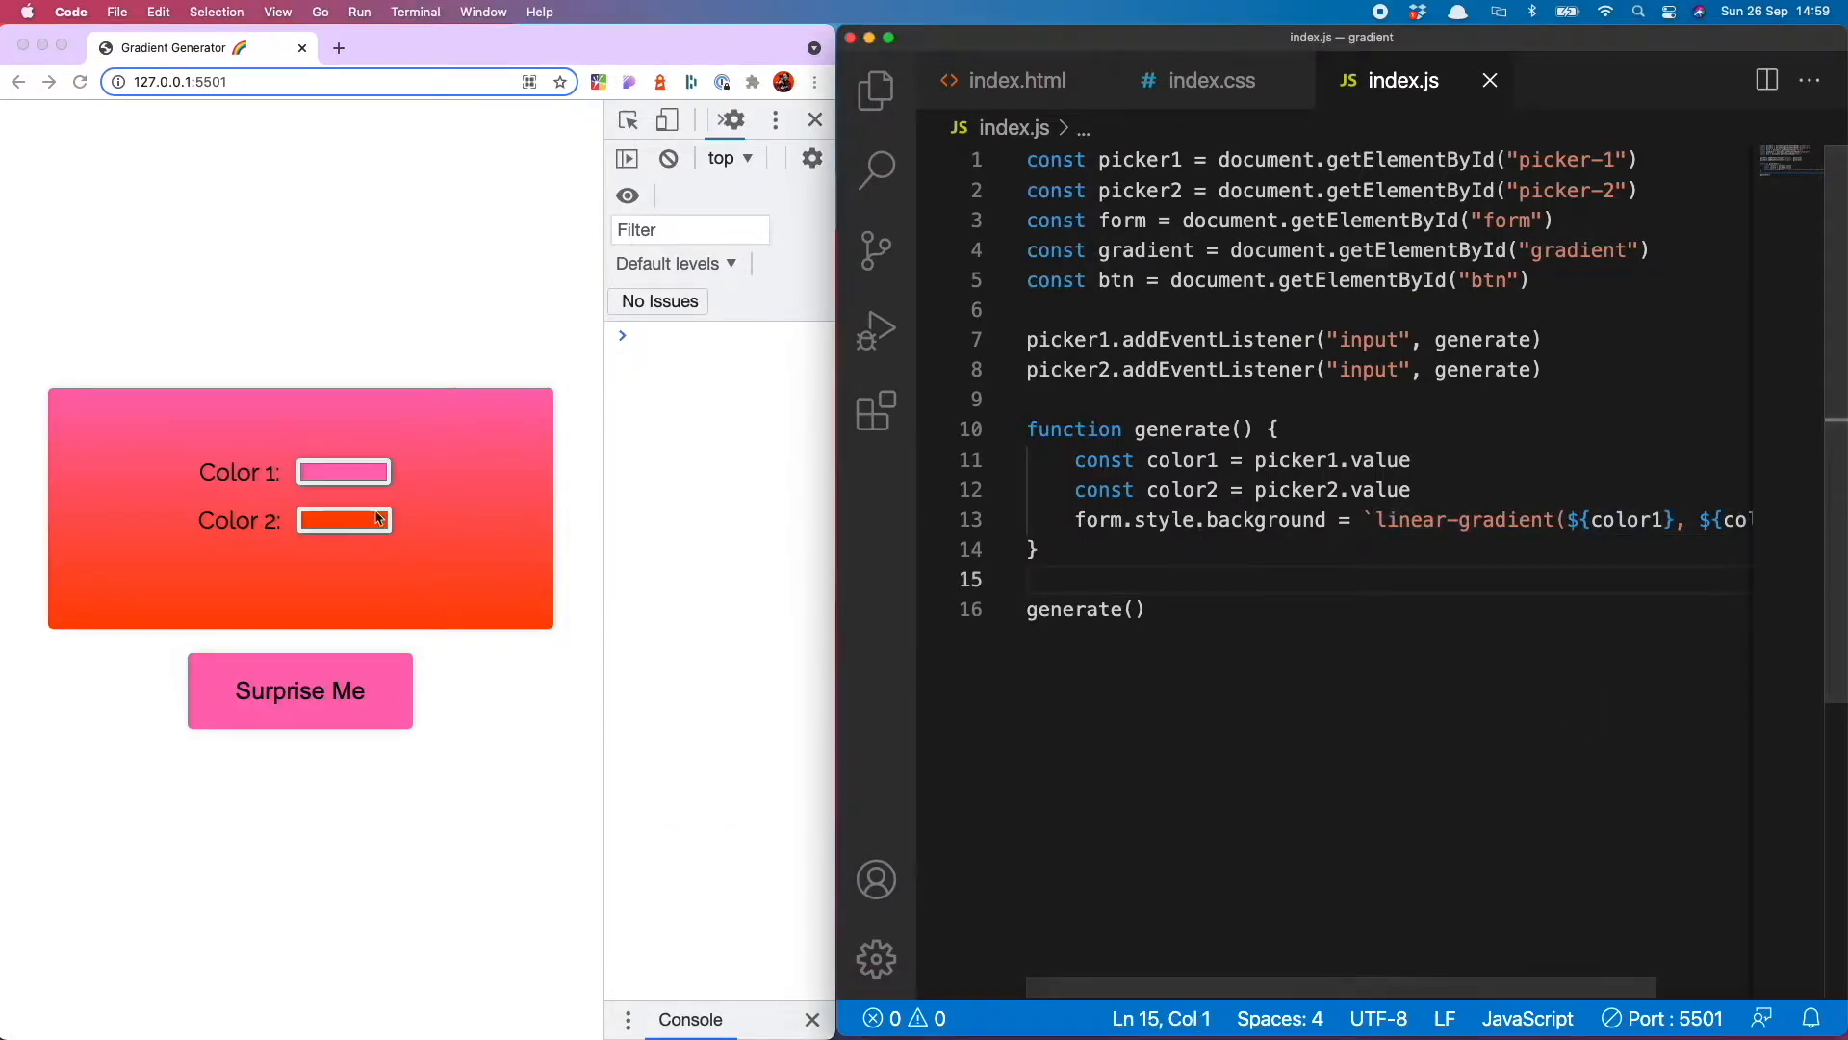
# Duplicate the form background line for btn so Surprise Me shares the gradient, and test it
pyautogui.click(1101, 520)
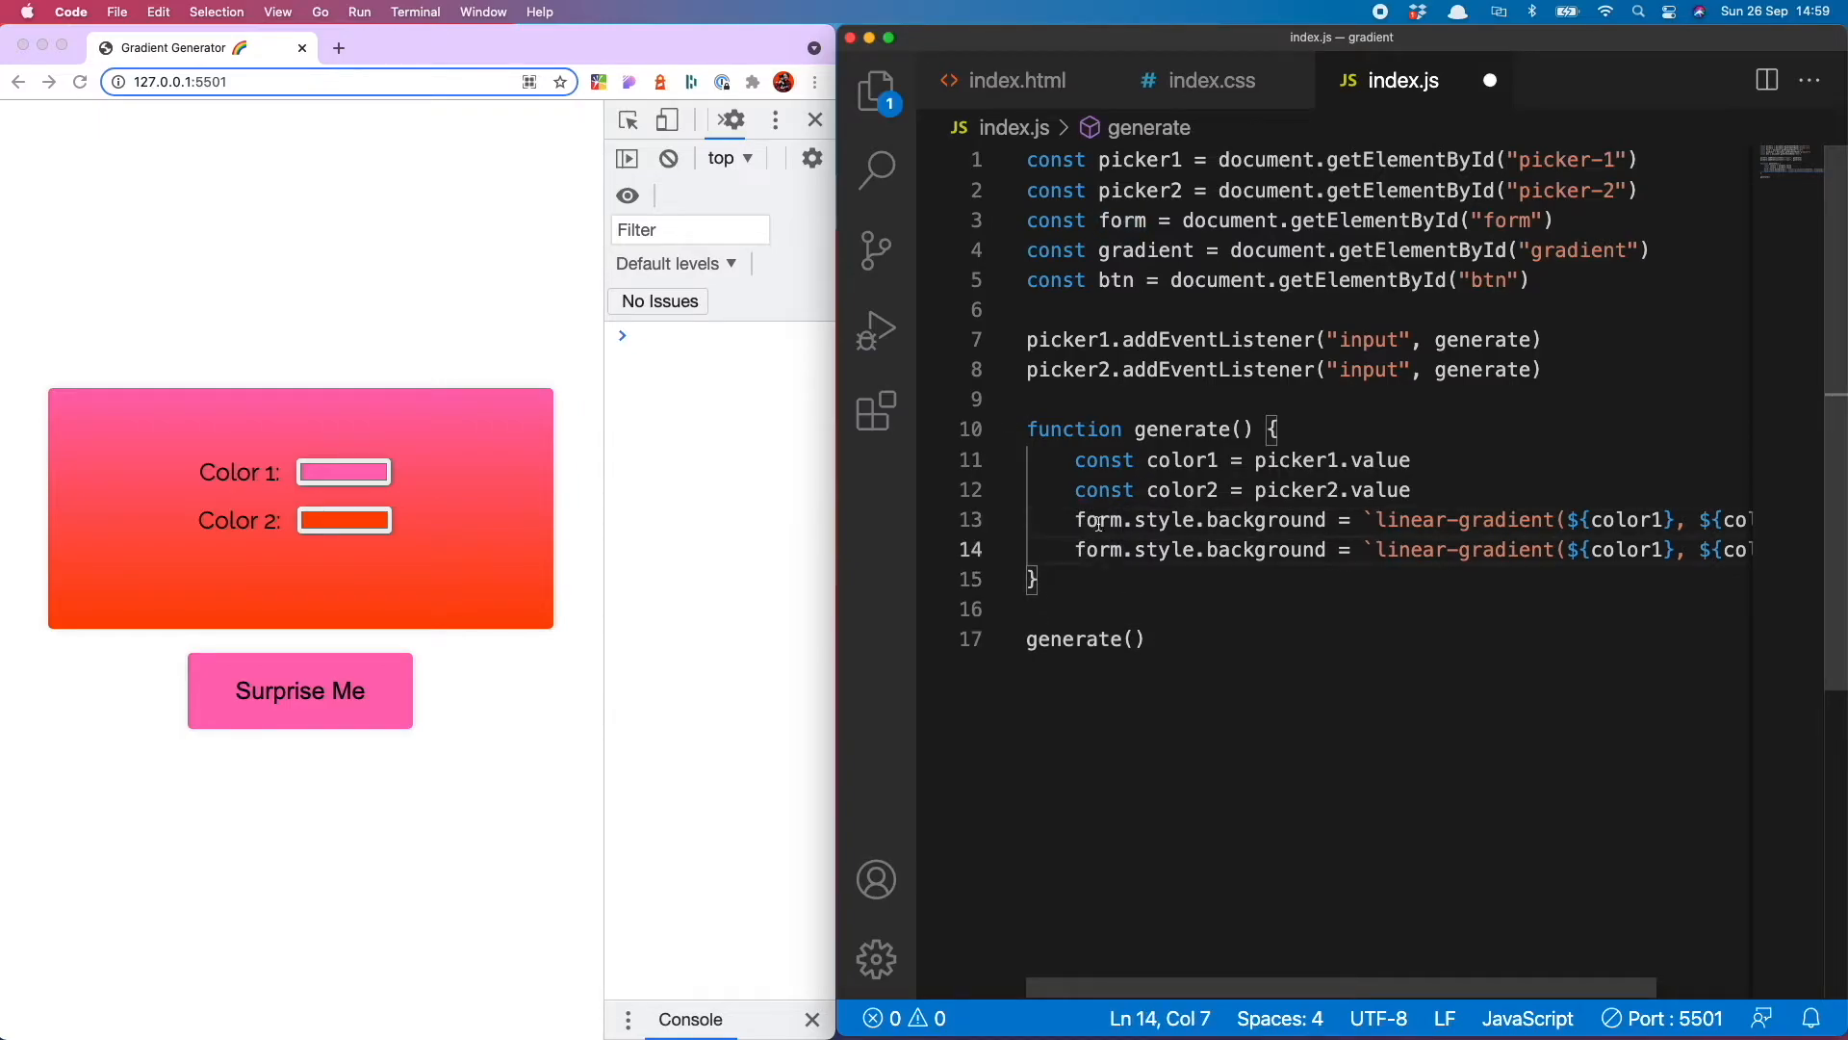
pyautogui.write('btn')
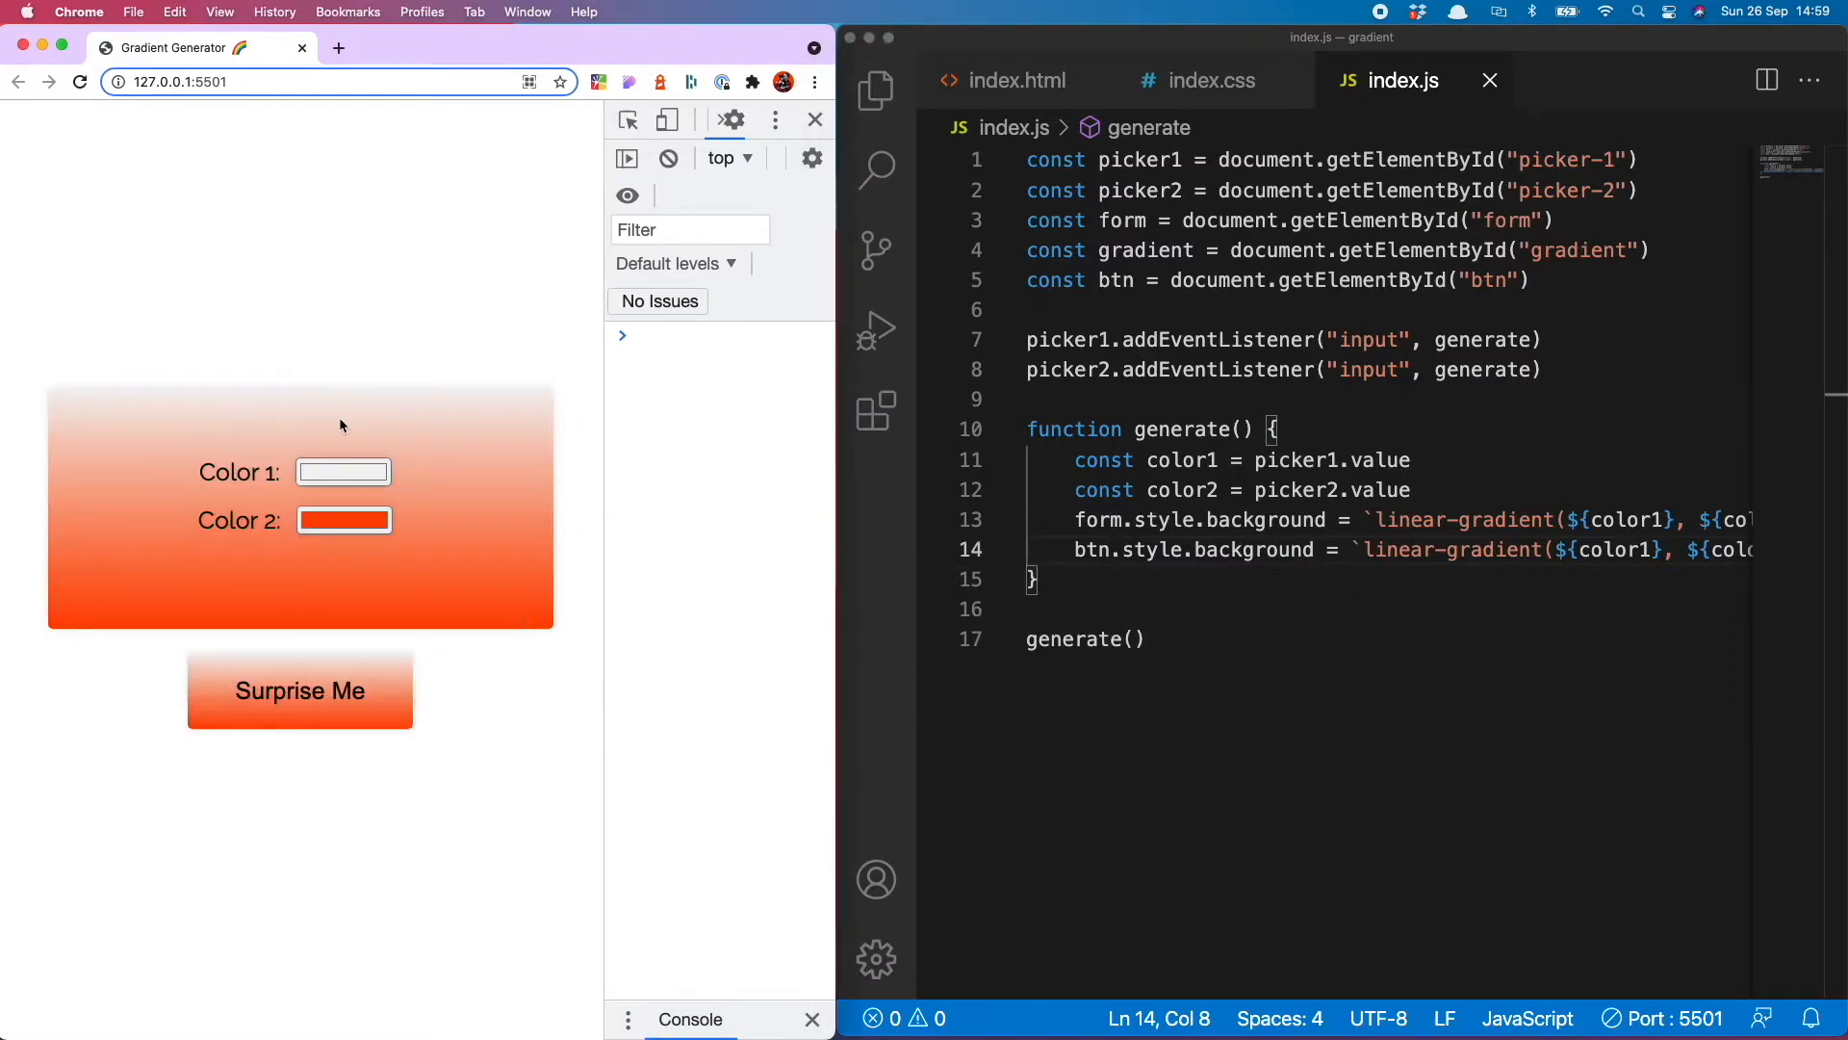
pyautogui.click(343, 519)
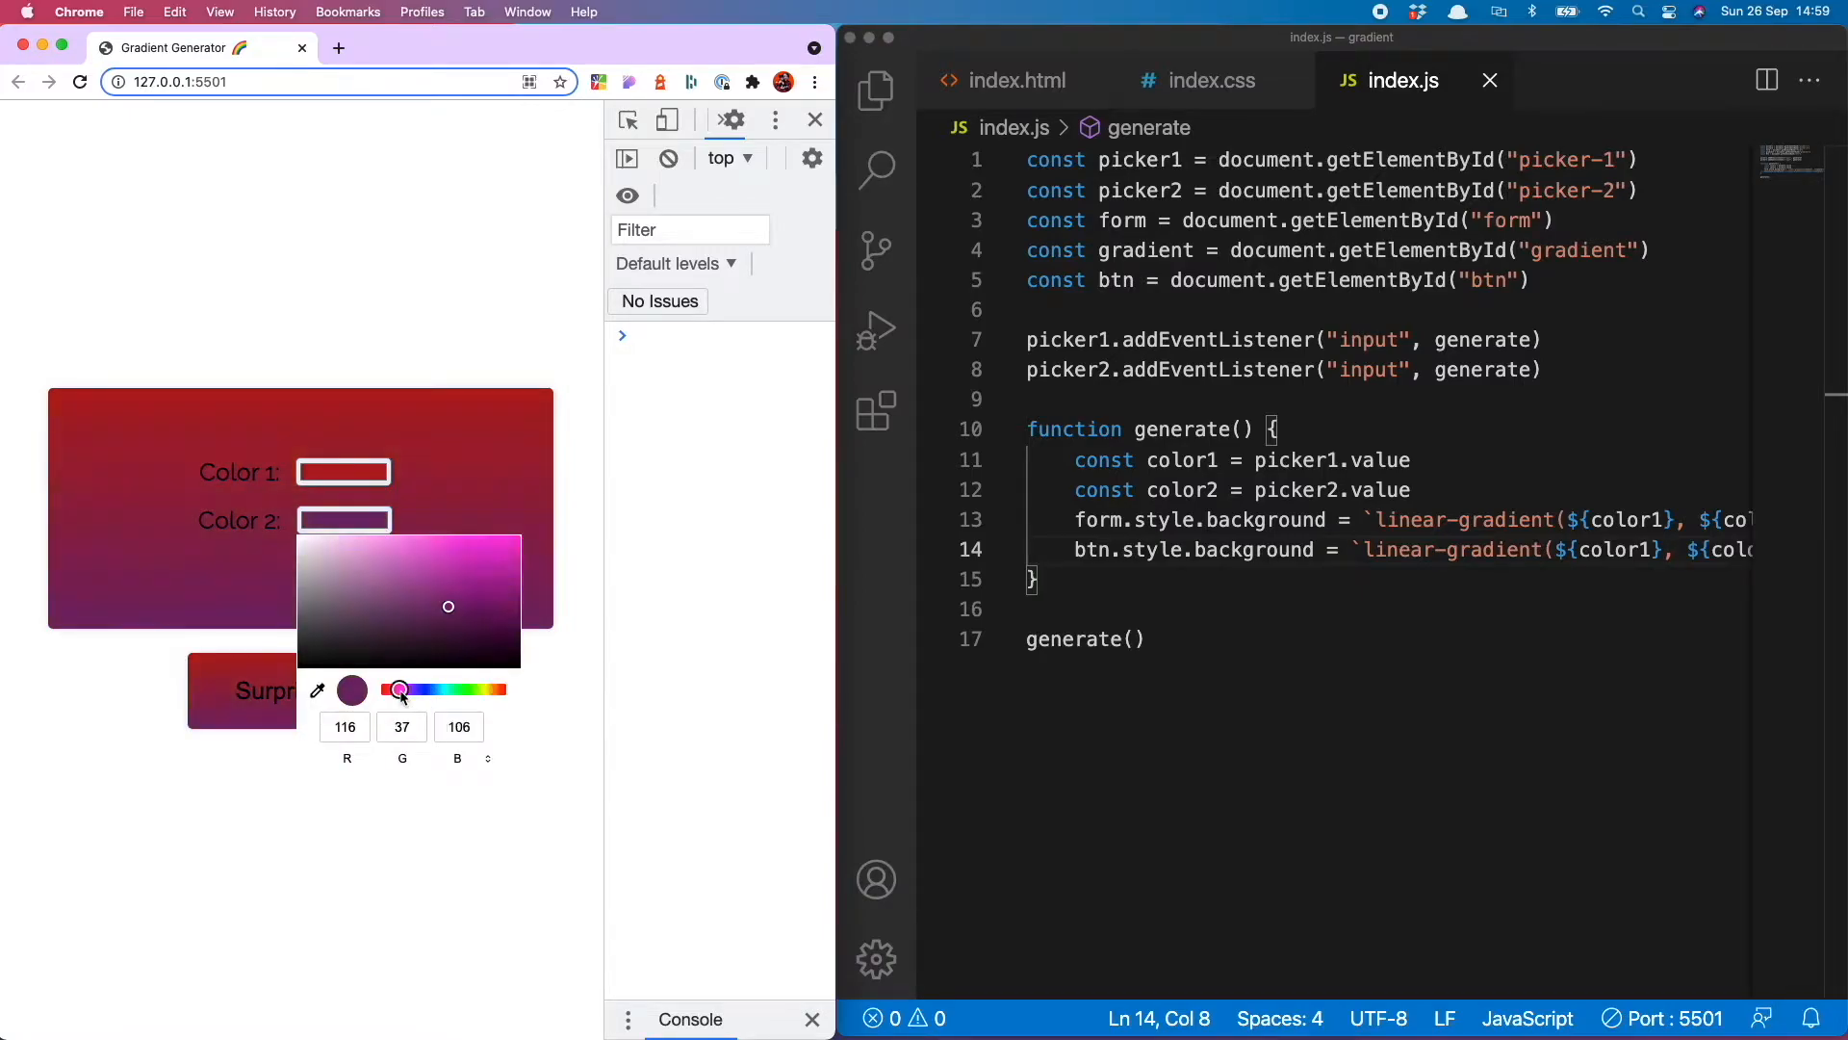
pyautogui.click(318, 568)
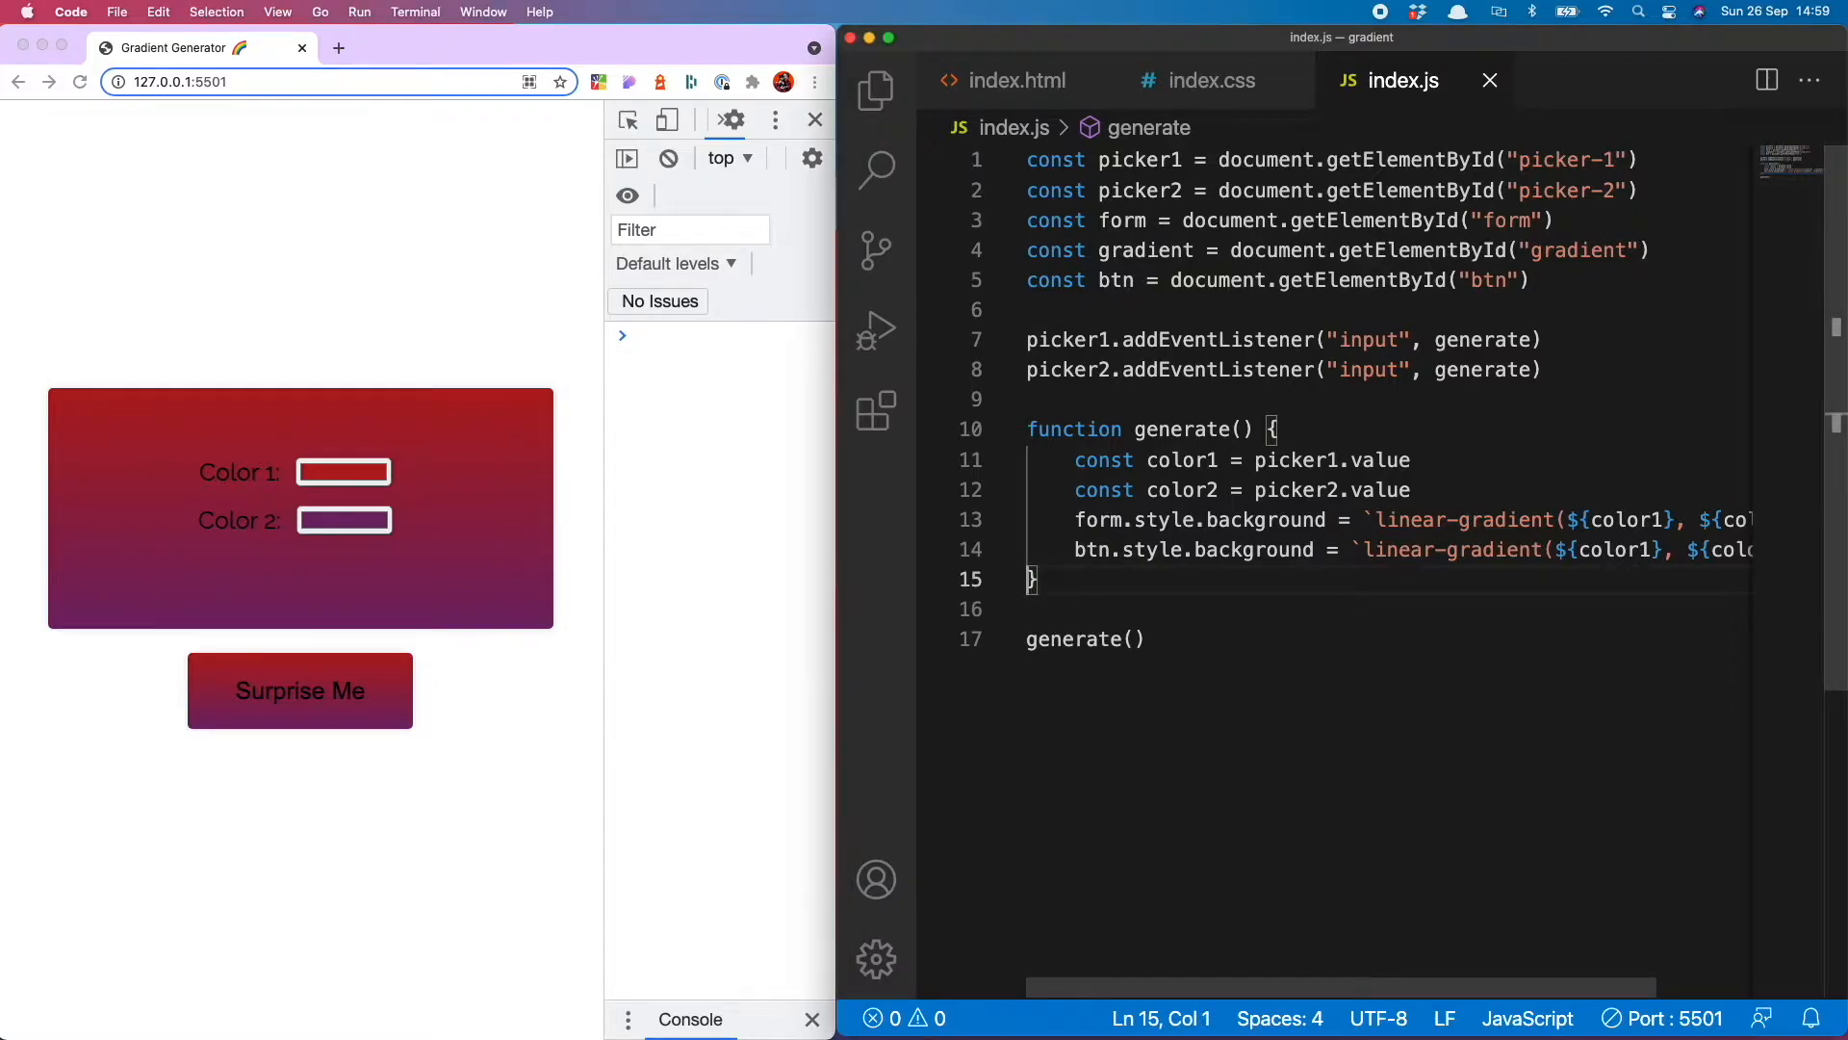
pyautogui.press('Return')
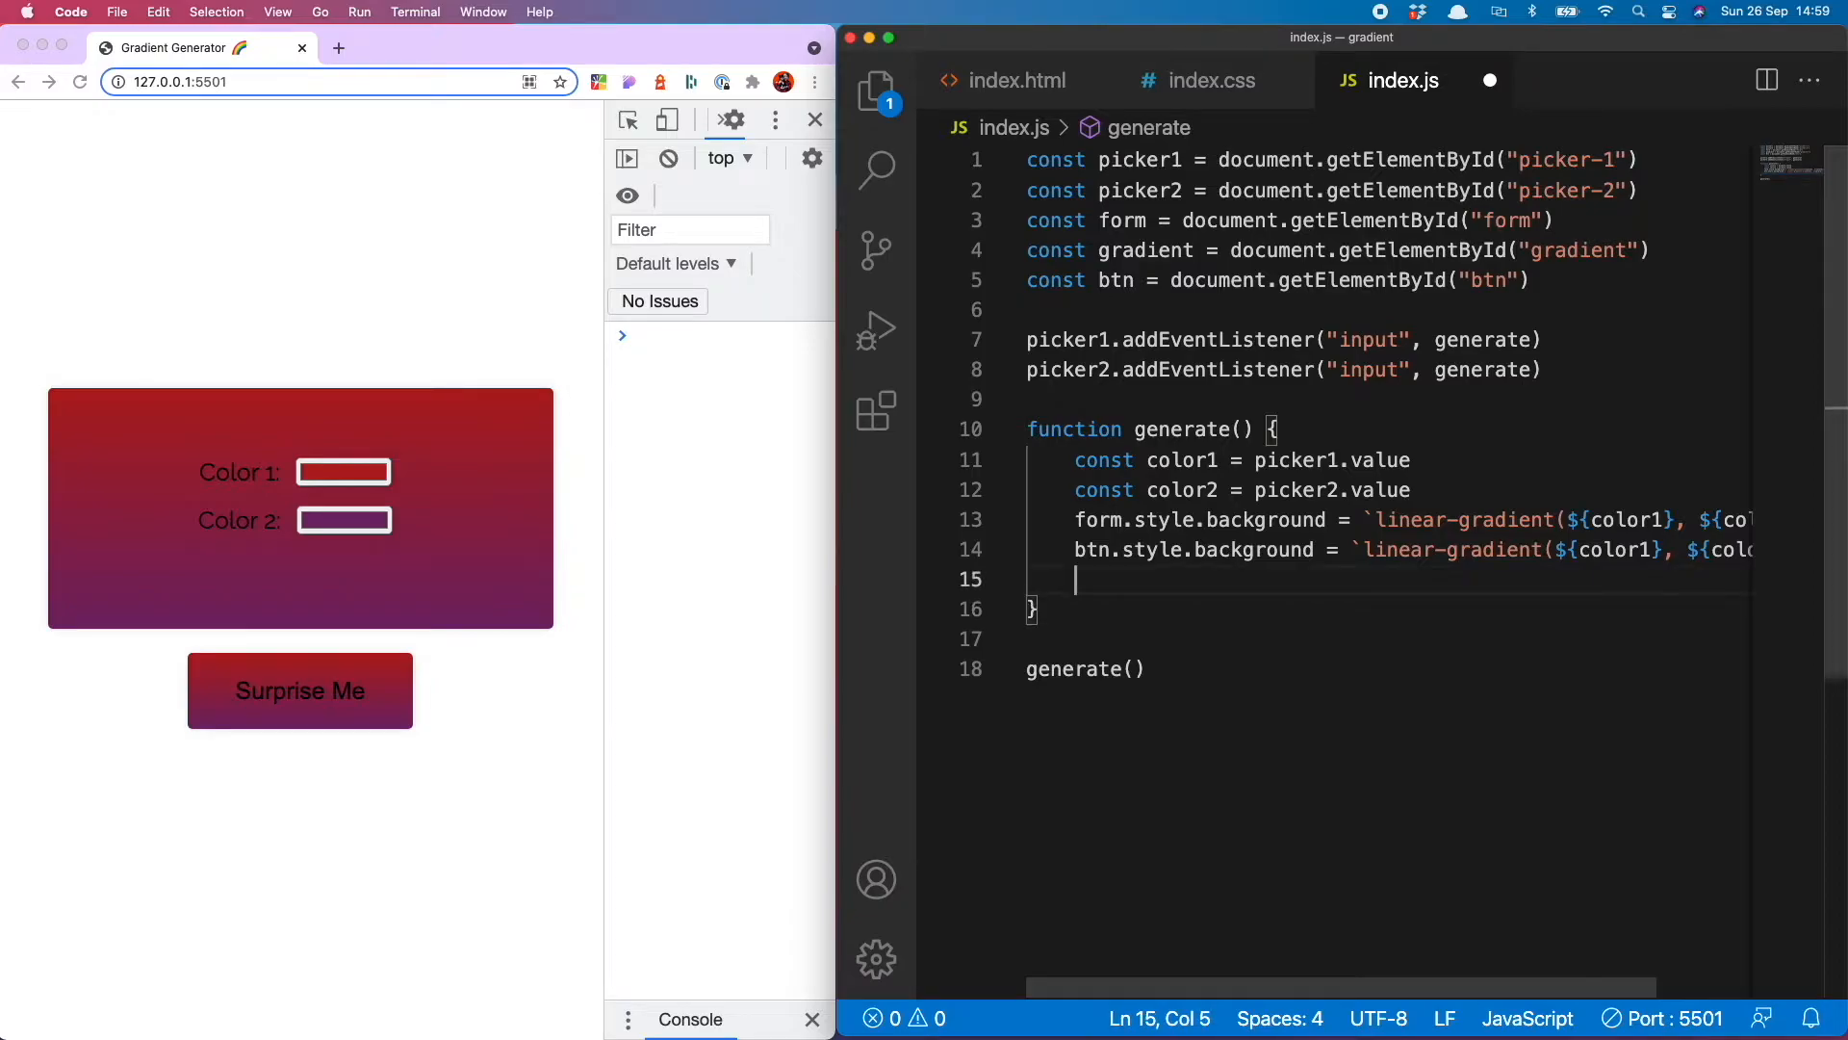
# Write the linear-gradient string into gradient.textContent and check the page shows it while changing colours
pyautogui.write('gradien')
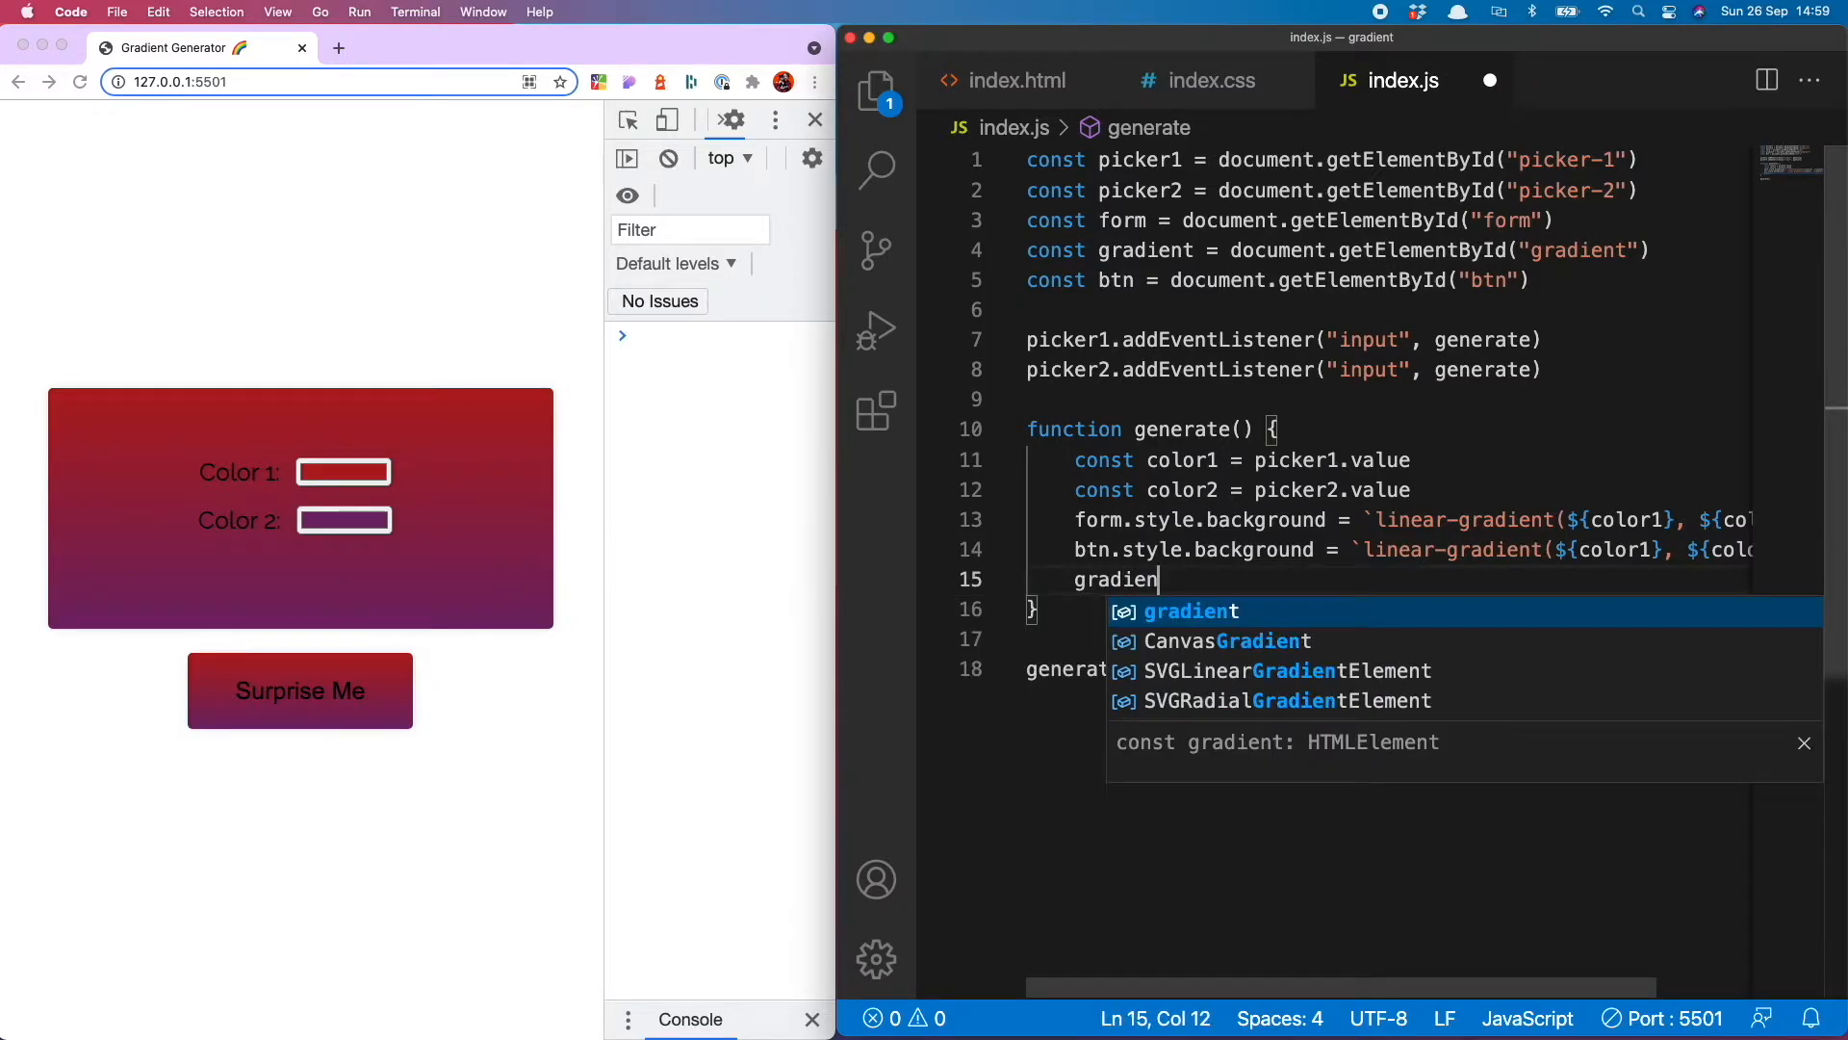
pyautogui.click(1019, 80)
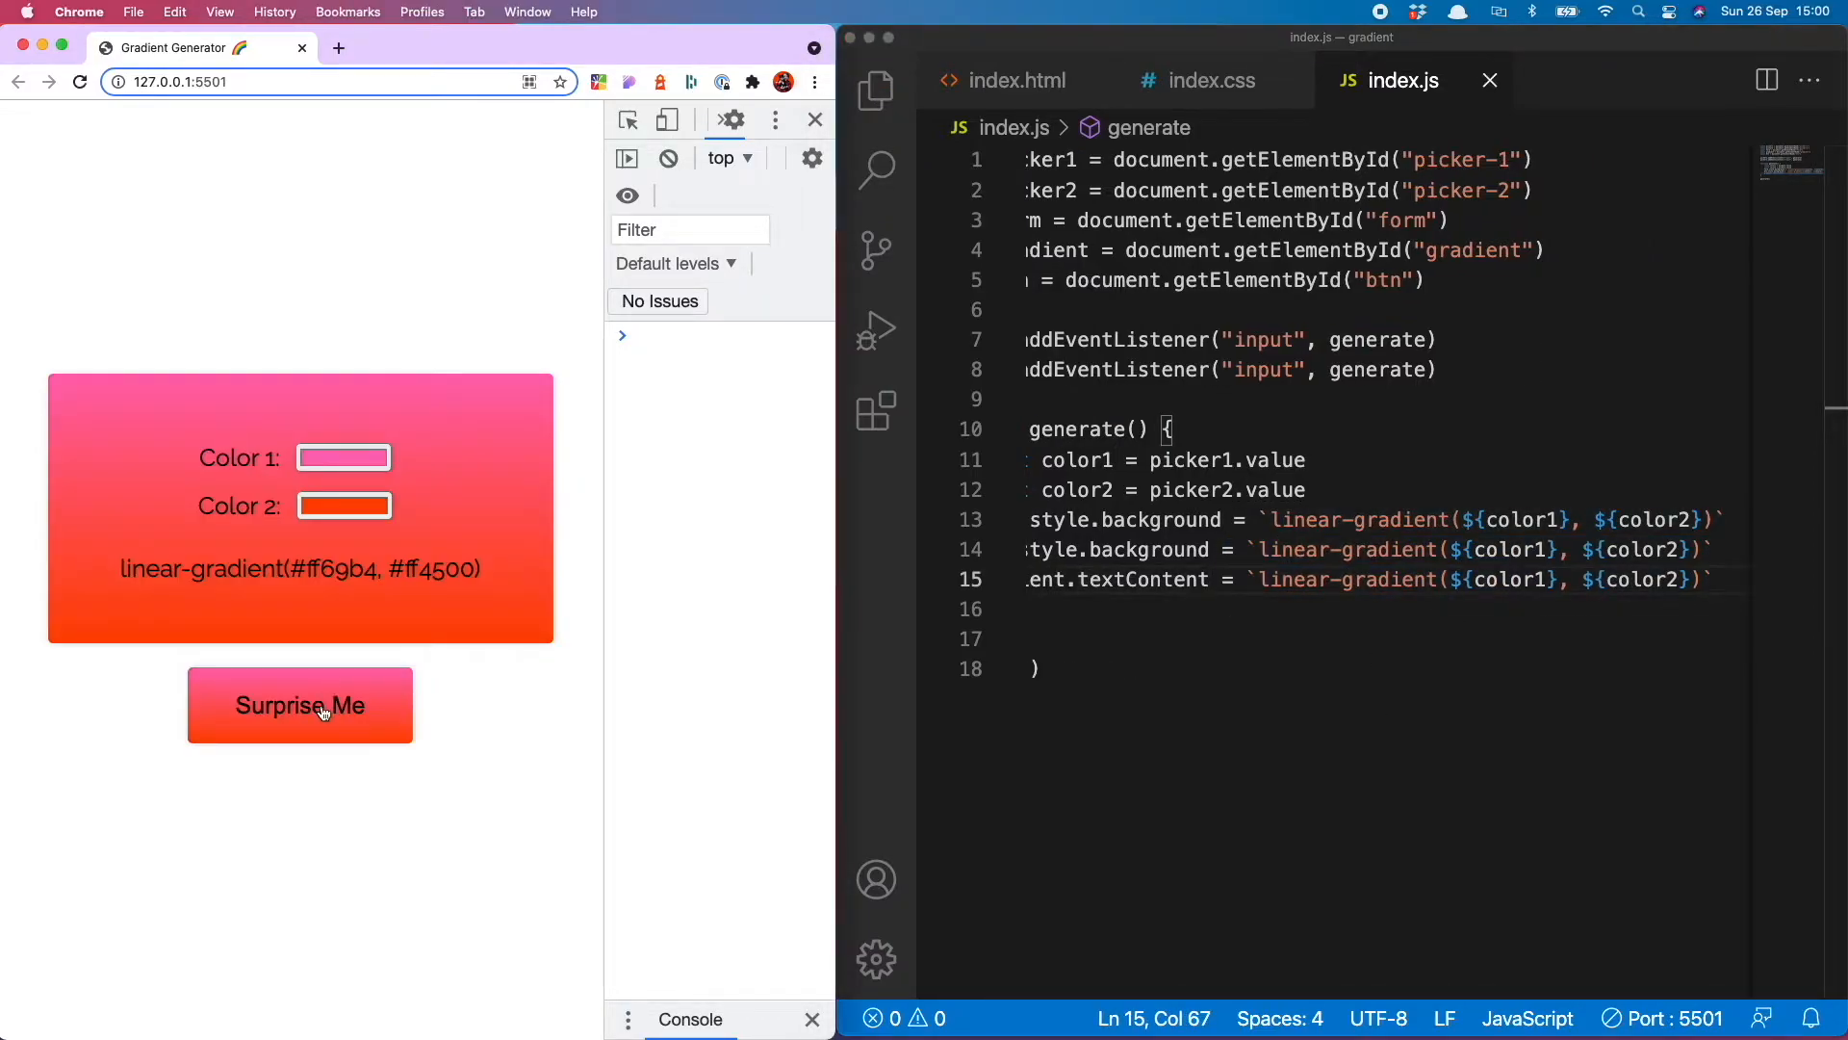
pyautogui.click(300, 704)
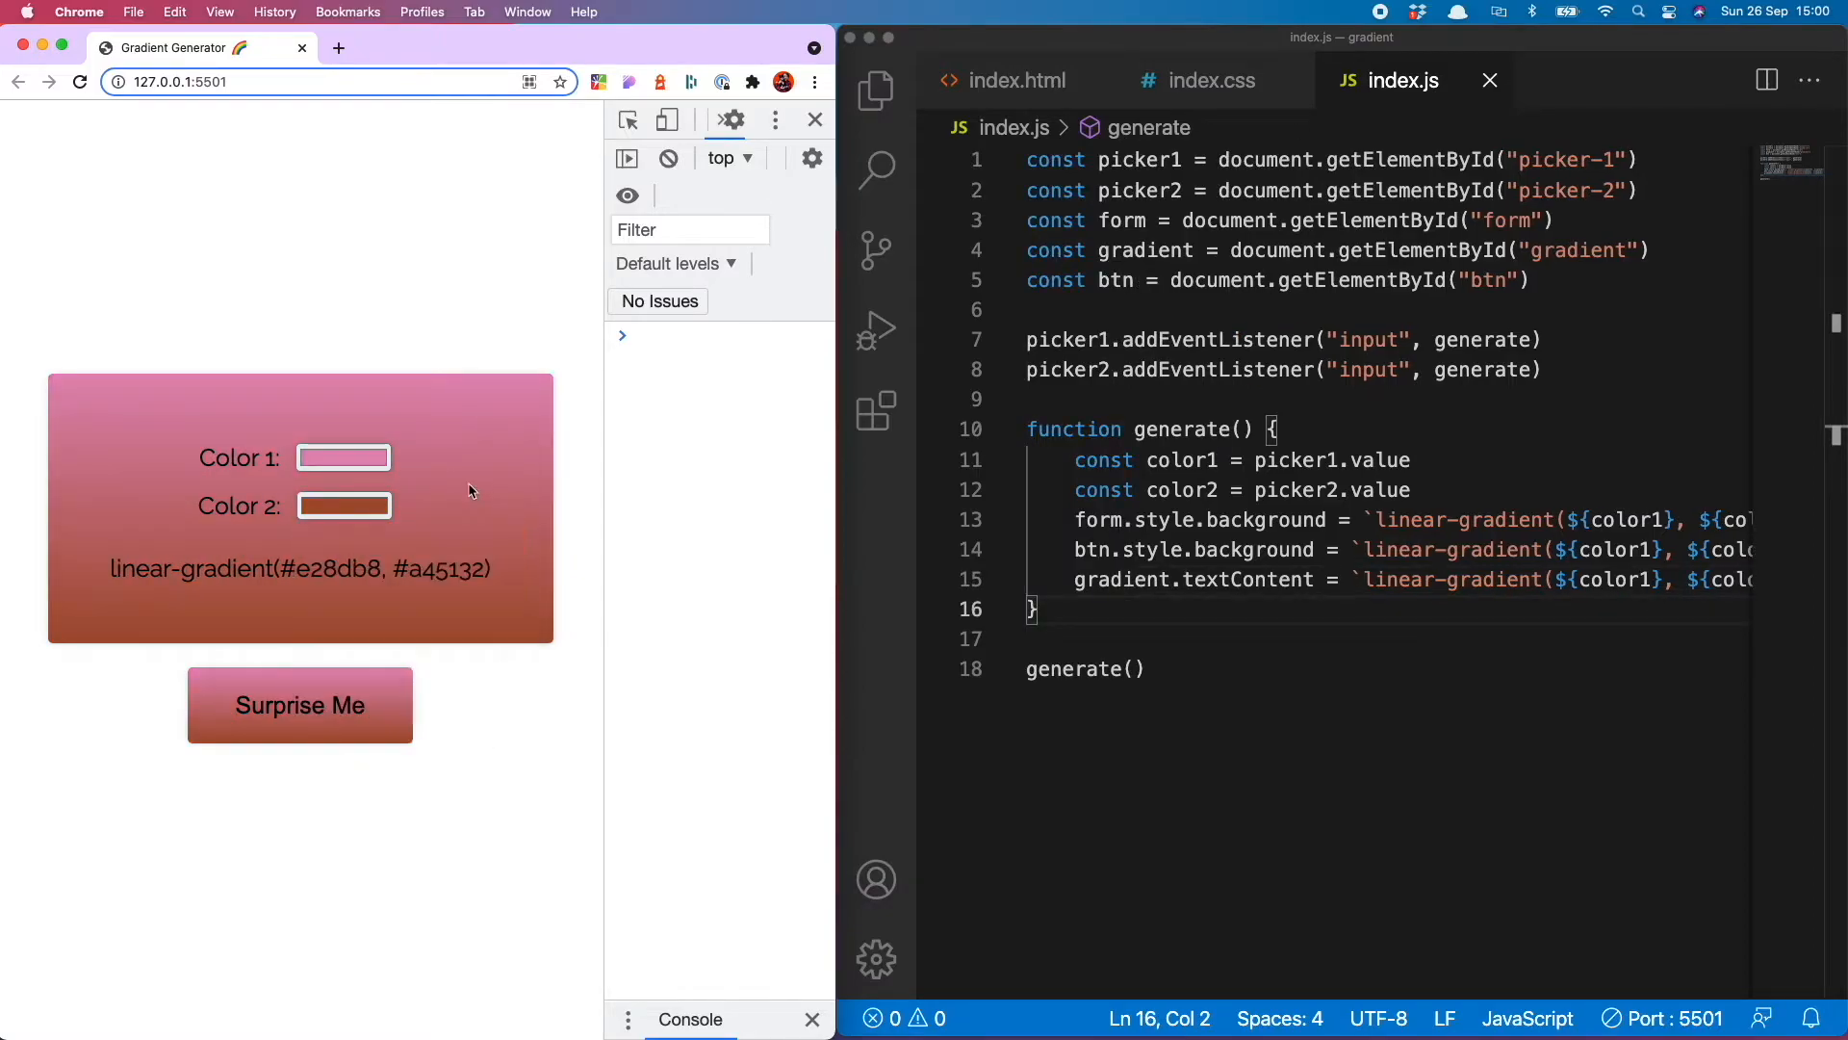
pyautogui.click(301, 705)
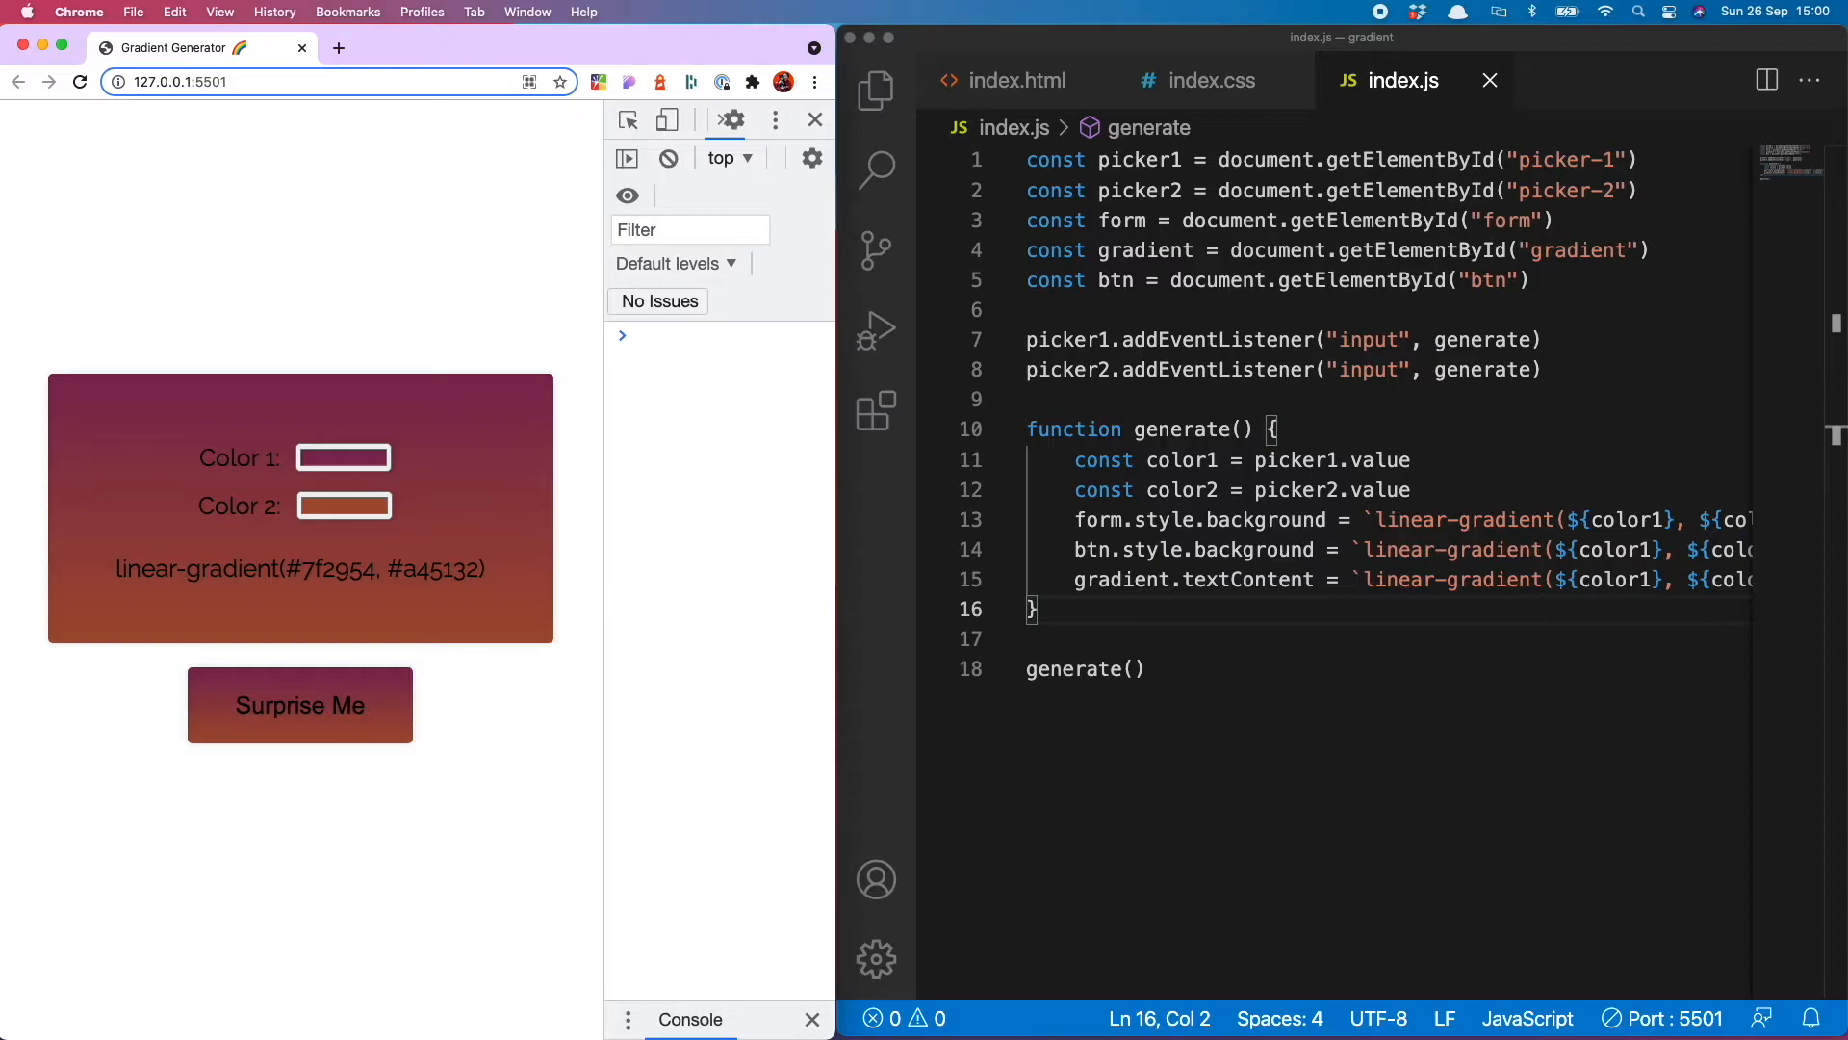
pyautogui.click(301, 705)
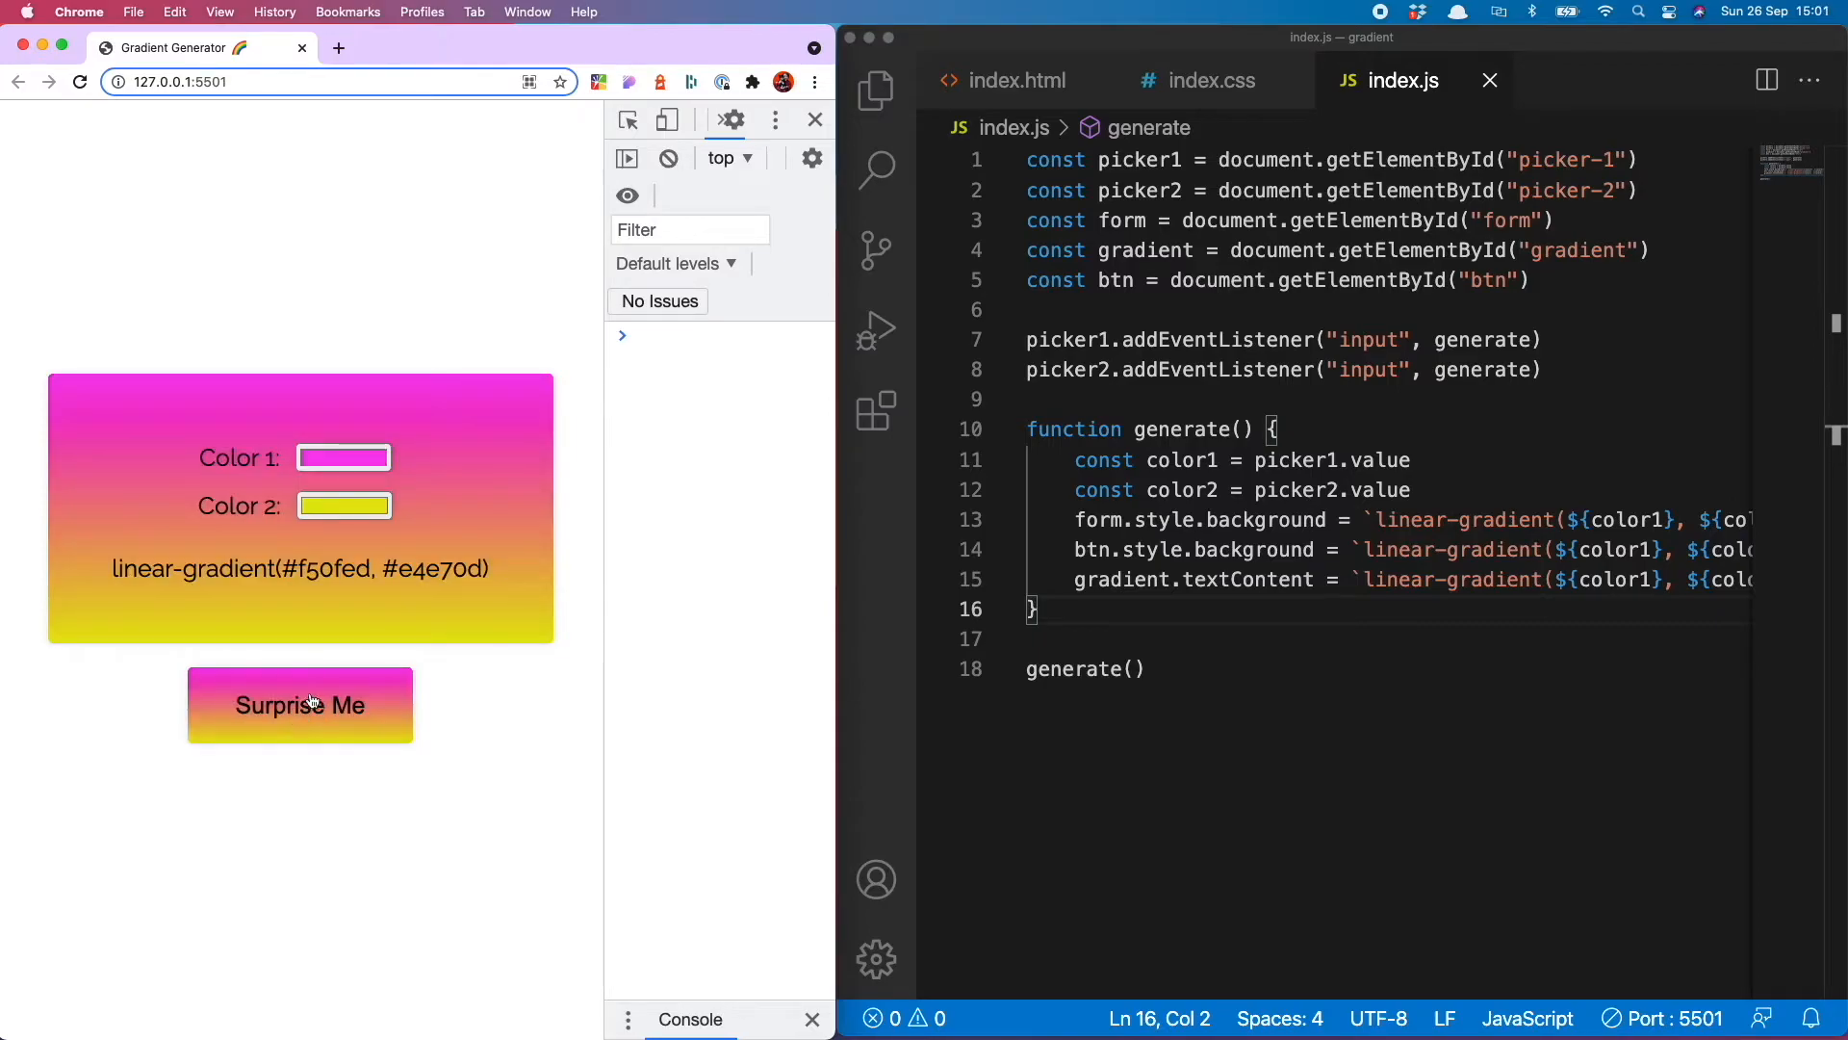
pyautogui.moveTo(1085, 618)
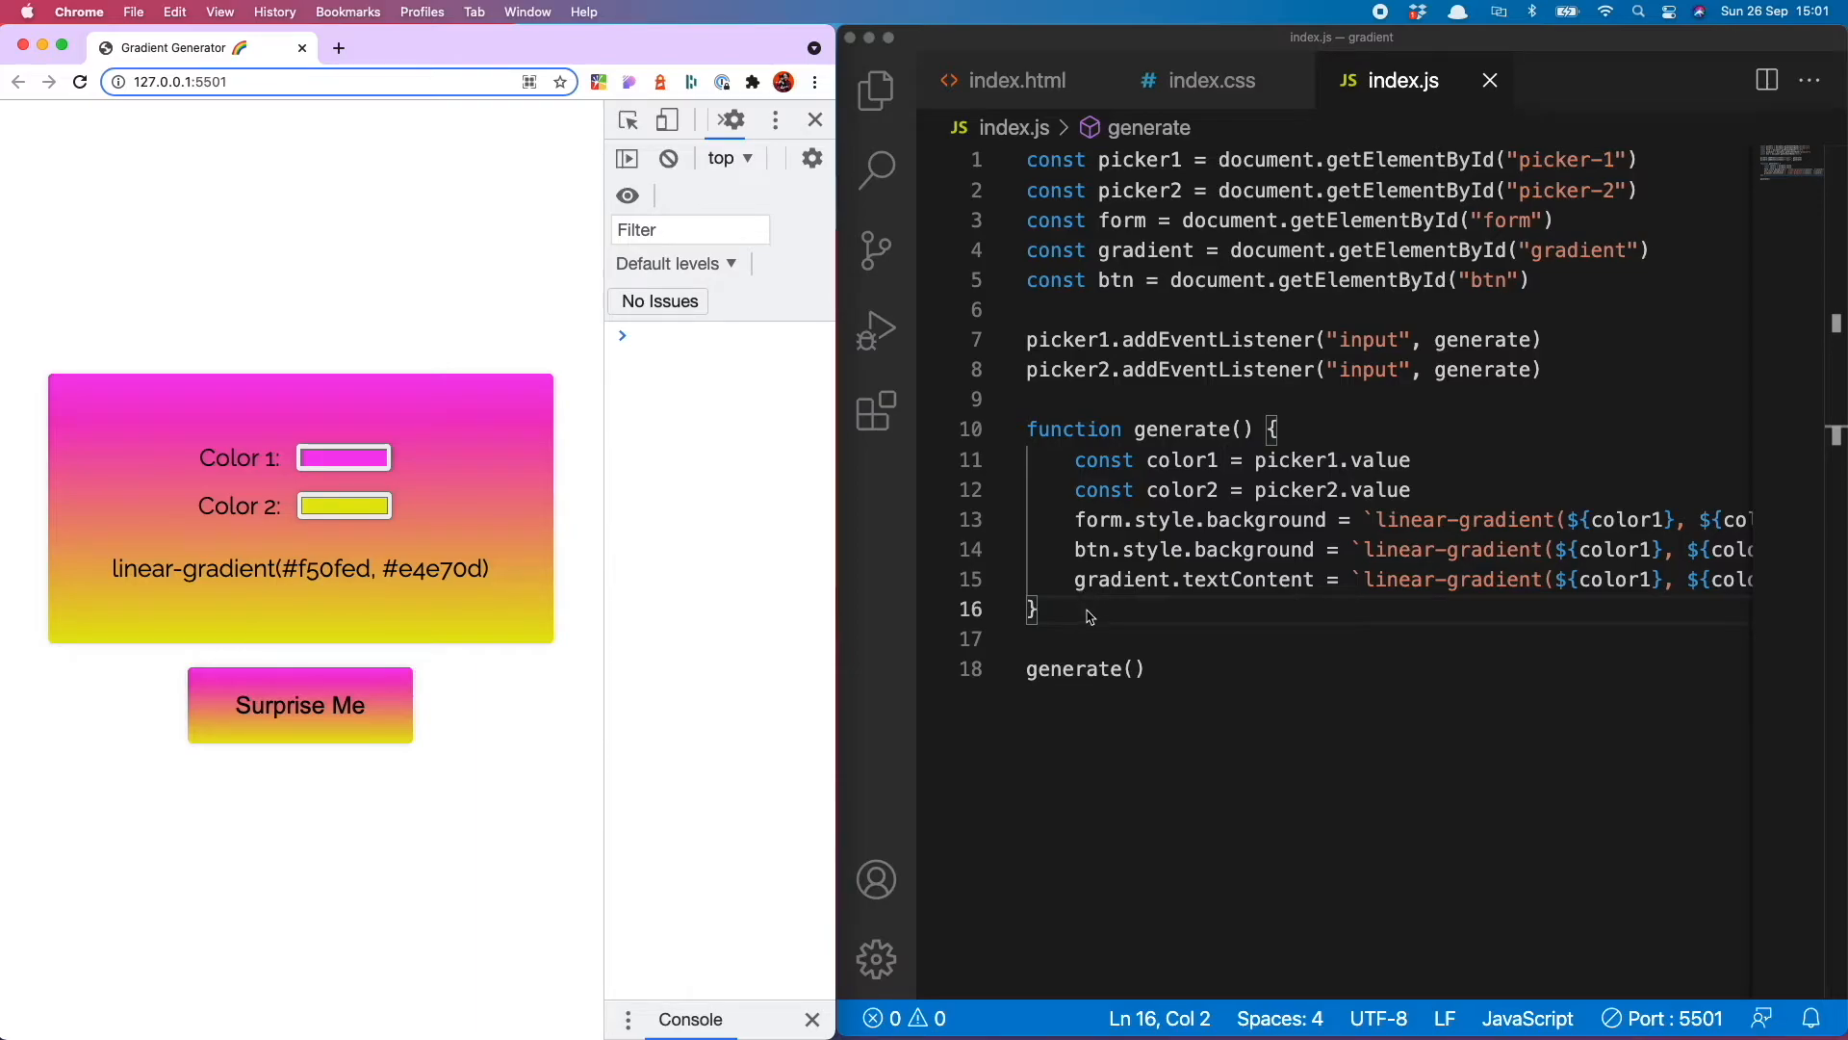
pyautogui.click(339, 46)
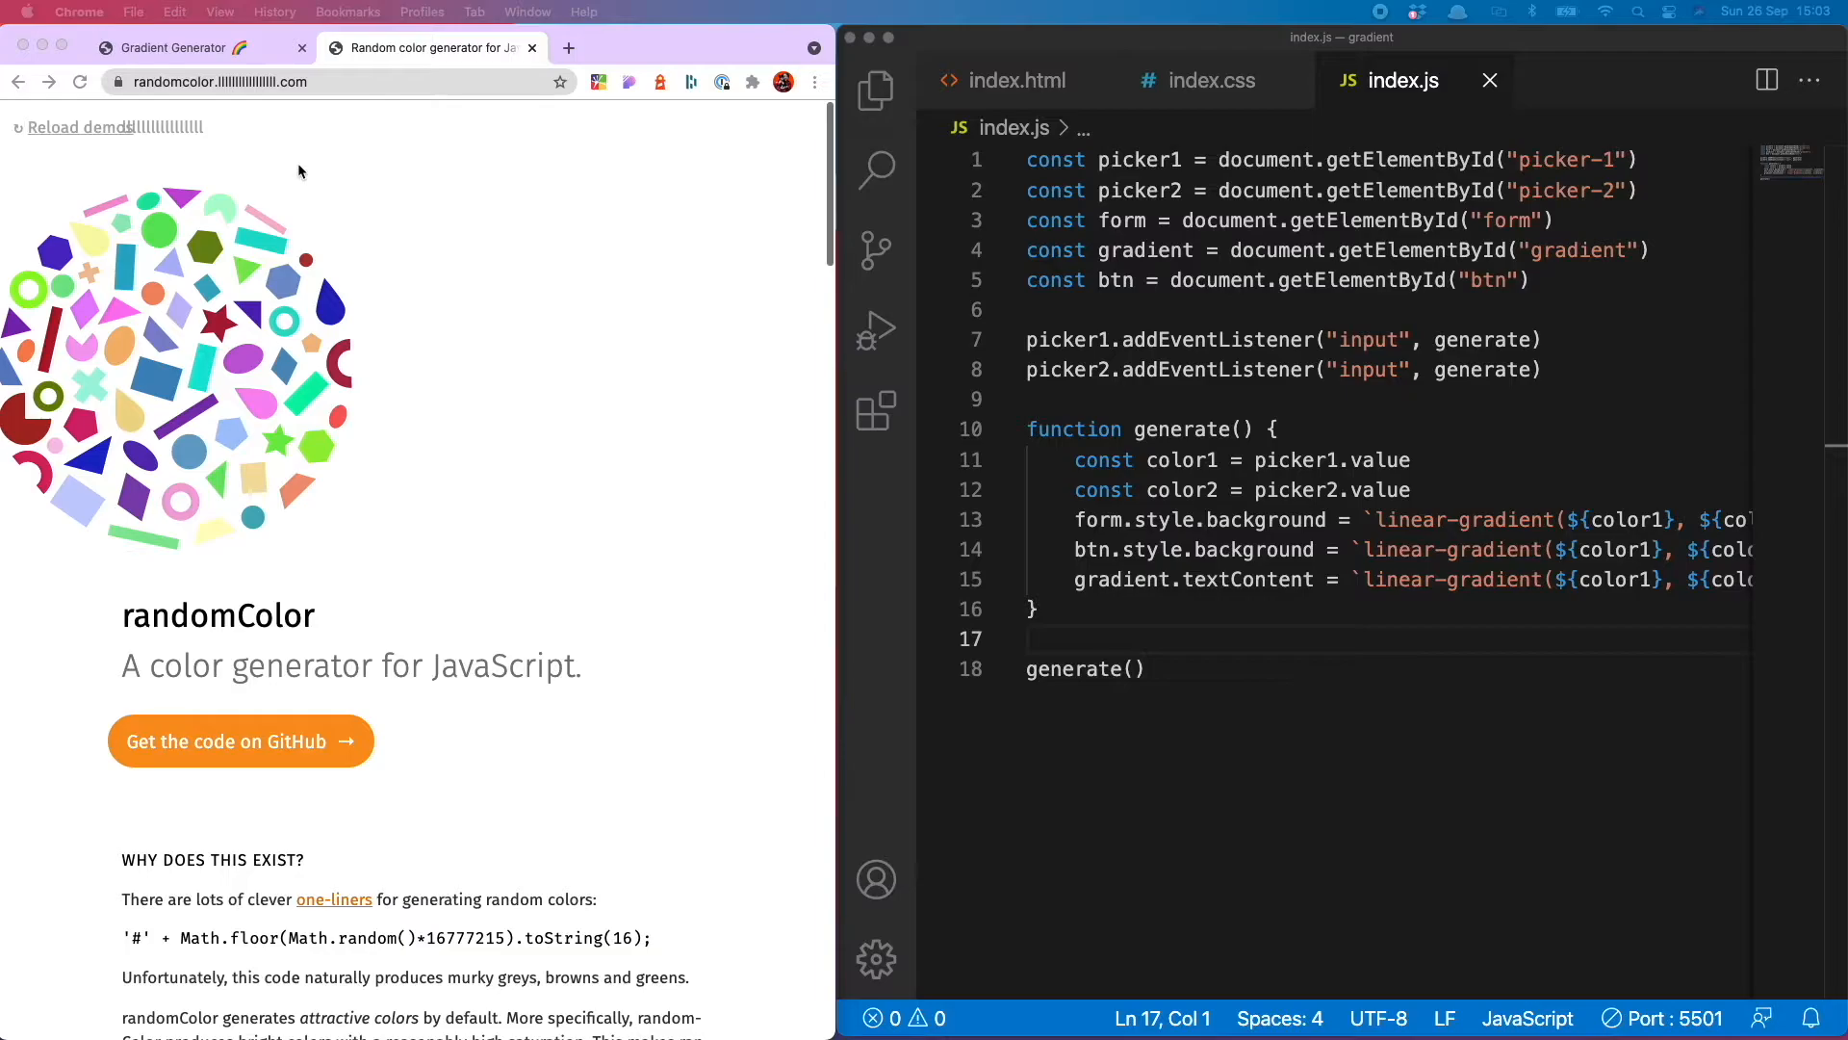
pyautogui.moveTo(244, 586)
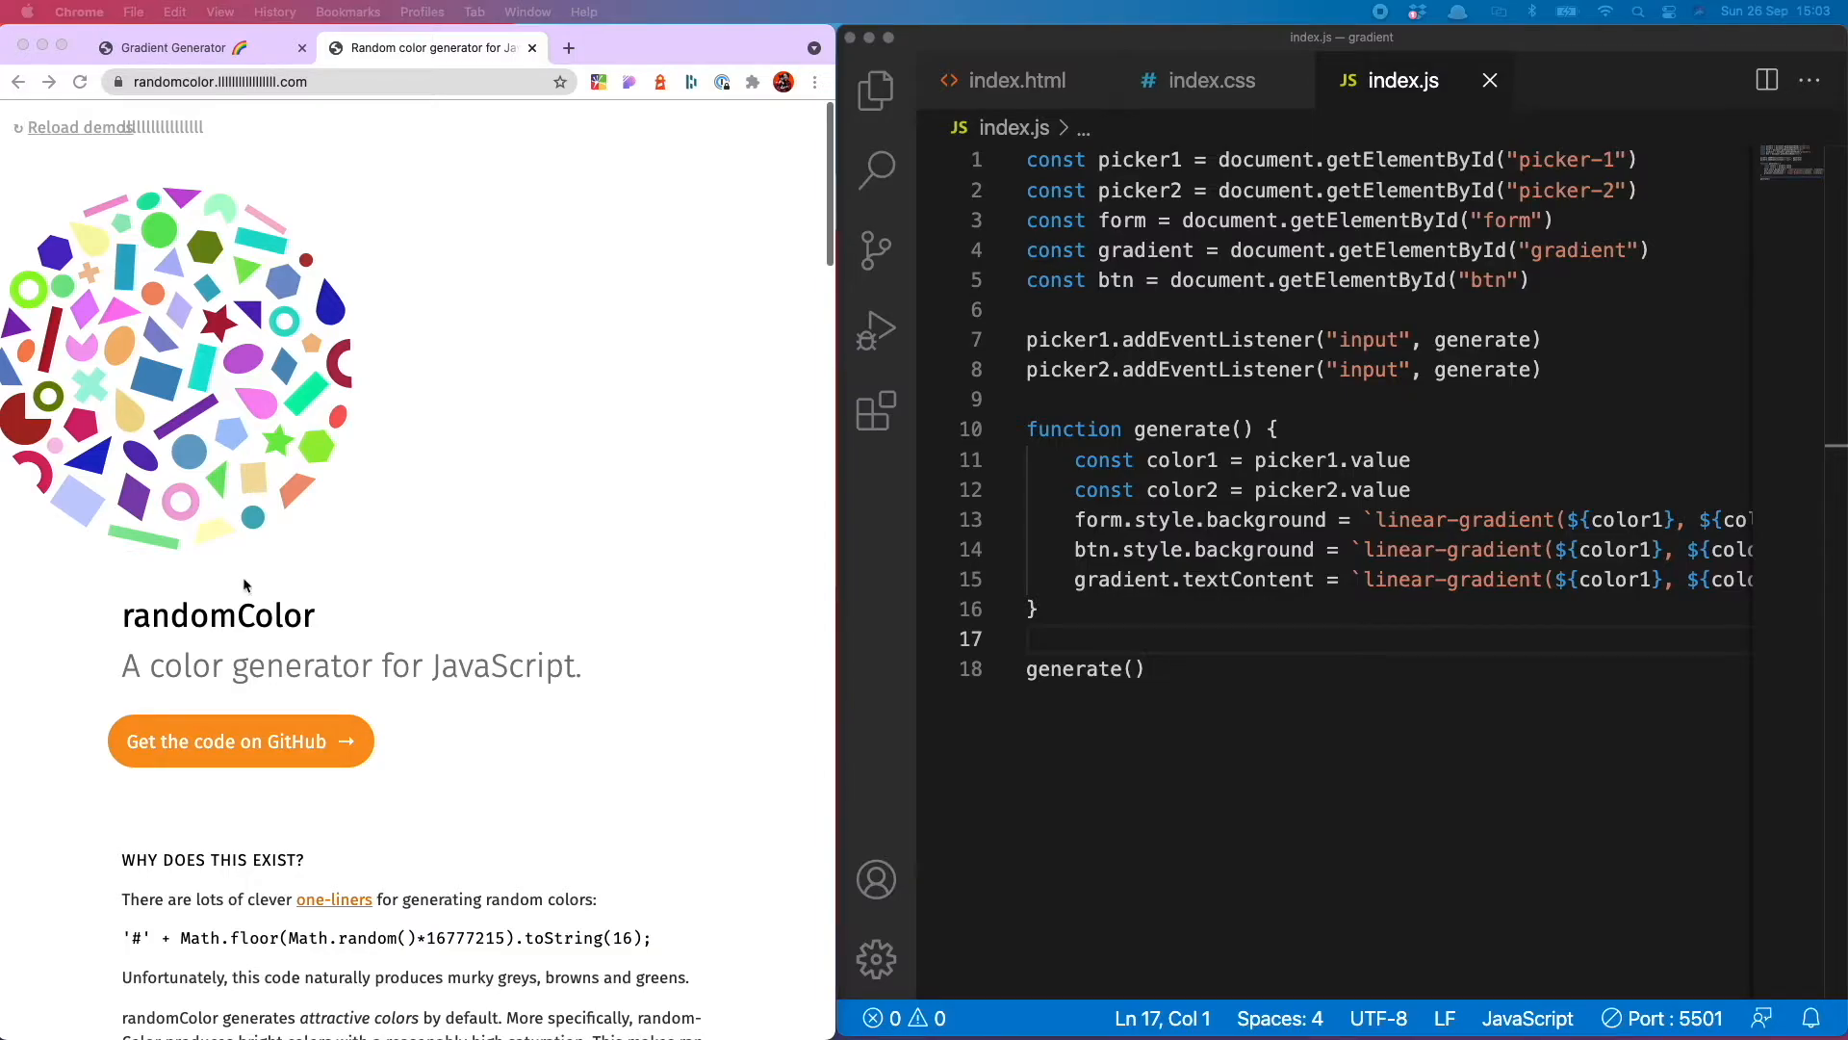
# Scroll through the randomColor site's explanation, one-liner hex code and example swatches
pyautogui.scroll(-3)
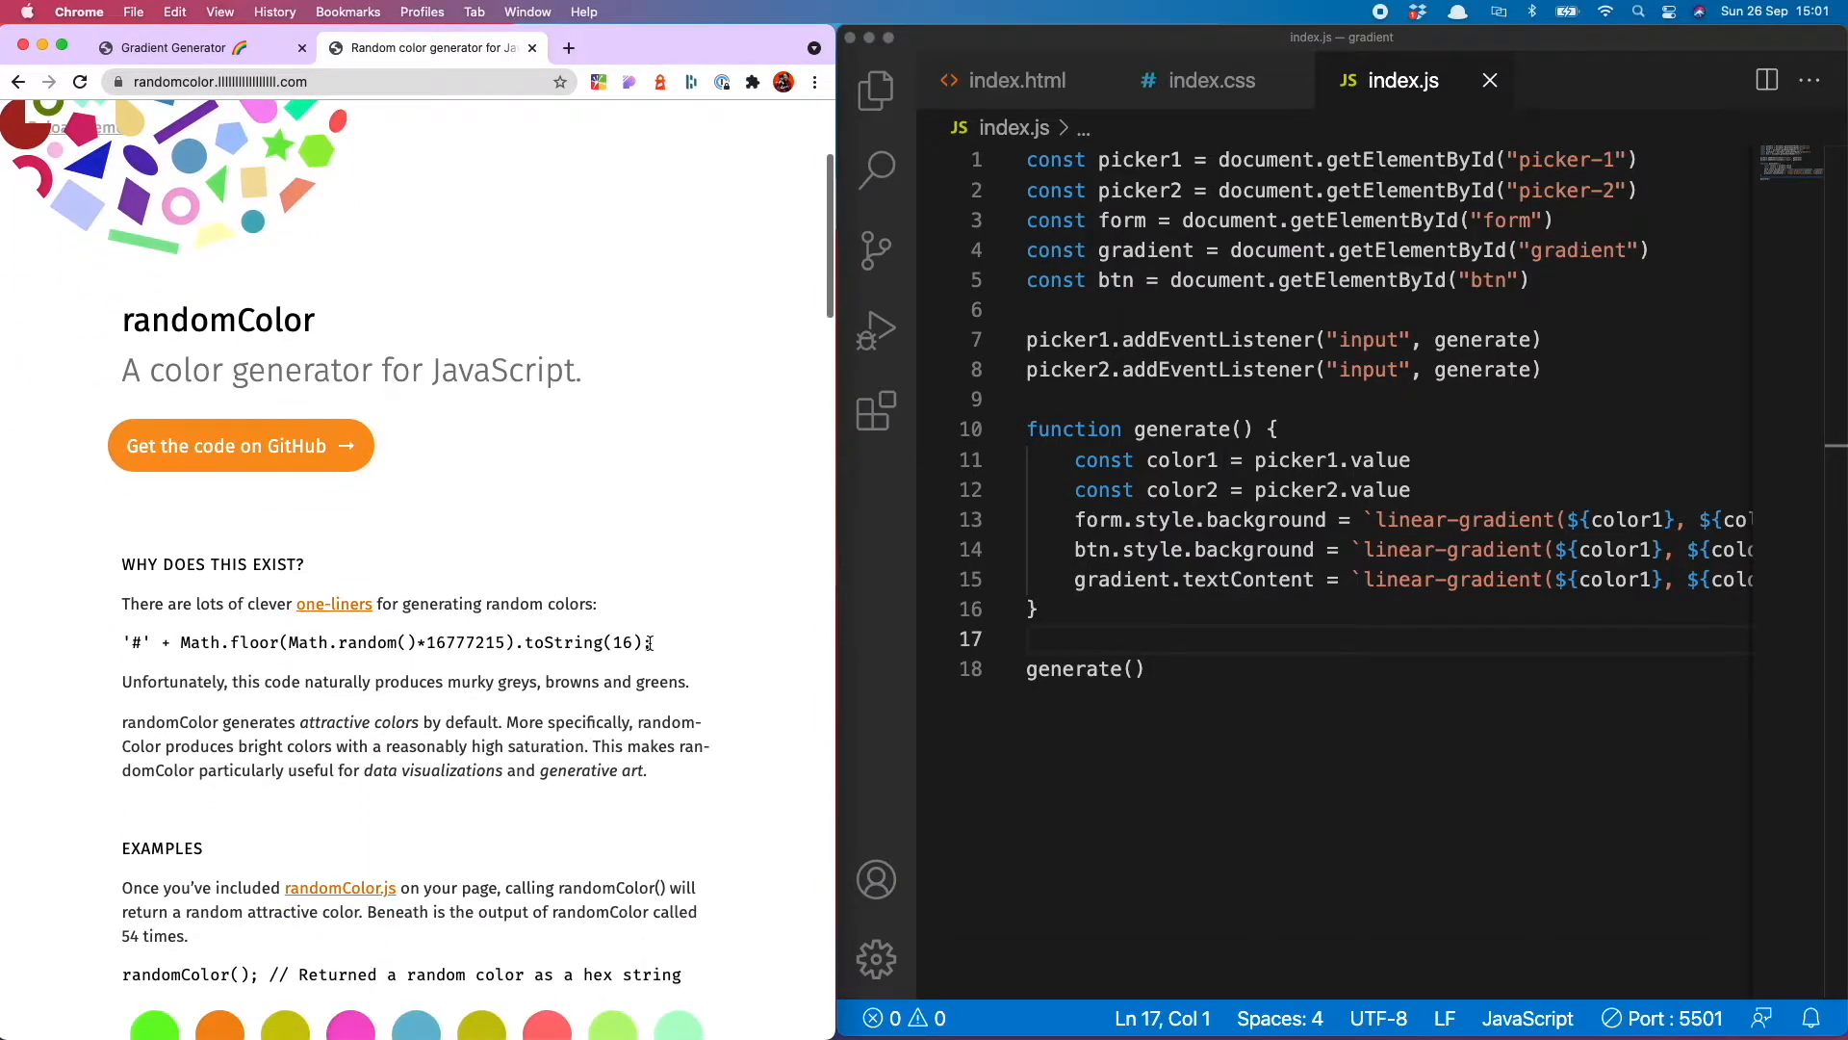
pyautogui.scroll(-3)
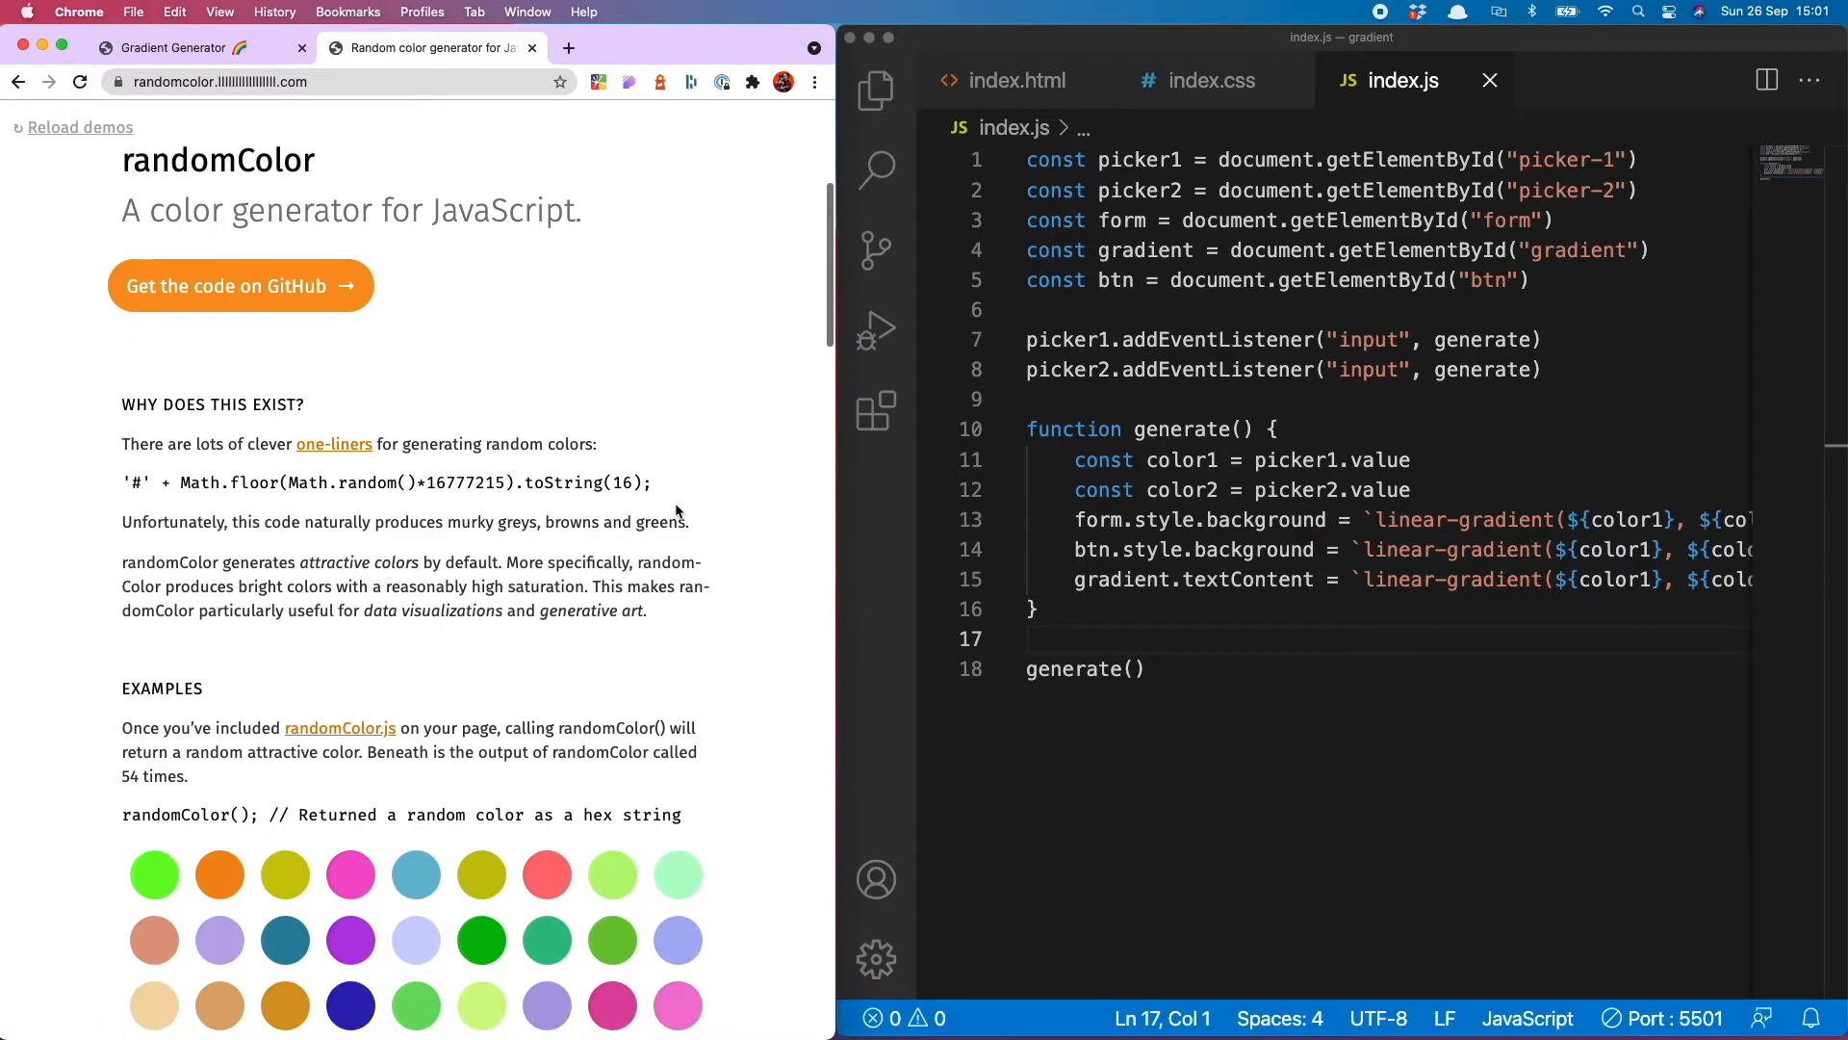
pyautogui.scroll(-3)
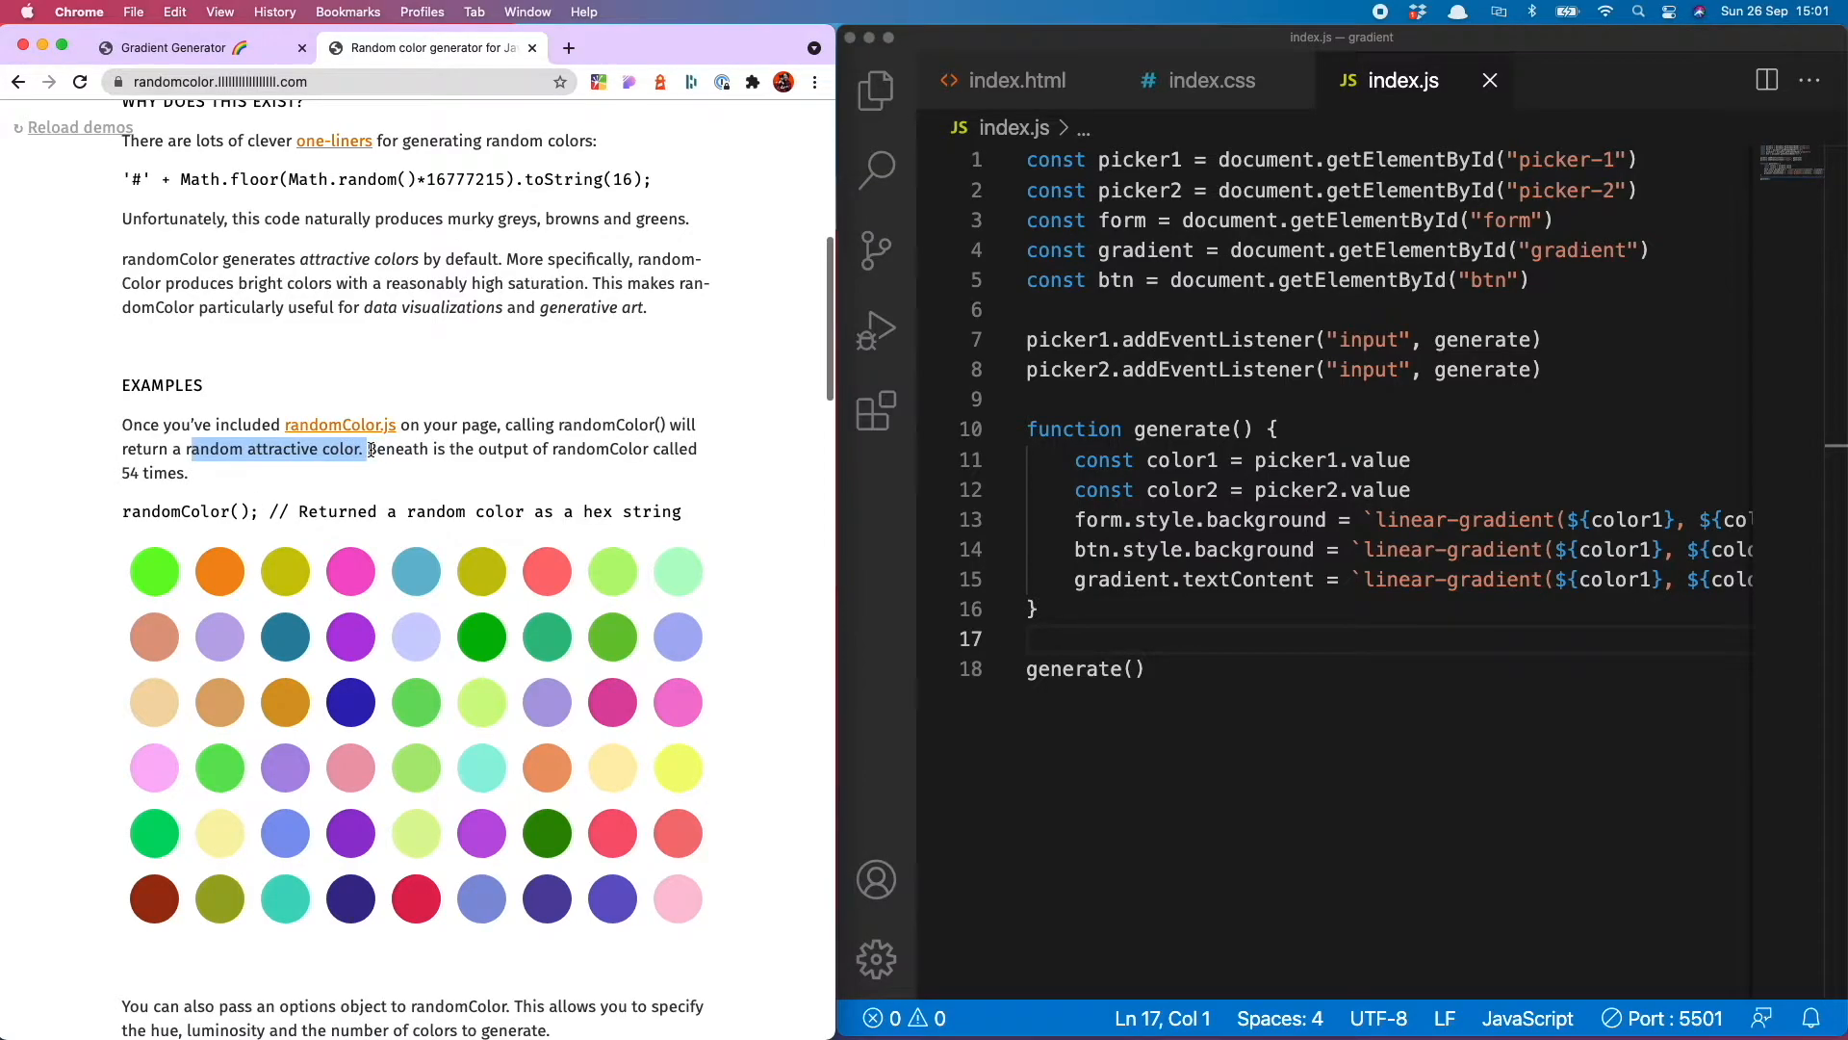
pyautogui.scroll(3)
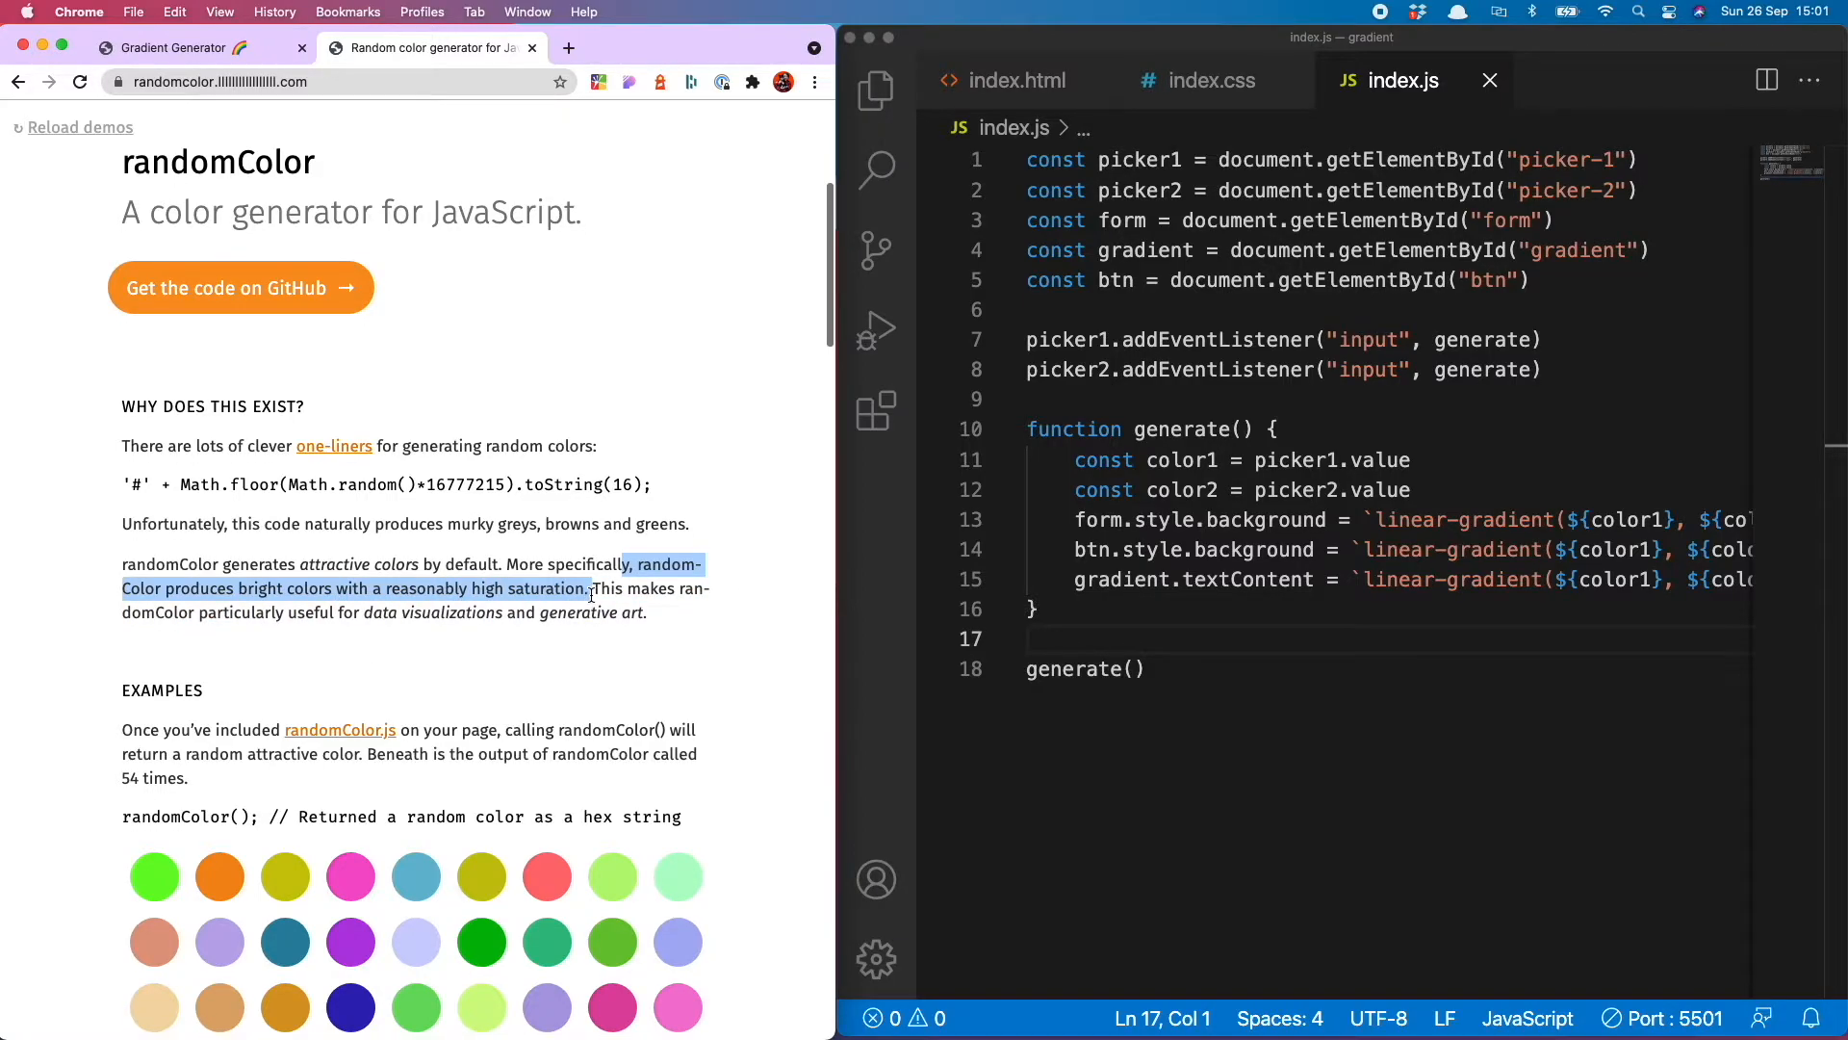
pyautogui.scroll(-3)
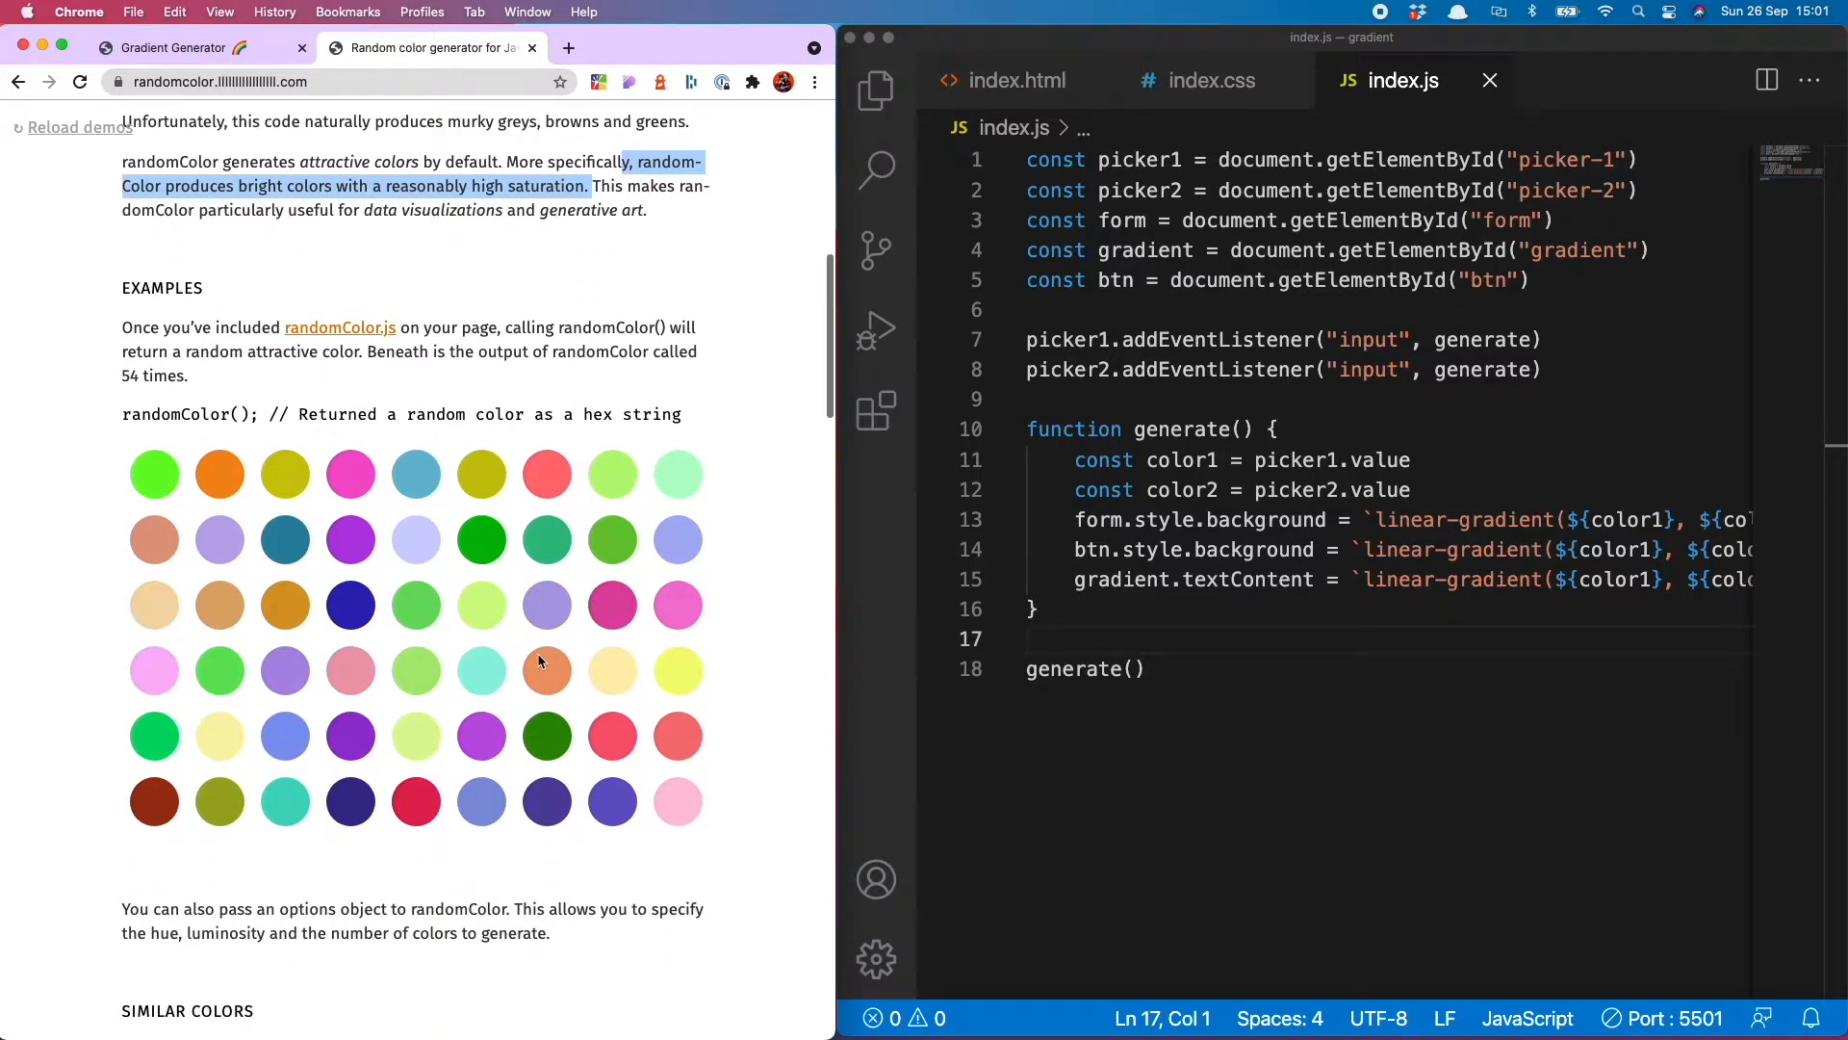
pyautogui.scroll(-3)
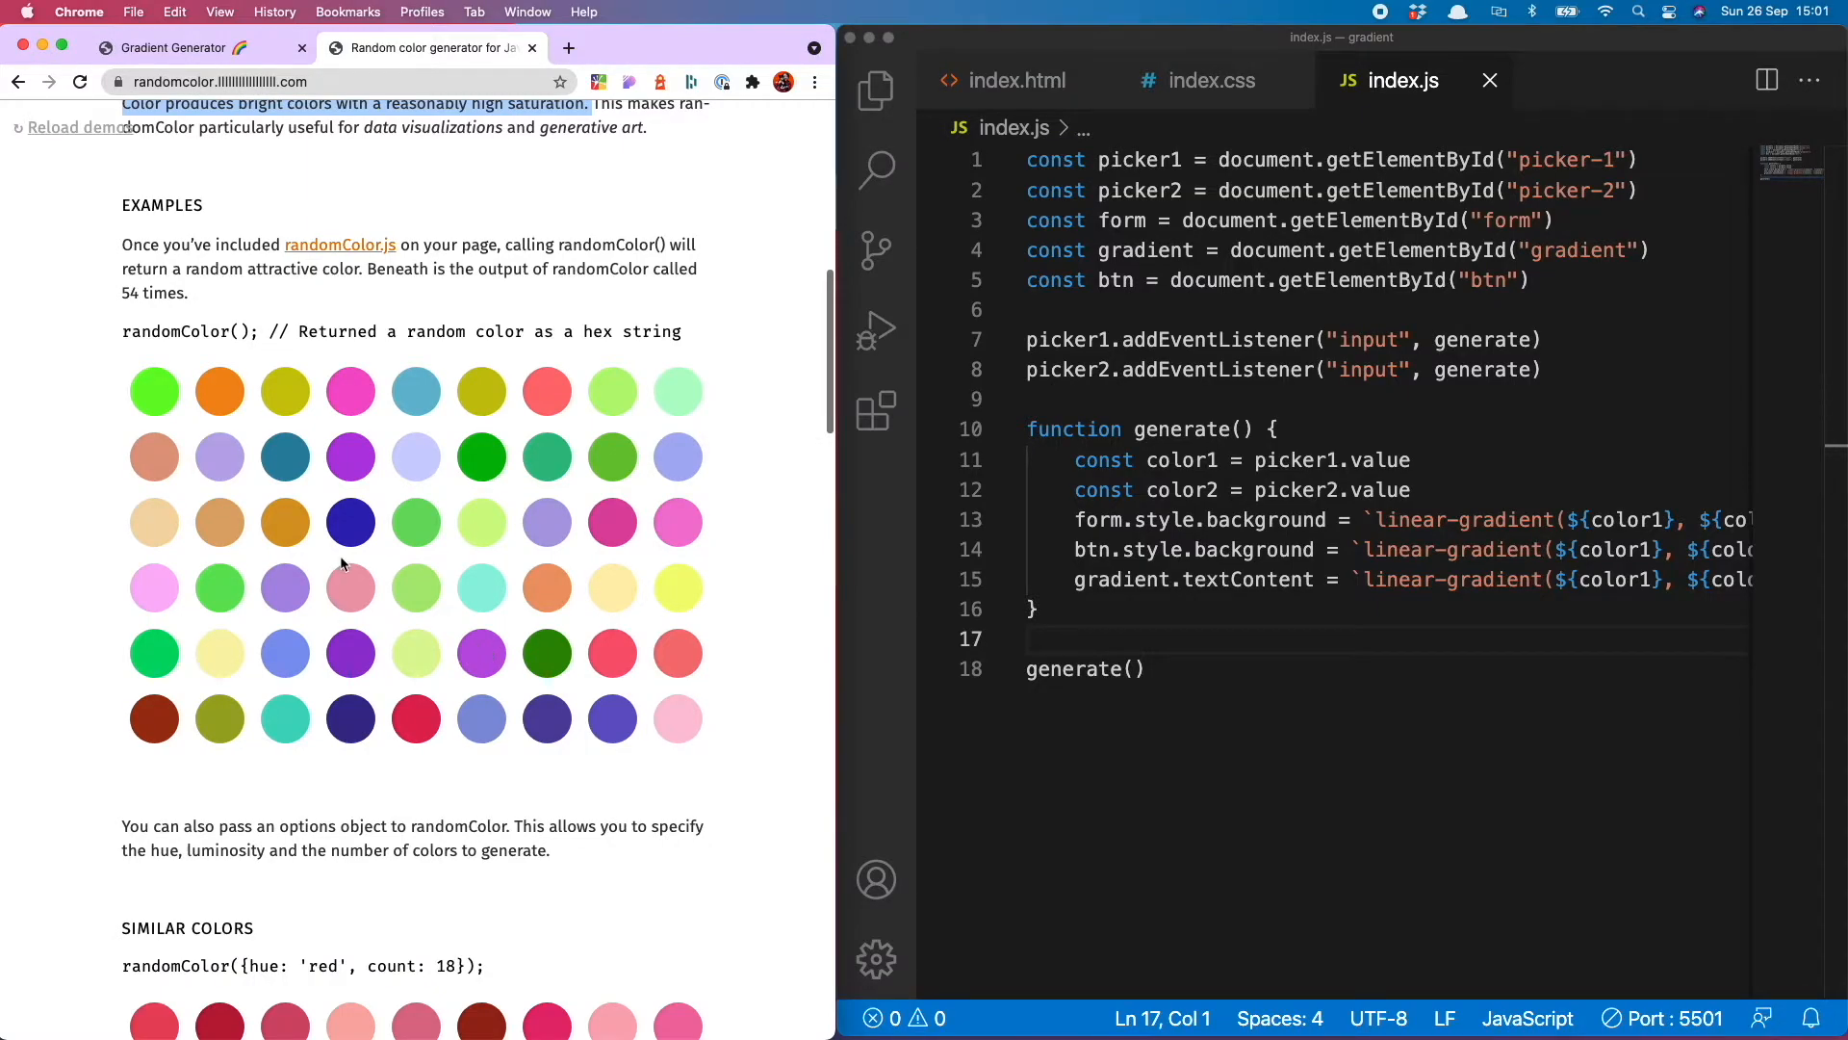
pyautogui.scroll(3)
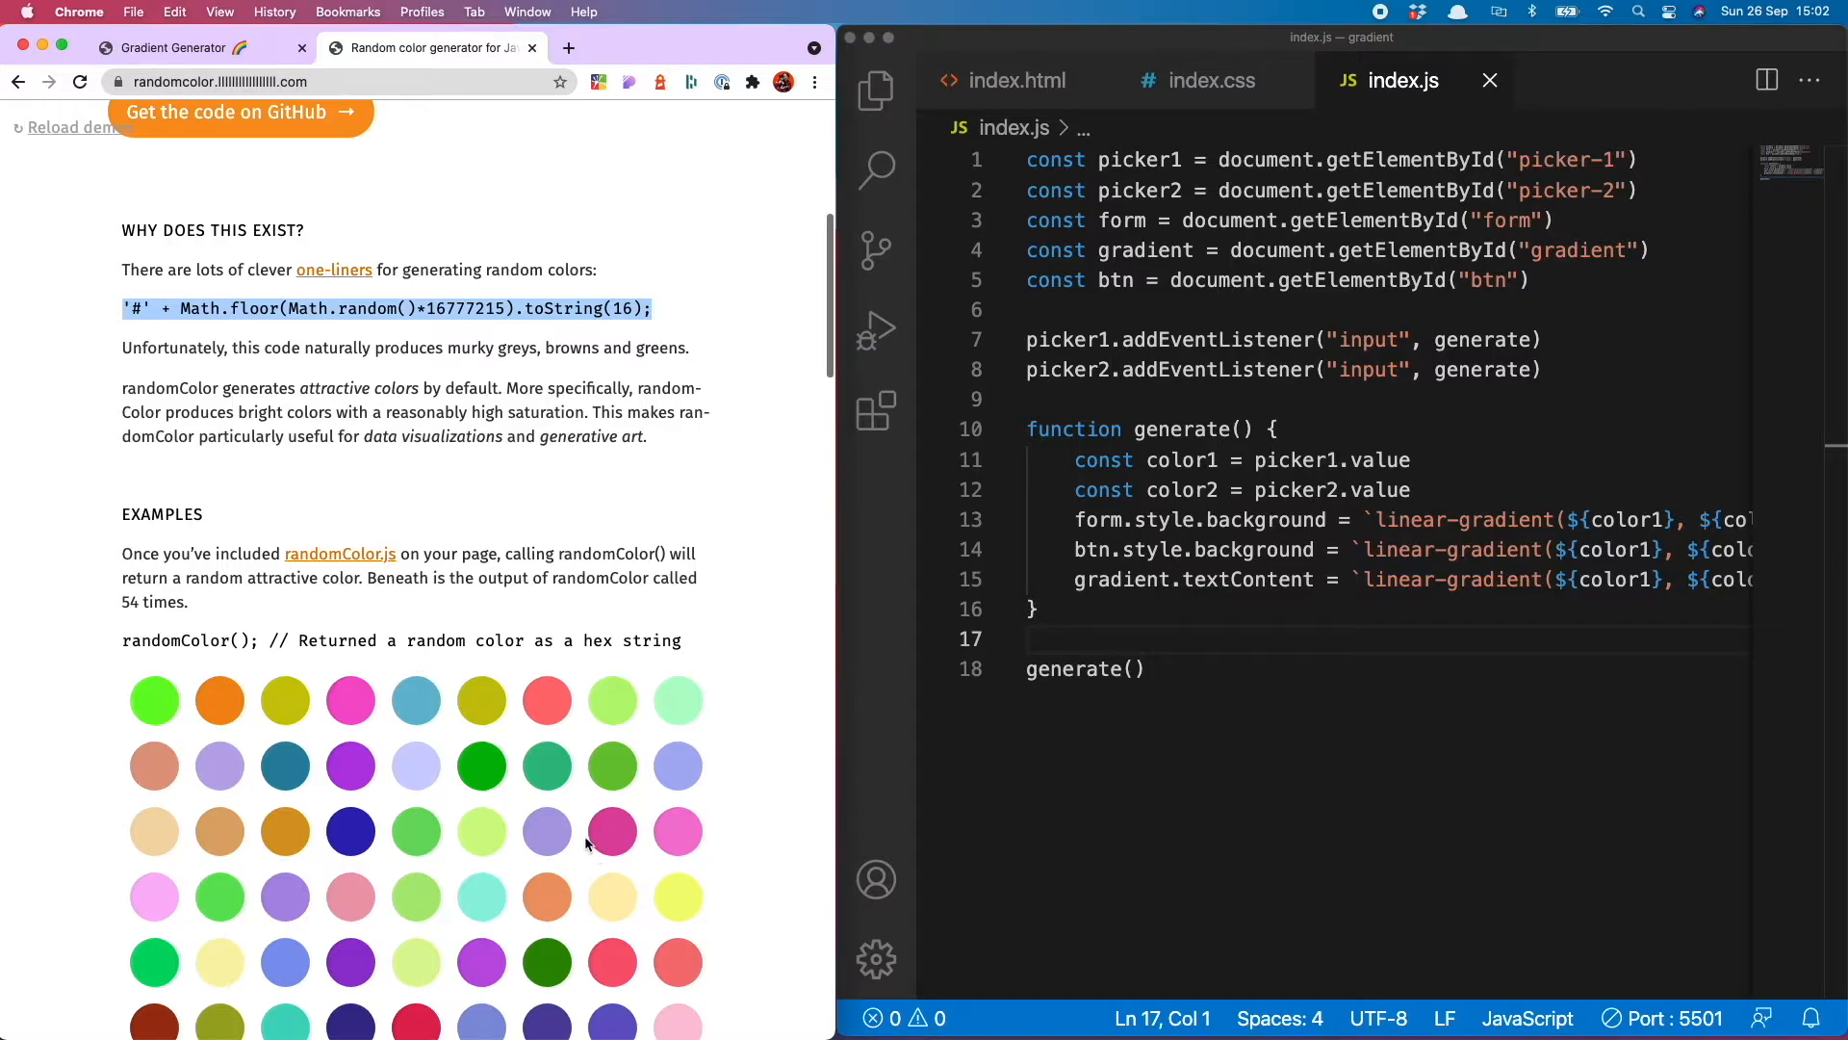
pyautogui.moveTo(493, 691)
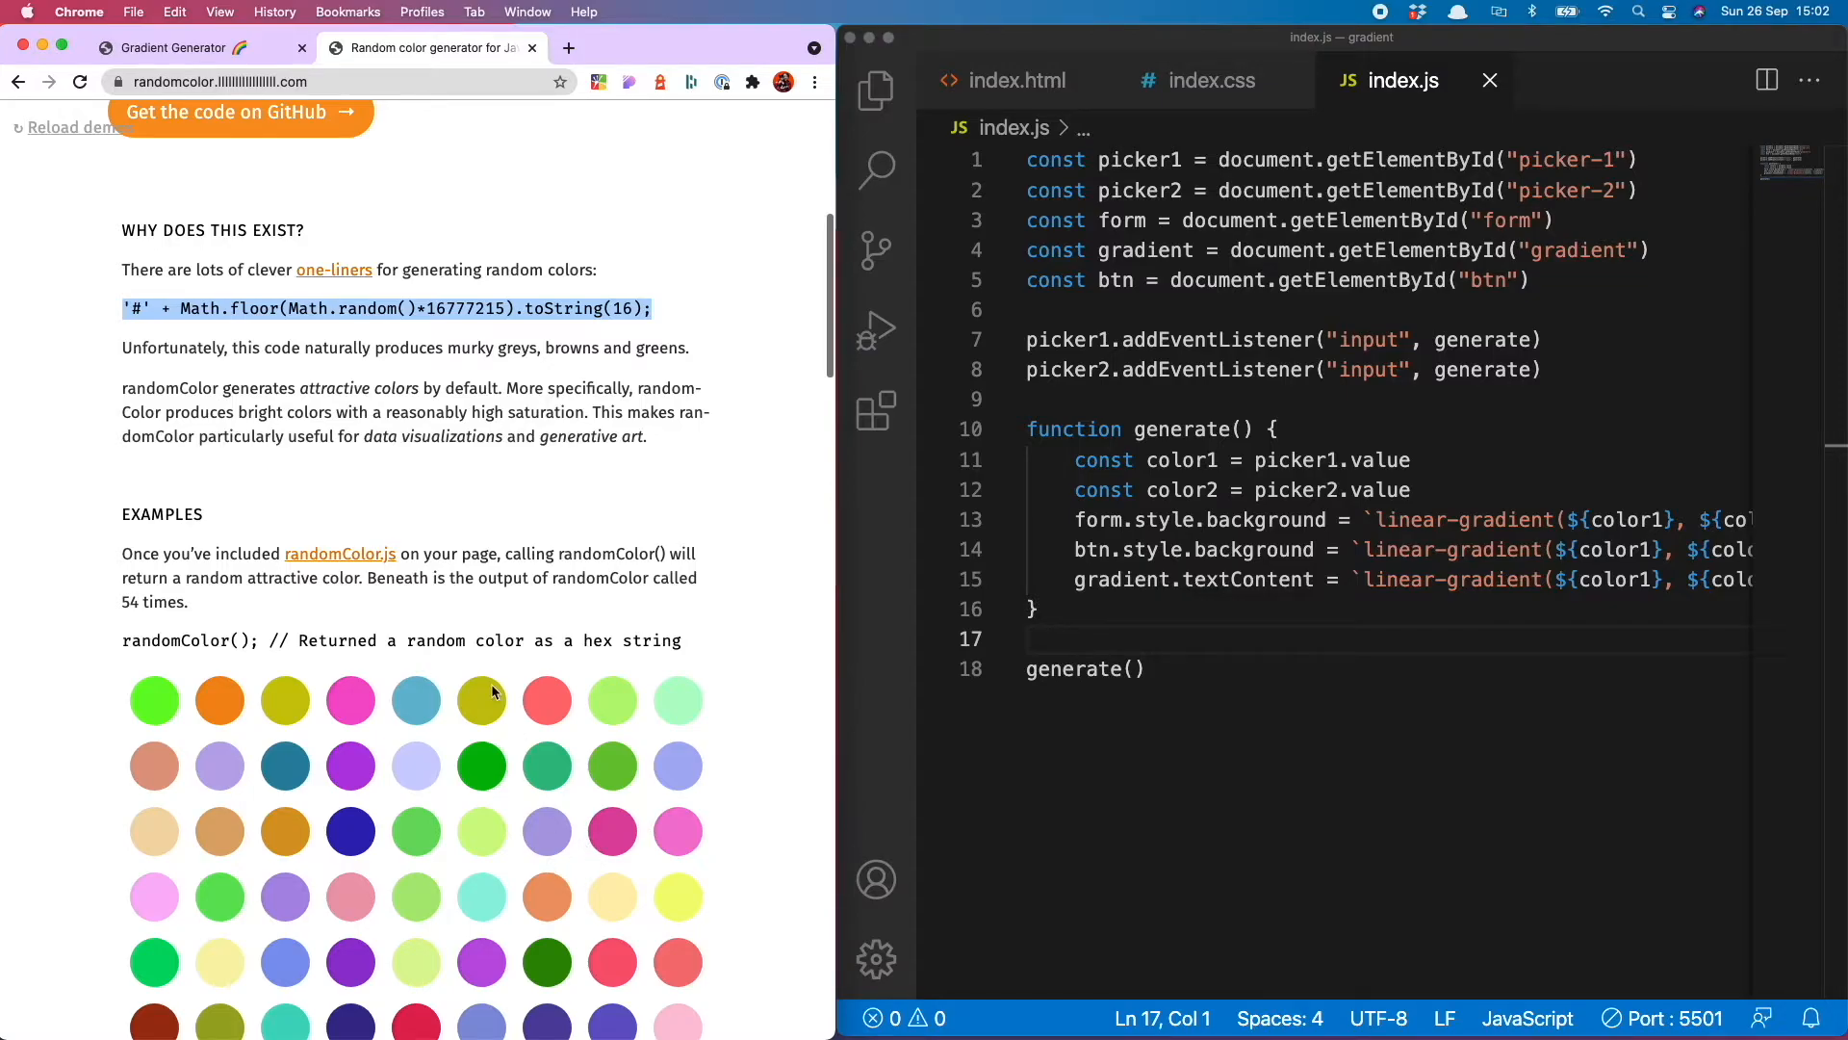
pyautogui.scroll(3)
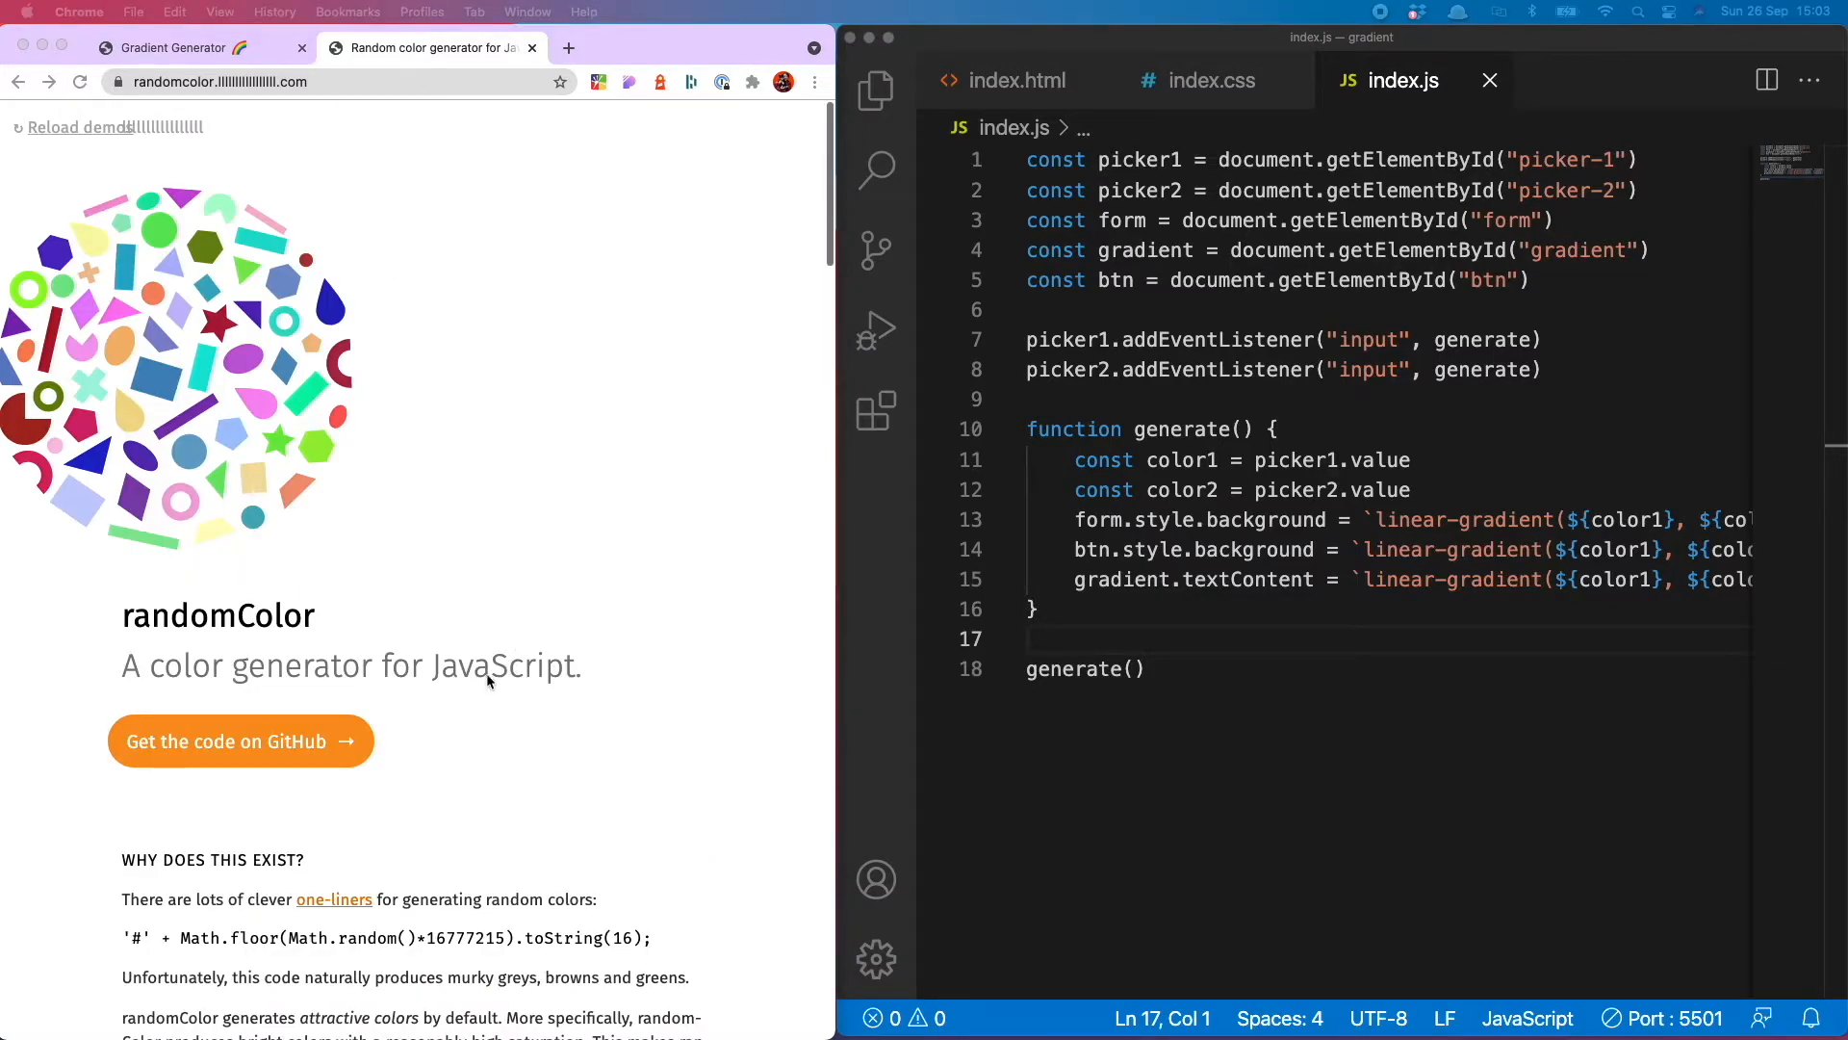
pyautogui.moveTo(298, 172)
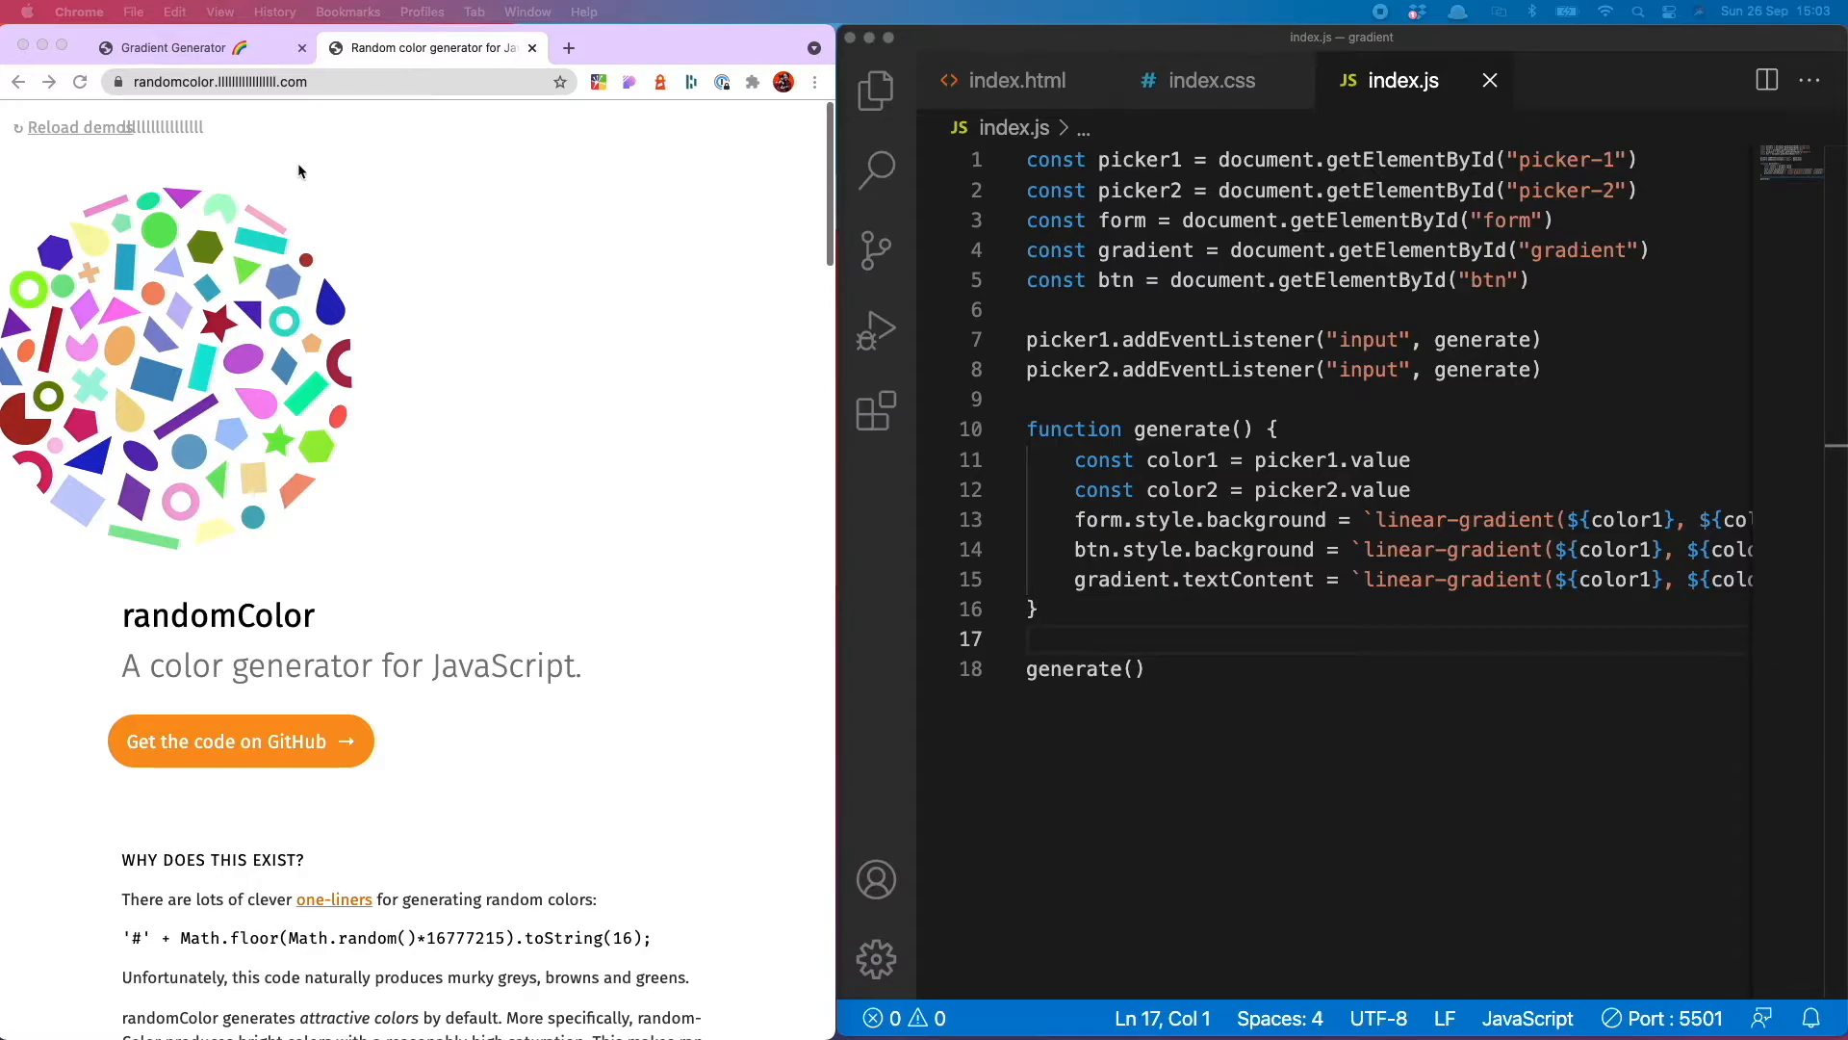
# Follow 'Get the code on GitHub' to cdnjs and copy the randomColor.min.js script tag
pyautogui.scroll(-3)
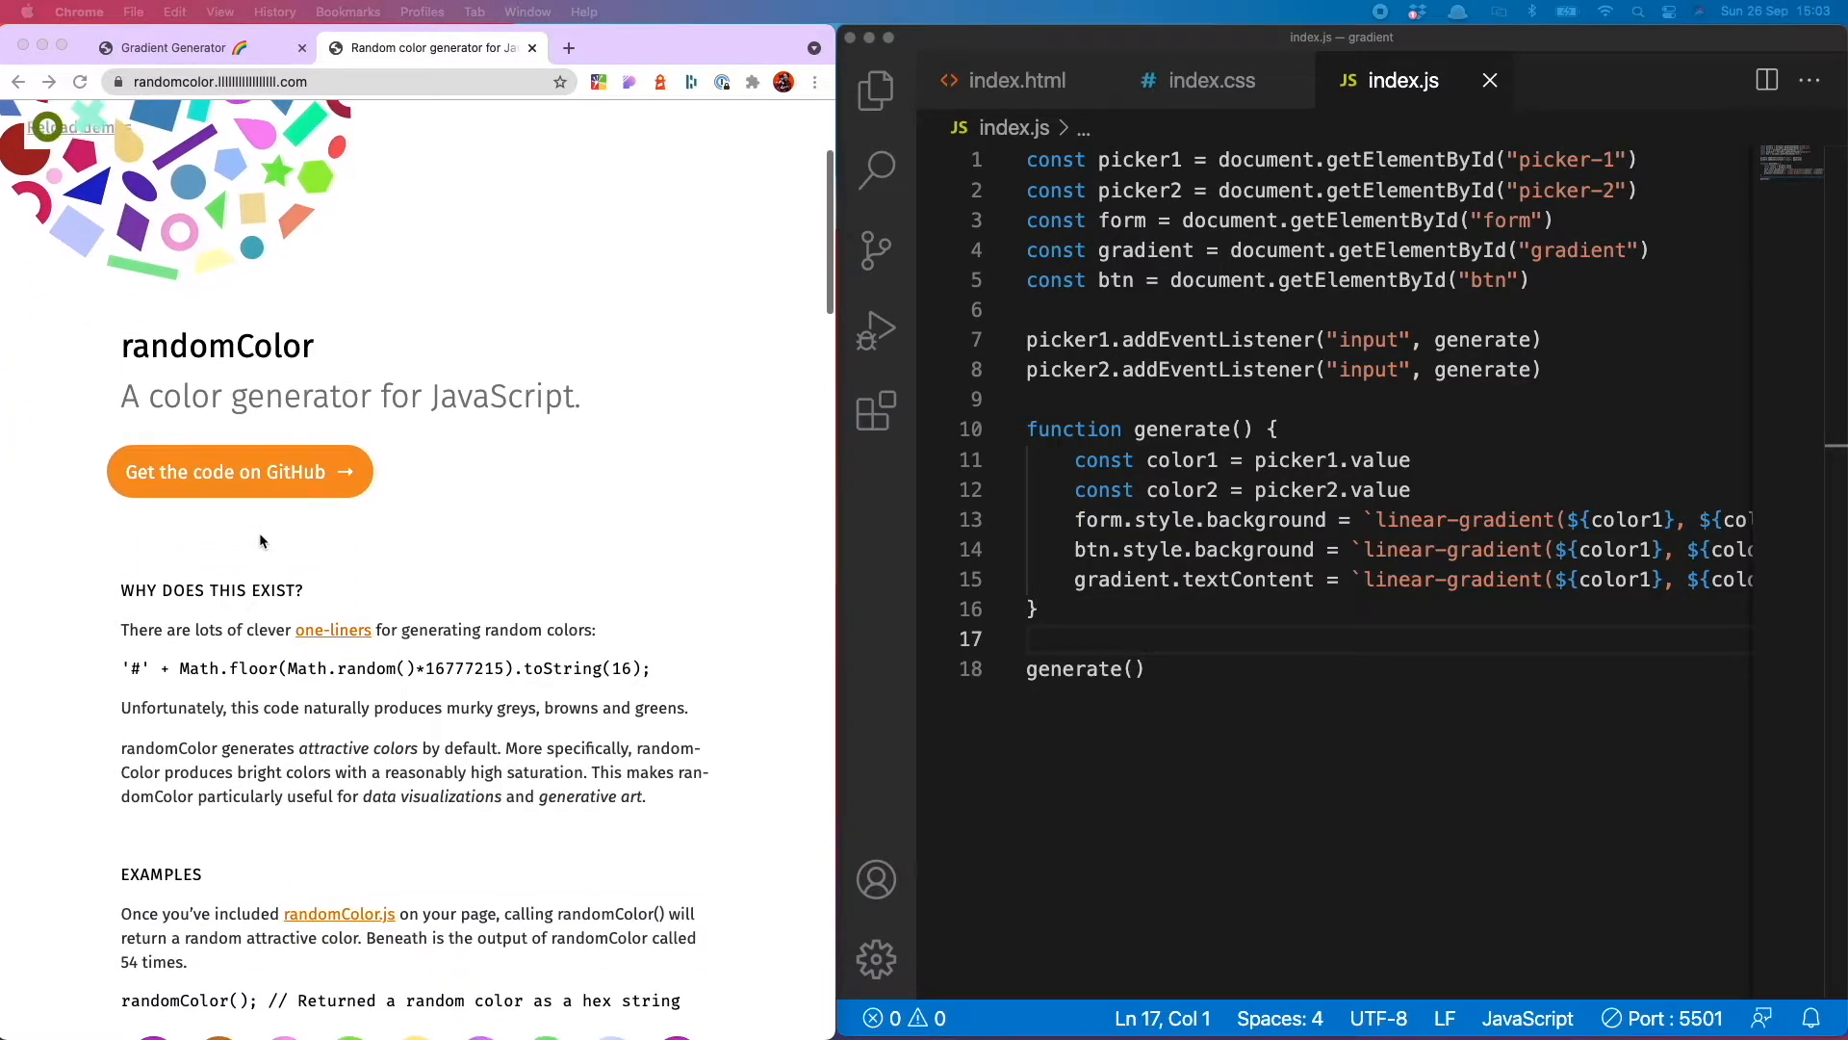
pyautogui.scroll(-3)
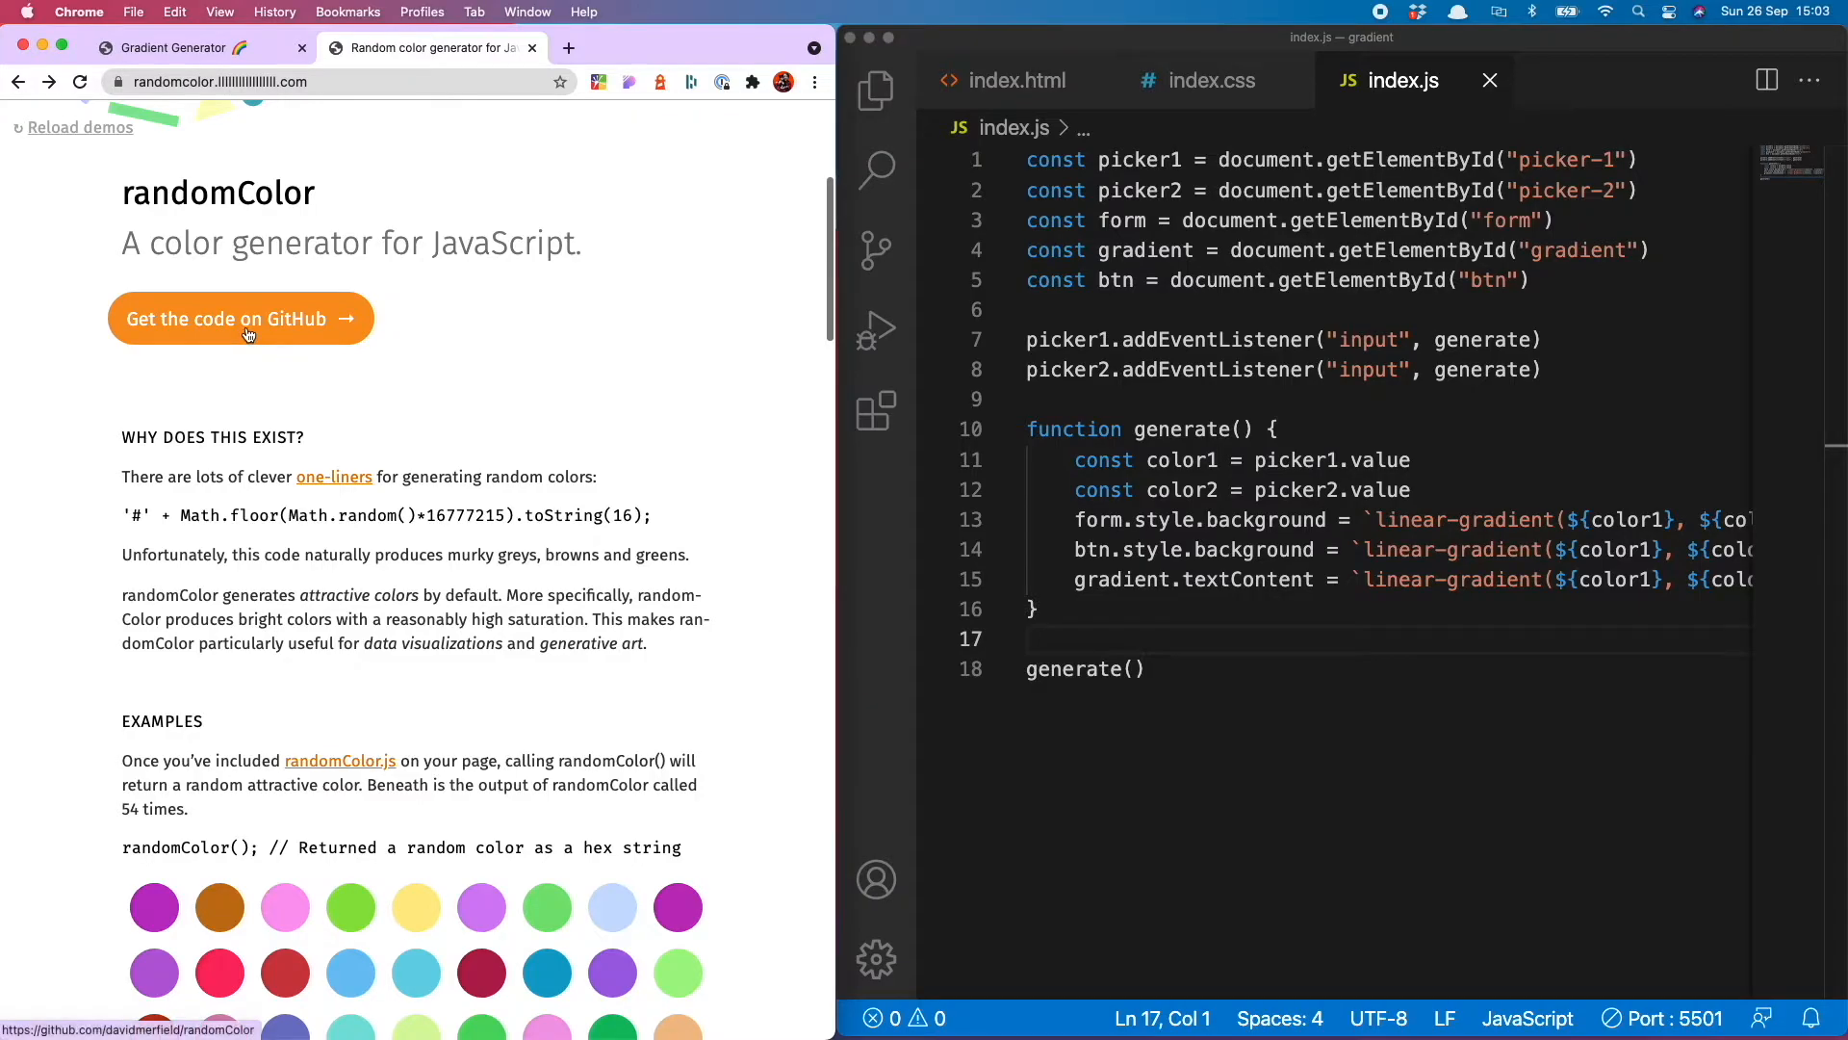
pyautogui.click(240, 317)
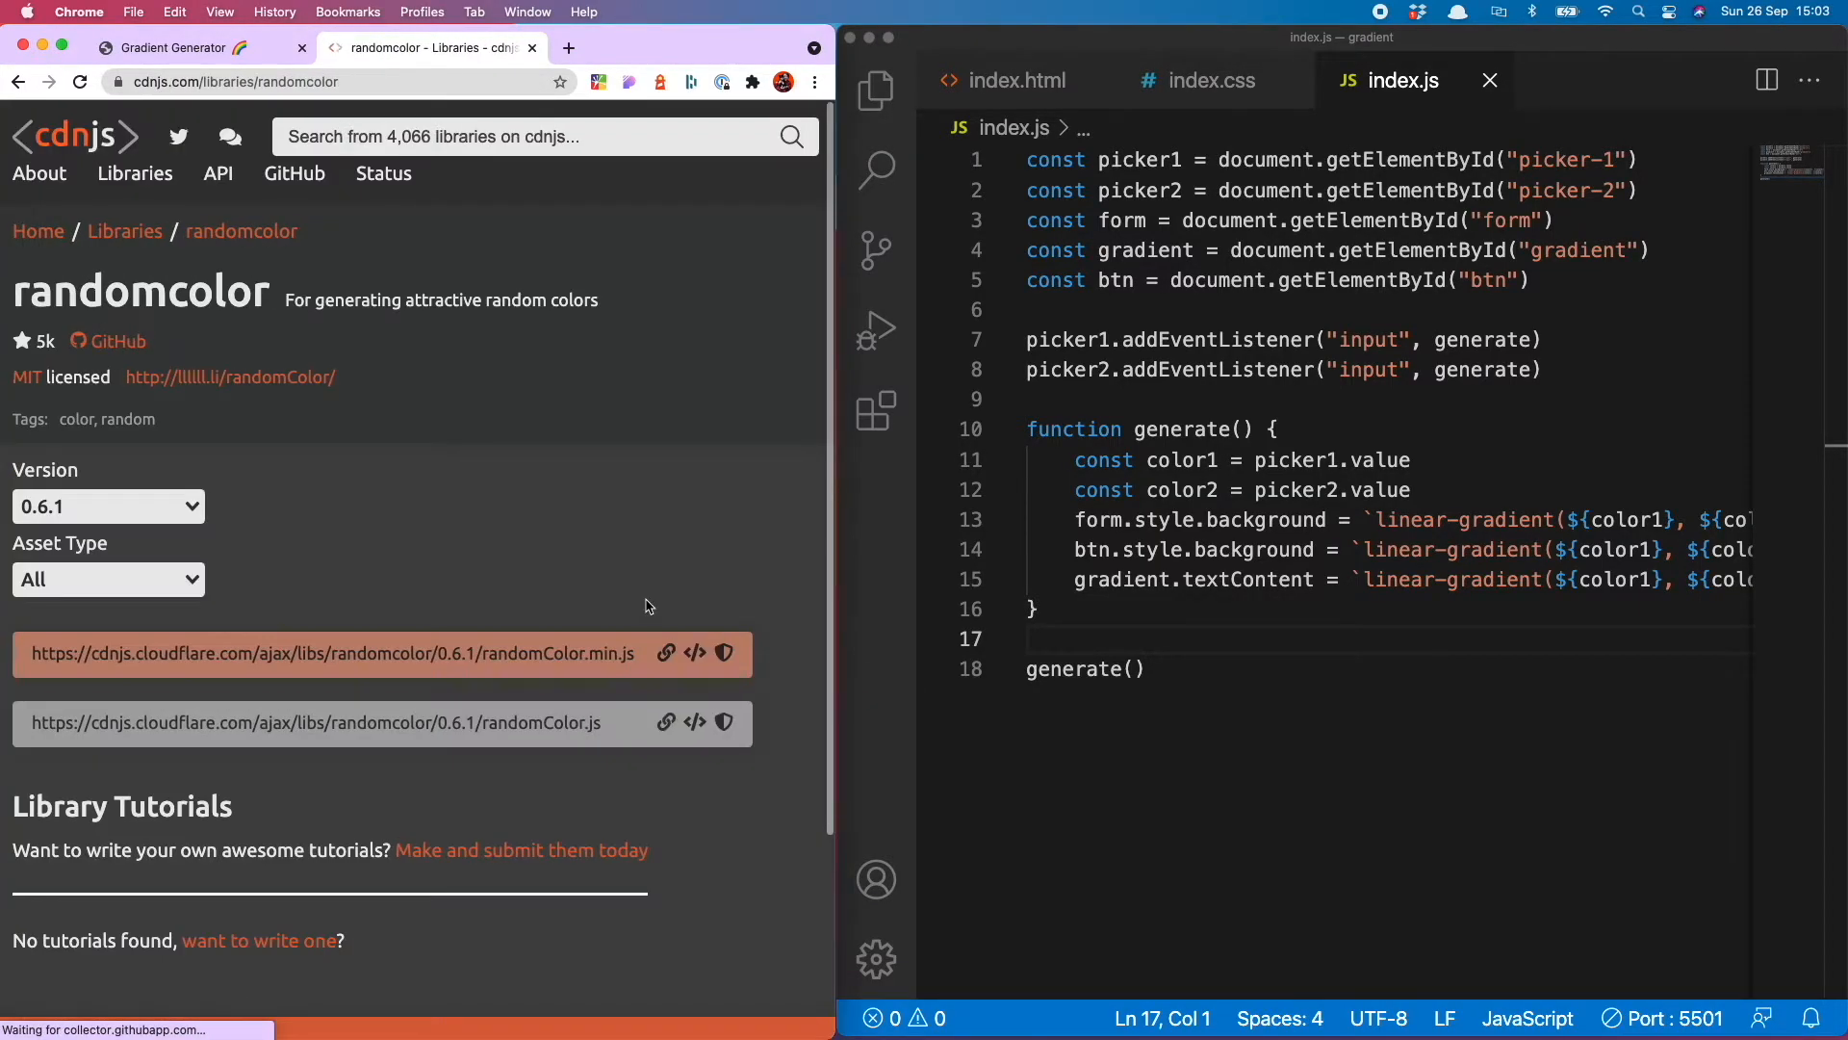
pyautogui.moveTo(695, 652)
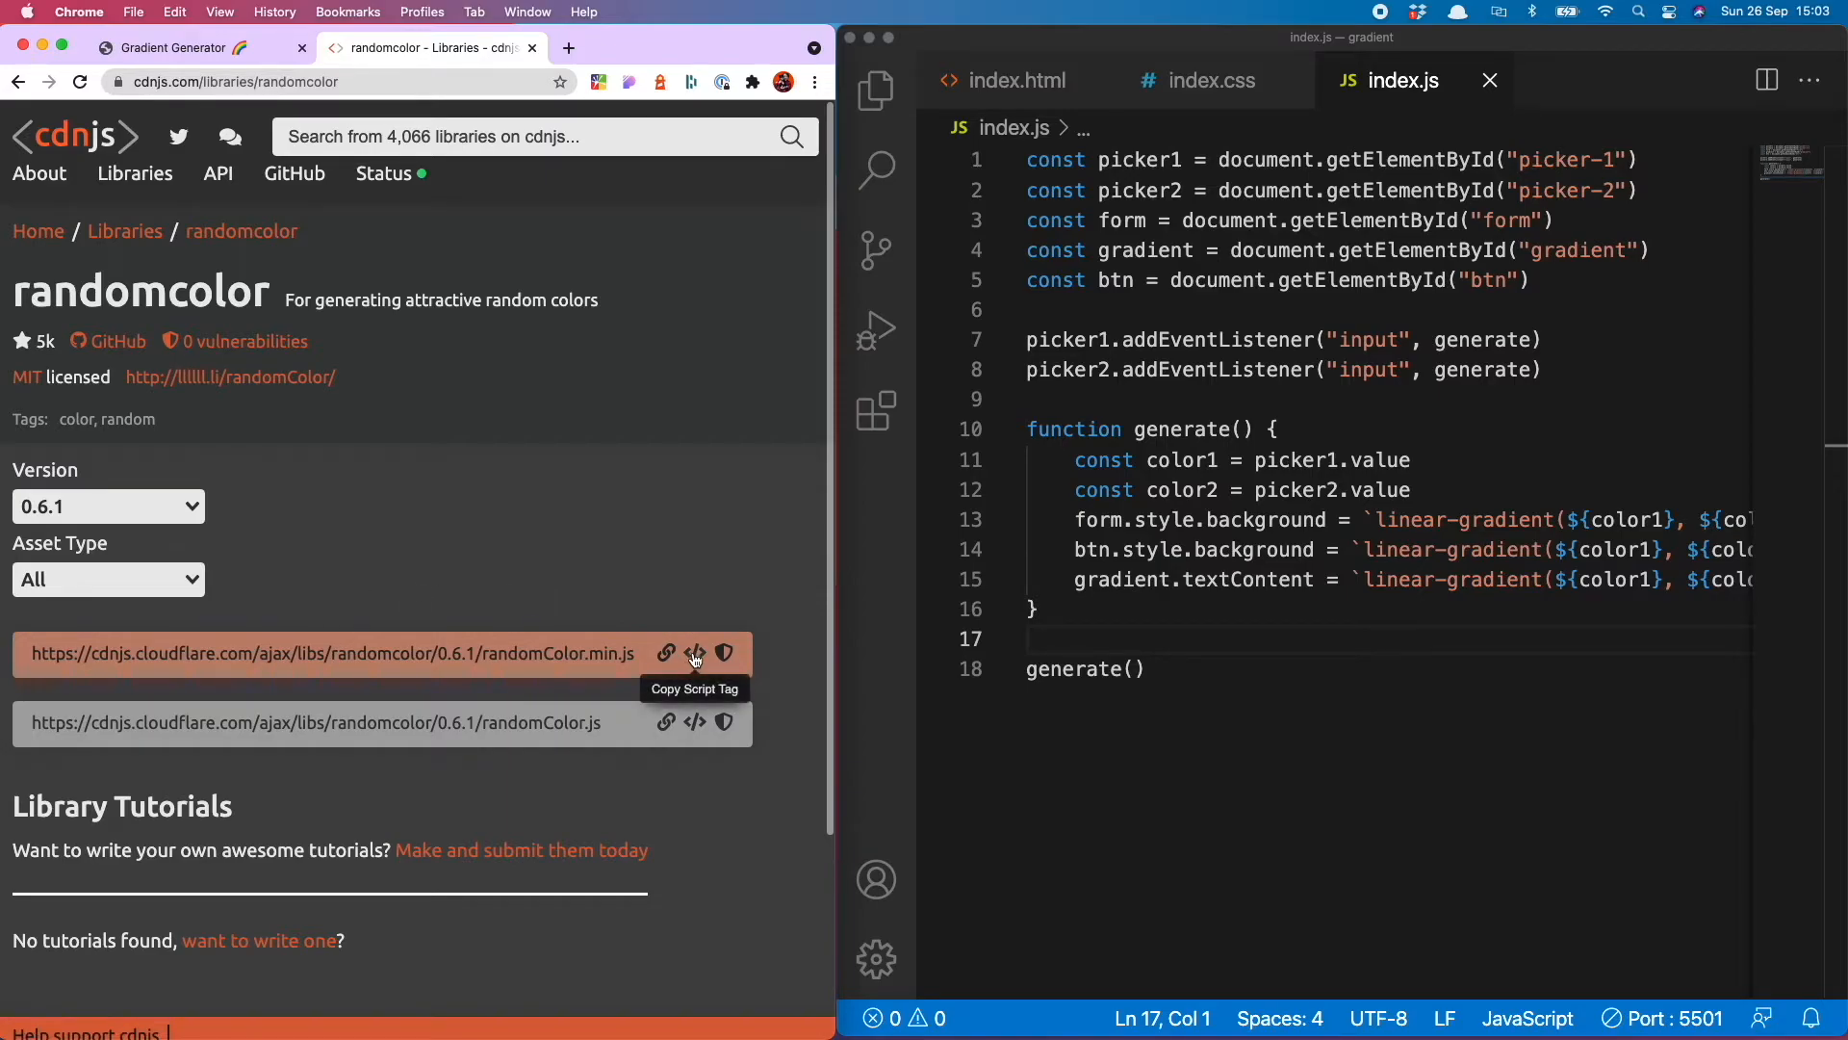
pyautogui.click(1017, 81)
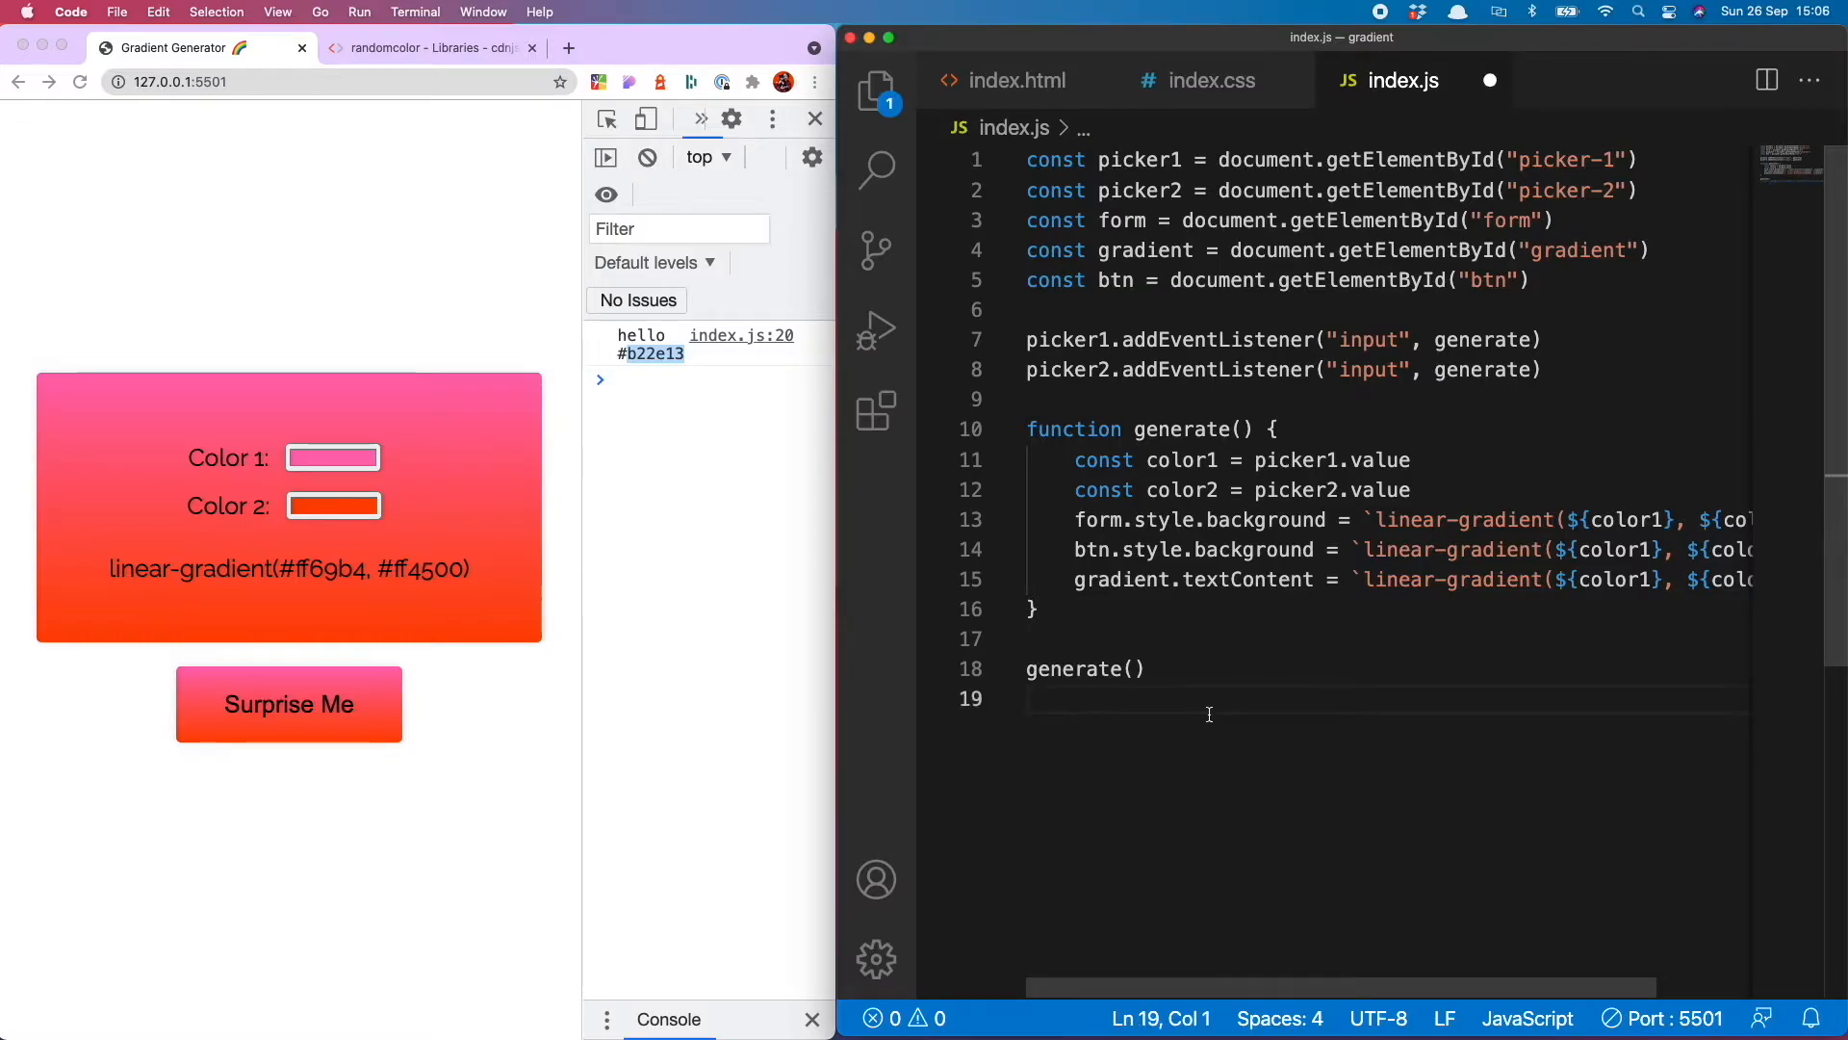
# Wire picker2's input to generate and the button's click to a new surpriseMe function
pyautogui.write('picker2.addEventListener("input", generate)')
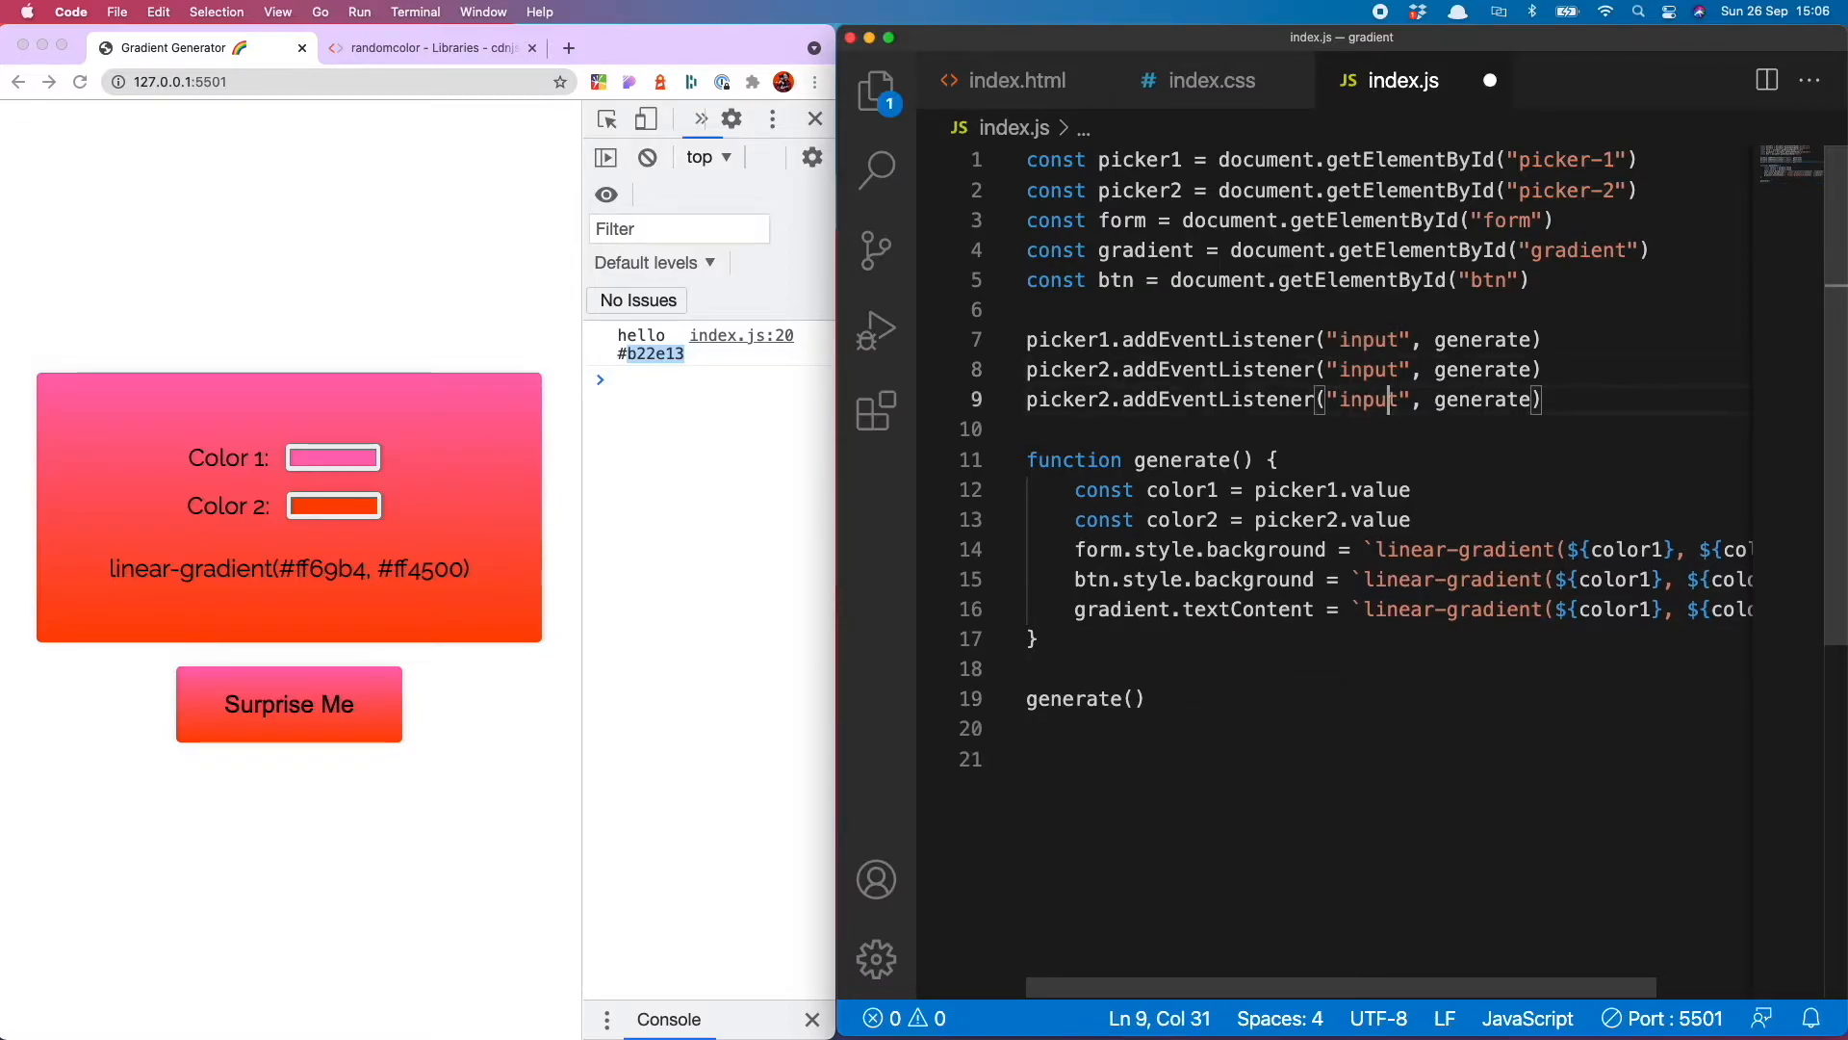
pyautogui.write('btn')
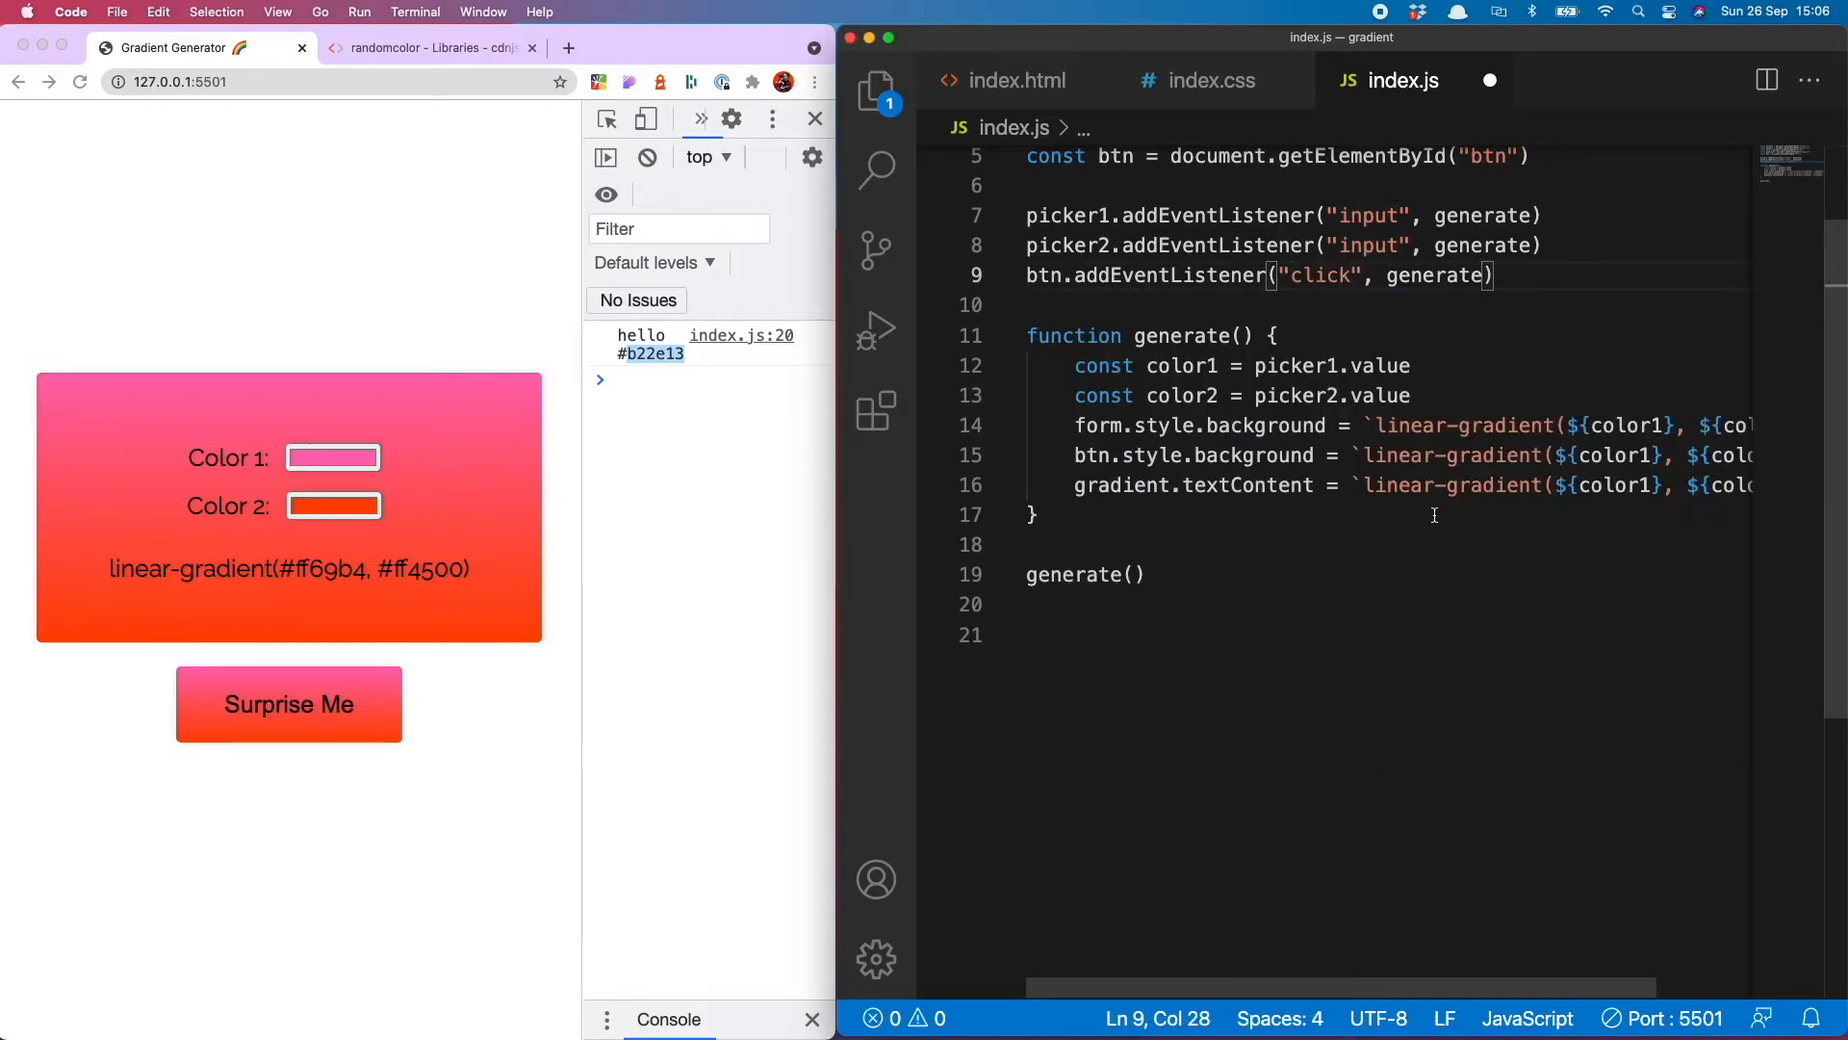
pyautogui.doubleClick(1437, 275)
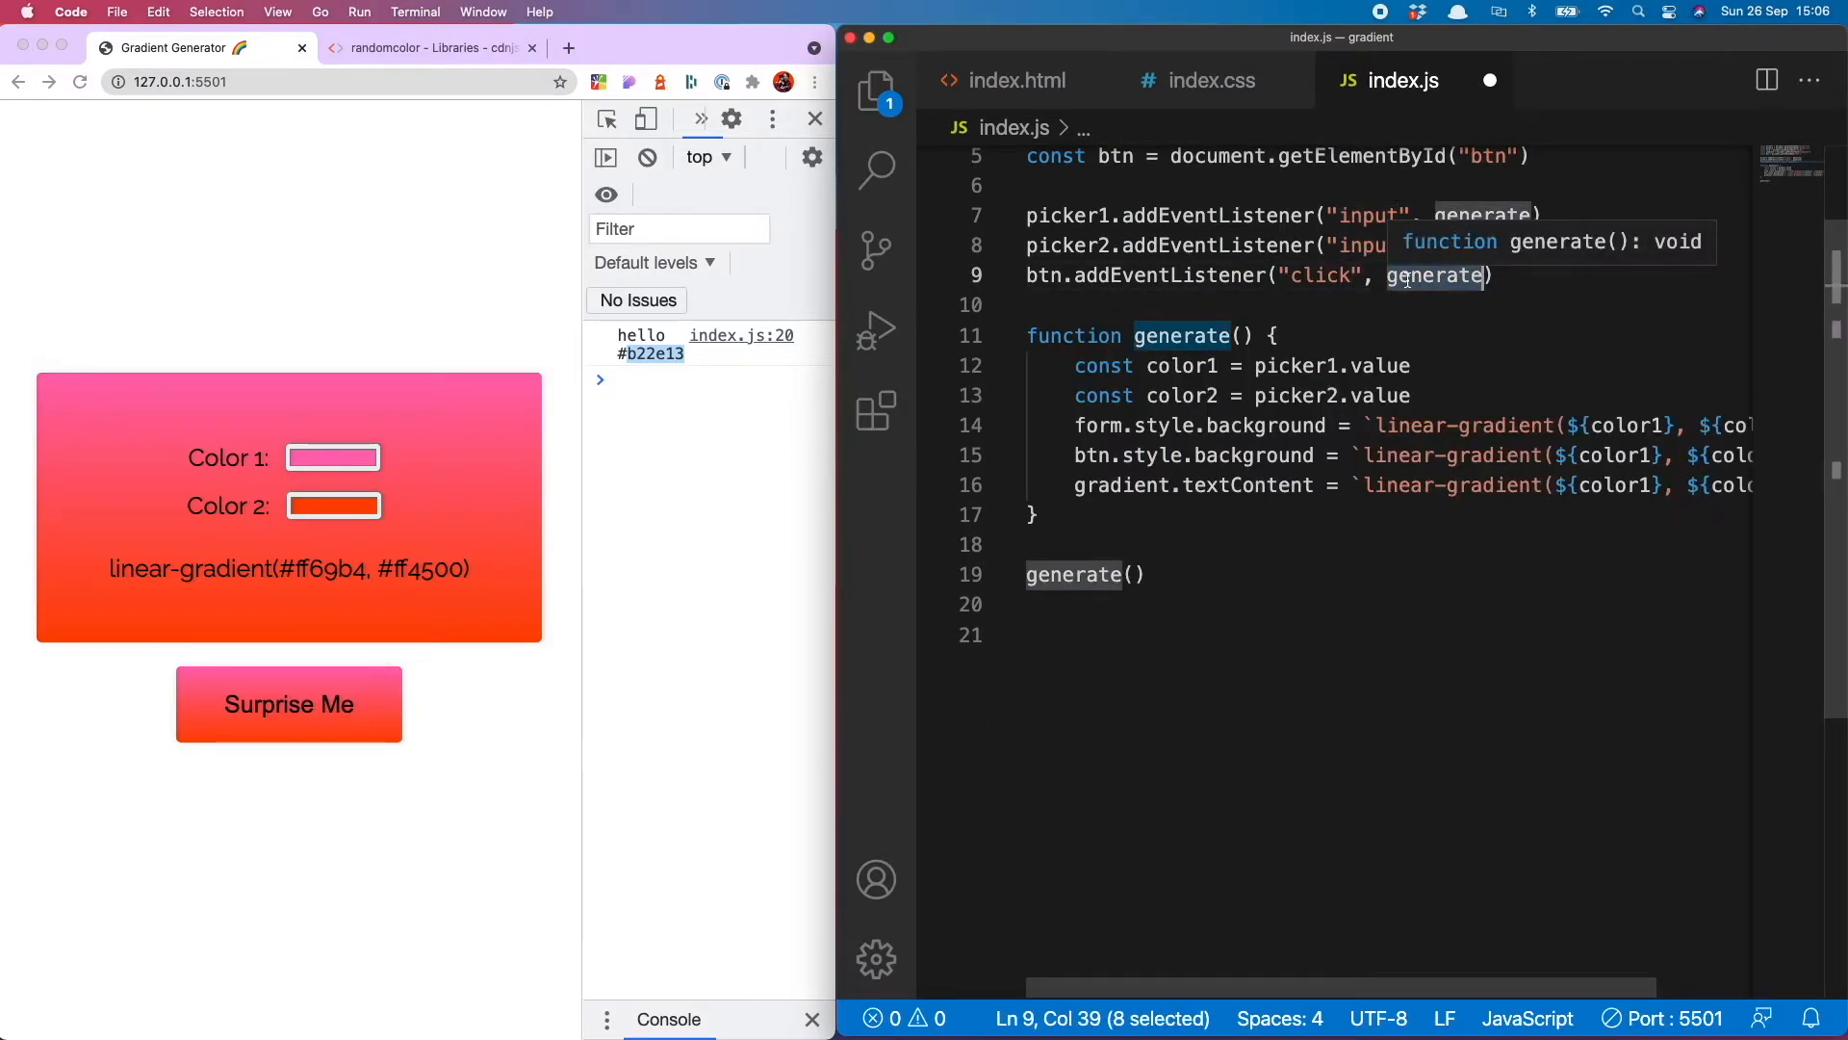
pyautogui.write('surpriseMe(')
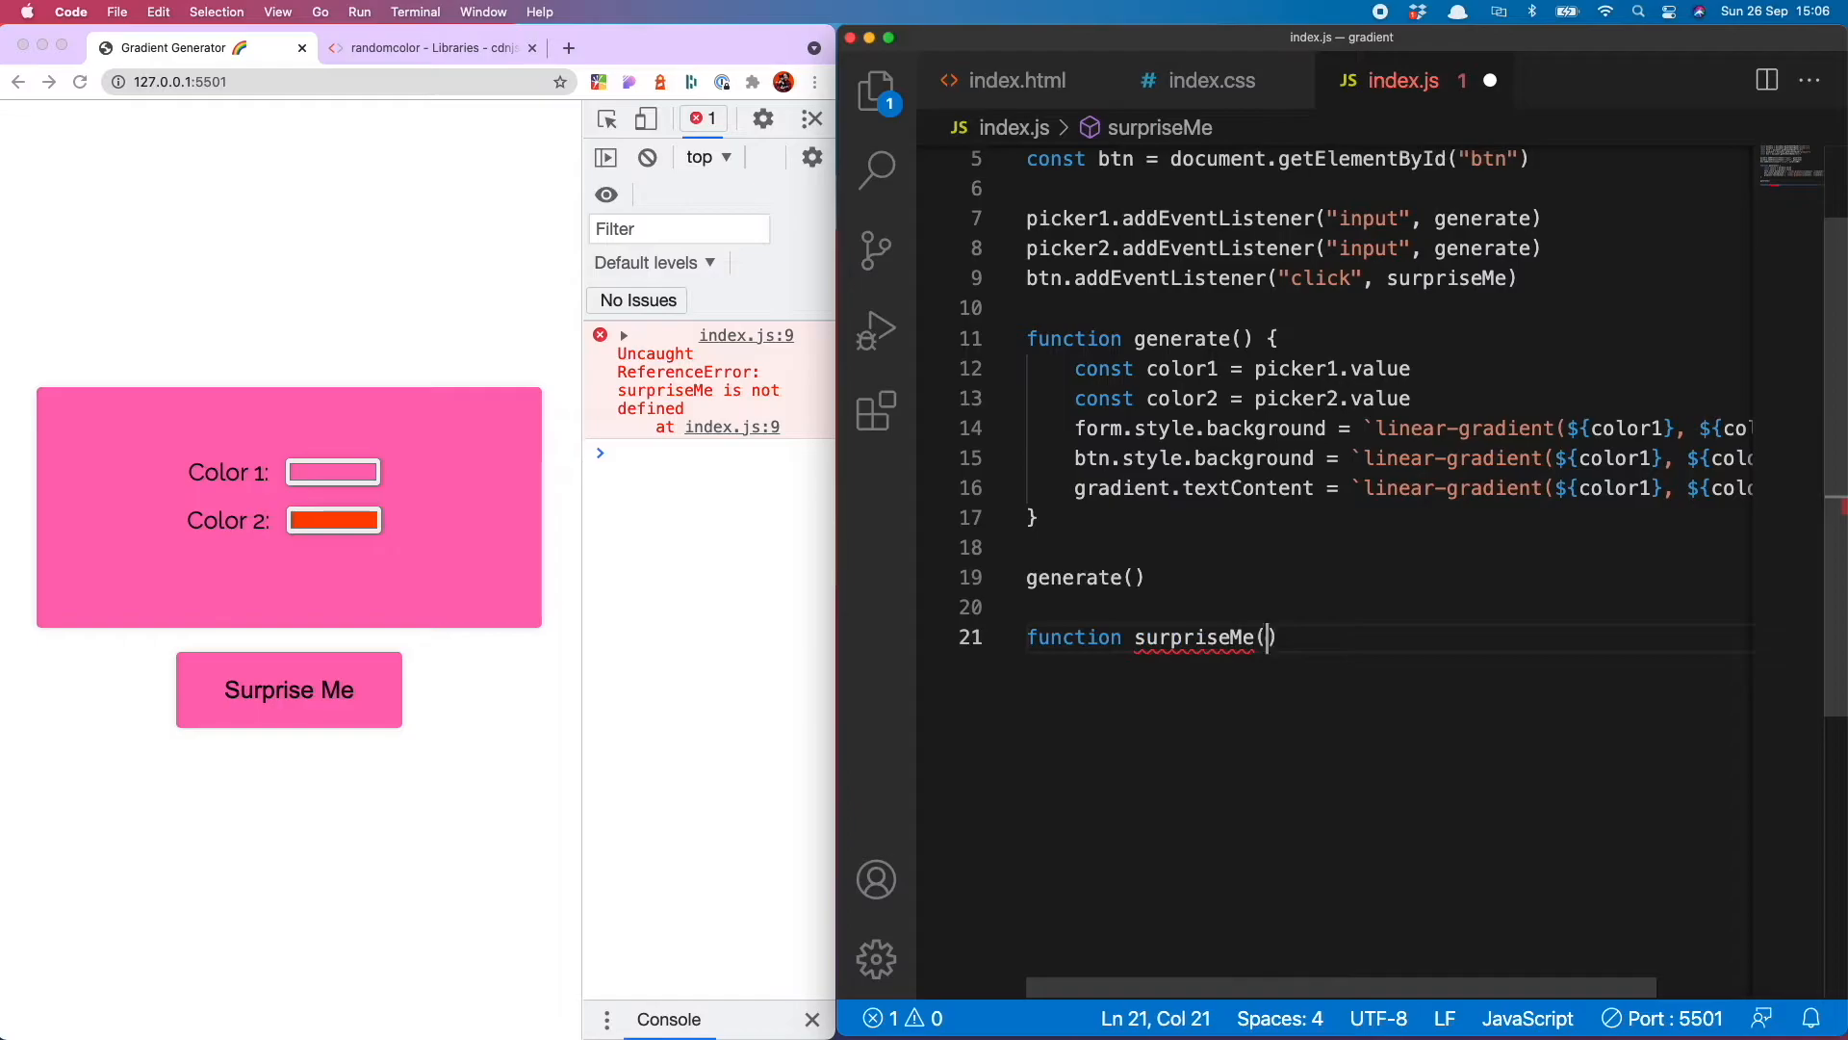
# Make surpriseMe set both pickers to randomColor() values, then call generate(), and save
pyautogui.write('p')
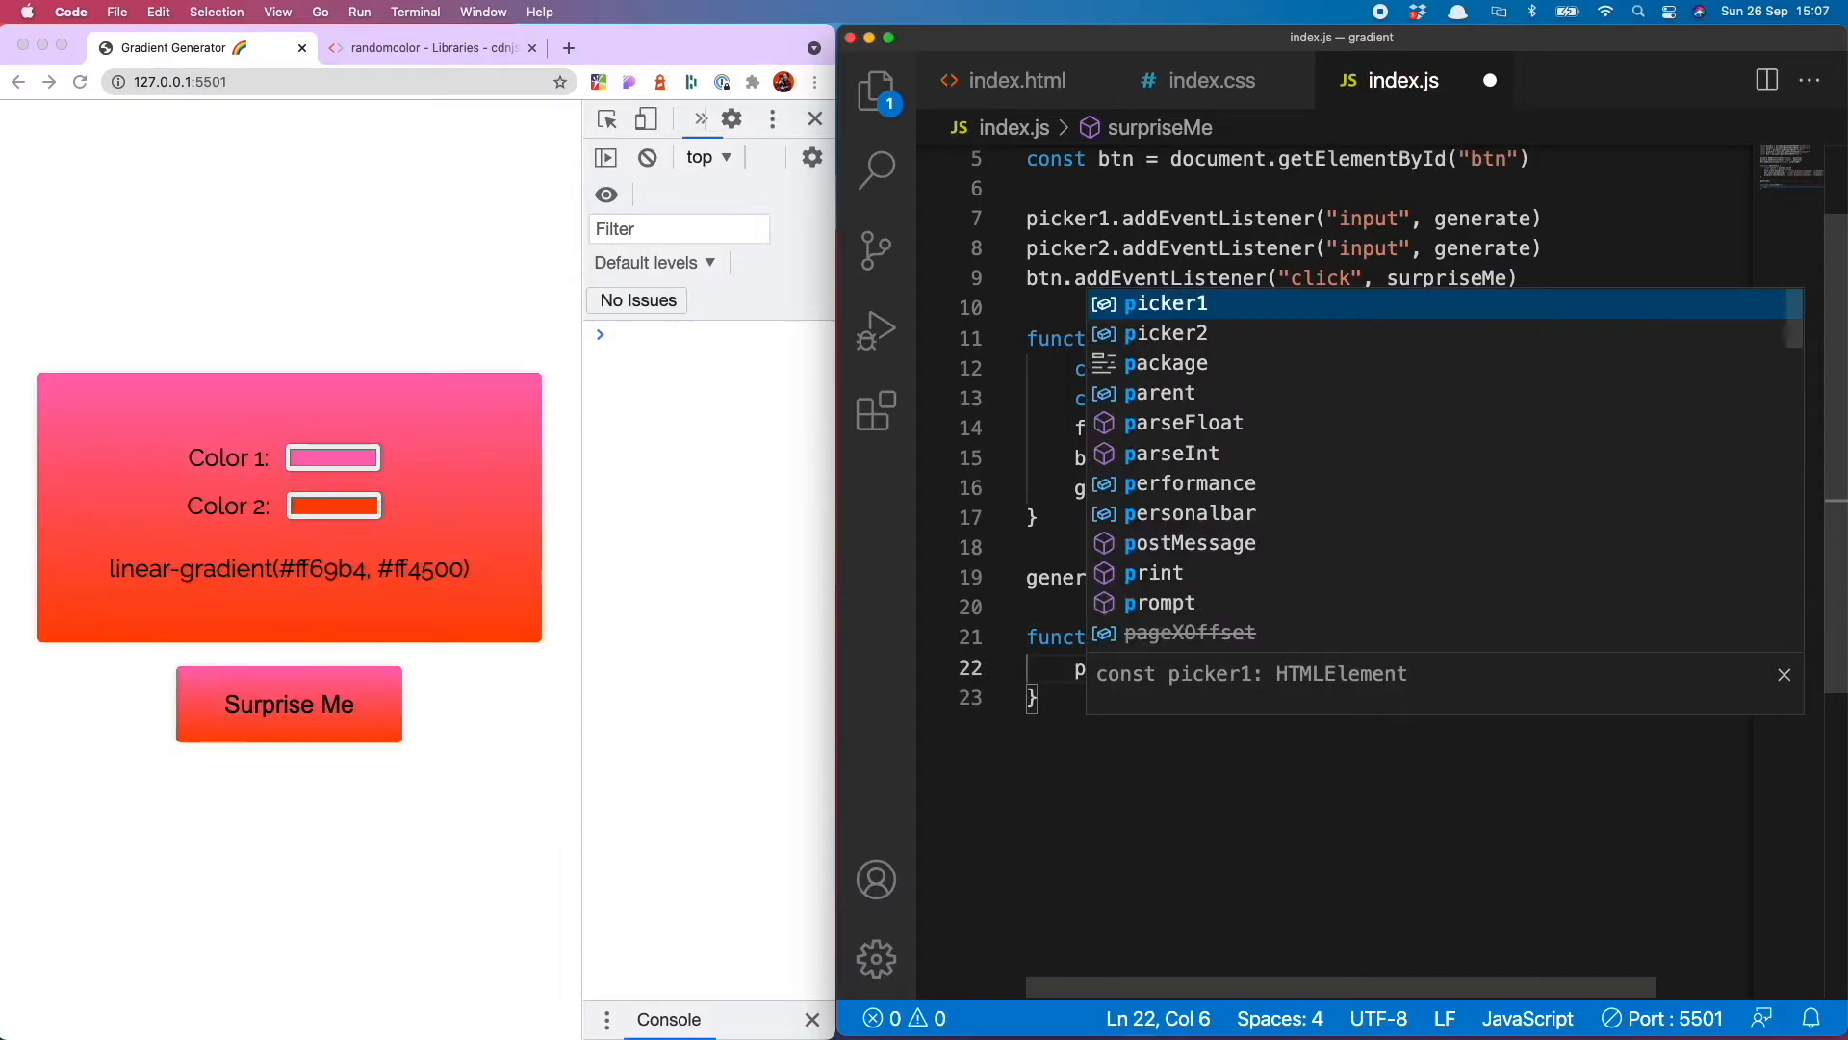
pyautogui.write('picker1.value =')
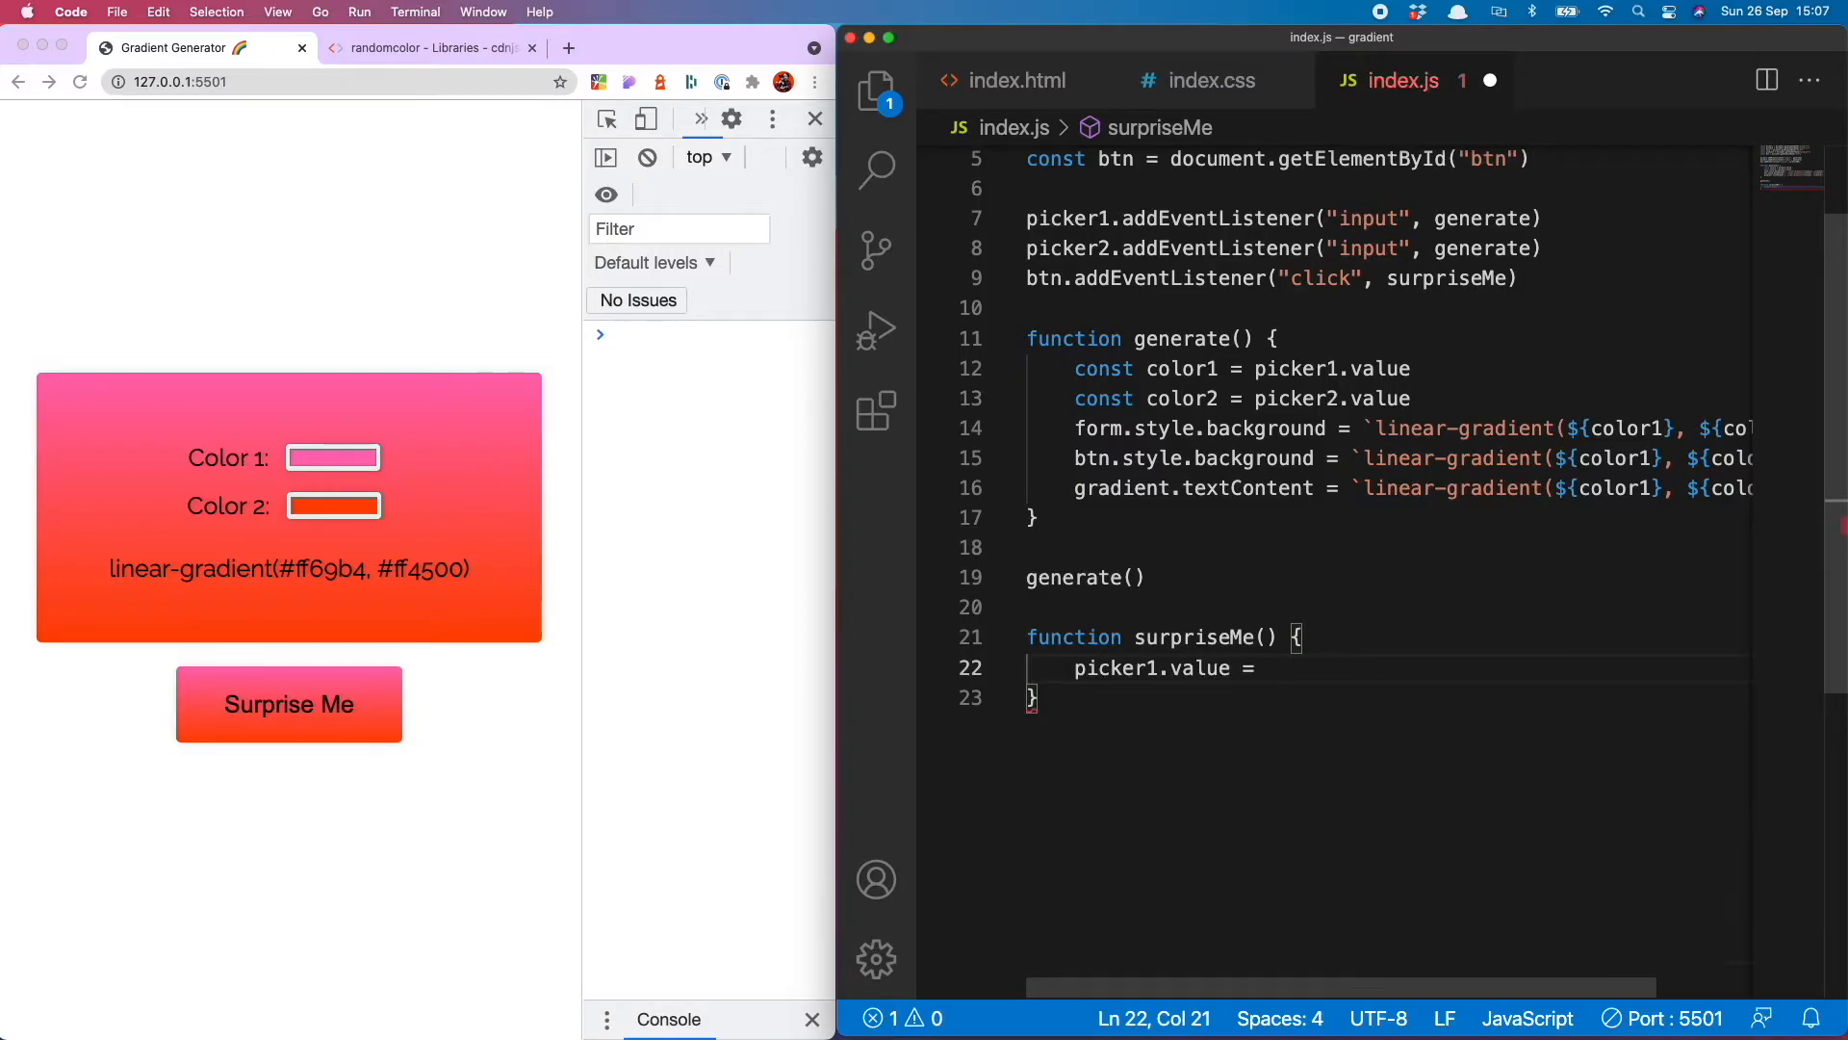
pyautogui.write('randomColor(')
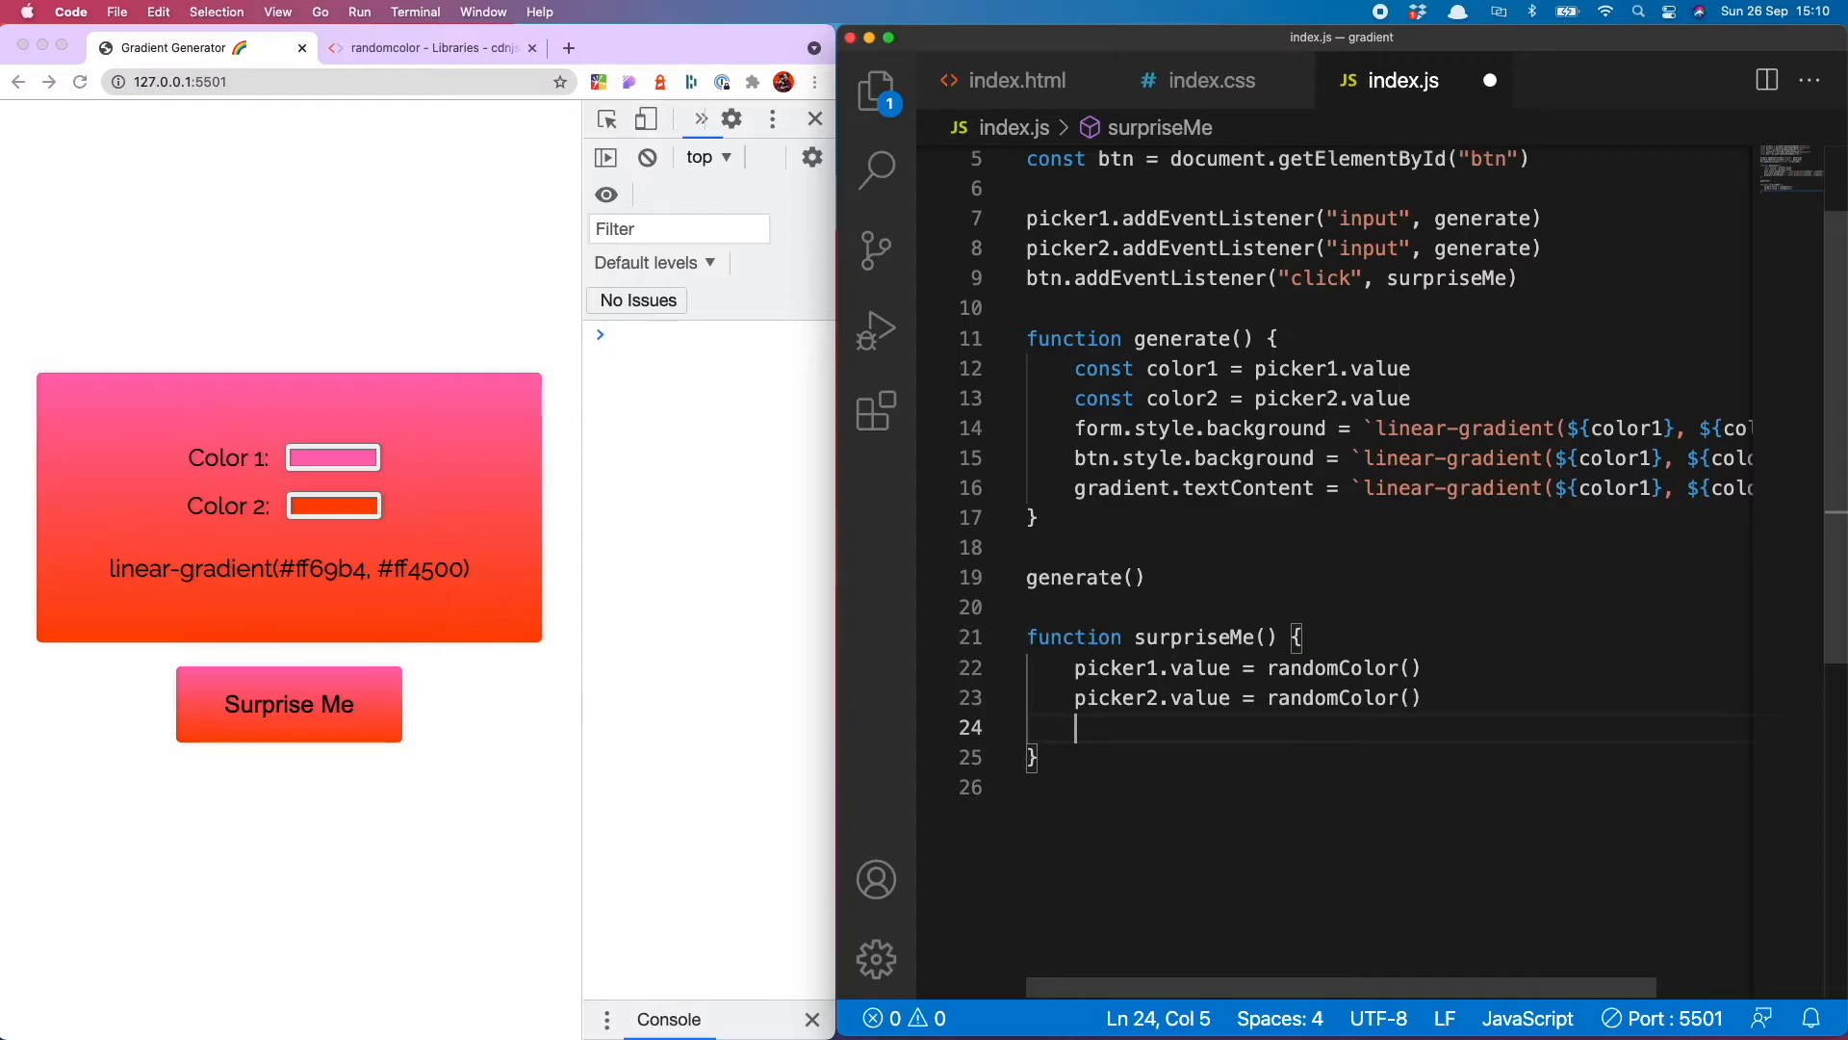
pyautogui.write('genr')
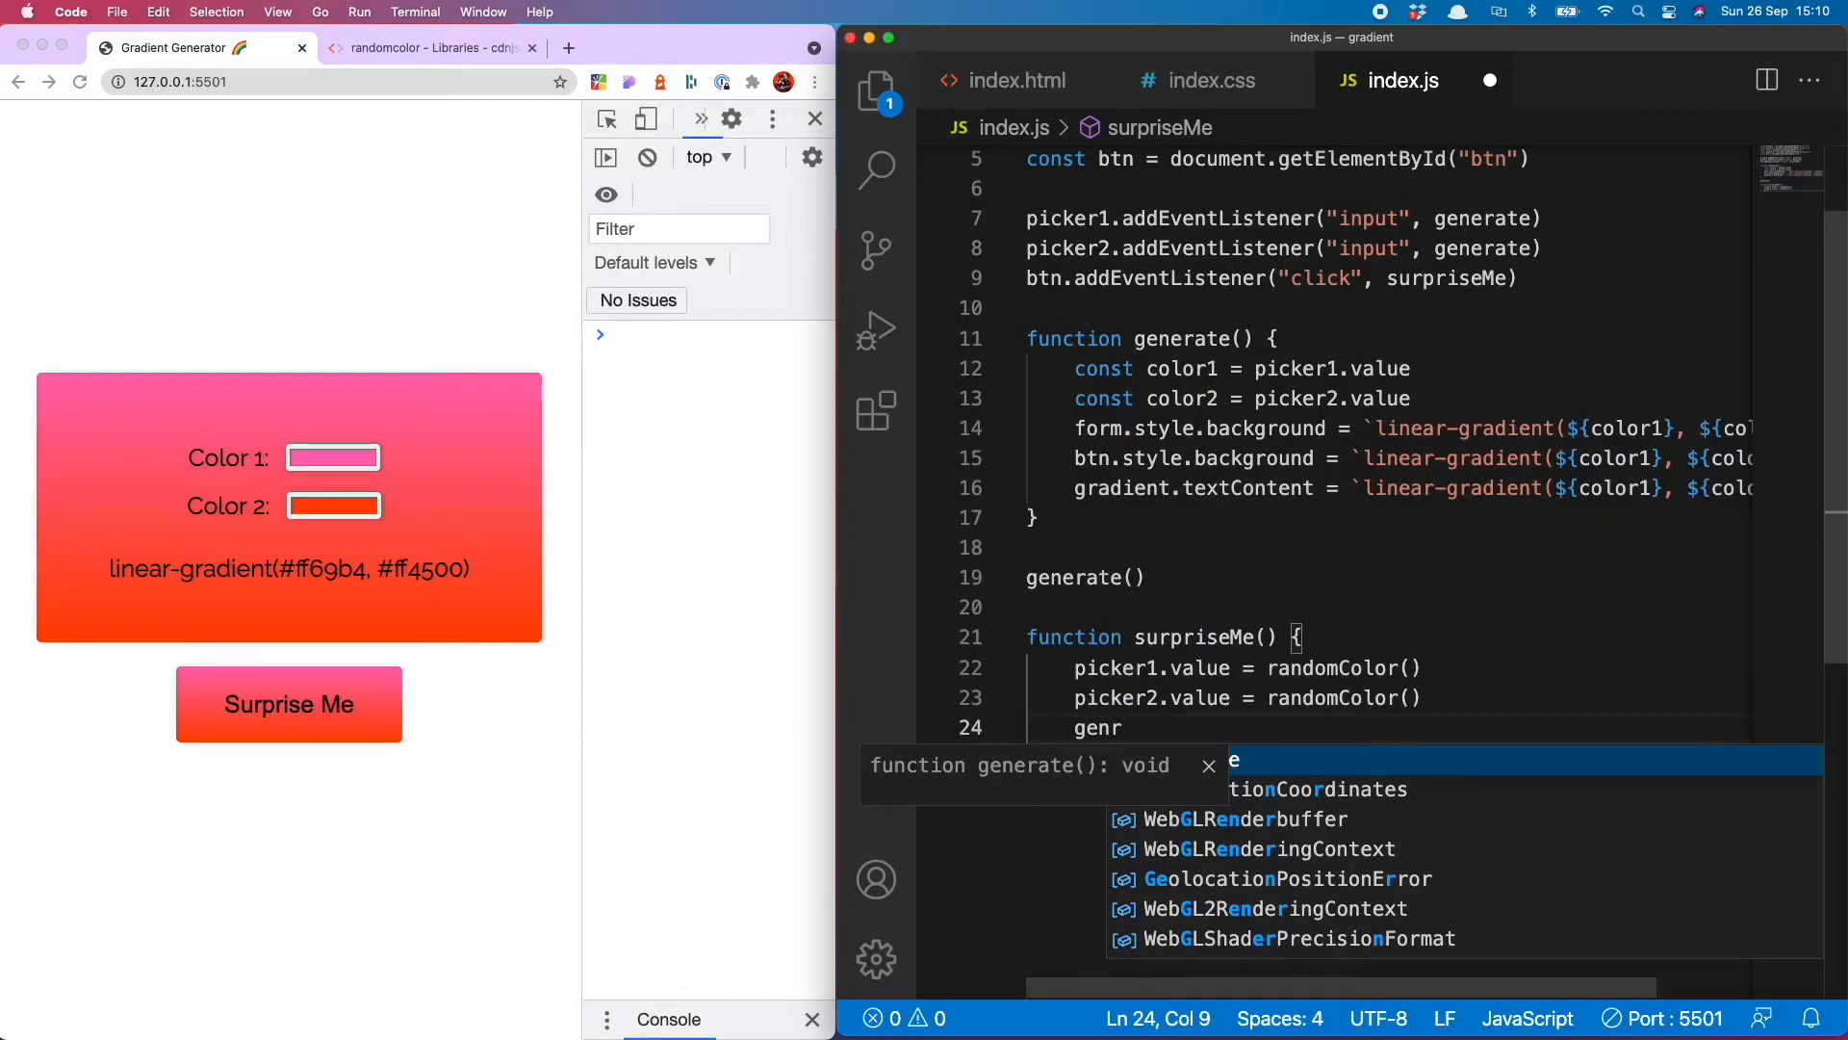
pyautogui.press('Backspace')
pyautogui.write('erate()')
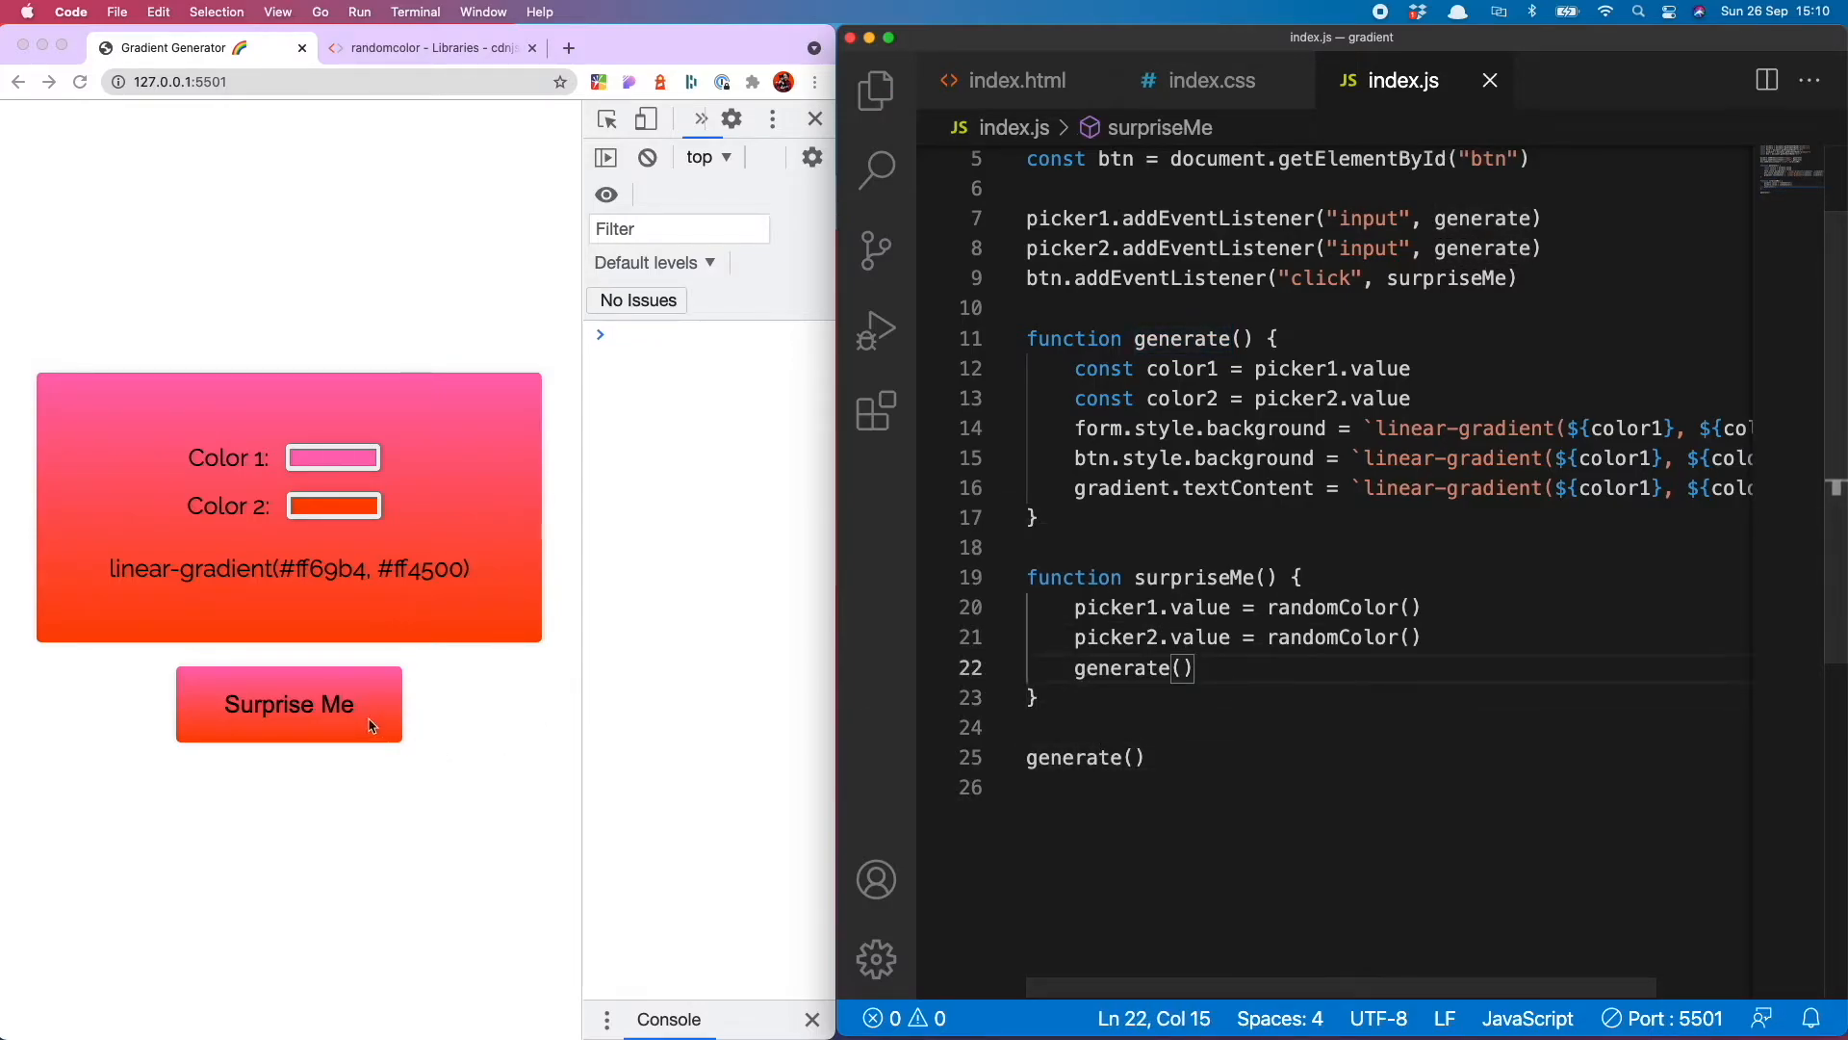
# Test Surprise Me in Chrome, getting random gradients such as #fcecb8 to #3264d1
pyautogui.click(287, 704)
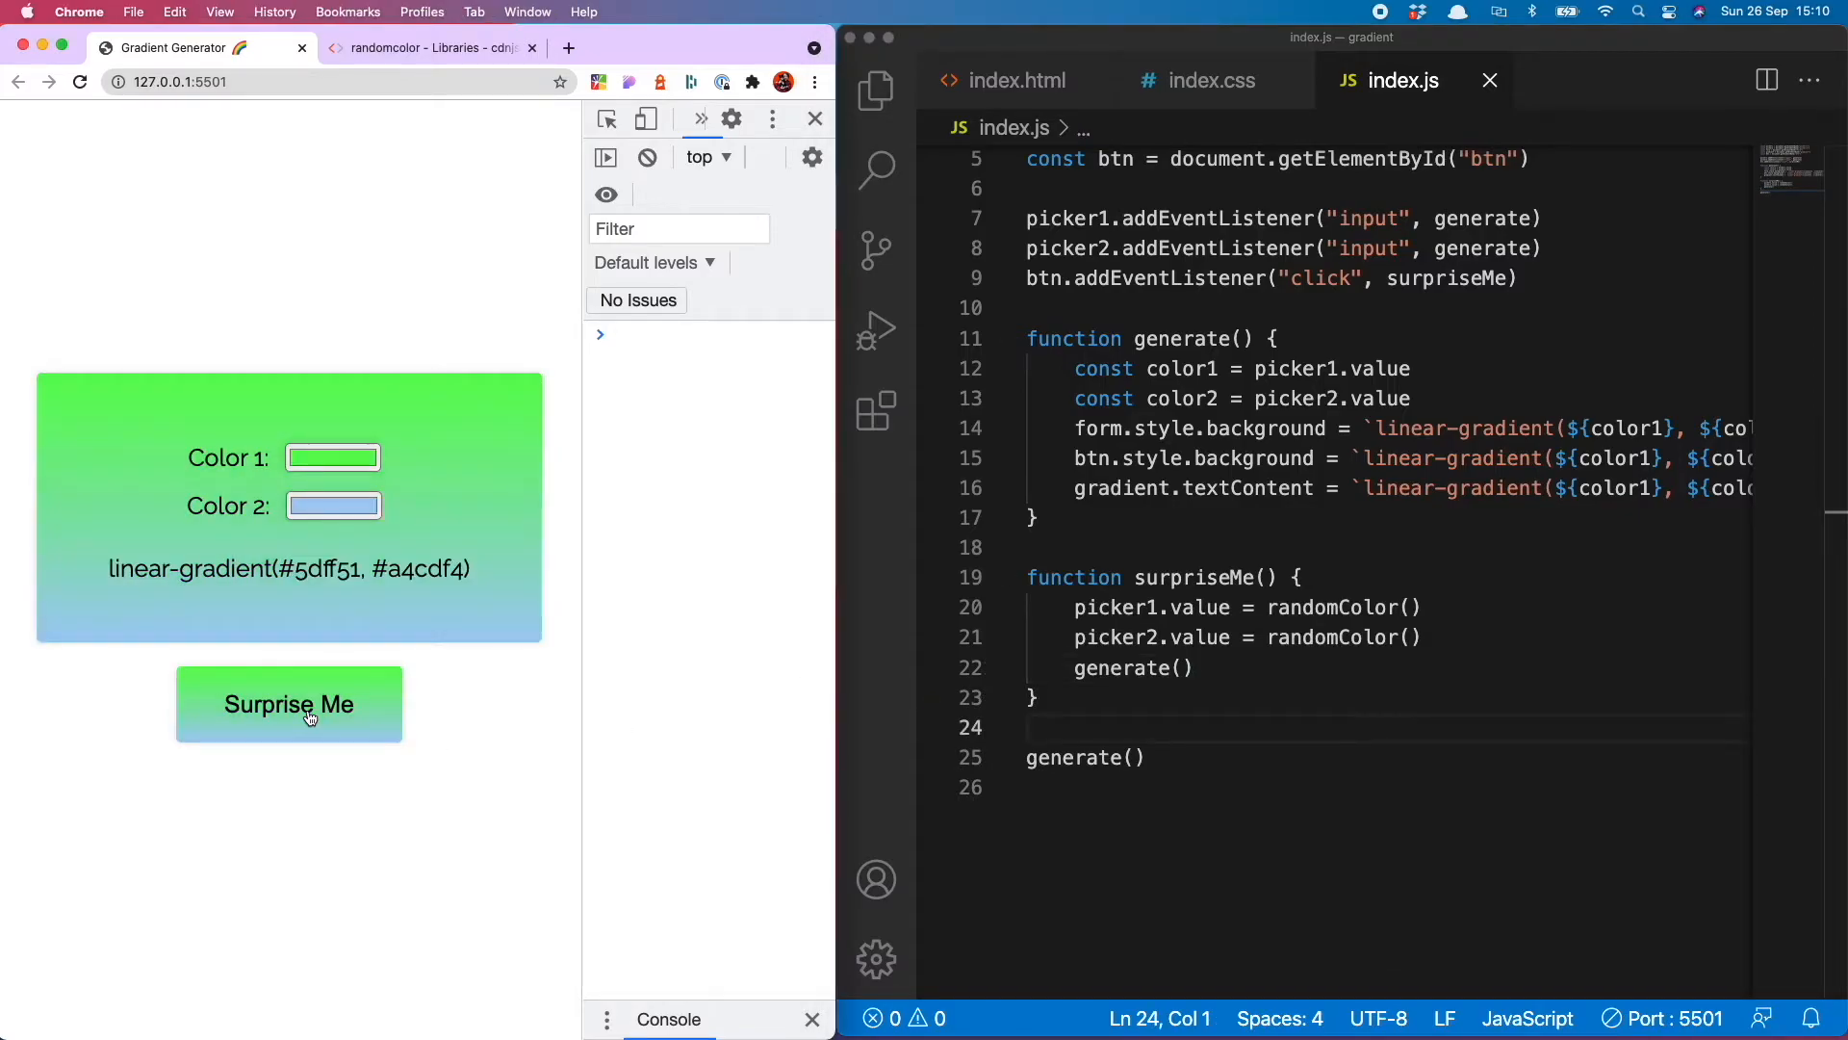
pyautogui.click(289, 705)
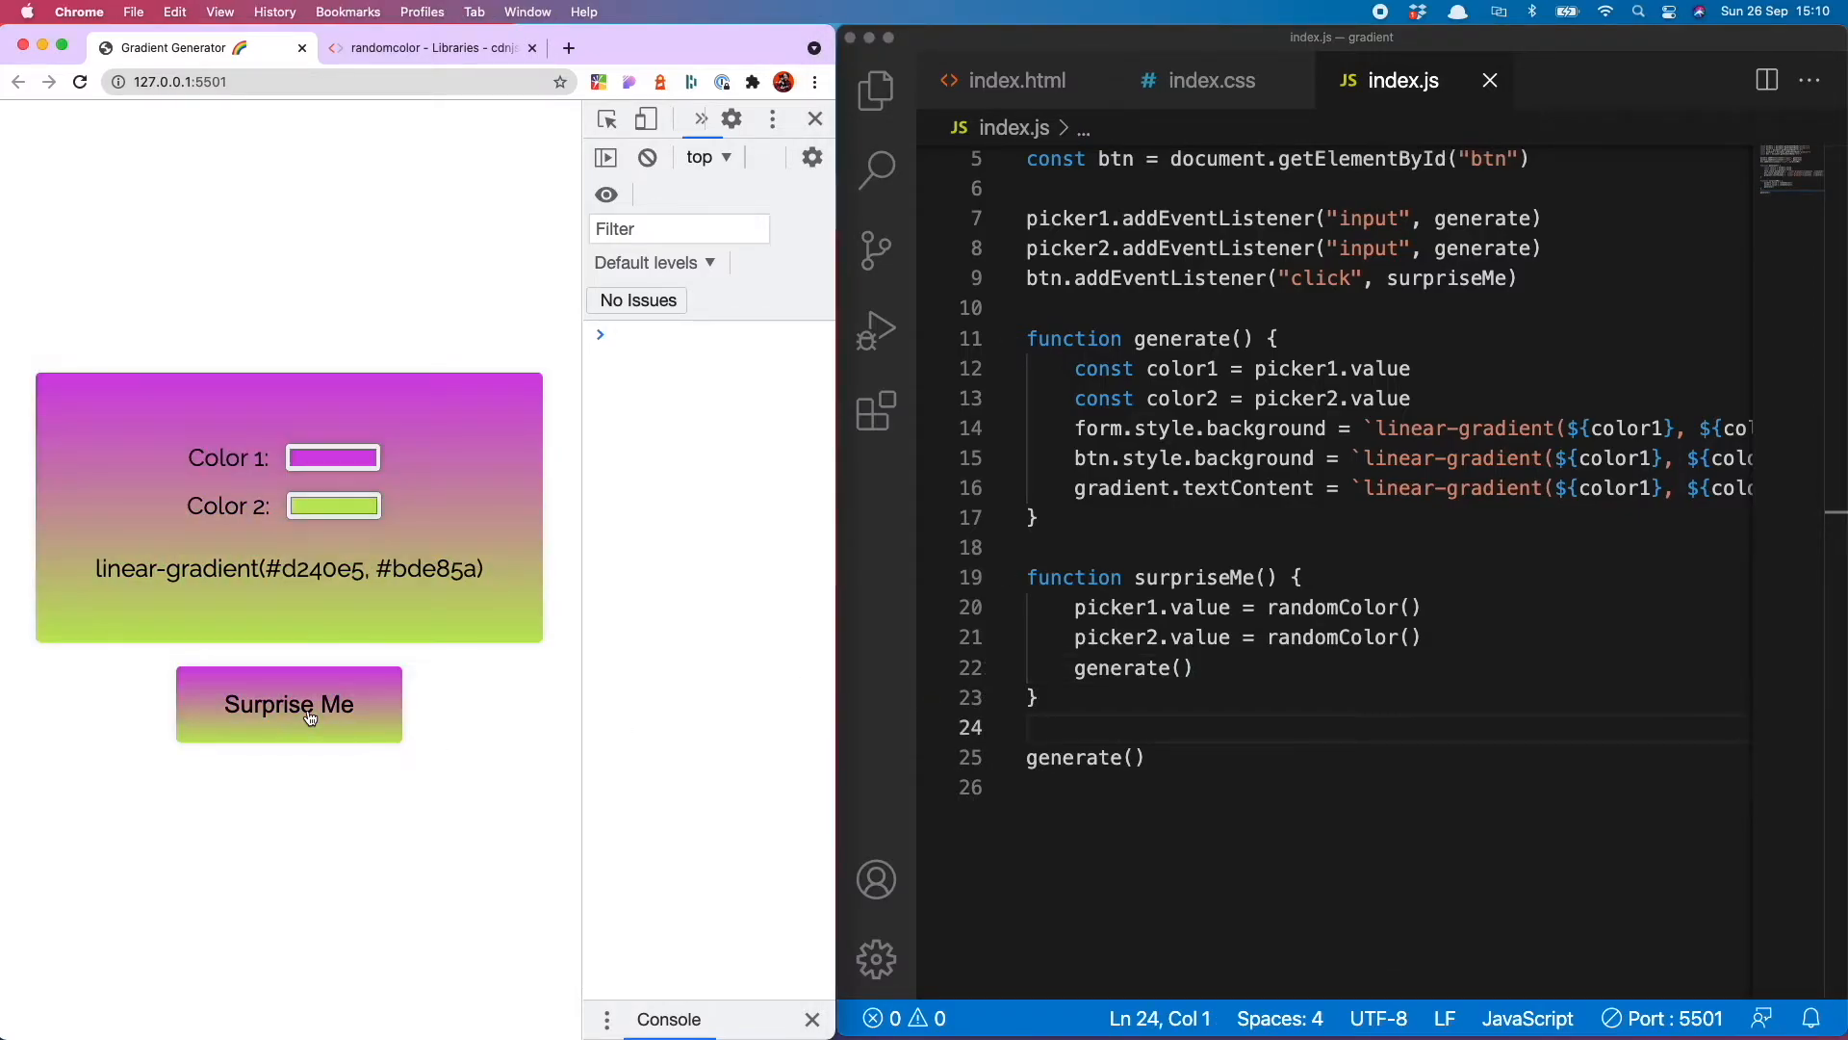
pyautogui.click(289, 704)
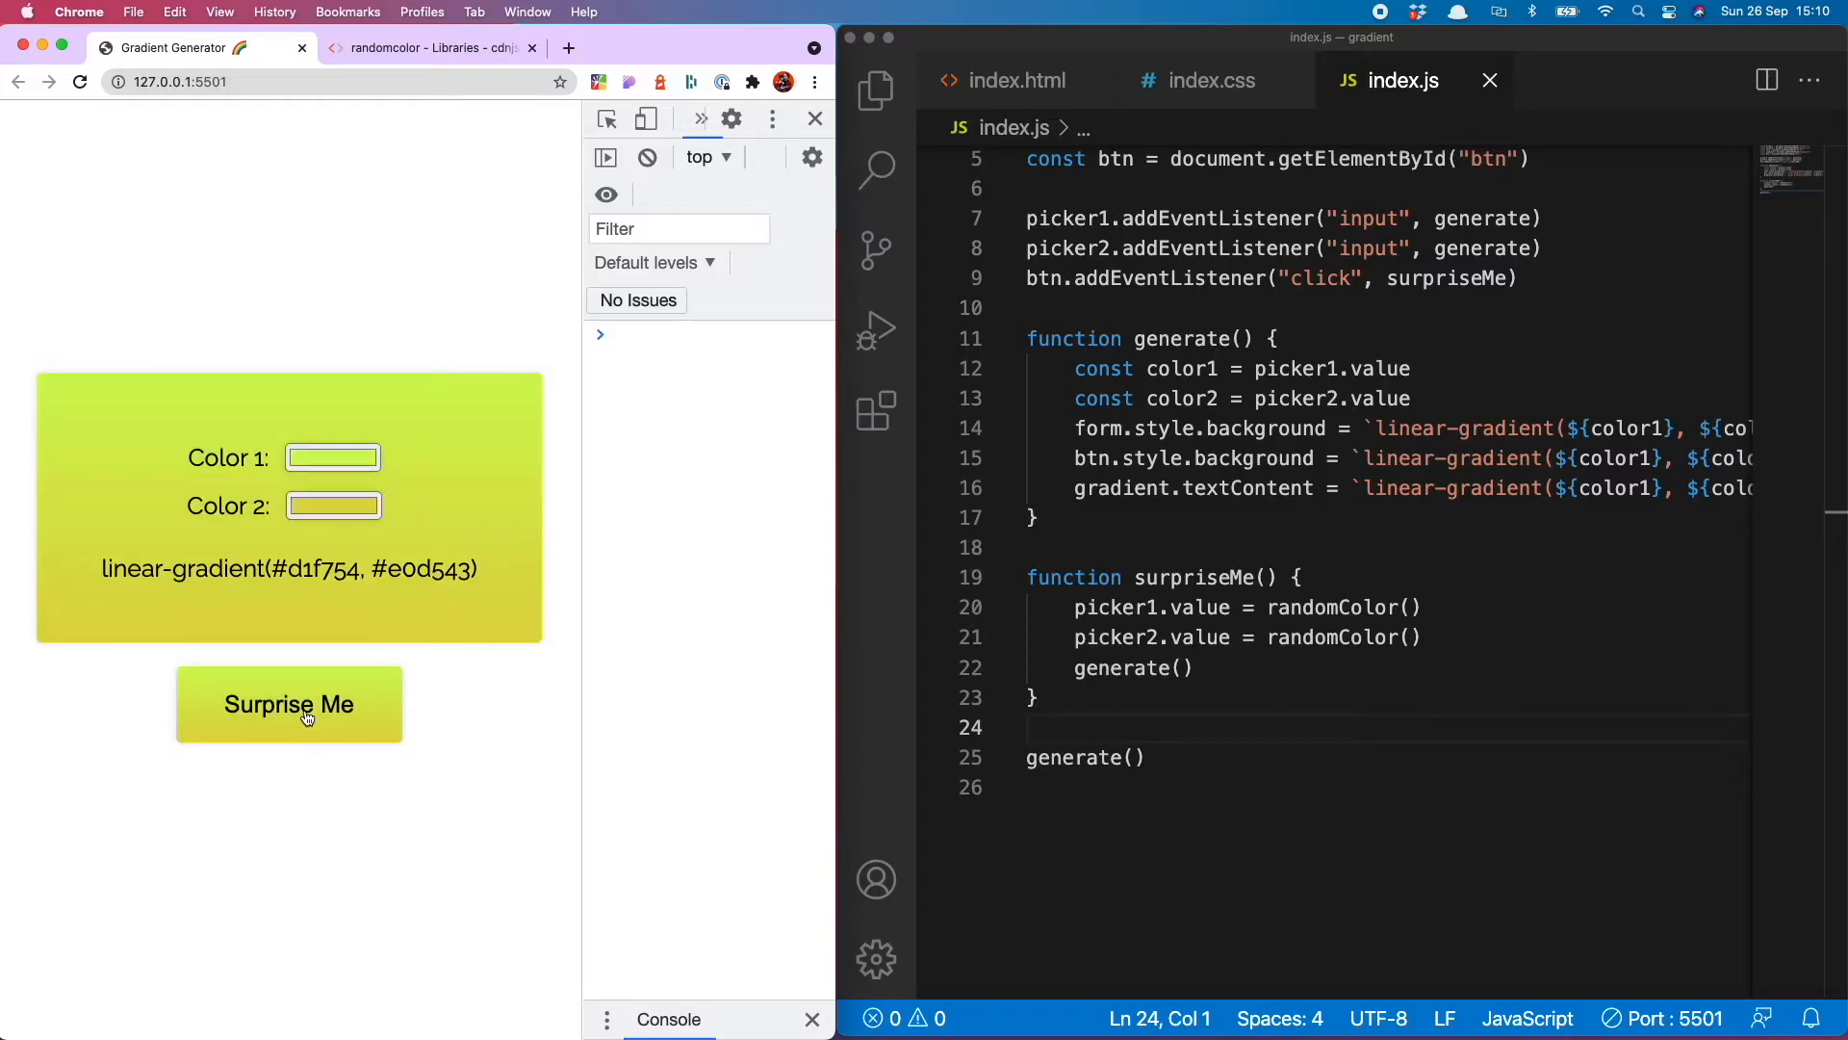
pyautogui.click(287, 705)
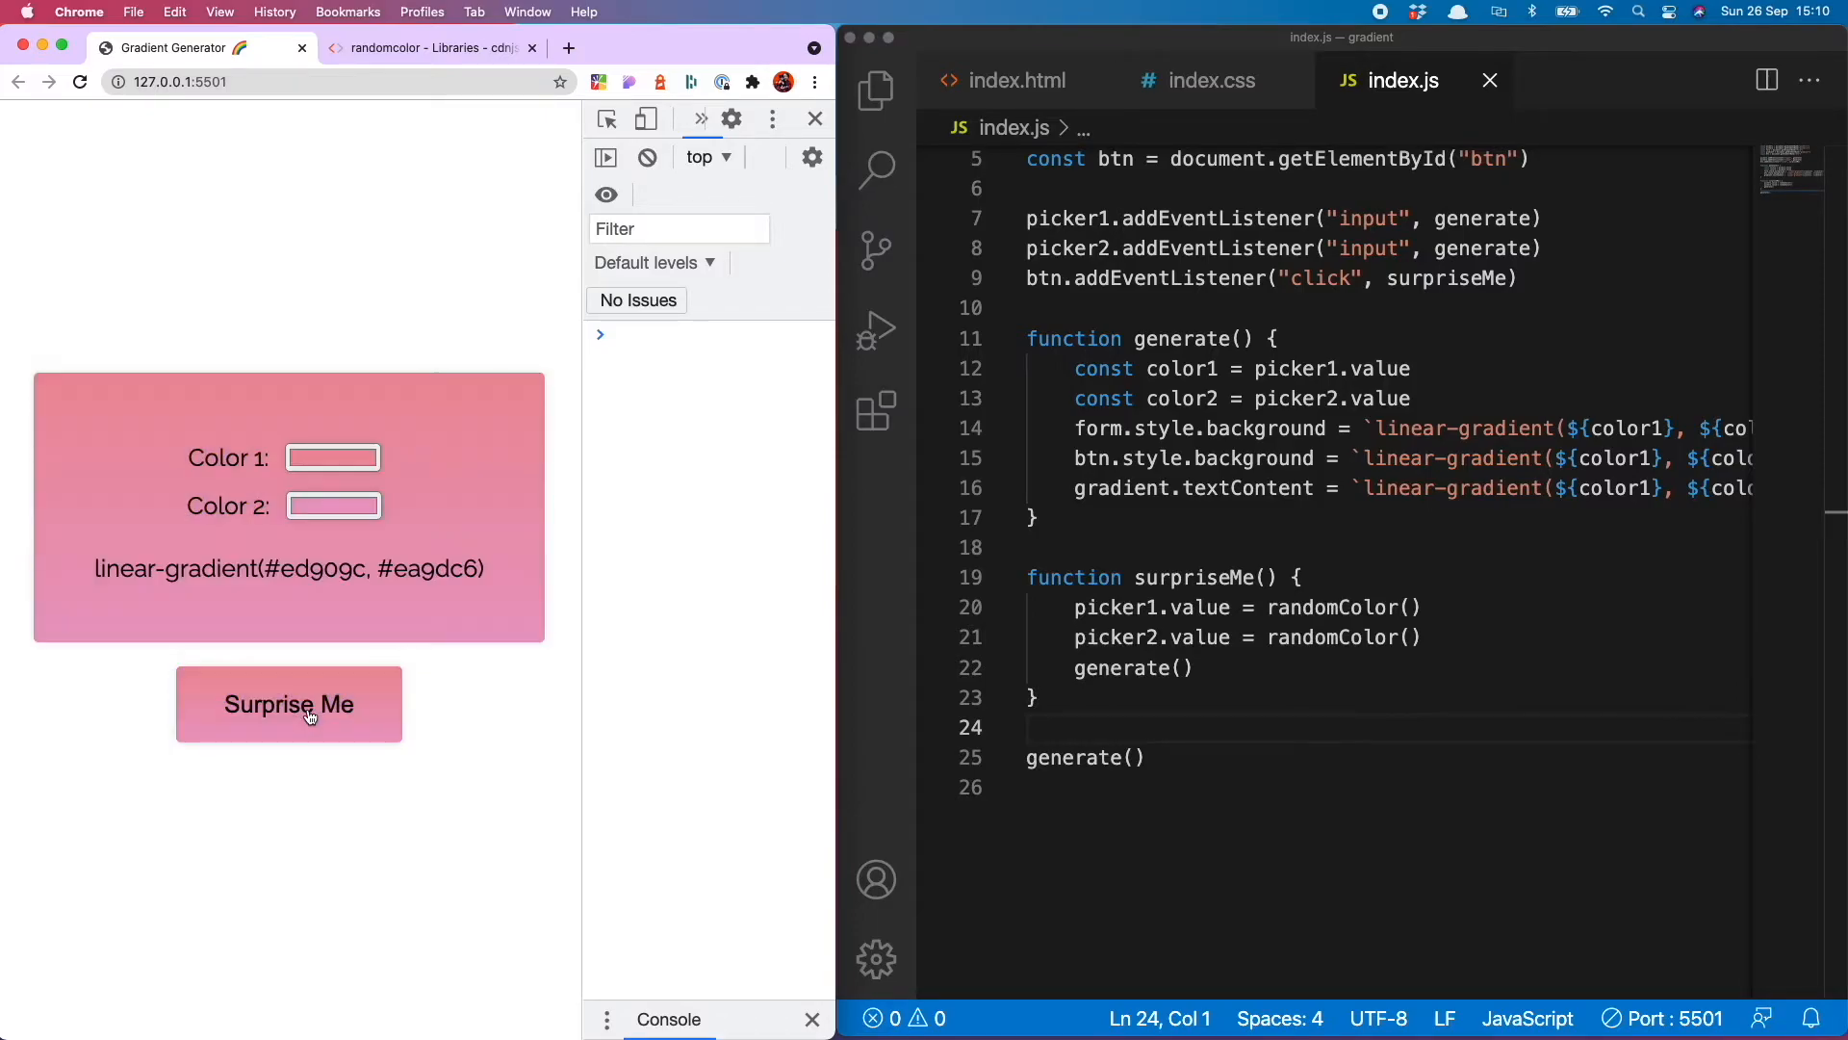
pyautogui.click(289, 705)
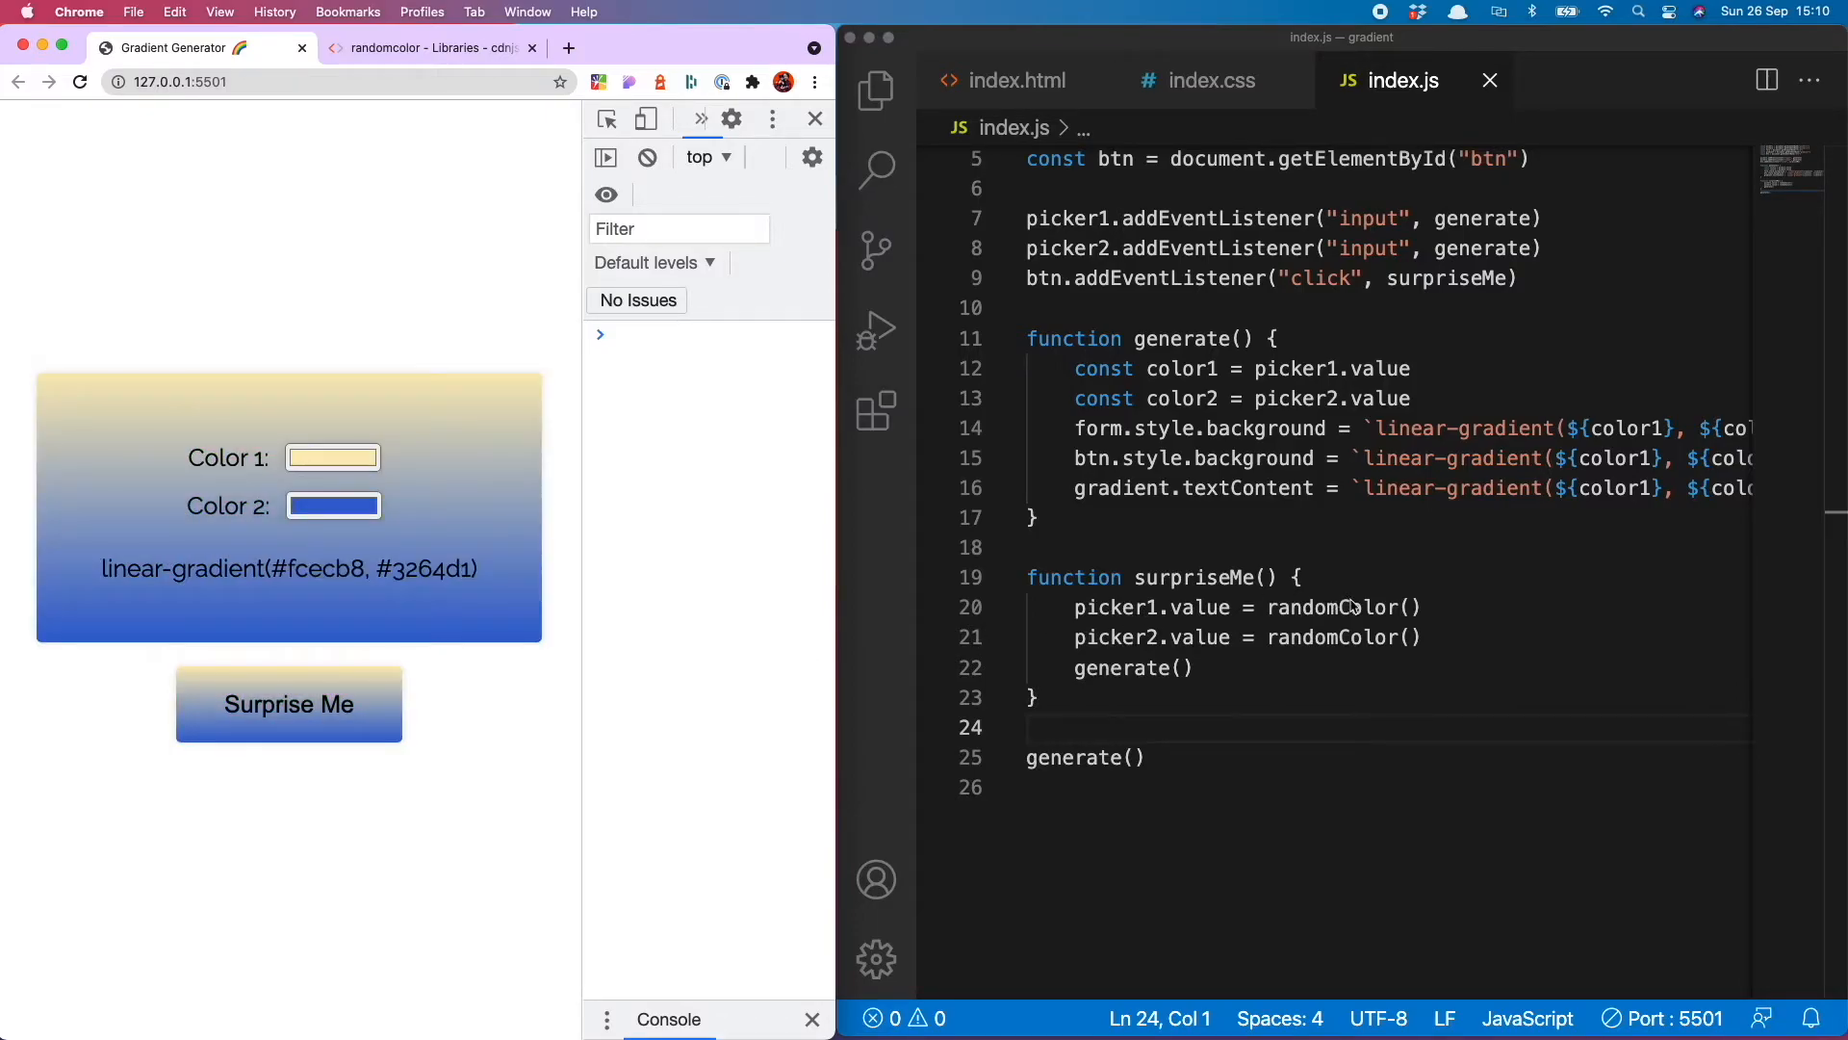
pyautogui.click(1409, 607)
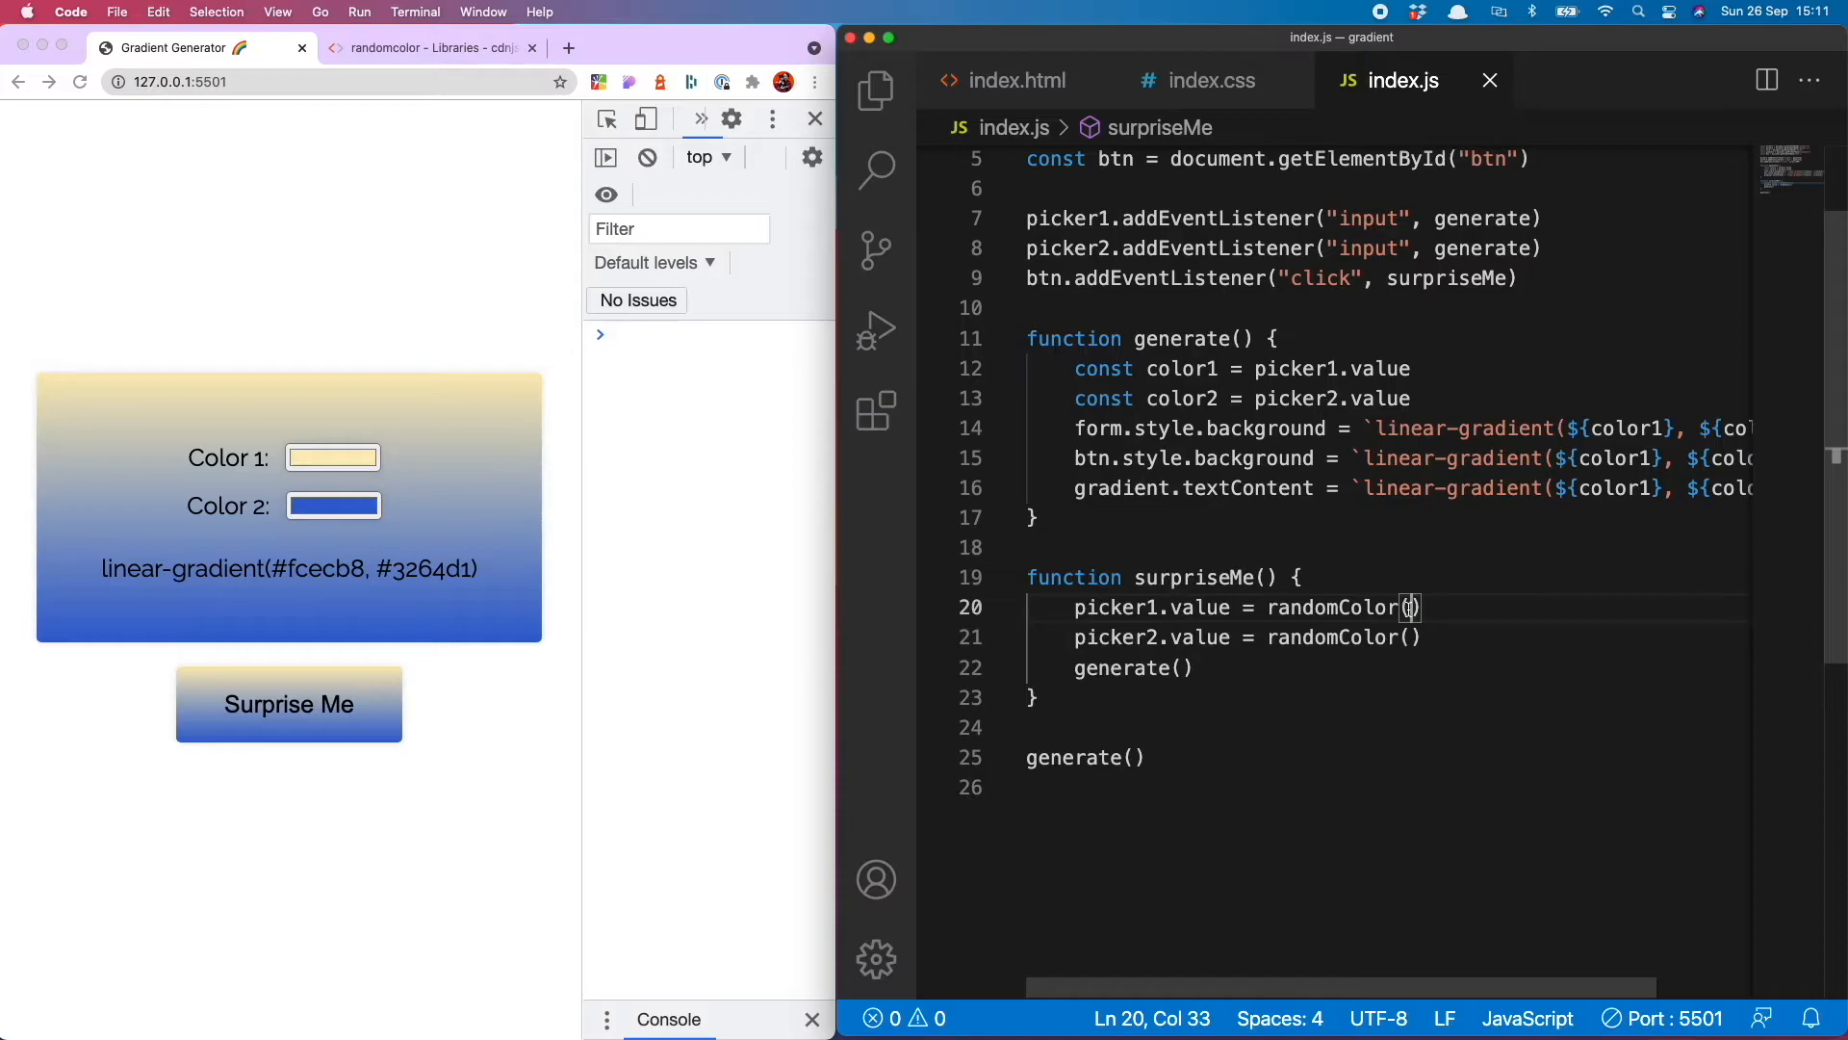
# Pass {hue: "blue"} to the first picker's randomColor() call and save
pyautogui.write('hu}')
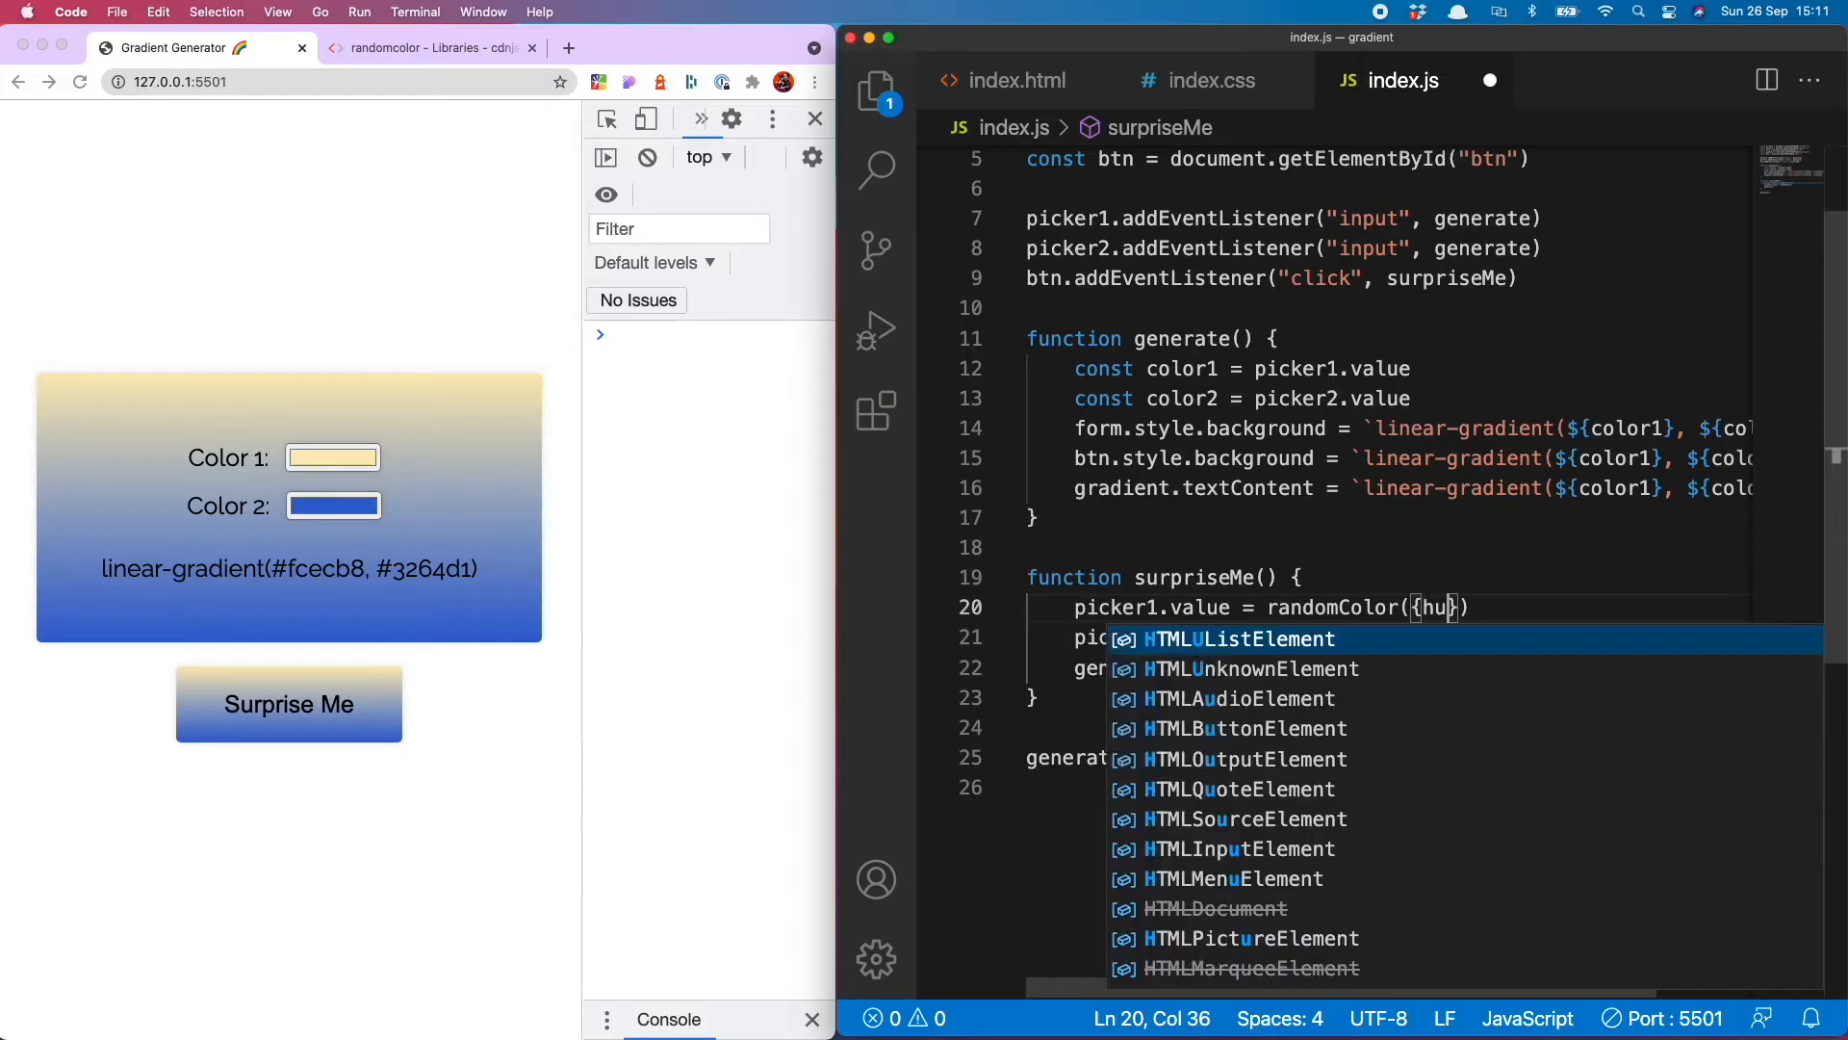
pyautogui.write('e: "')
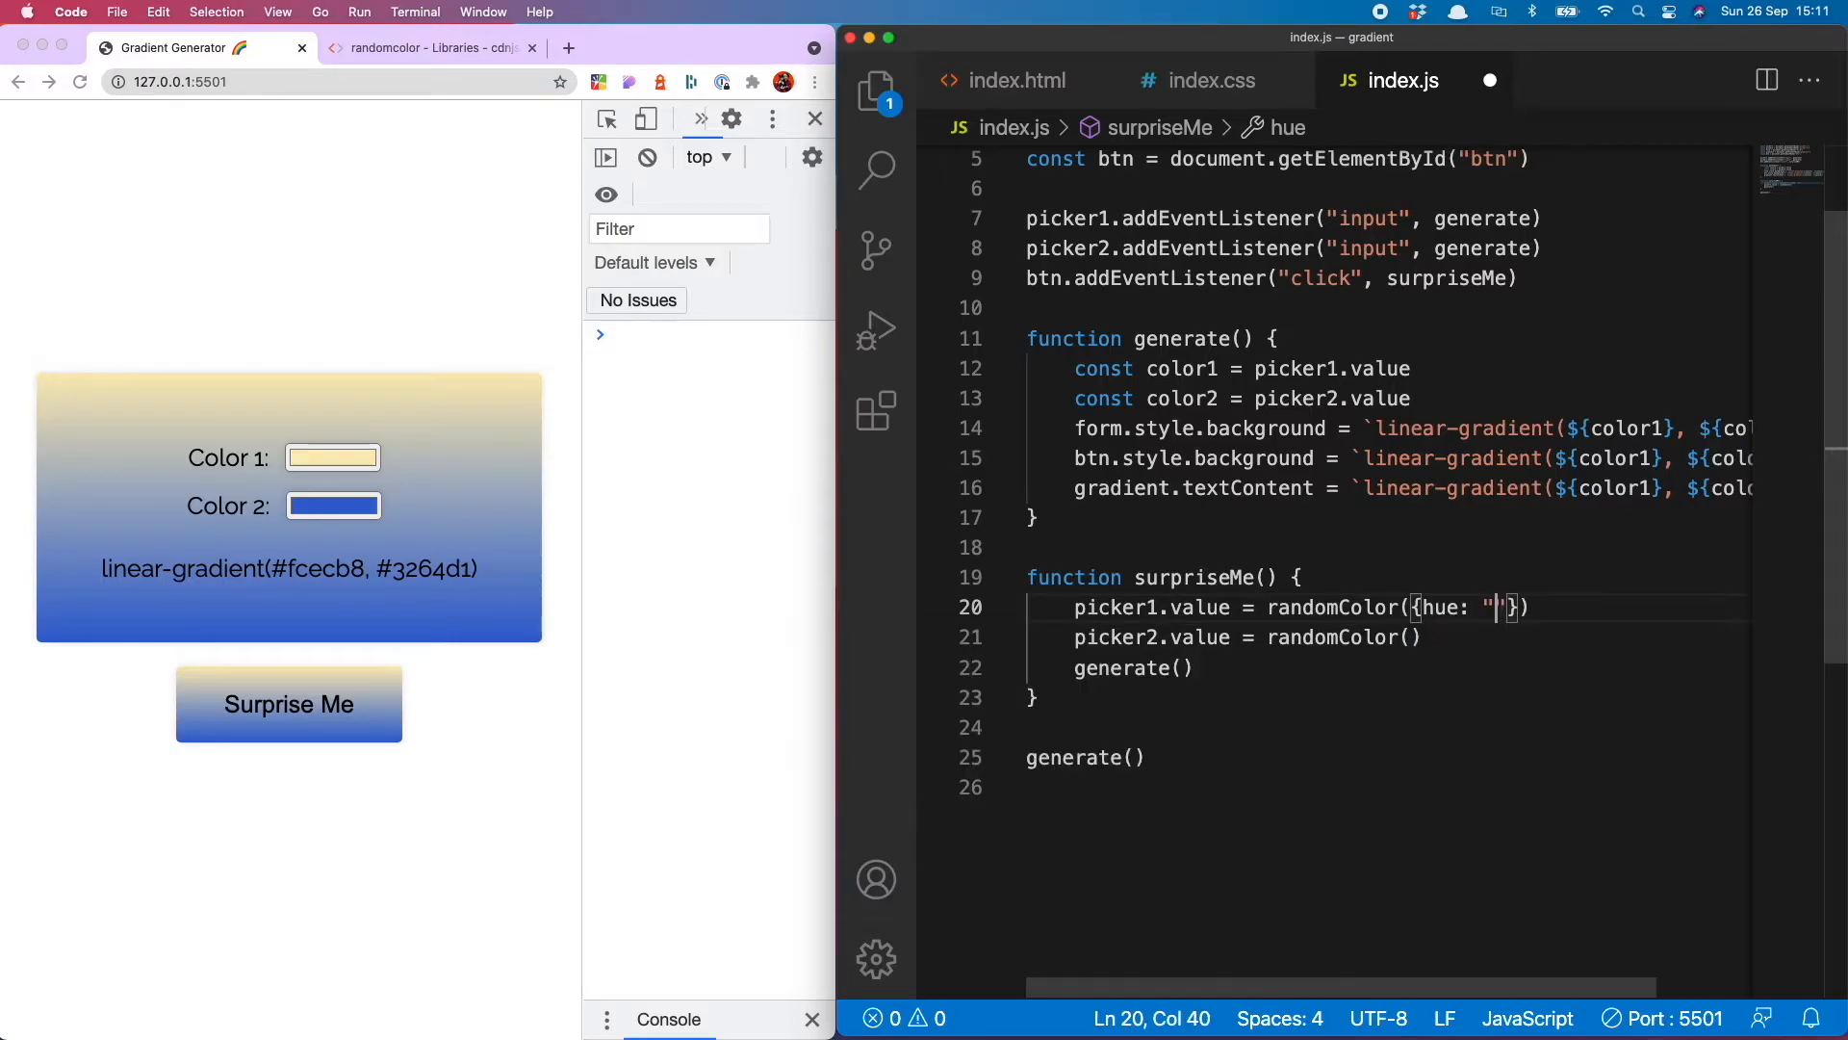
pyautogui.write('blue')
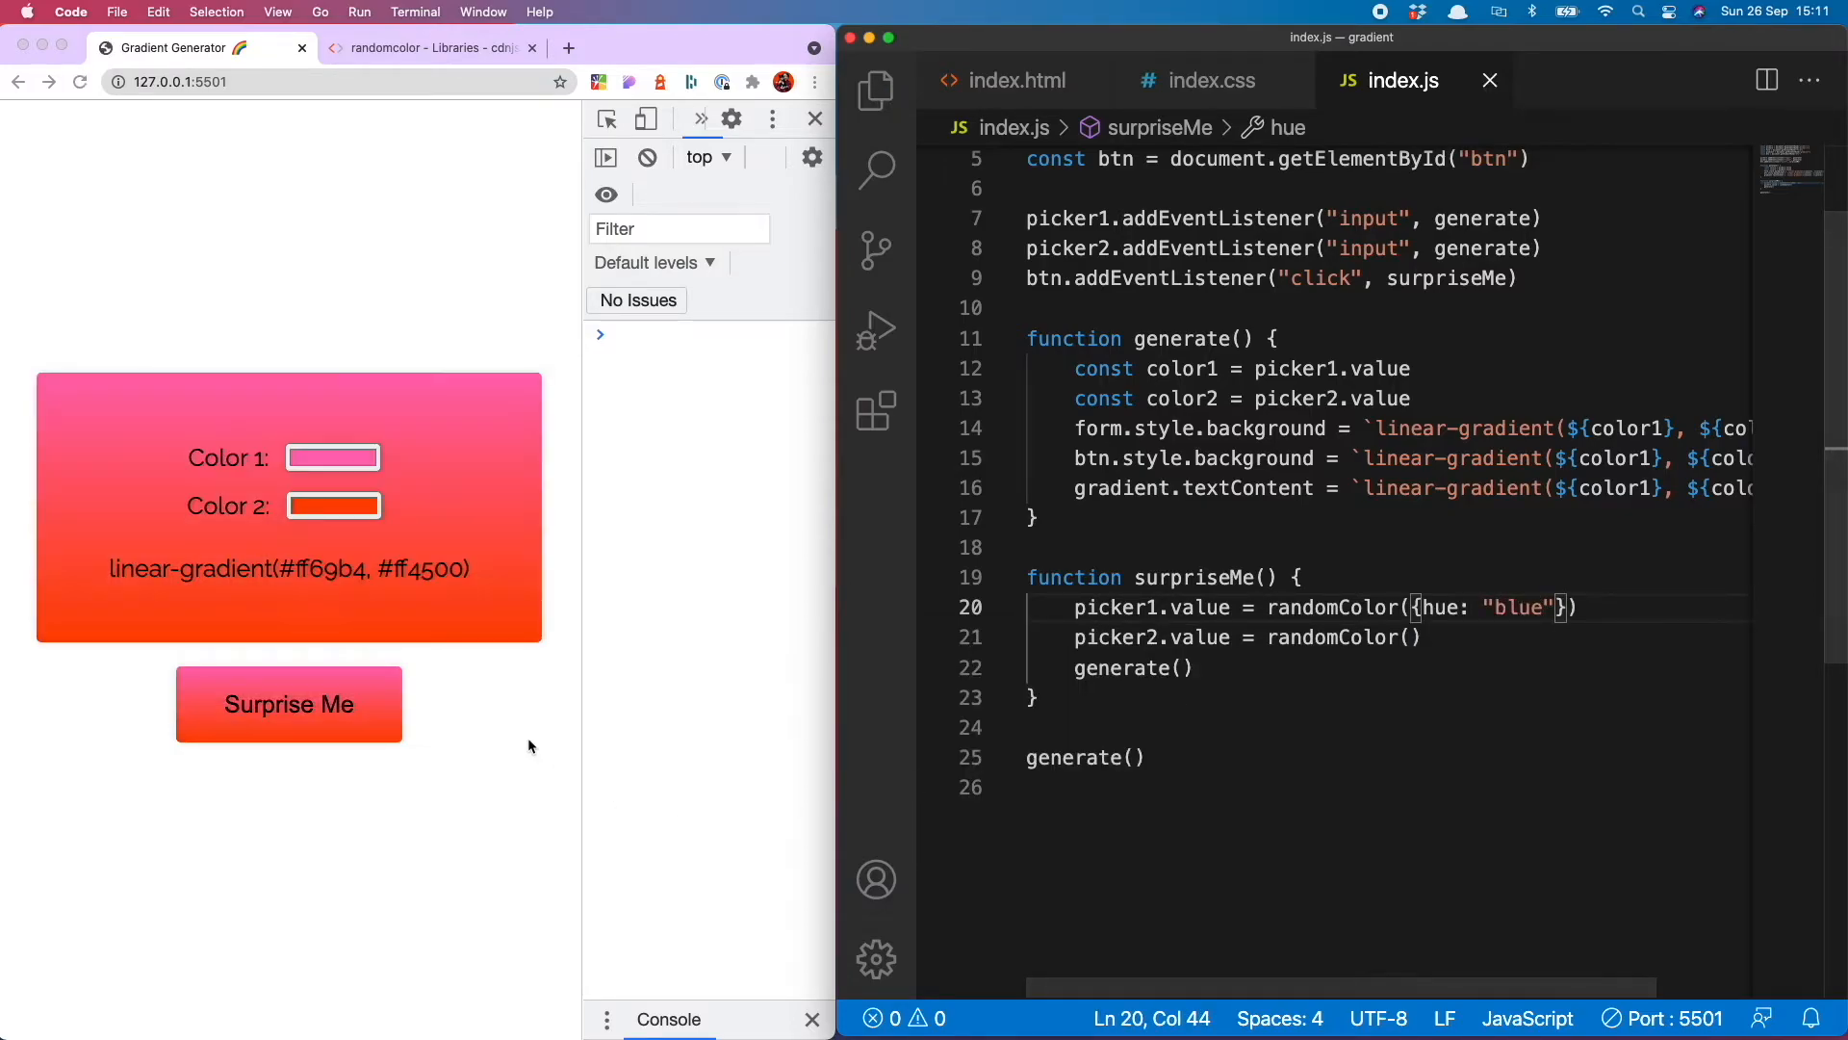
# Try Surprise Me with the blue first colour in Chrome, then revert to plain randomColor()
pyautogui.click(288, 704)
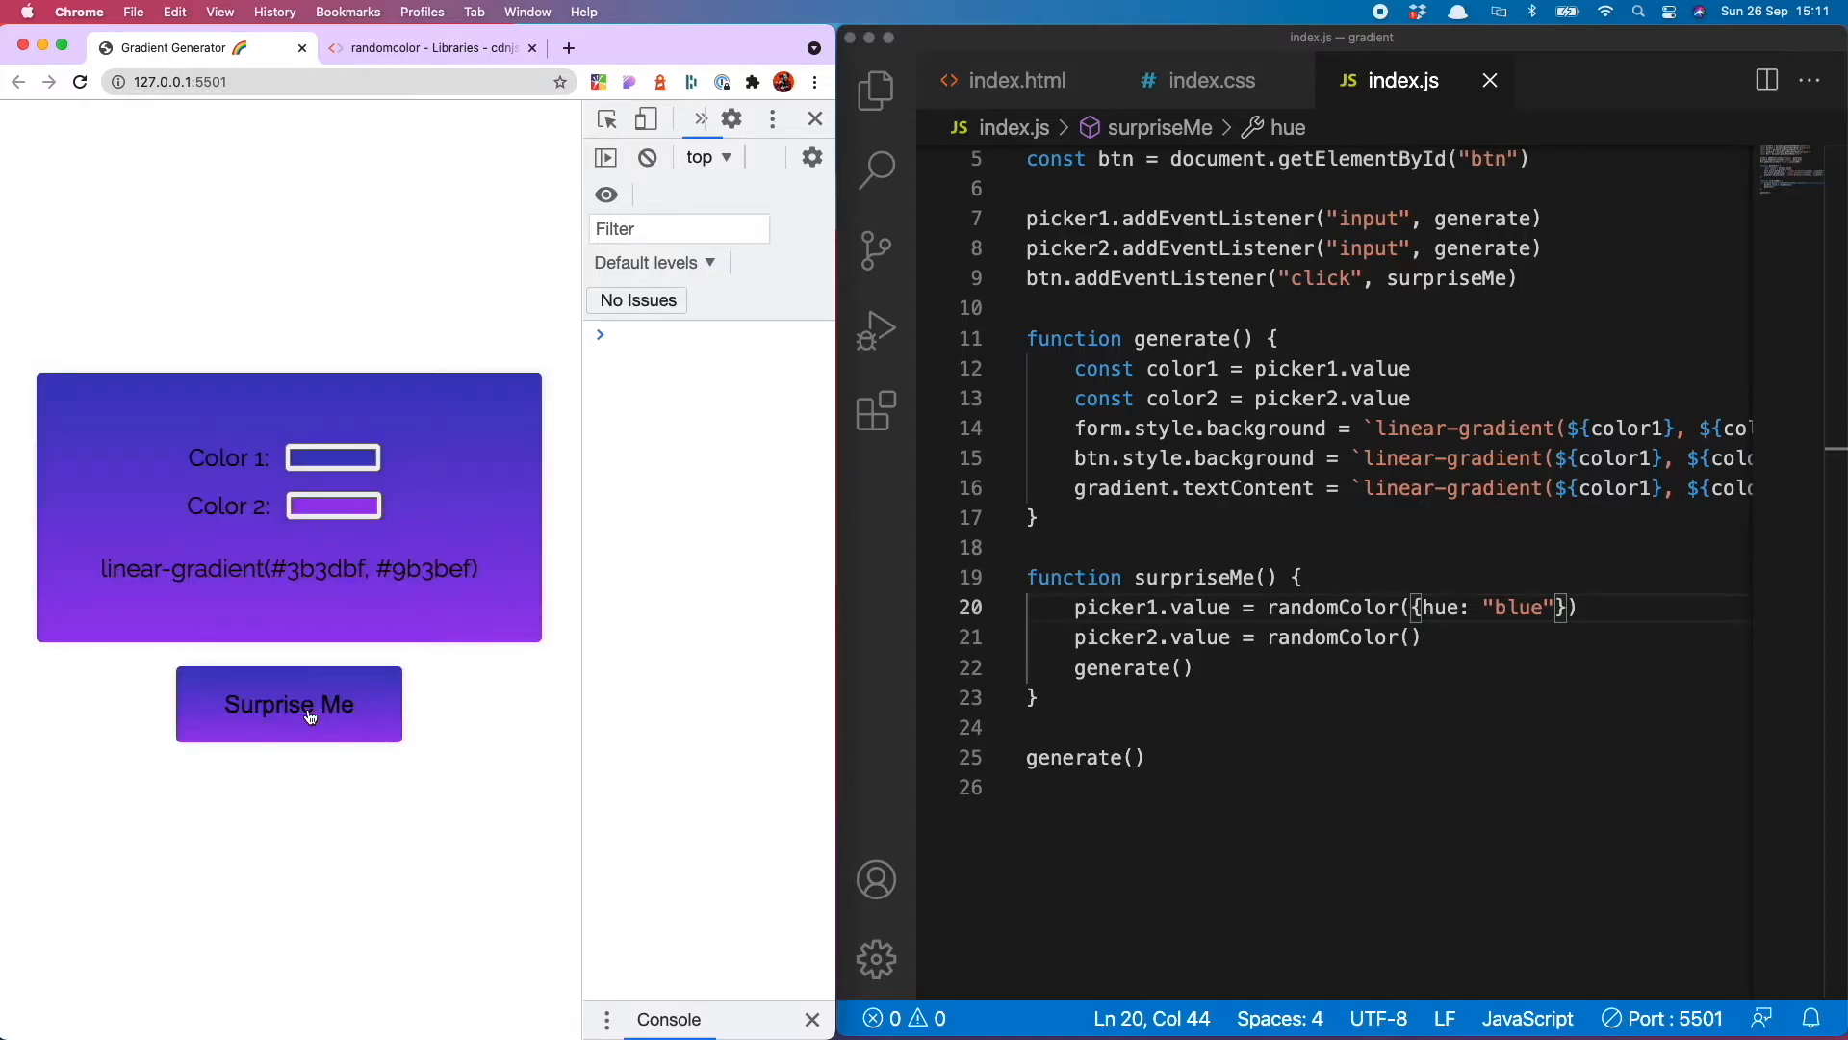
pyautogui.click(289, 704)
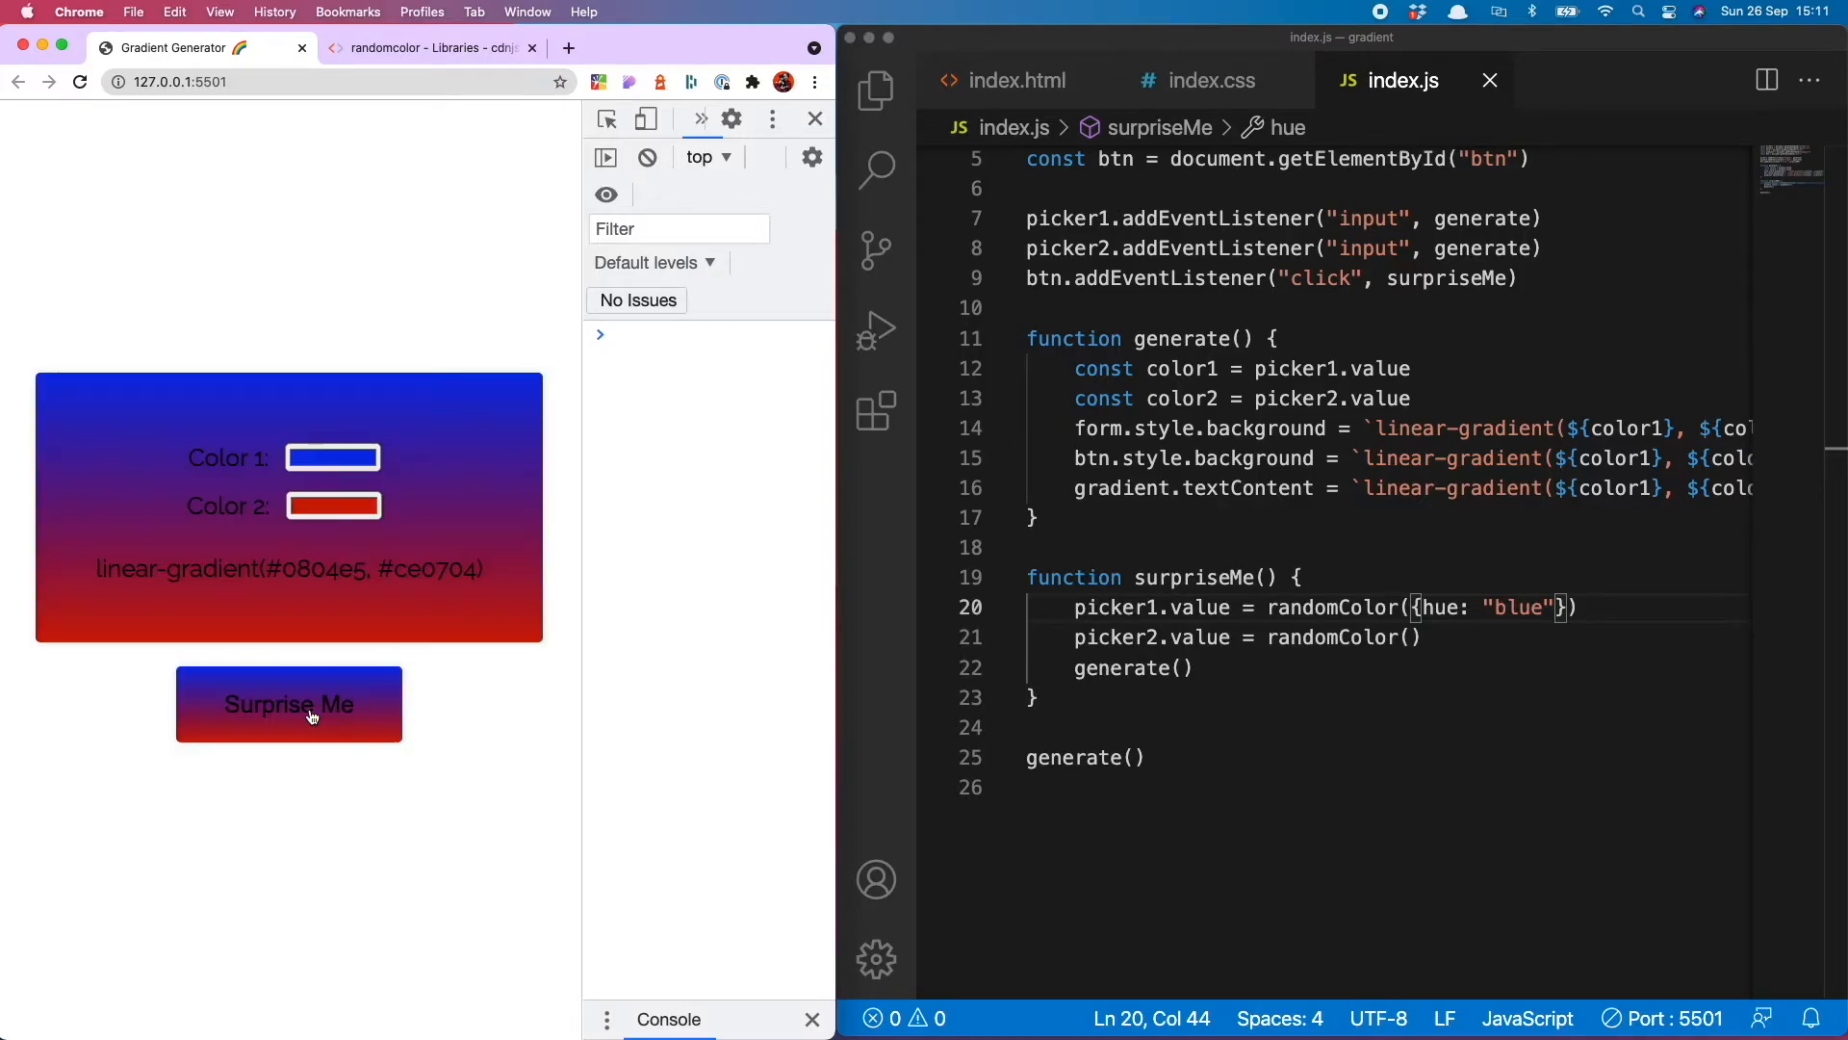
pyautogui.click(289, 705)
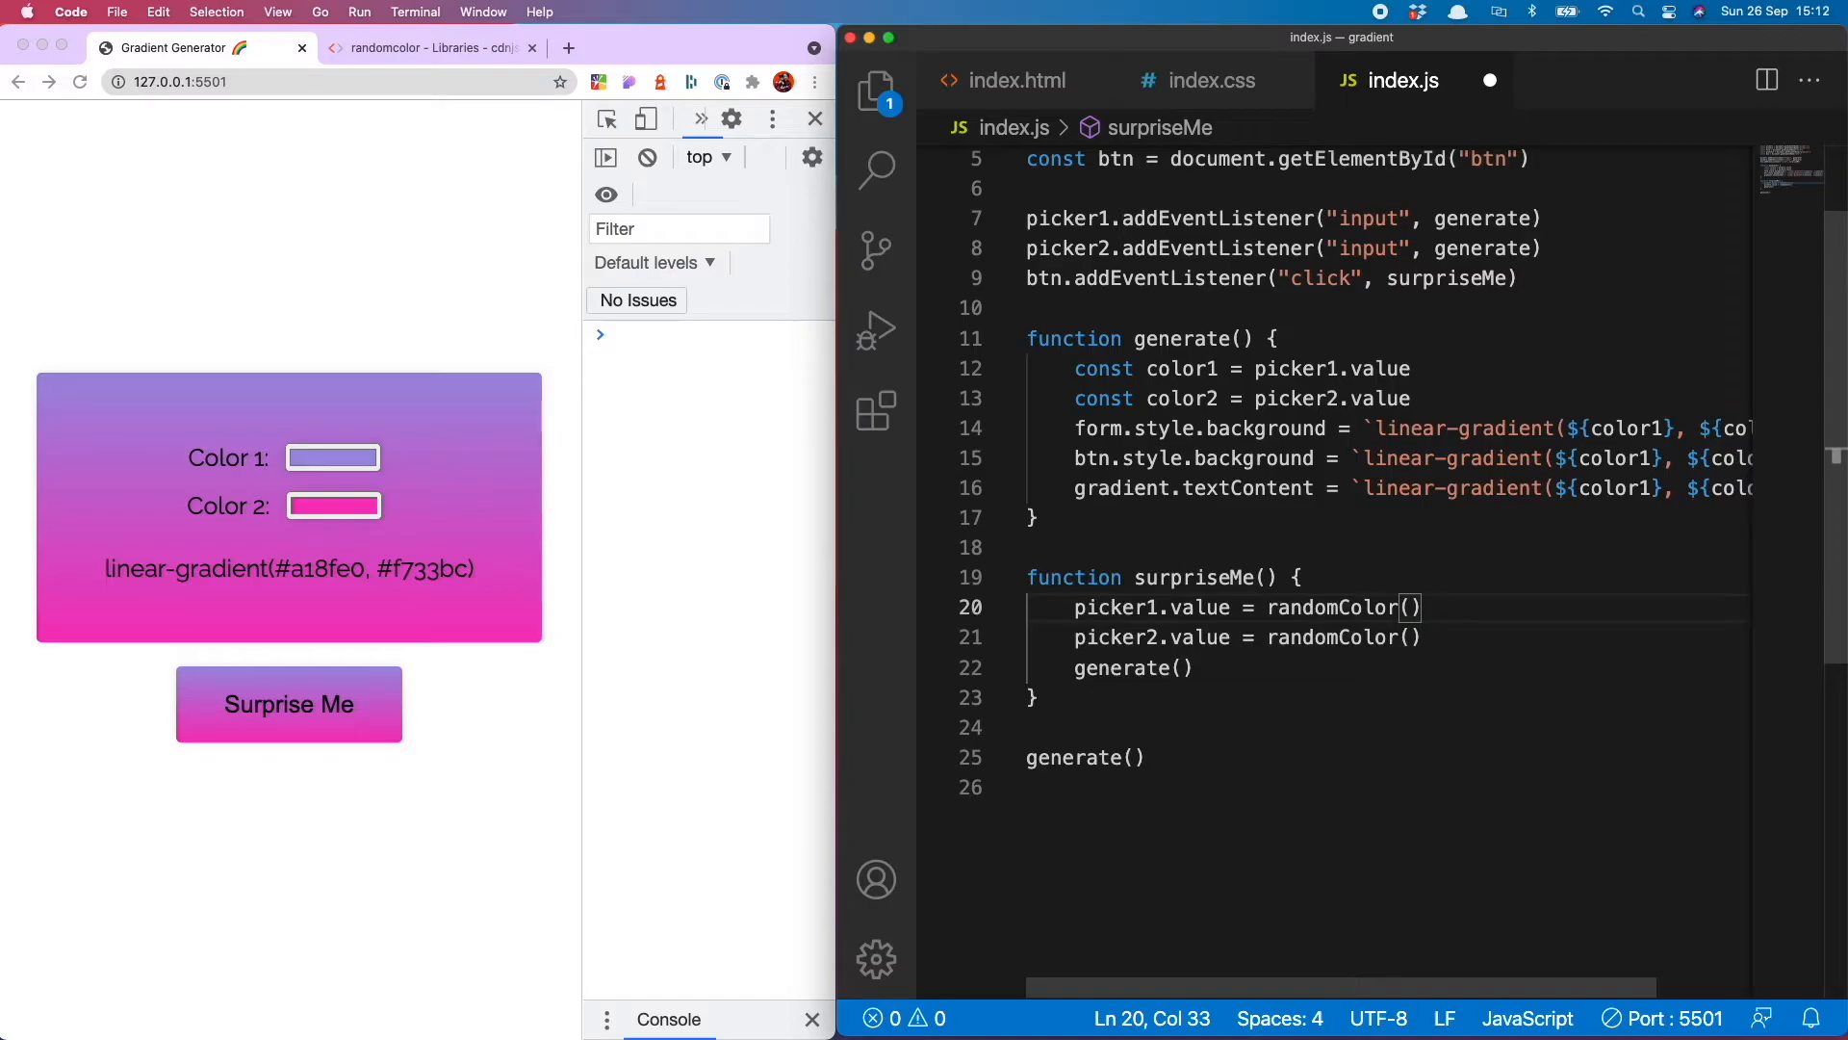
# Give picker1 light and picker2 dark luminosity, then test light-to-dark gradients like #fcc2f2 to #f7eb0e
pyautogui.write('{lumin}')
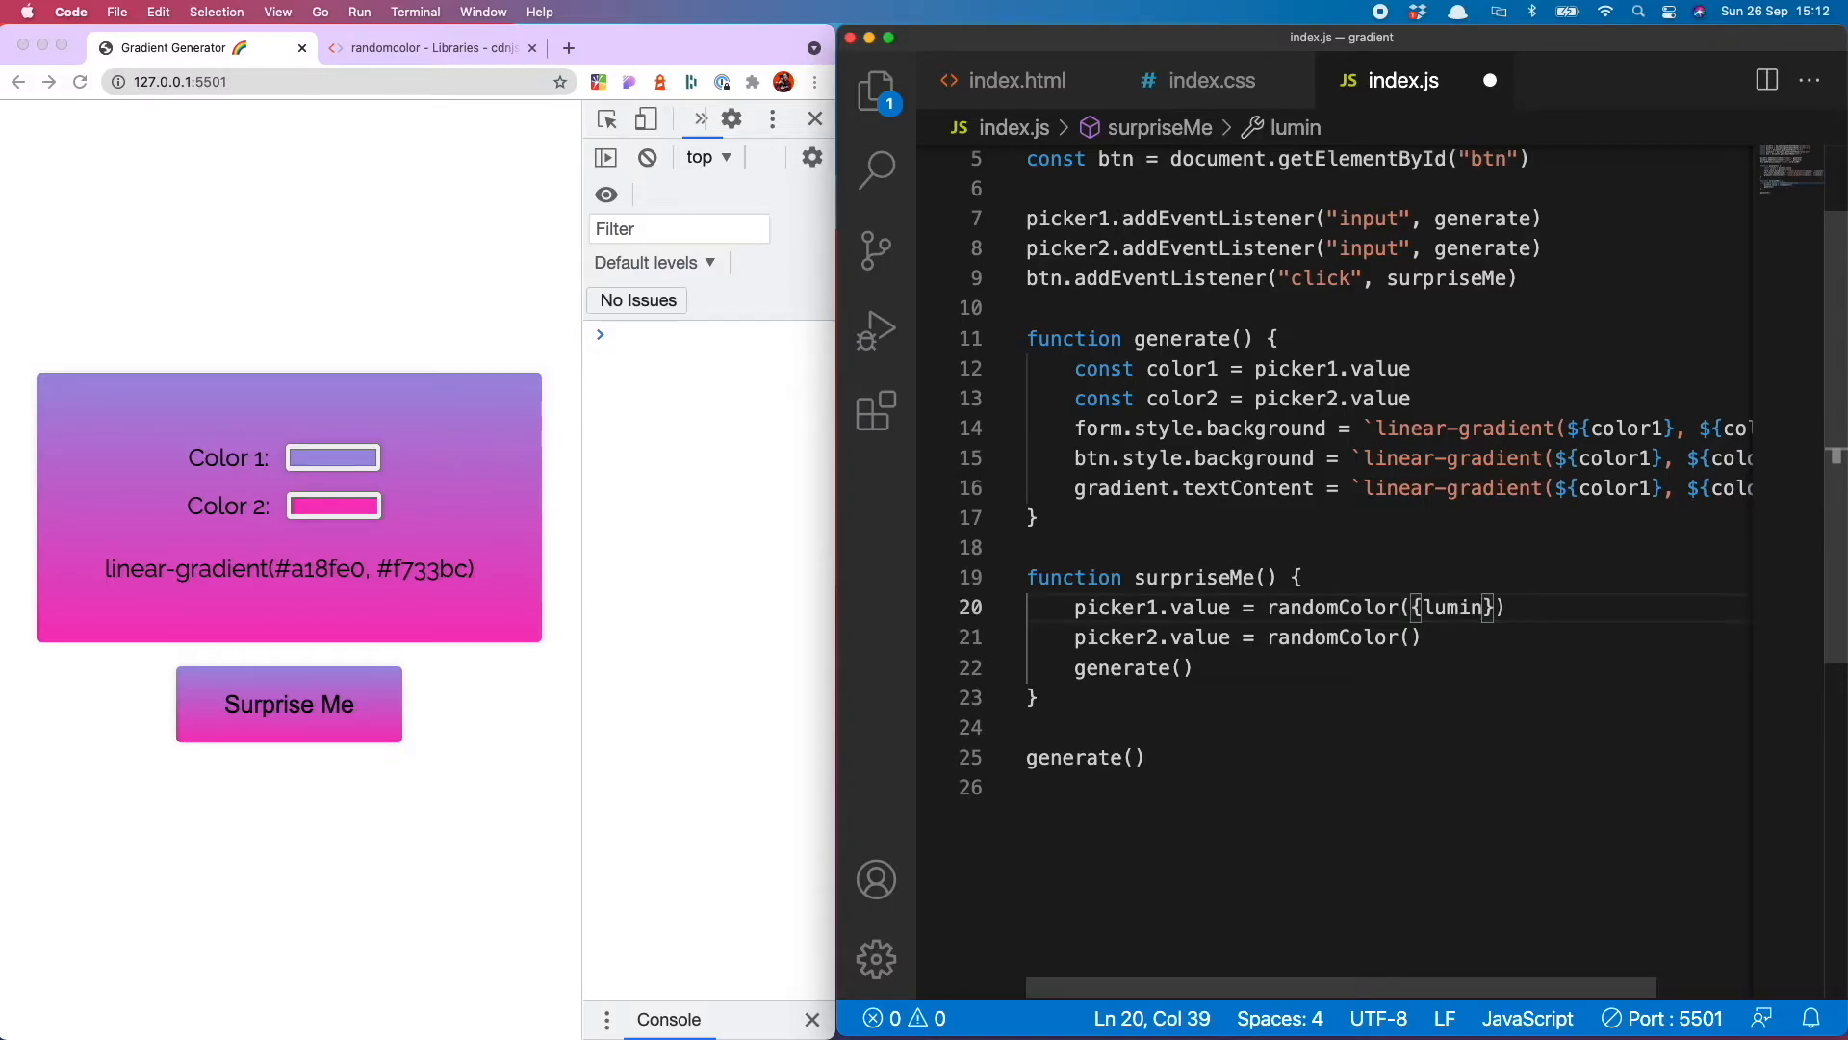
pyautogui.click(289, 705)
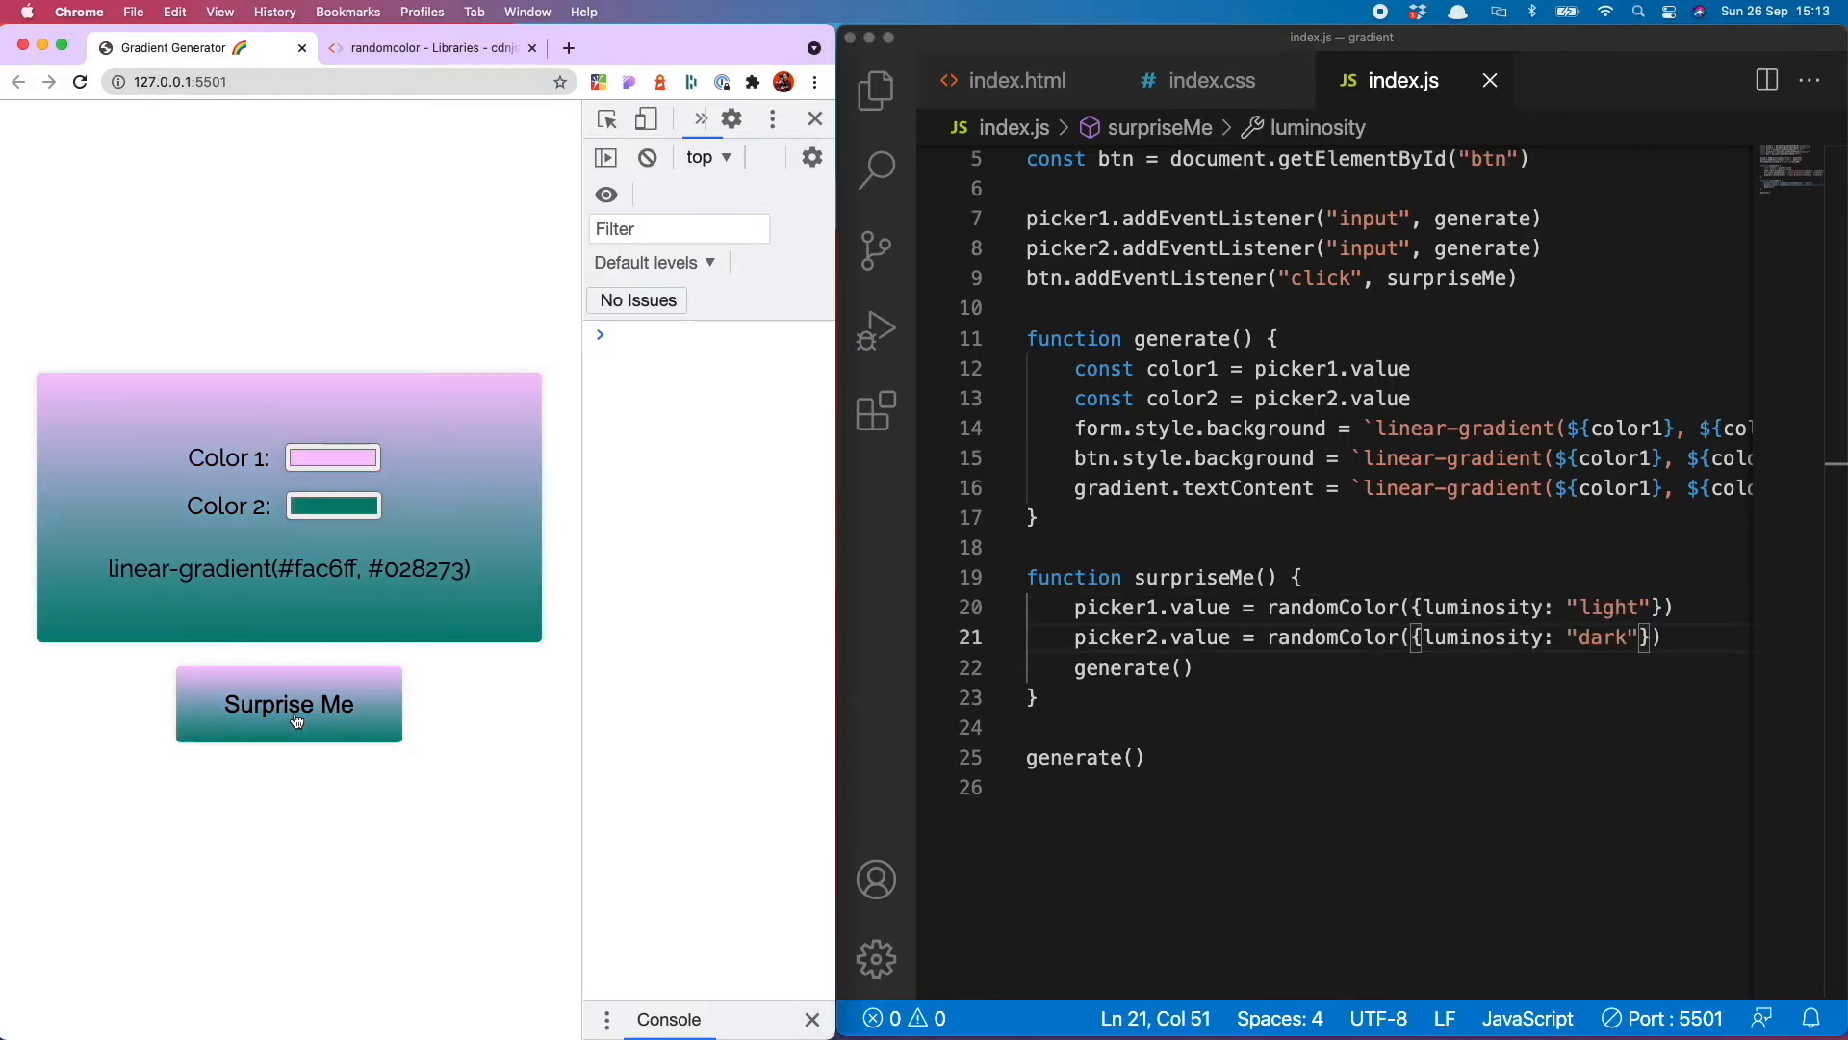
pyautogui.click(289, 705)
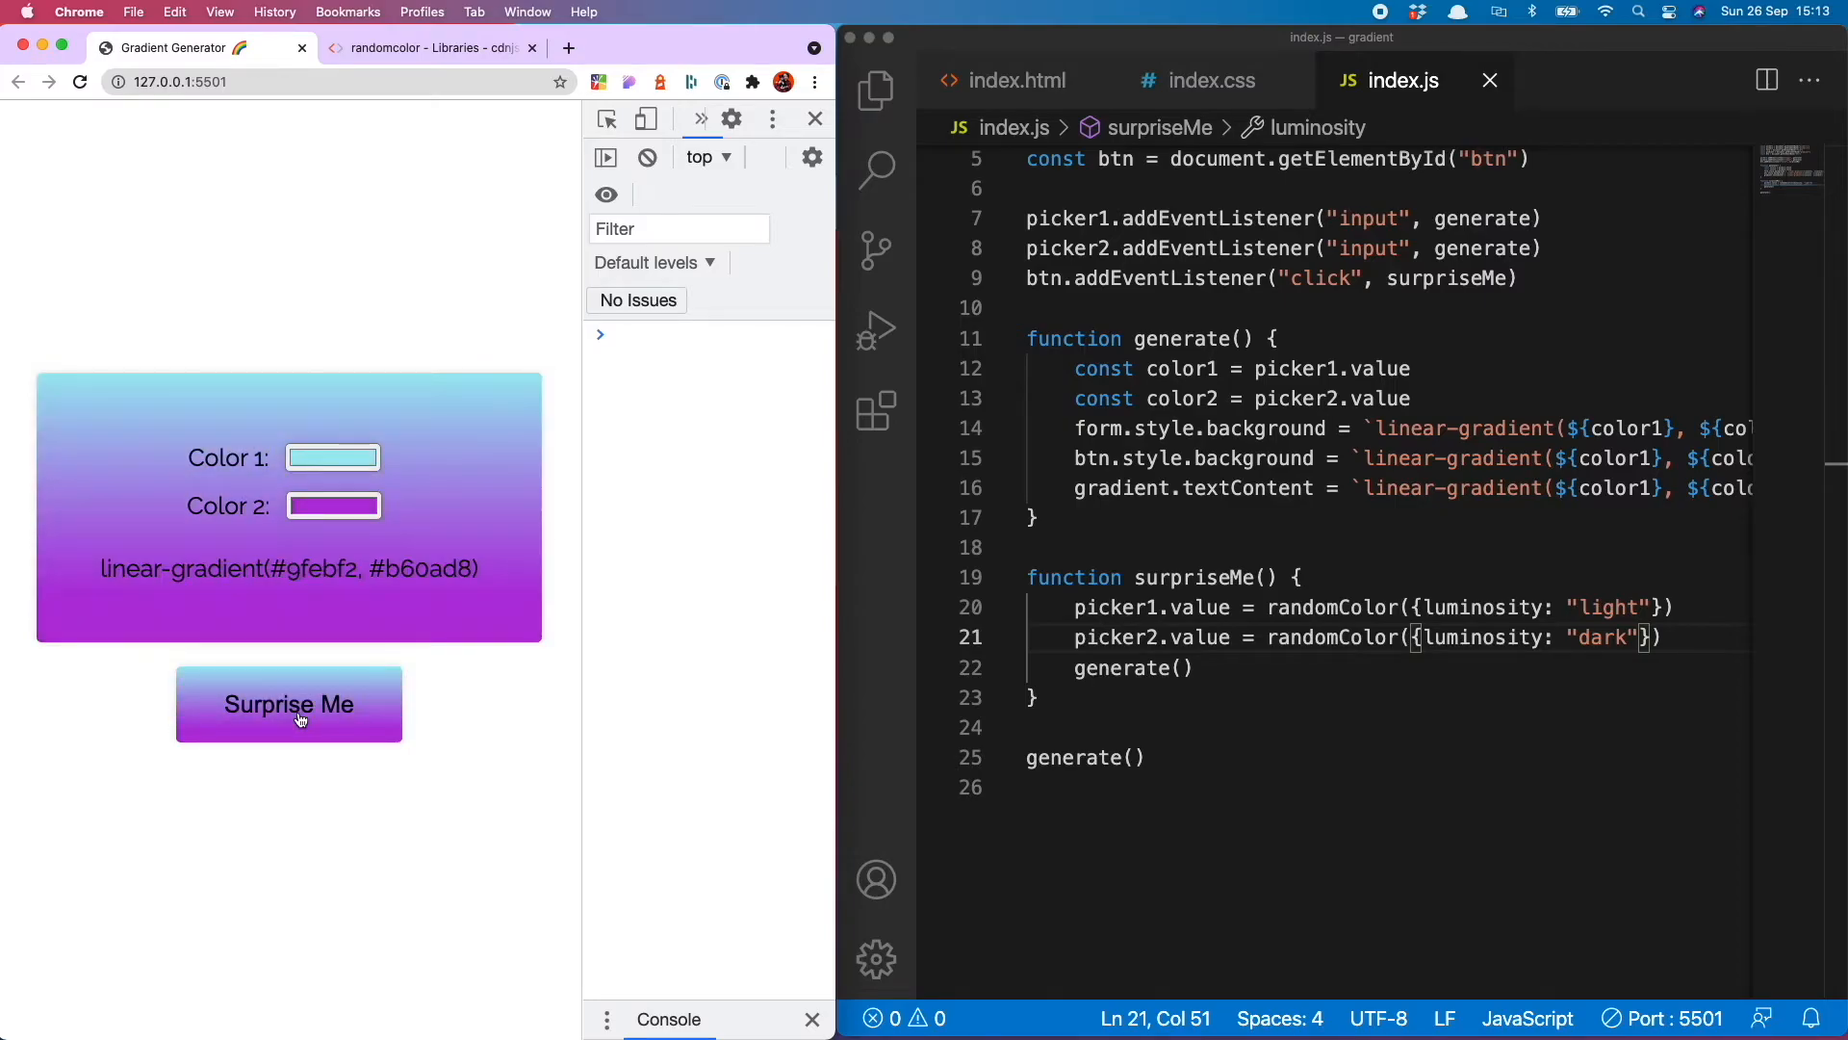
pyautogui.click(289, 705)
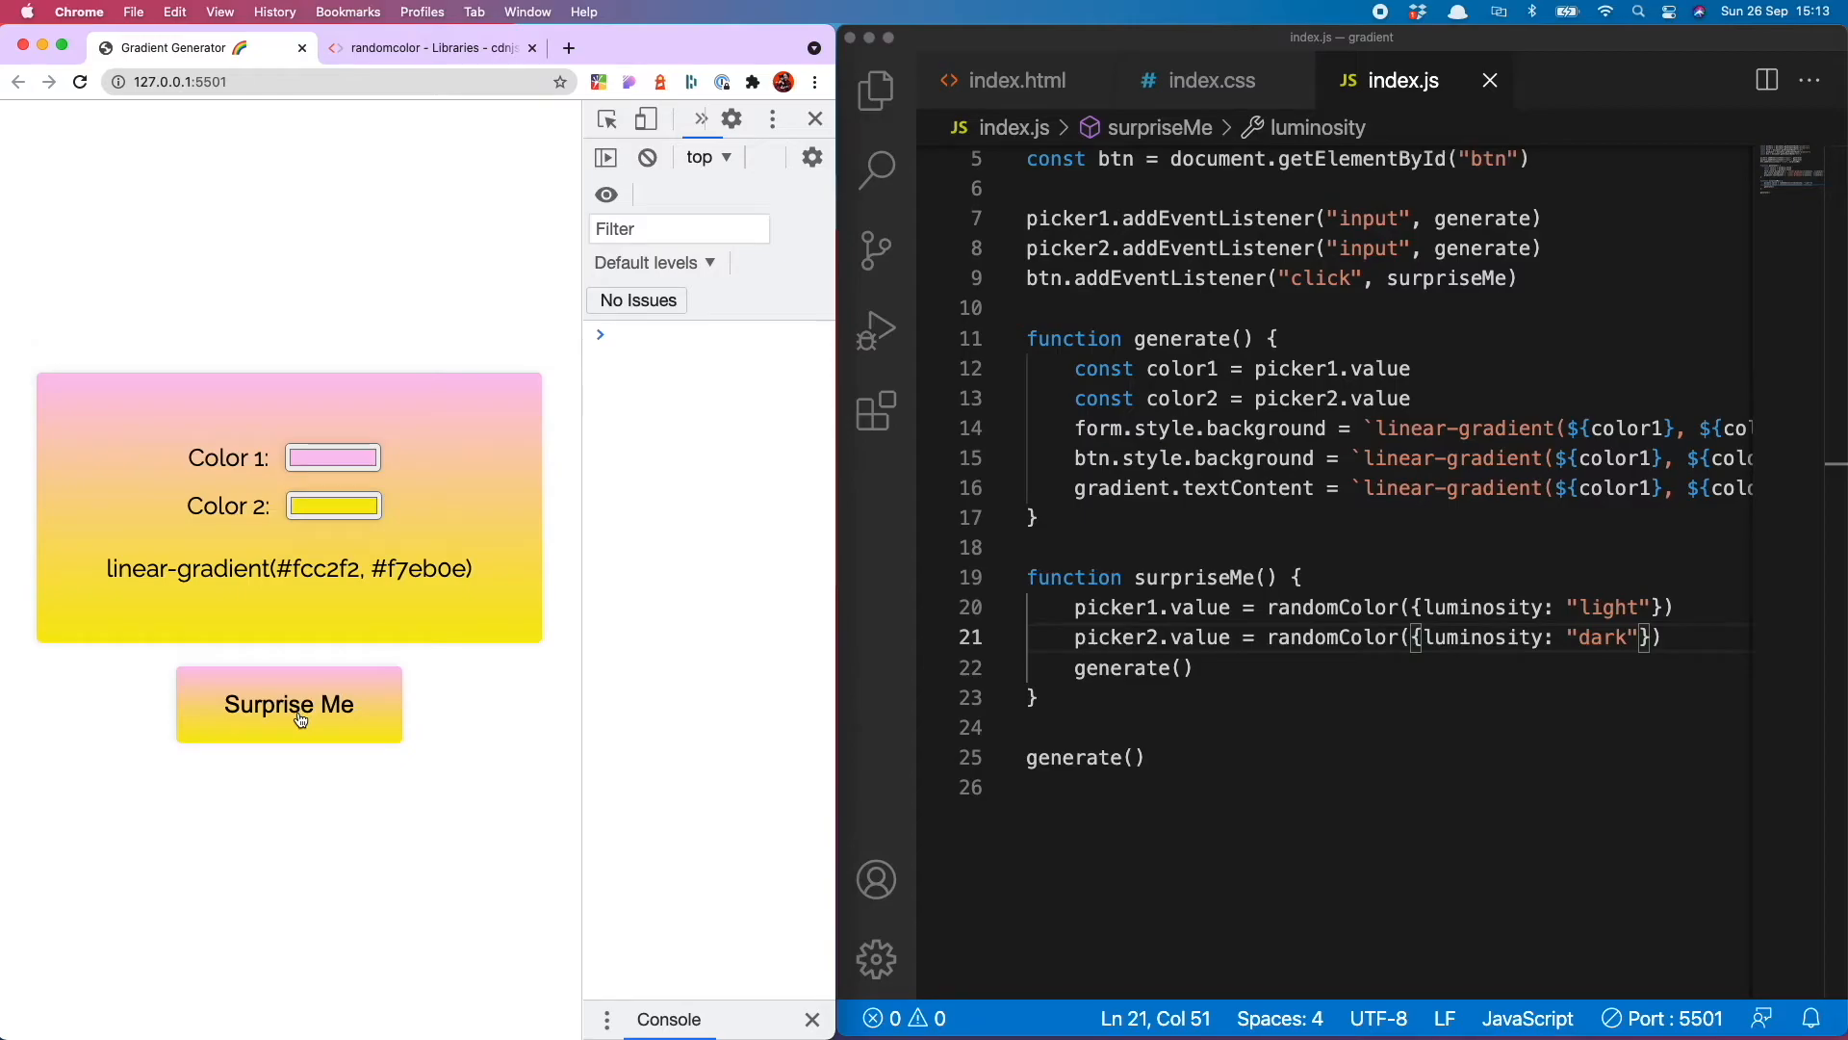
pyautogui.moveTo(431, 597)
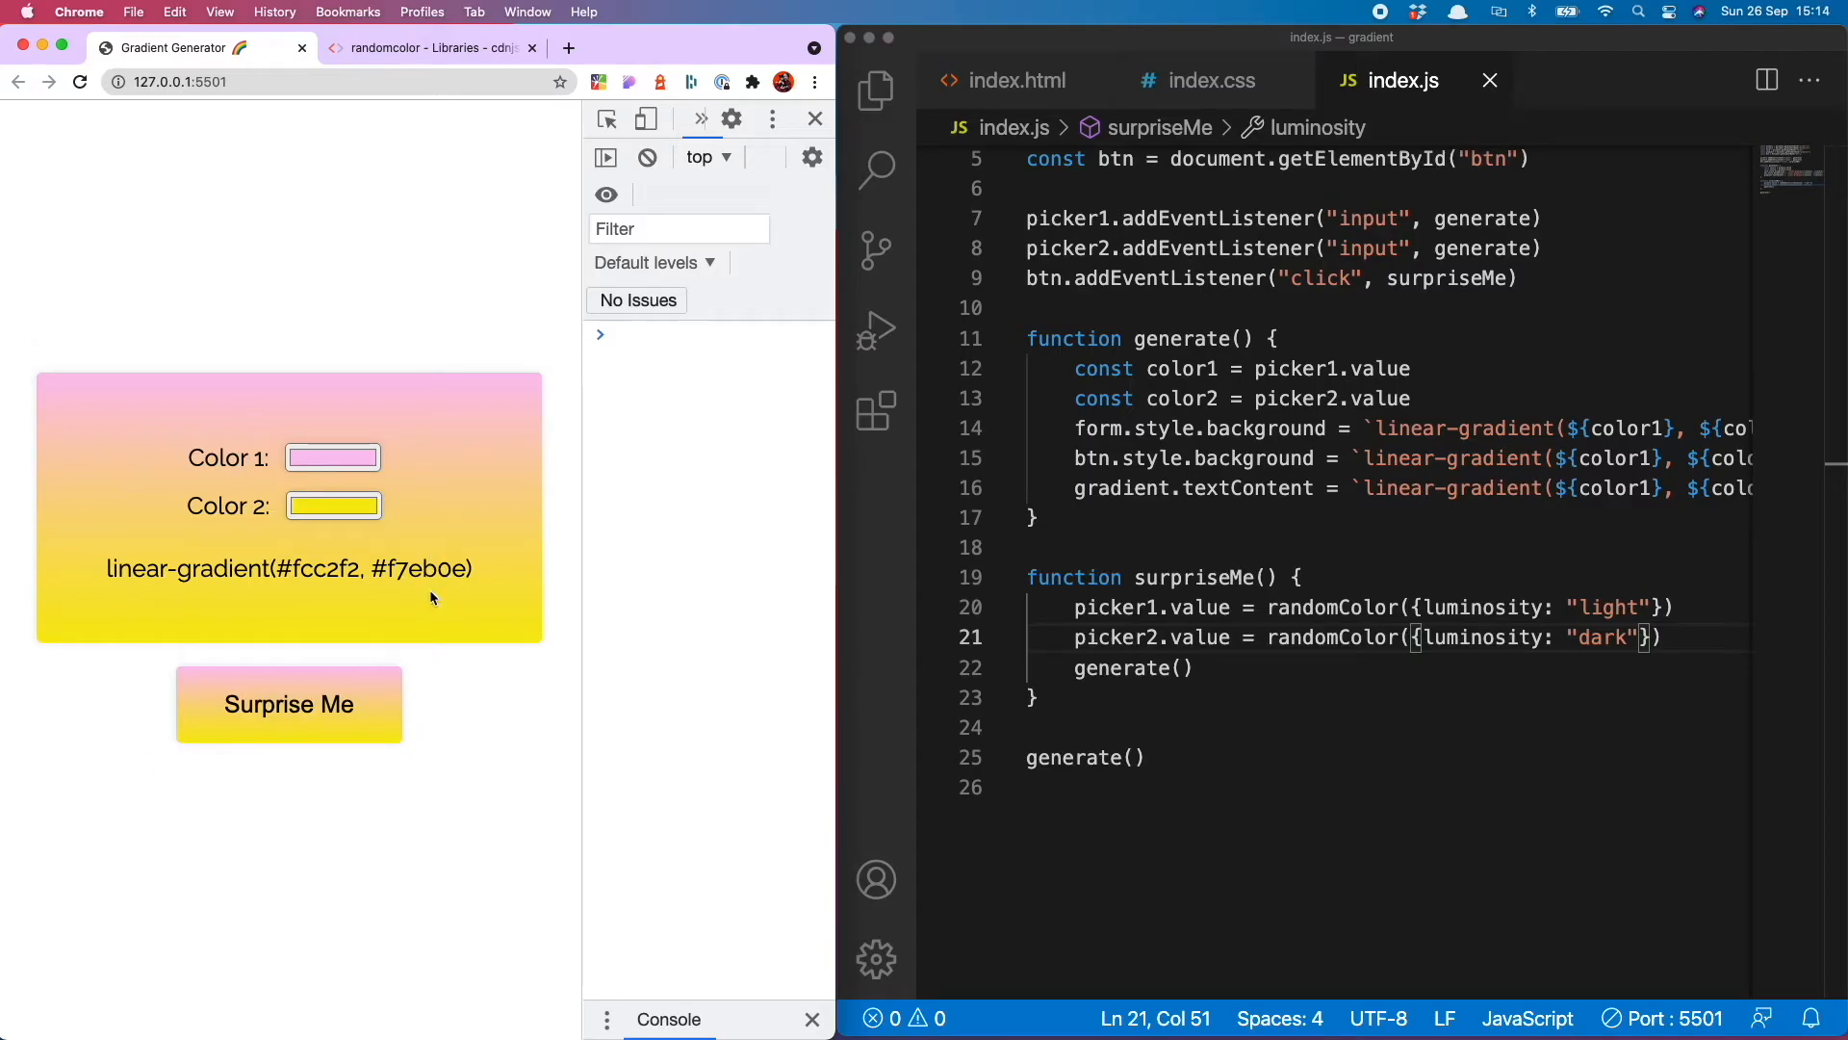
pyautogui.moveTo(321, 741)
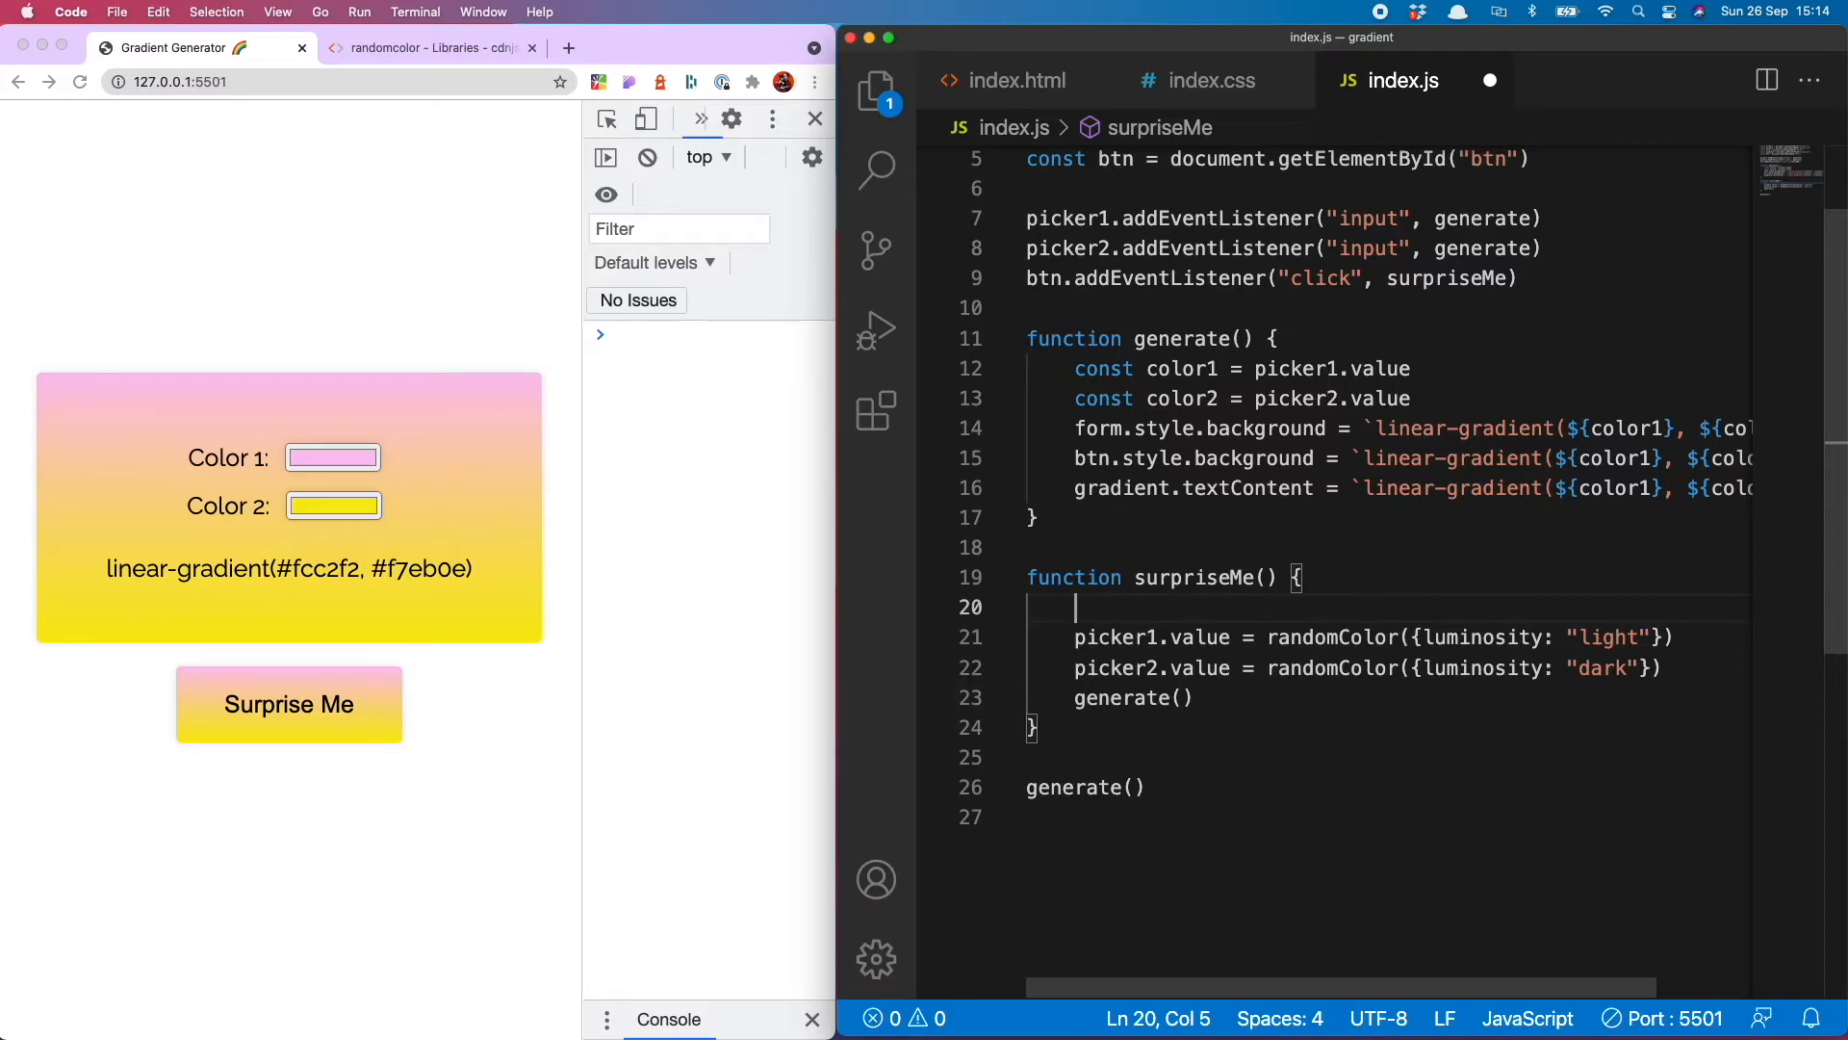
# Add const num = Math.ceil(Math.random() * 2) at the top of surpriseMe
pyautogui.write('const')
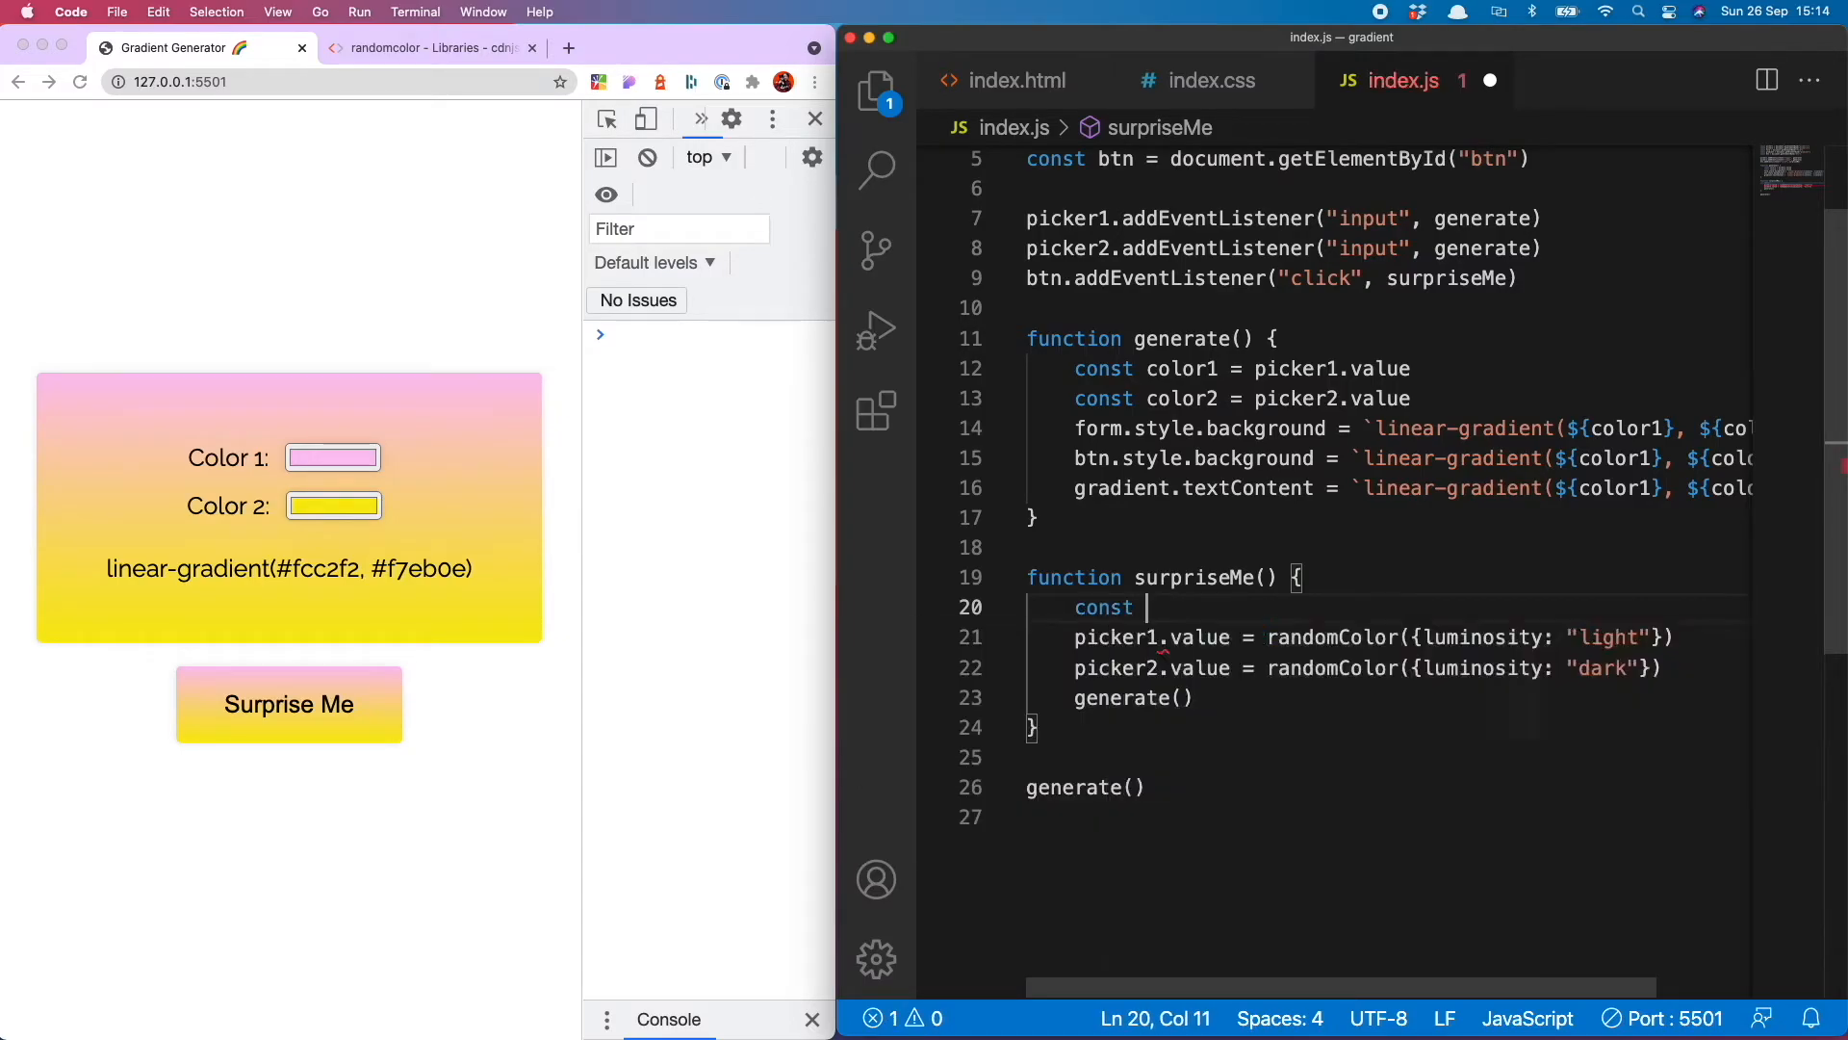
pyautogui.write('num = Math.ceil(Math')
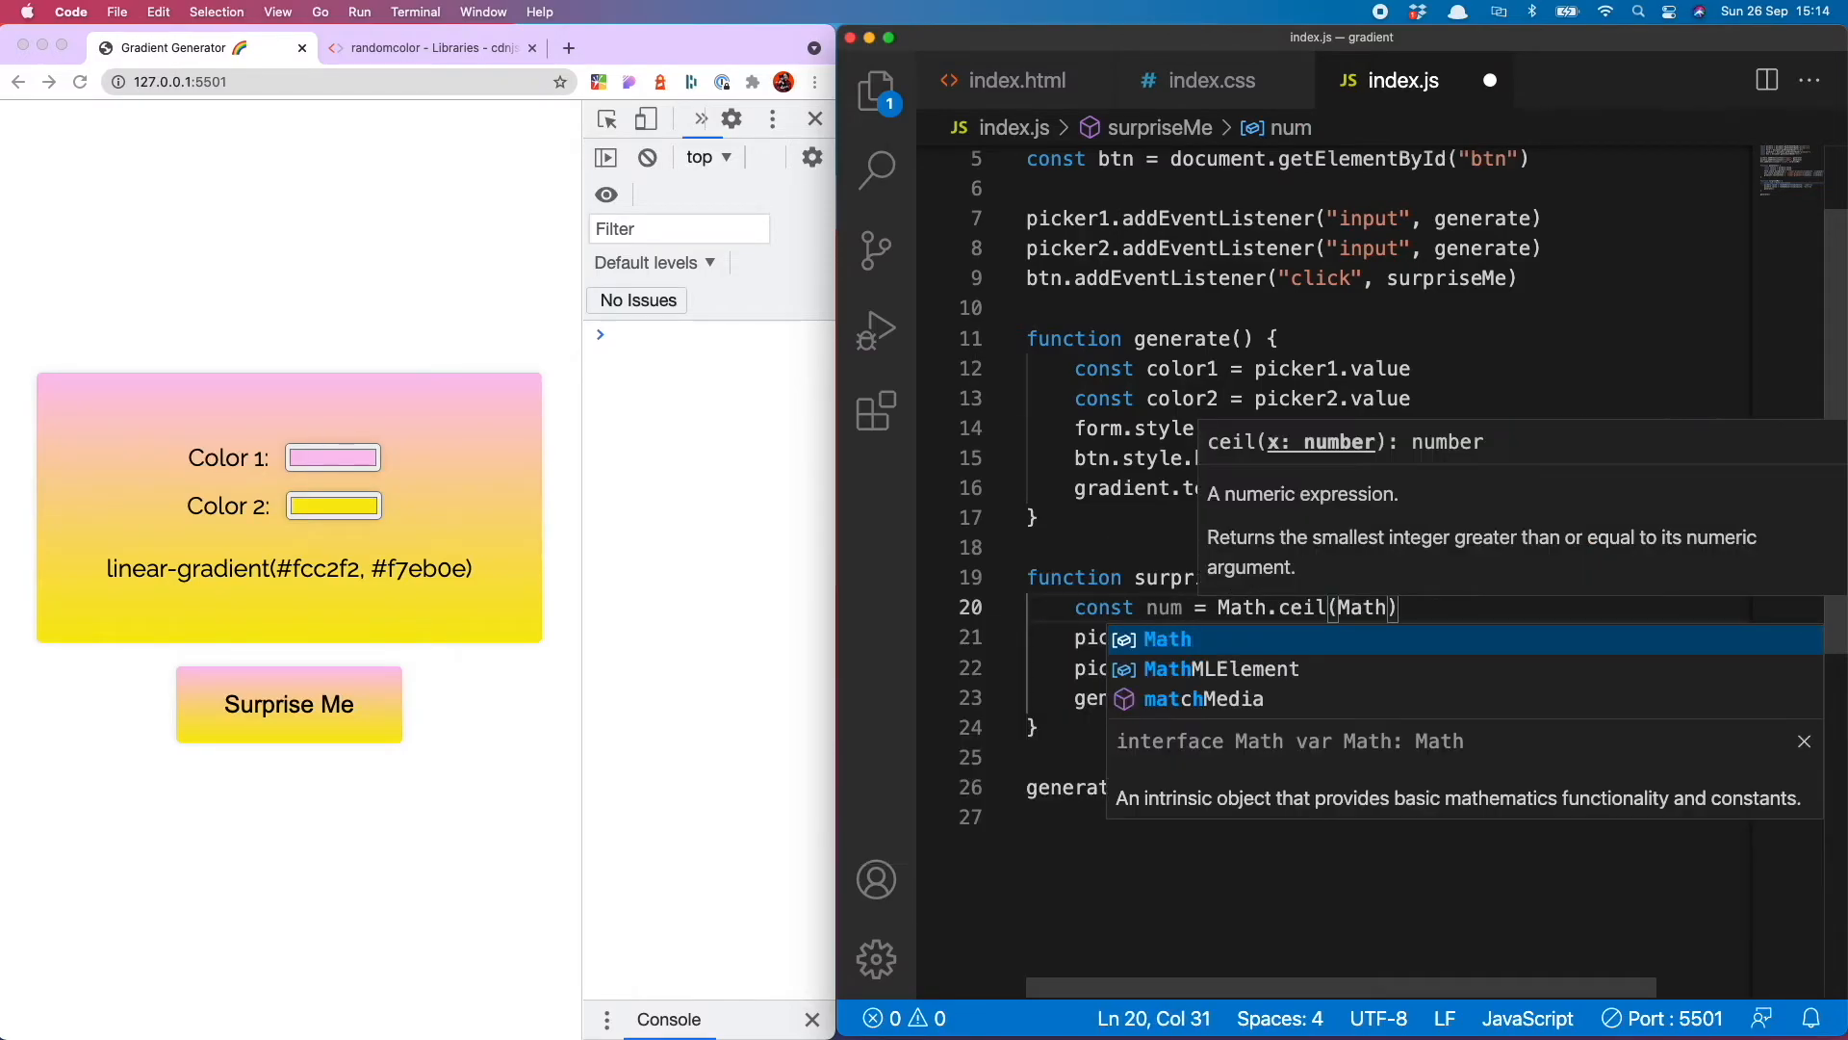
pyautogui.write('.random() *)')
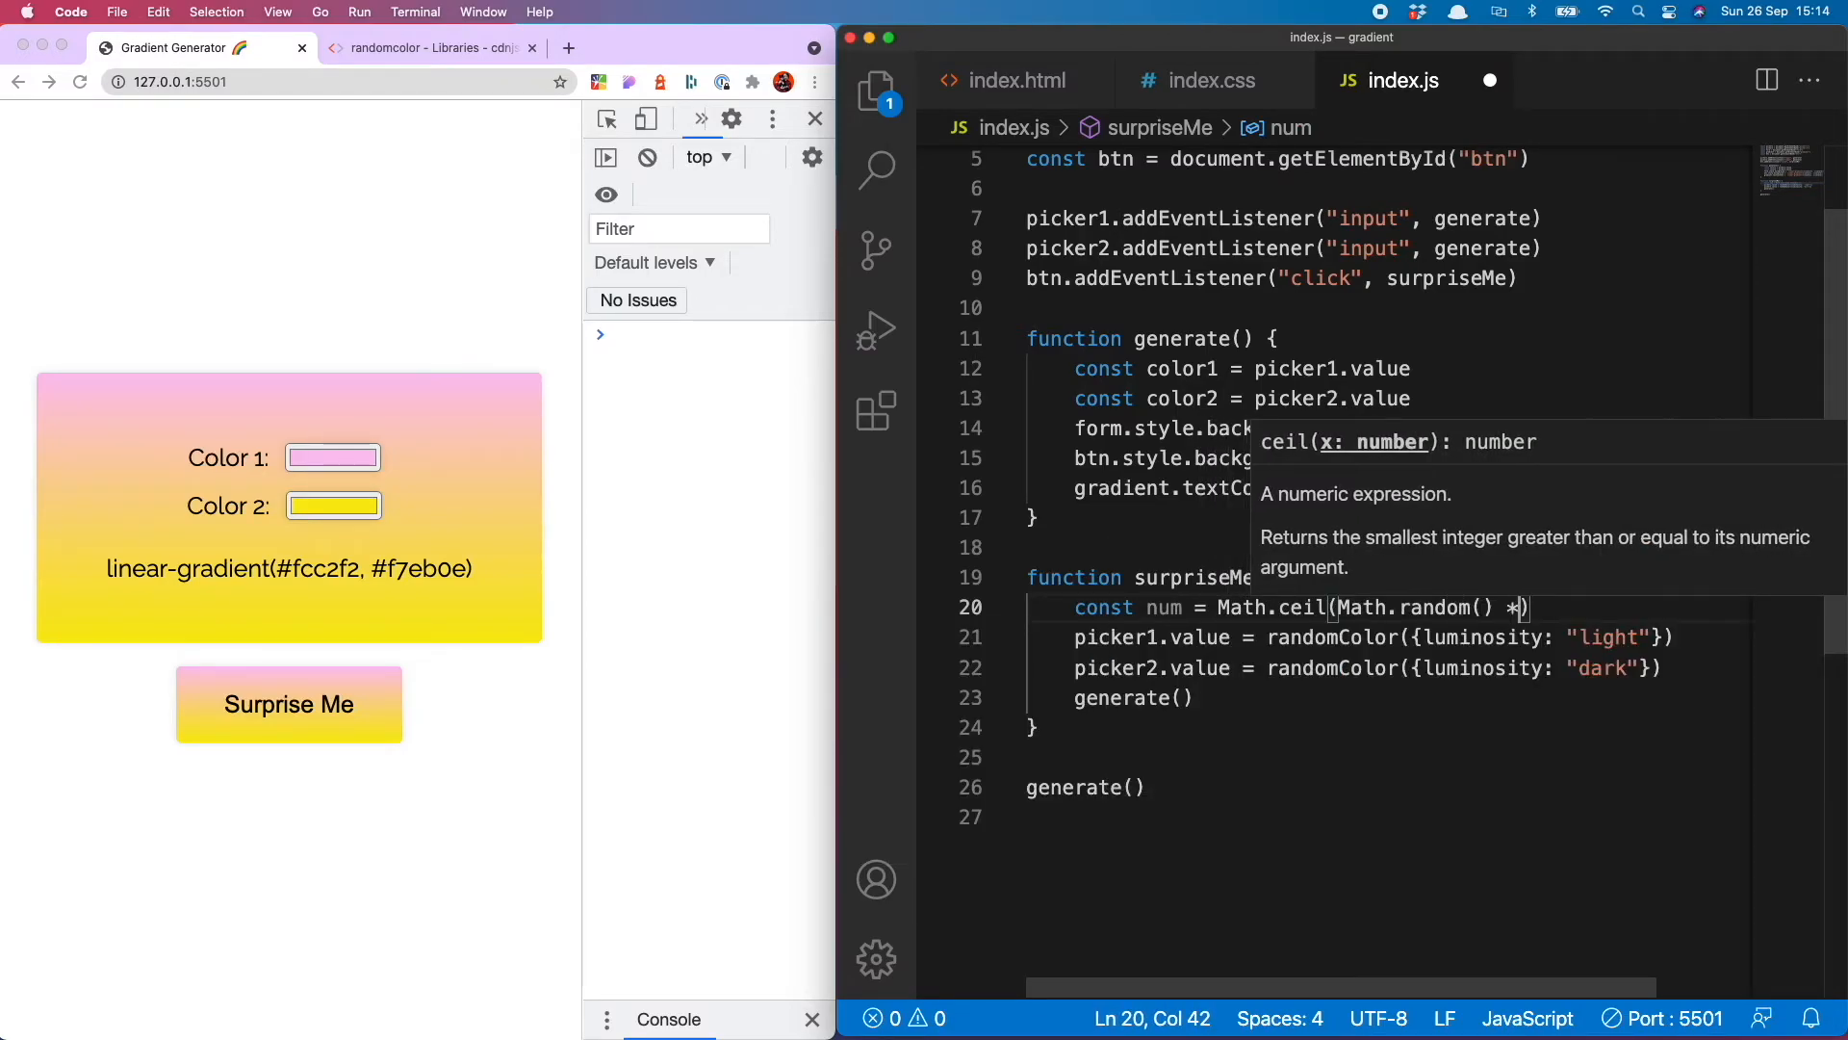
pyautogui.write('2')
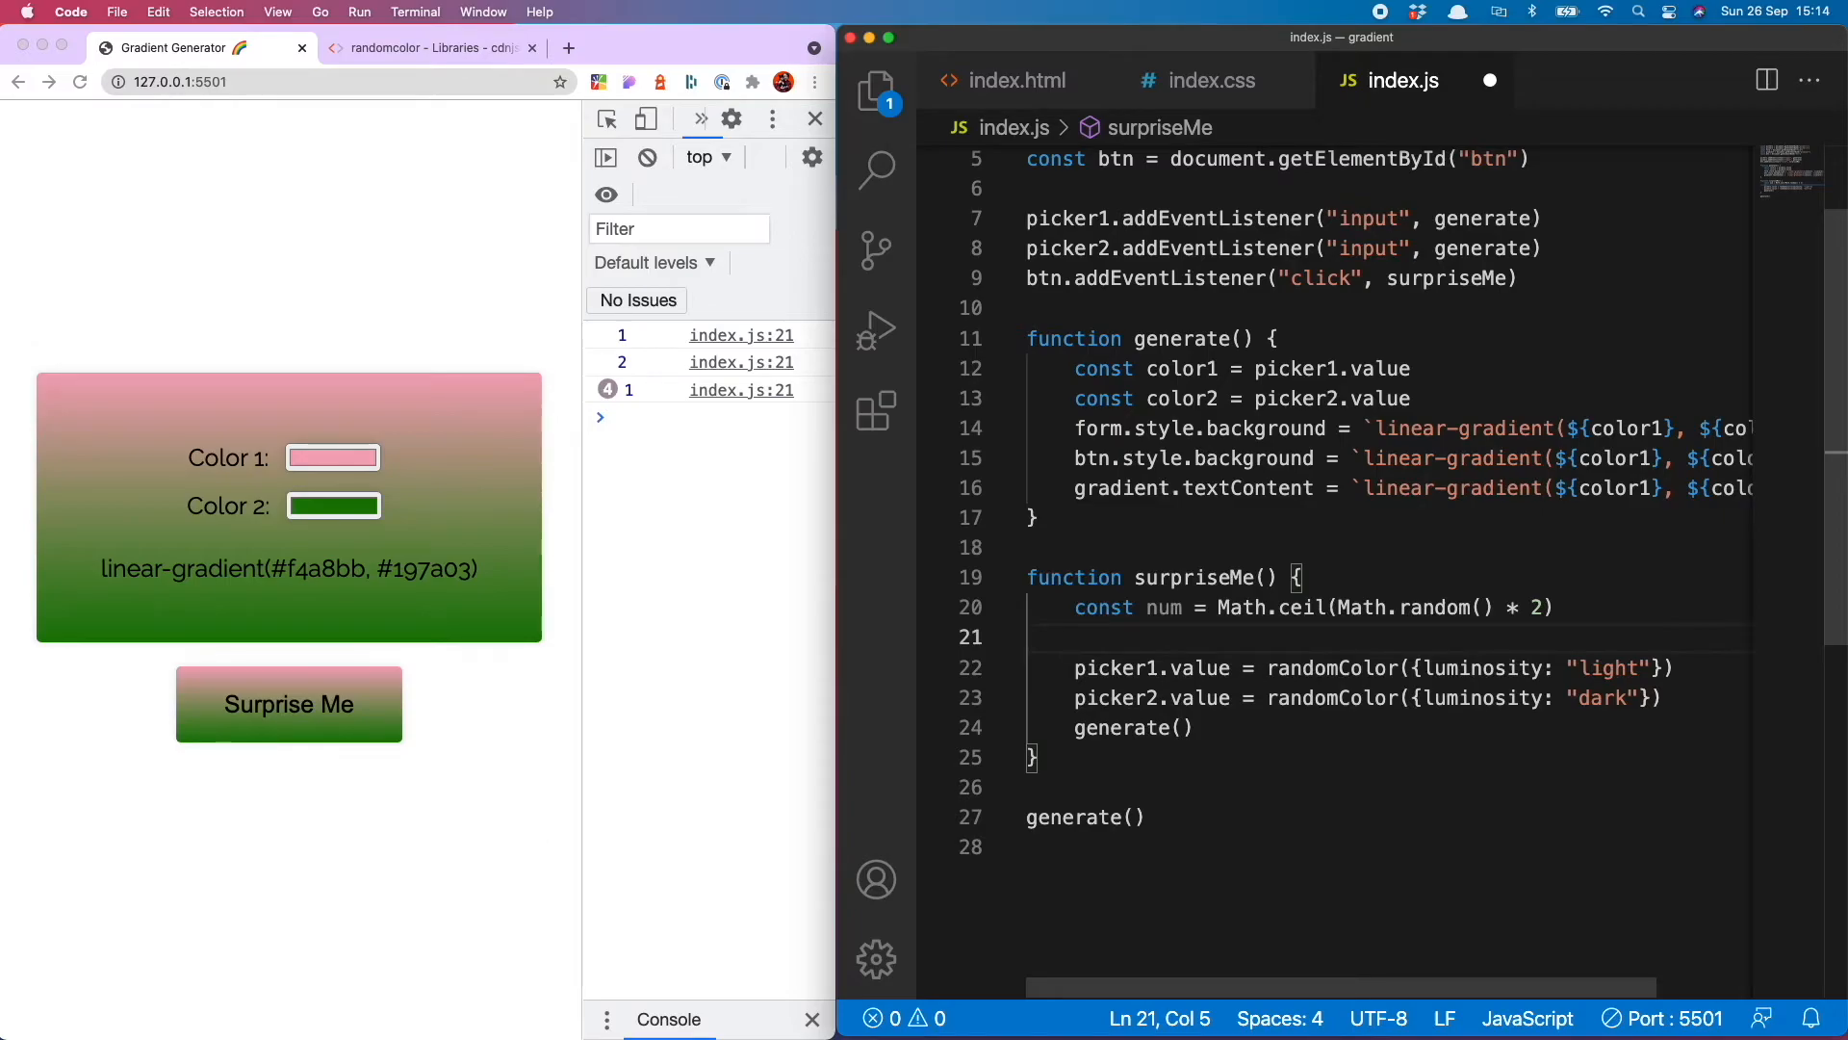
# Branch on num === 1: both colours light luminosity in the if, both dark in the else; save
pyautogui.write('if')
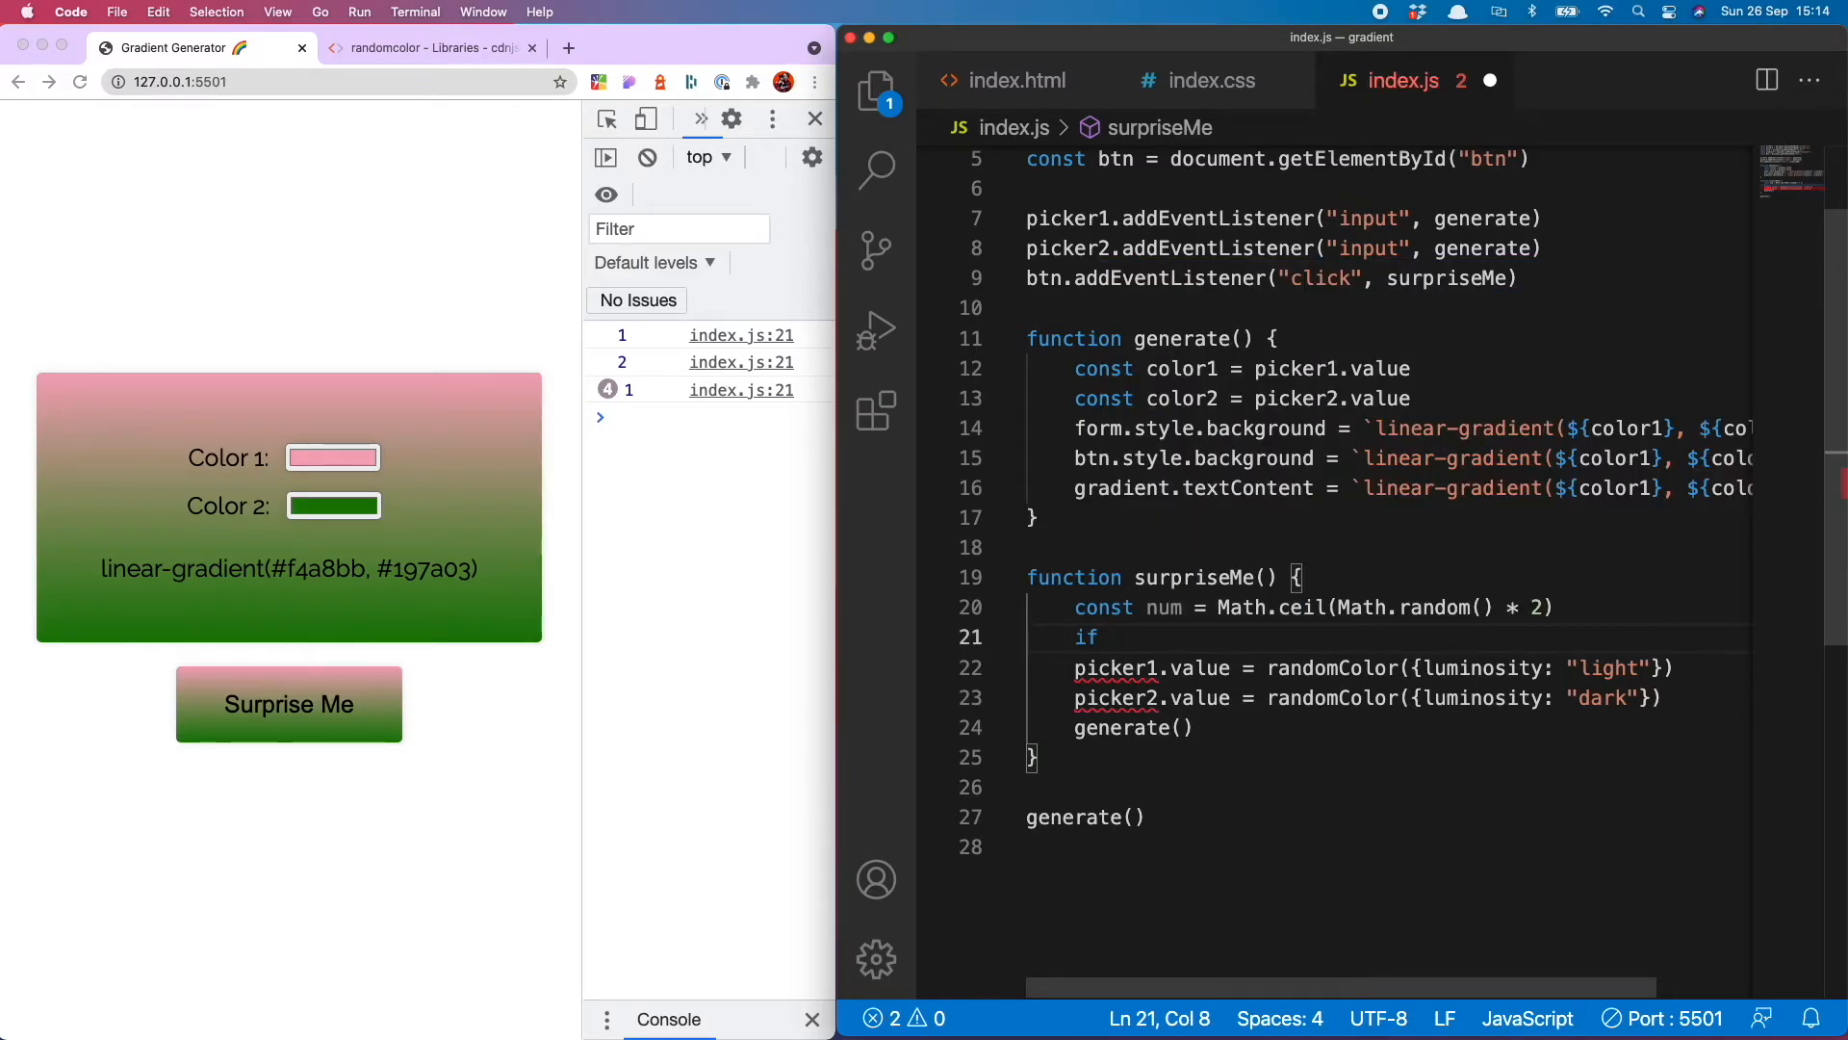
pyautogui.write('(num ===1)')
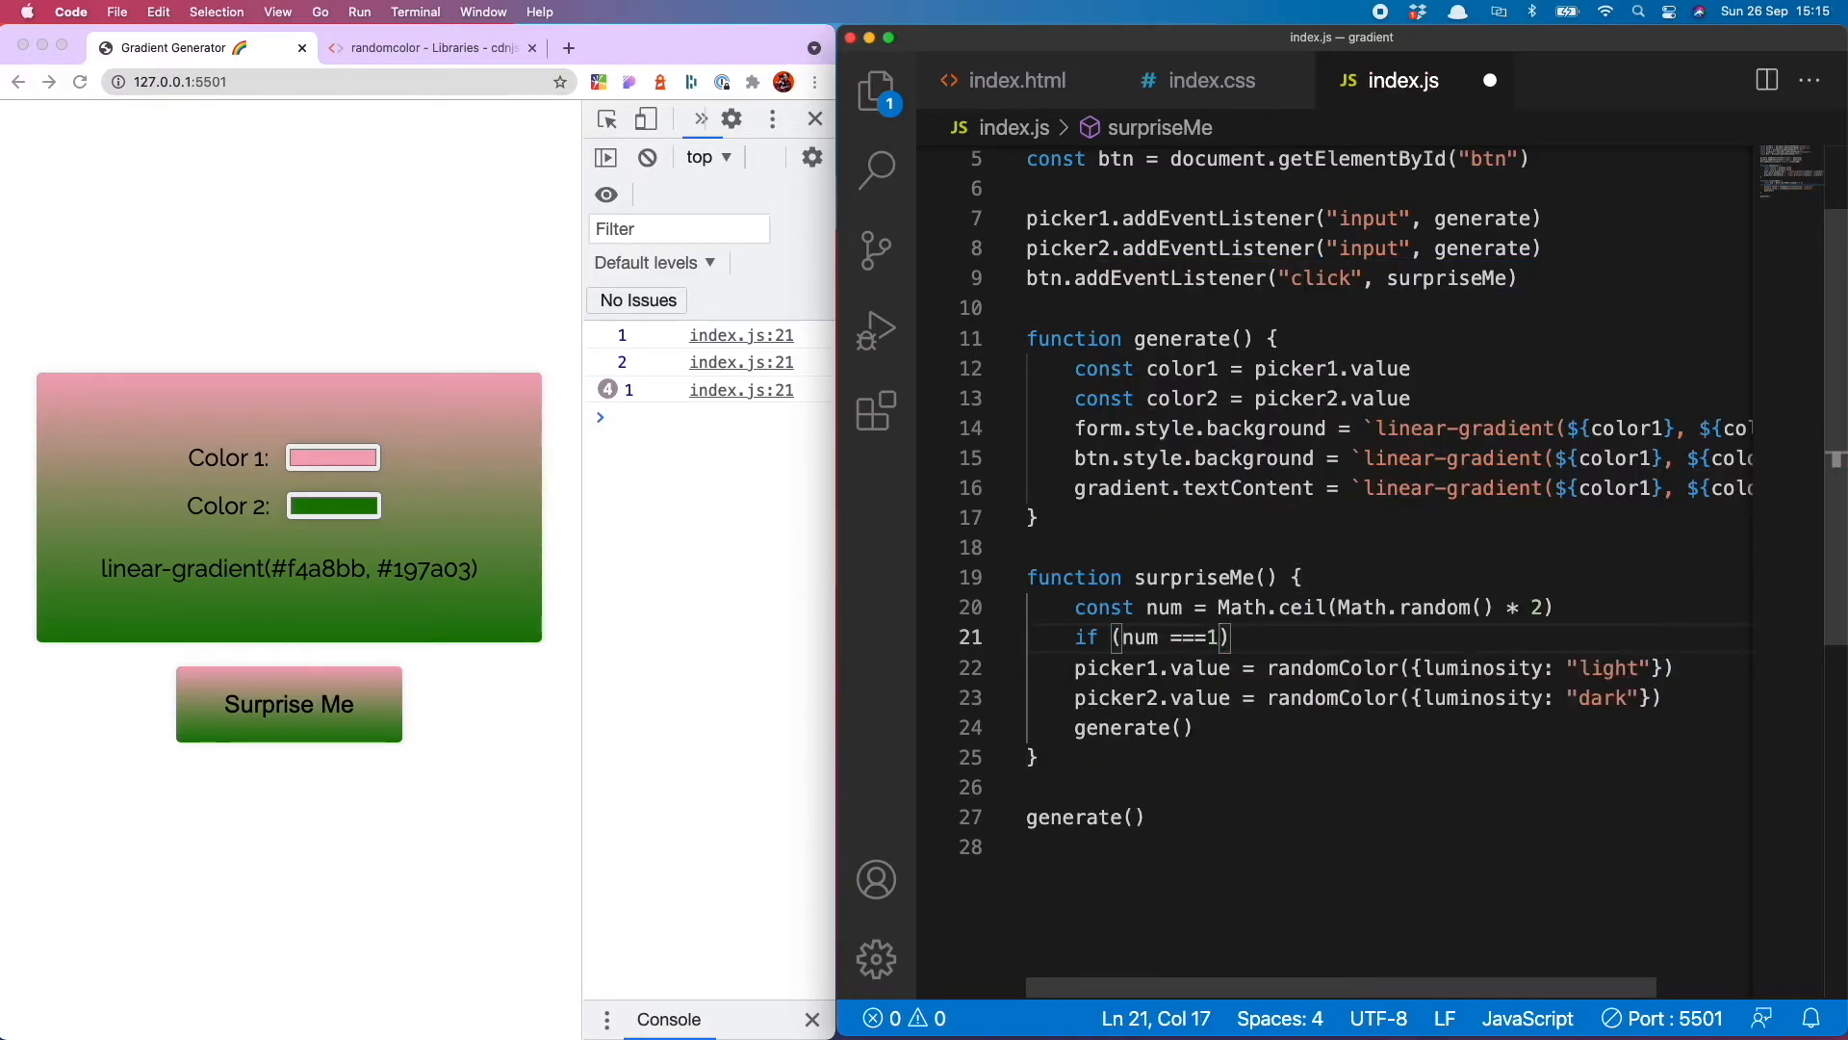
pyautogui.write('{}')
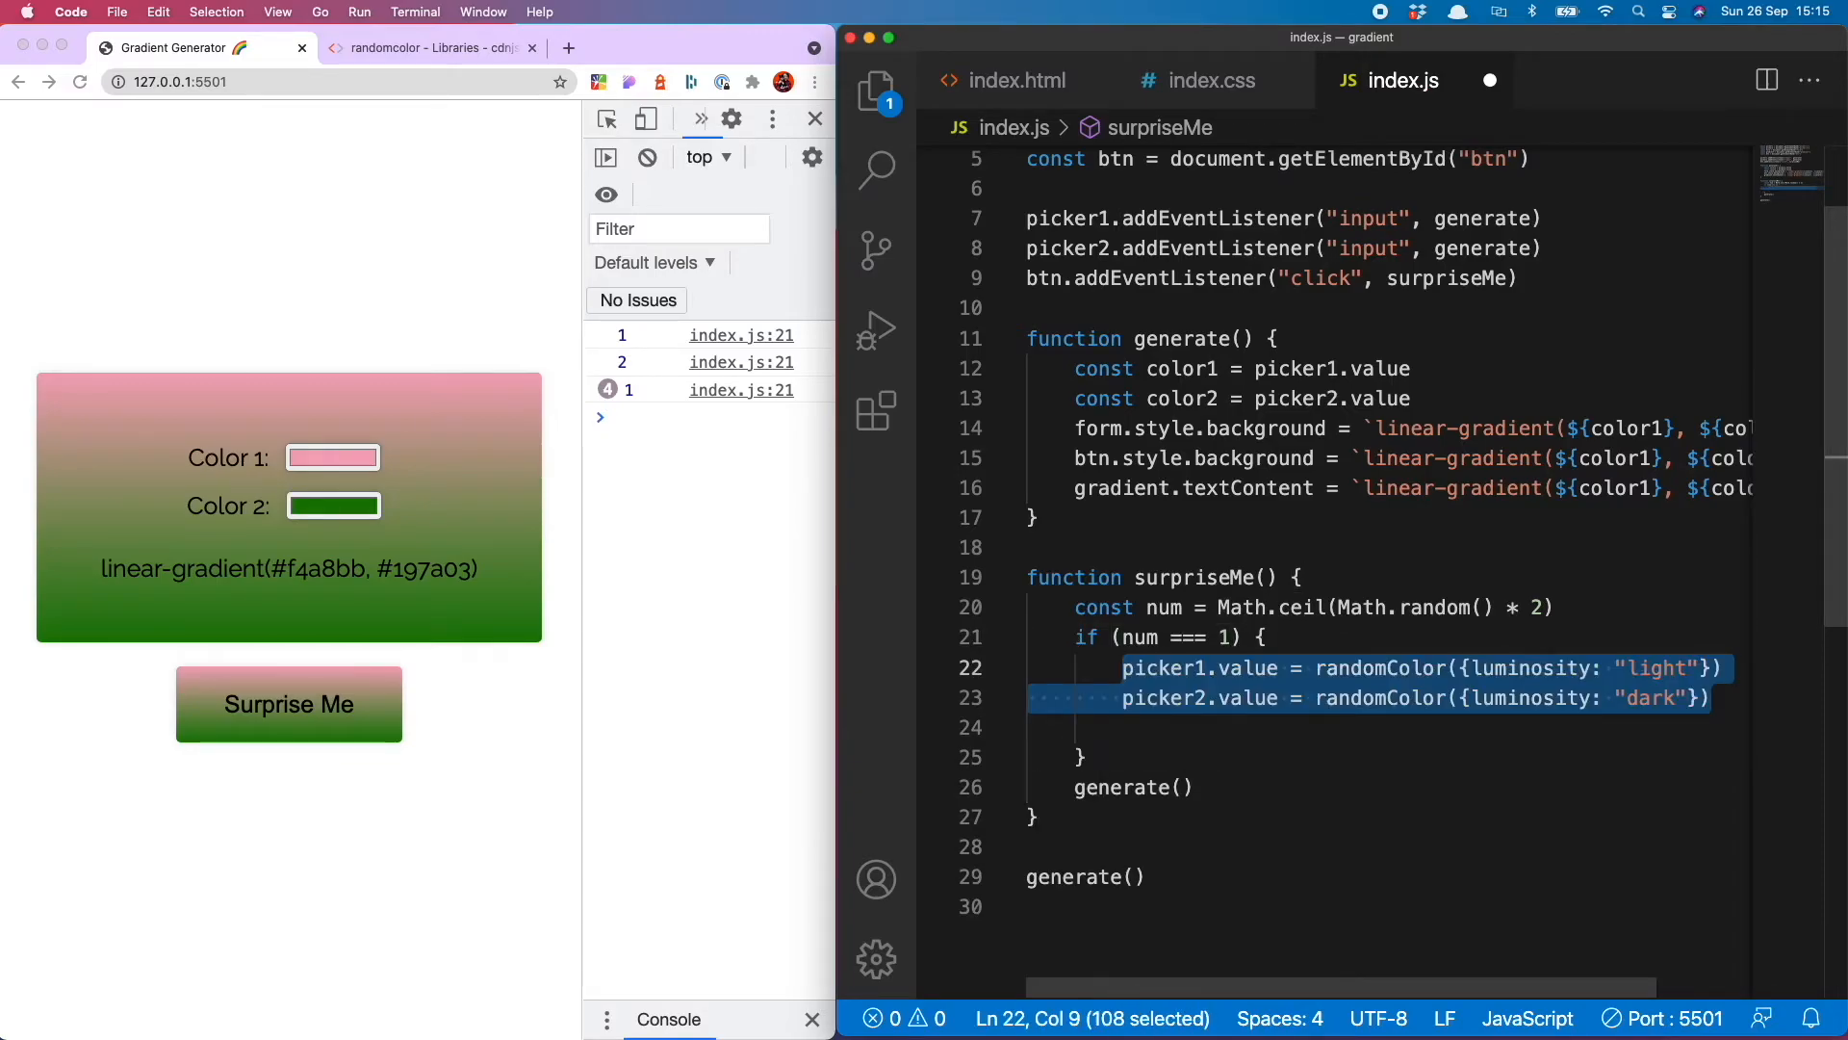
pyautogui.doubleClick(1649, 697)
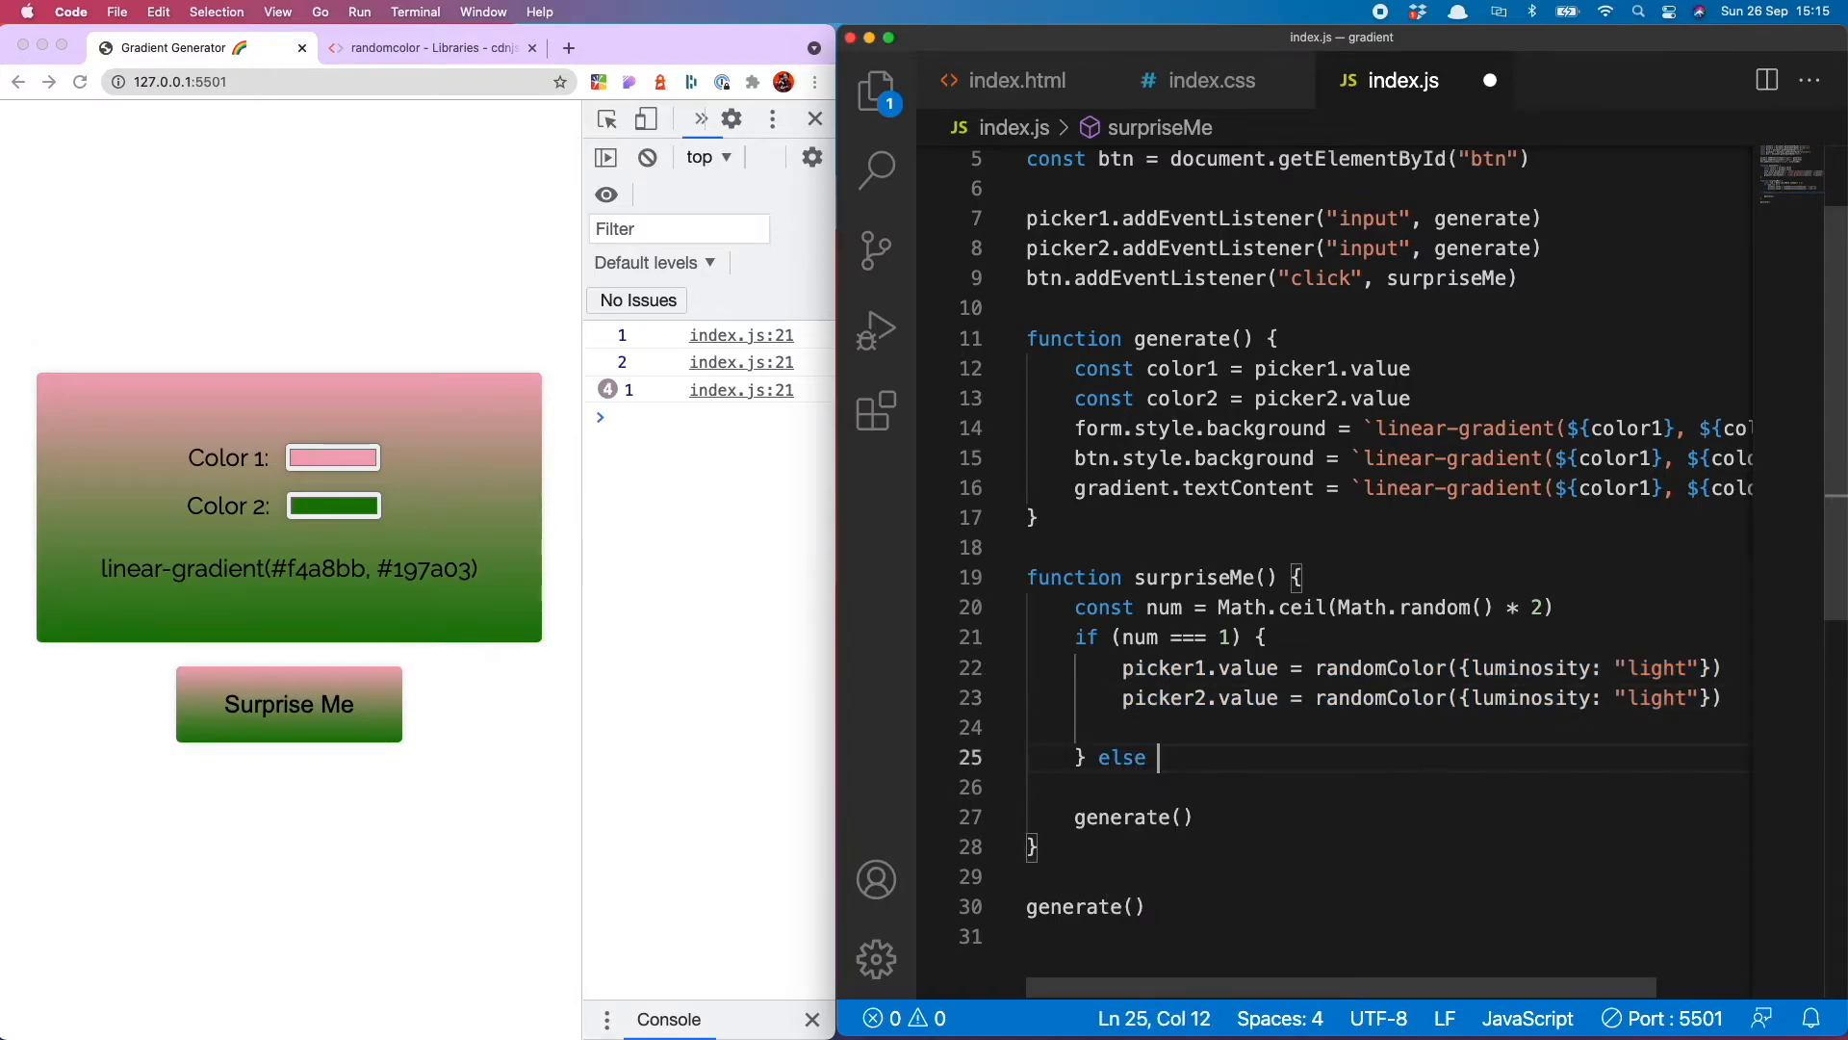
pyautogui.write('{')
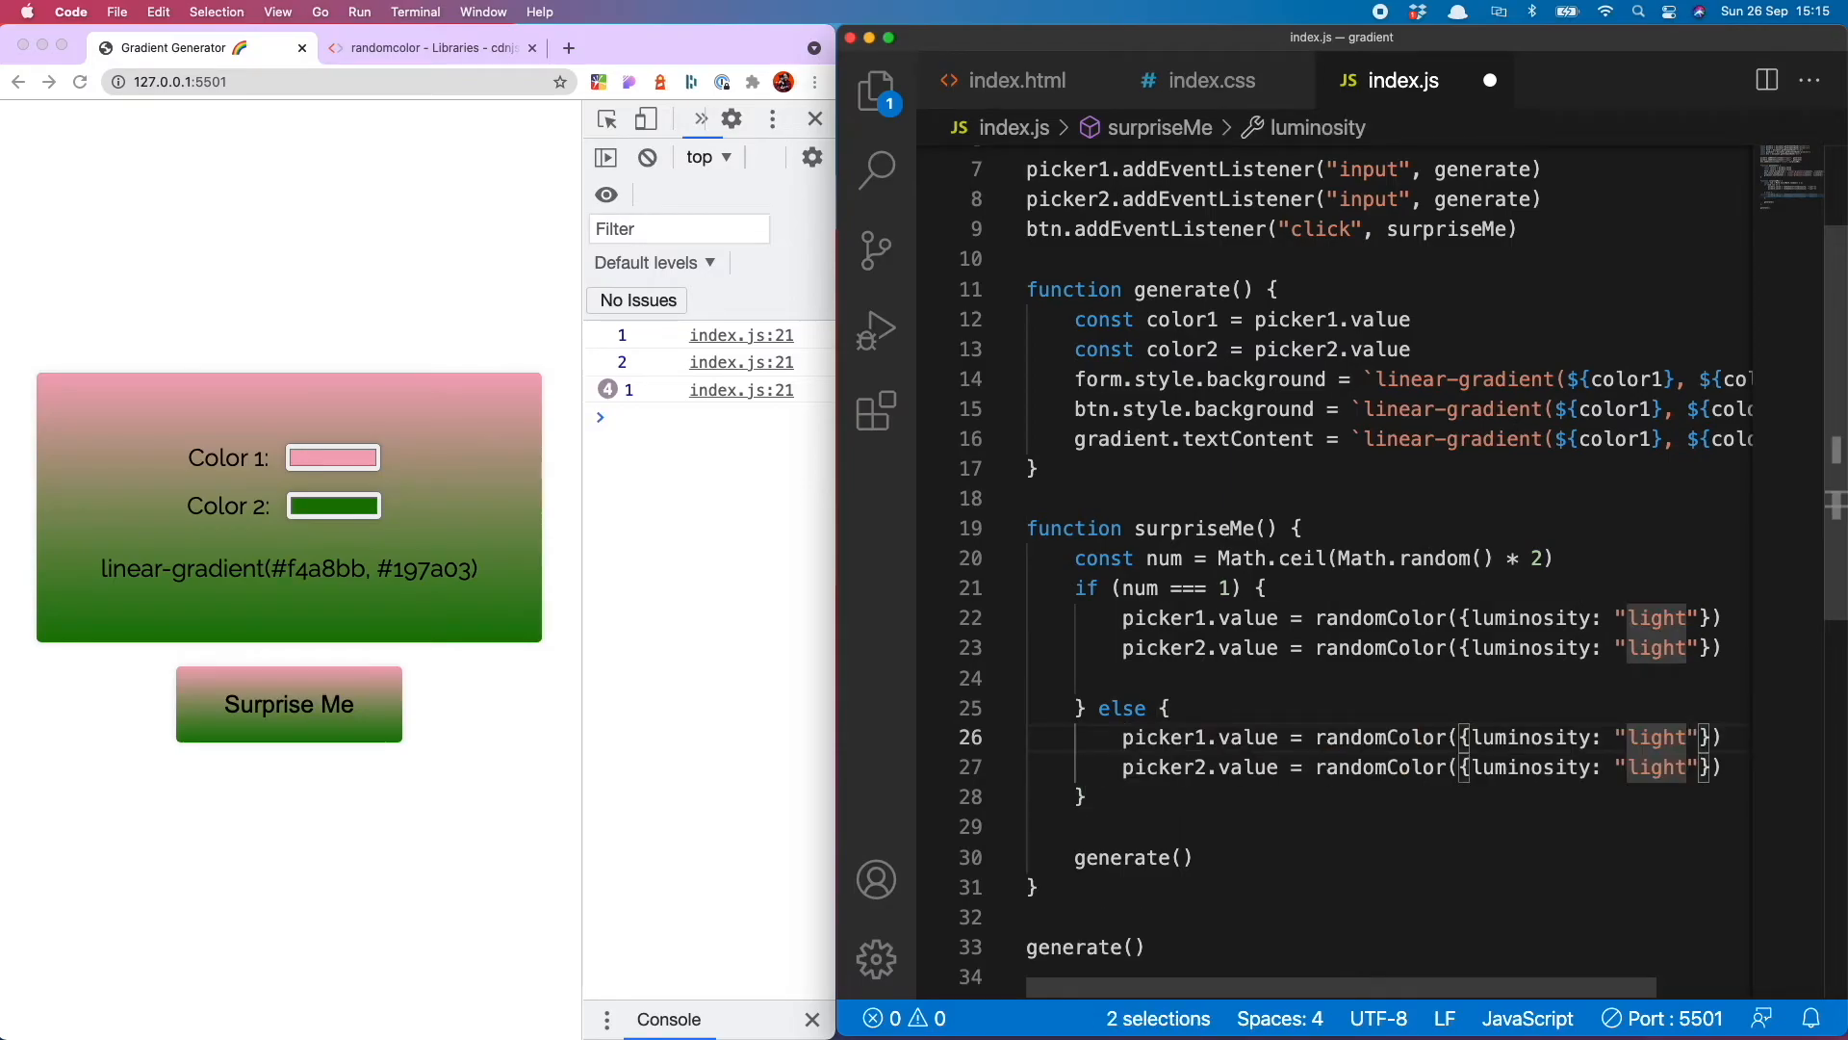
pyautogui.write('dark')
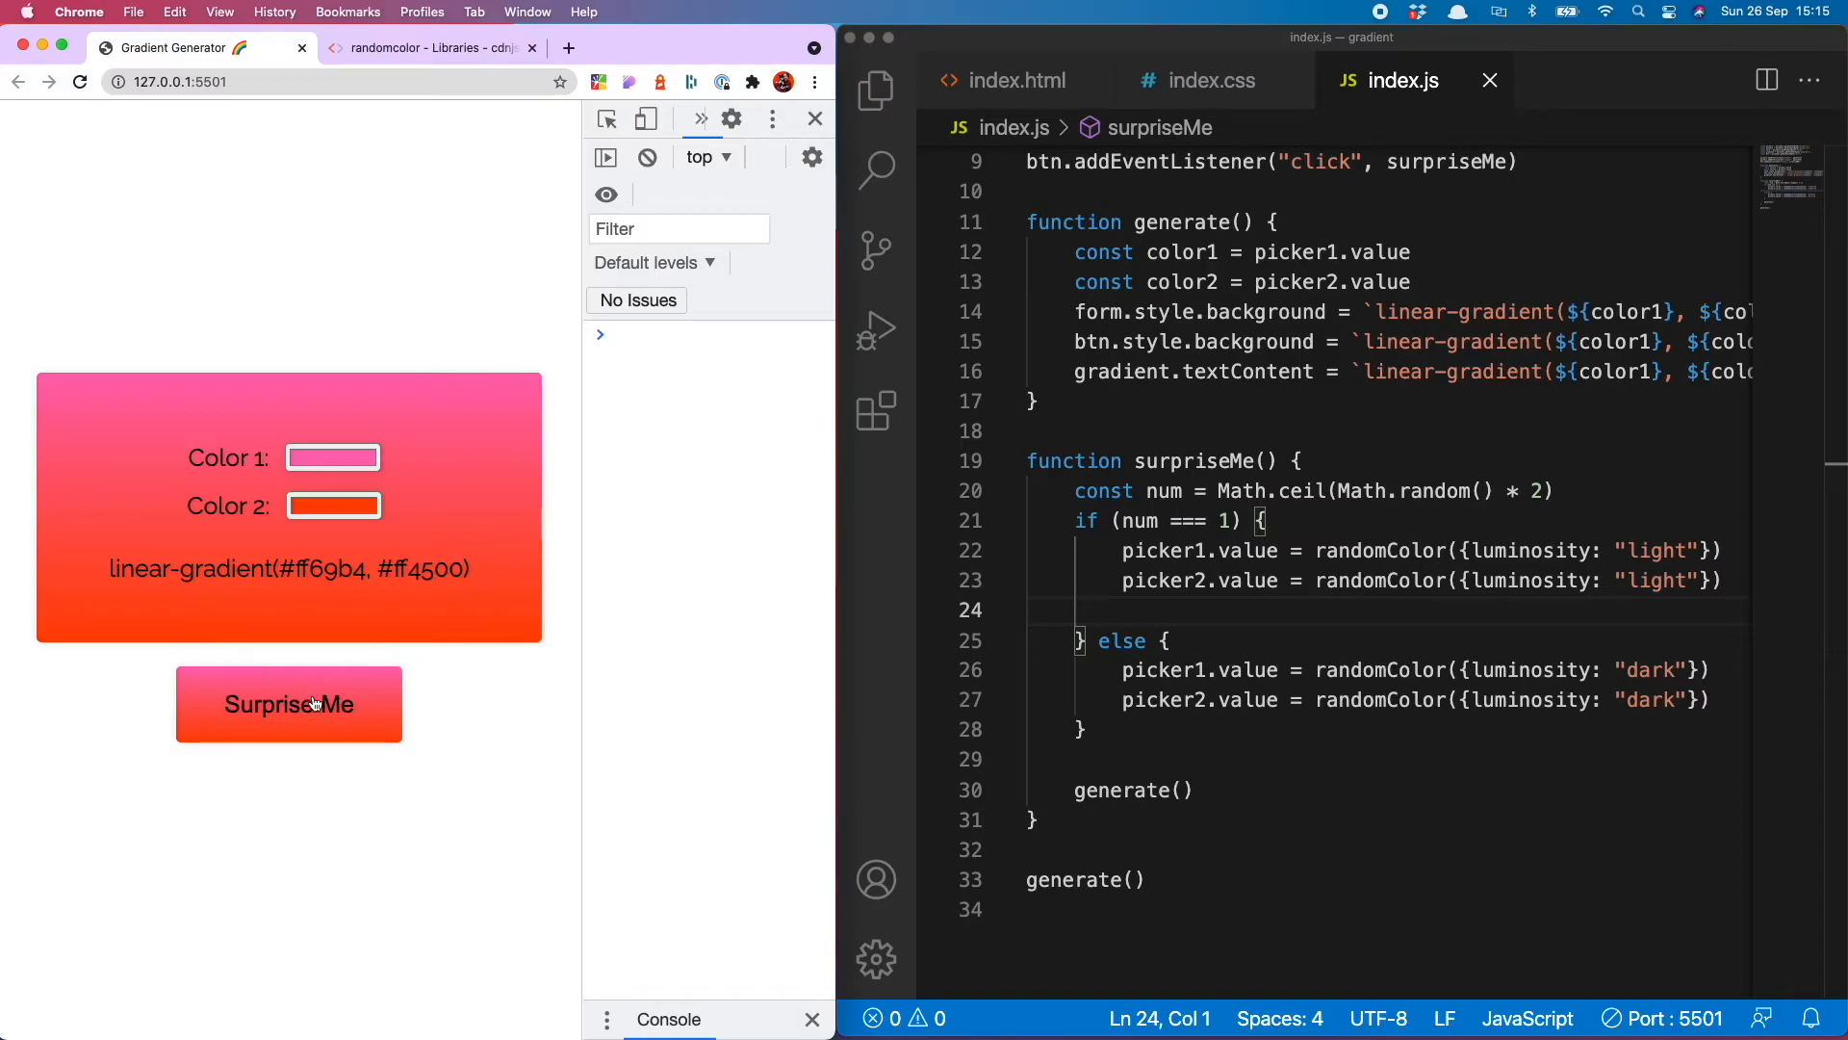
# Preview Surprise Me in Chrome, cycling through all-light and all-dark gradients like #c98a04 to #380ba0
pyautogui.click(289, 704)
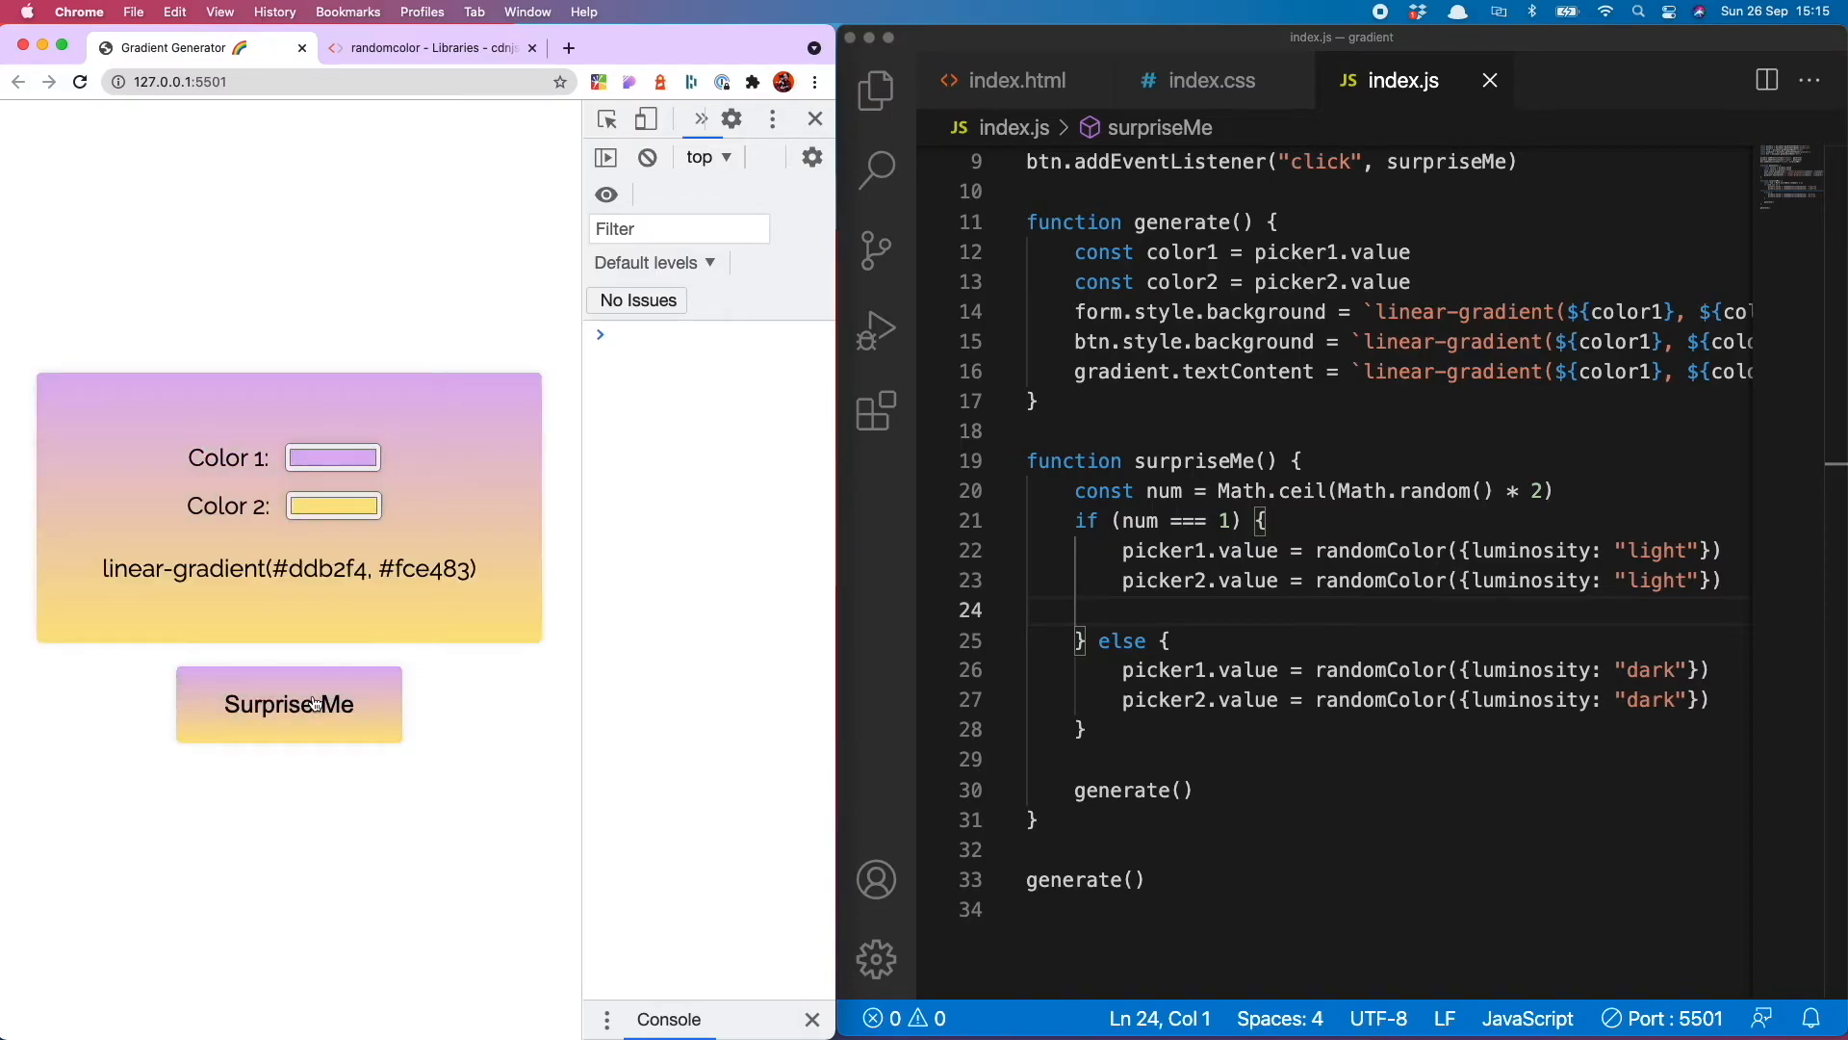
pyautogui.click(288, 704)
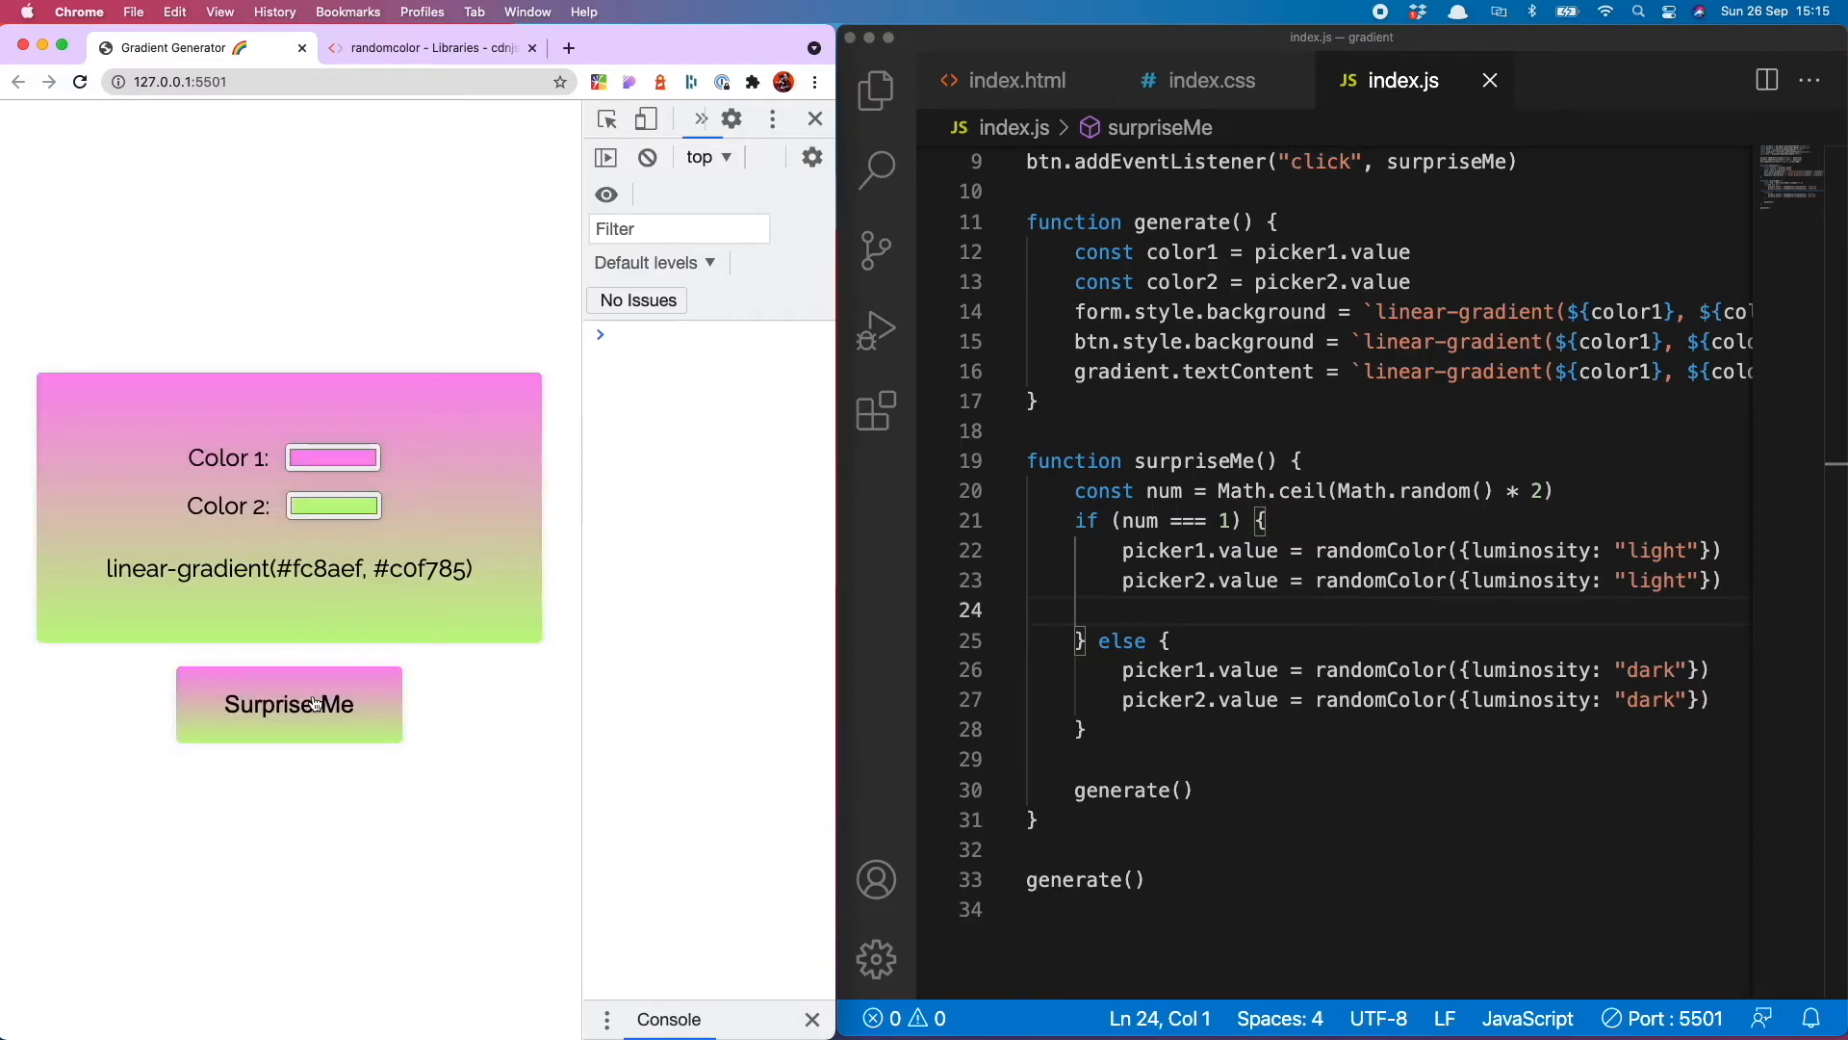
pyautogui.click(289, 704)
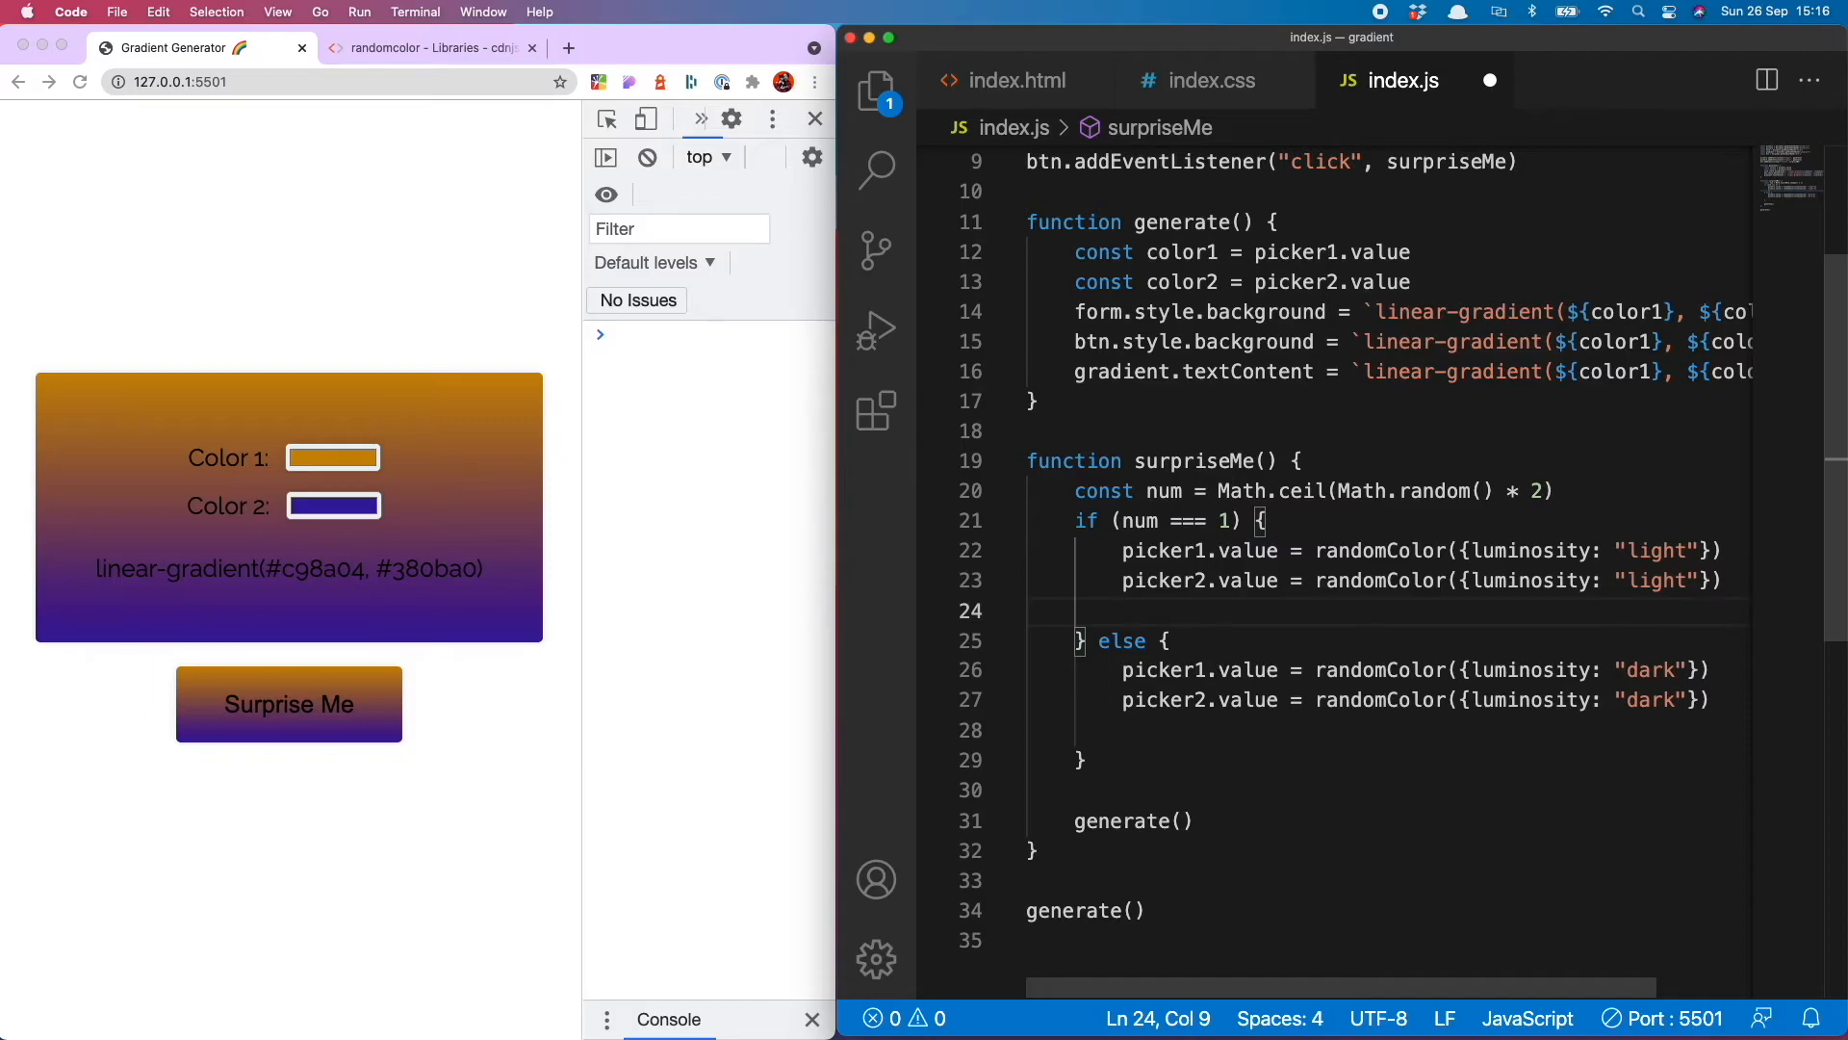
# Set form and button text colour to #000 in the light branch and #fff in the dark branch, then test
pyautogui.write('from')
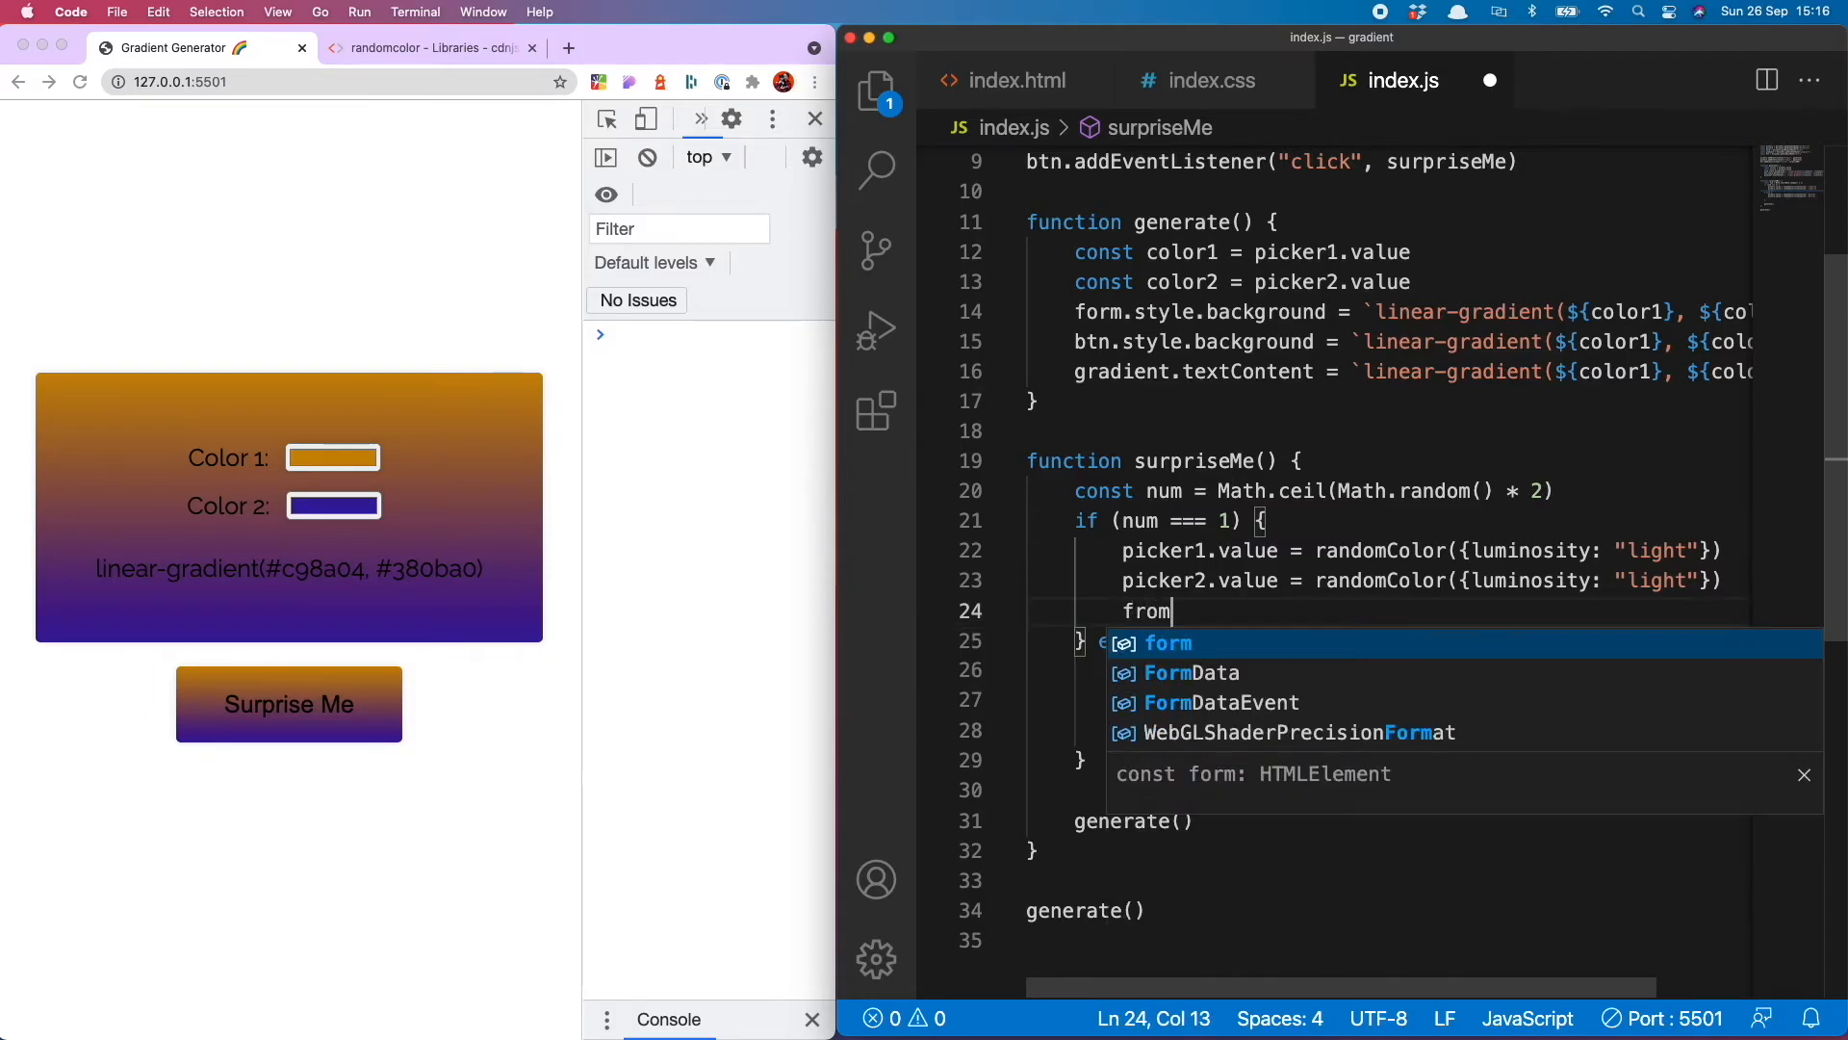
pyautogui.write('.')
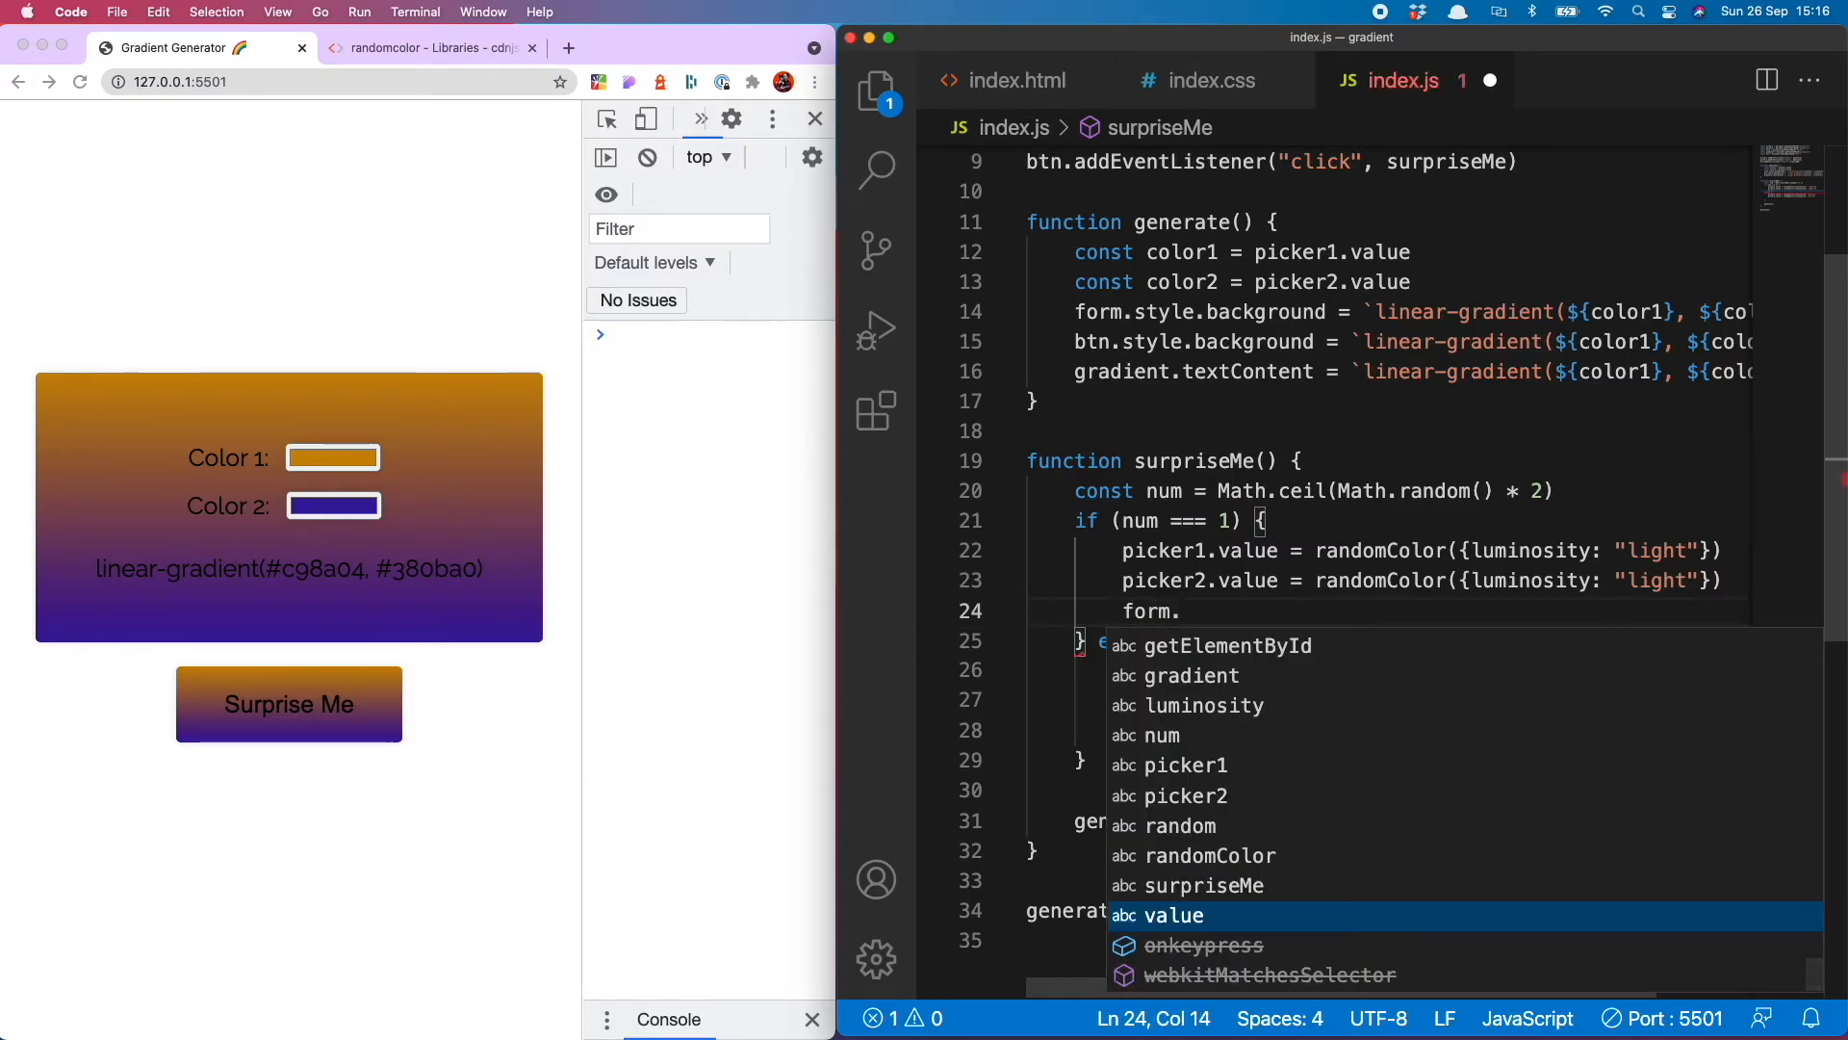
pyautogui.write('style.color = "#000')
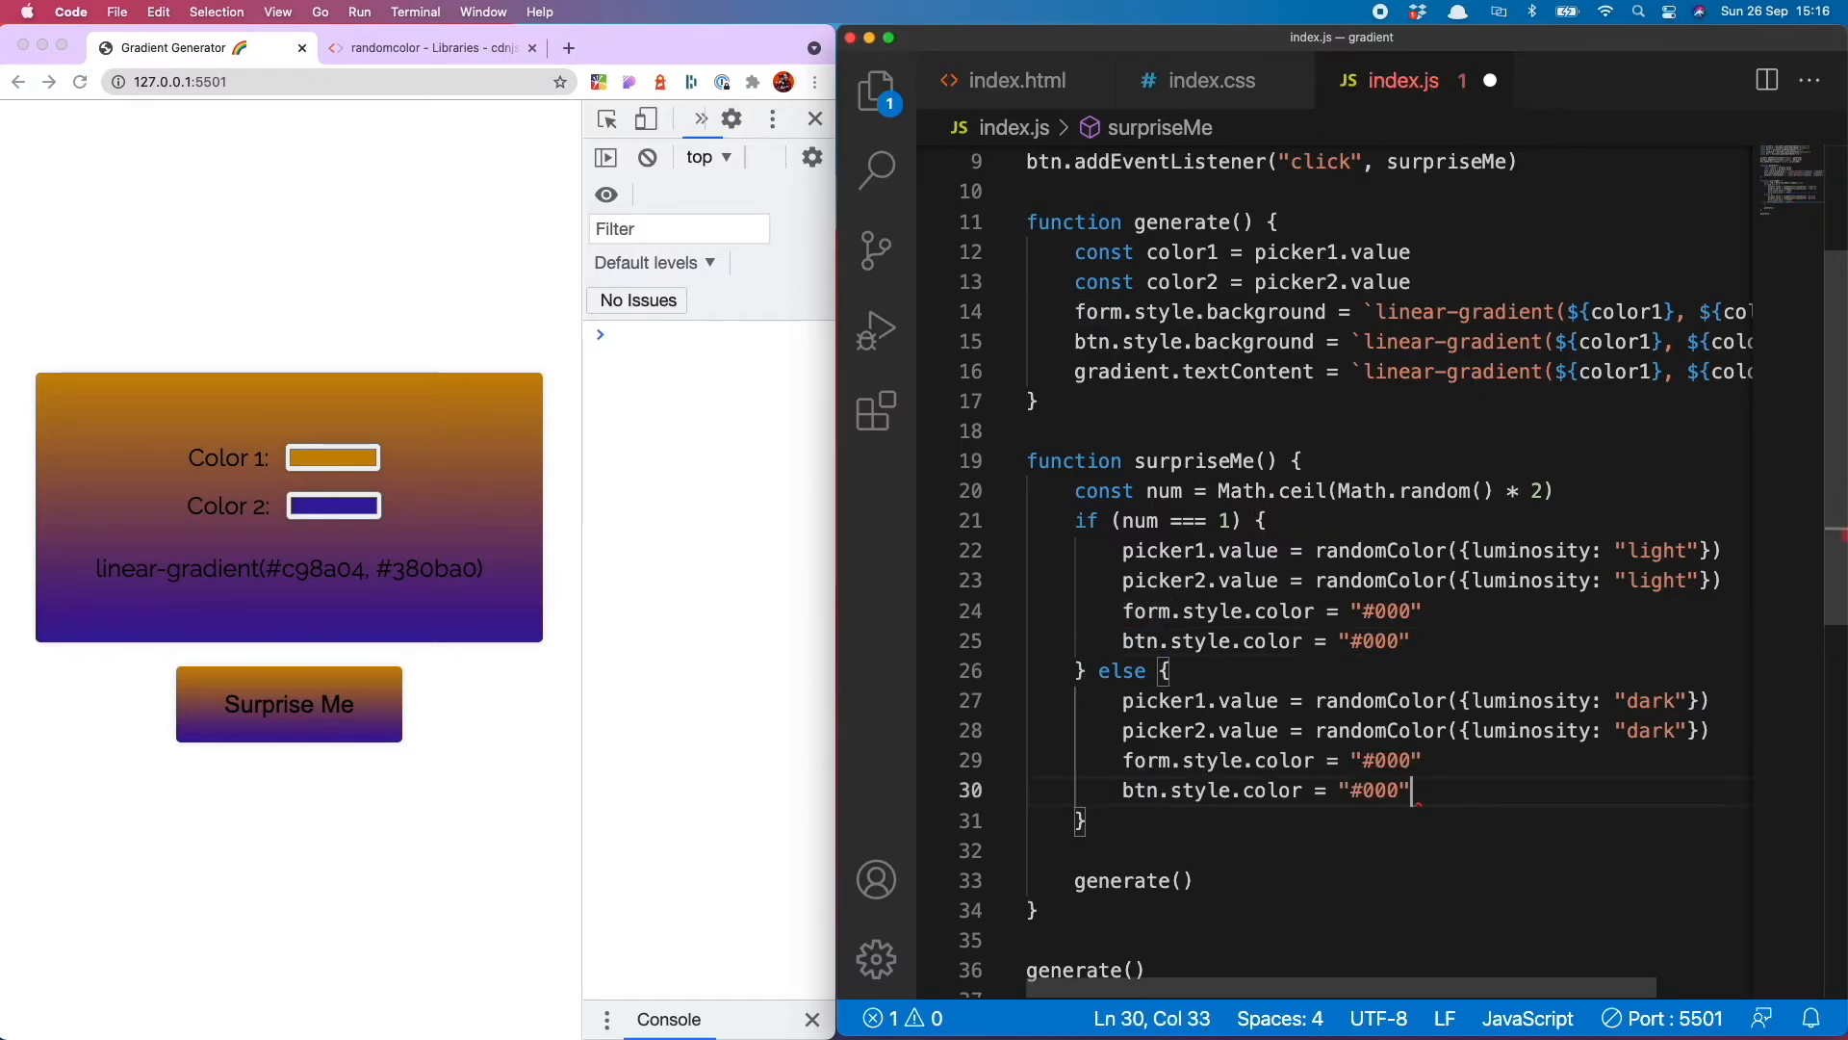
pyautogui.write('#fff')
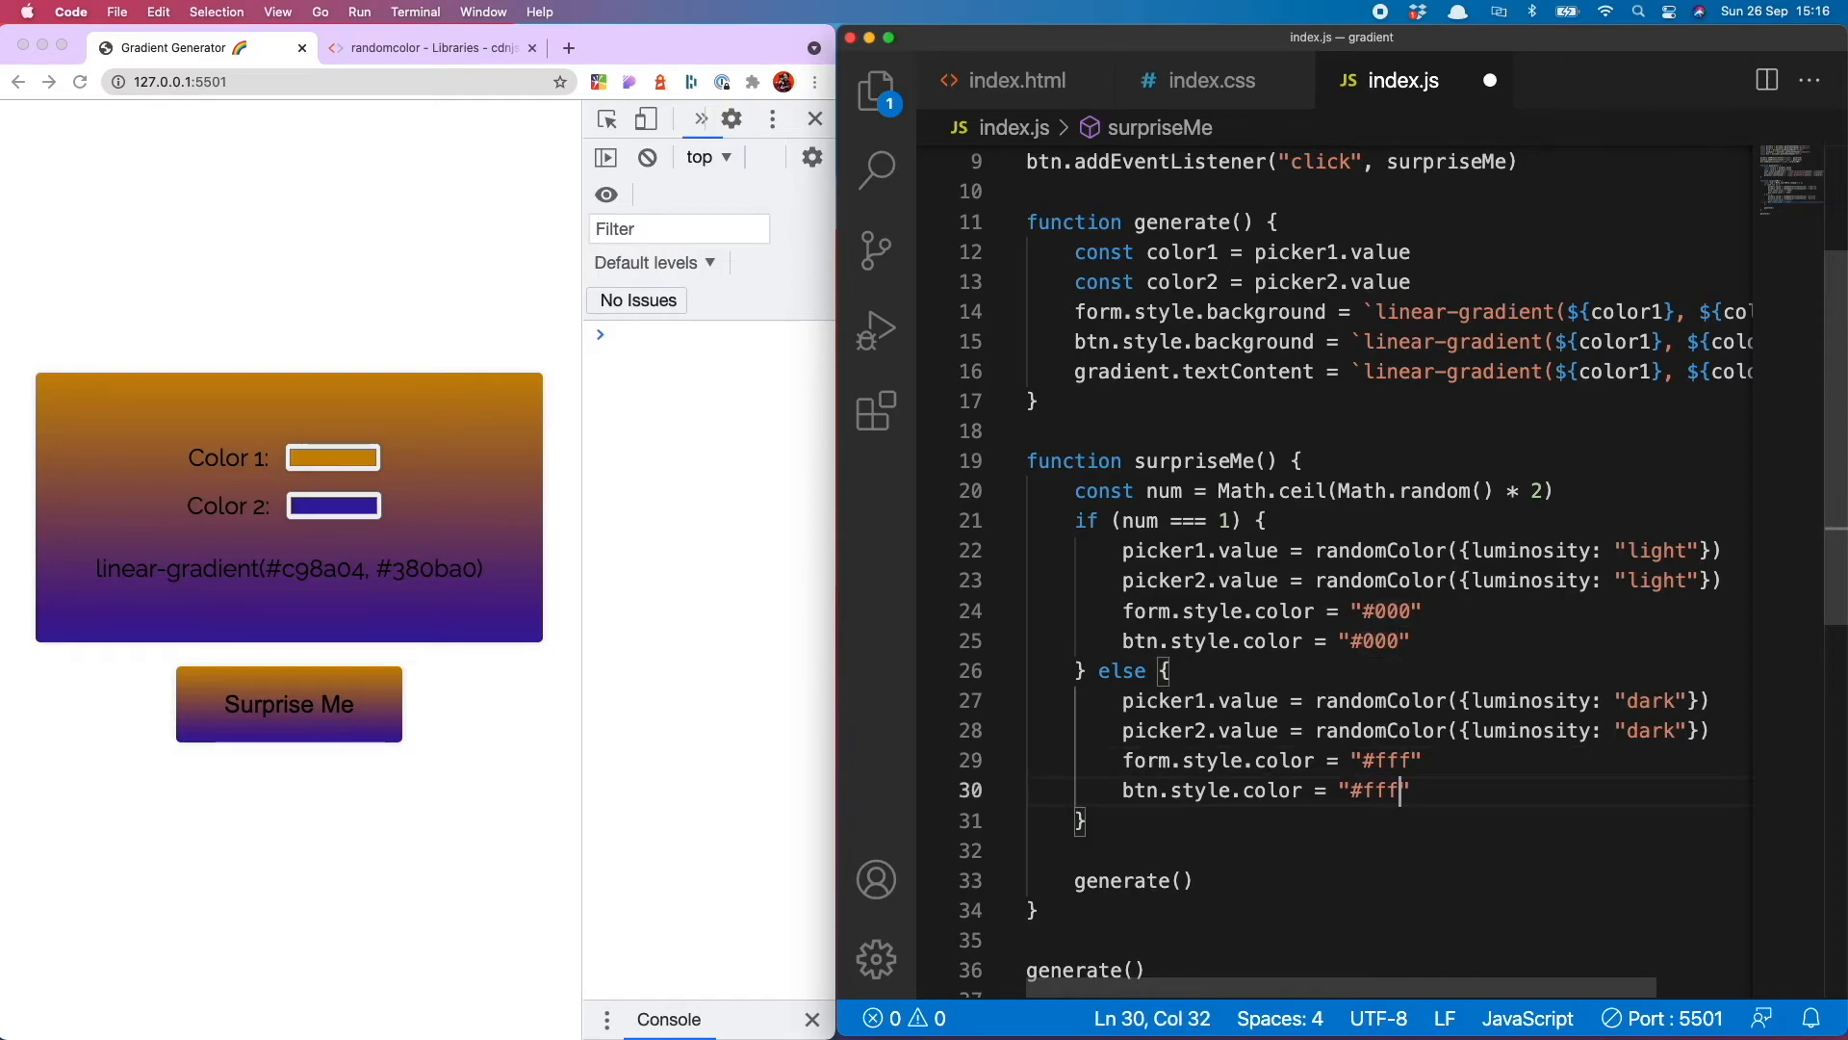
pyautogui.click(289, 704)
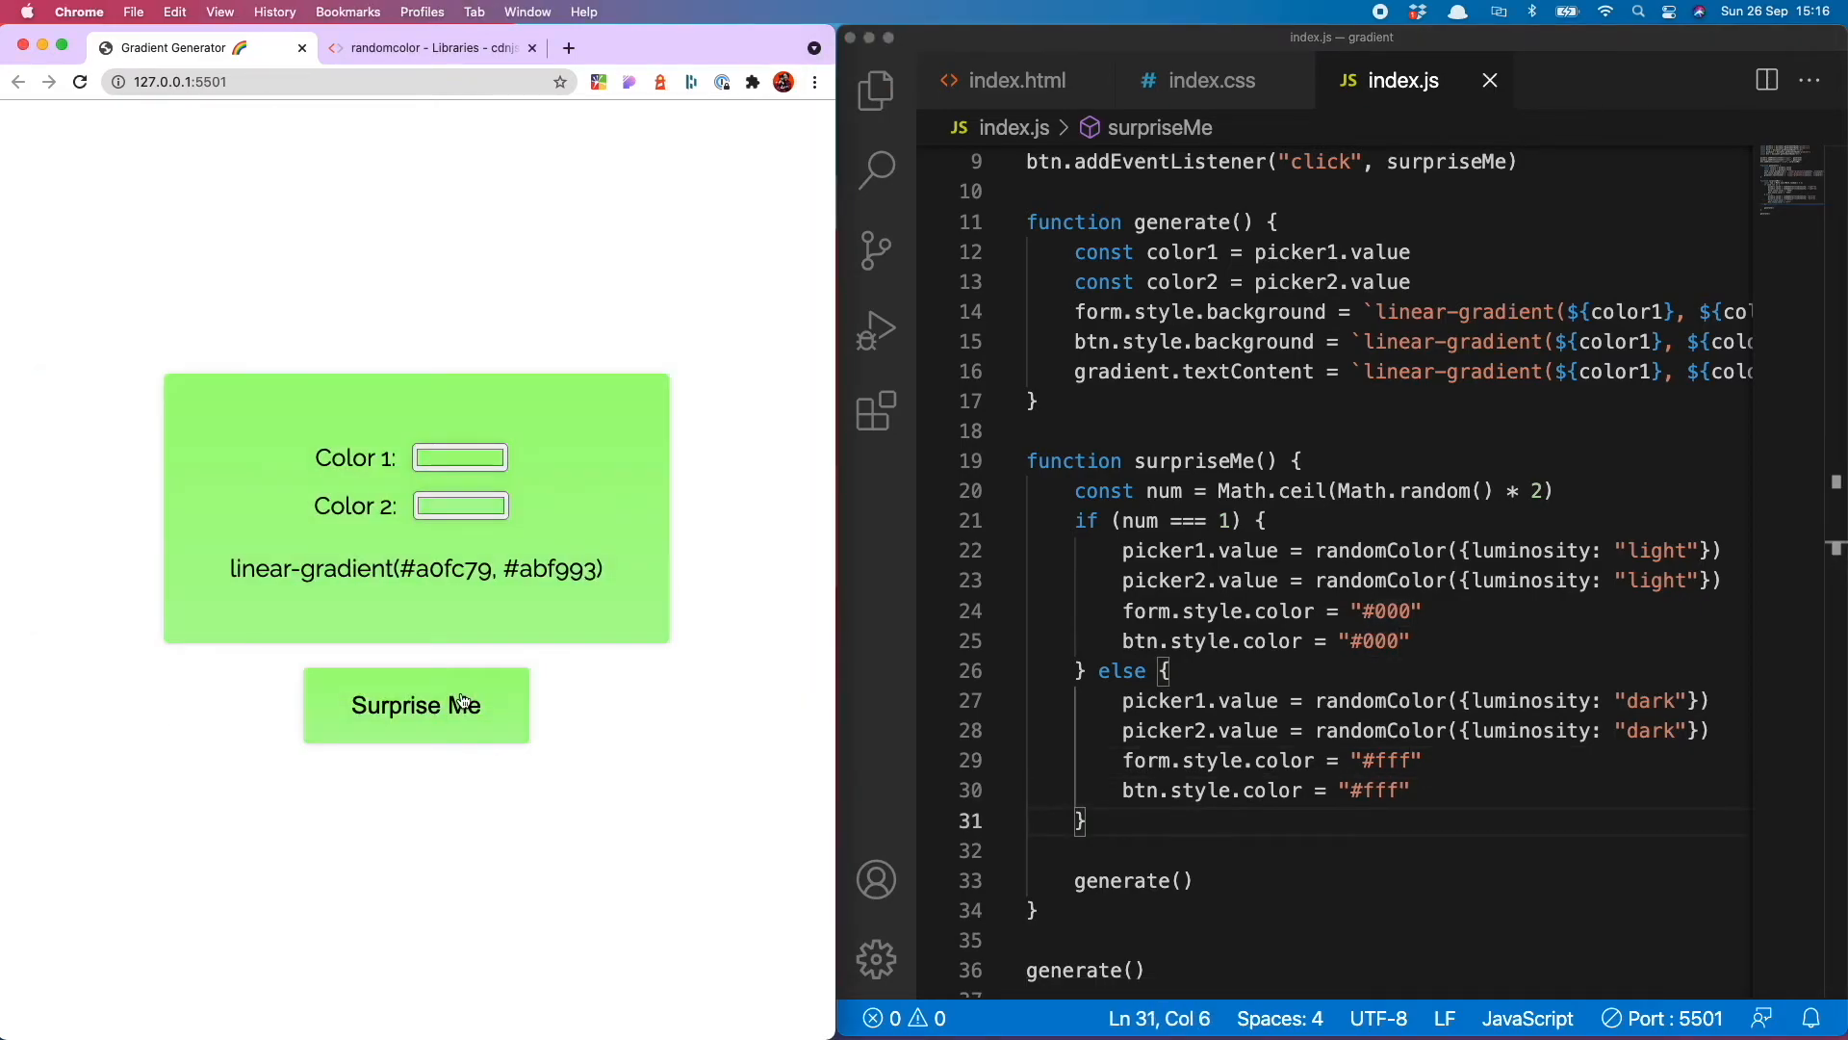
# Test repeatedly in Chrome that light gradients get black text and dark ones white text
pyautogui.click(416, 704)
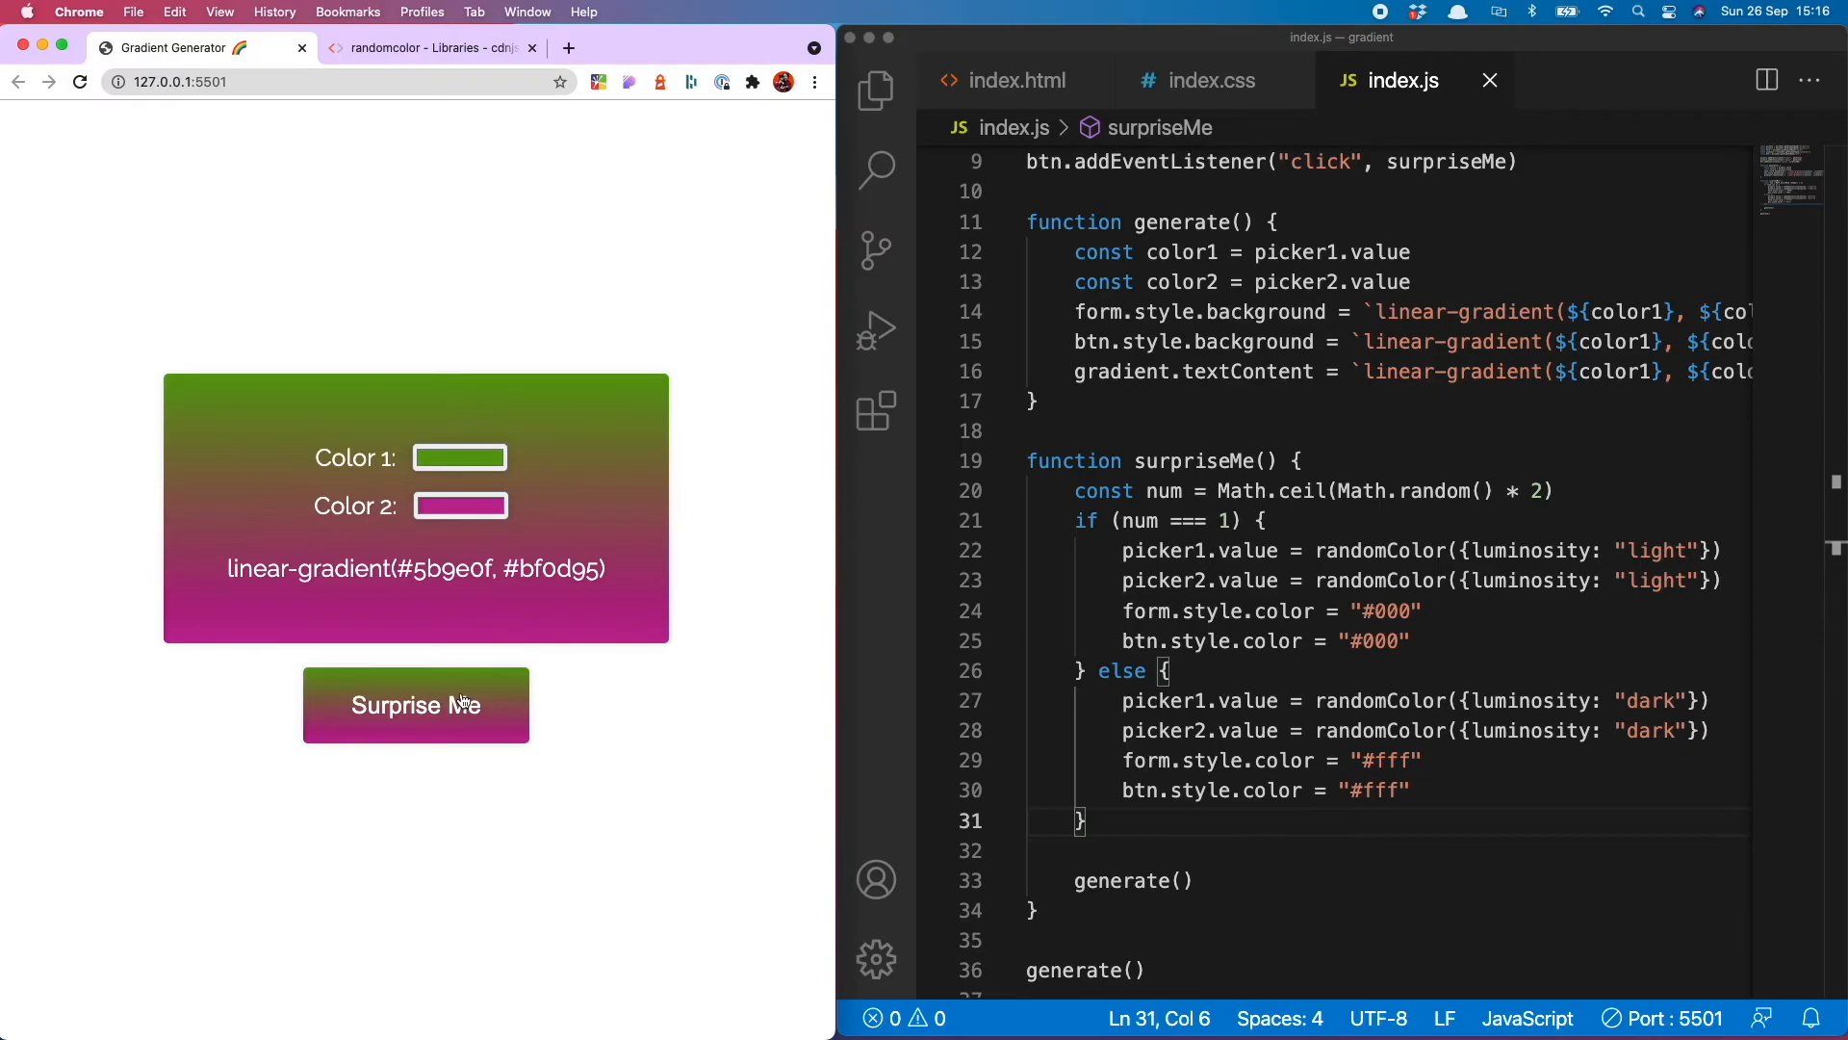
pyautogui.click(416, 705)
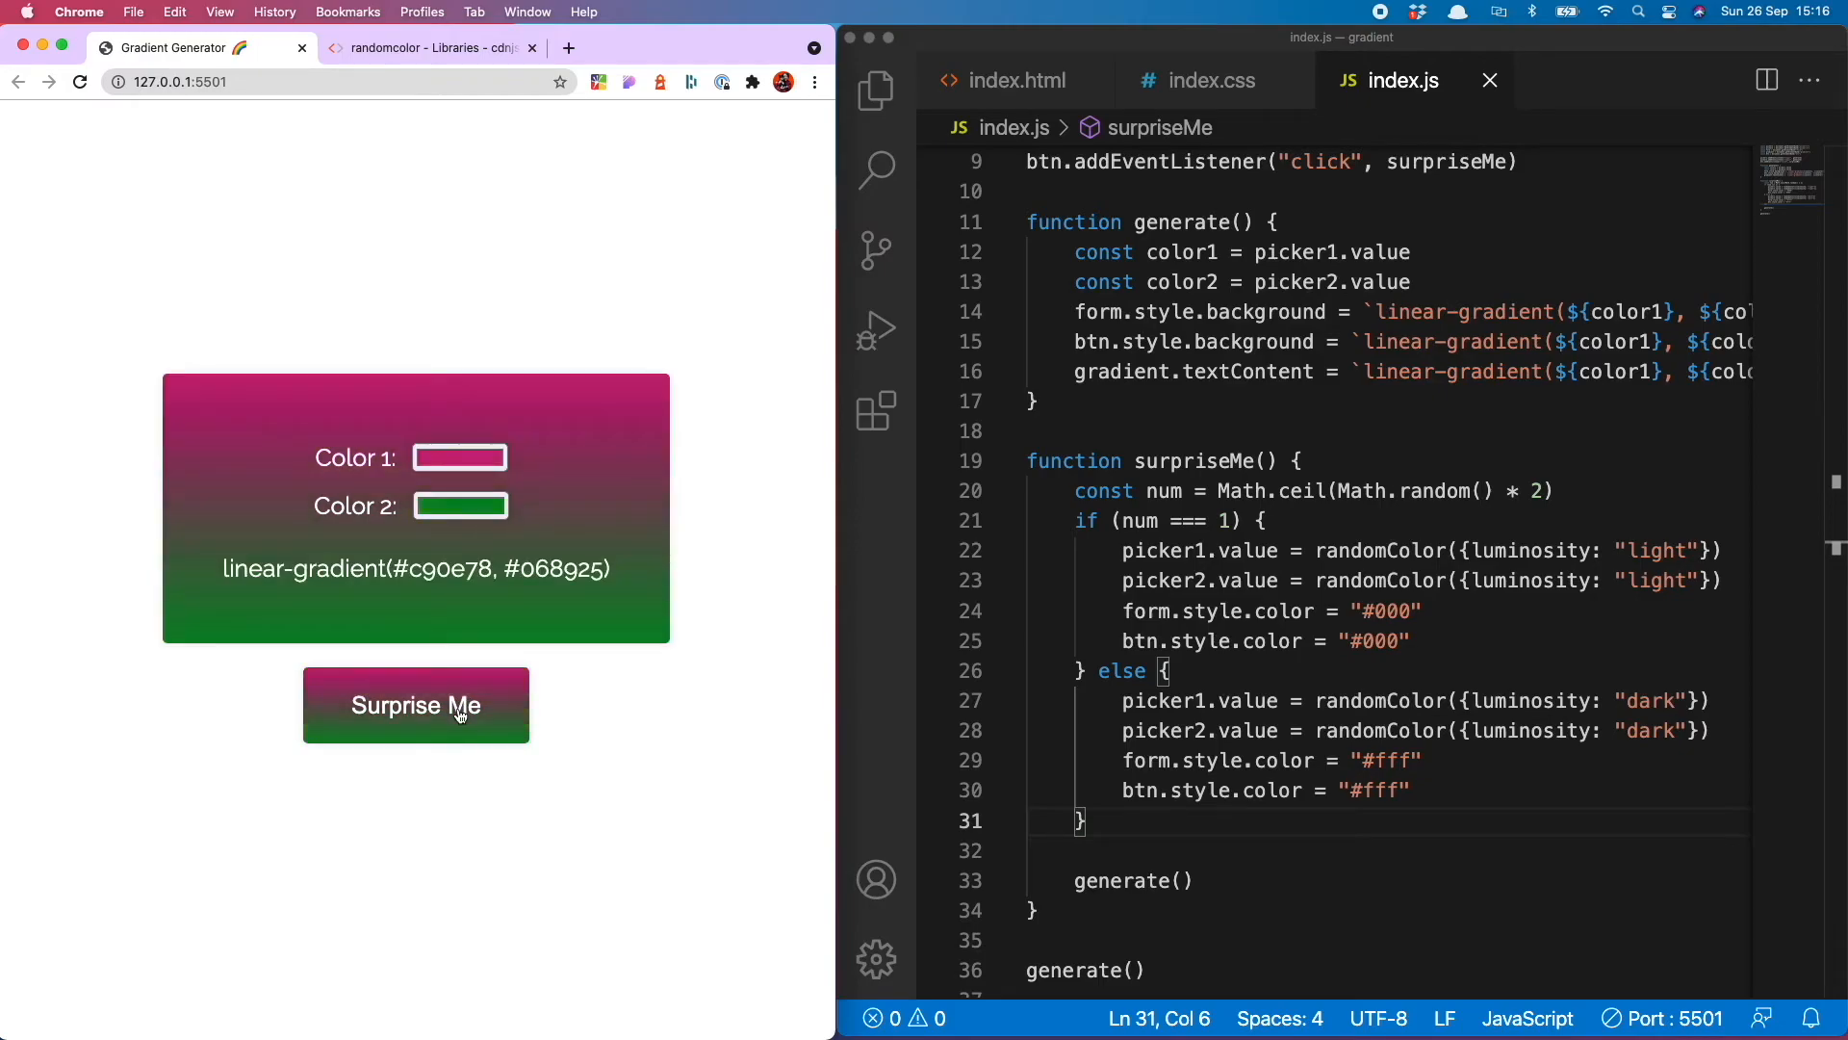
pyautogui.click(416, 705)
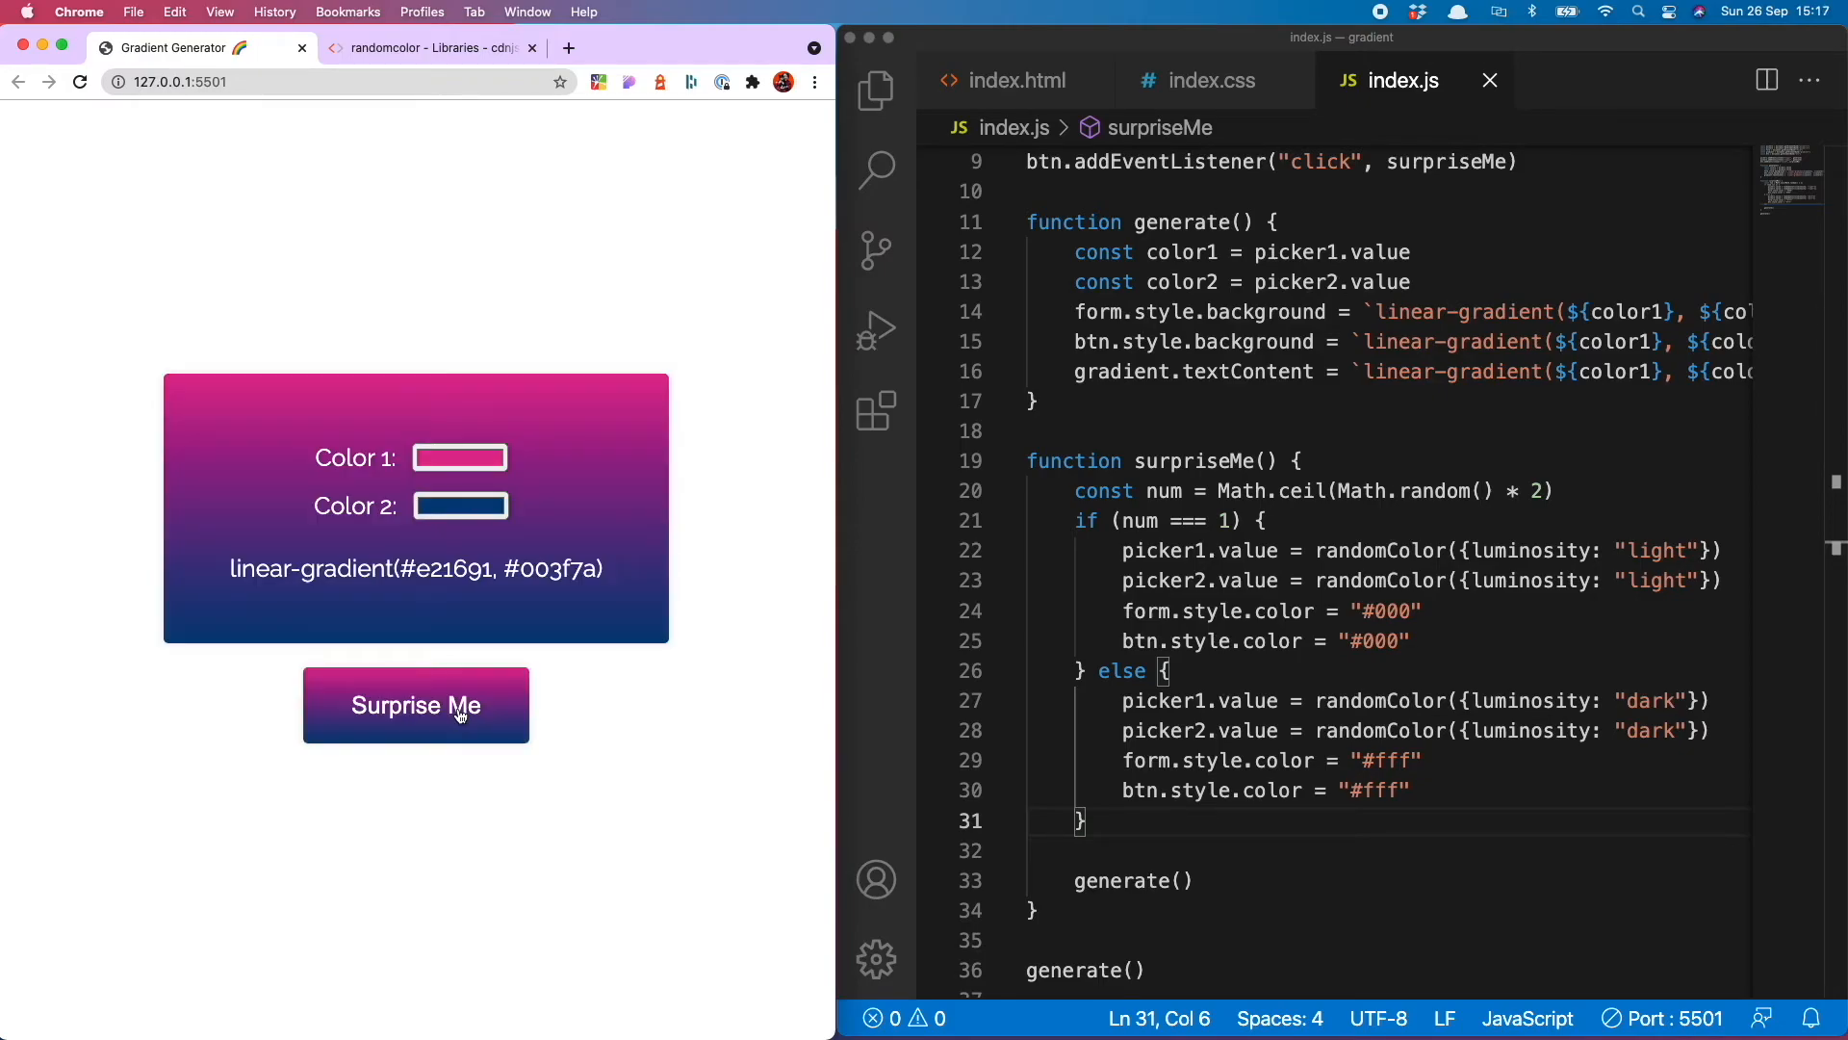
pyautogui.click(416, 704)
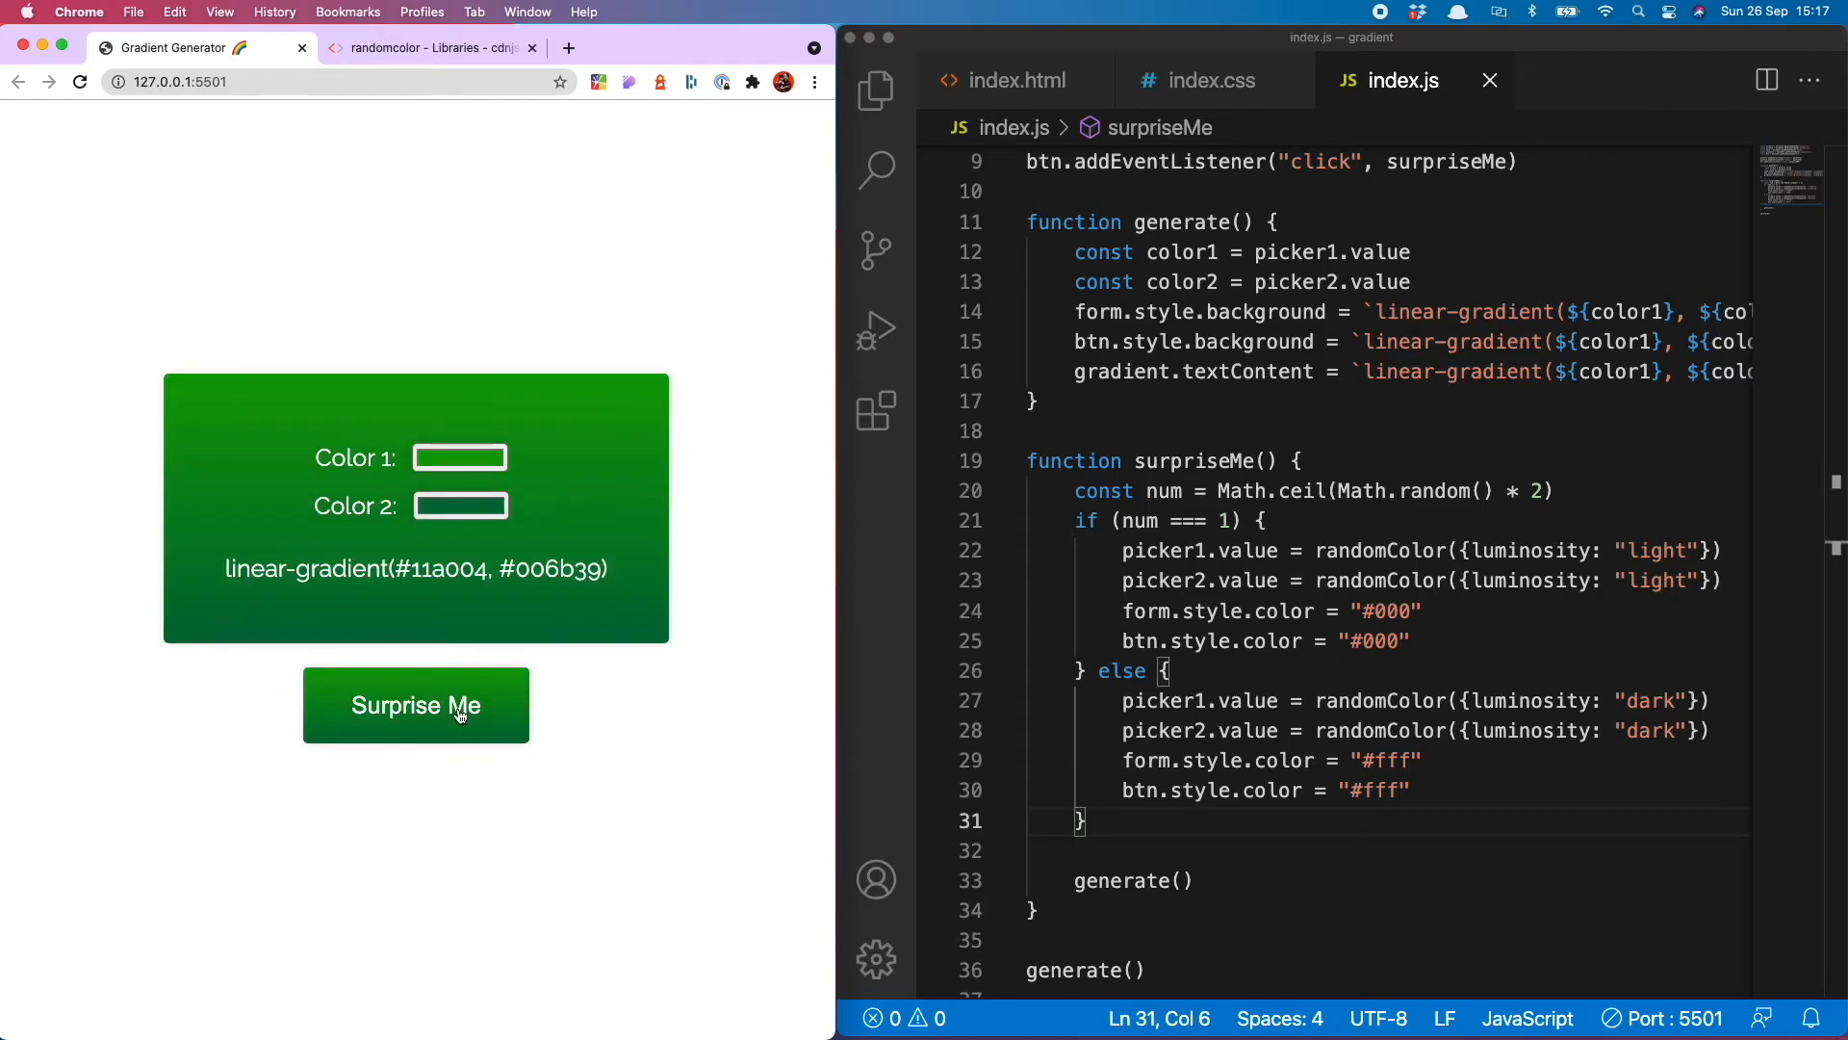
pyautogui.click(416, 704)
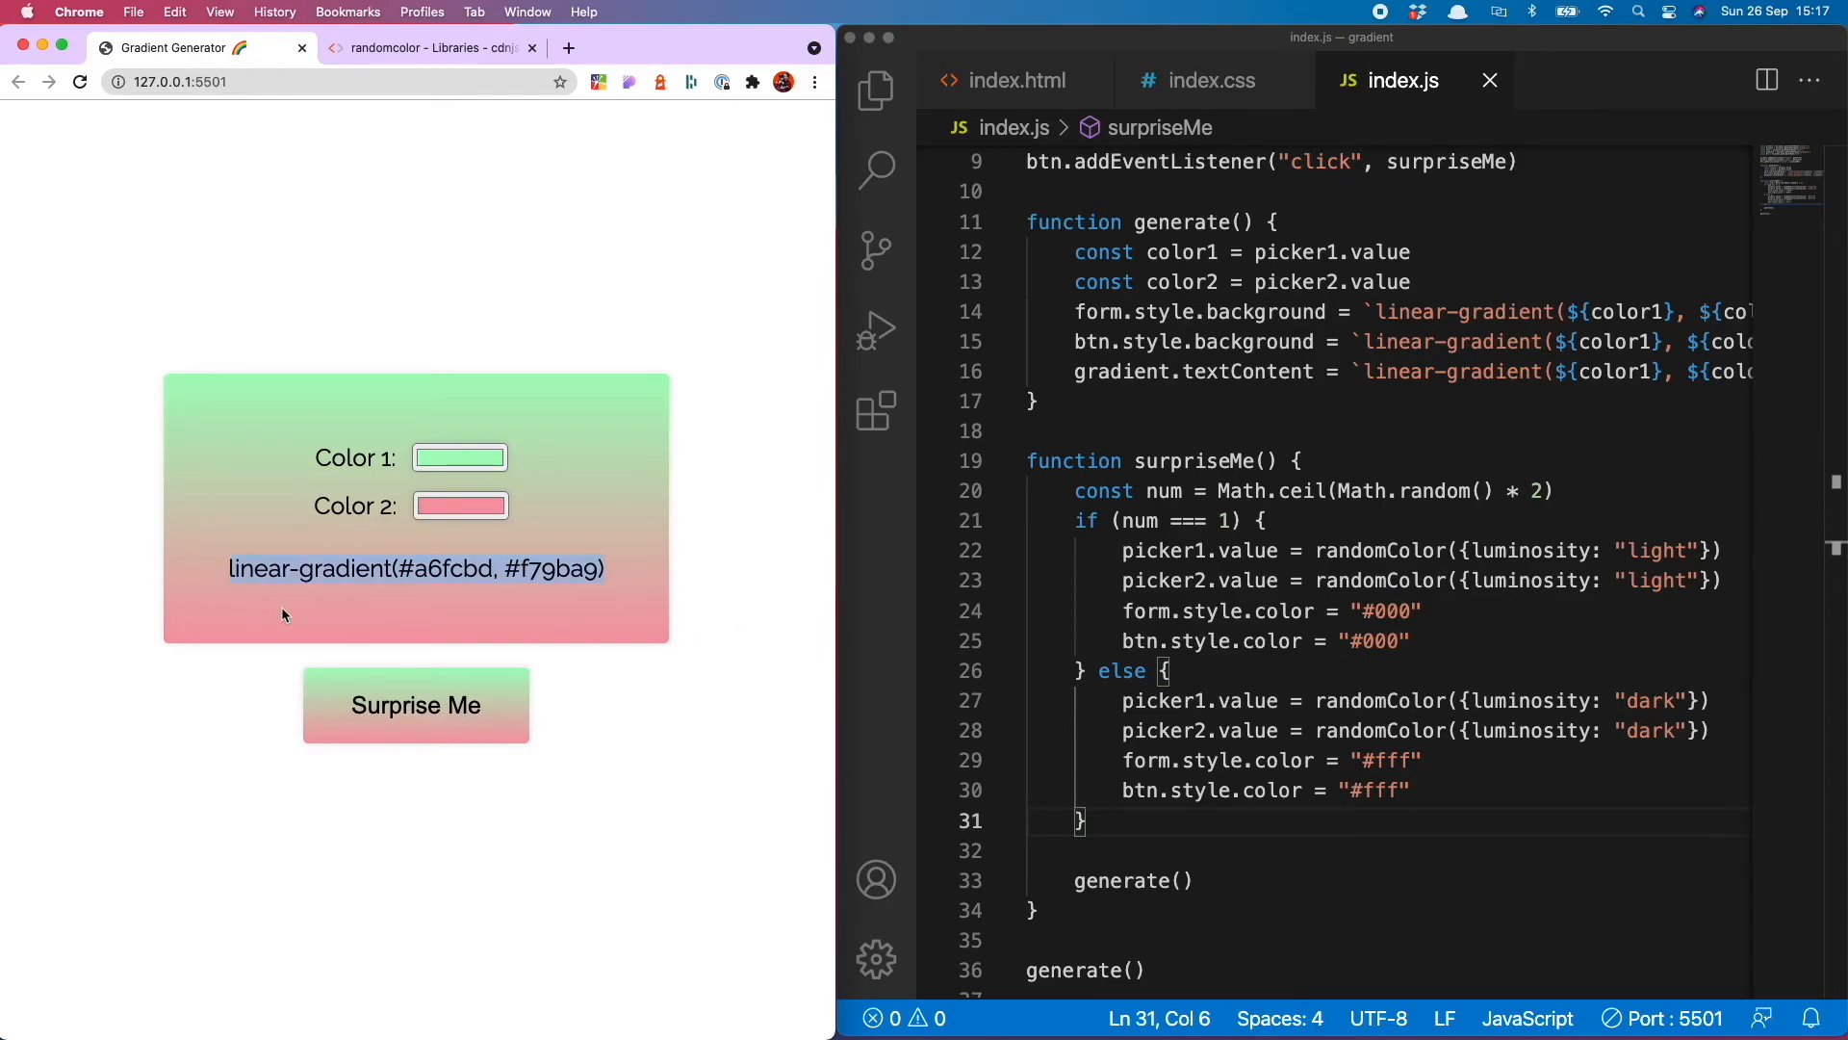
pyautogui.click(415, 704)
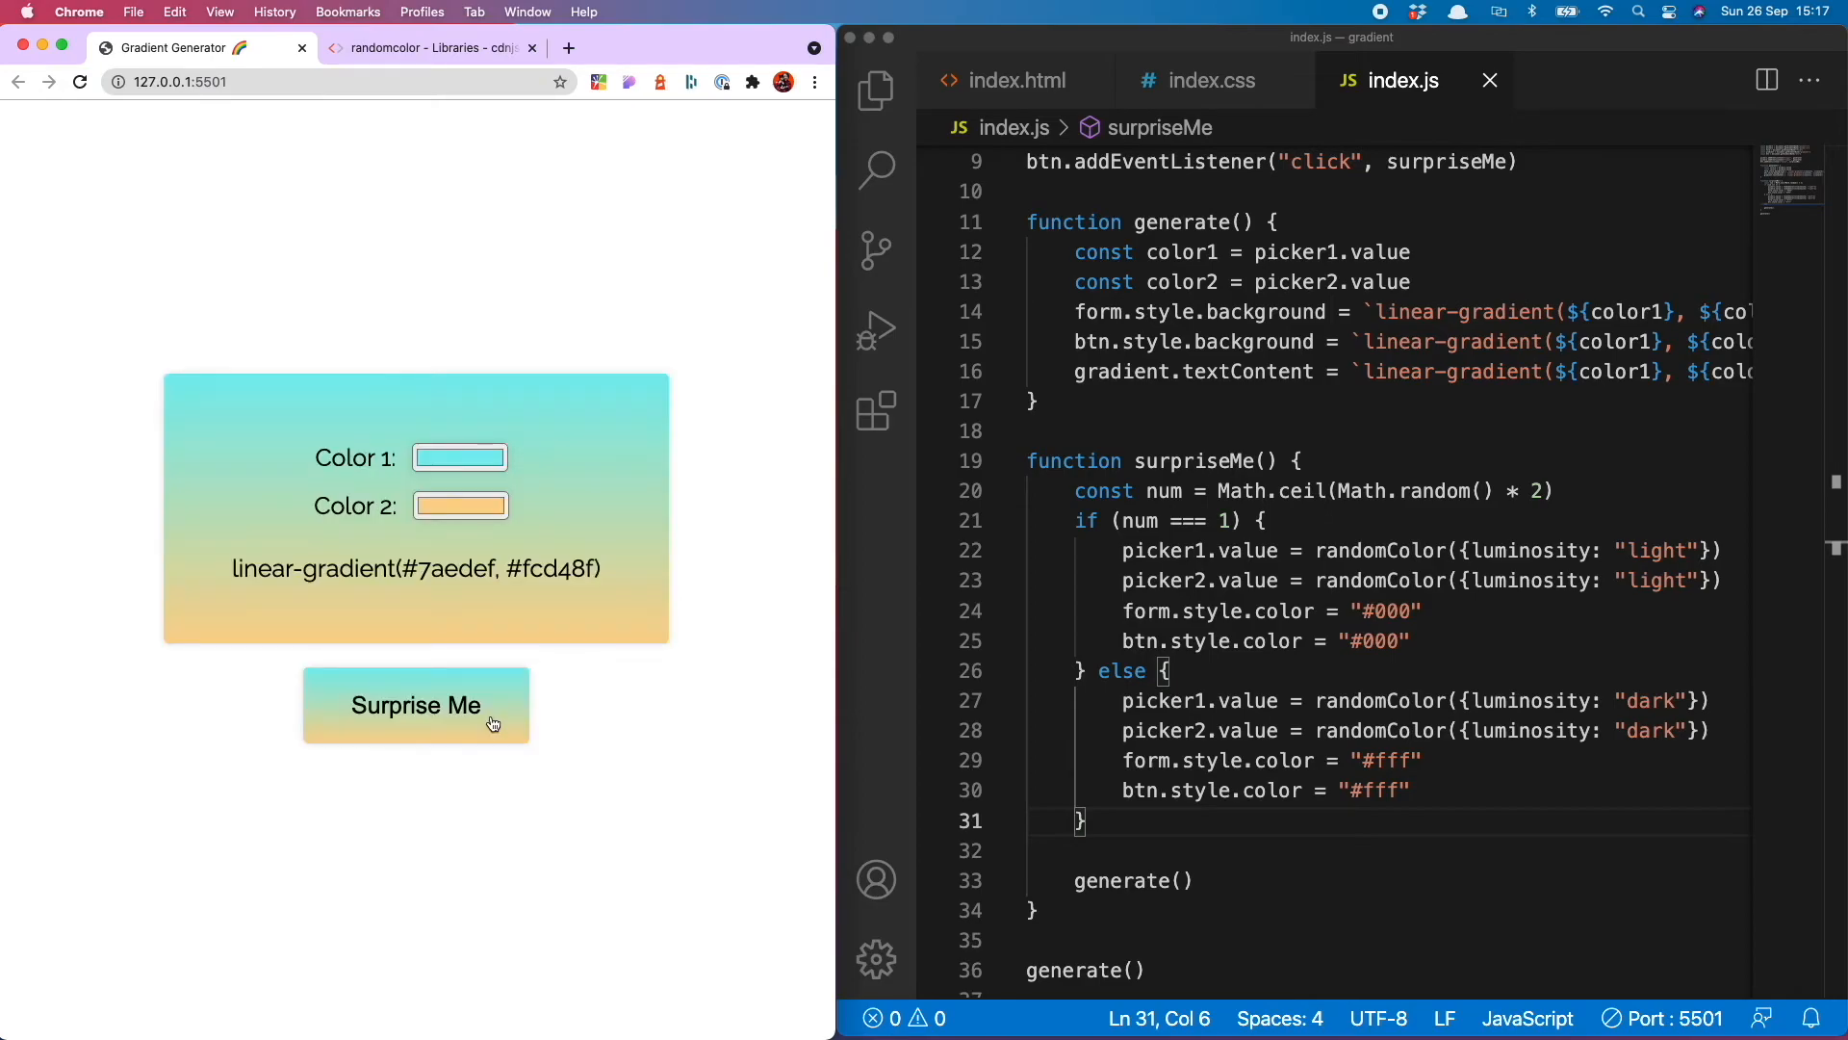
pyautogui.click(416, 705)
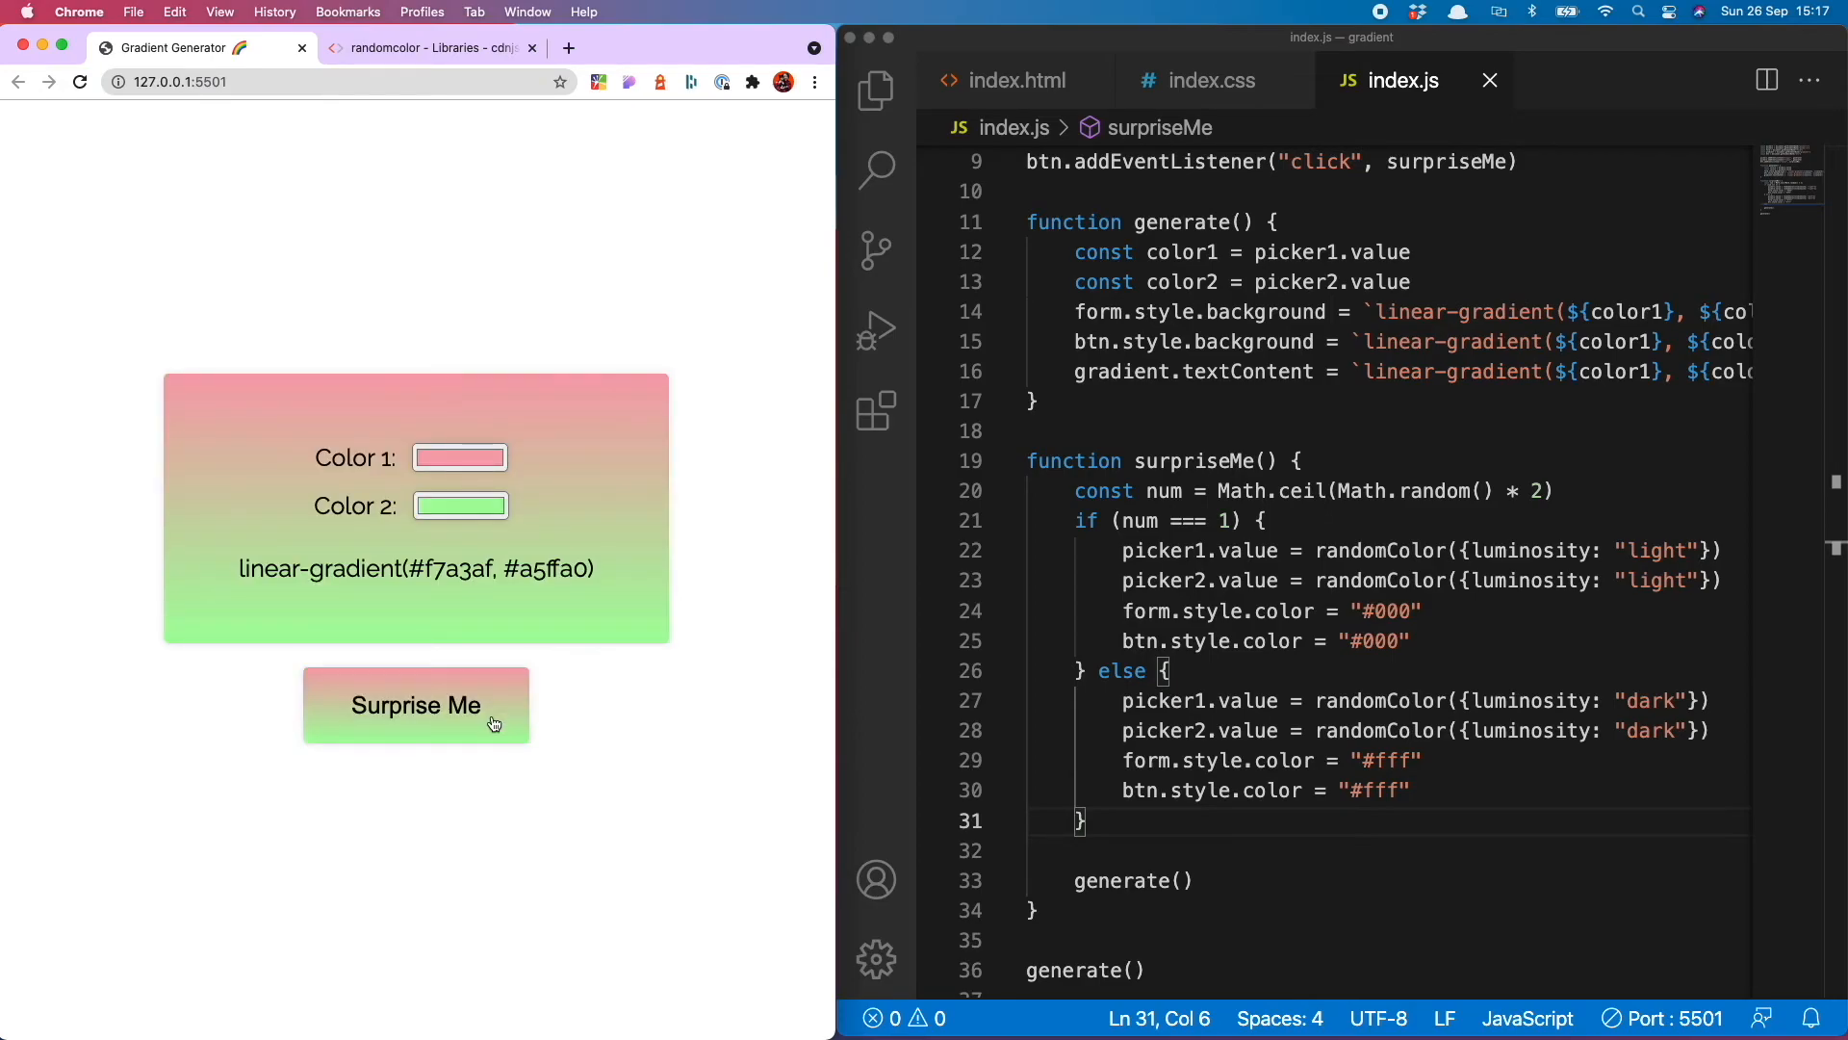
pyautogui.click(416, 705)
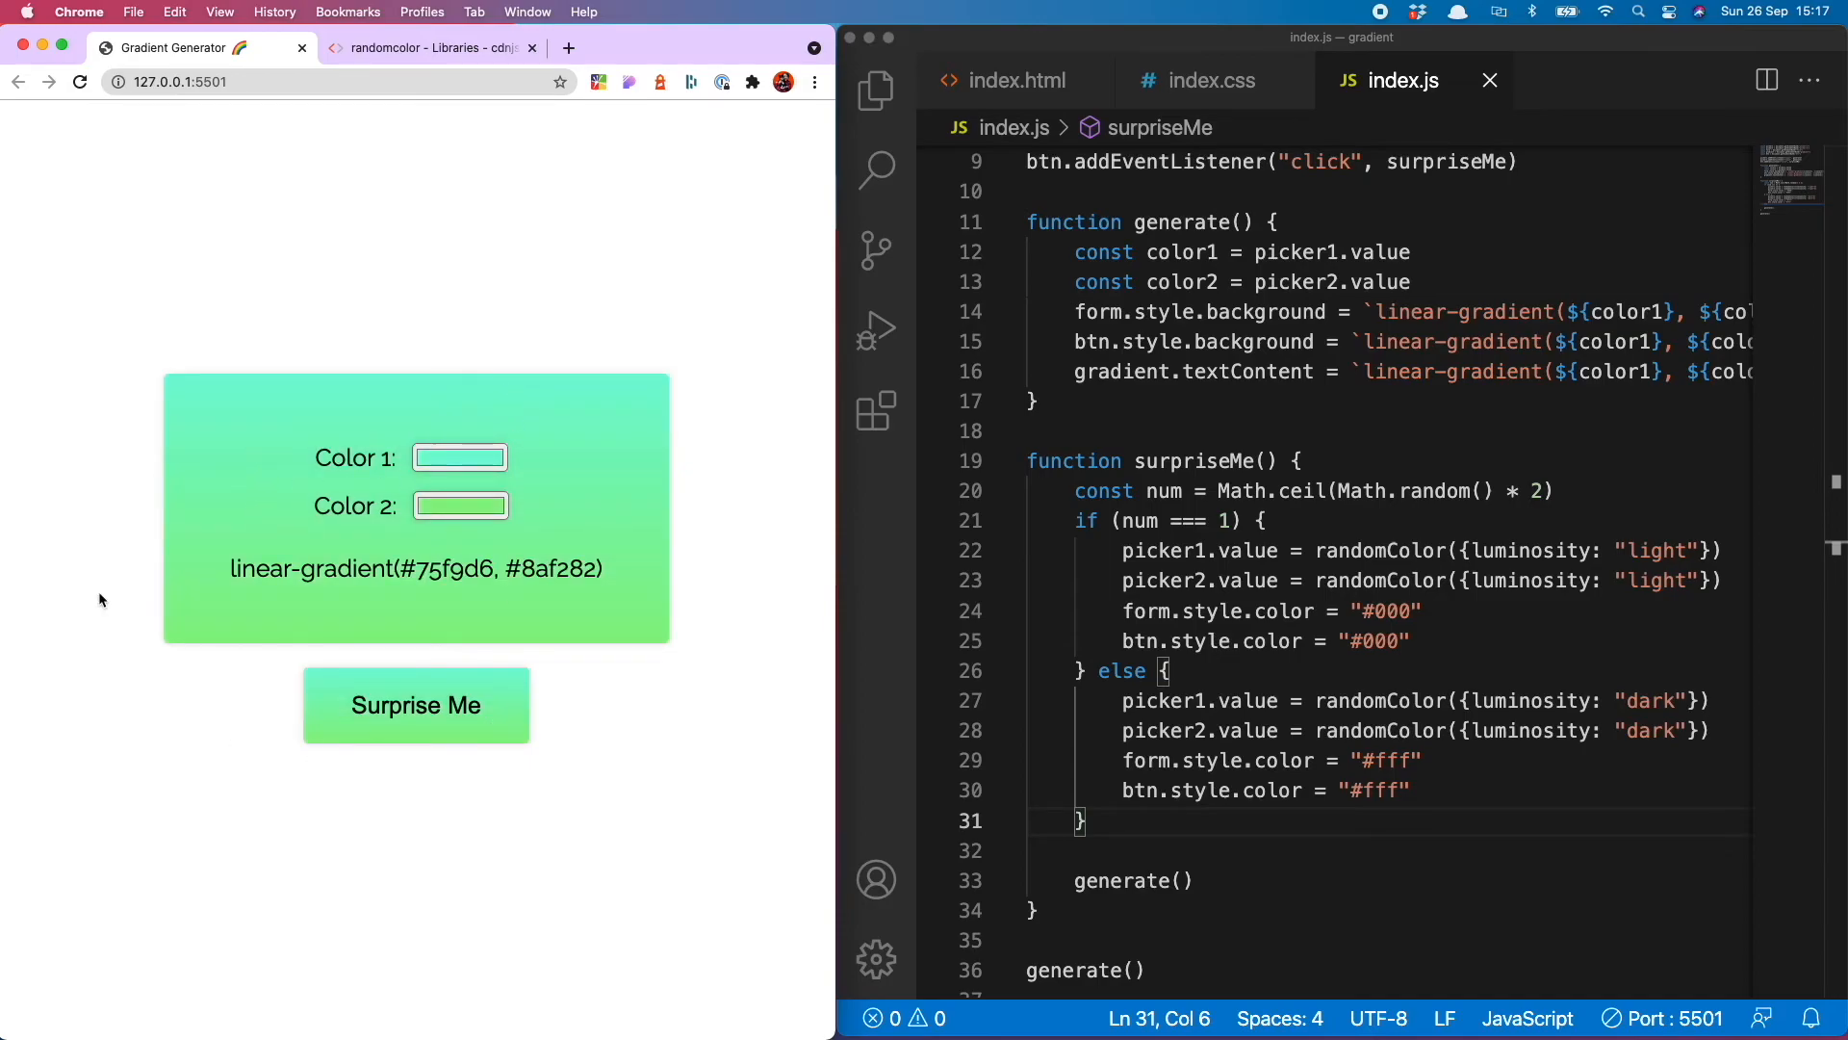
# Replace the script's final generate() call with surpriseMe() so it runs on page load
pyautogui.click(416, 705)
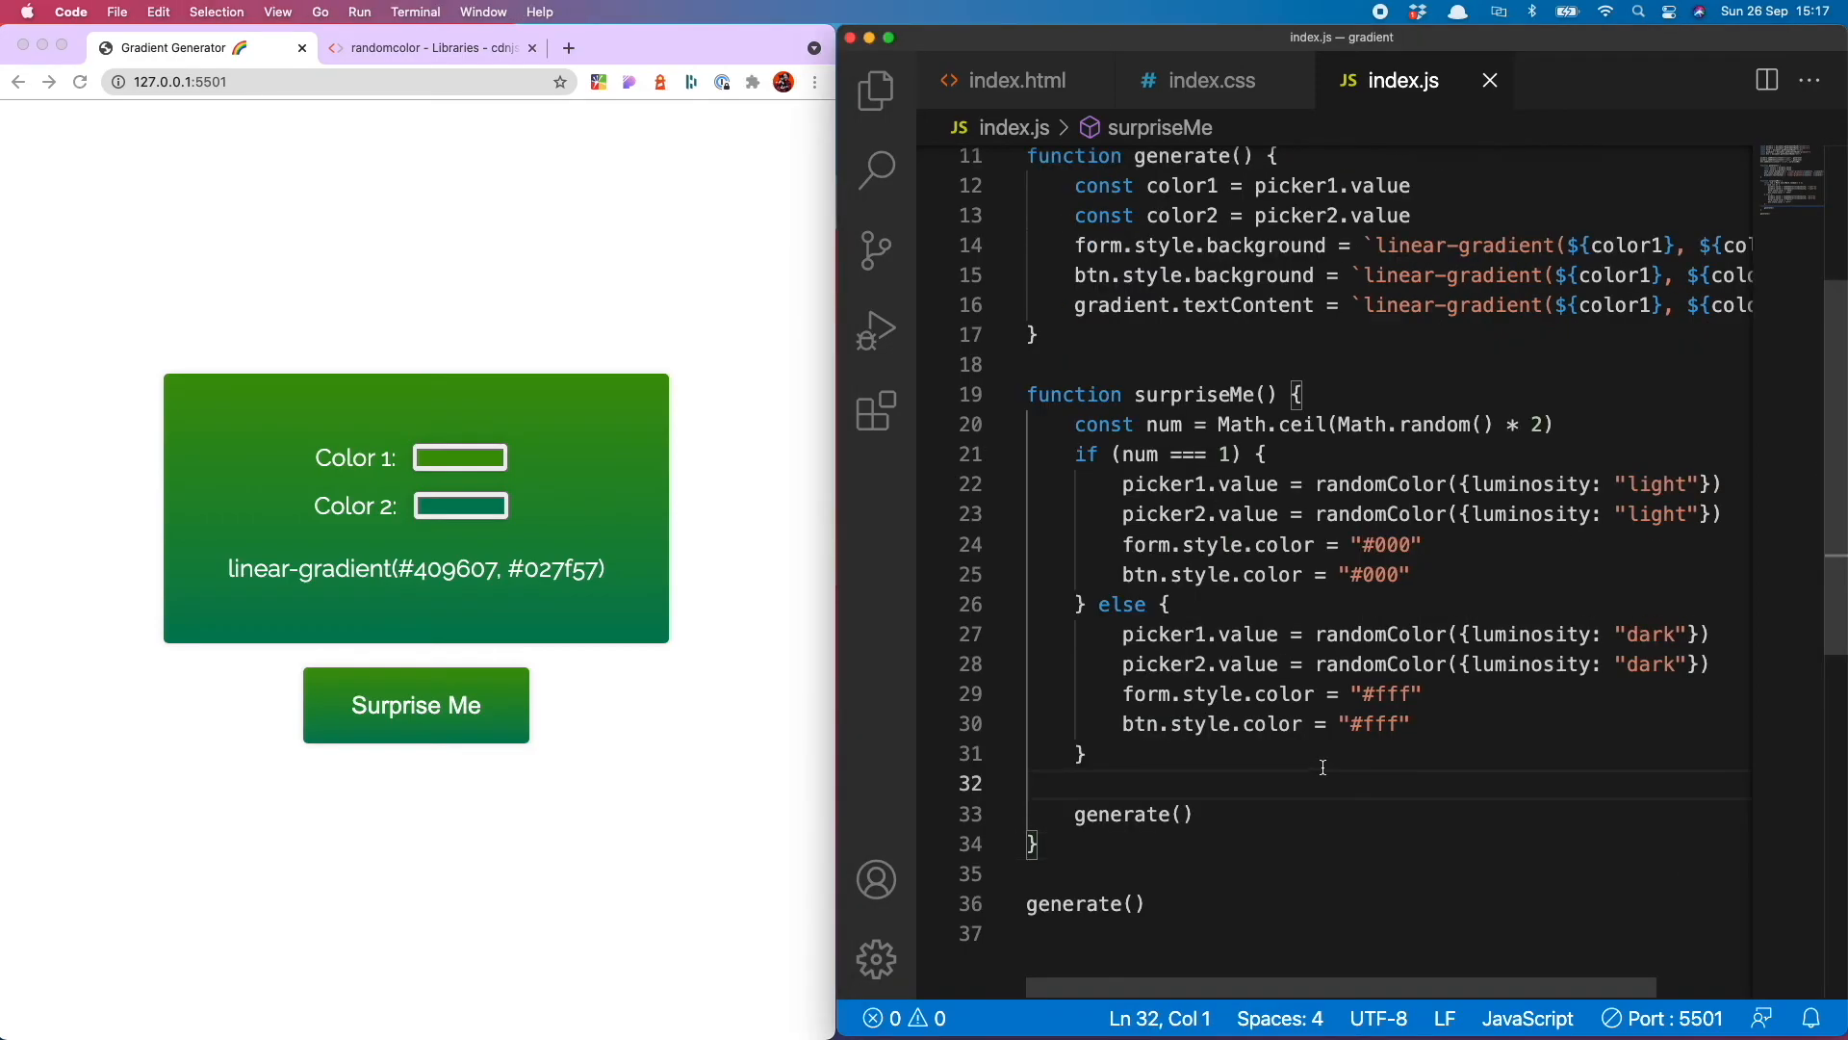
pyautogui.doubleClick(1072, 753)
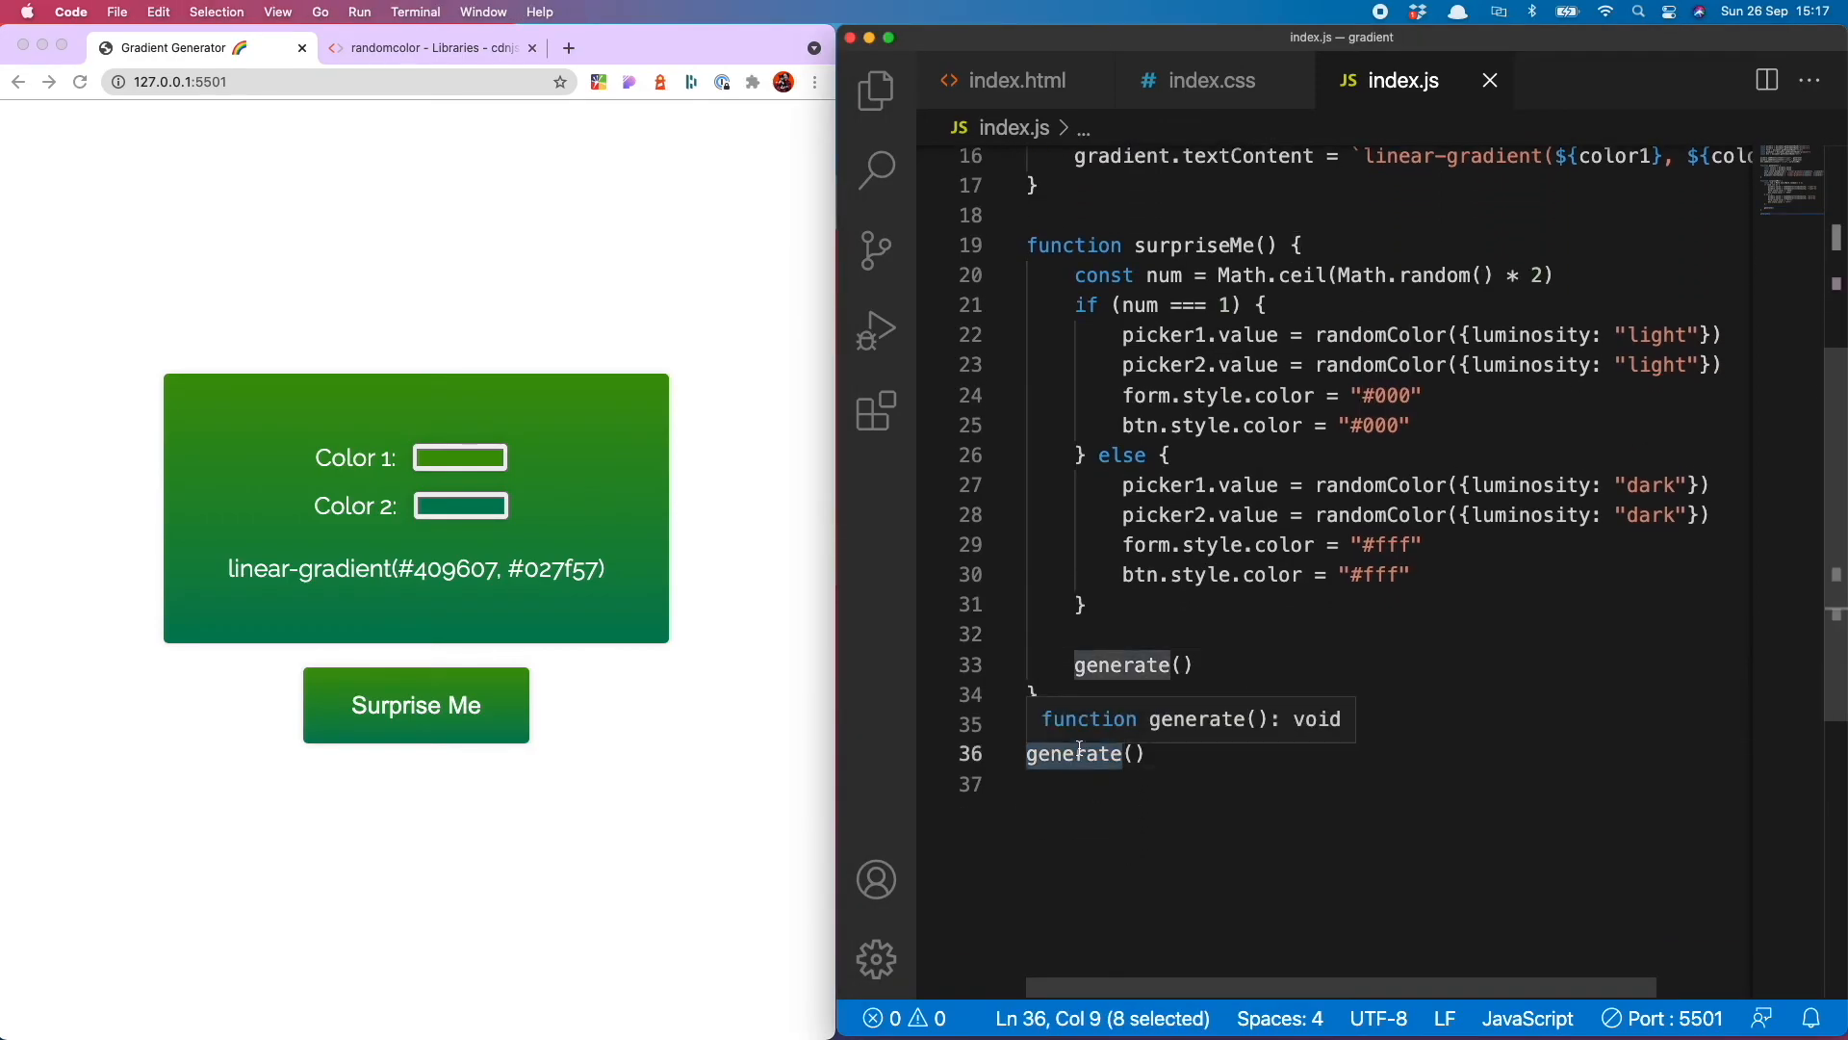
pyautogui.write('surpriseMe(')
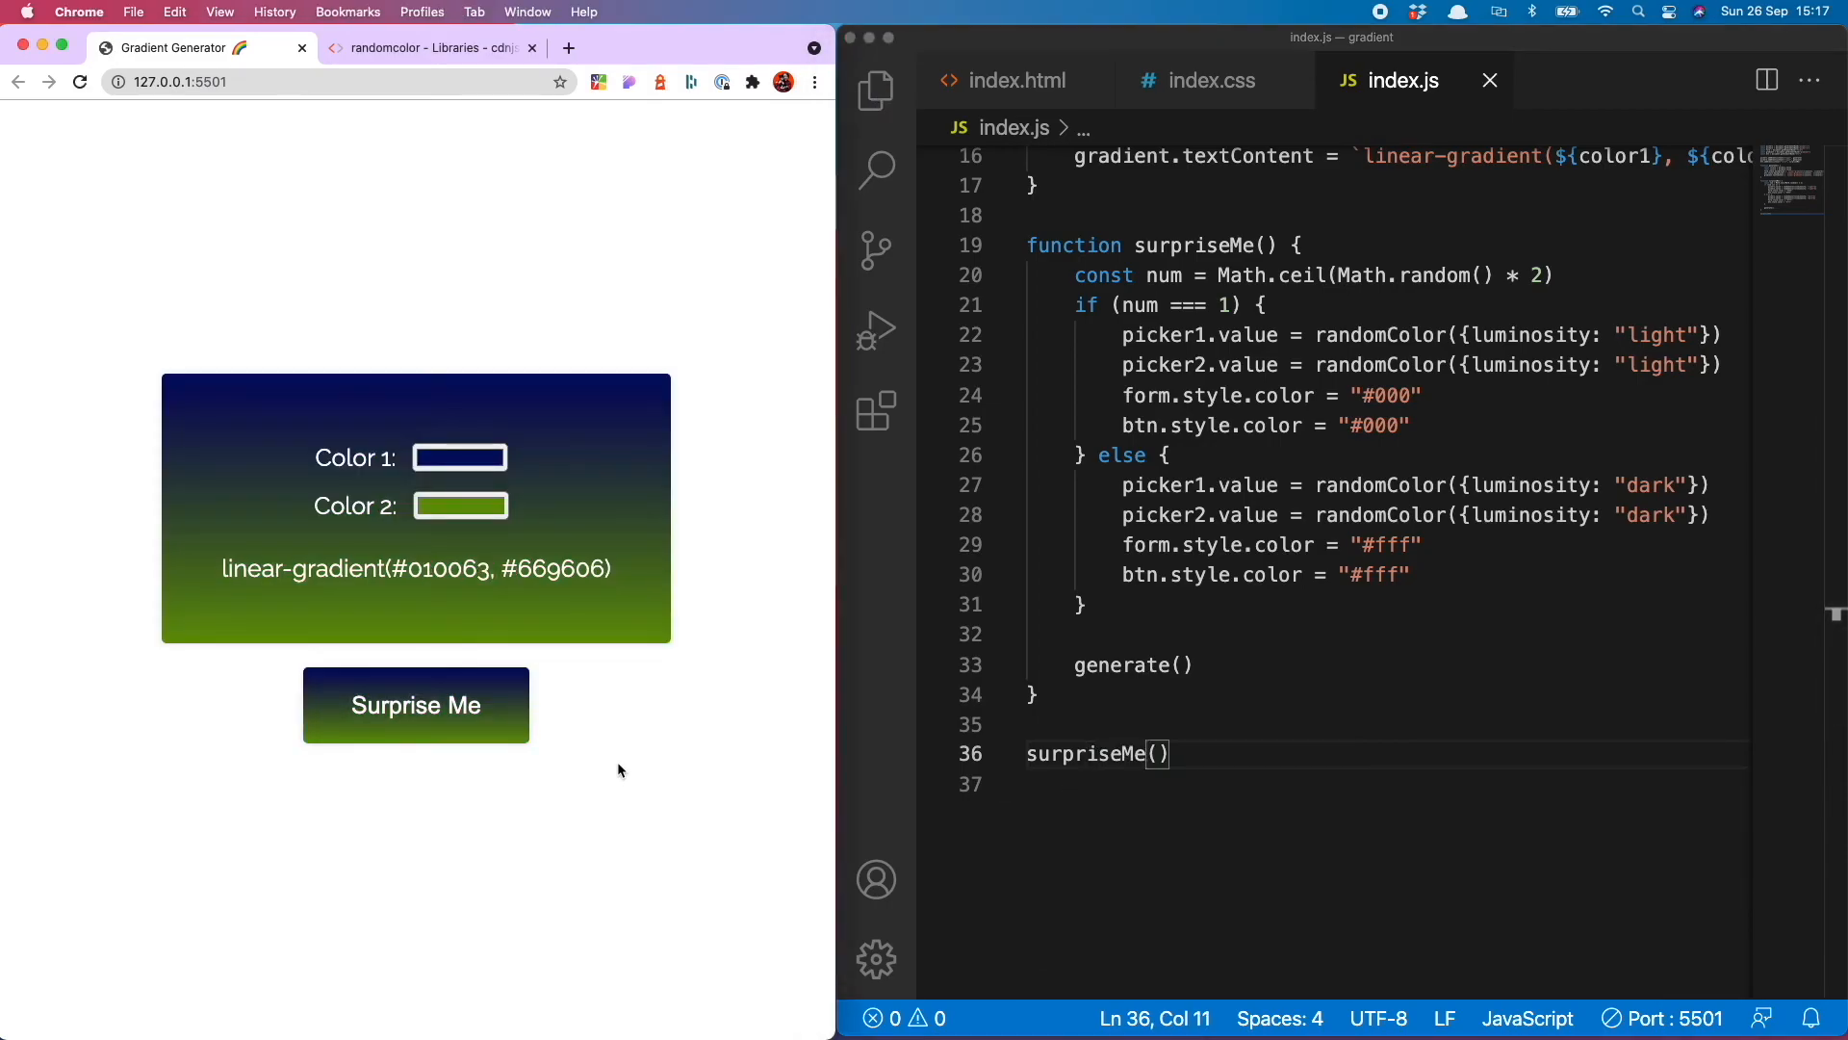
# Reload the page several times to confirm each load starts on a fresh random gradient
pyautogui.click(416, 705)
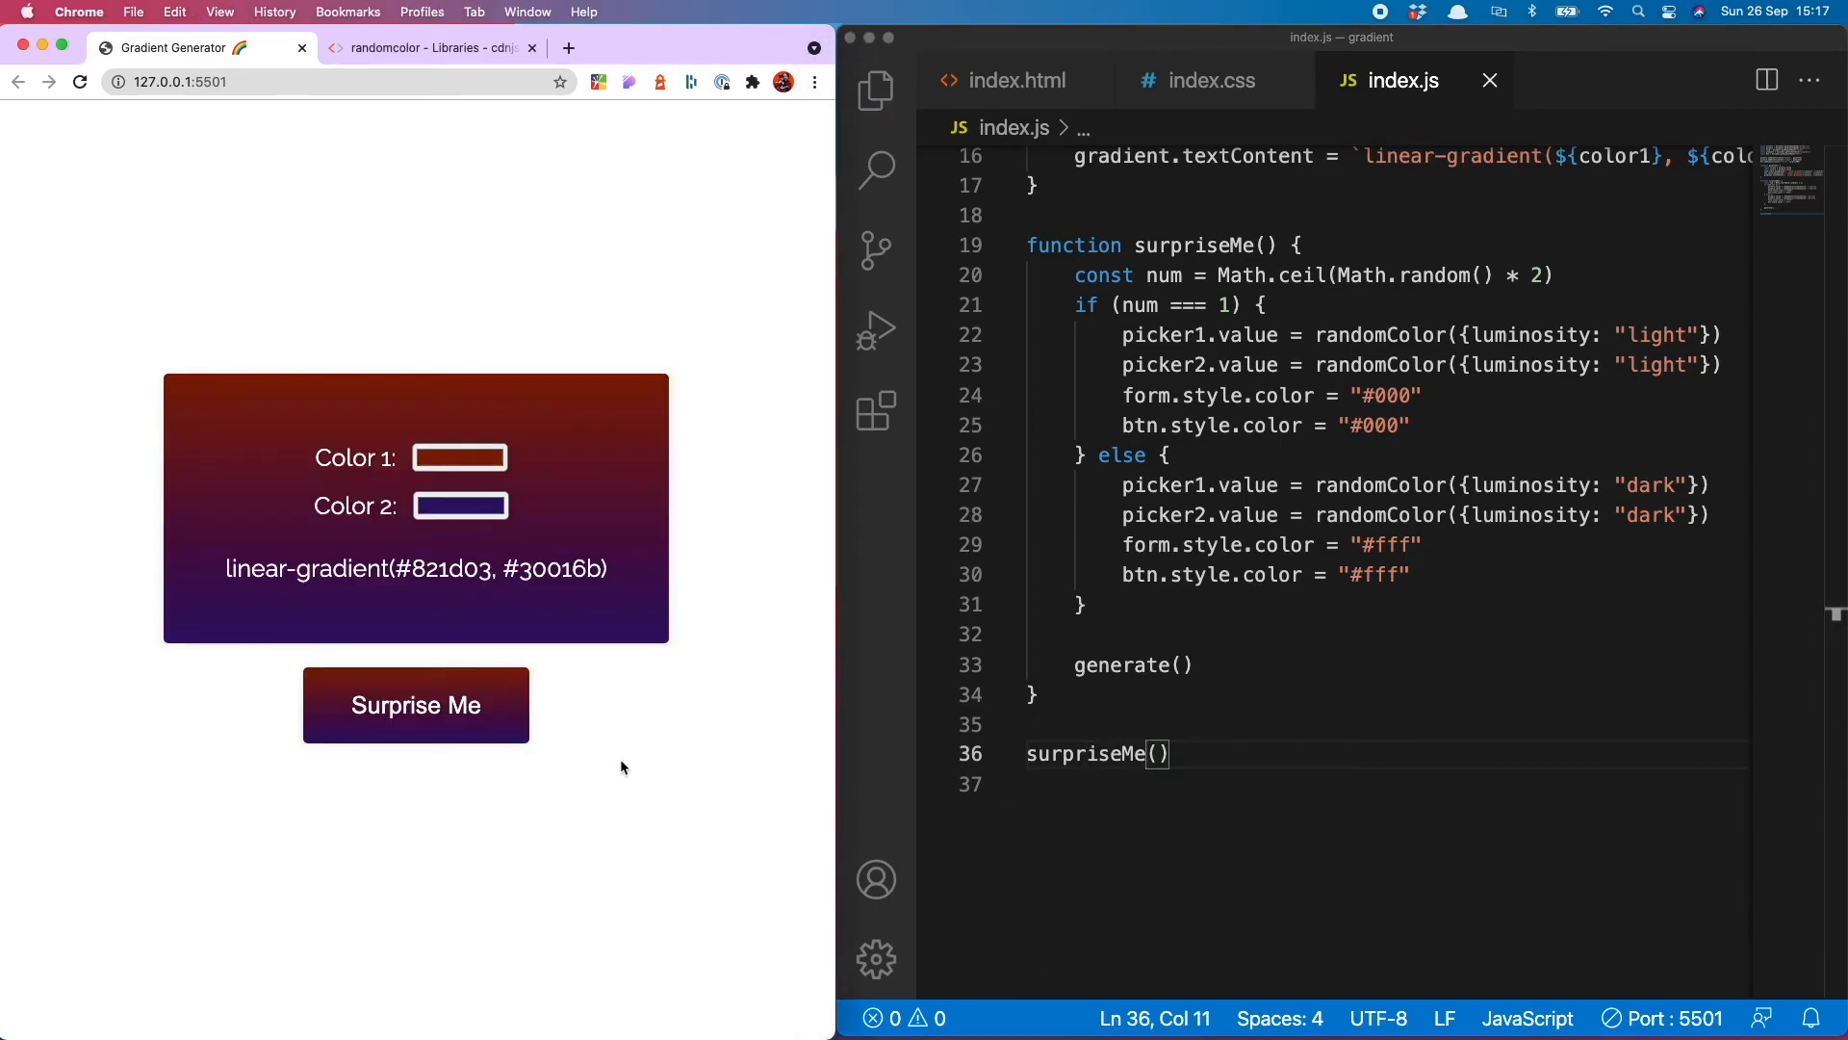
pyautogui.click(415, 705)
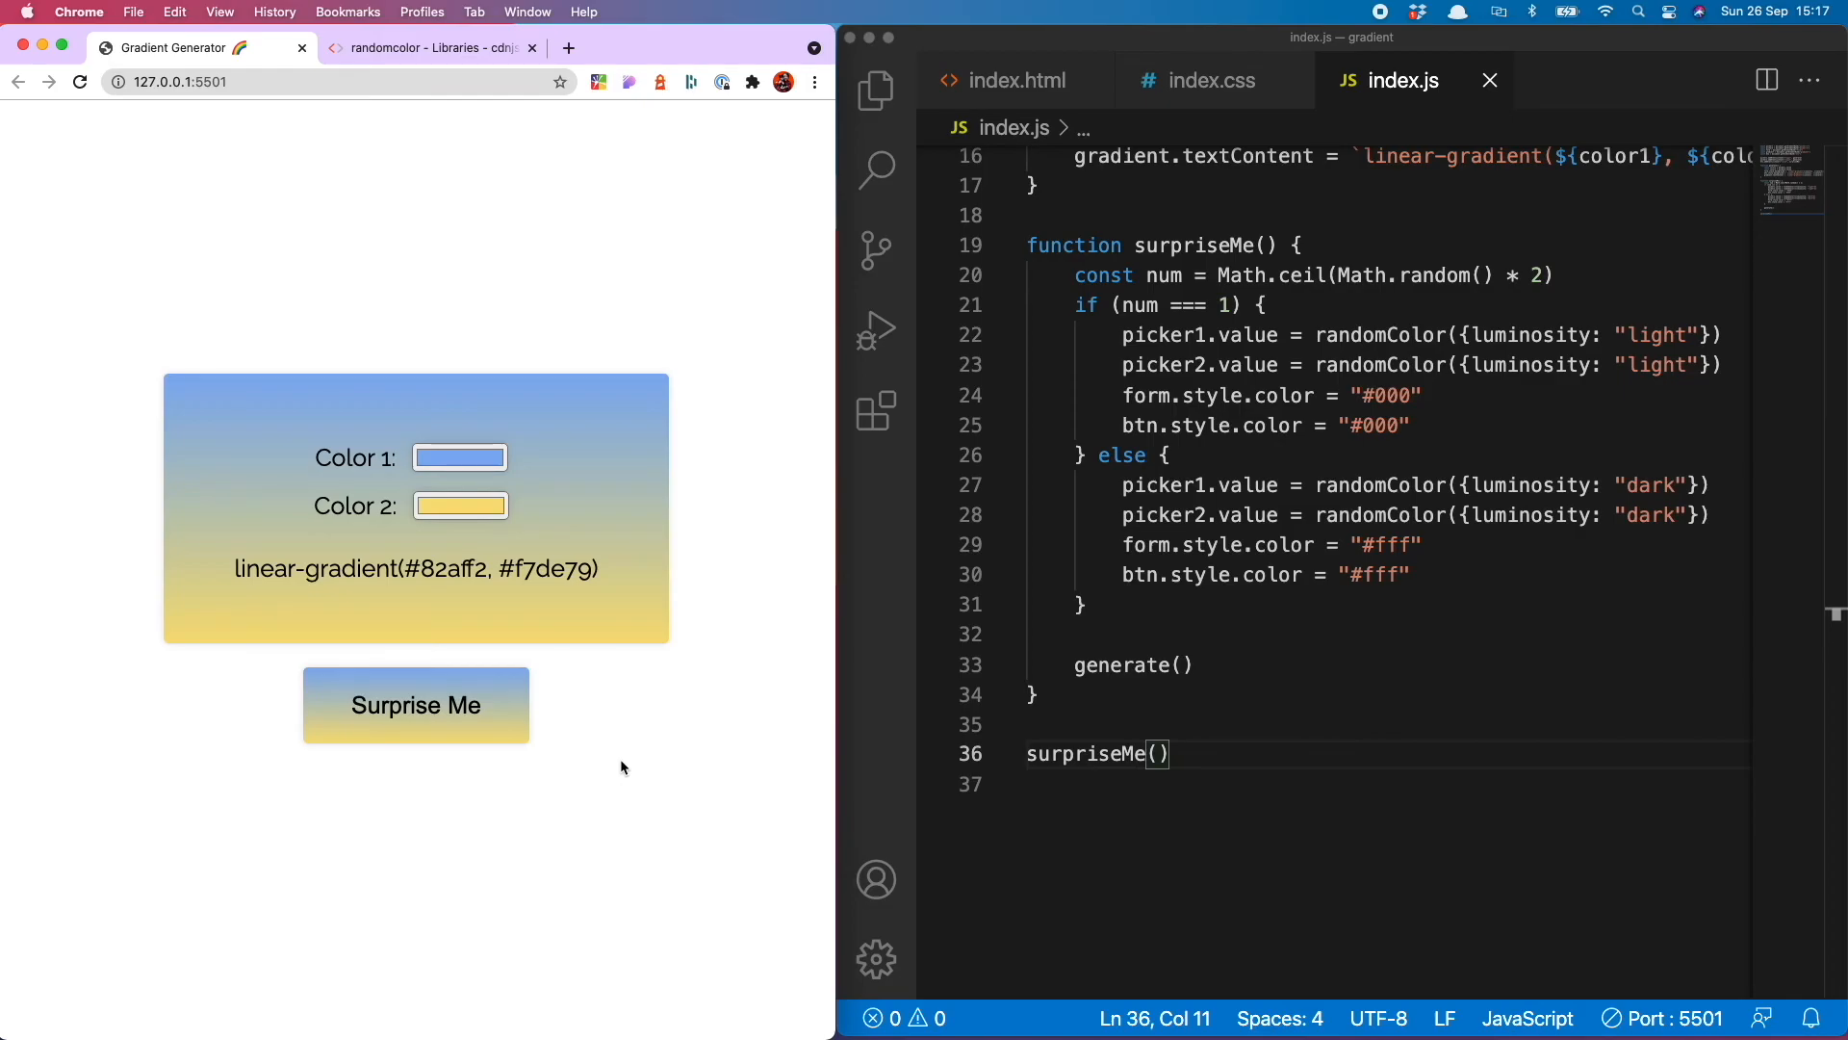
pyautogui.click(416, 704)
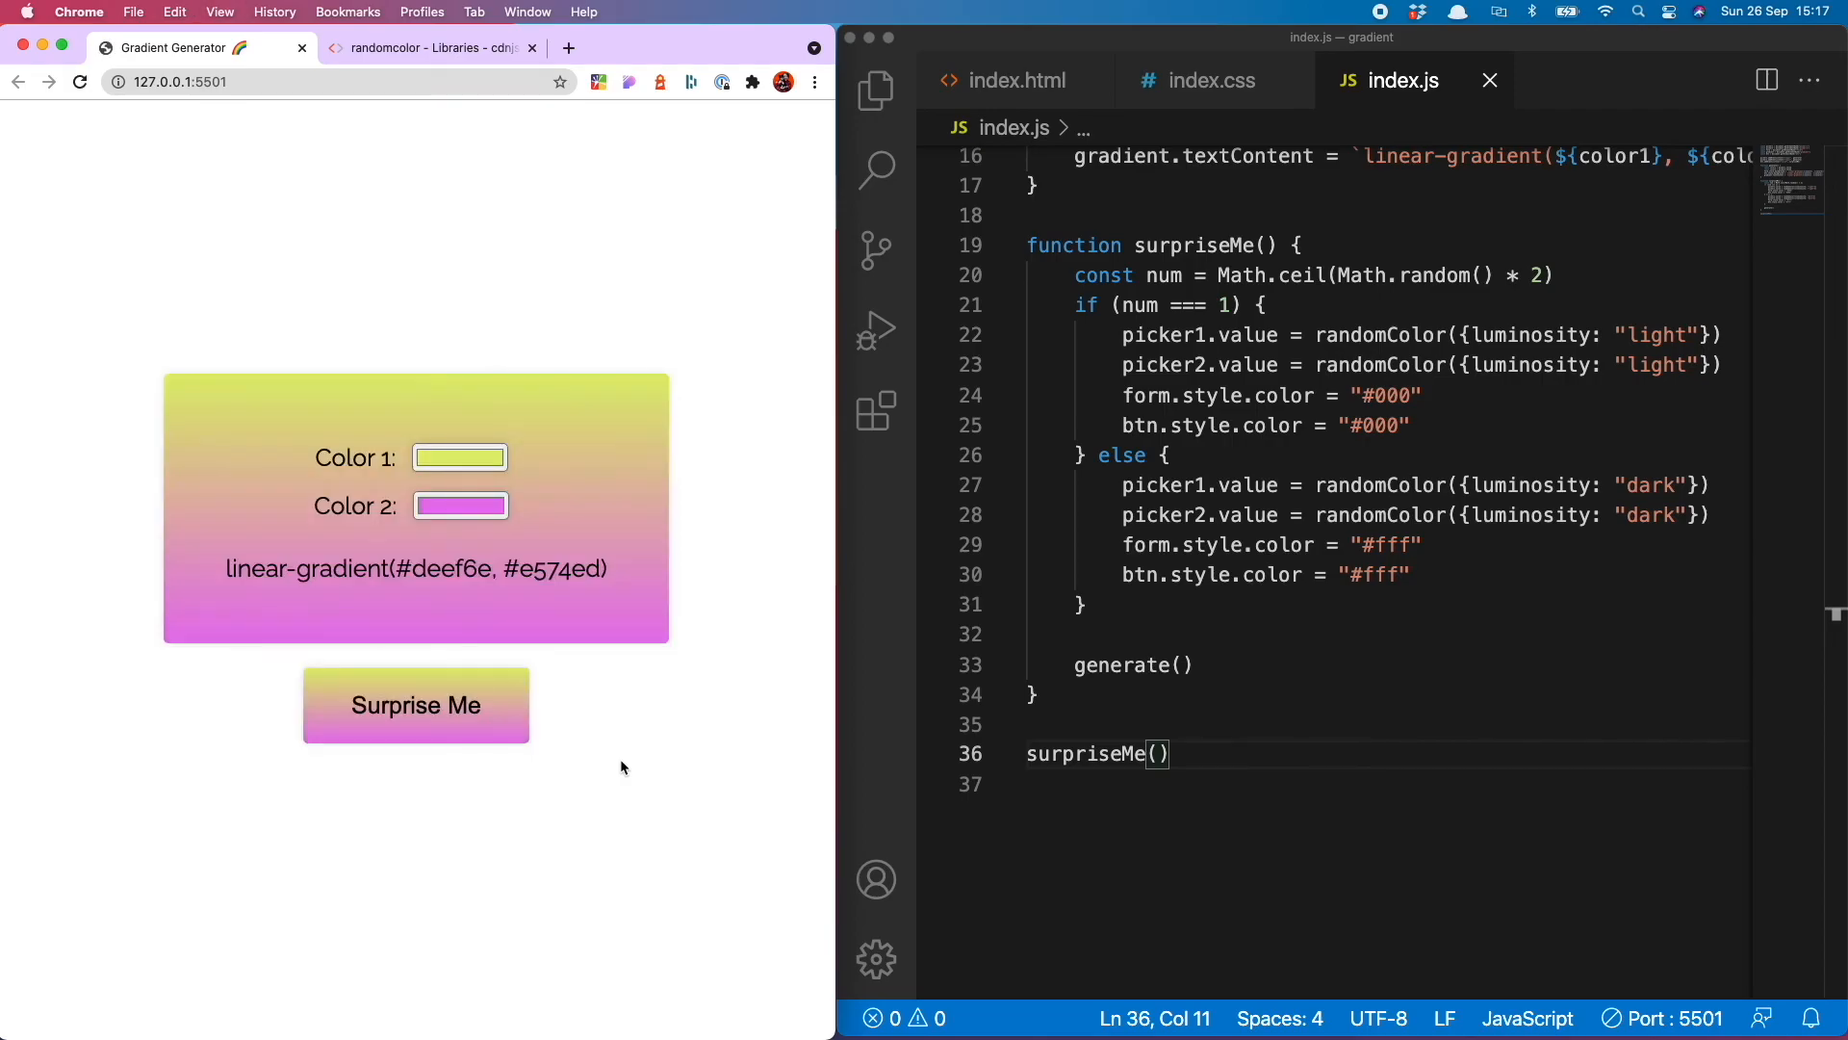
pyautogui.click(416, 704)
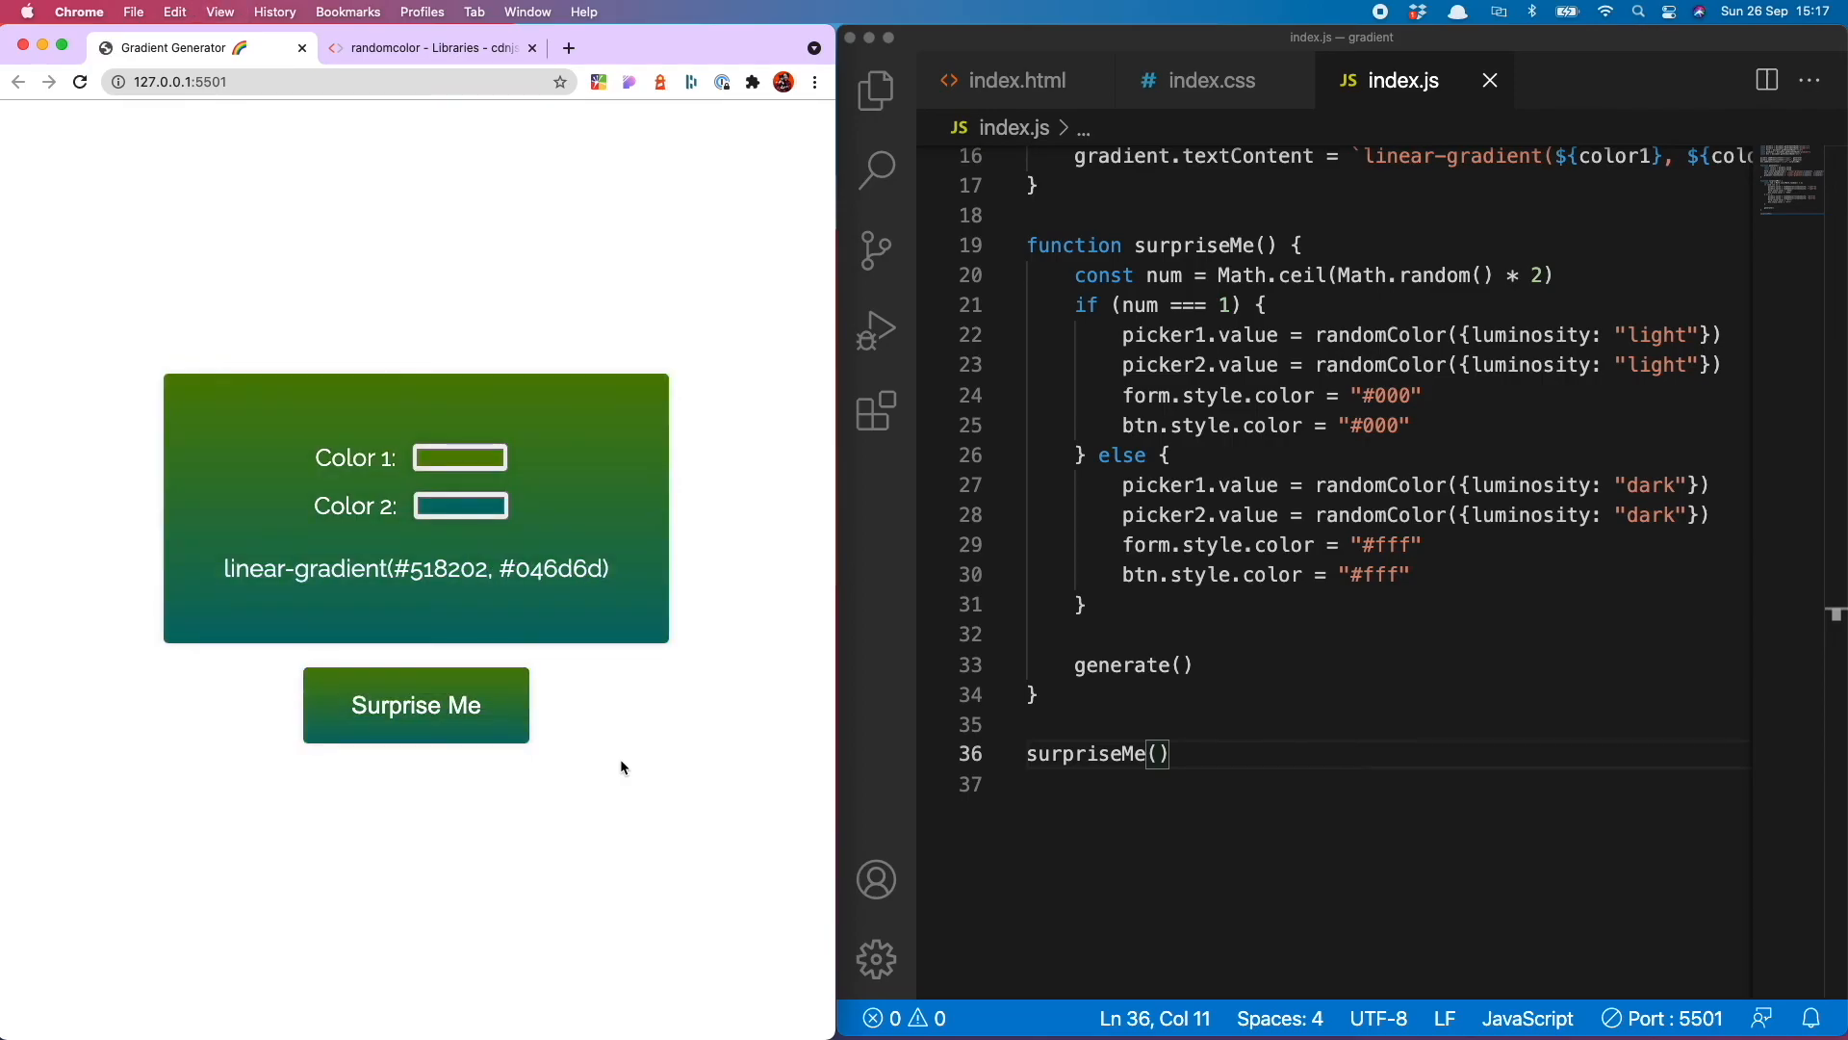
pyautogui.click(416, 704)
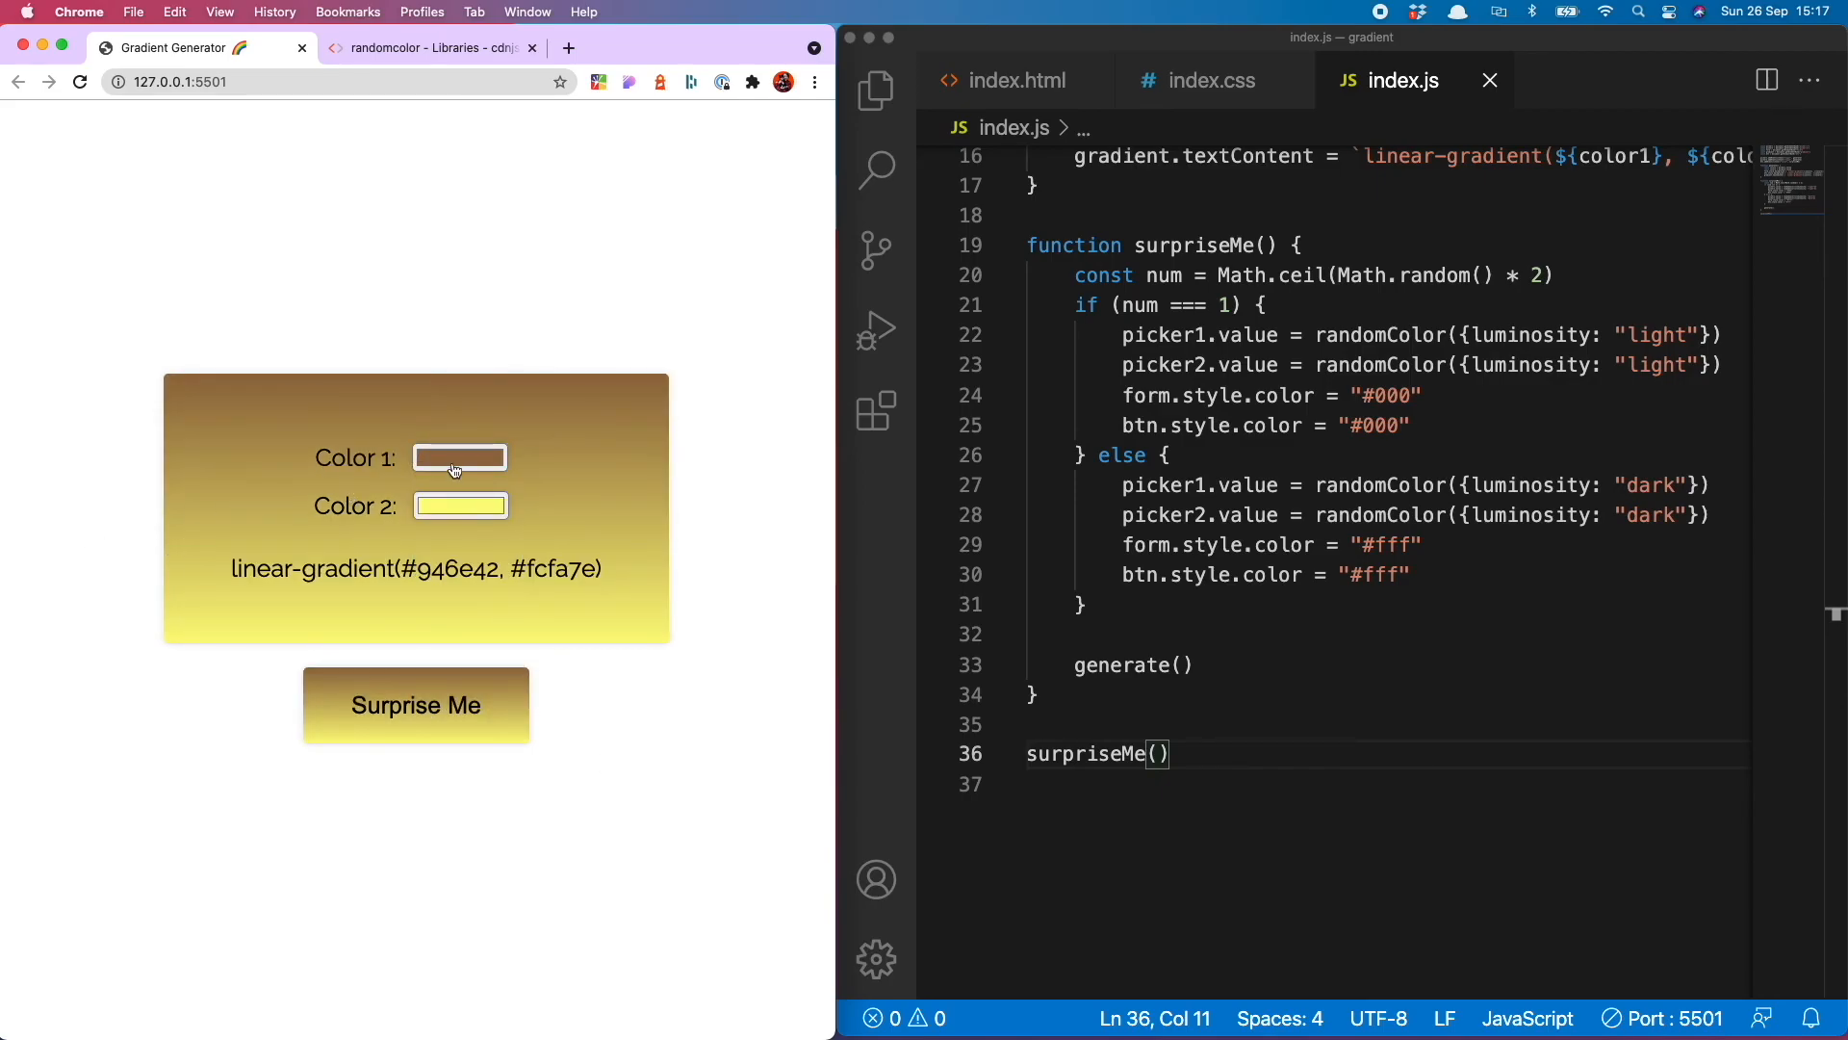
# Tweak Color 1 manually, then use Surprise Me for more gradients like #87f2a9 to #ffd6b7
pyautogui.click(458, 458)
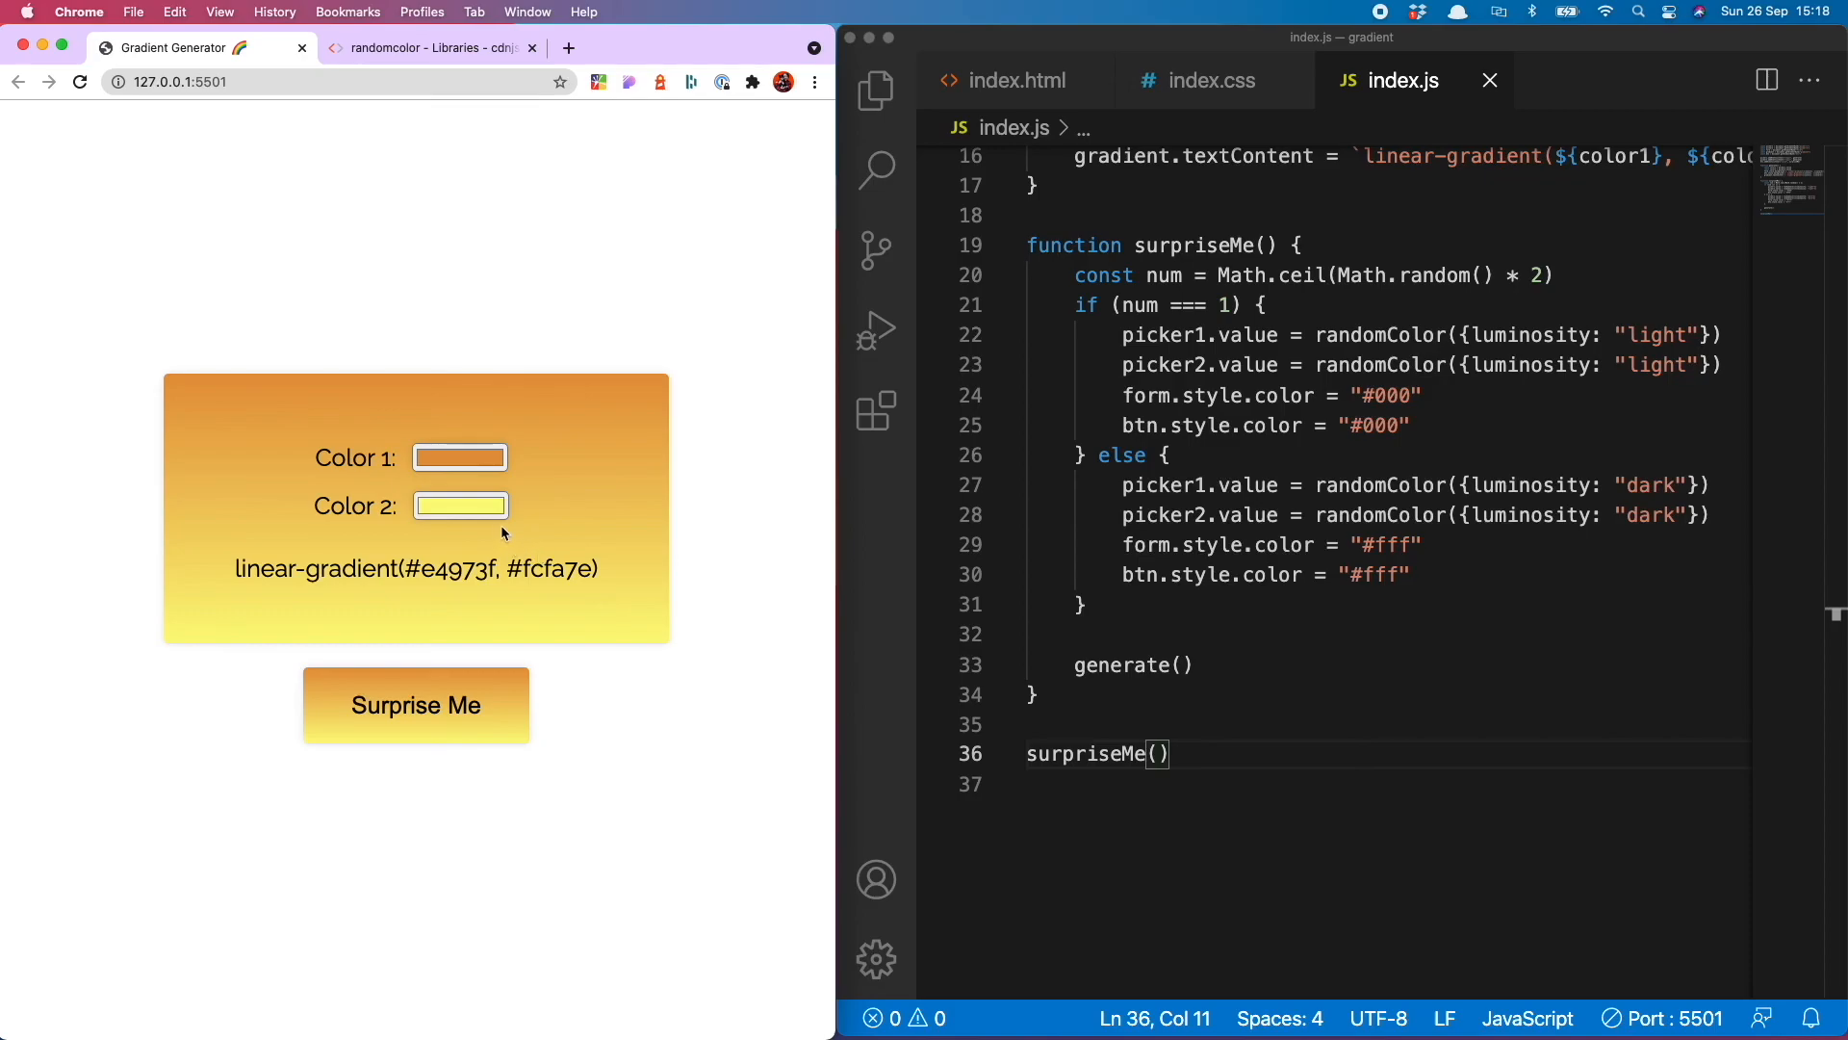
pyautogui.moveTo(487, 518)
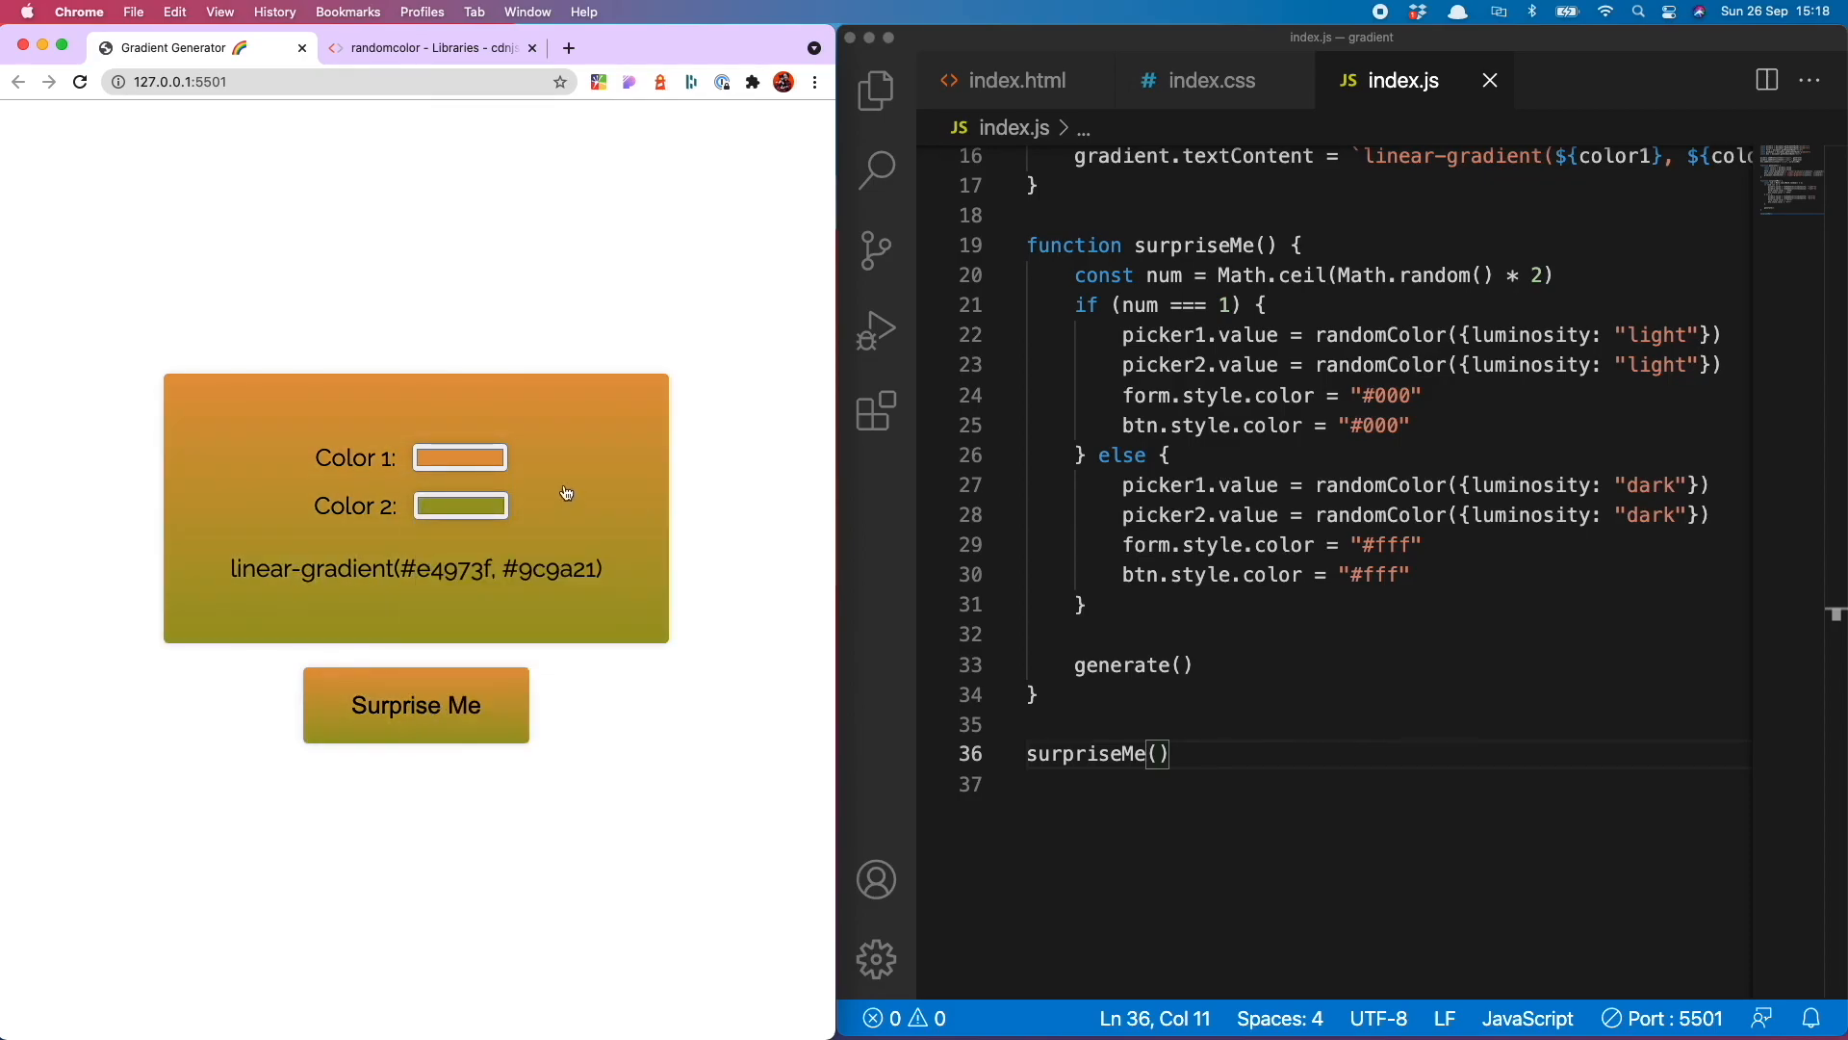
pyautogui.click(416, 705)
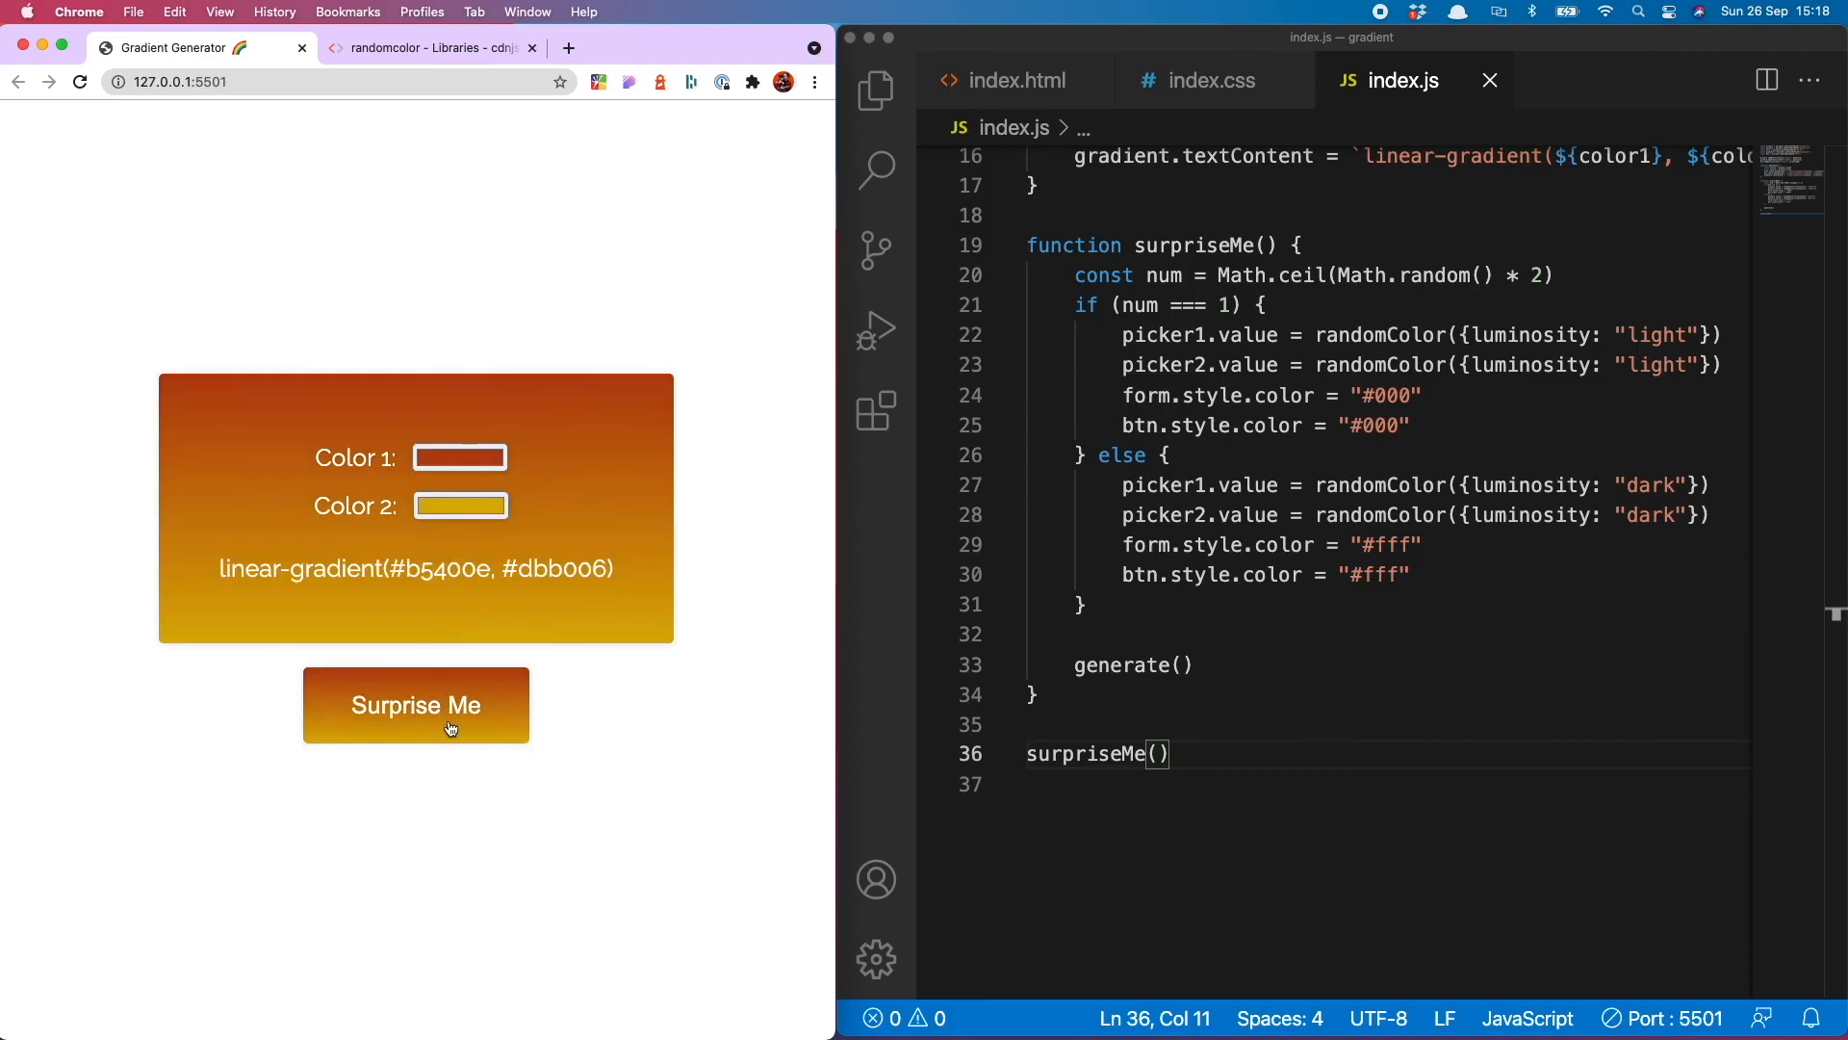
pyautogui.click(415, 704)
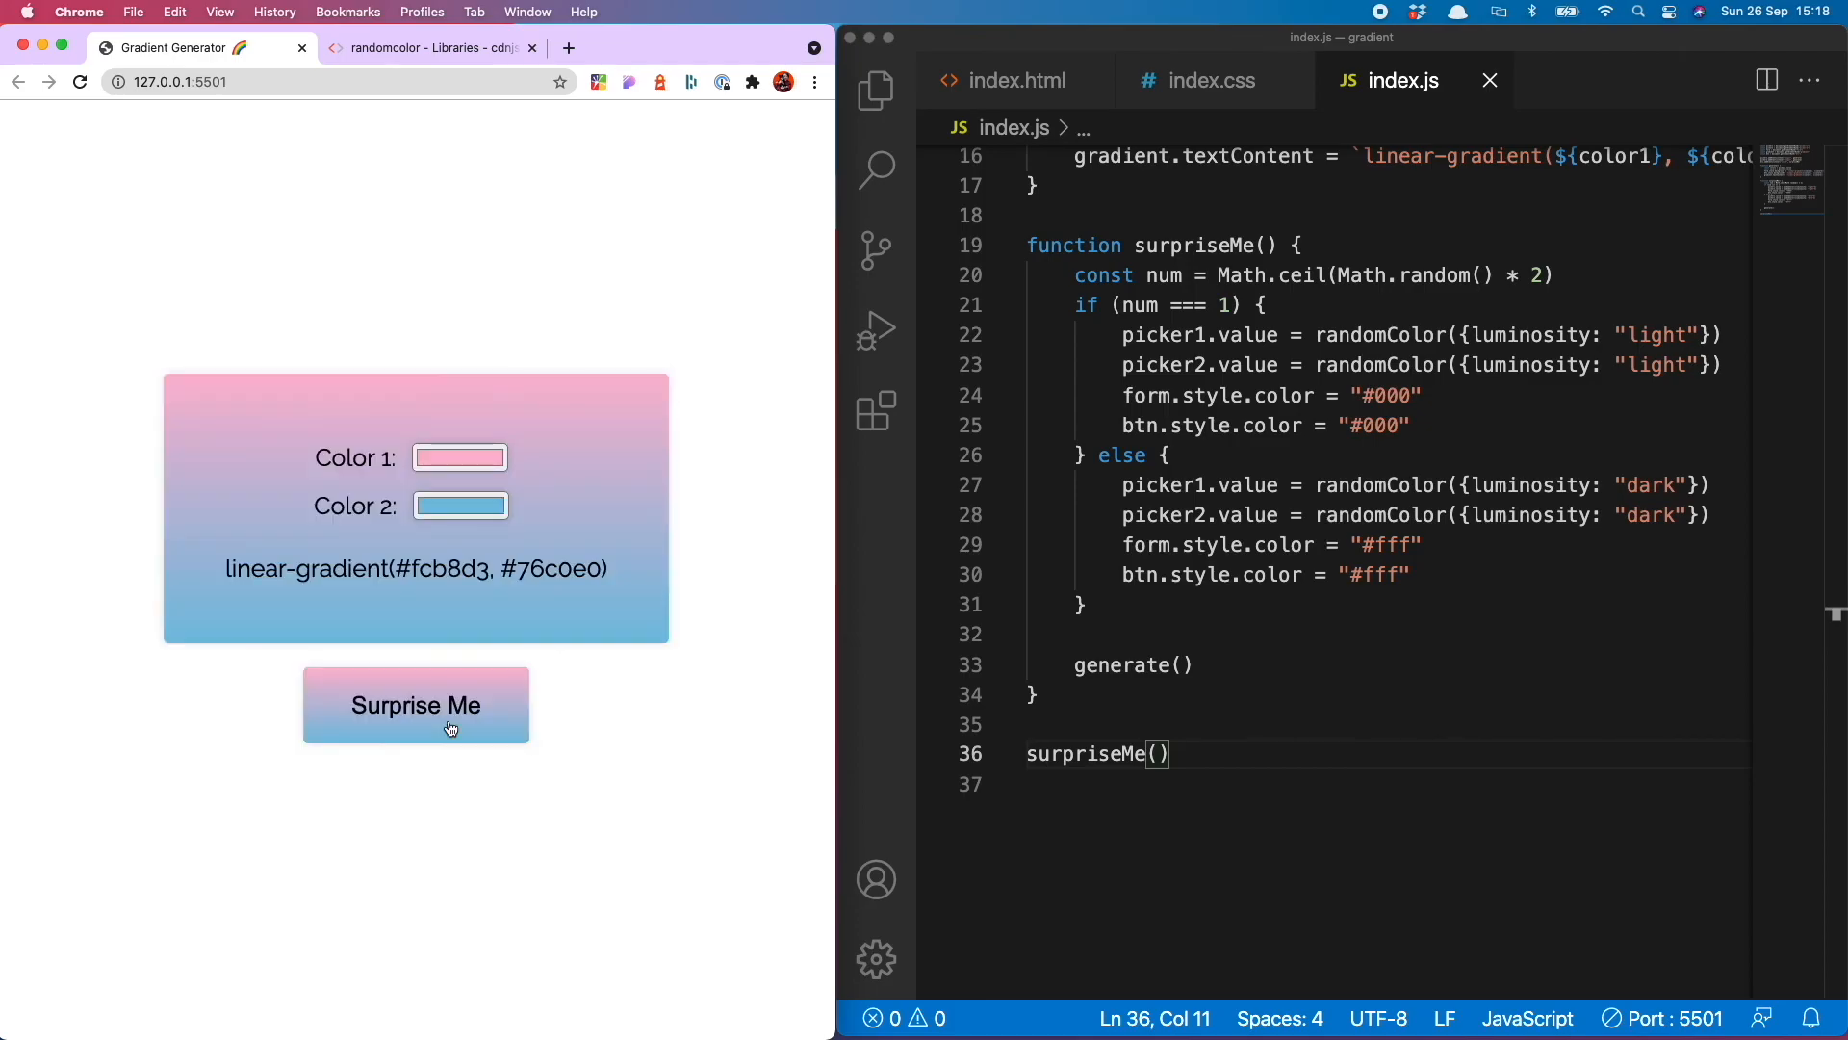
pyautogui.click(416, 705)
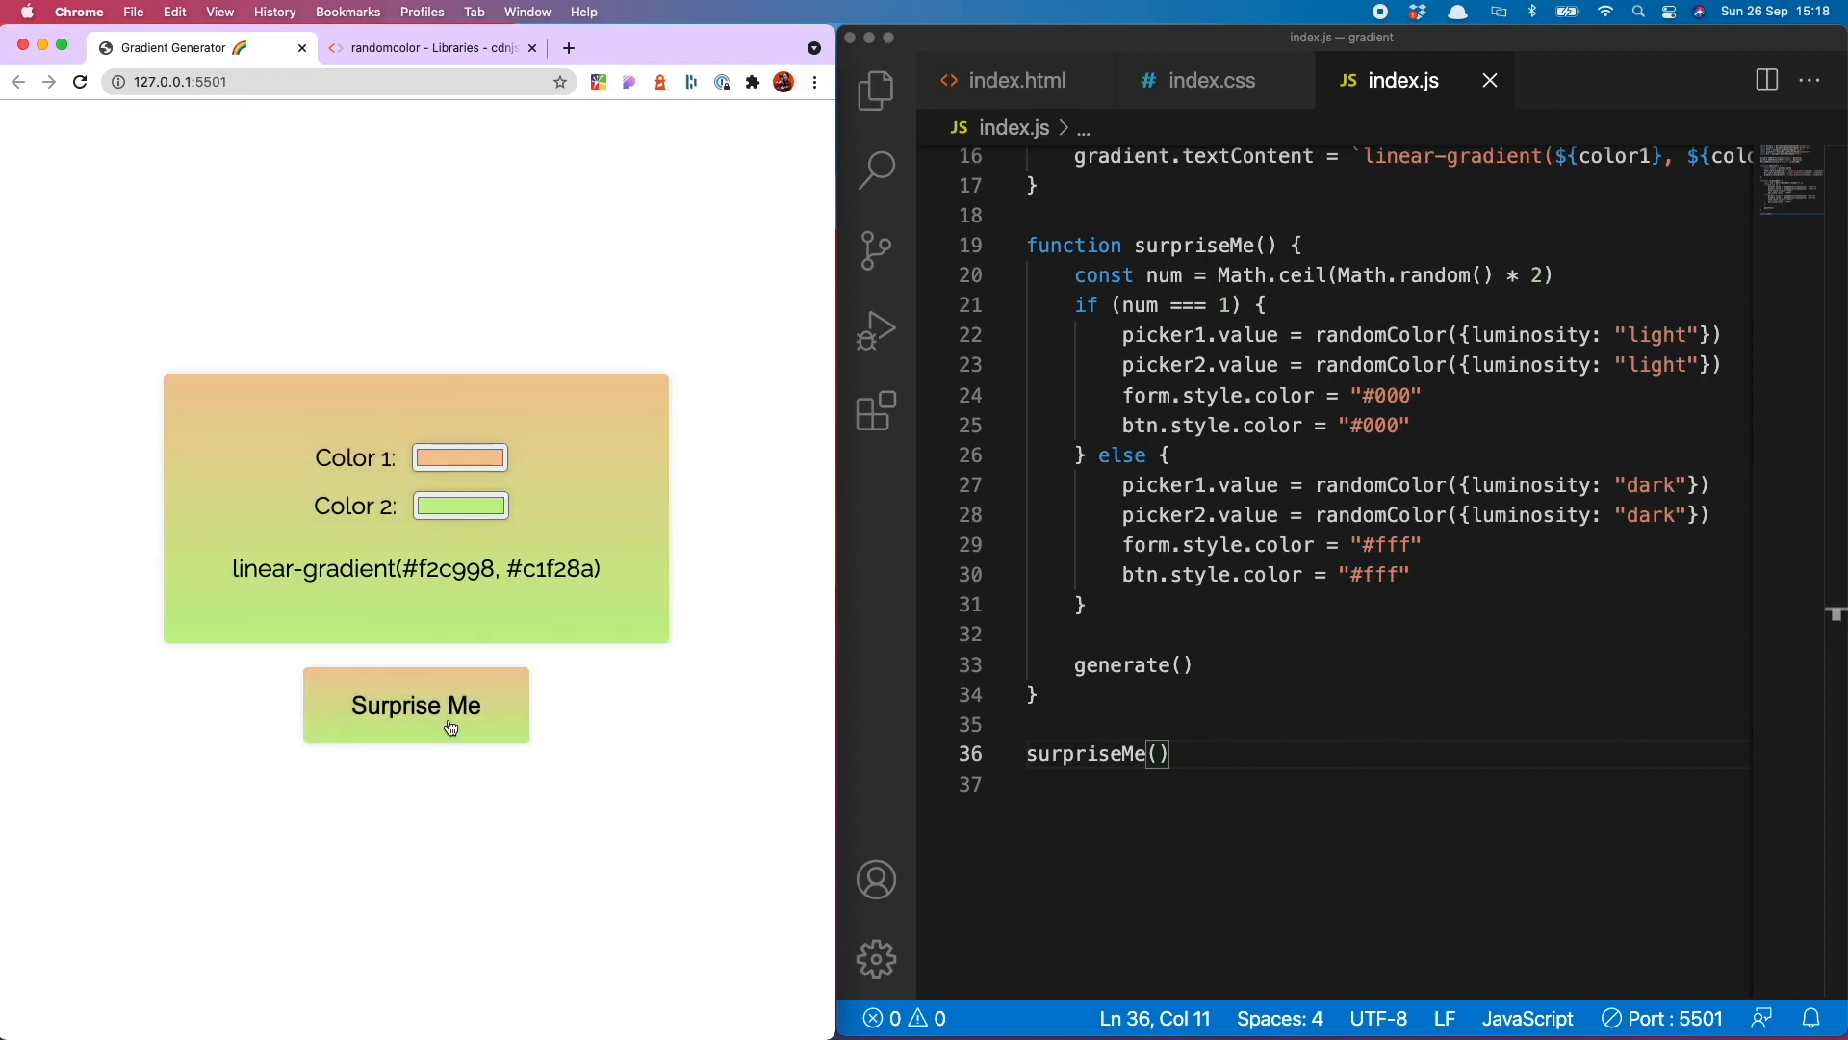
pyautogui.click(416, 704)
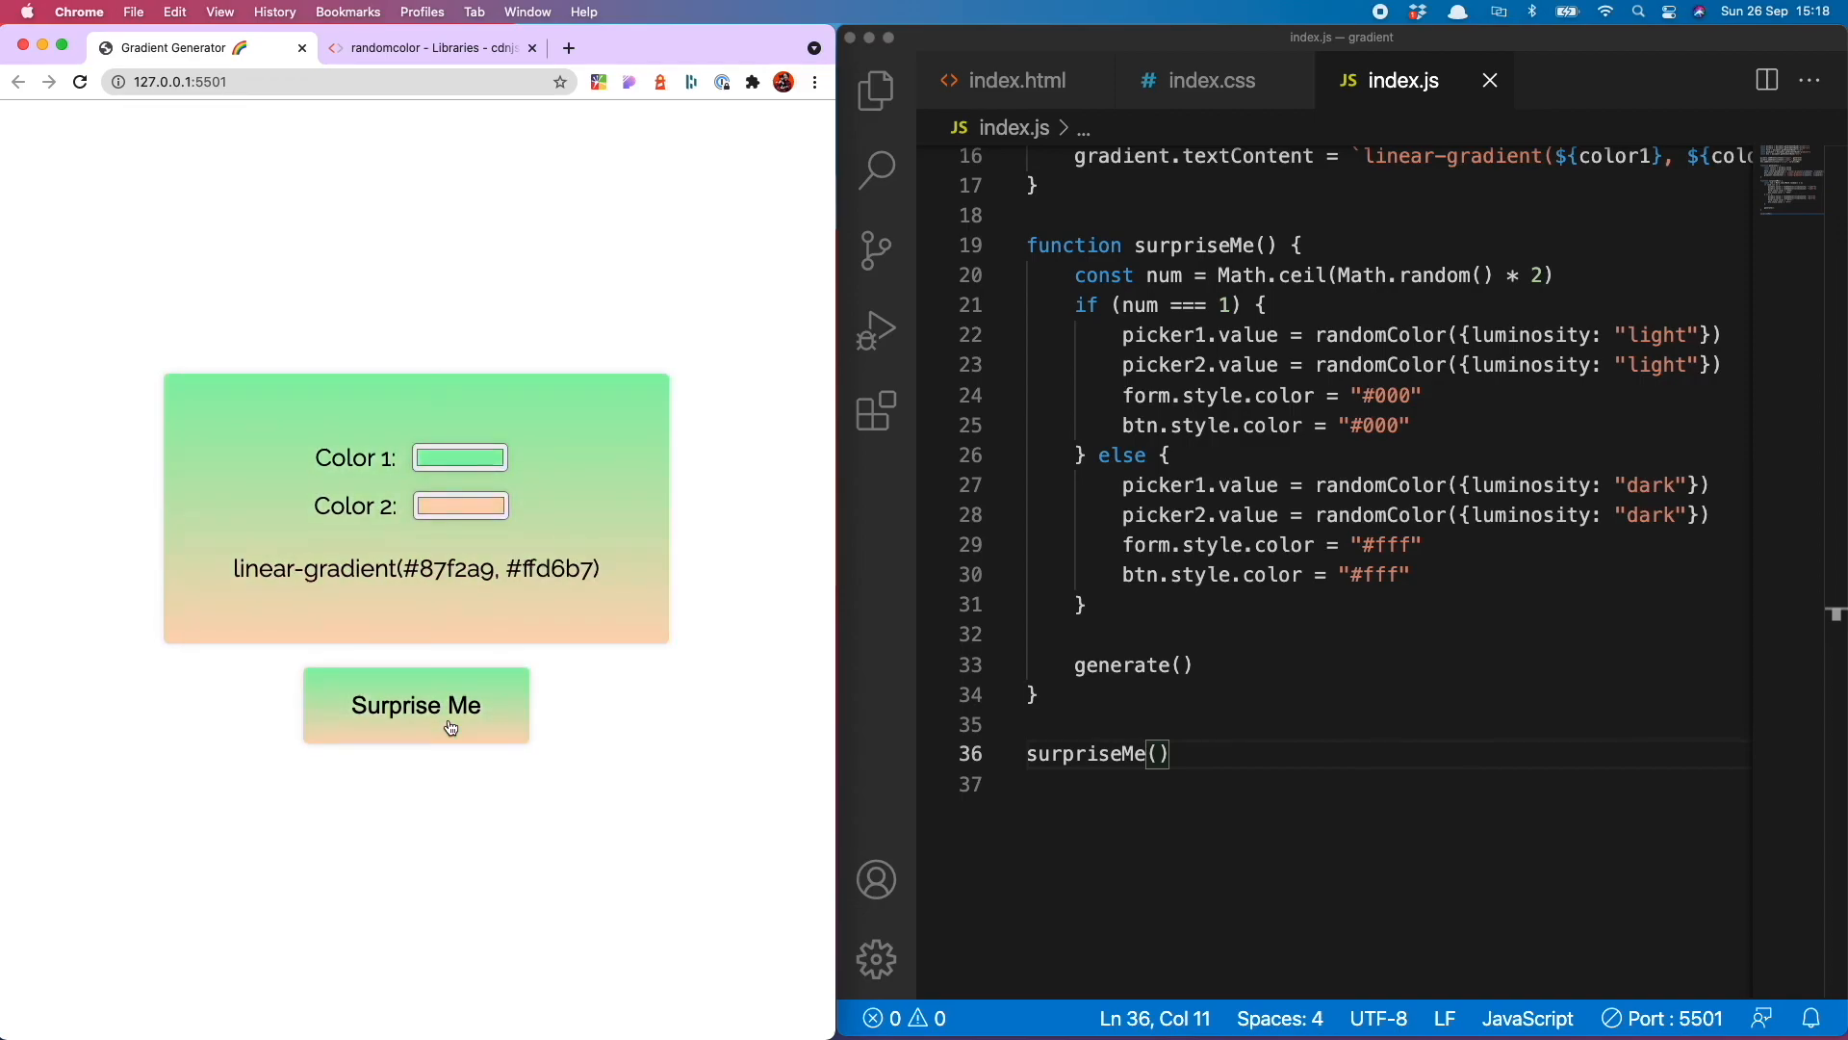